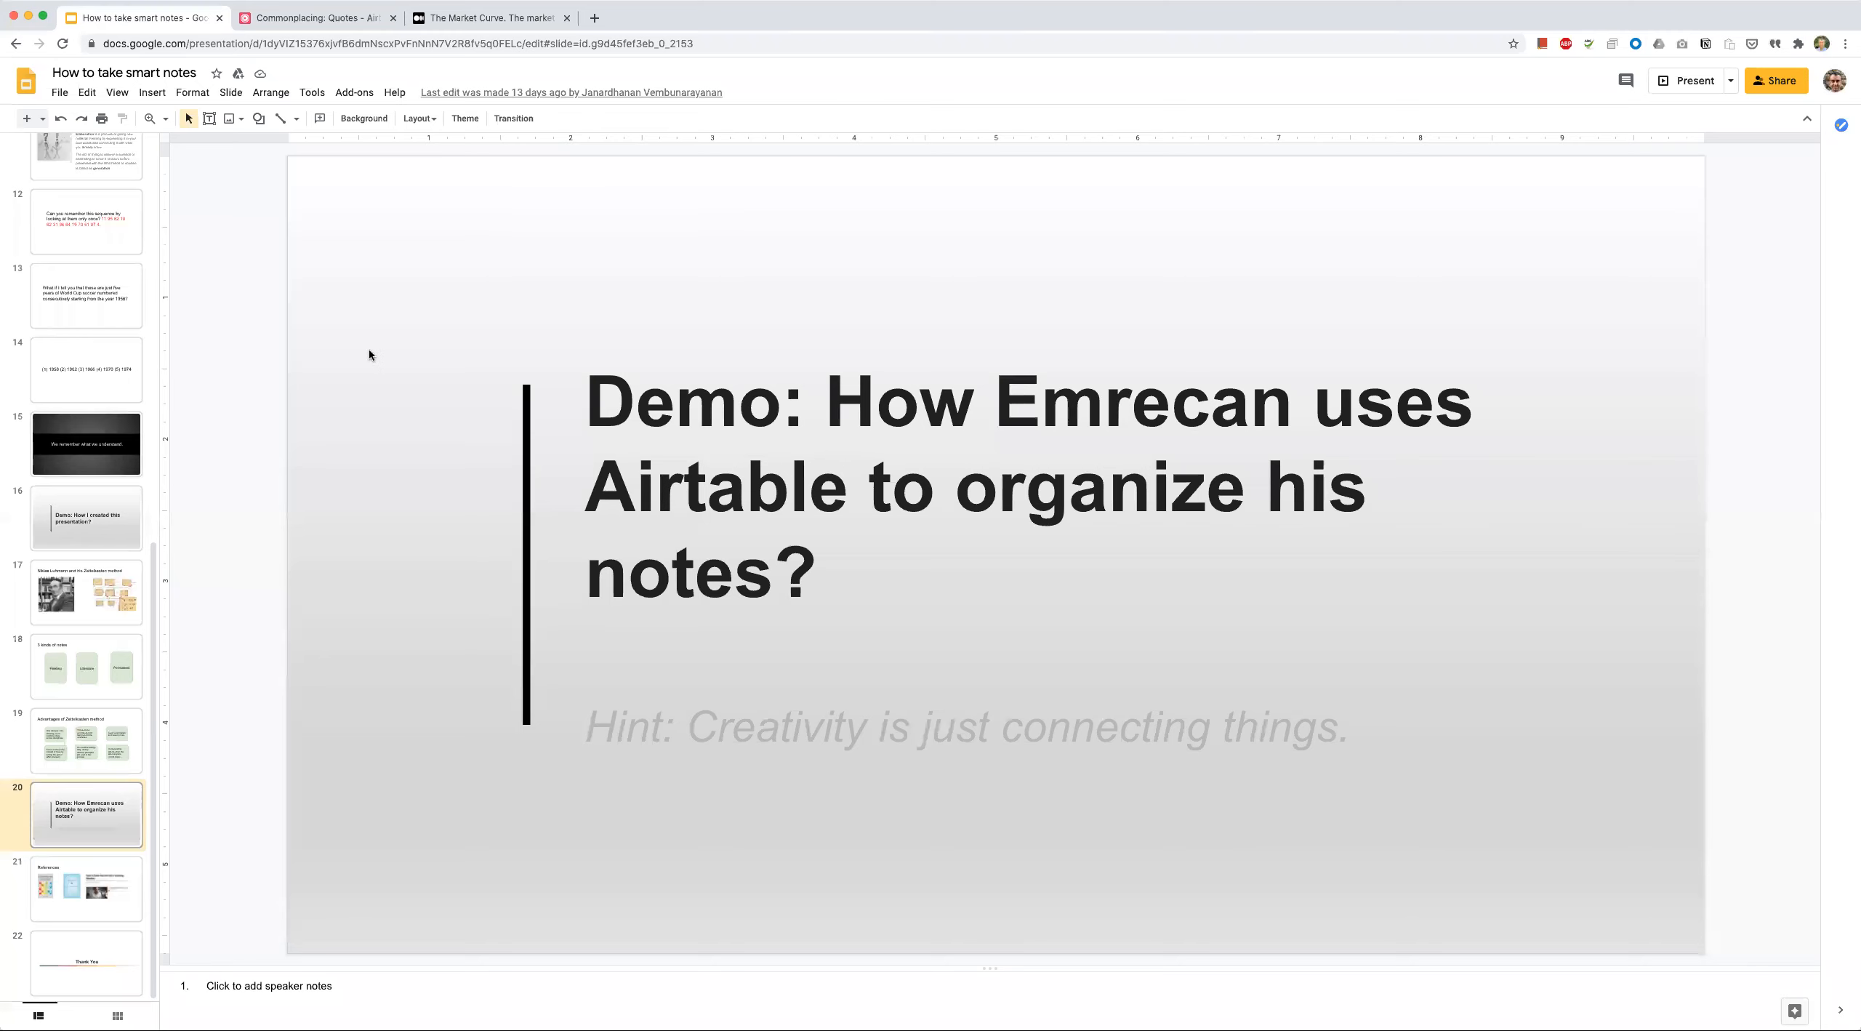
mouse_move(379, 354)
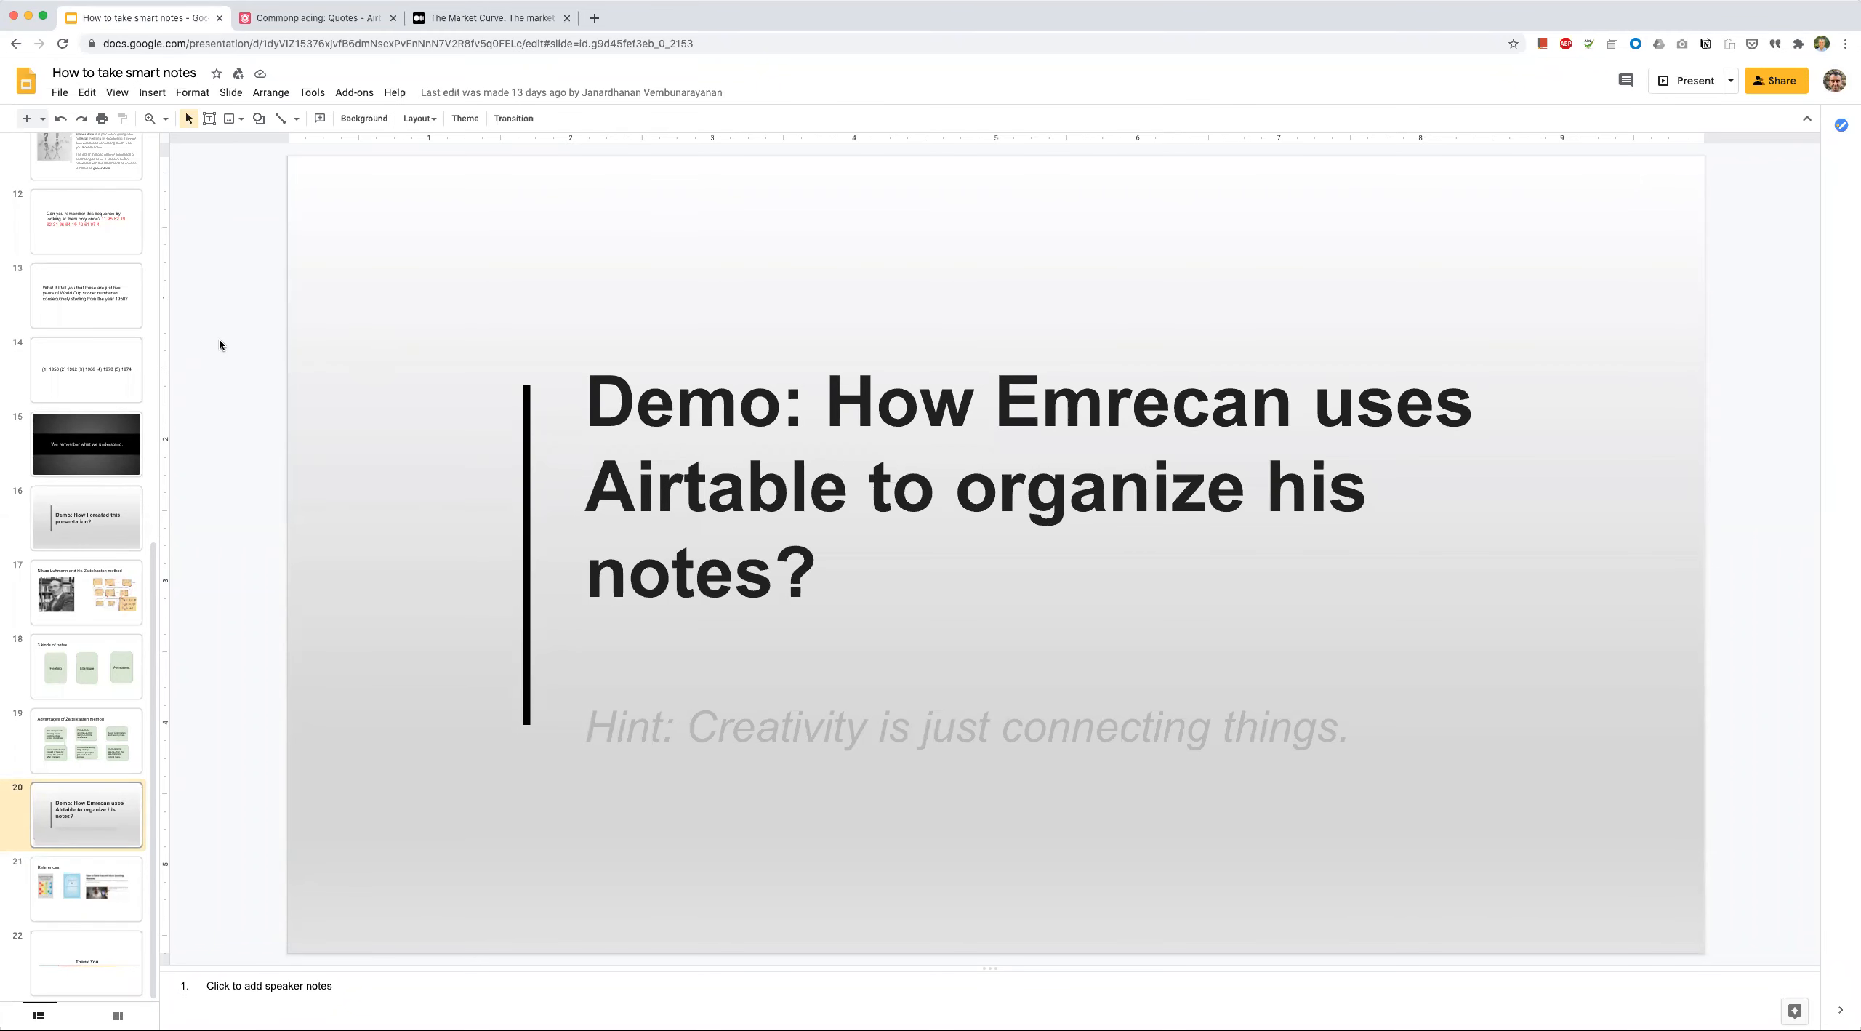
mouse_move(98, 385)
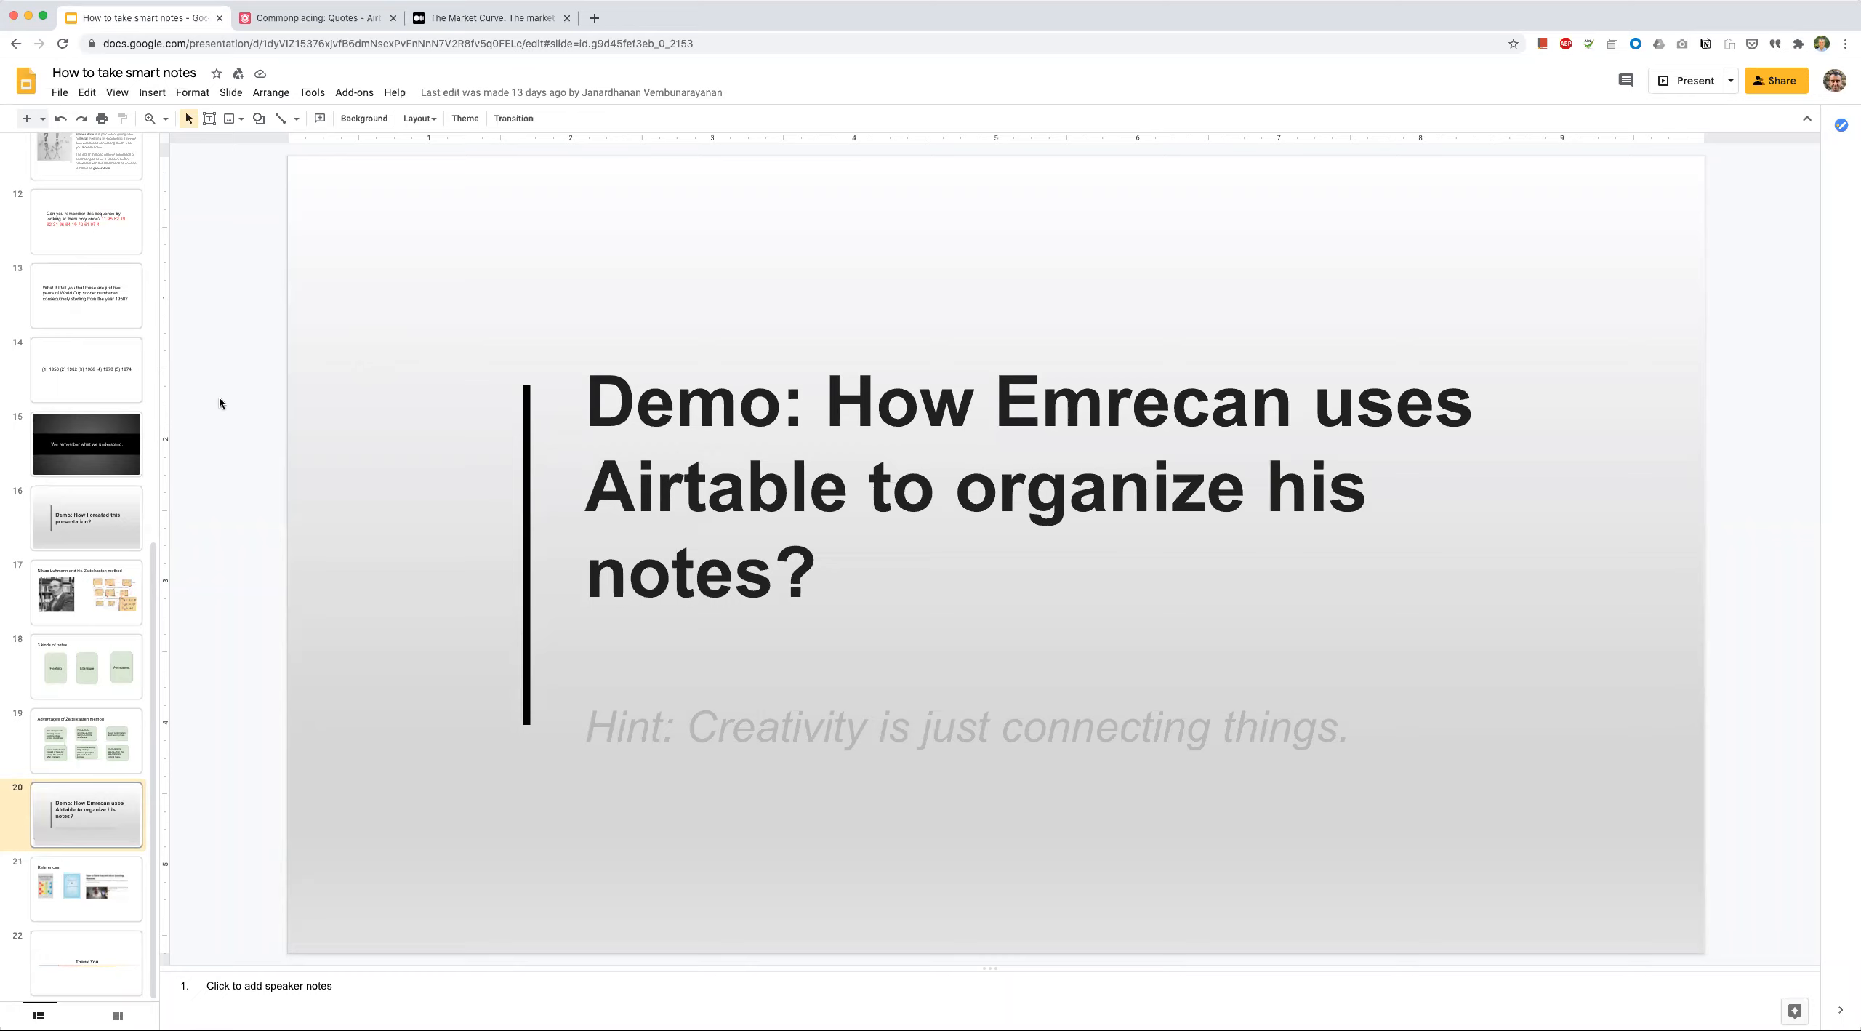
mouse_move(241, 449)
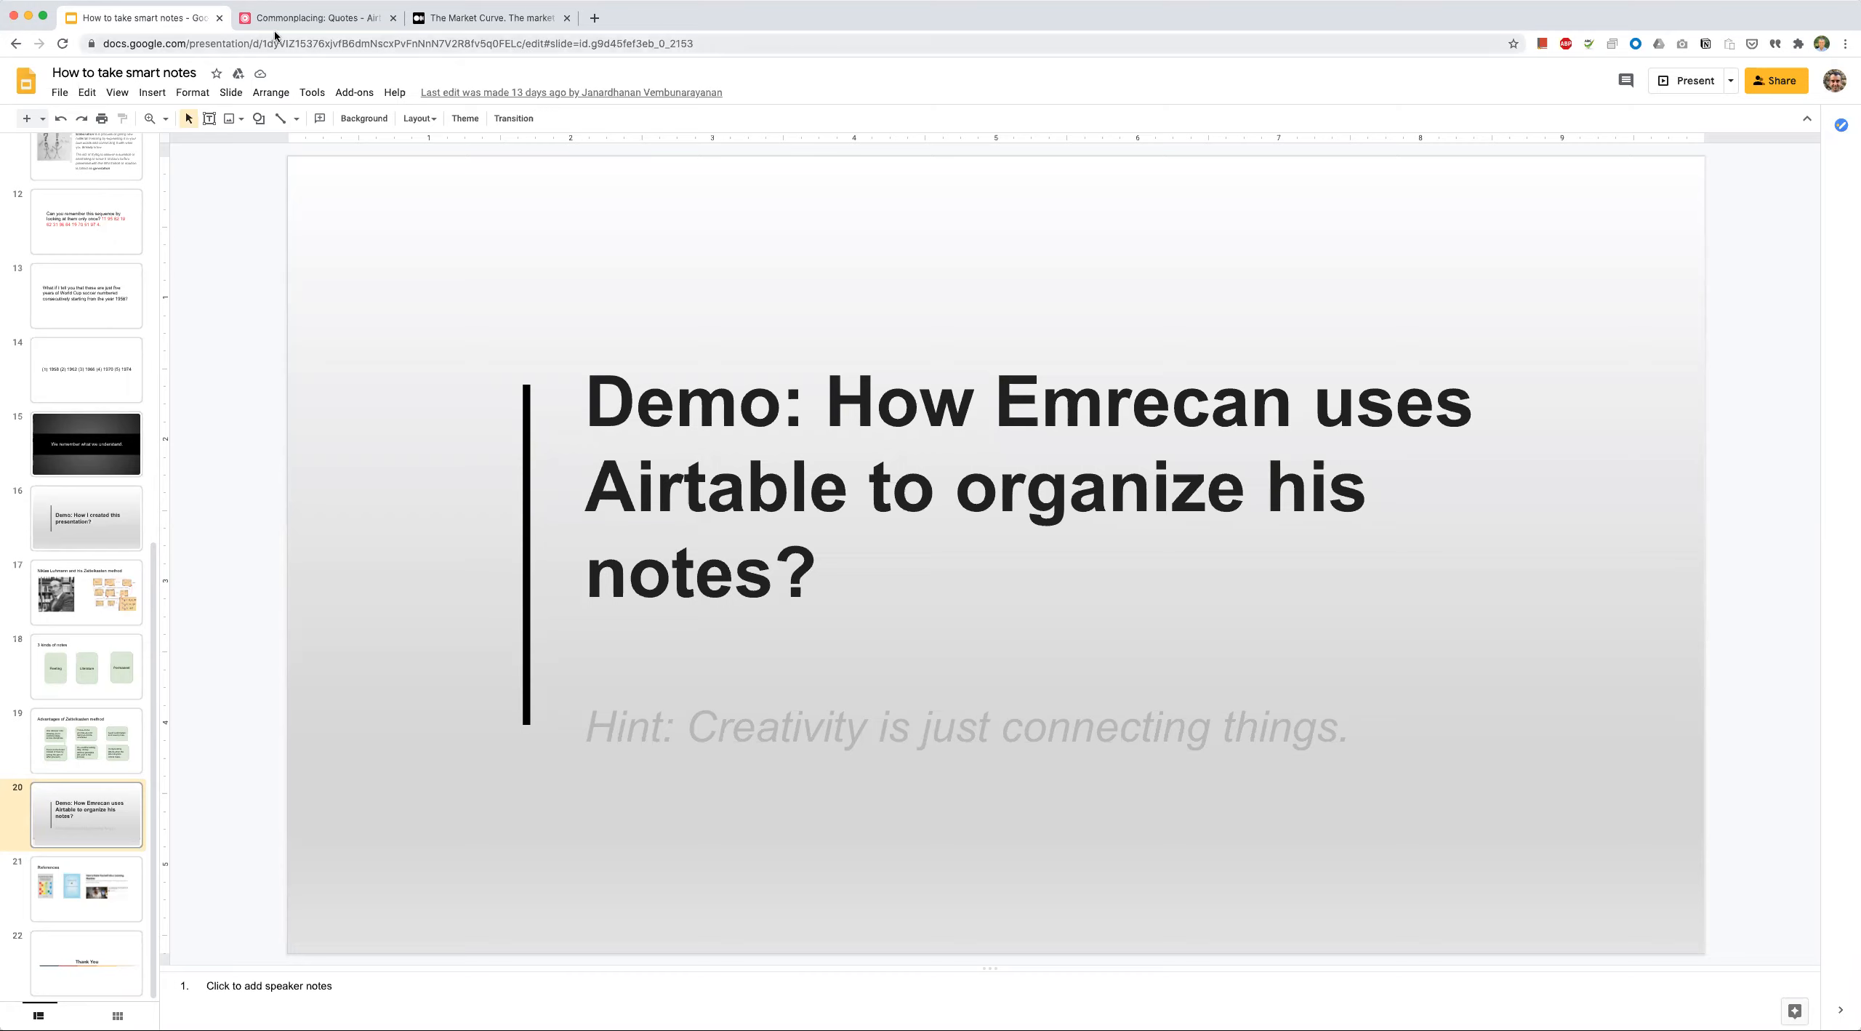
mouse_move(306, 17)
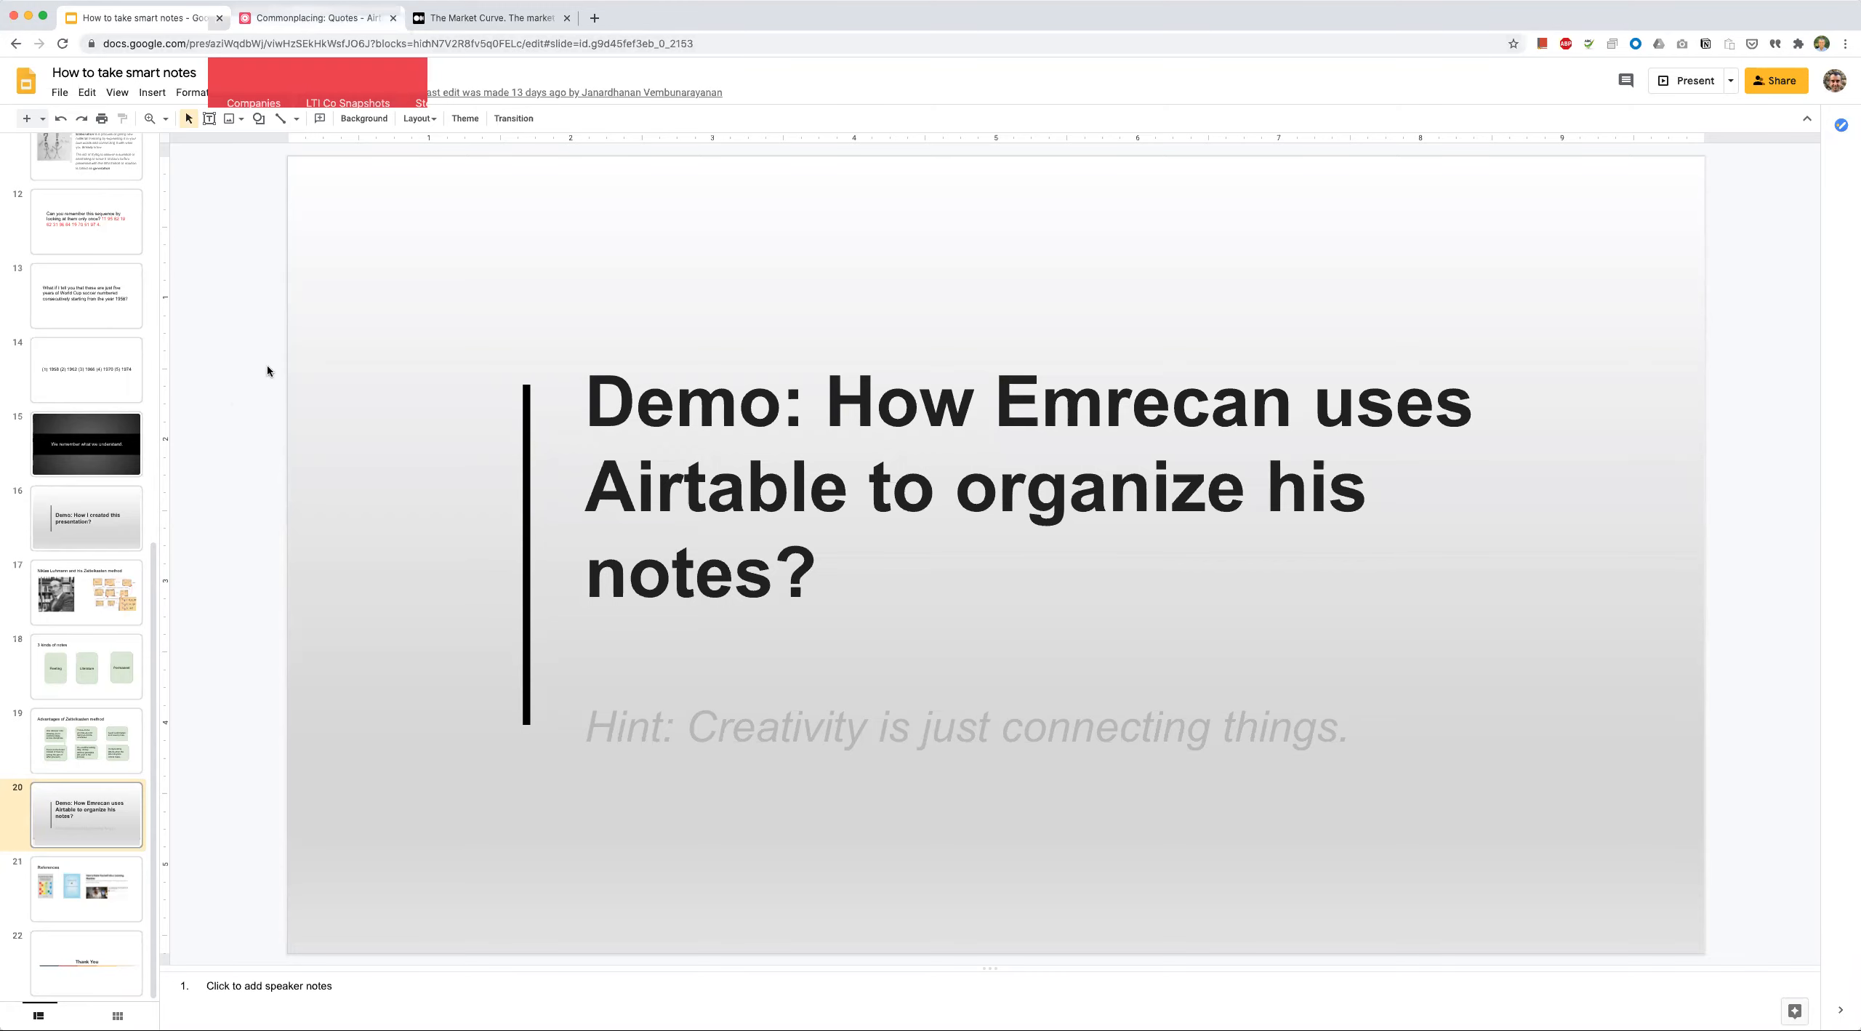
Step: Switch to the Commonplacing base tab and scroll through the highest-scoring quotes in the Quotes grid
left_click(321, 17)
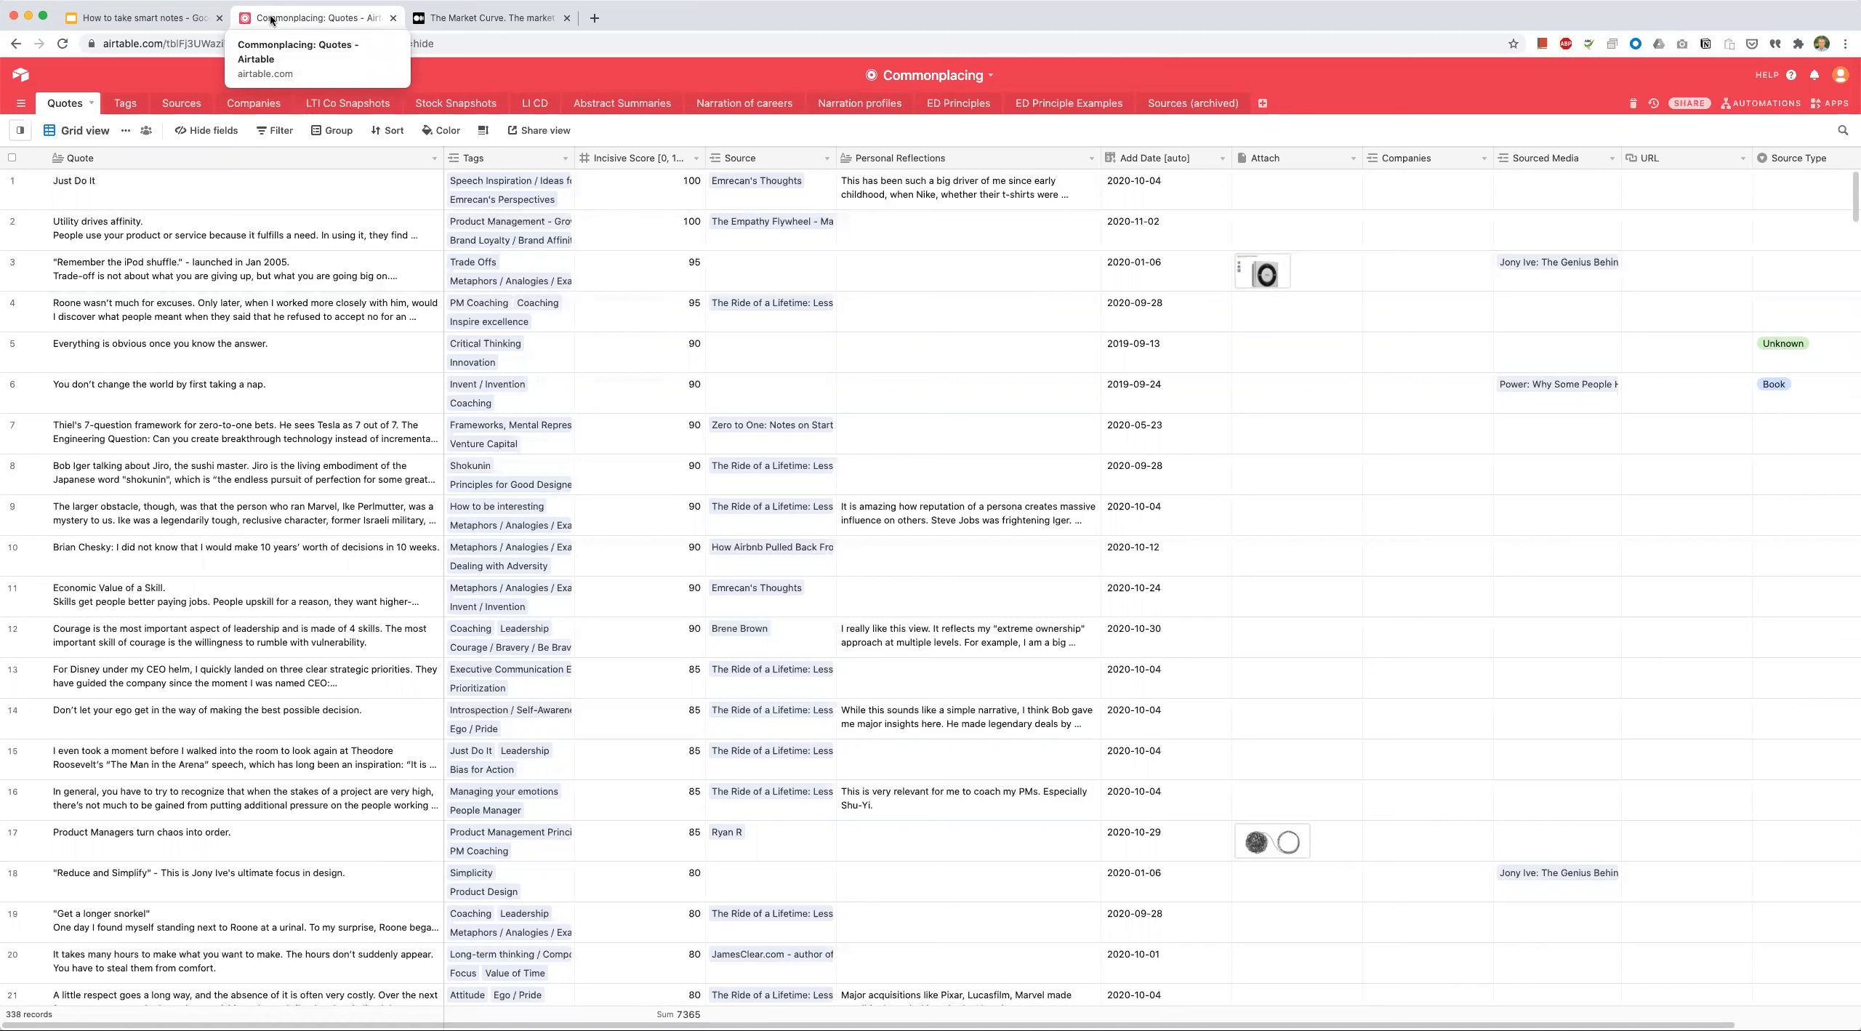
mouse_move(181, 248)
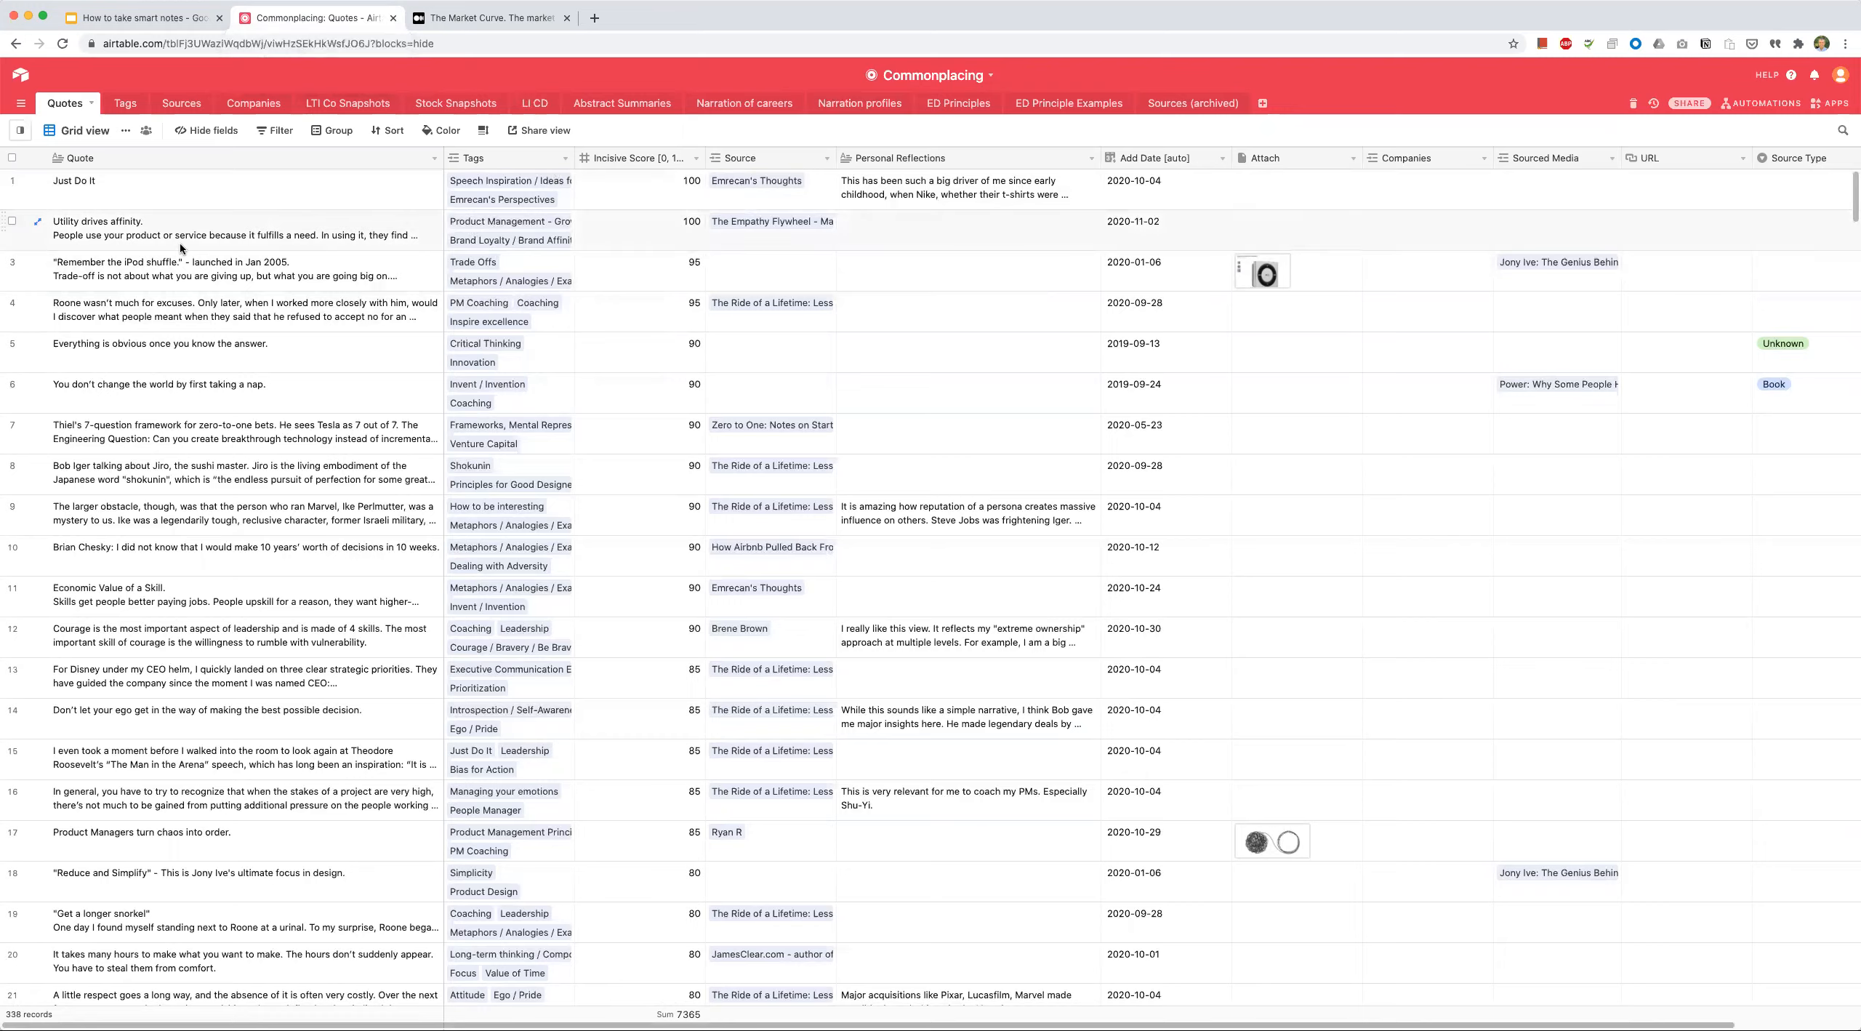
scroll("down", 3)
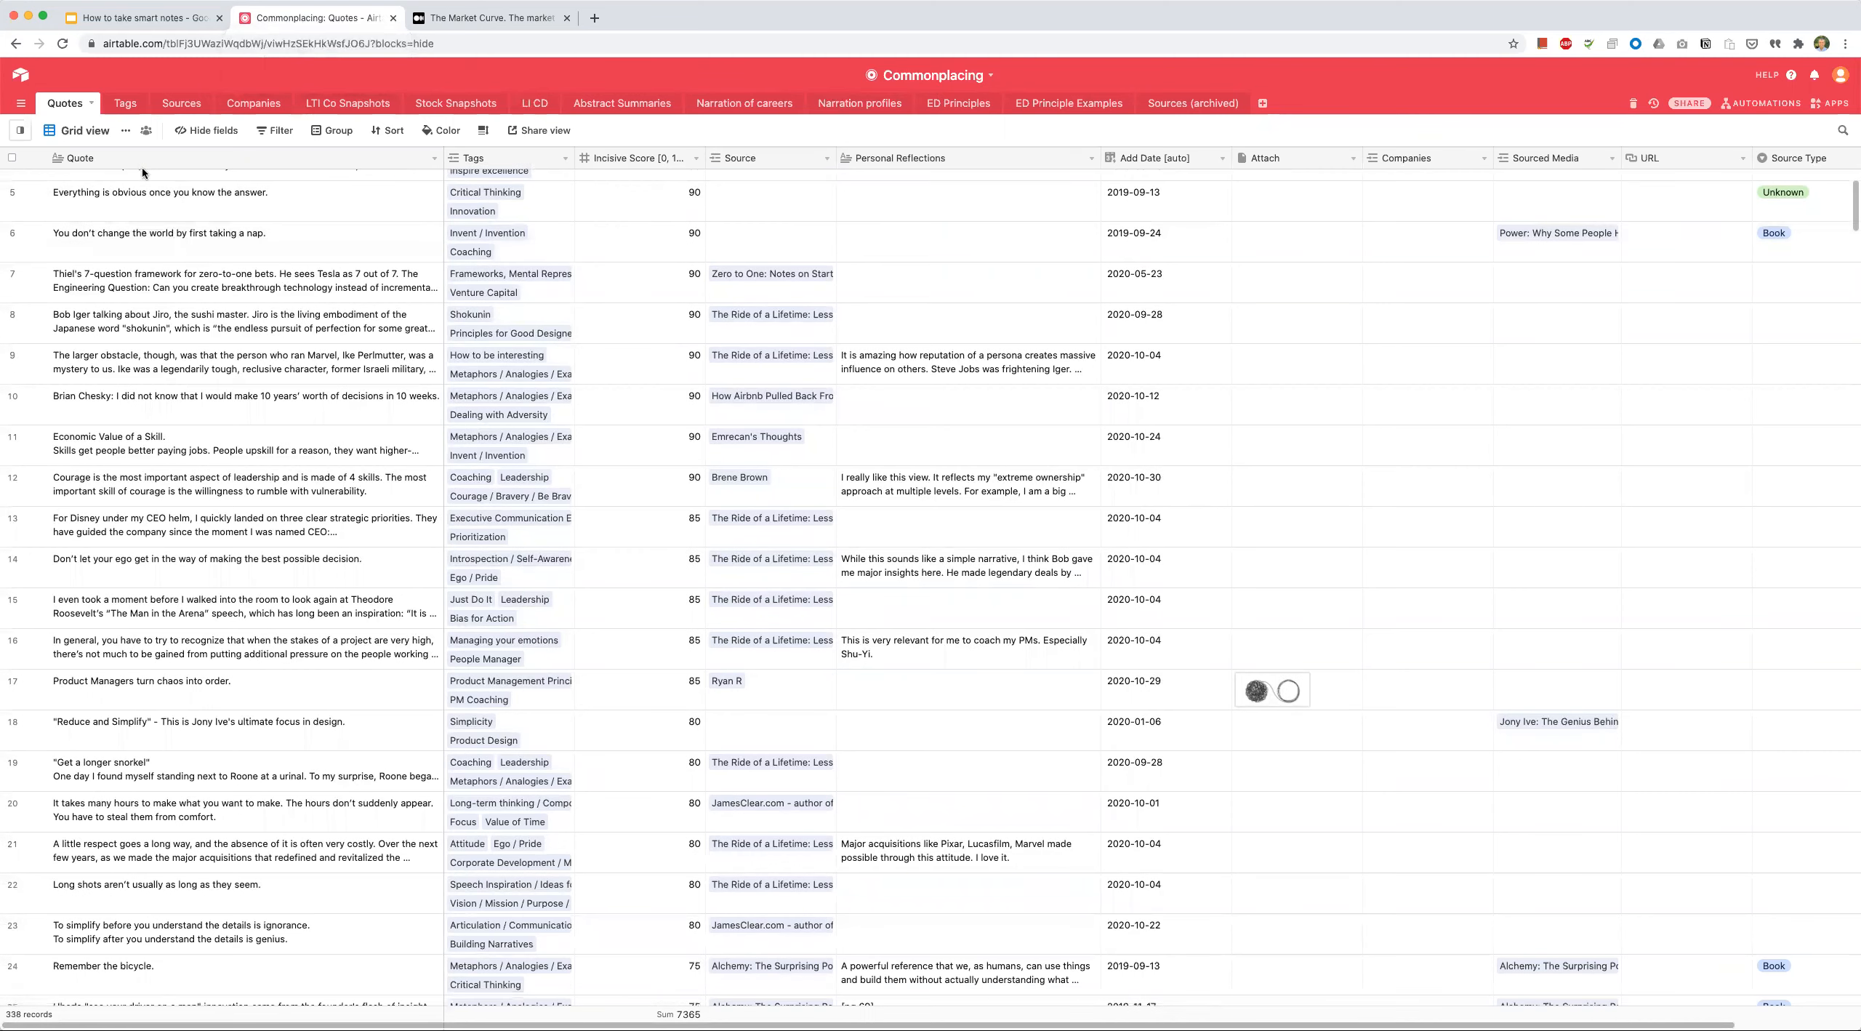
mouse_move(133, 104)
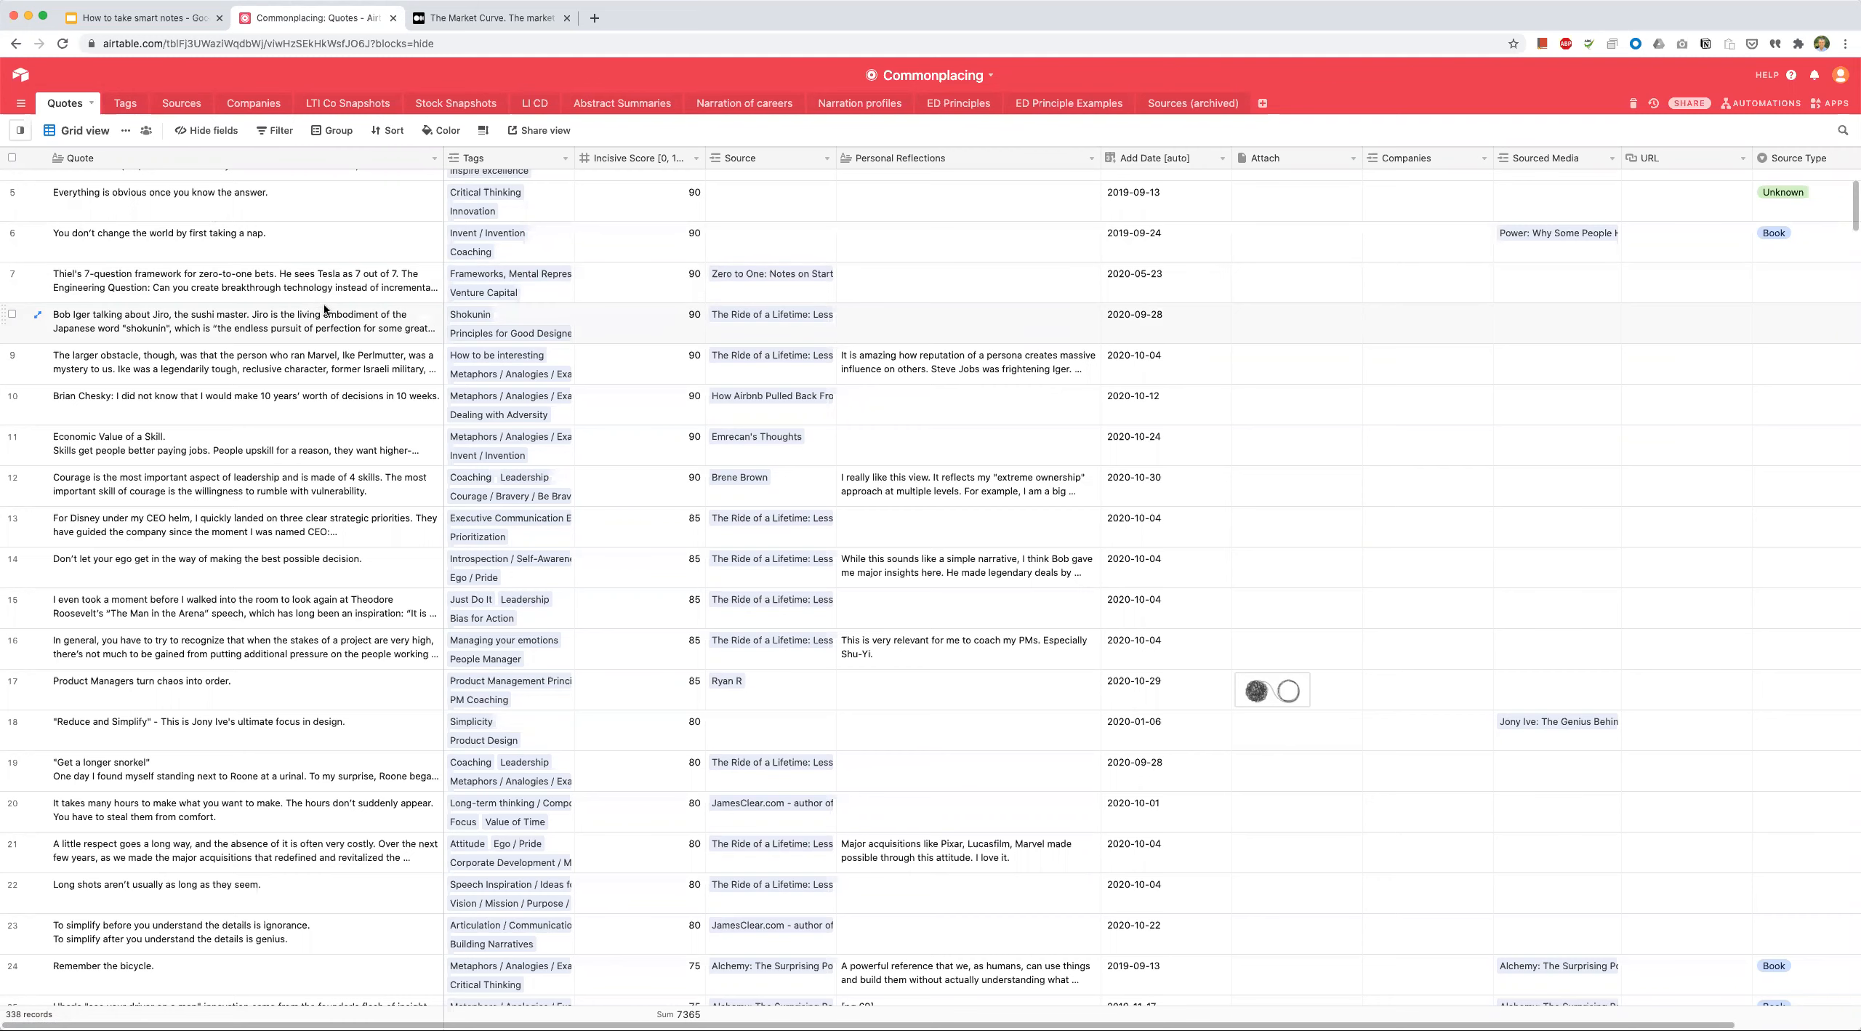
scroll("down", 3)
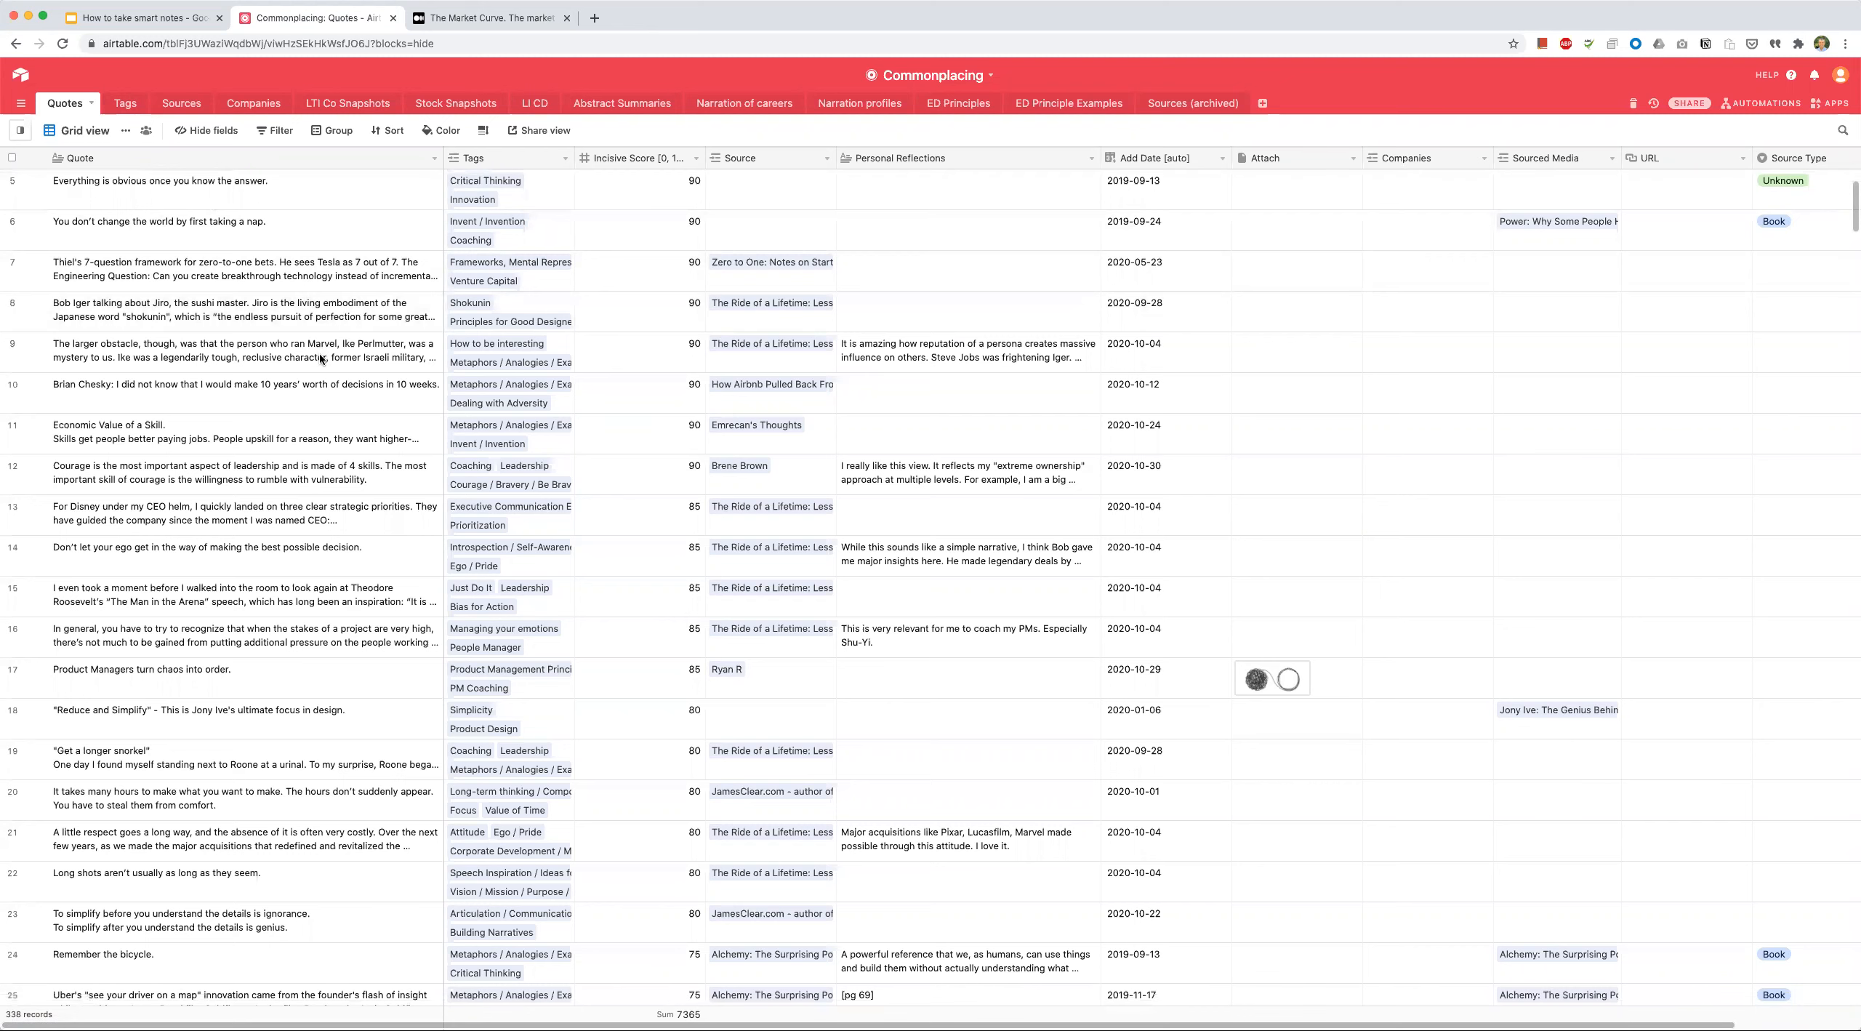
scroll("down", 3)
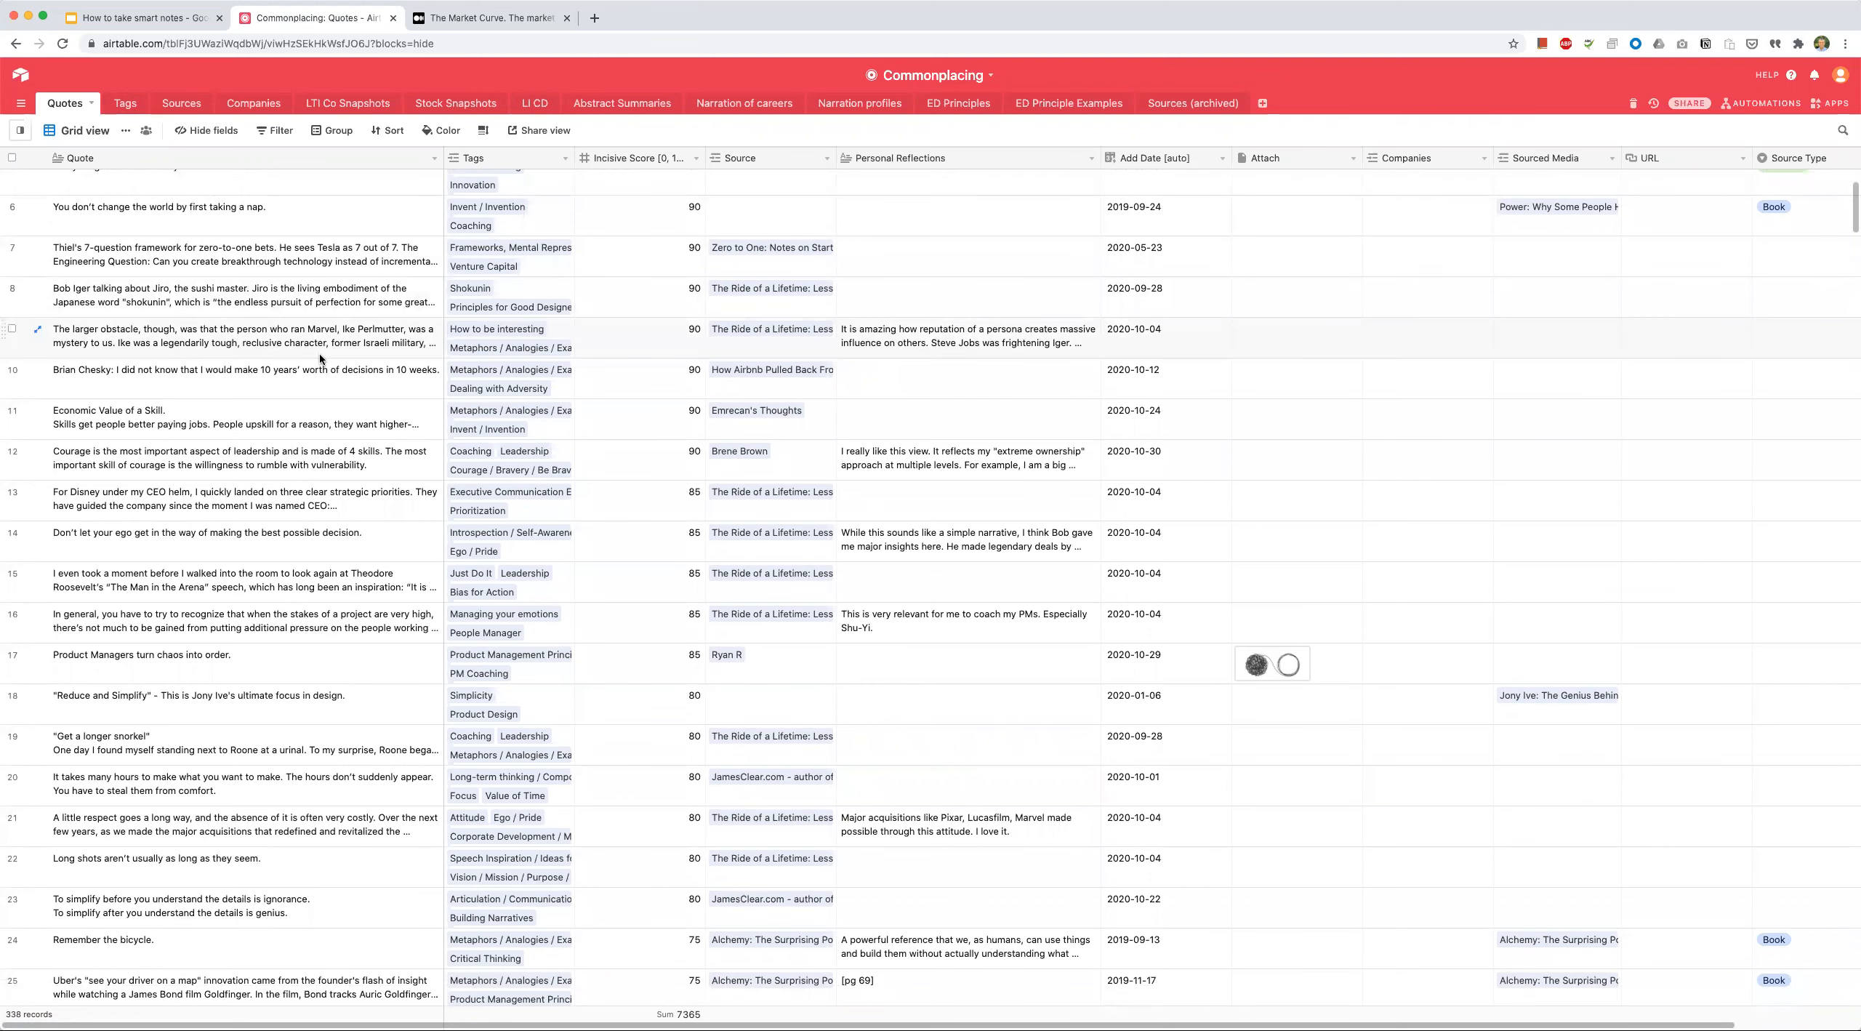
mouse_move(308, 316)
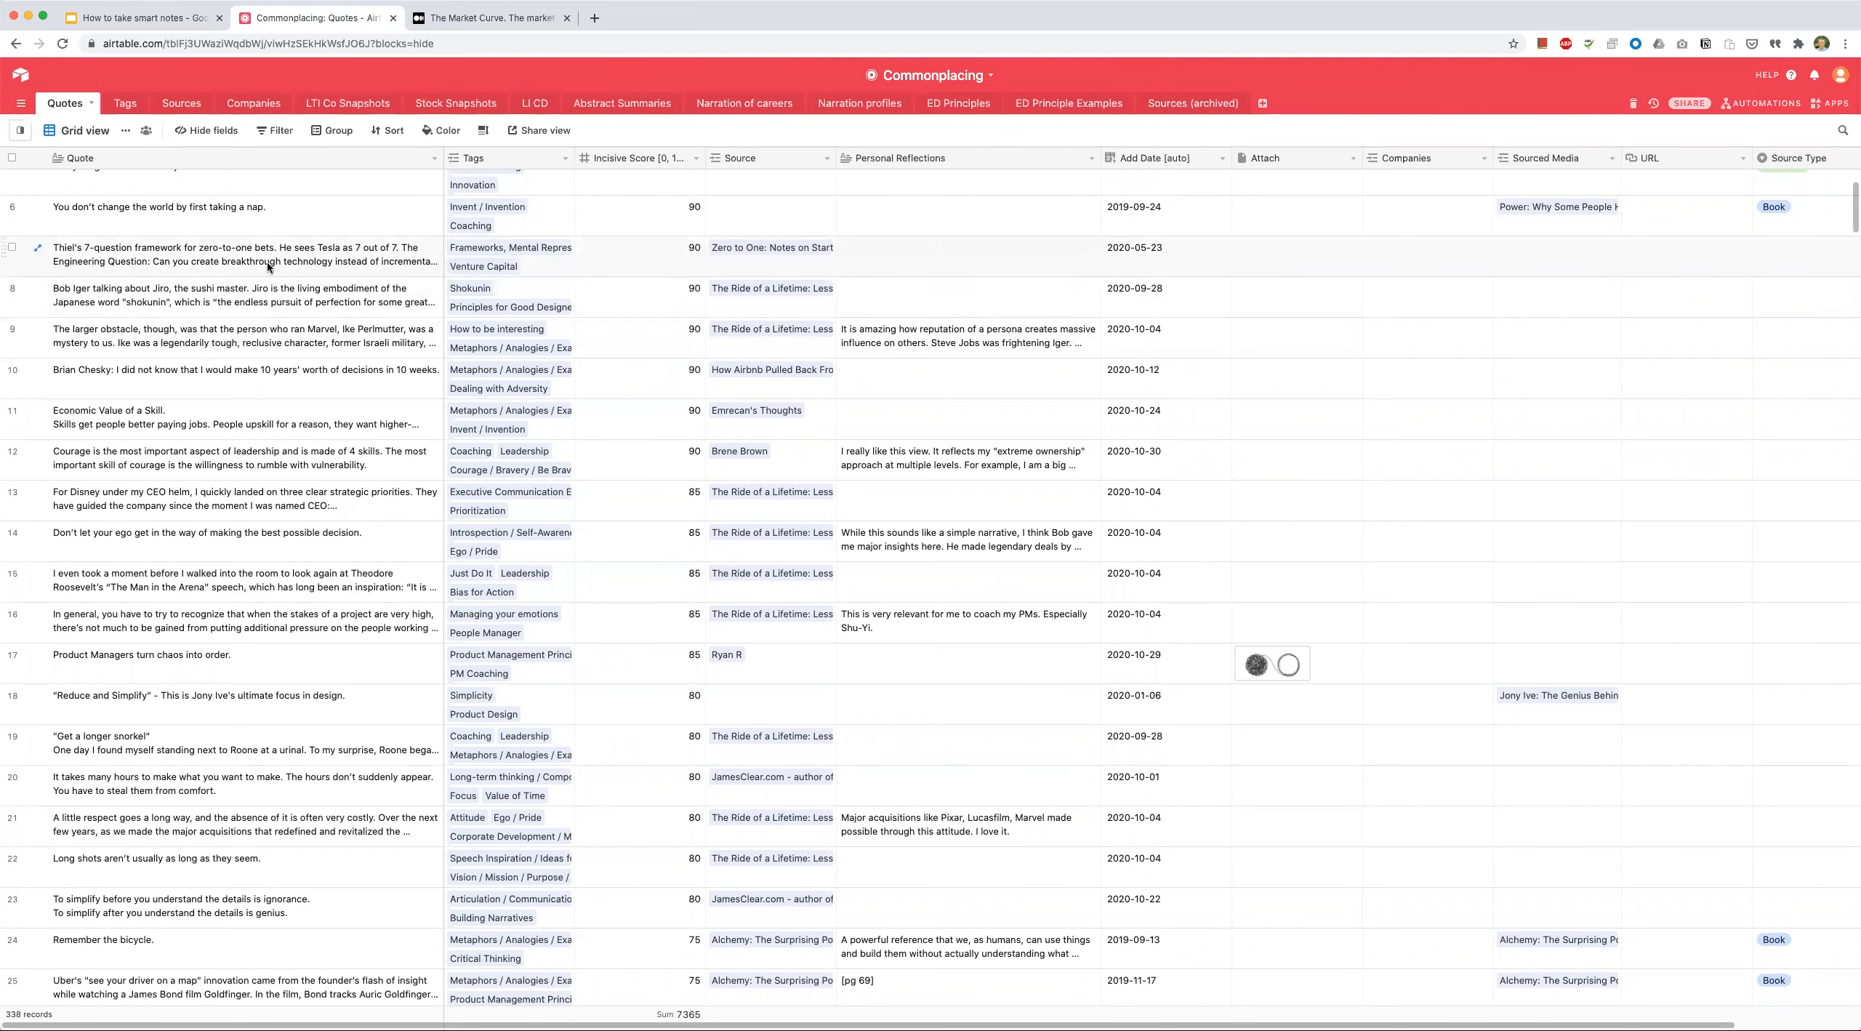
scroll("down", 3)
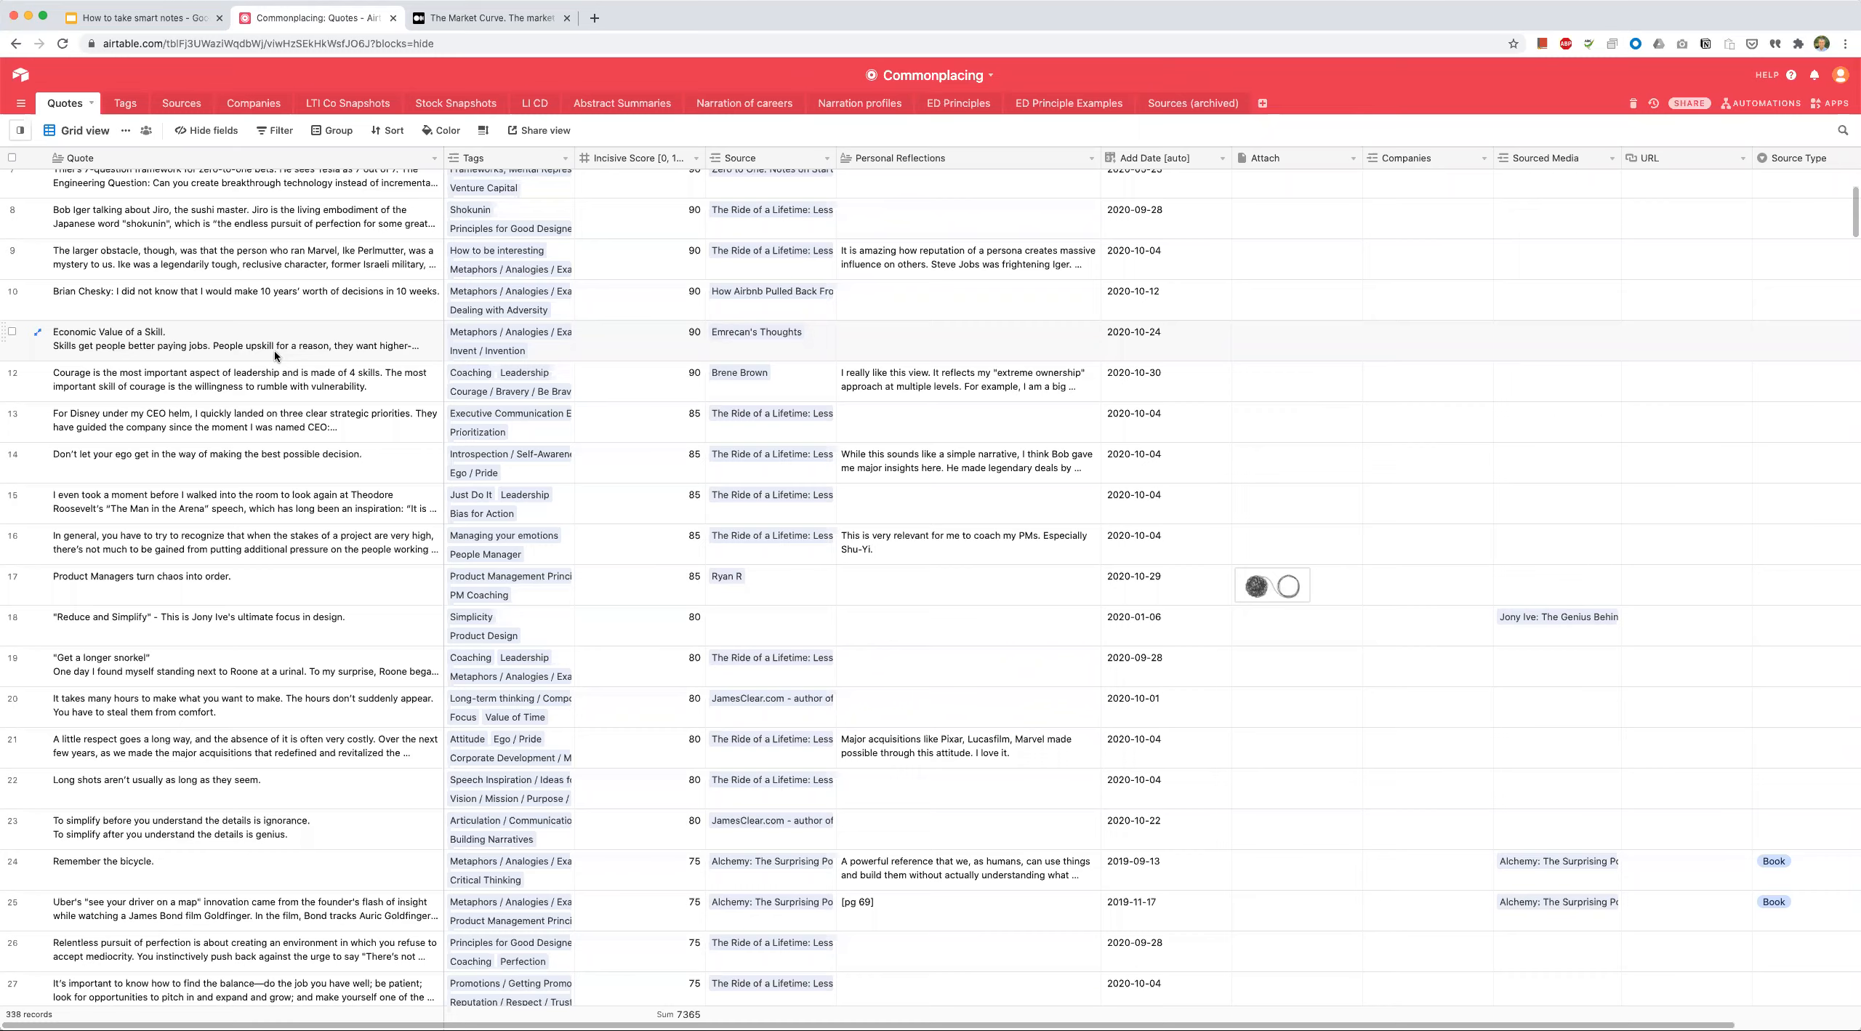
scroll("down", 3)
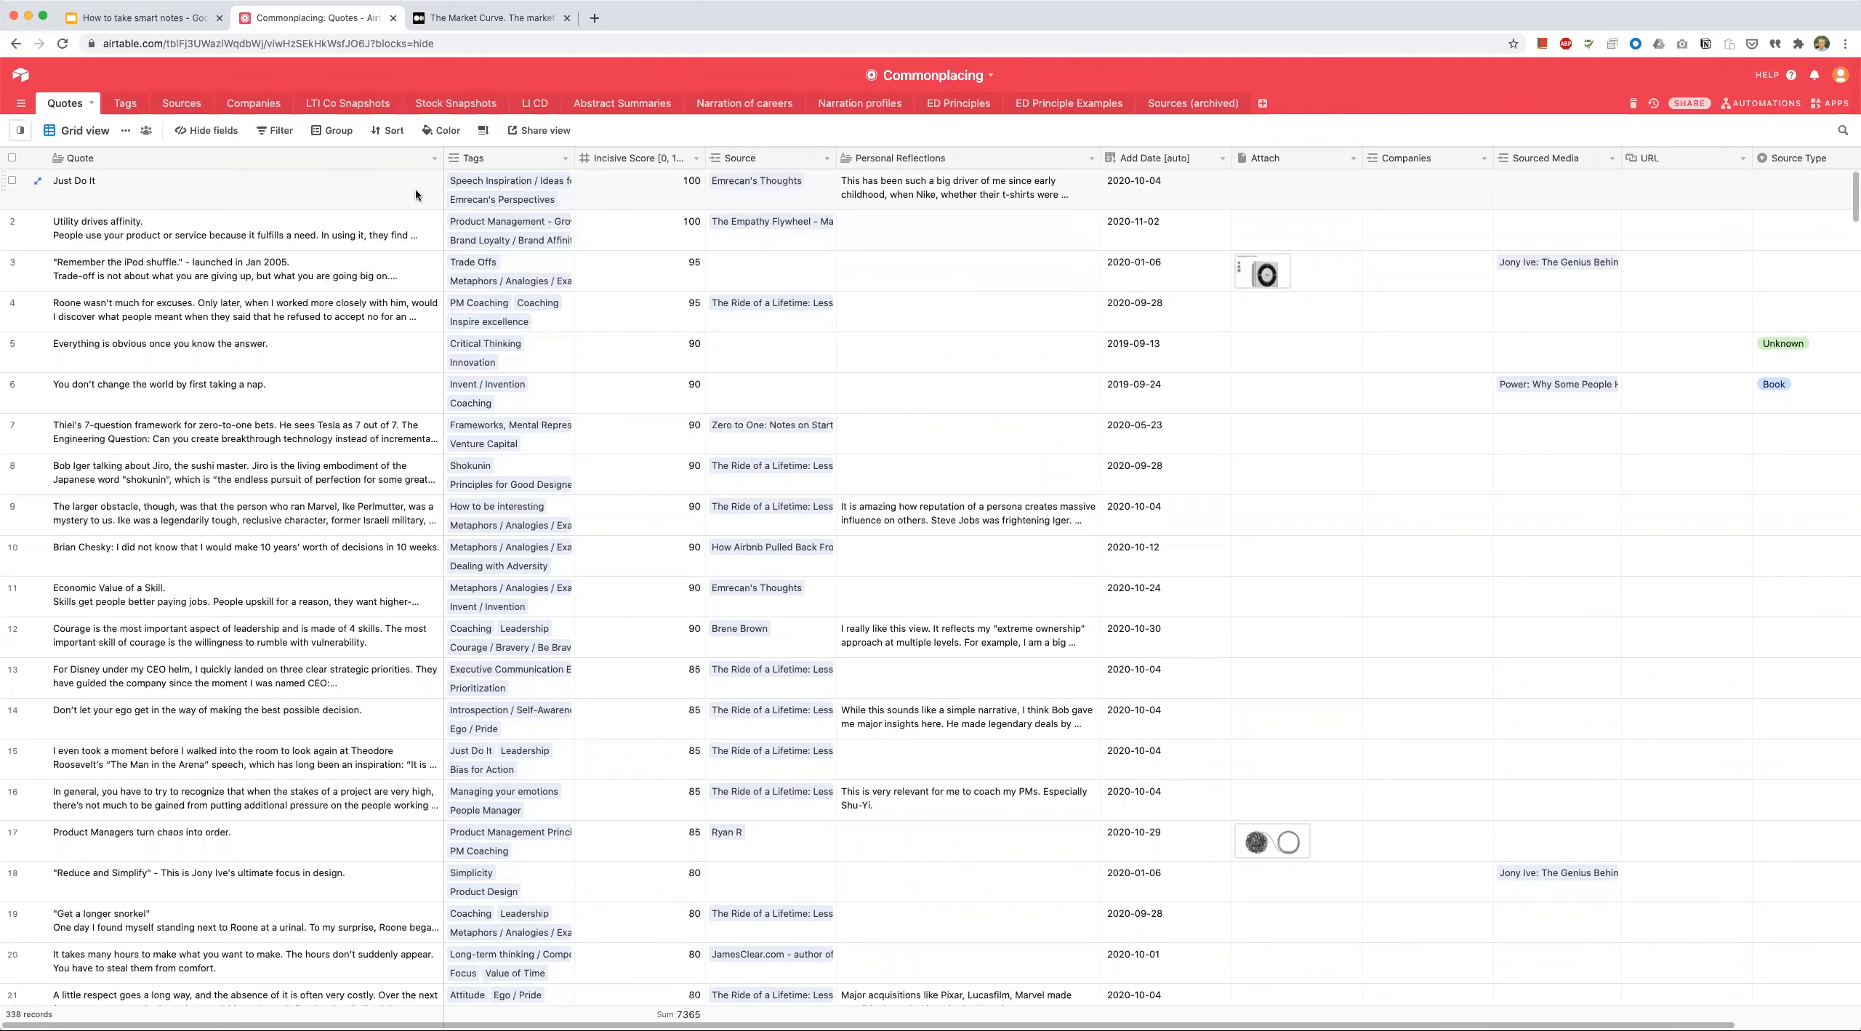
left_click(509, 186)
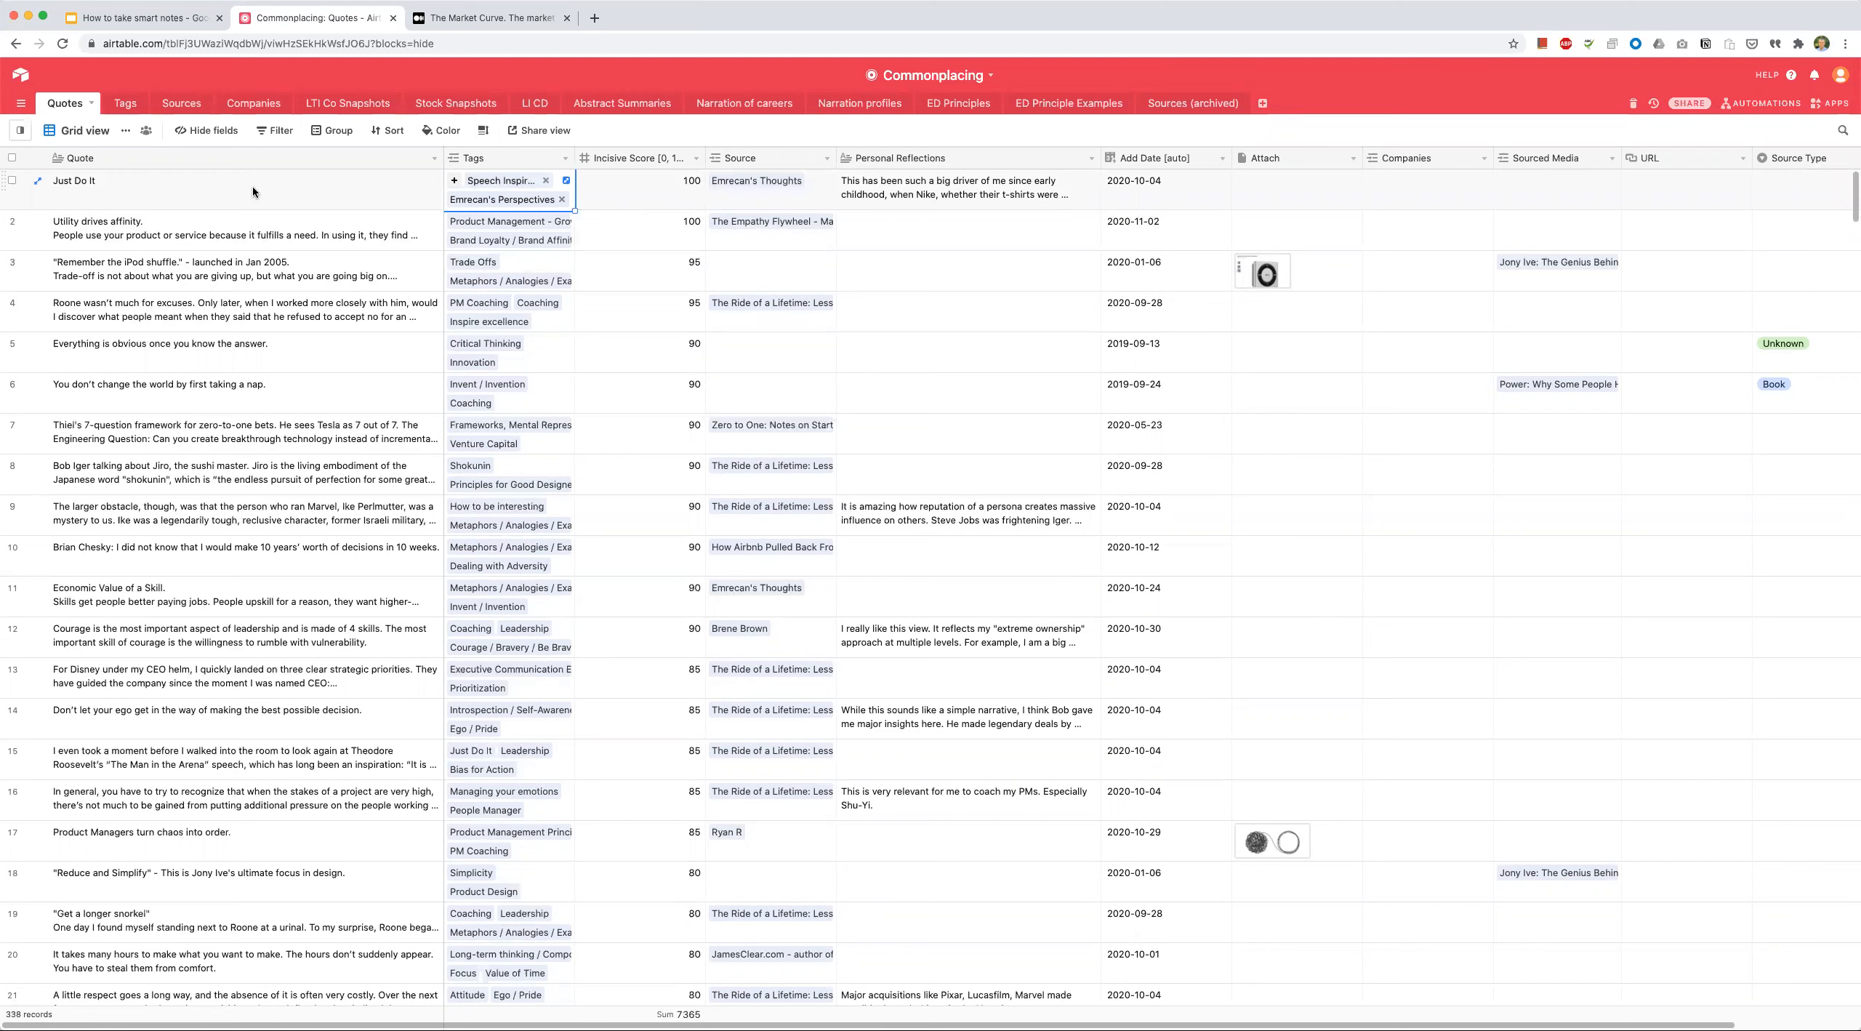
left_click(204, 189)
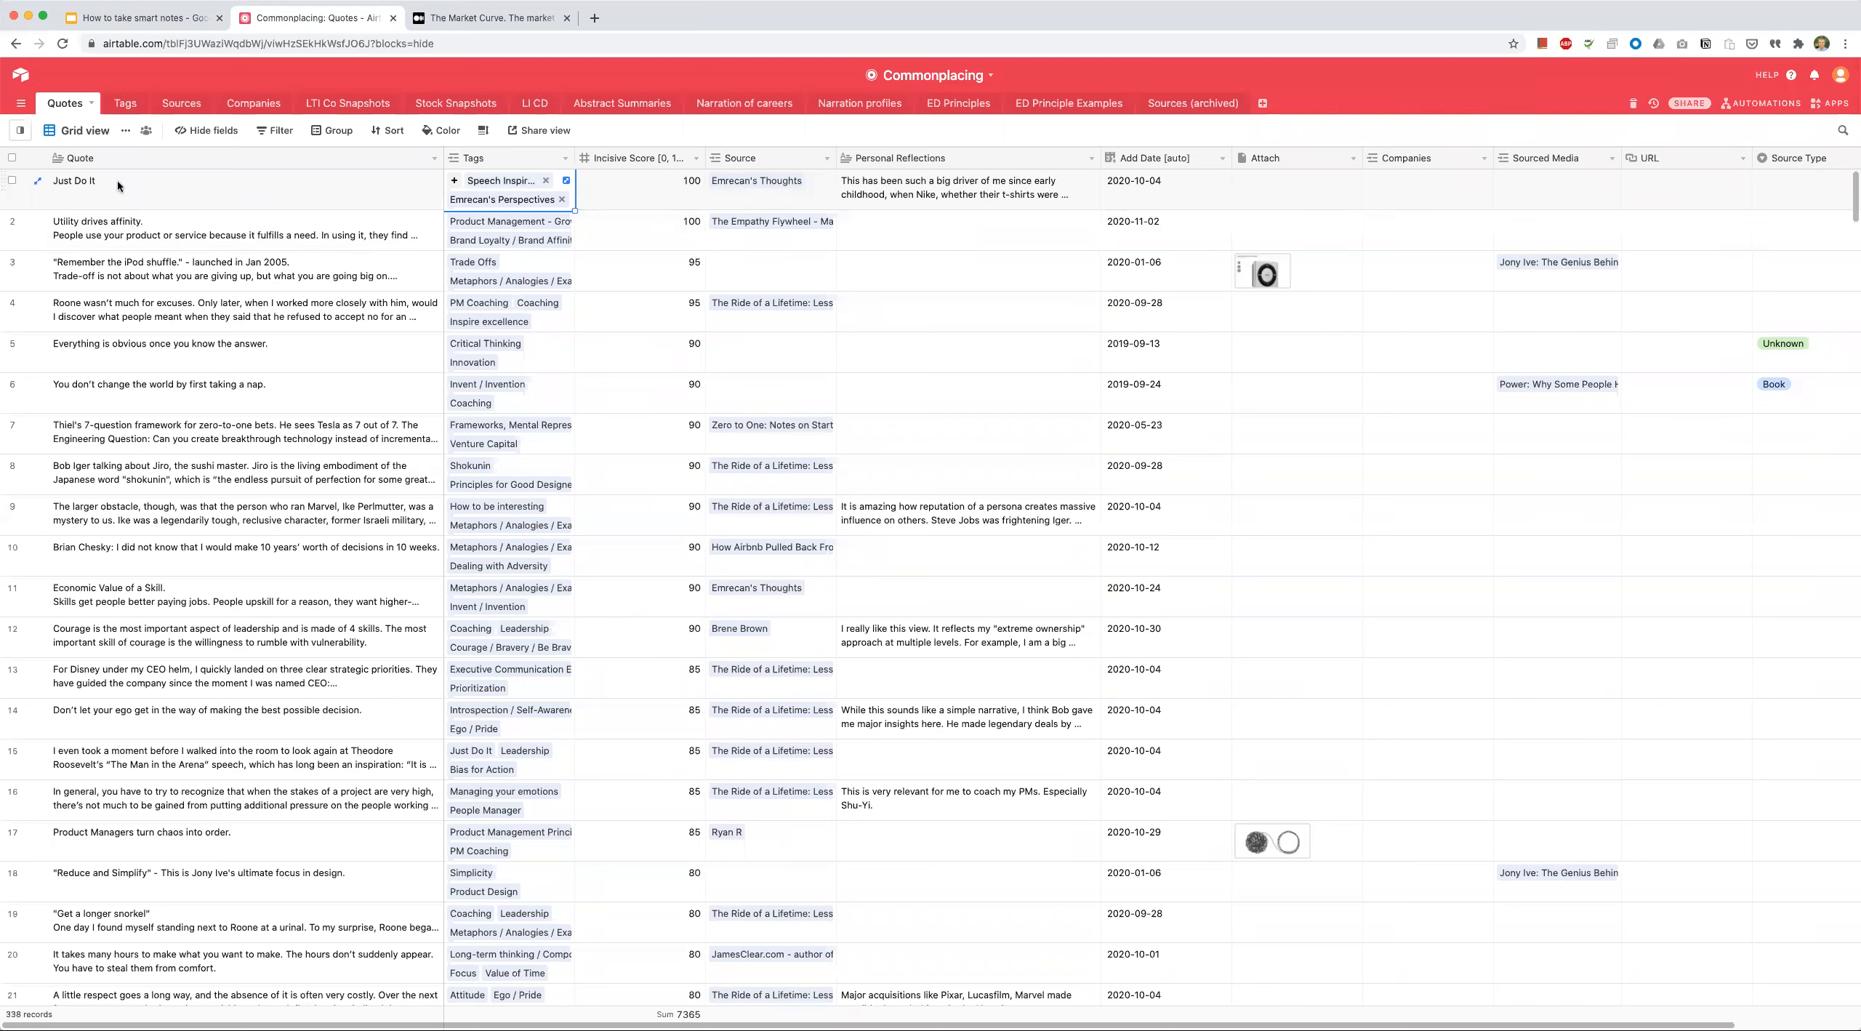
left_click(109, 180)
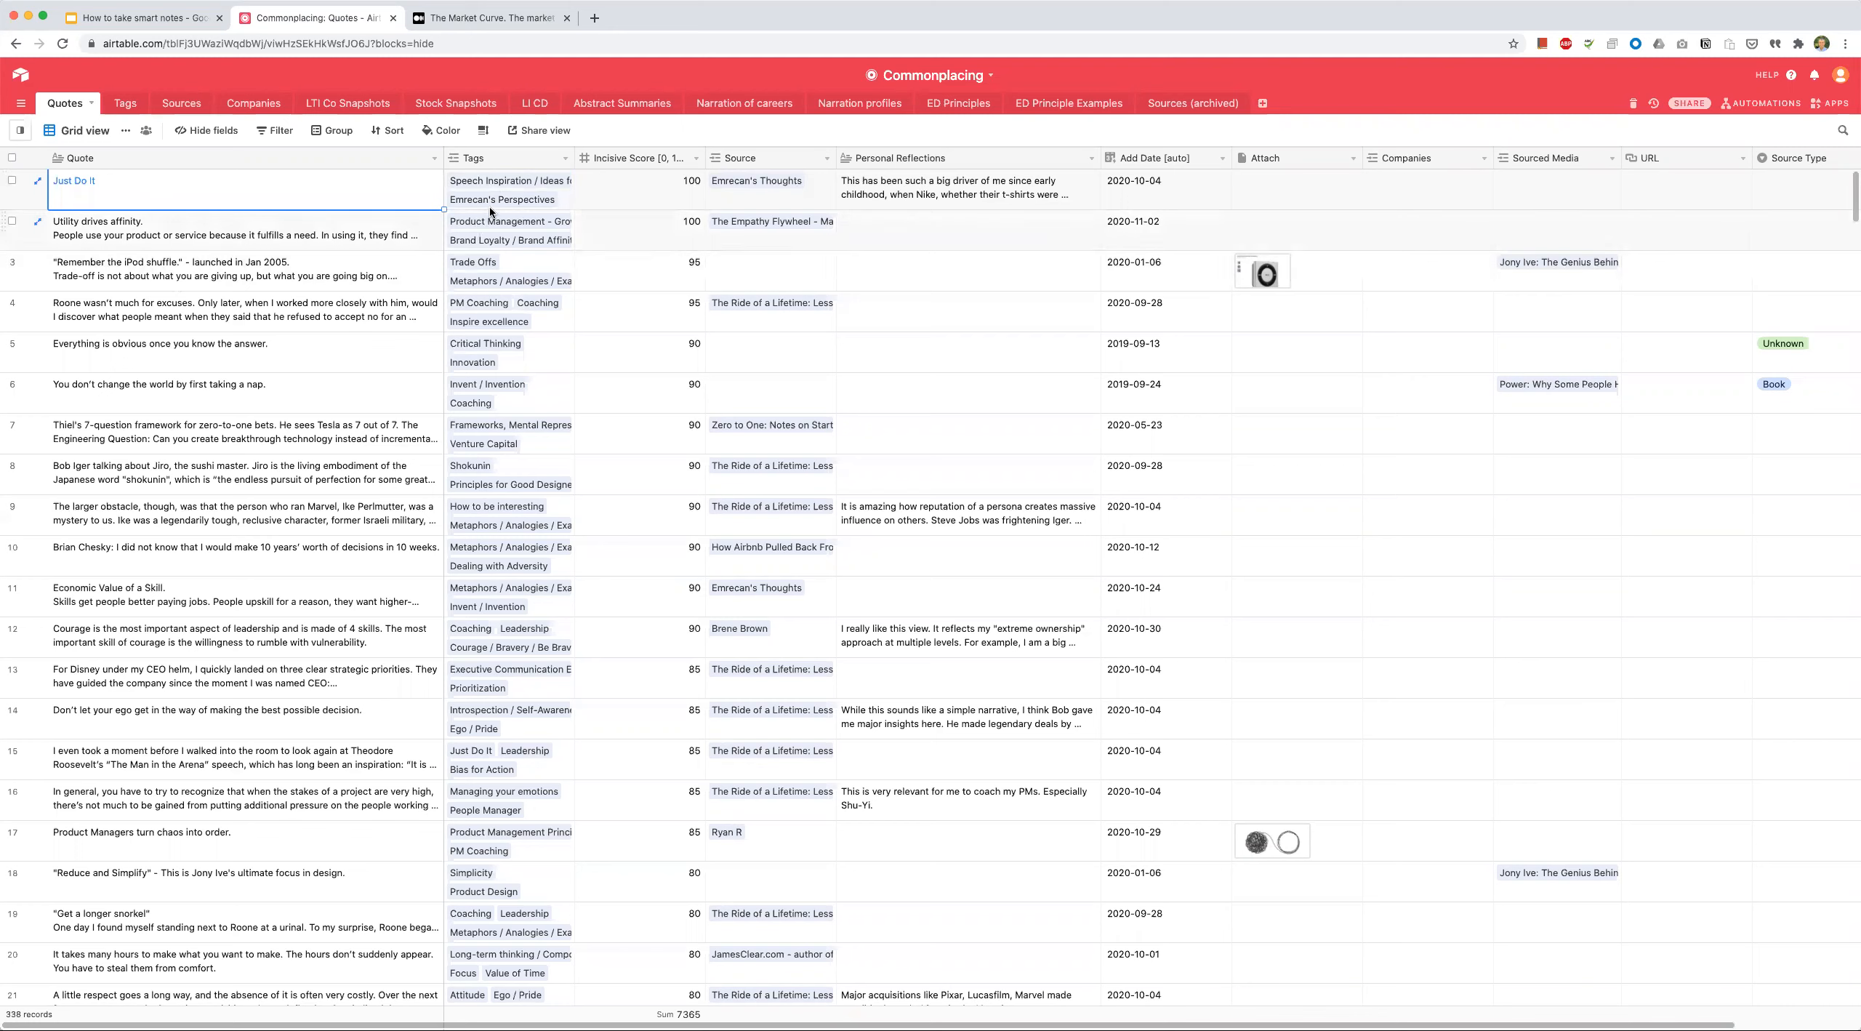
left_click(501, 180)
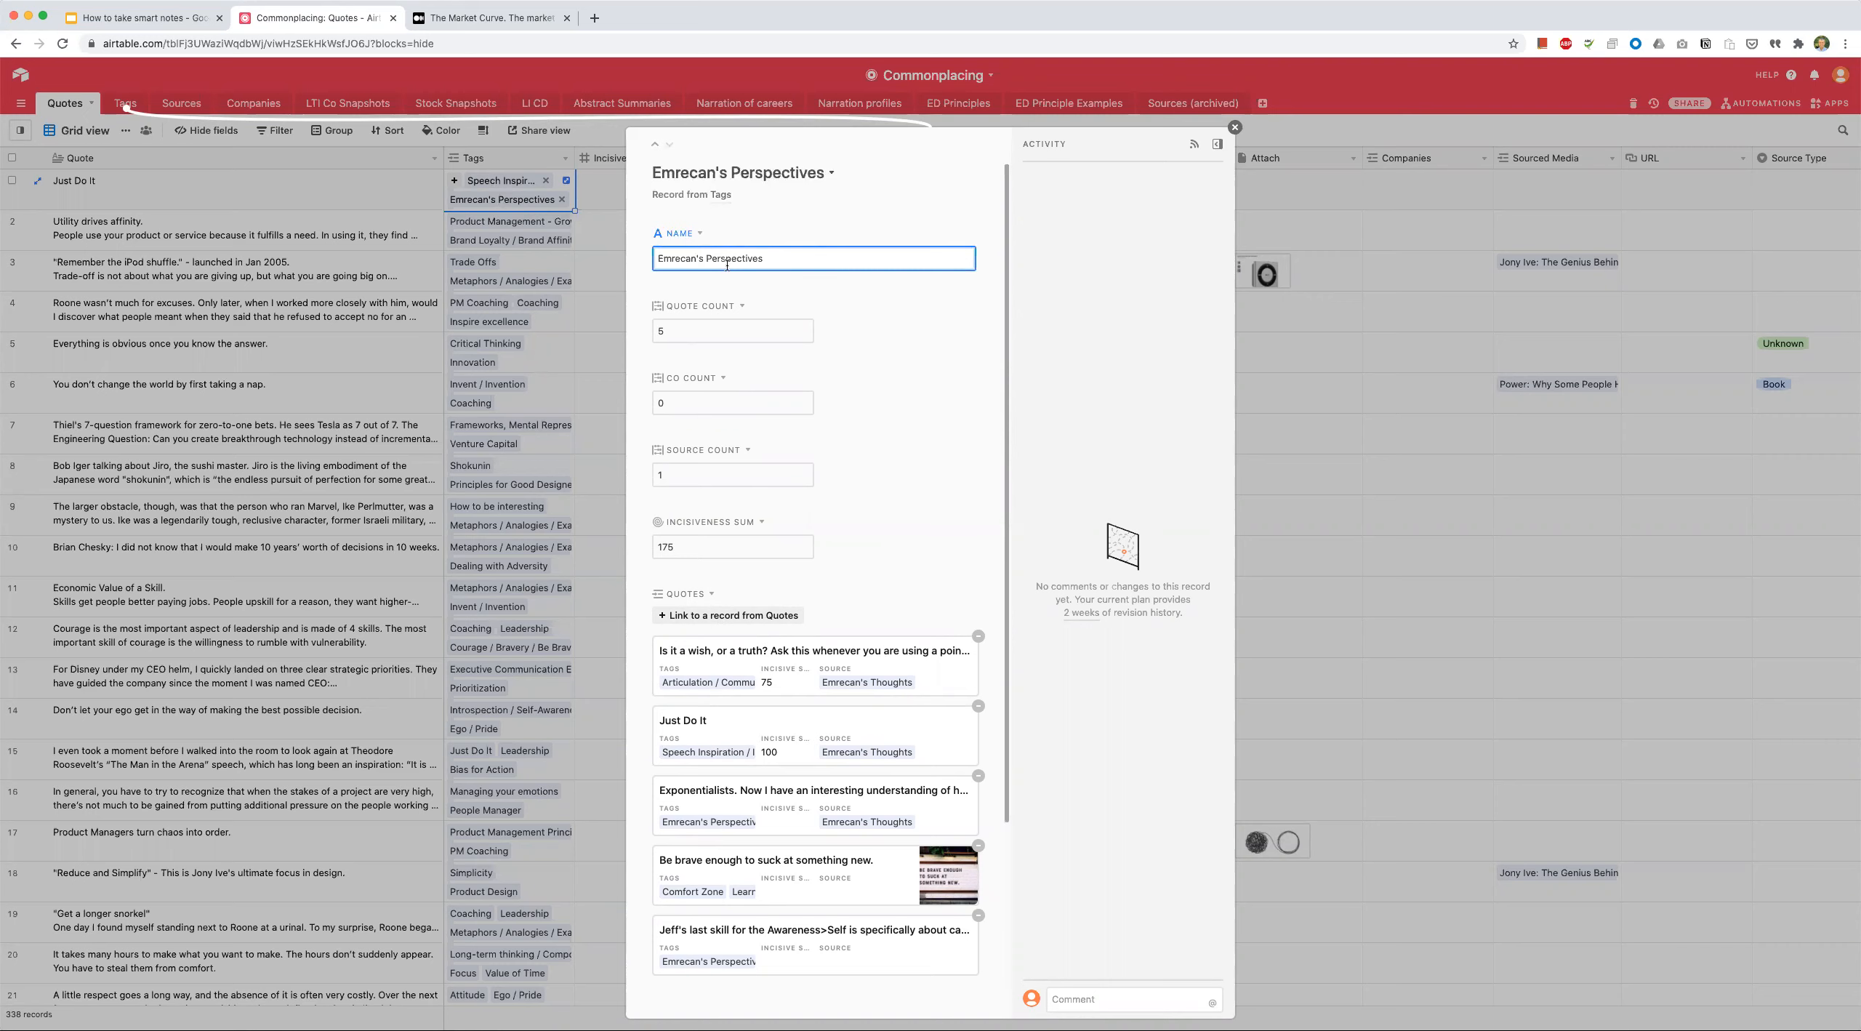
mouse_move(821, 264)
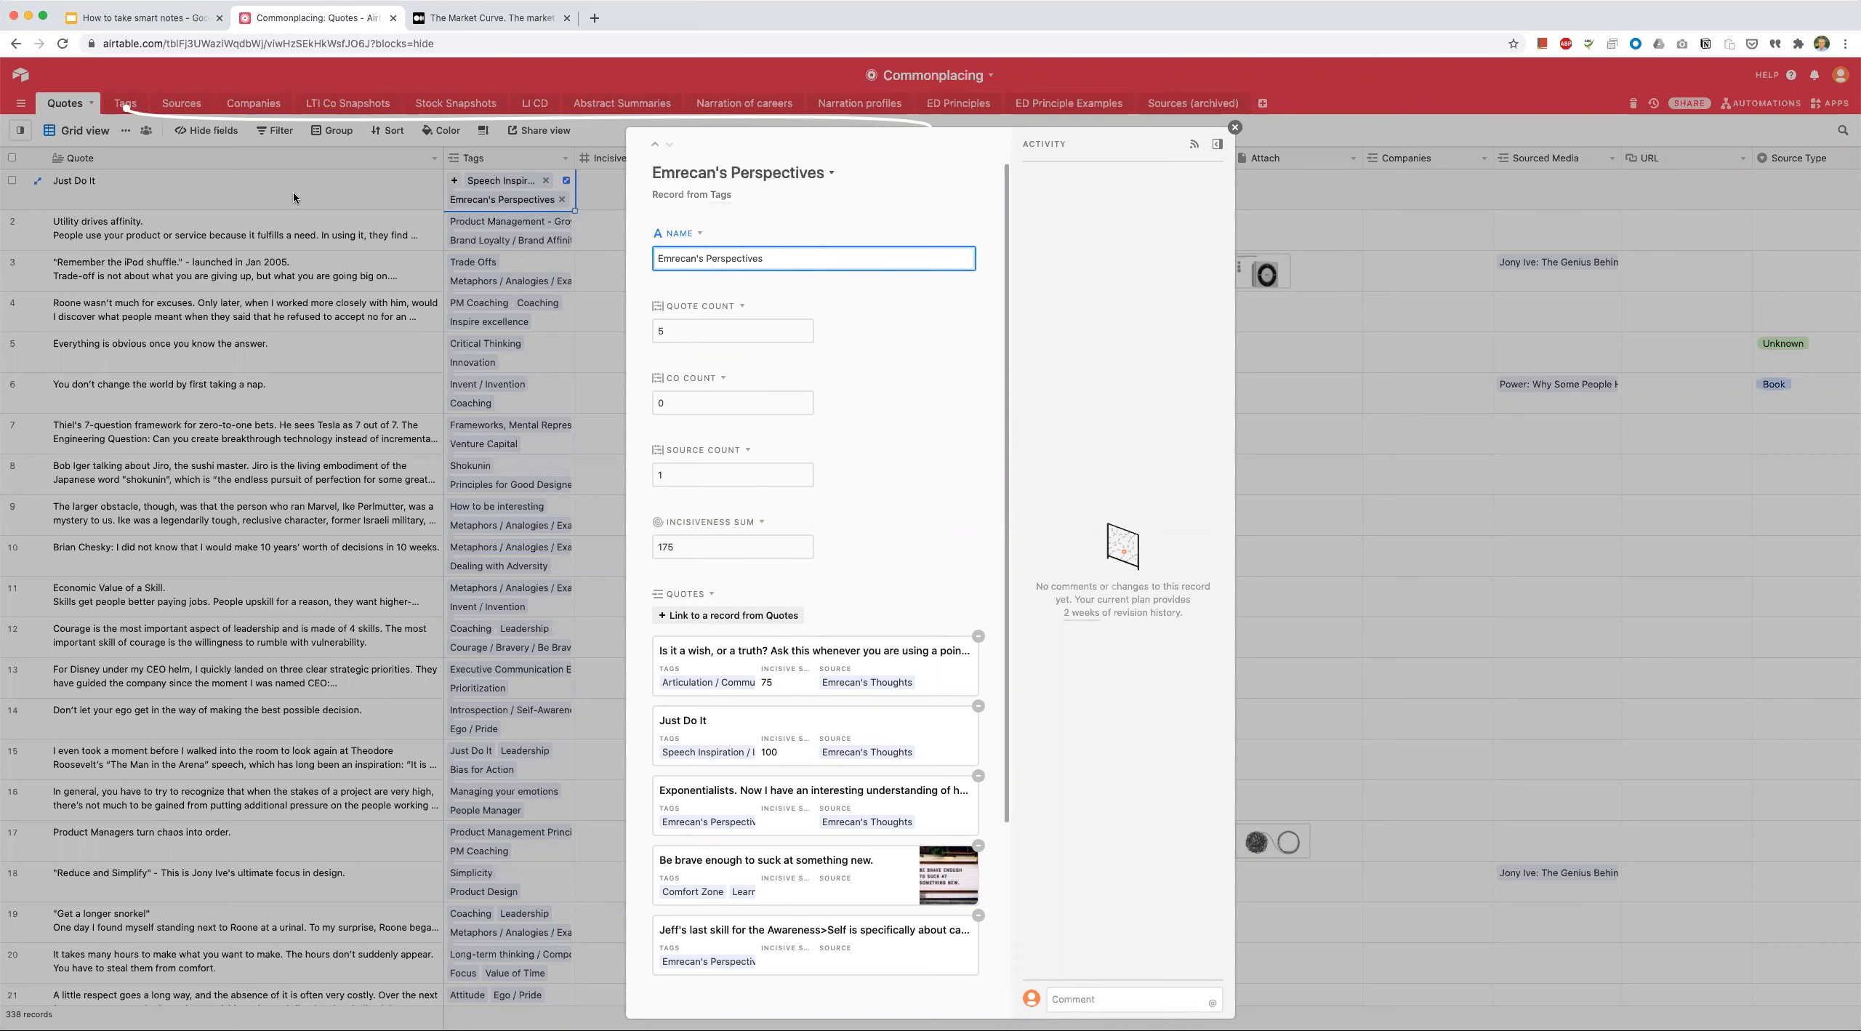
left_click(1234, 127)
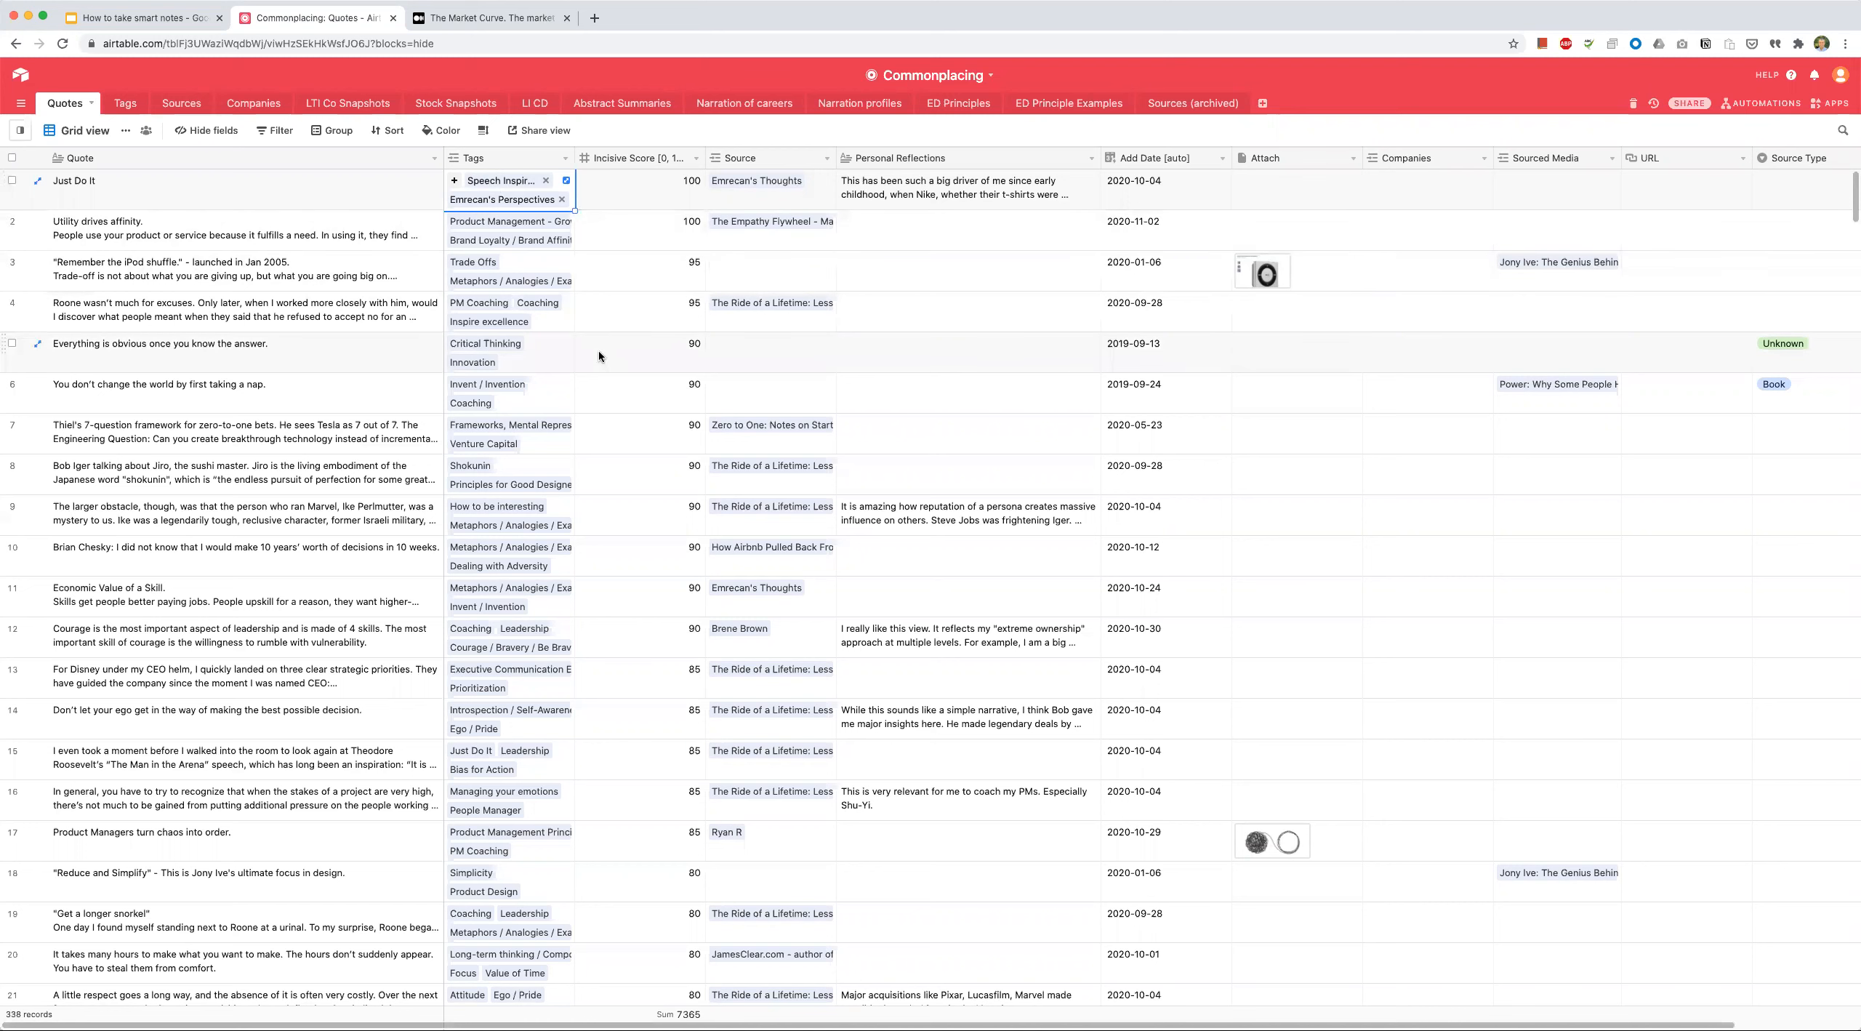
mouse_move(593, 347)
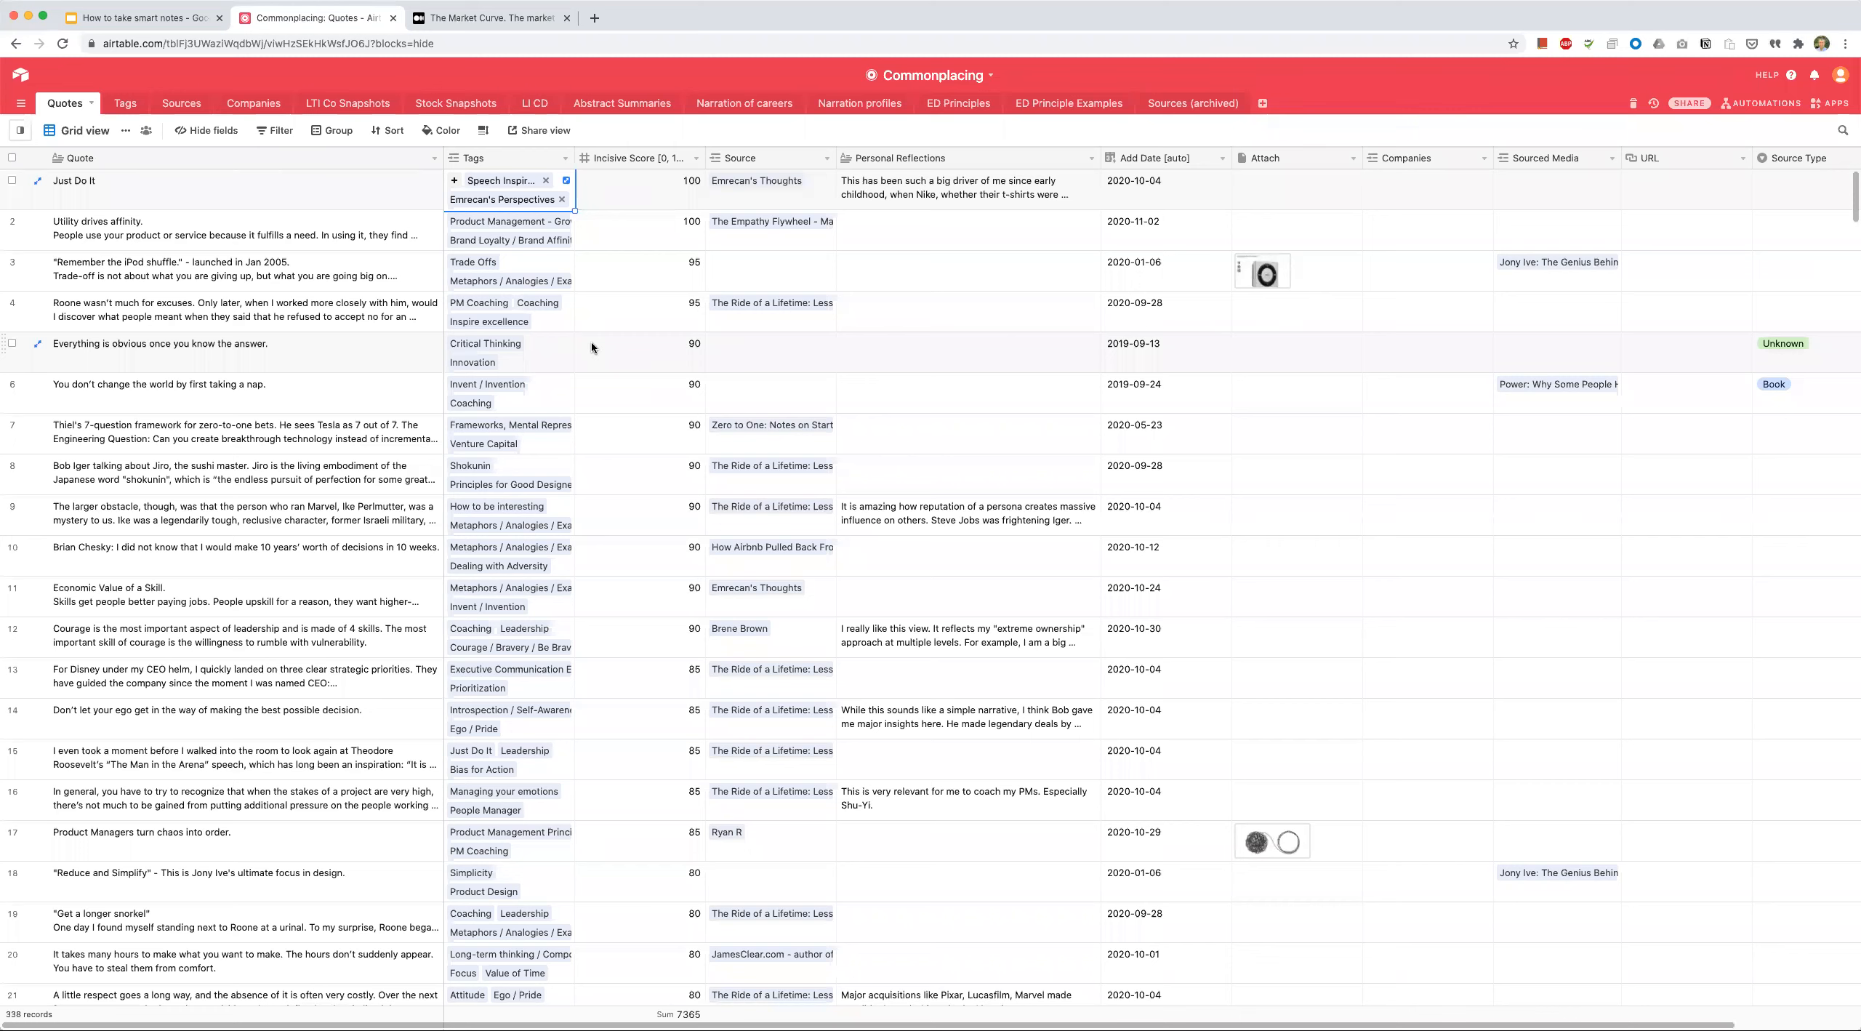
mouse_move(595, 347)
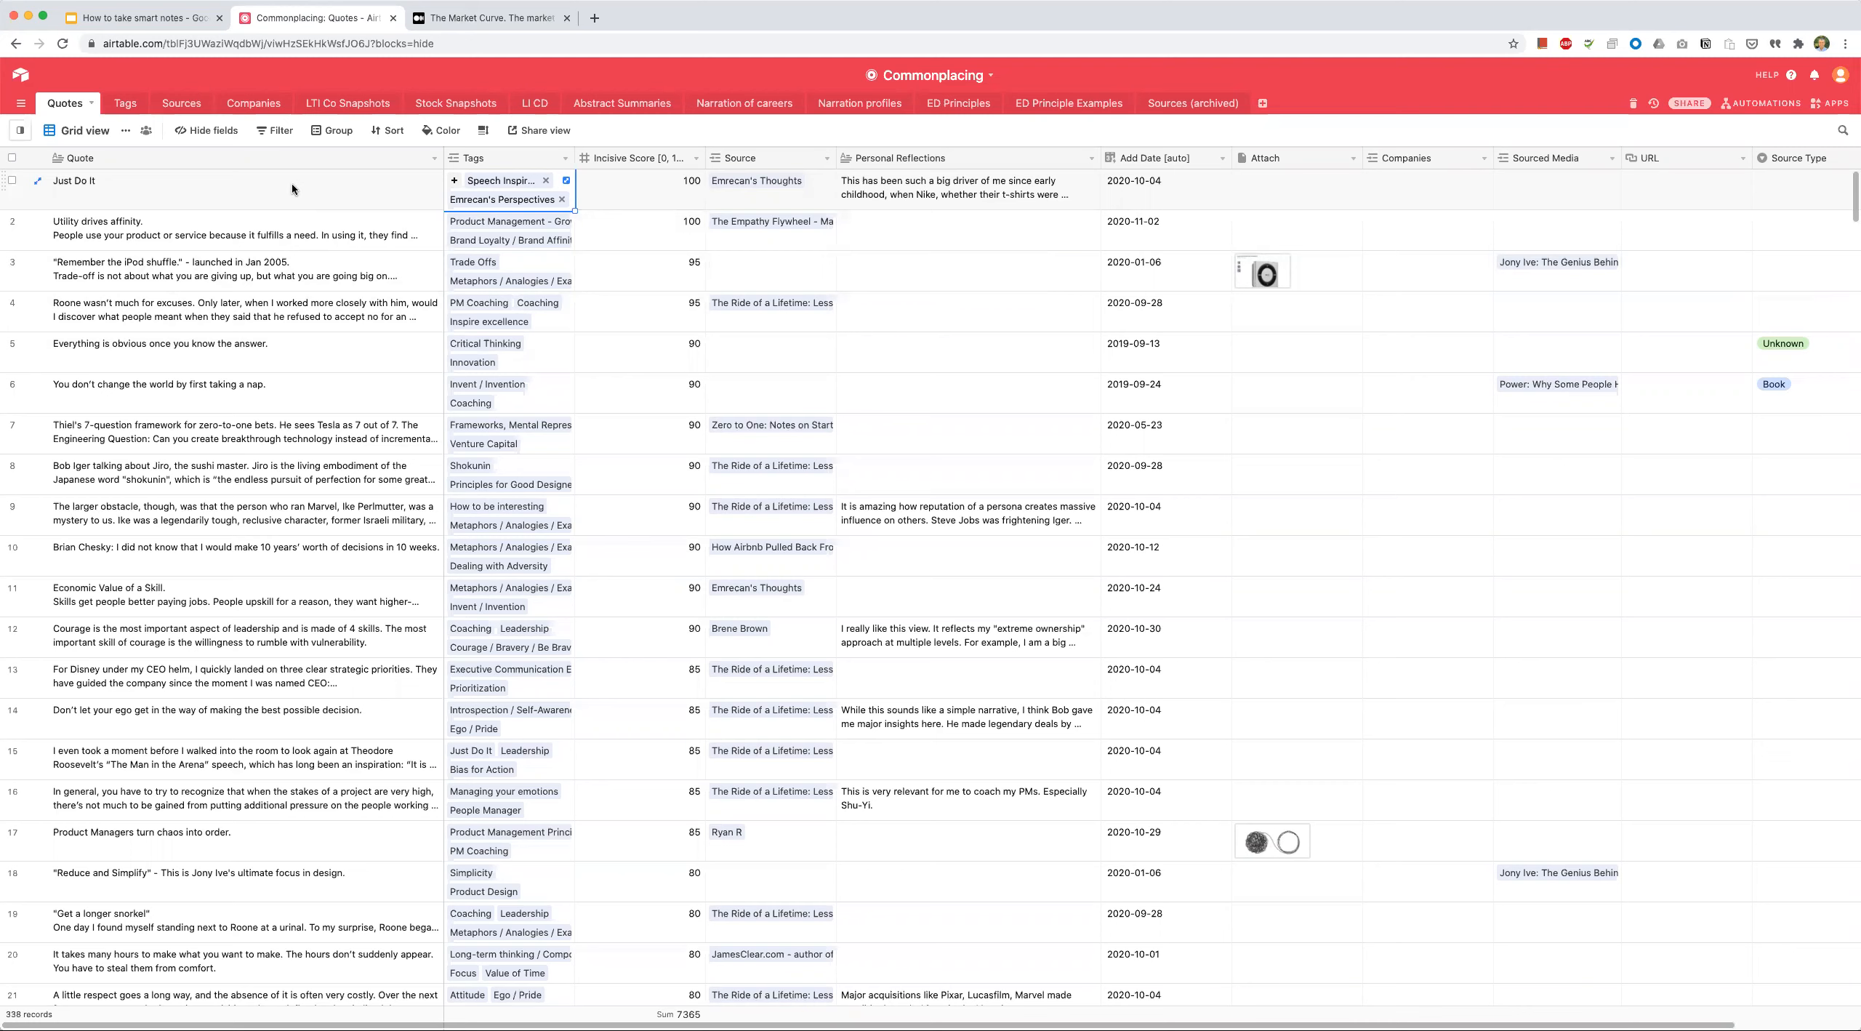
mouse_move(319, 195)
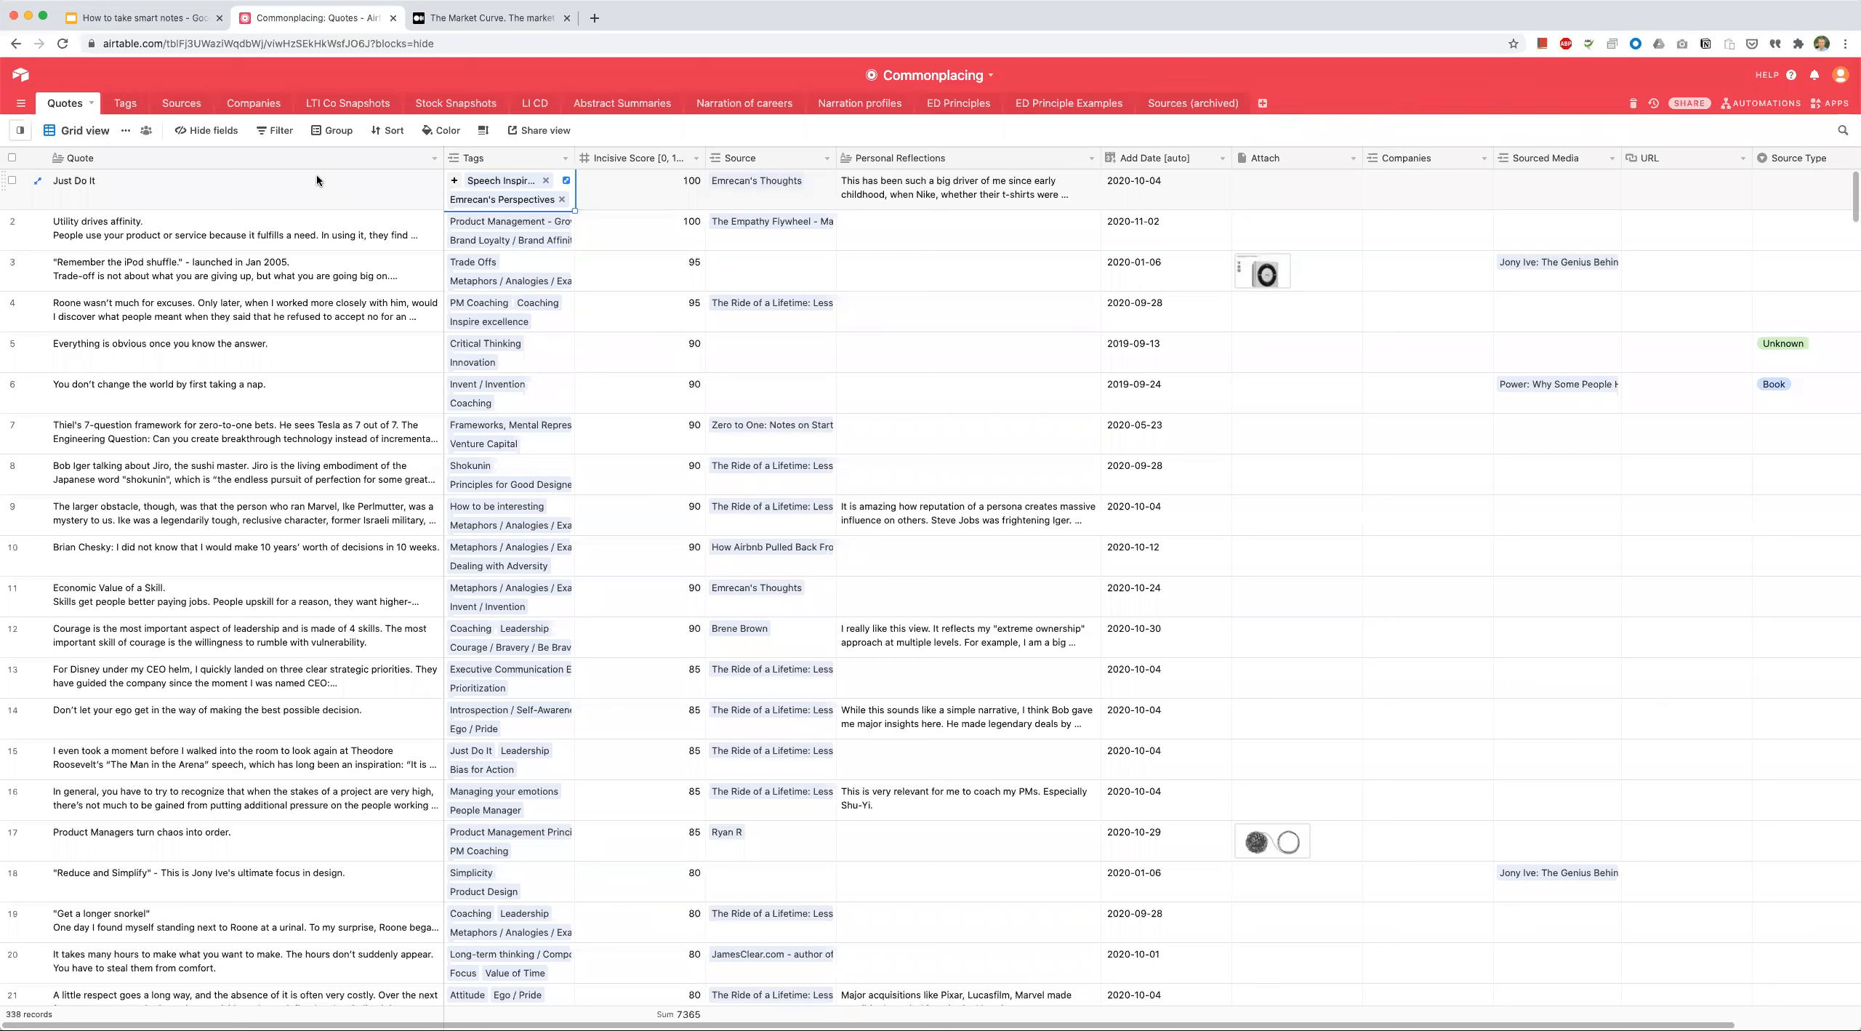
mouse_move(235, 194)
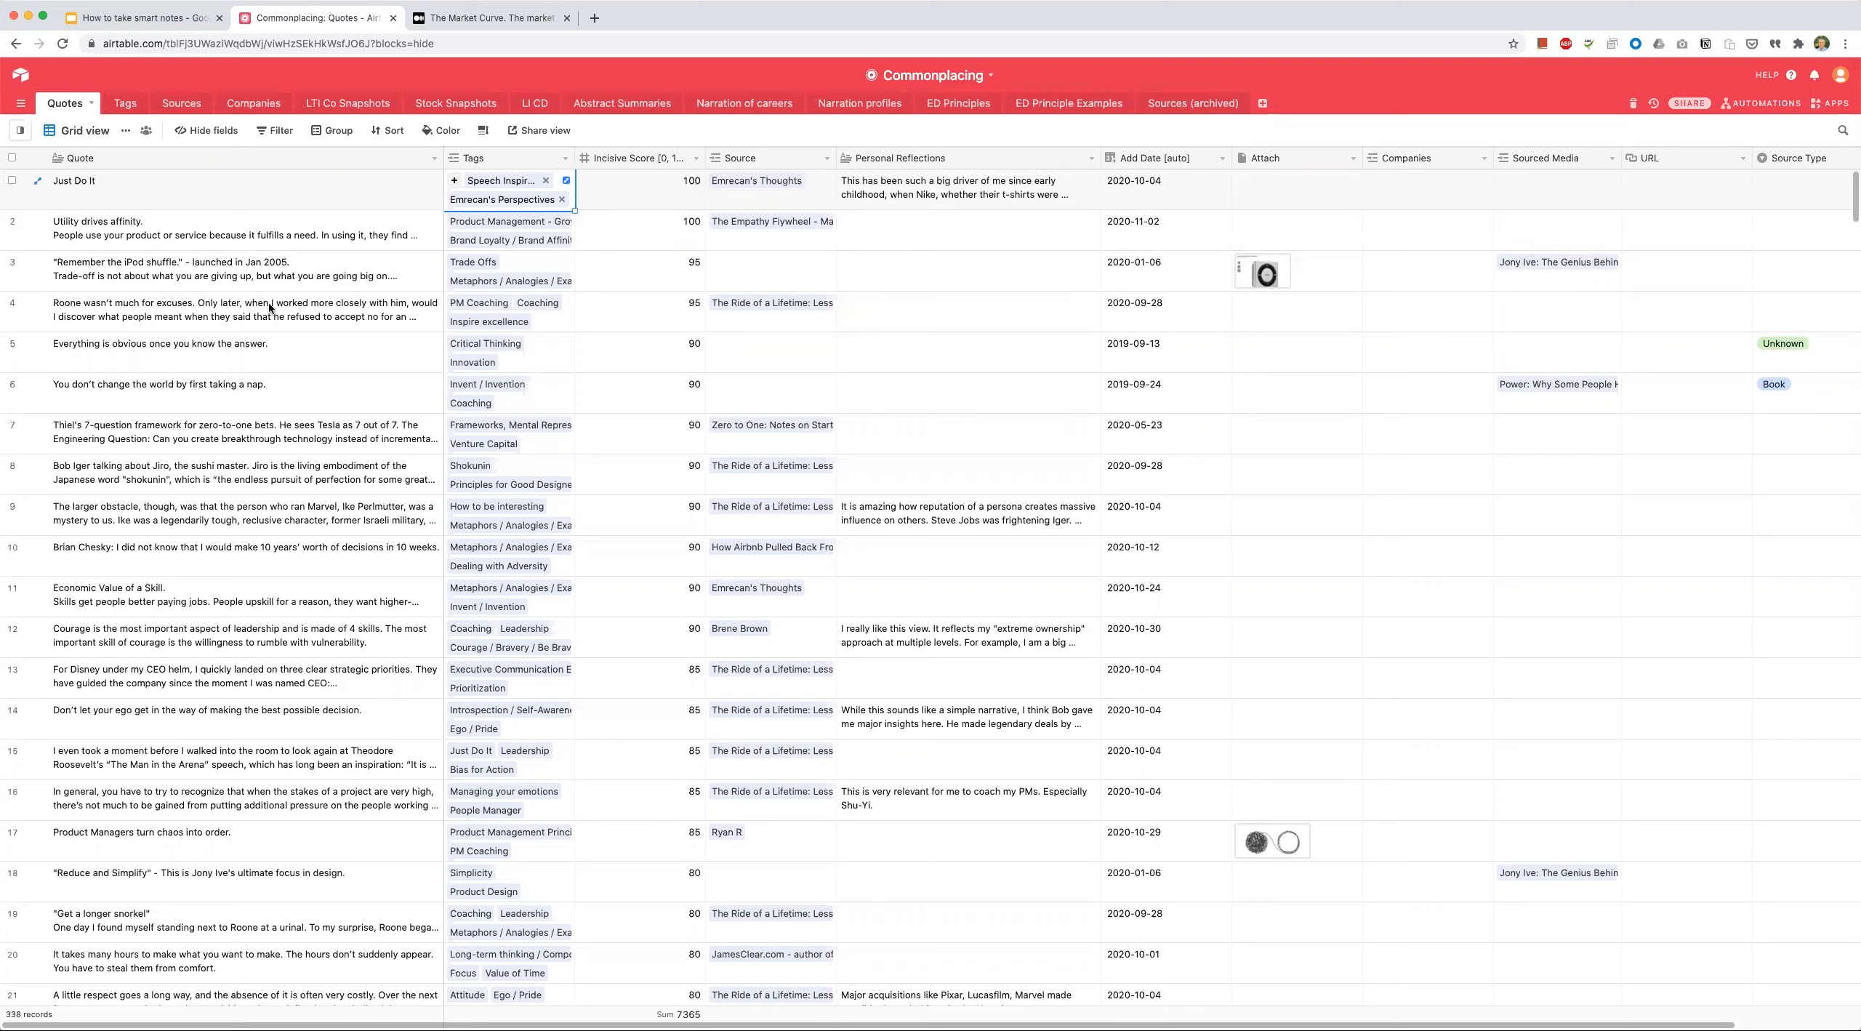
mouse_move(125, 105)
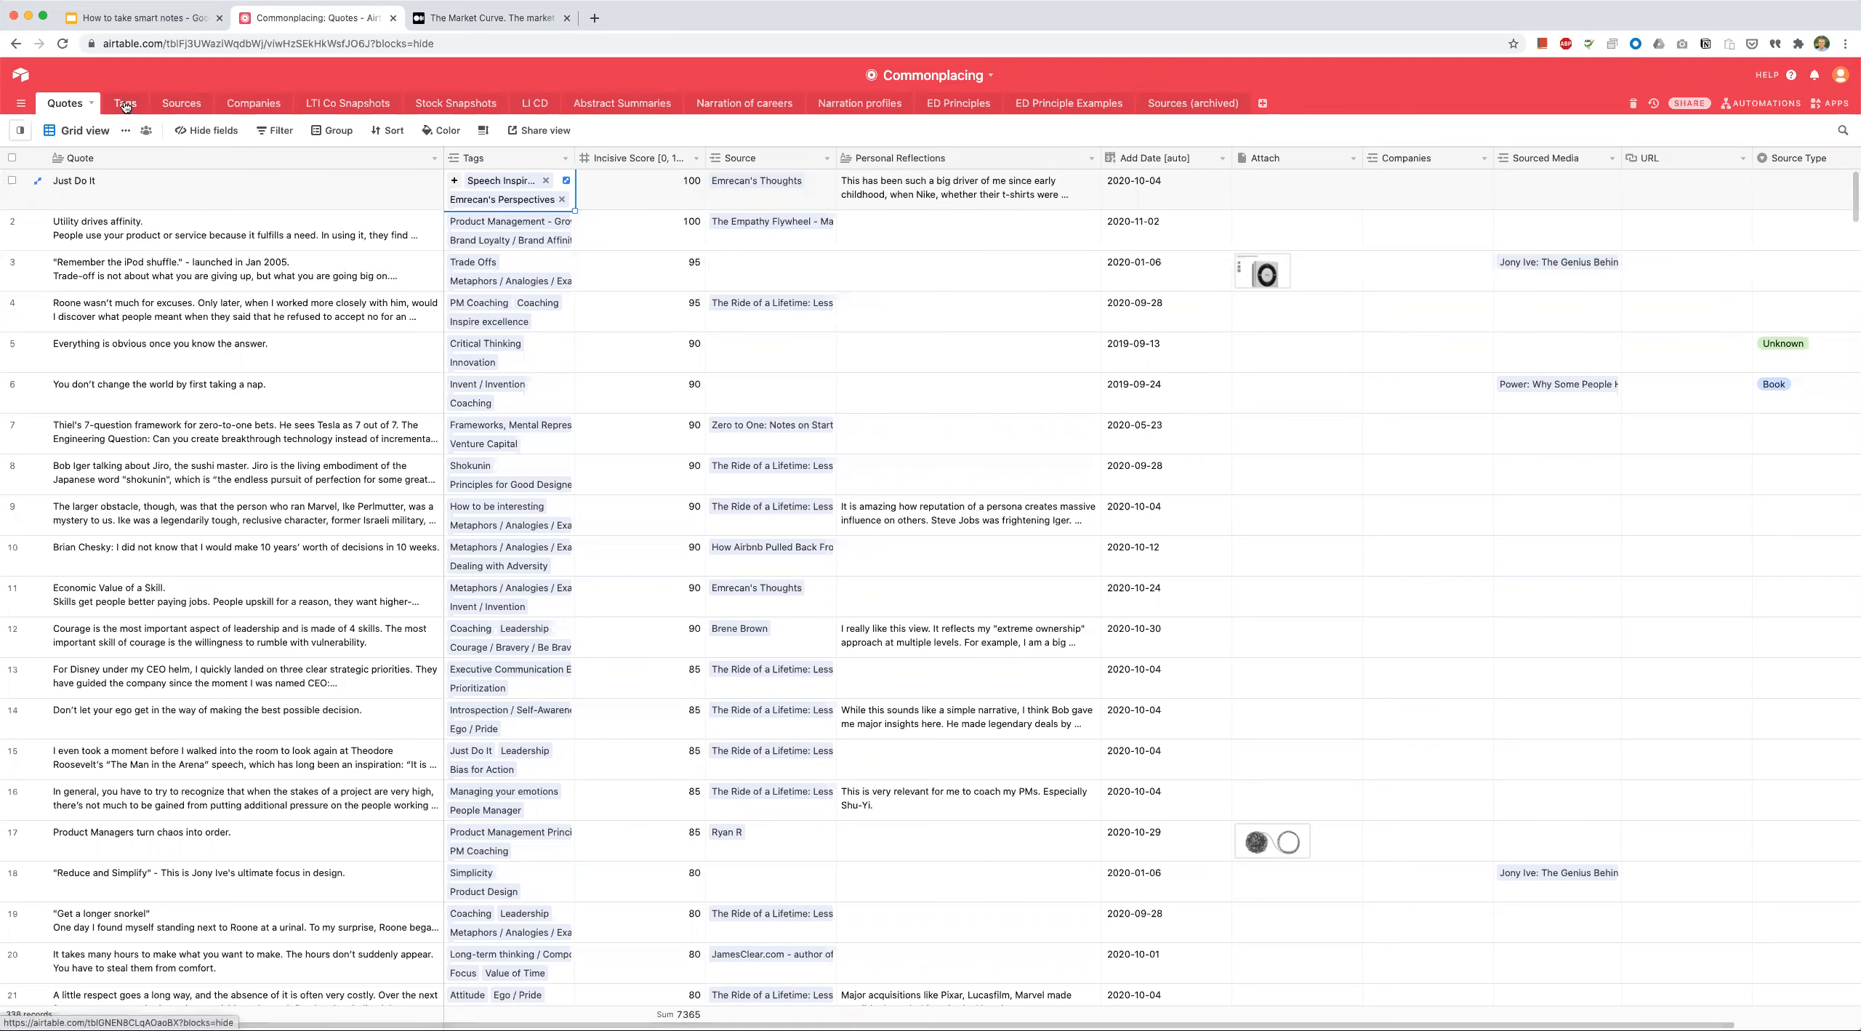
left_click(176, 103)
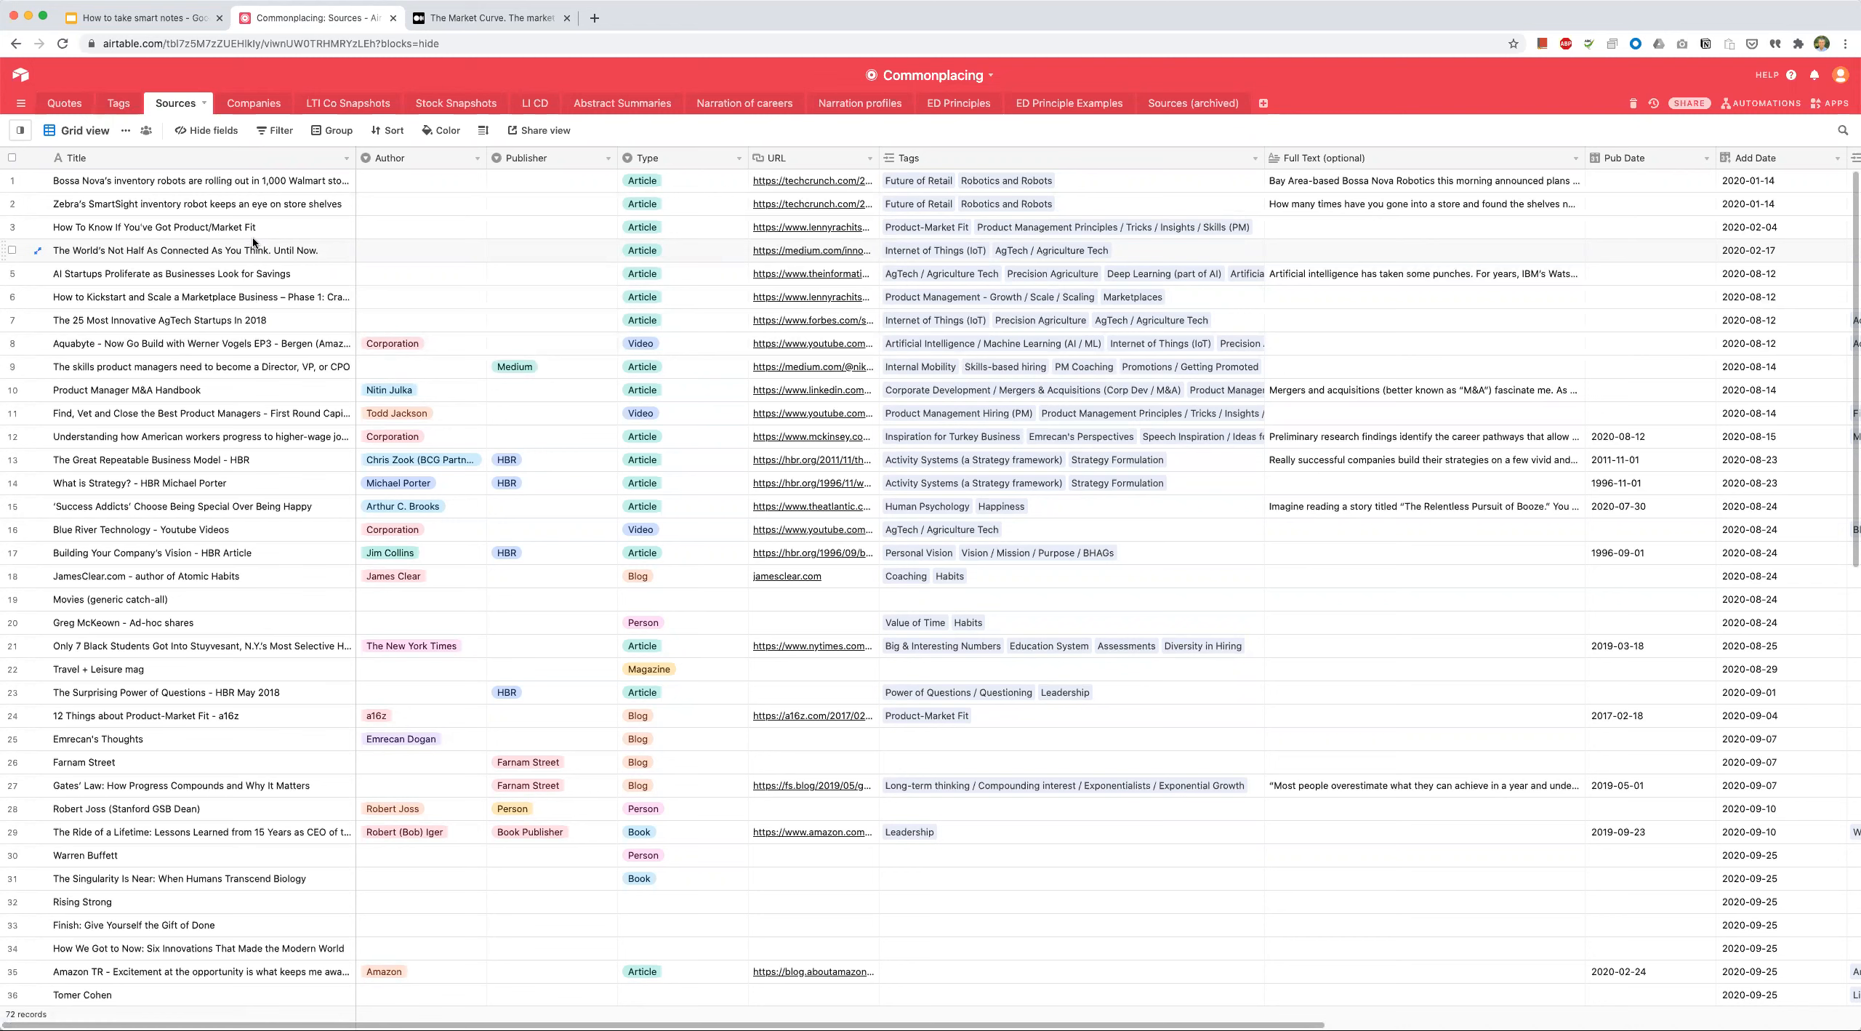
scroll("down", 3)
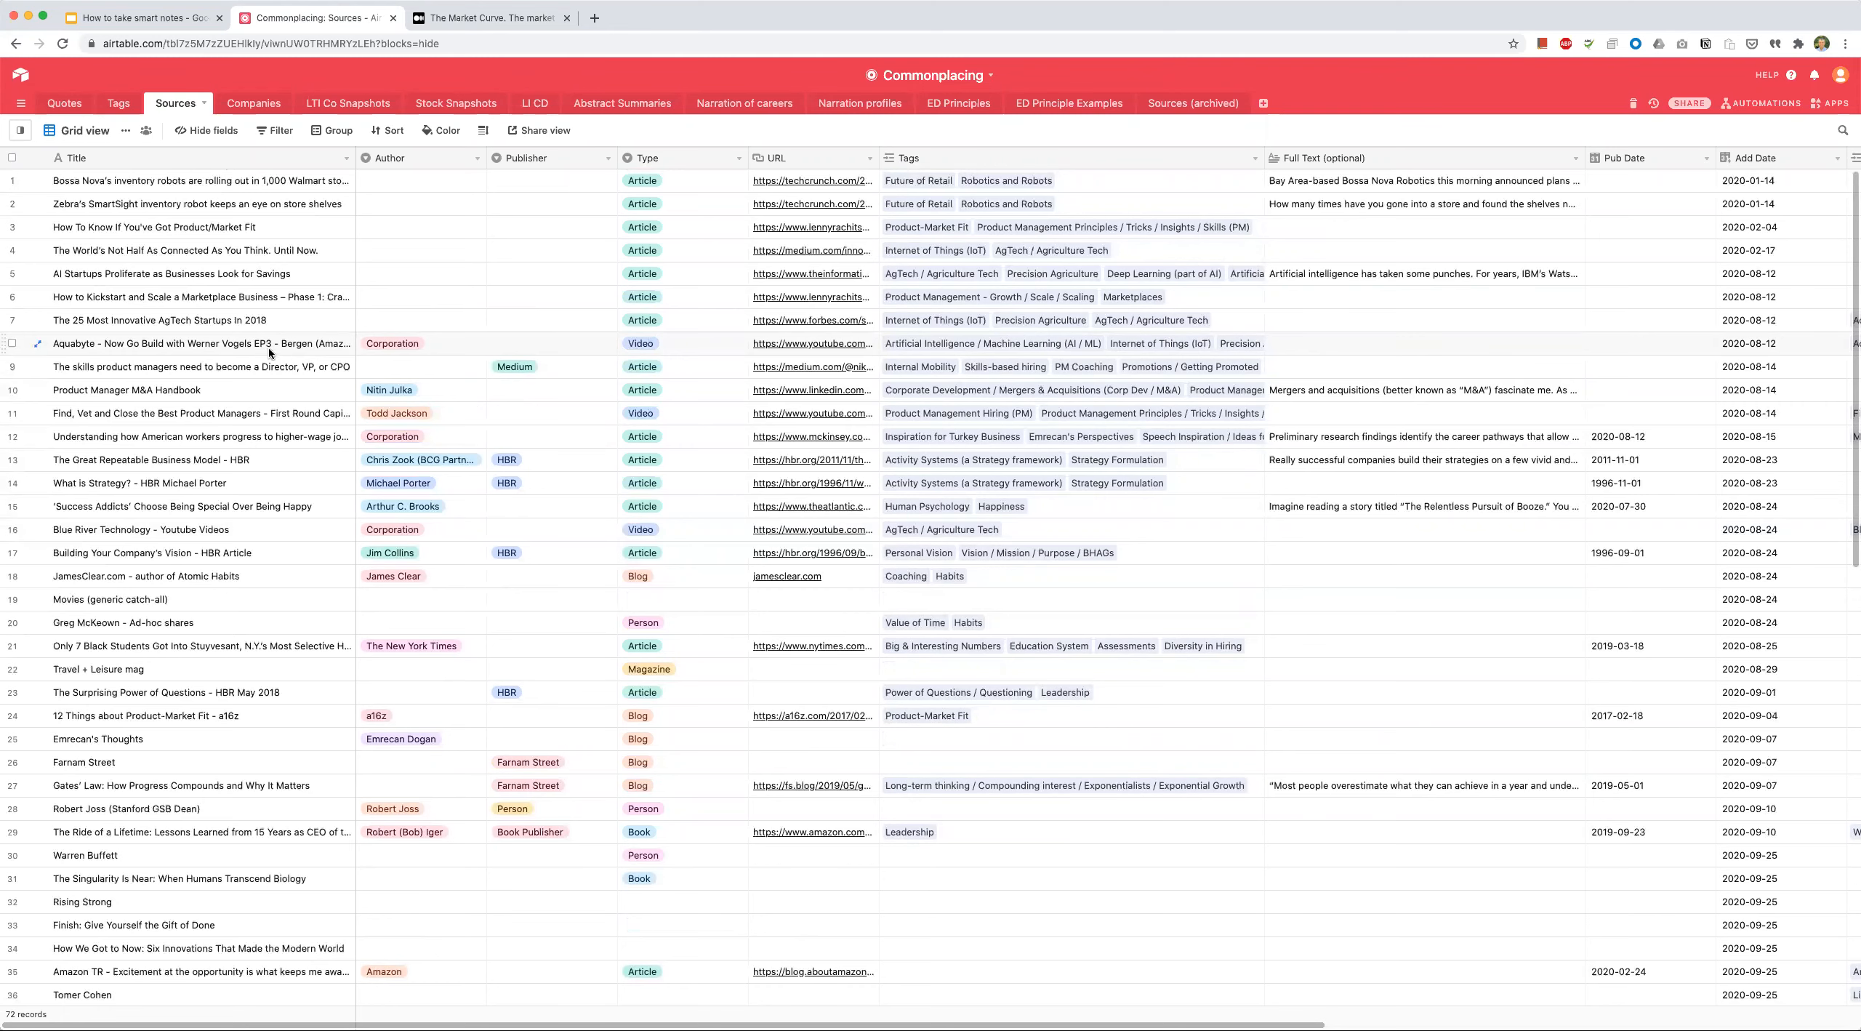
scroll("down", 3)
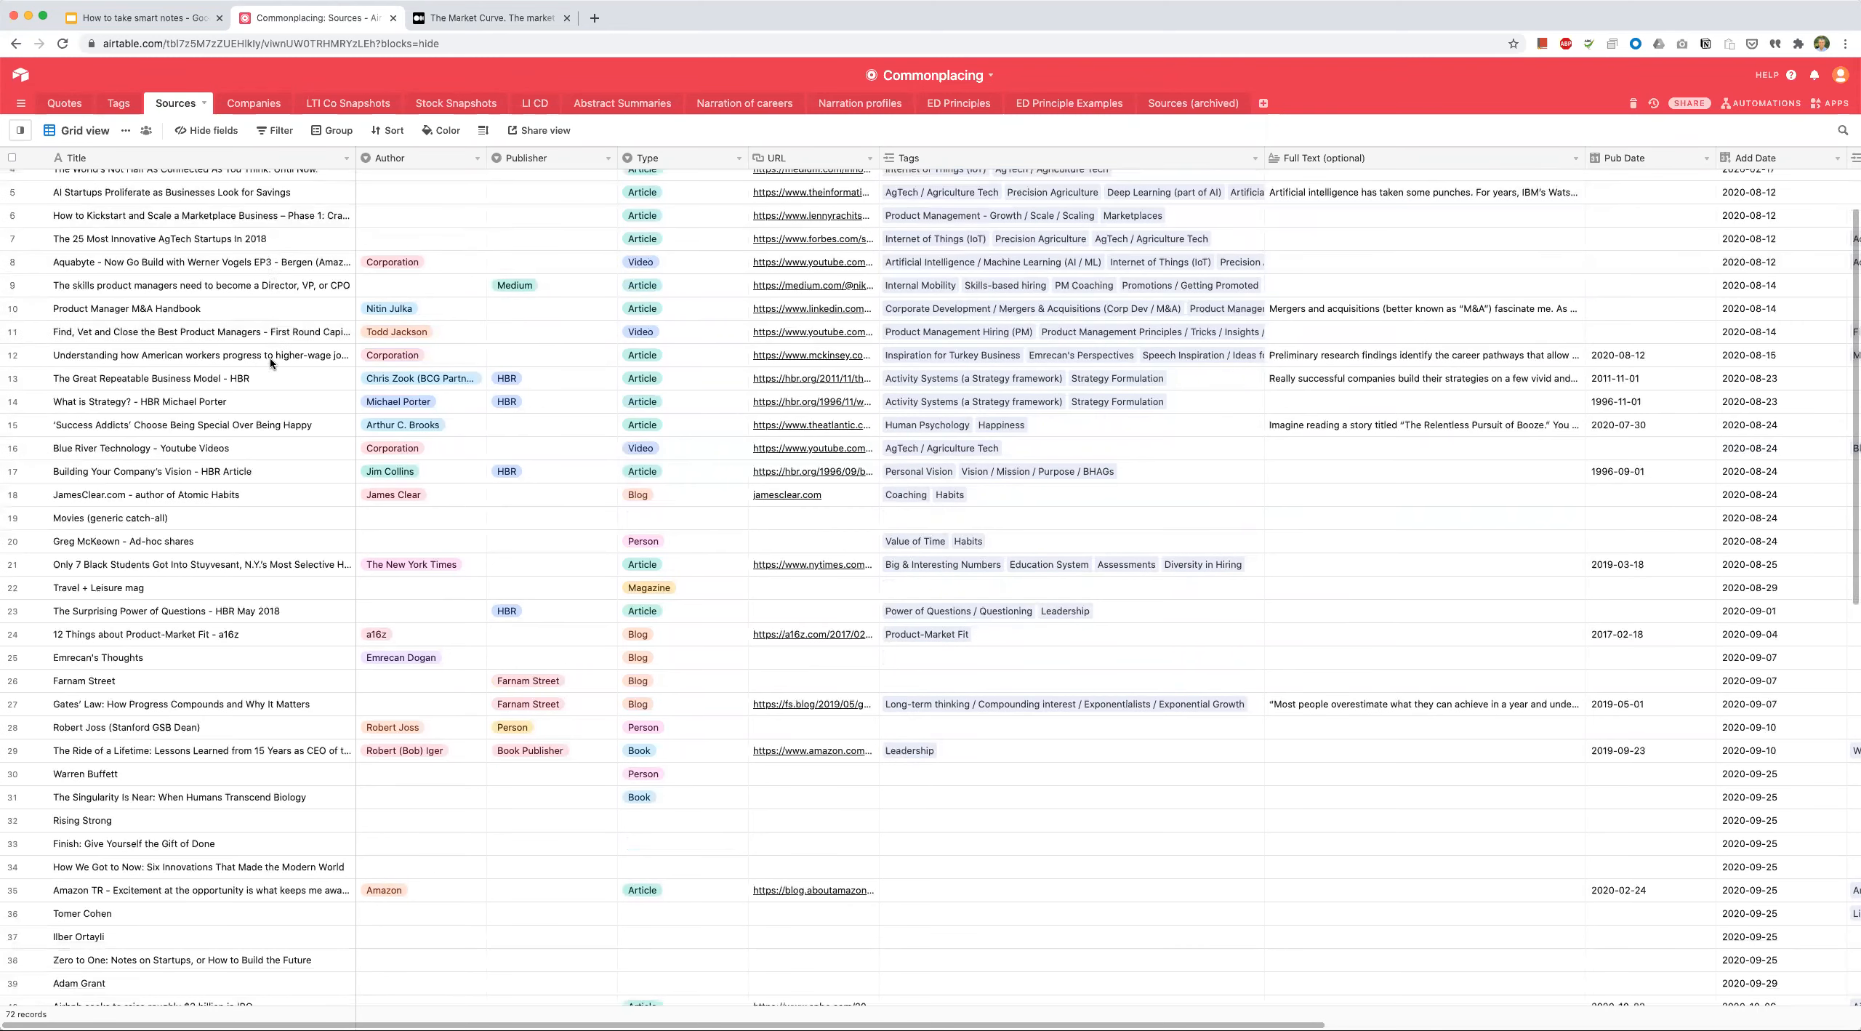
scroll("down", 3)
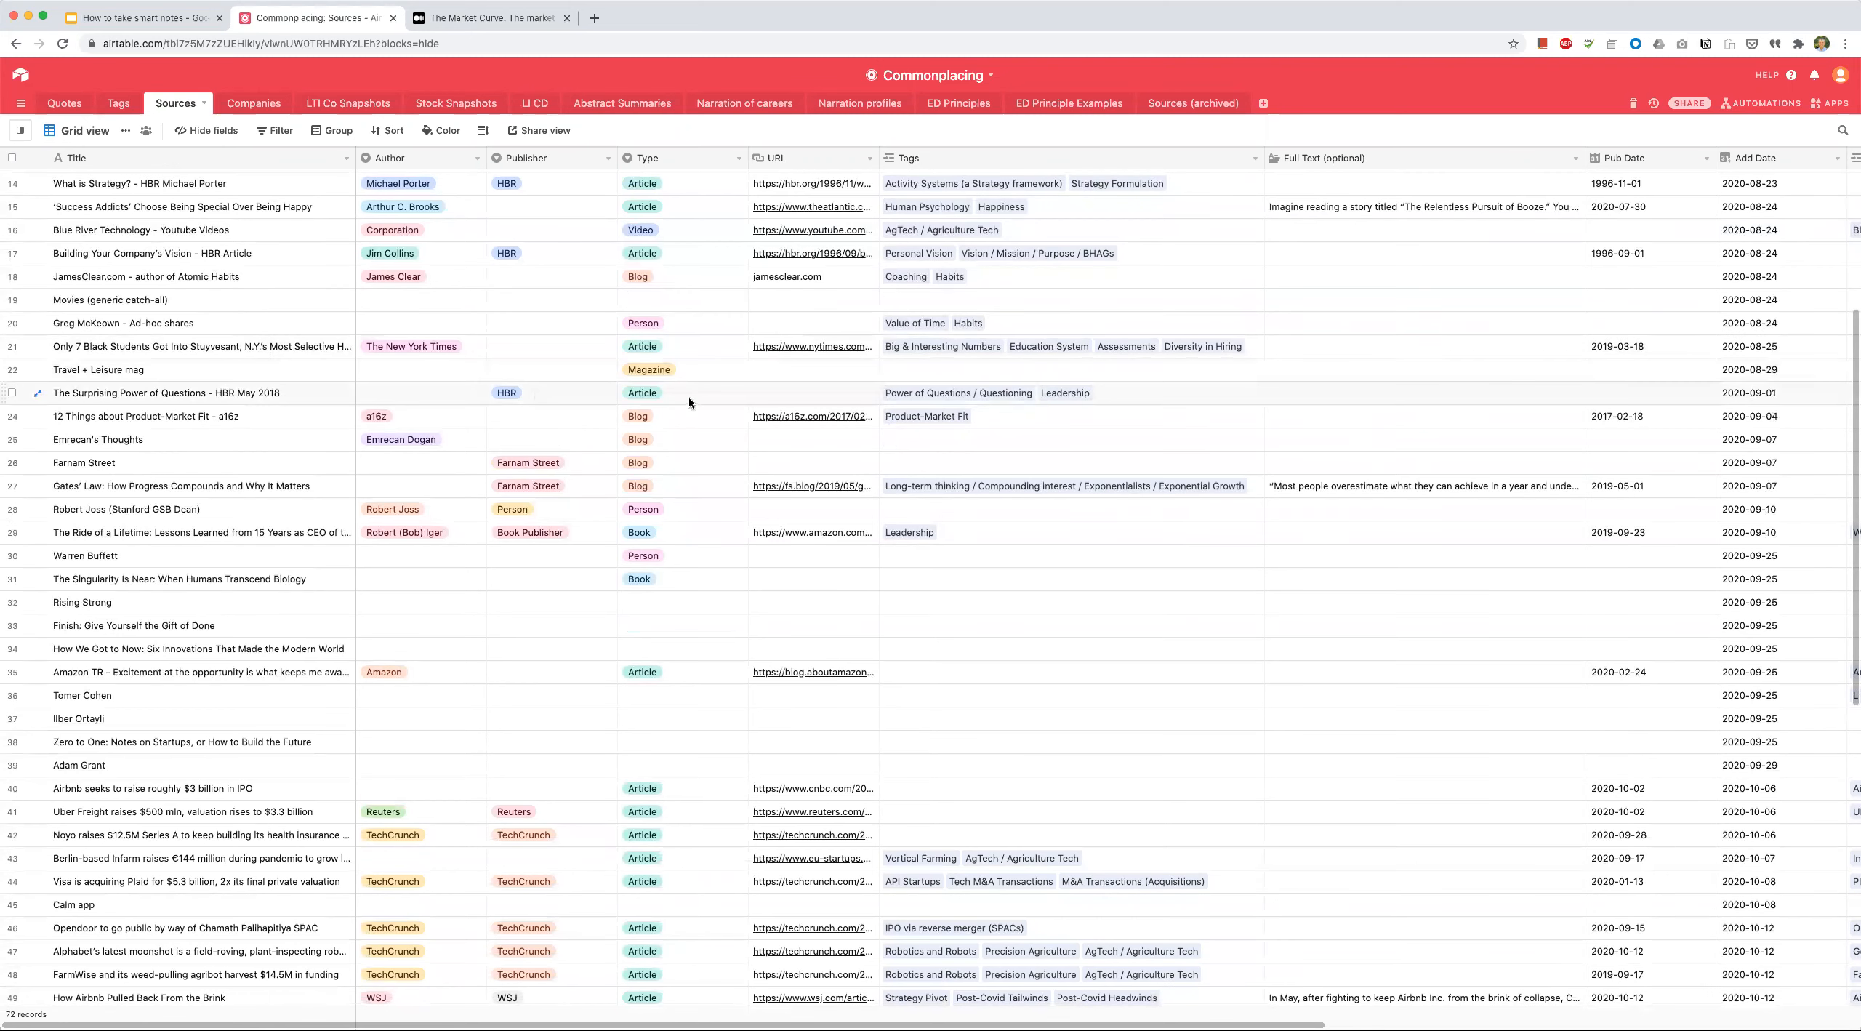
left_click(682, 393)
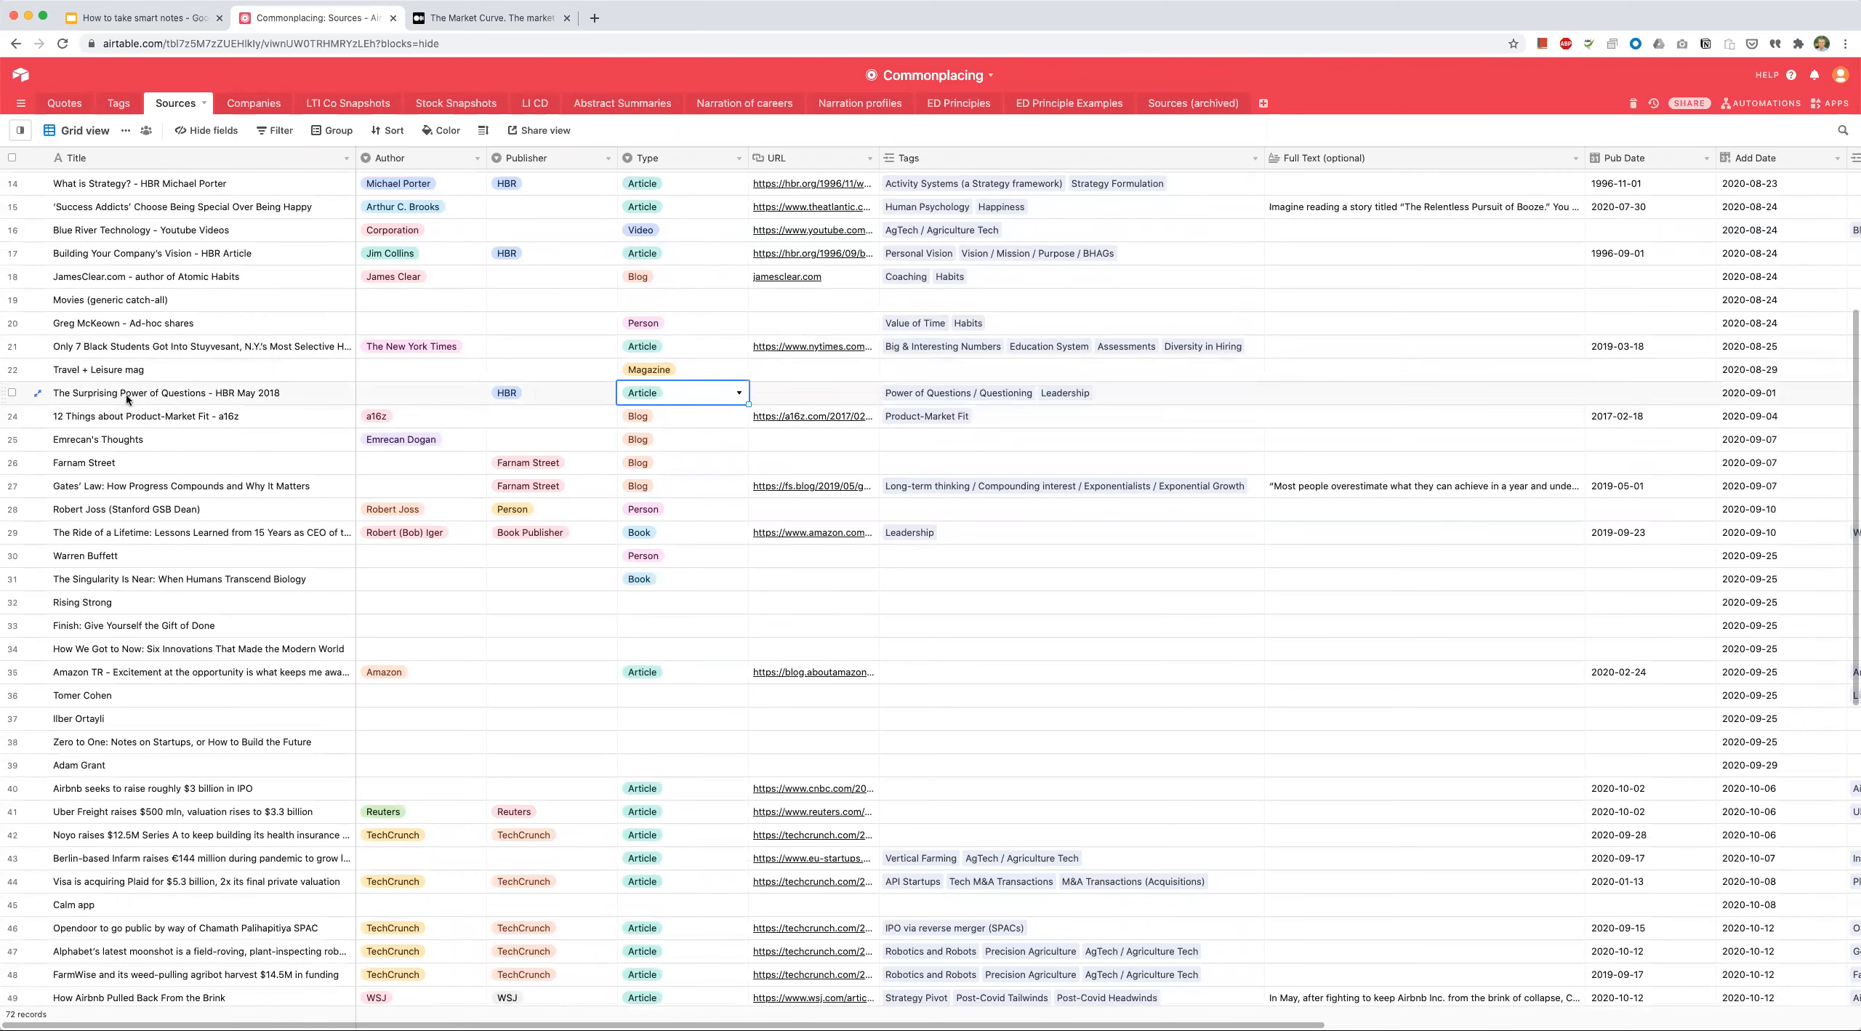
scroll("down", 3)
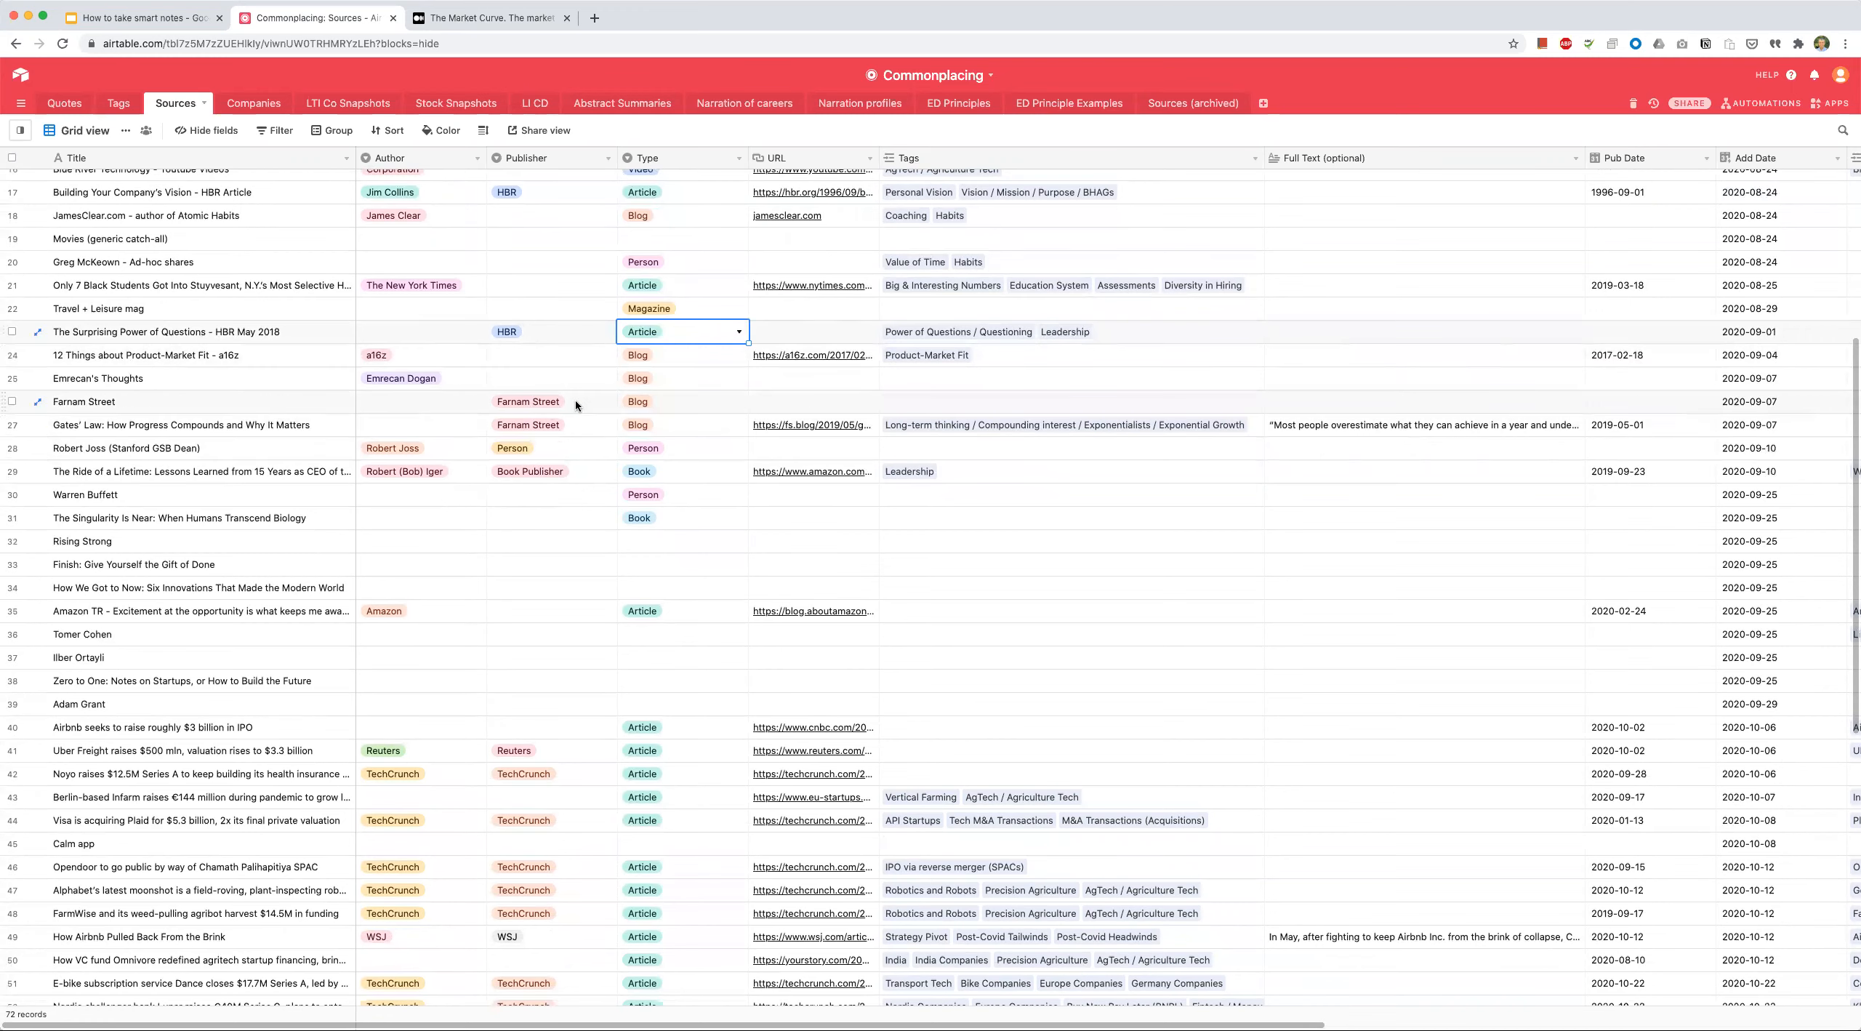
scroll("down", 3)
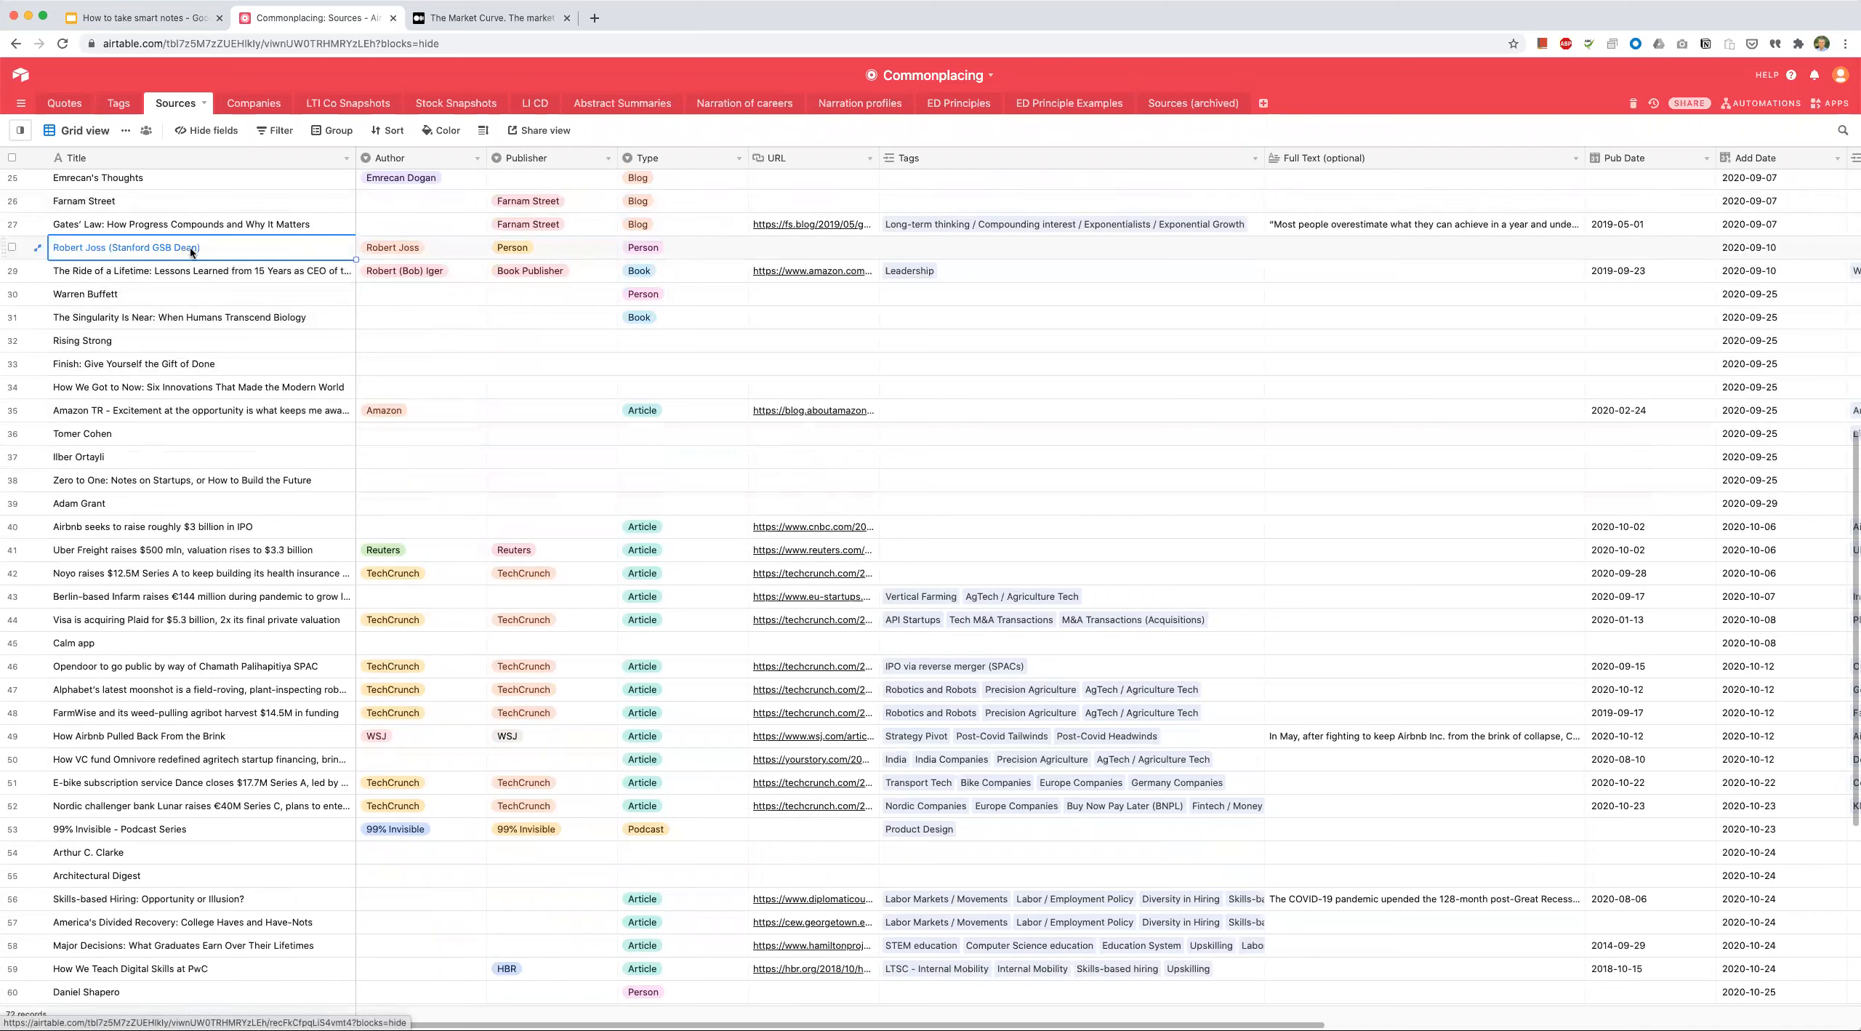
mouse_move(73, 250)
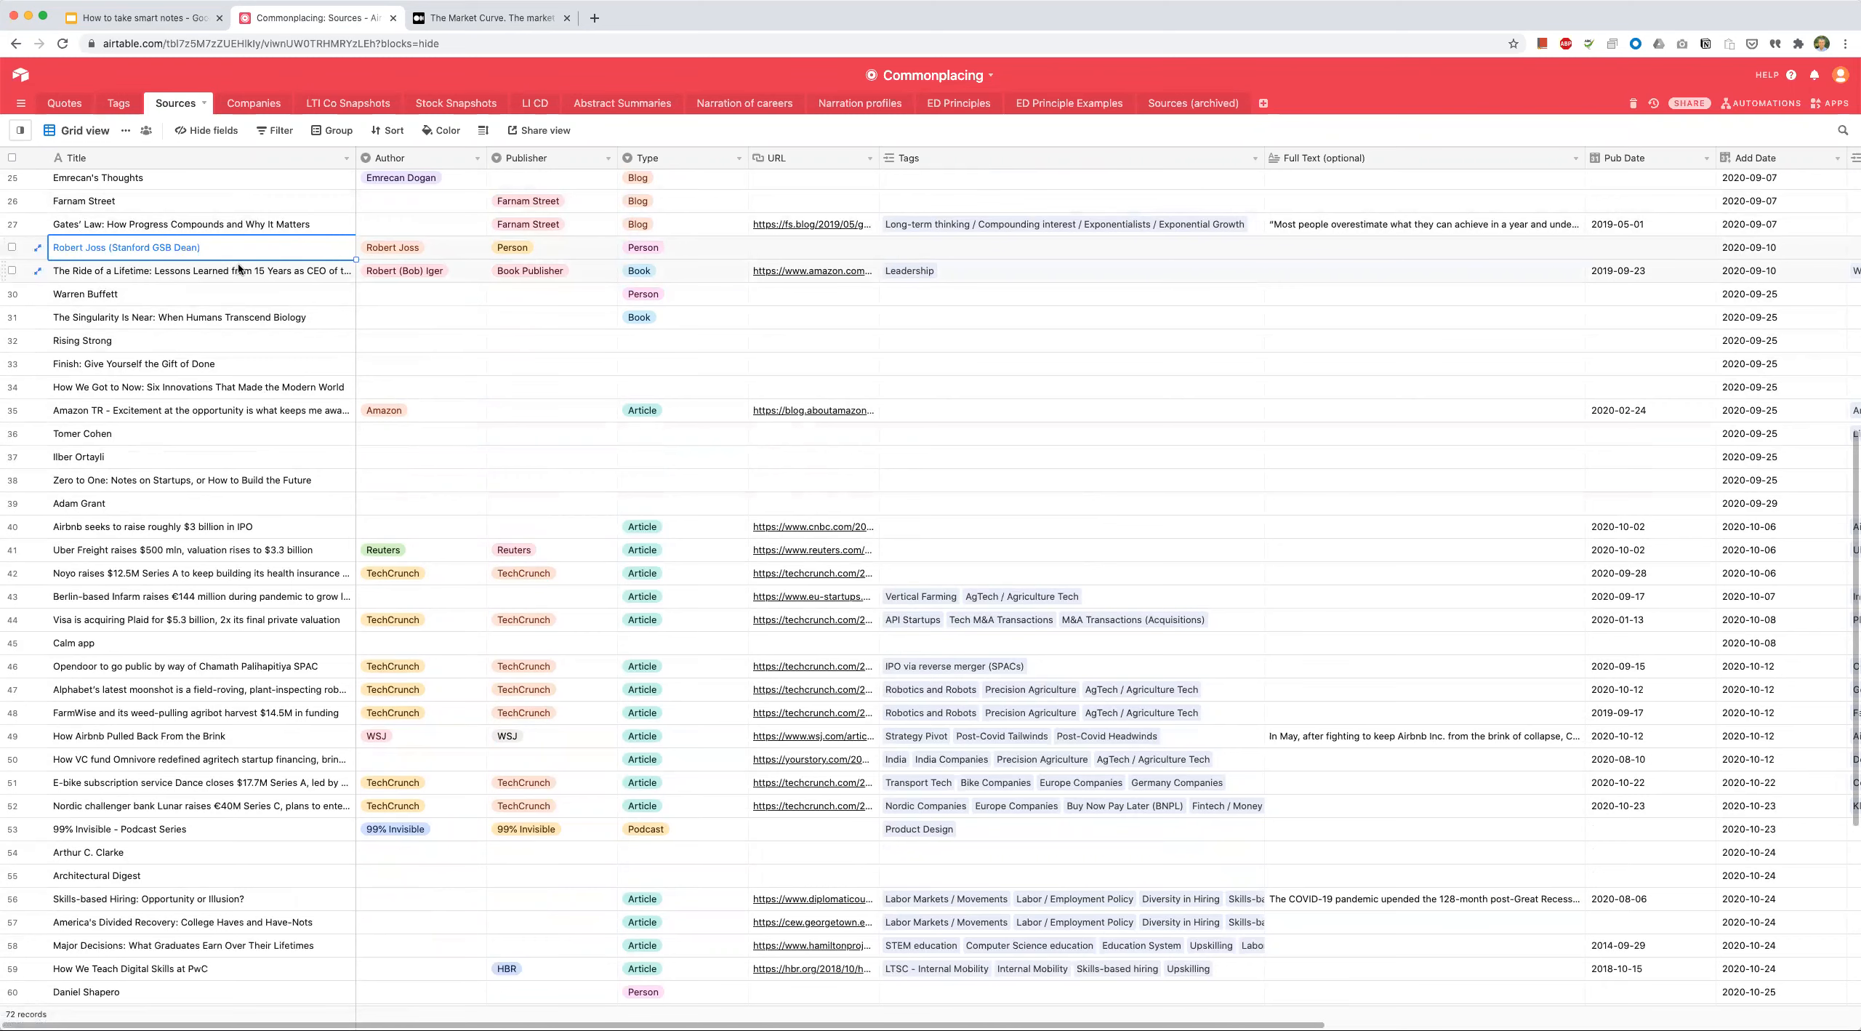
scroll("down", 3)
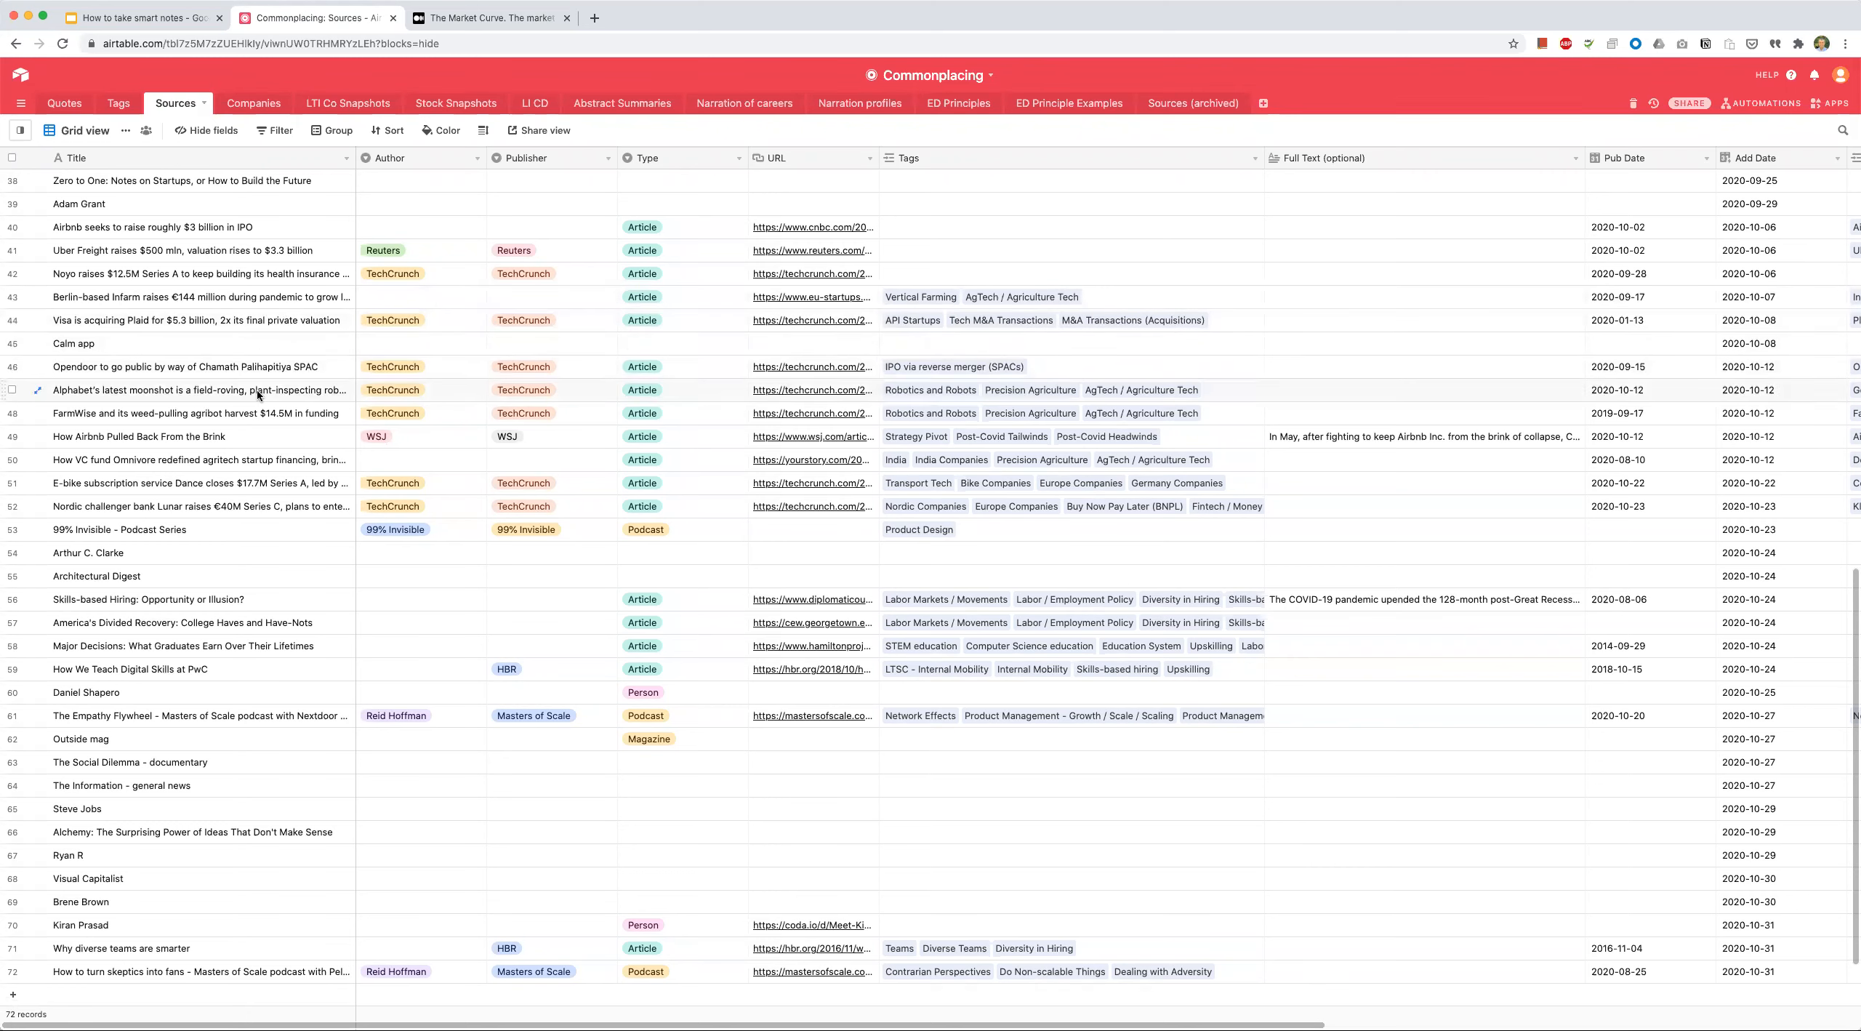
scroll("up", 3)
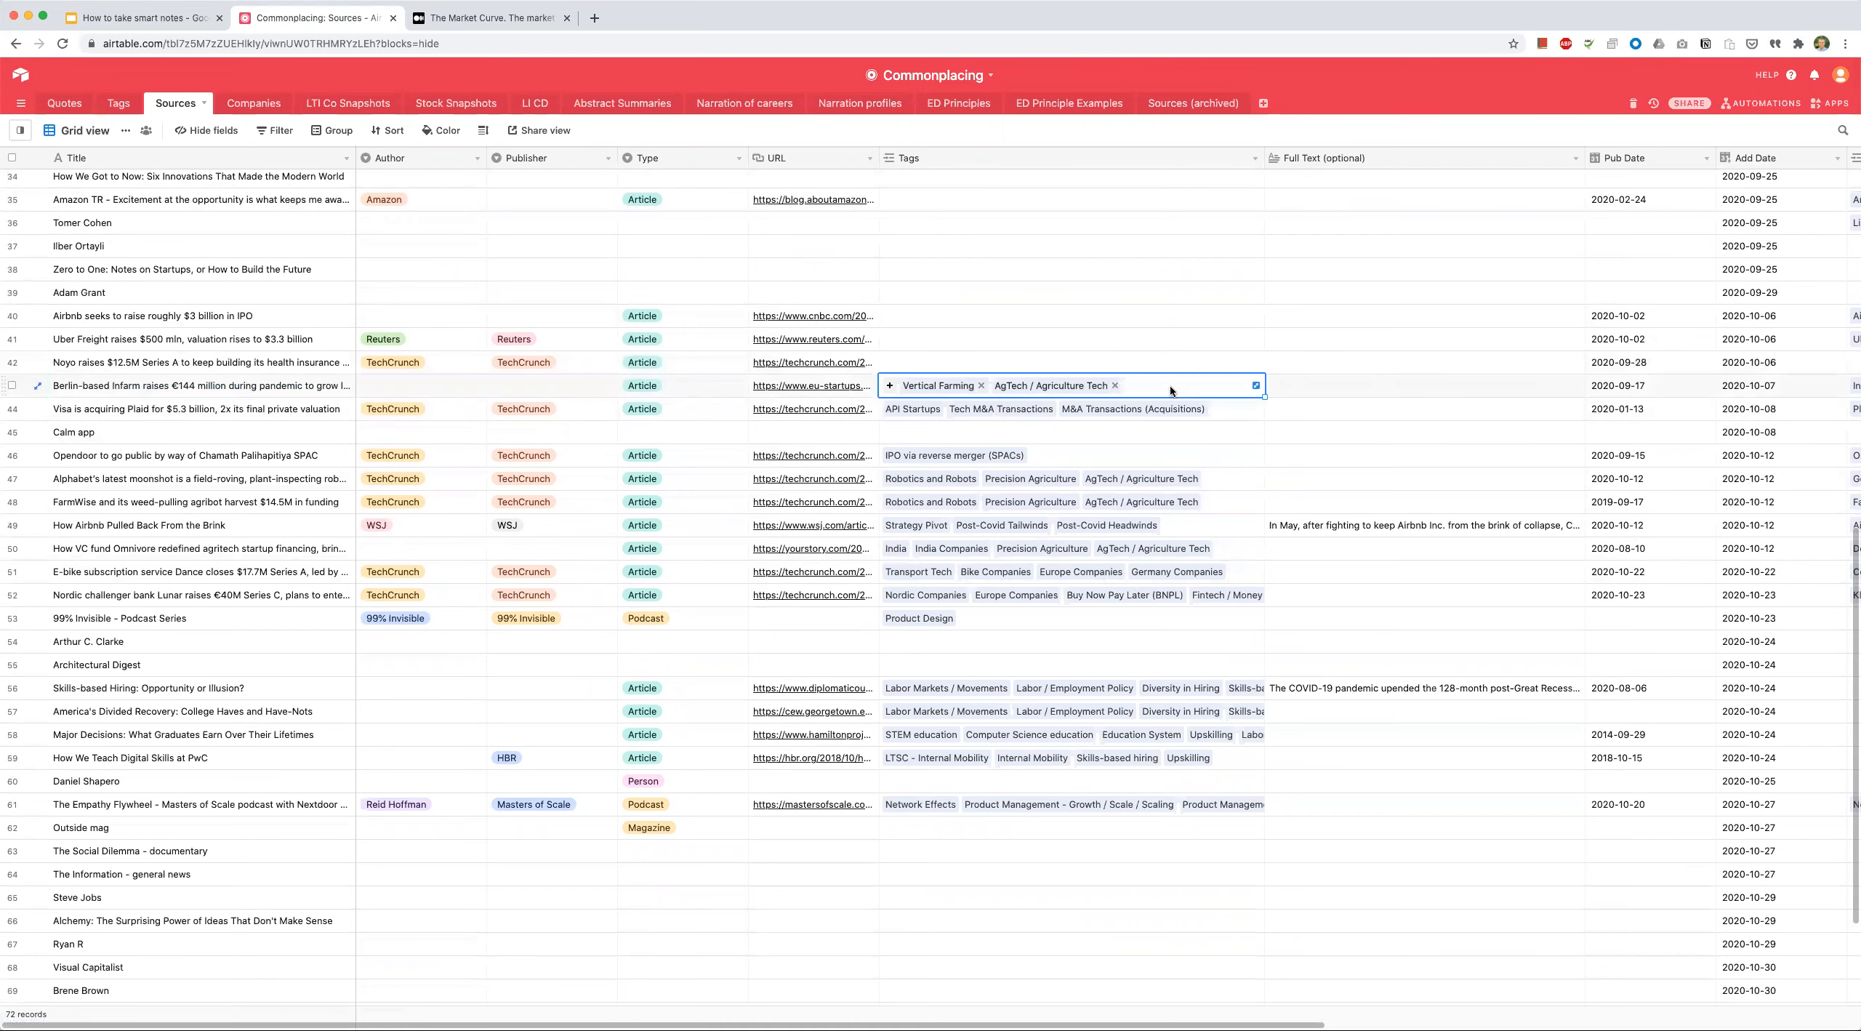
mouse_move(1032, 389)
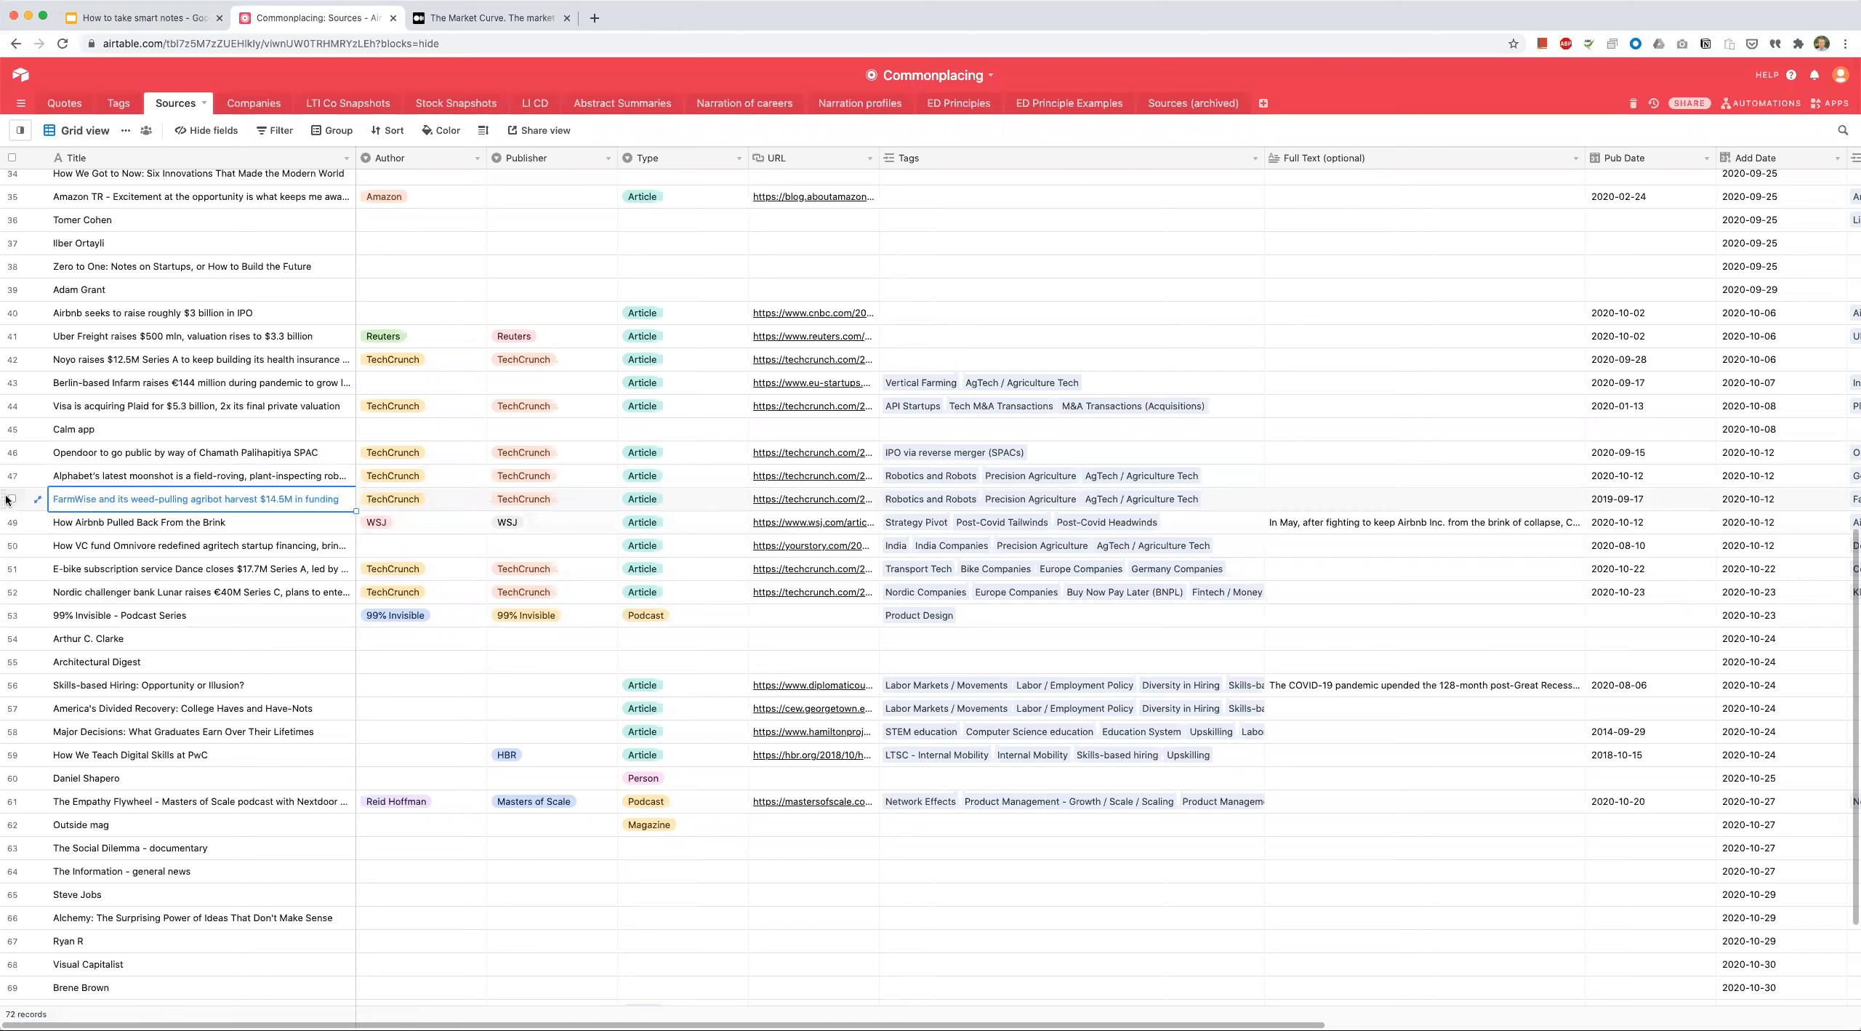
mouse_move(828, 502)
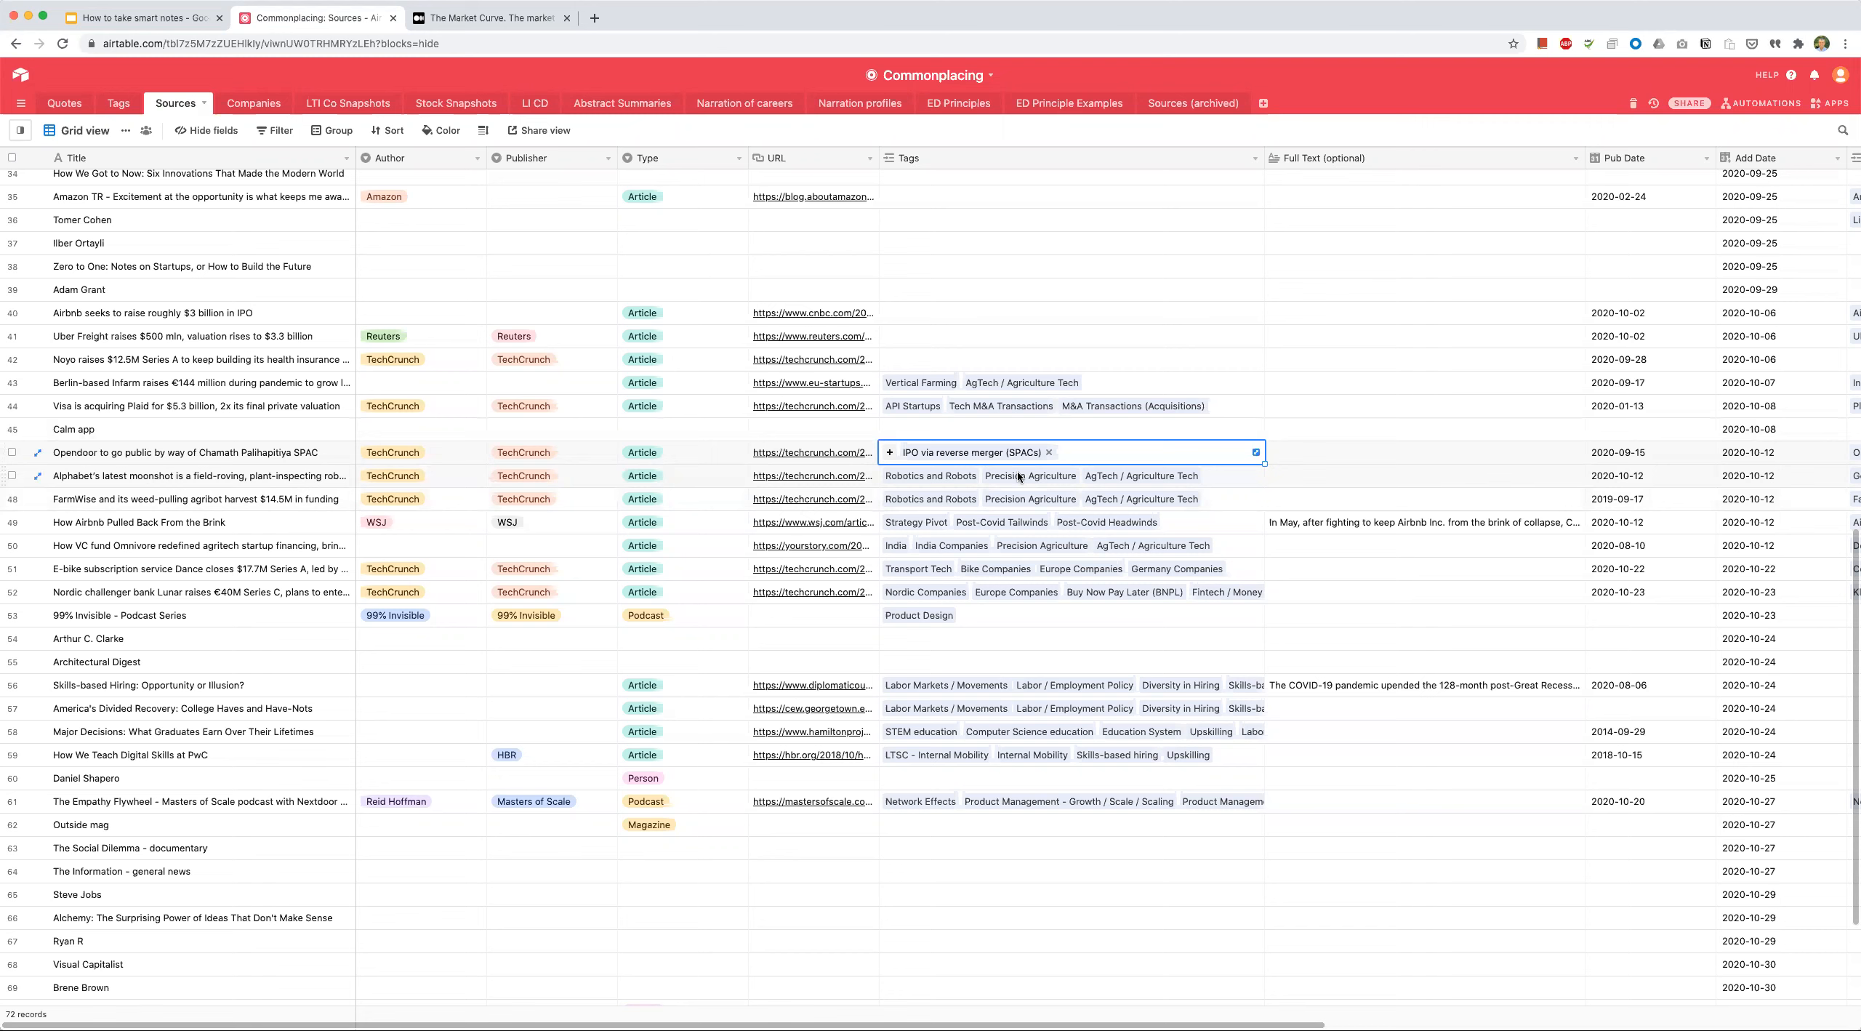
mouse_move(1171, 473)
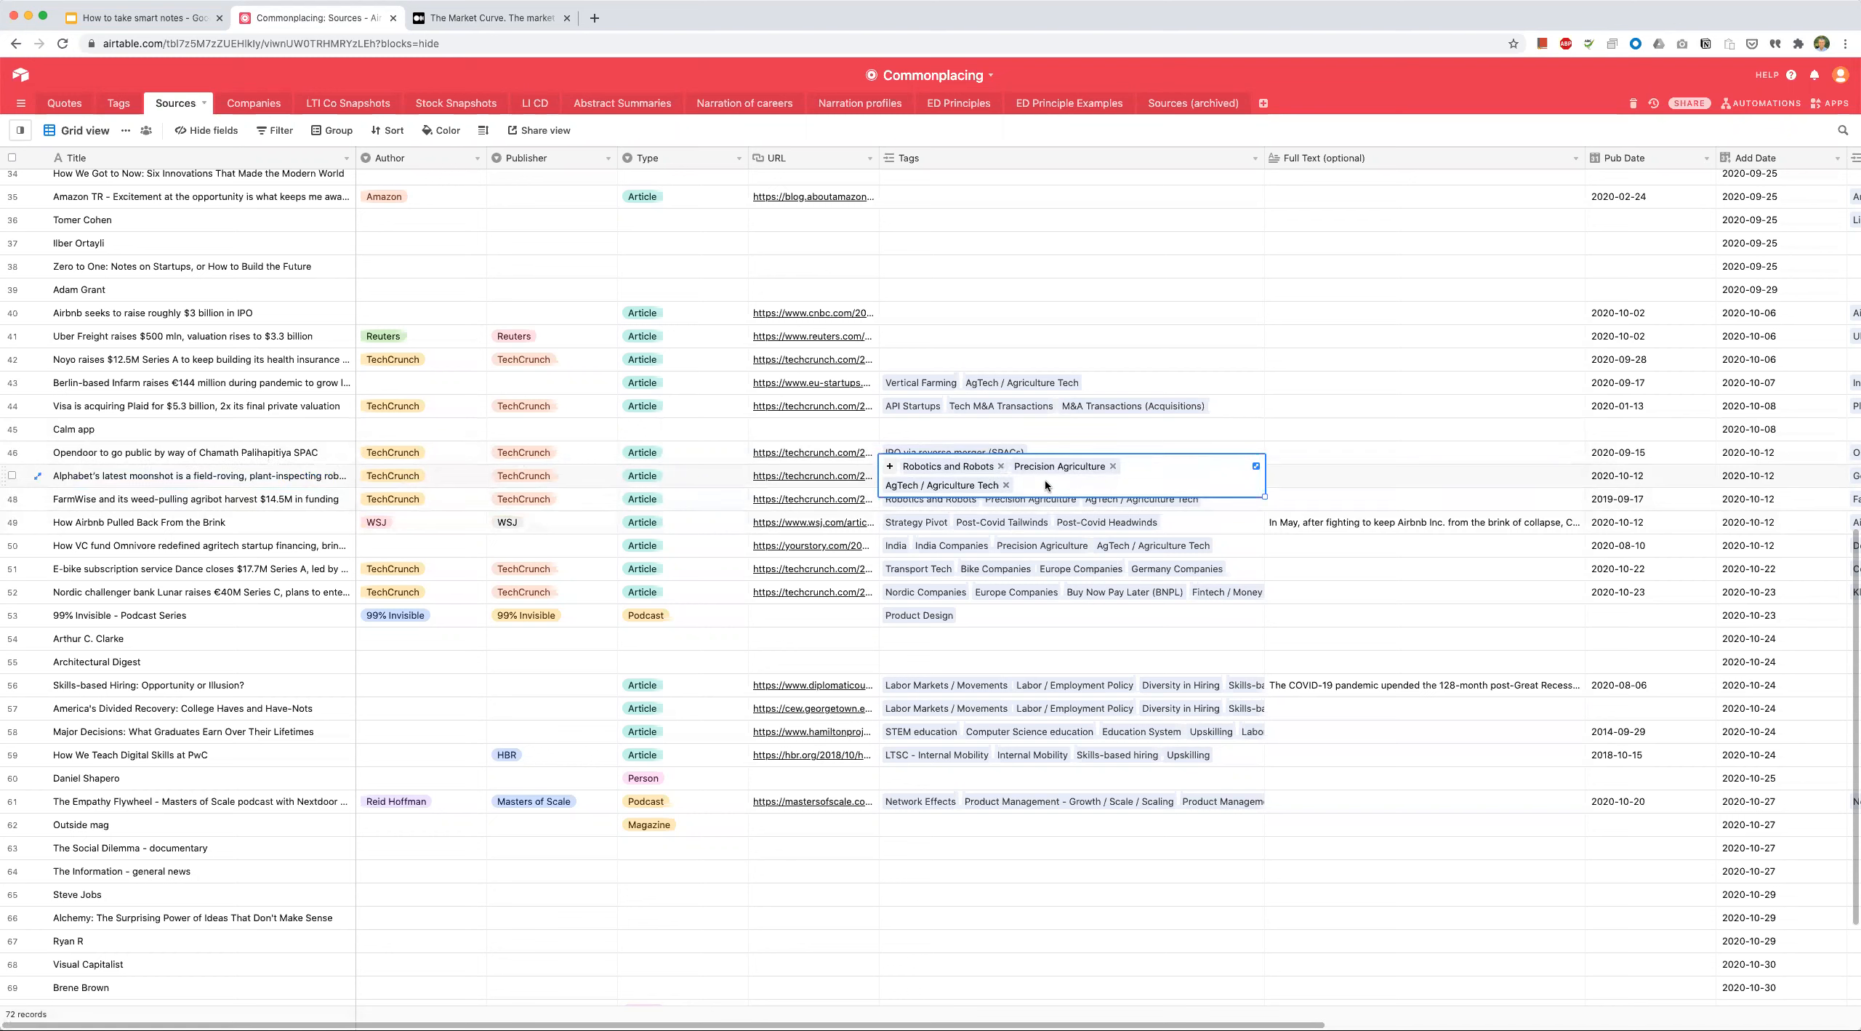
mouse_move(1044, 492)
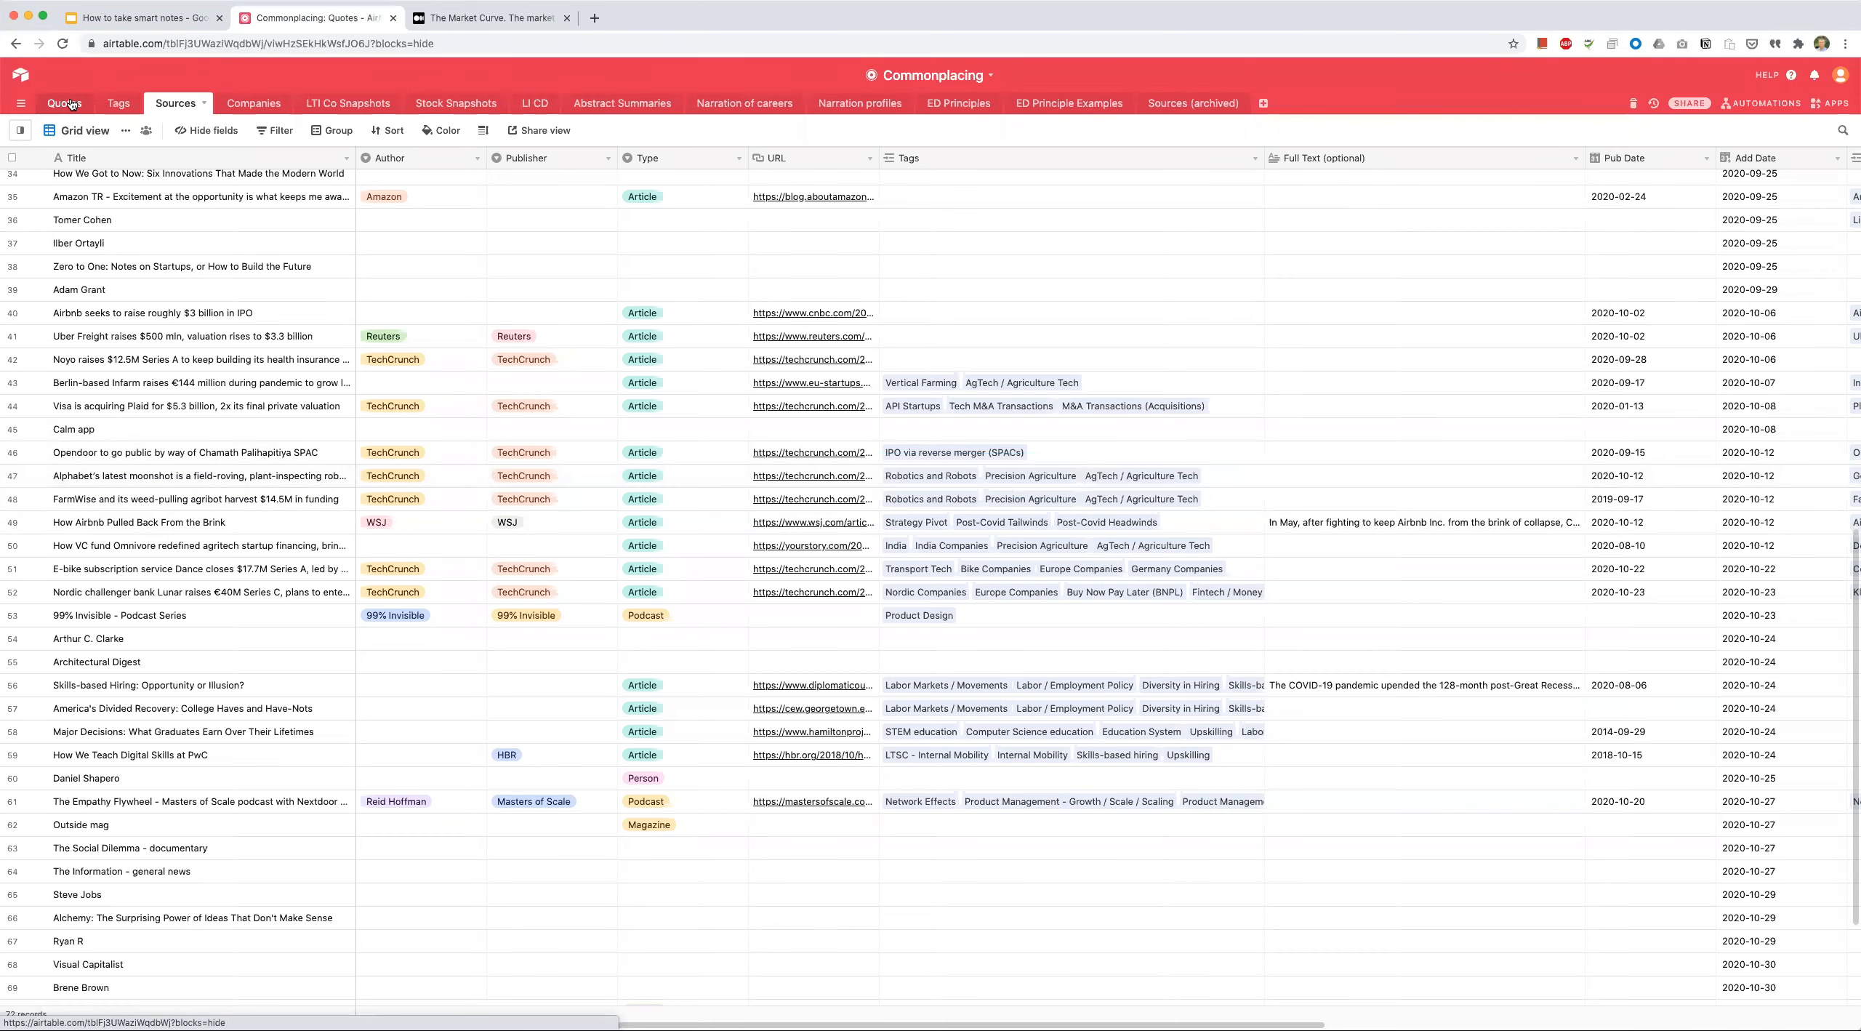
Step: Open the Quotes table and scroll down to mid-score quotes around 75–60
left_click(64, 103)
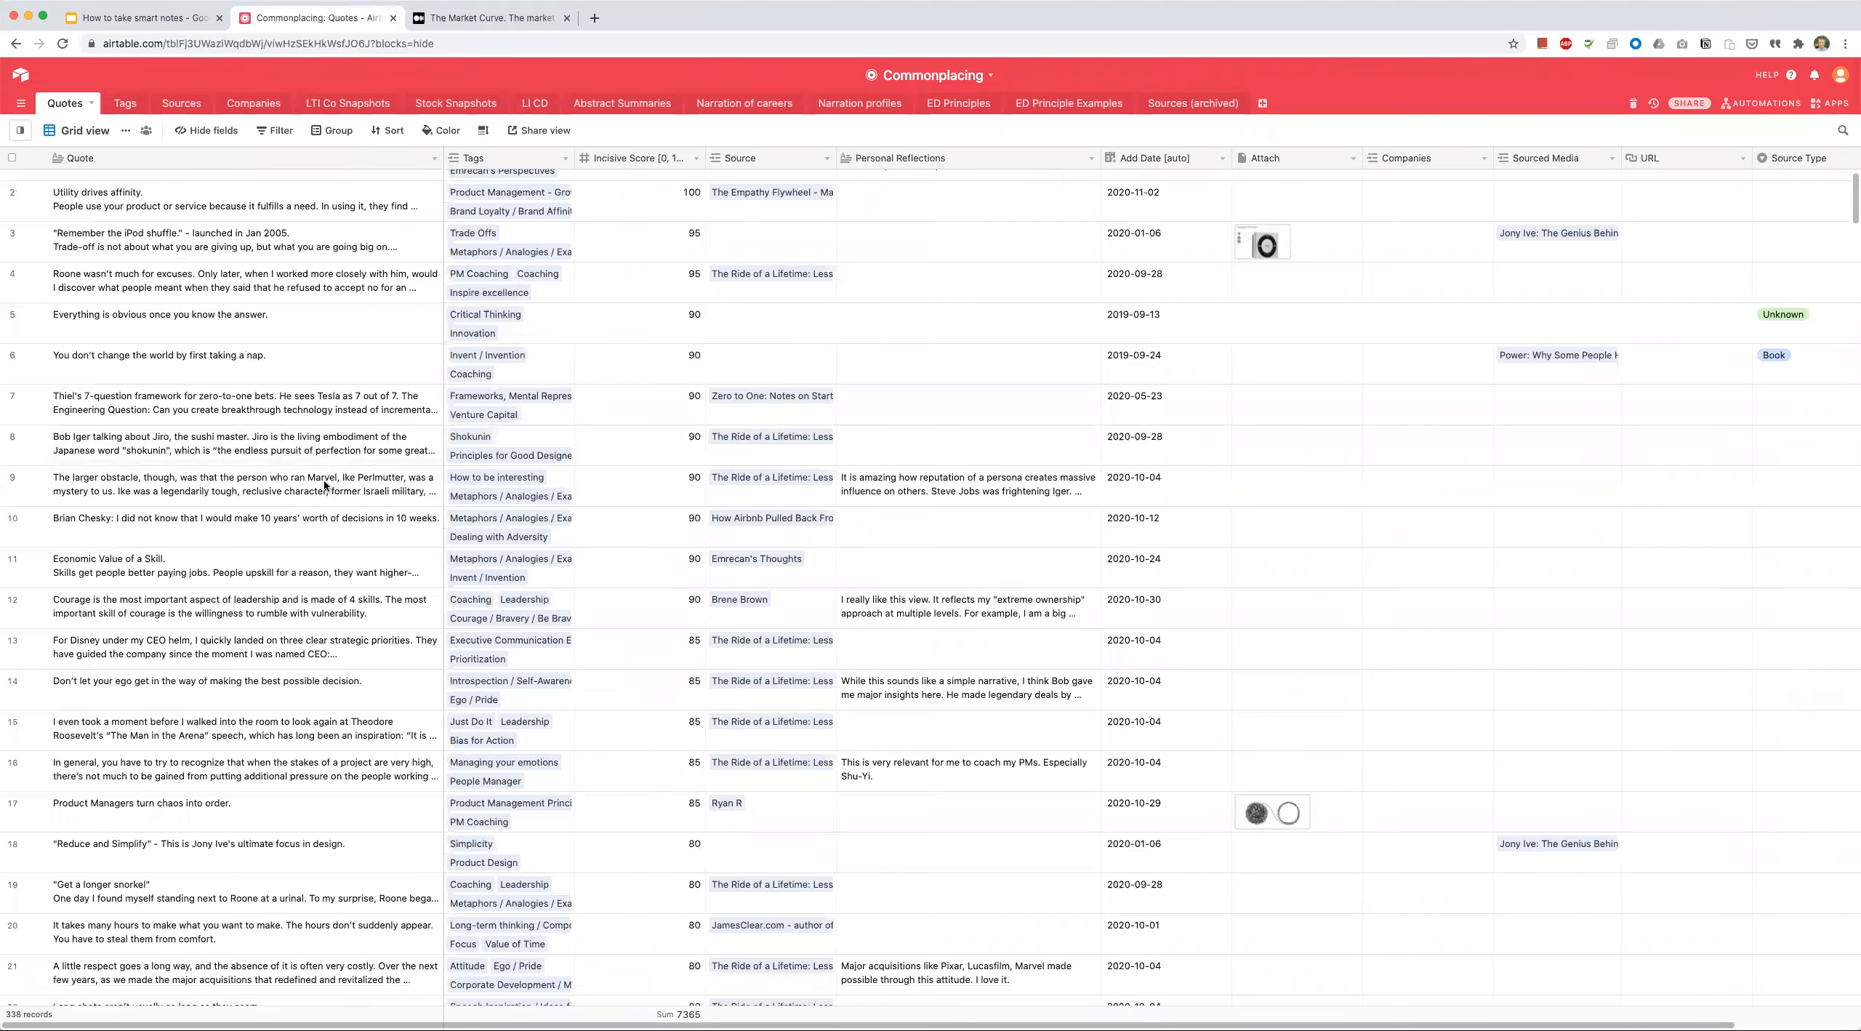
scroll("down", 3)
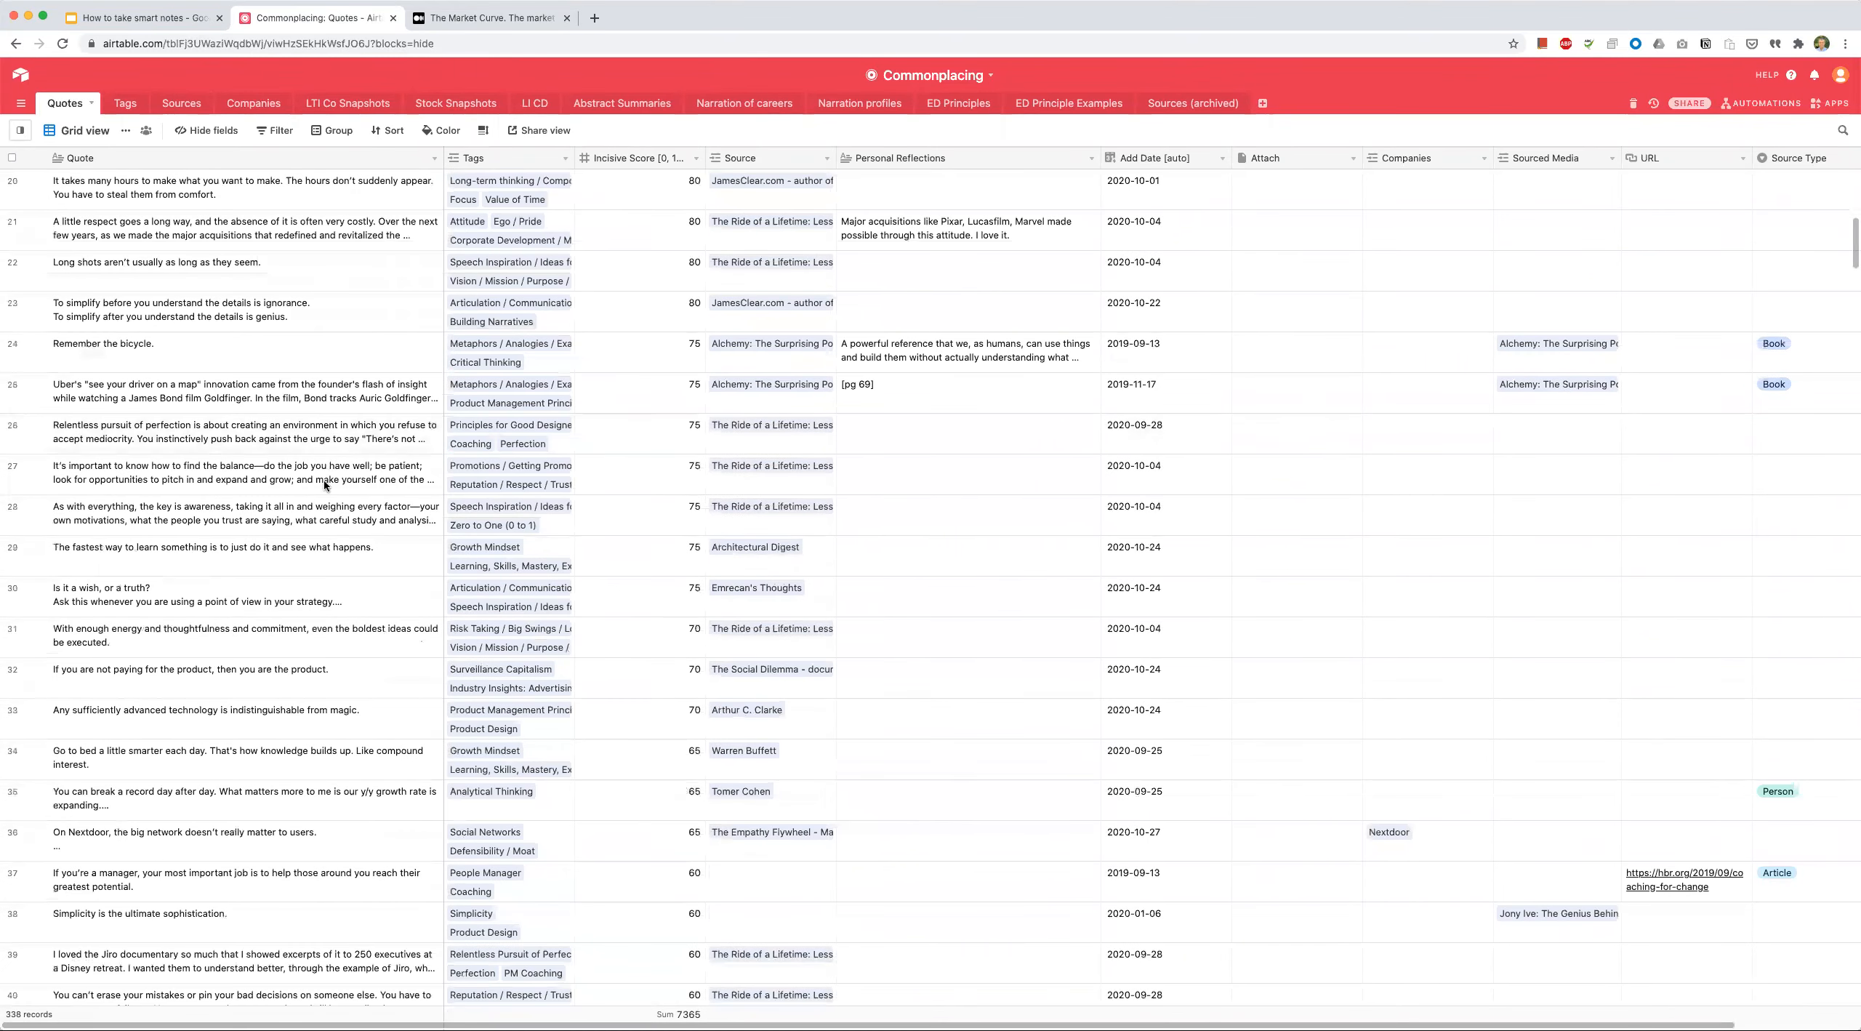
scroll("down", 3)
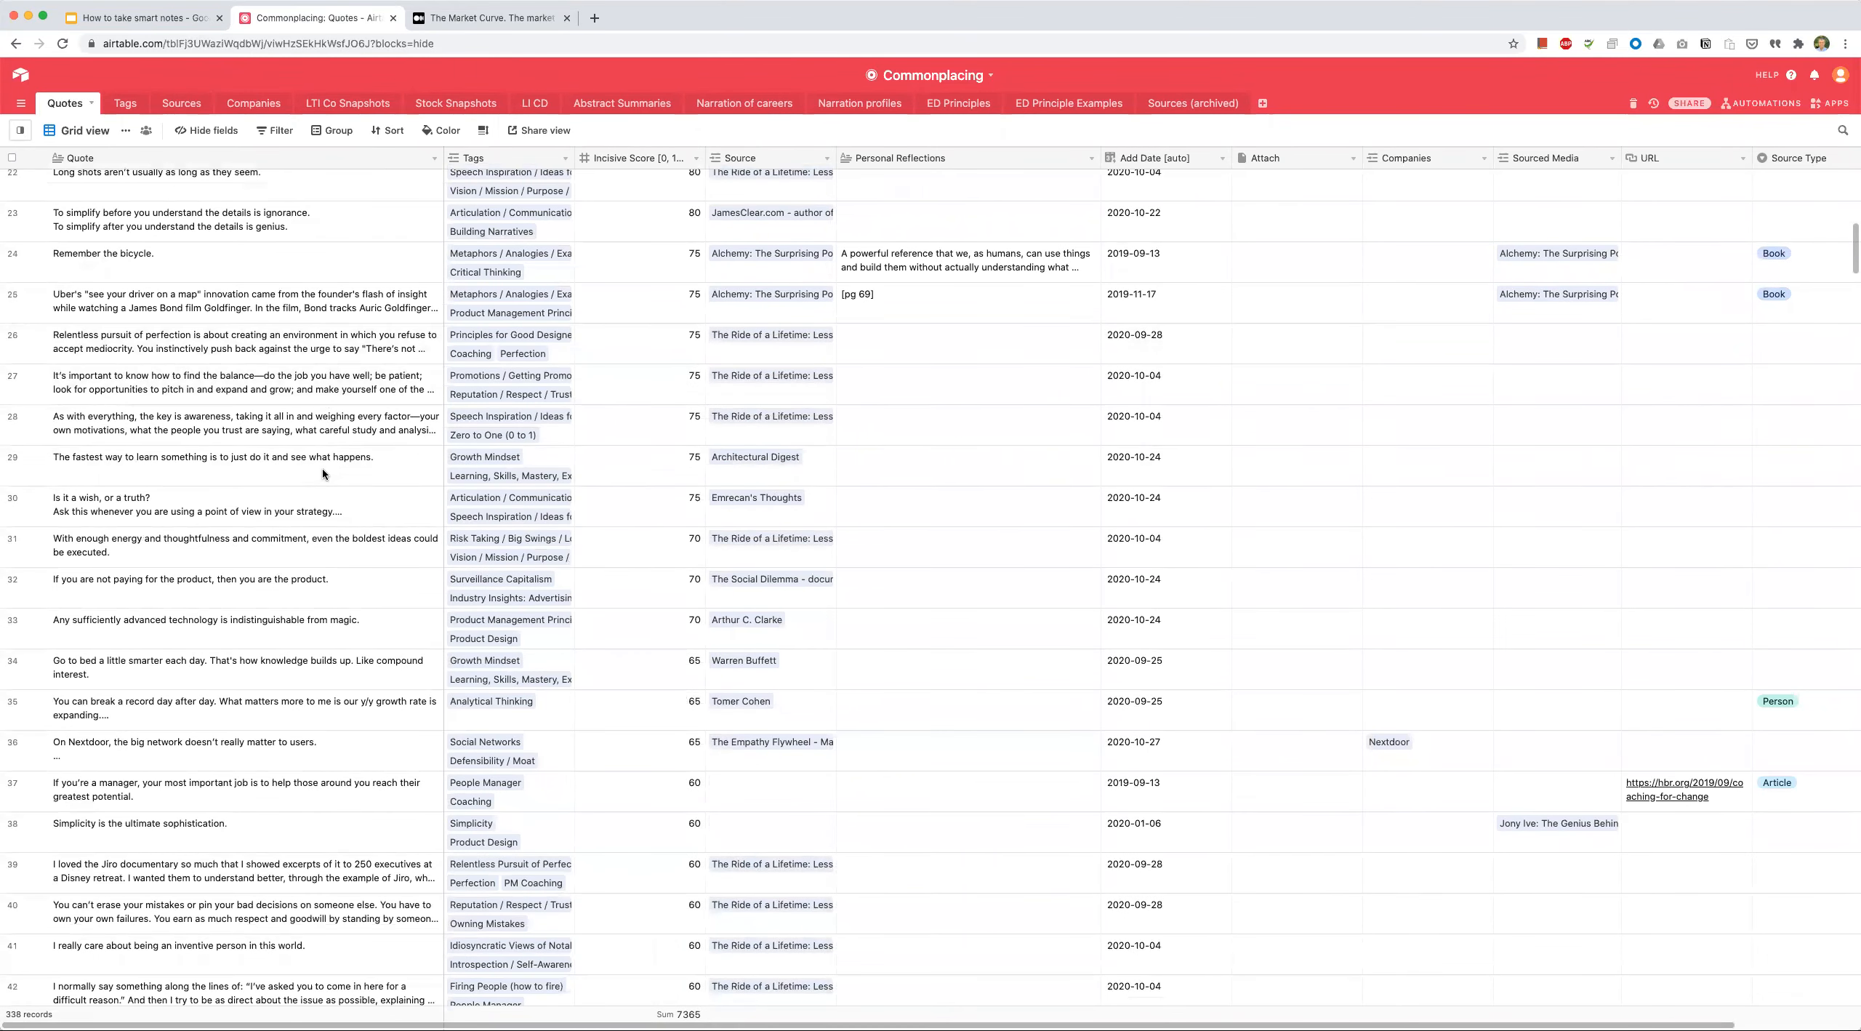
scroll("down", 3)
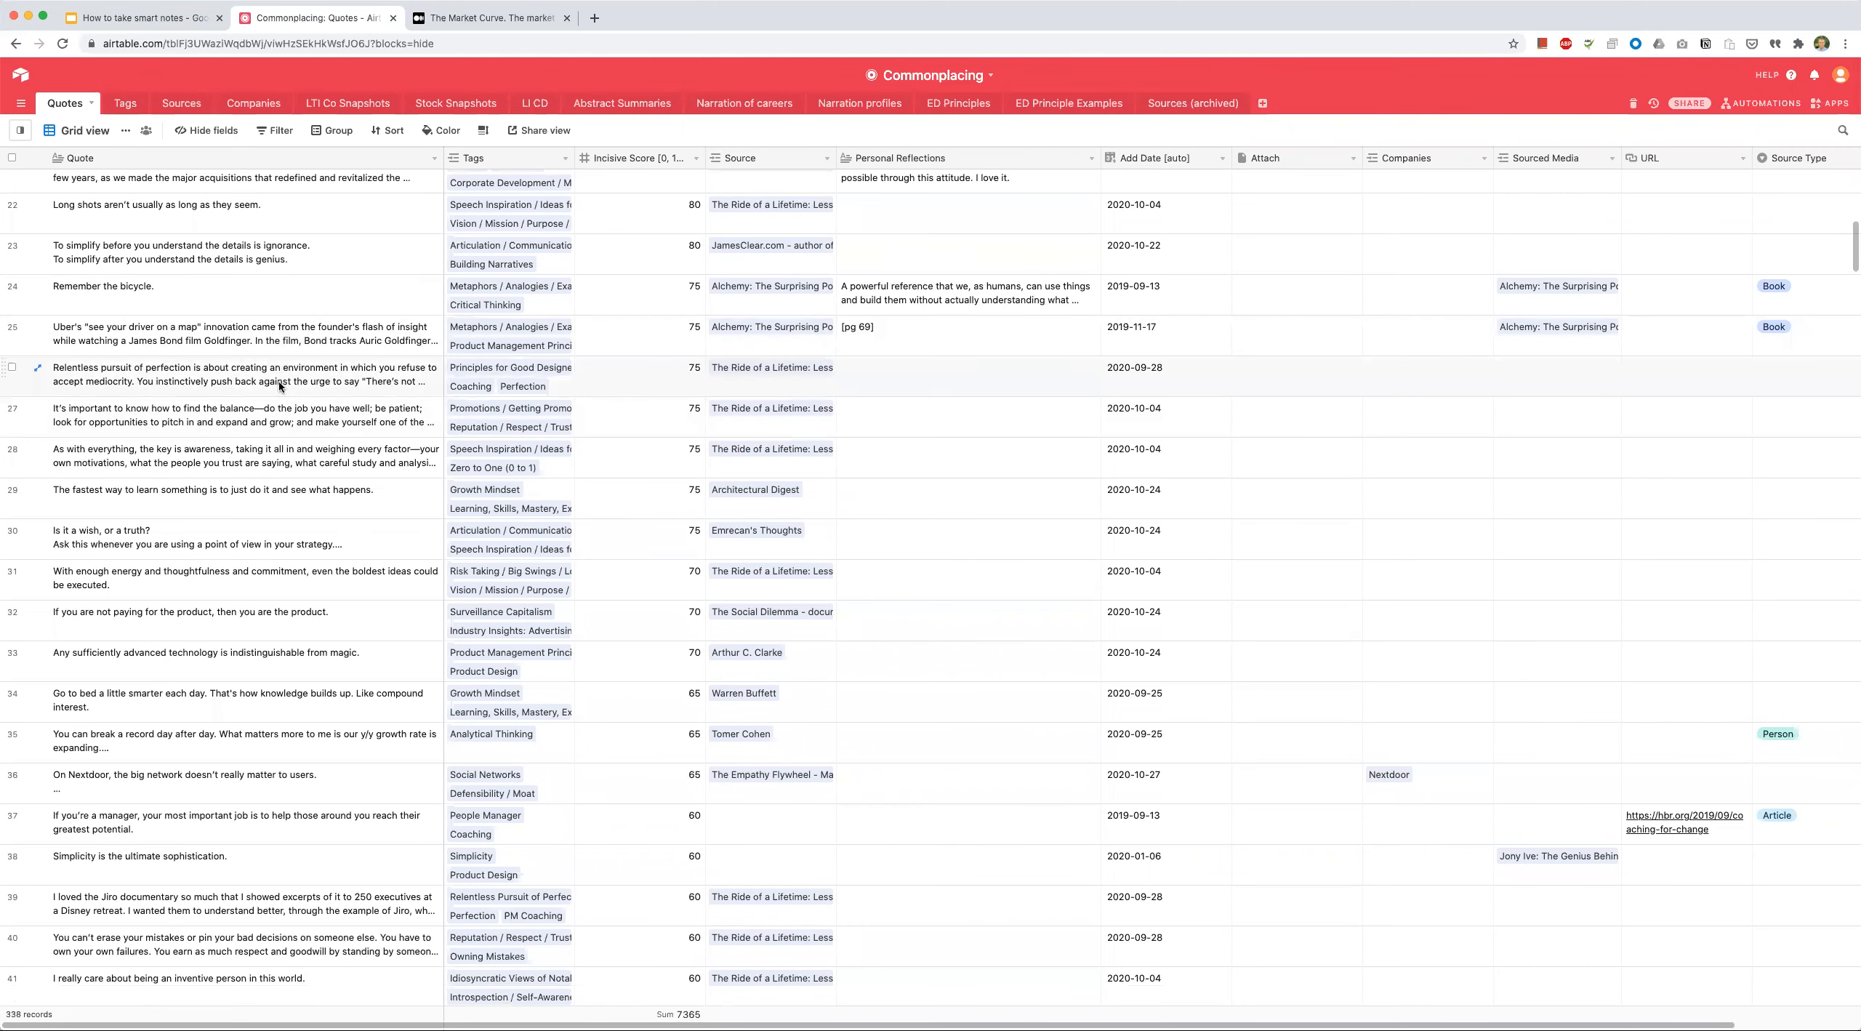
left_click(218, 334)
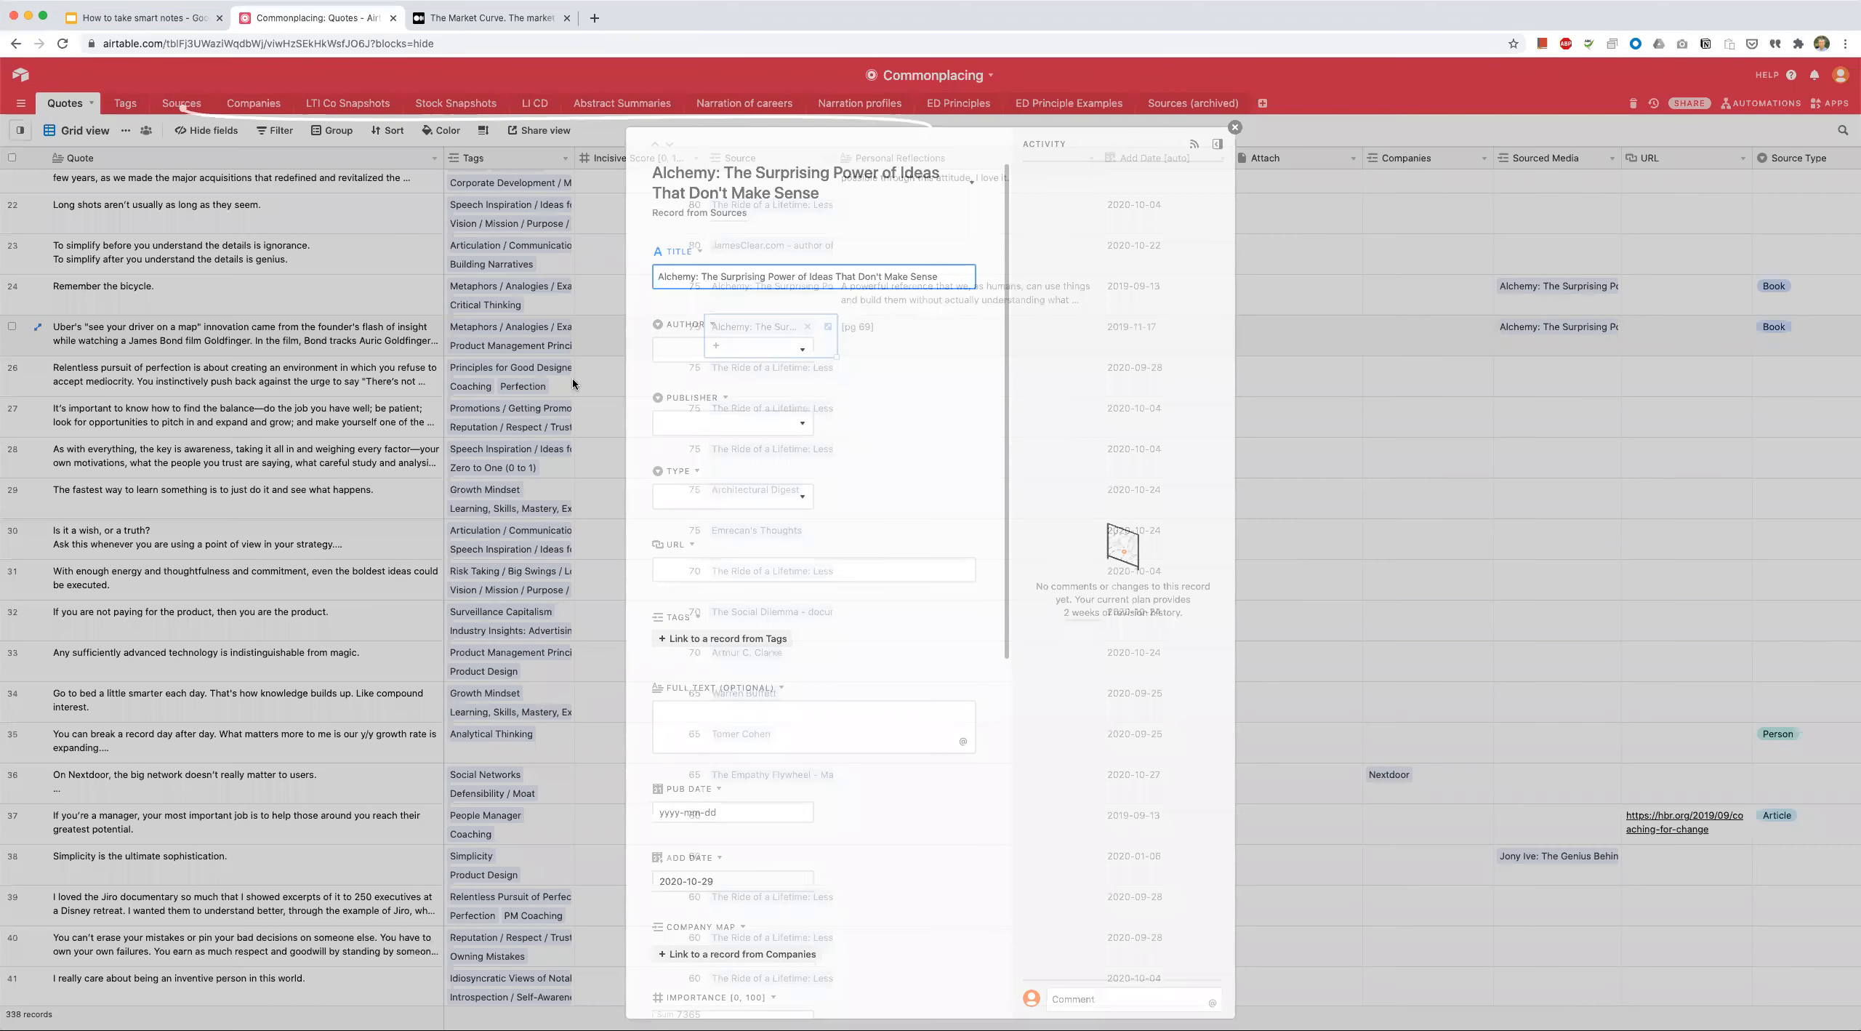
left_click(1234, 127)
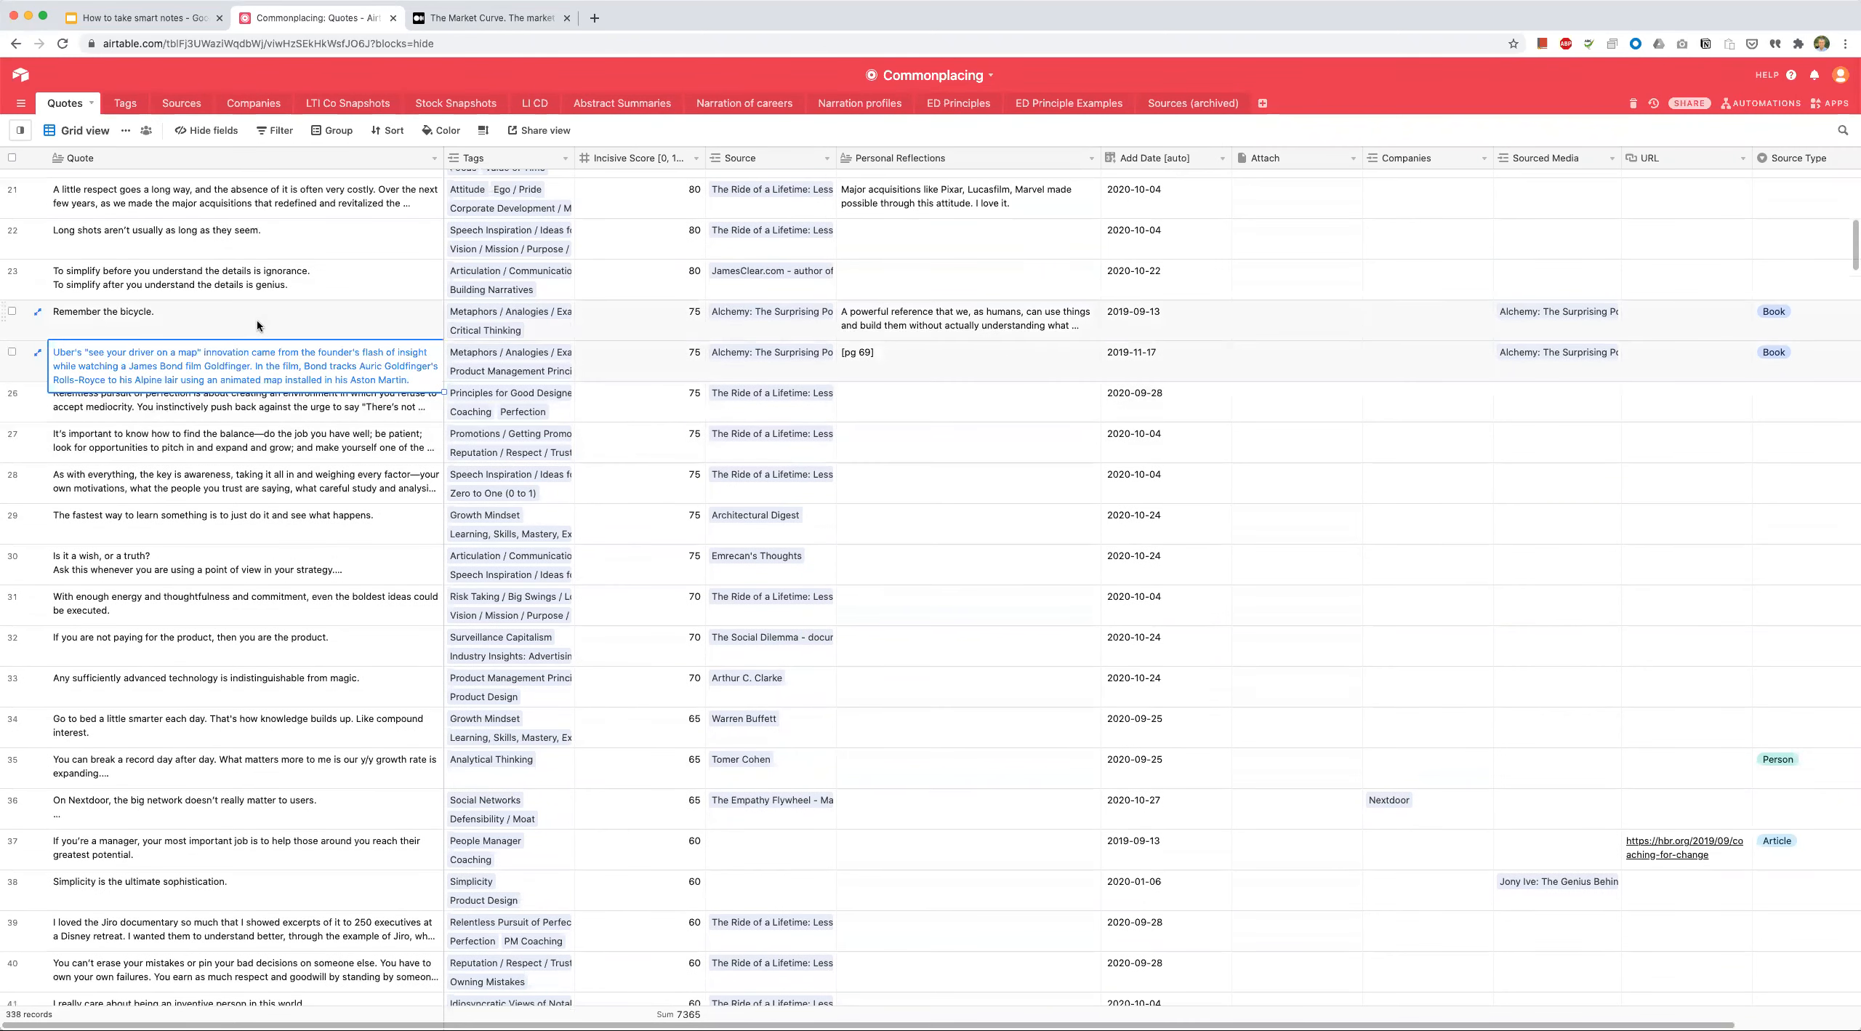
left_click(146, 311)
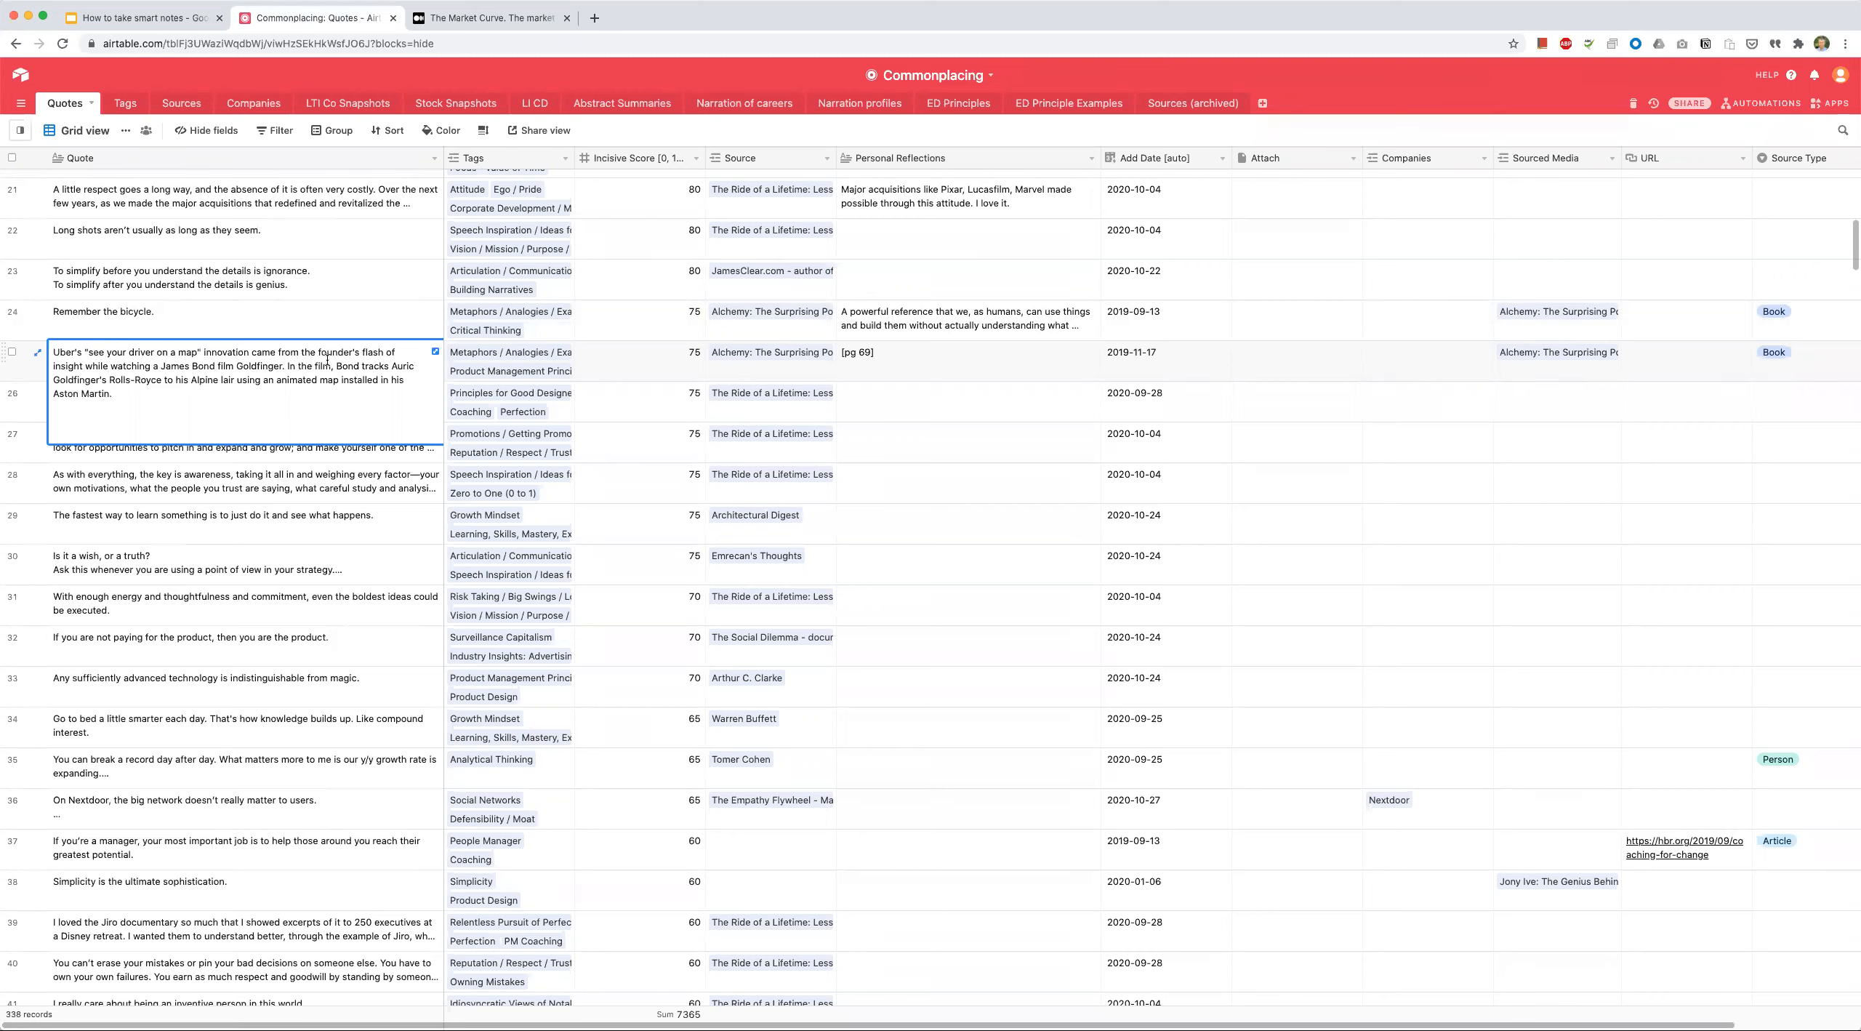
mouse_move(269, 353)
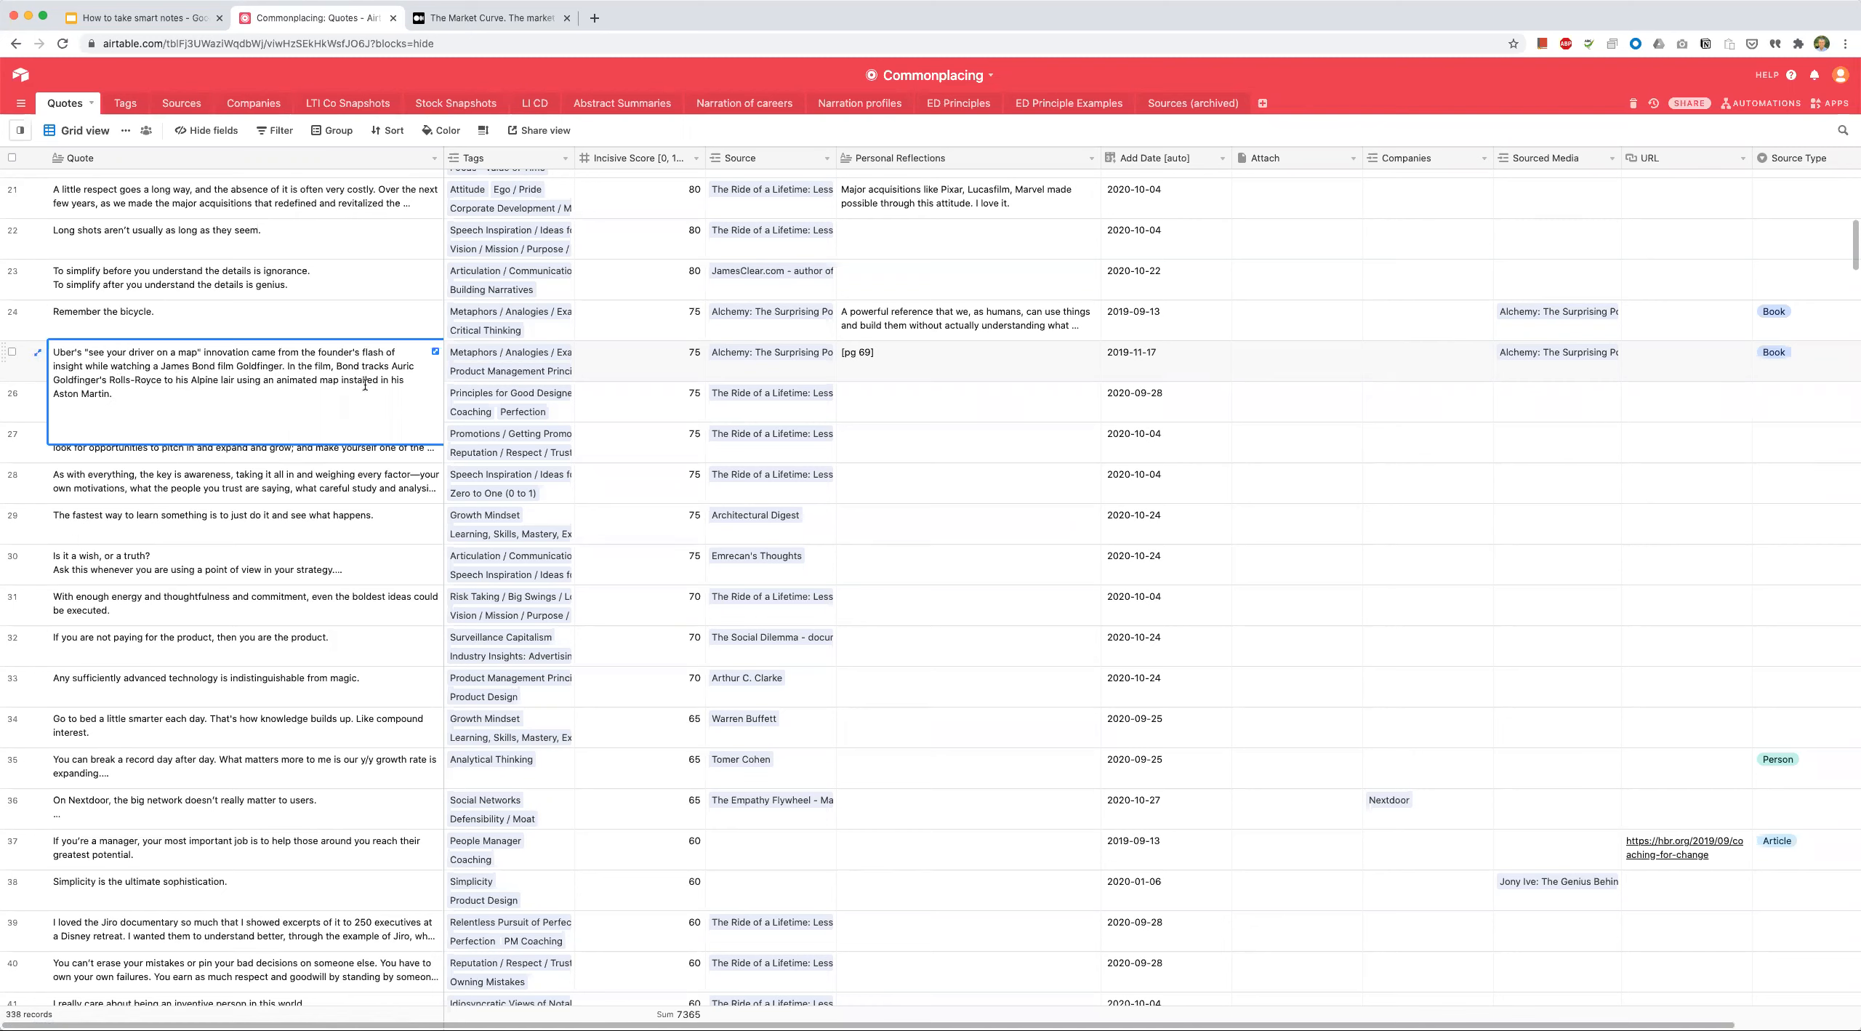
mouse_move(412, 400)
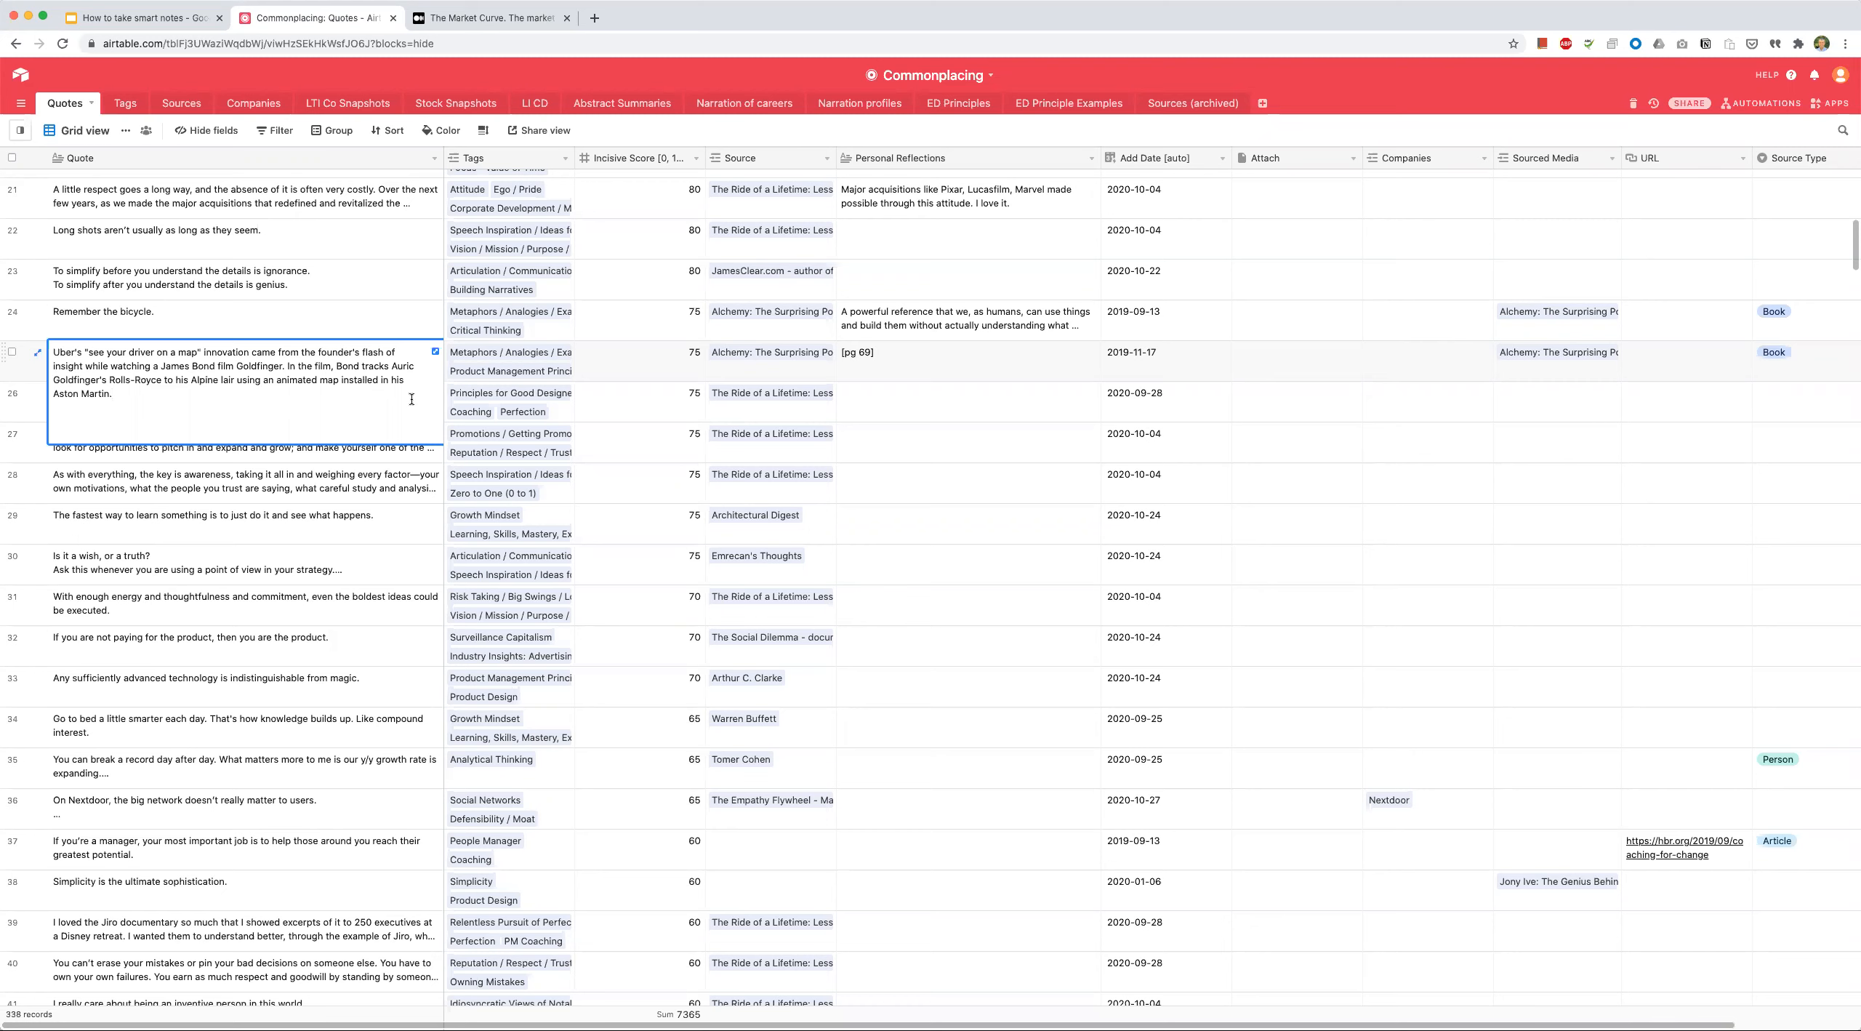
left_click(639, 360)
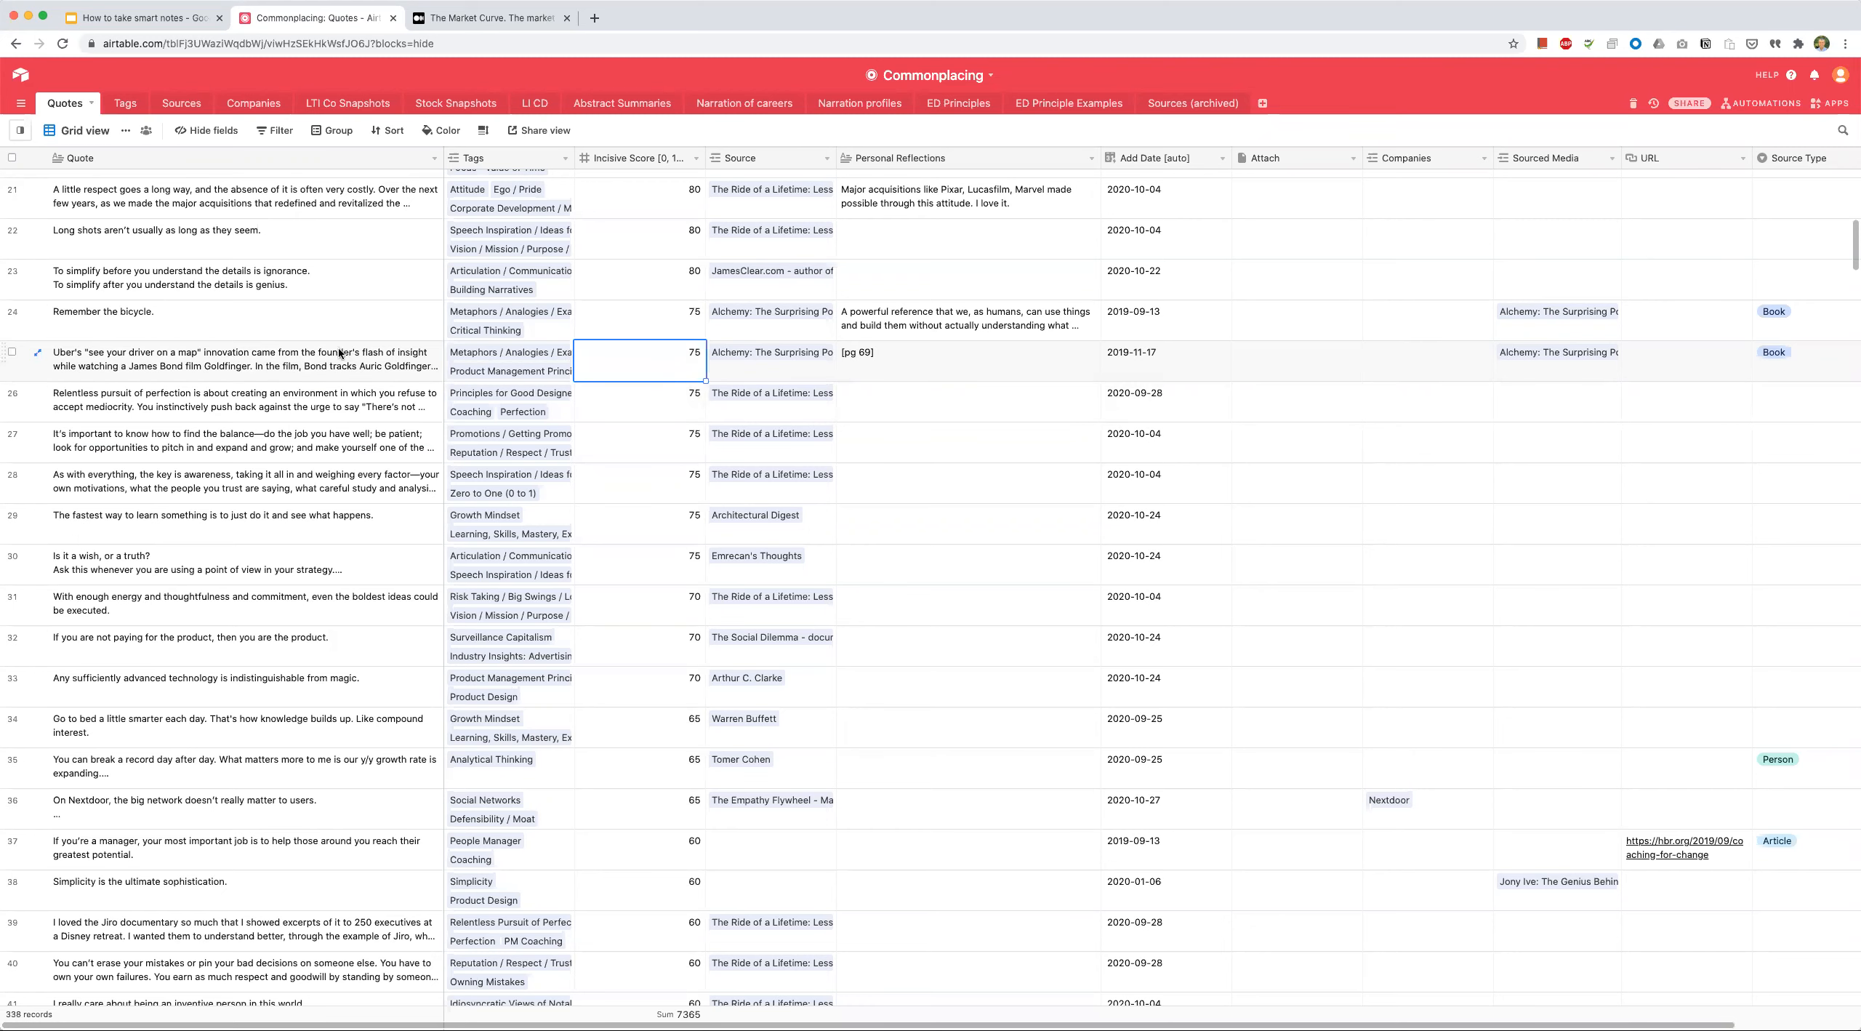
Step: Browse the Uber quote's linked tag cards, such as Metaphors with 42 quotes, and dismiss the popup
left_click(218, 359)
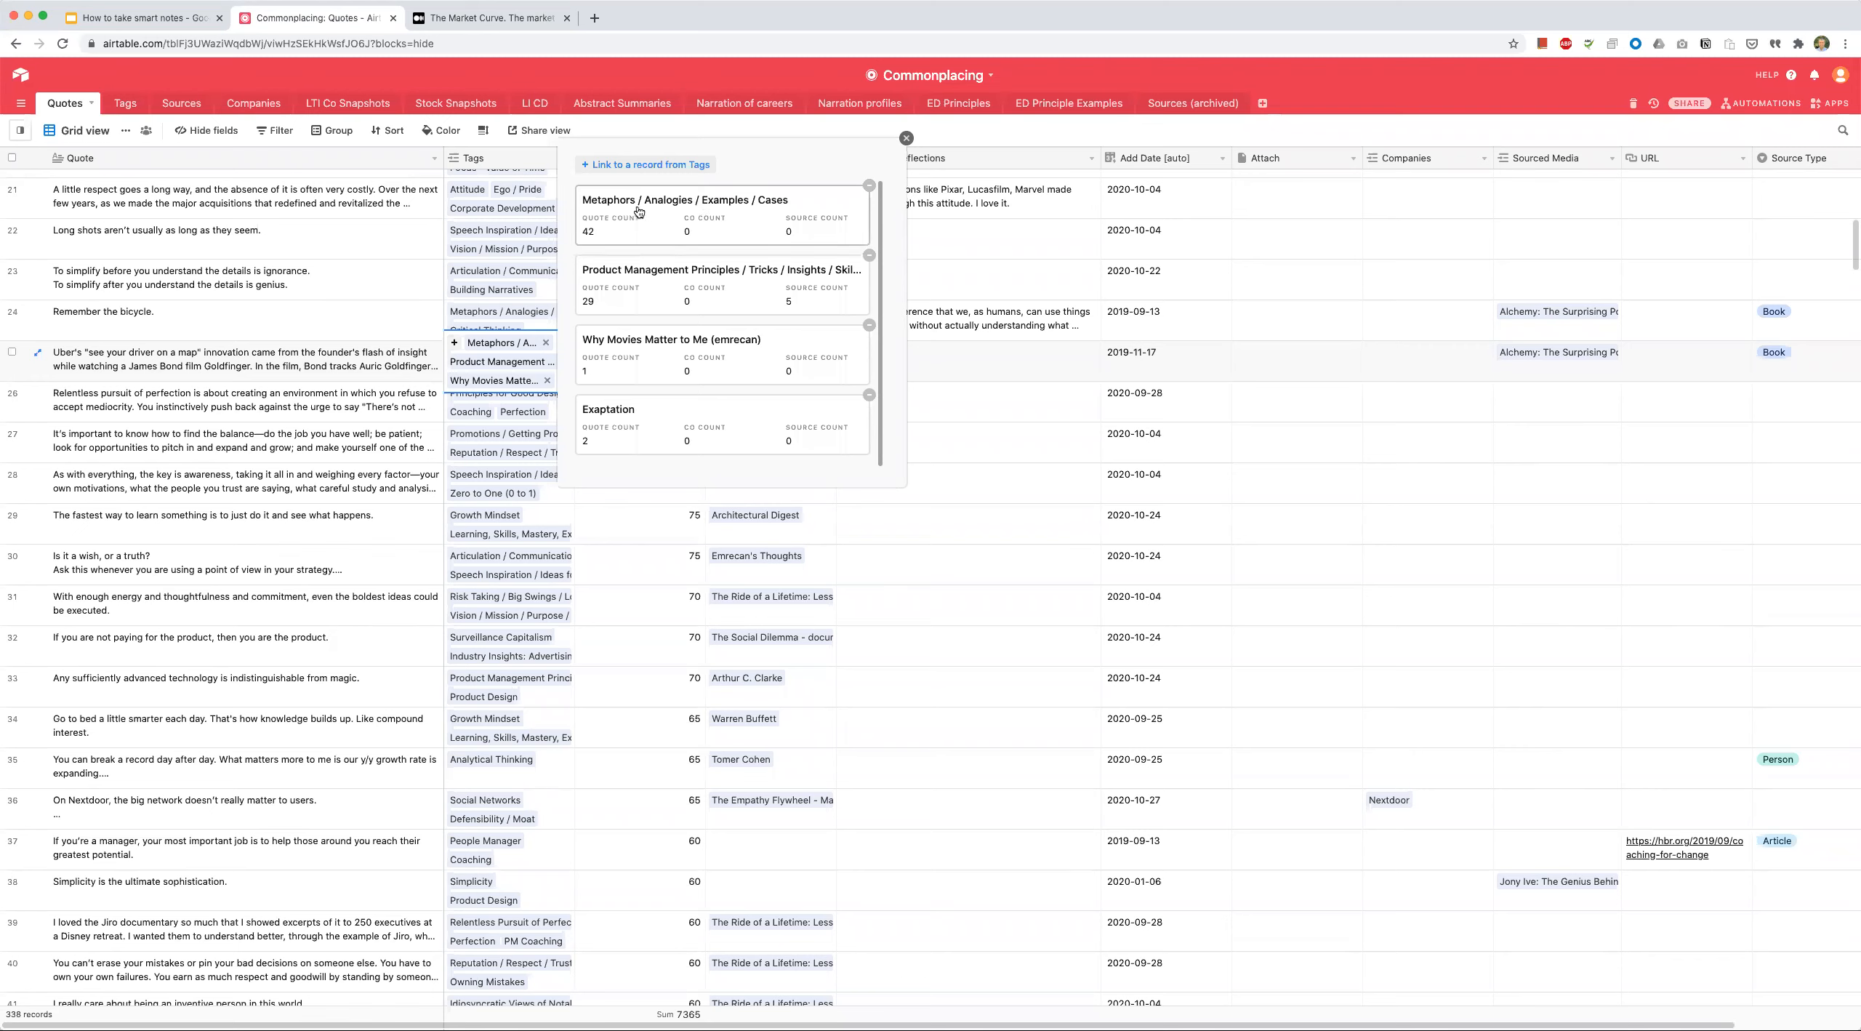
mouse_move(770, 204)
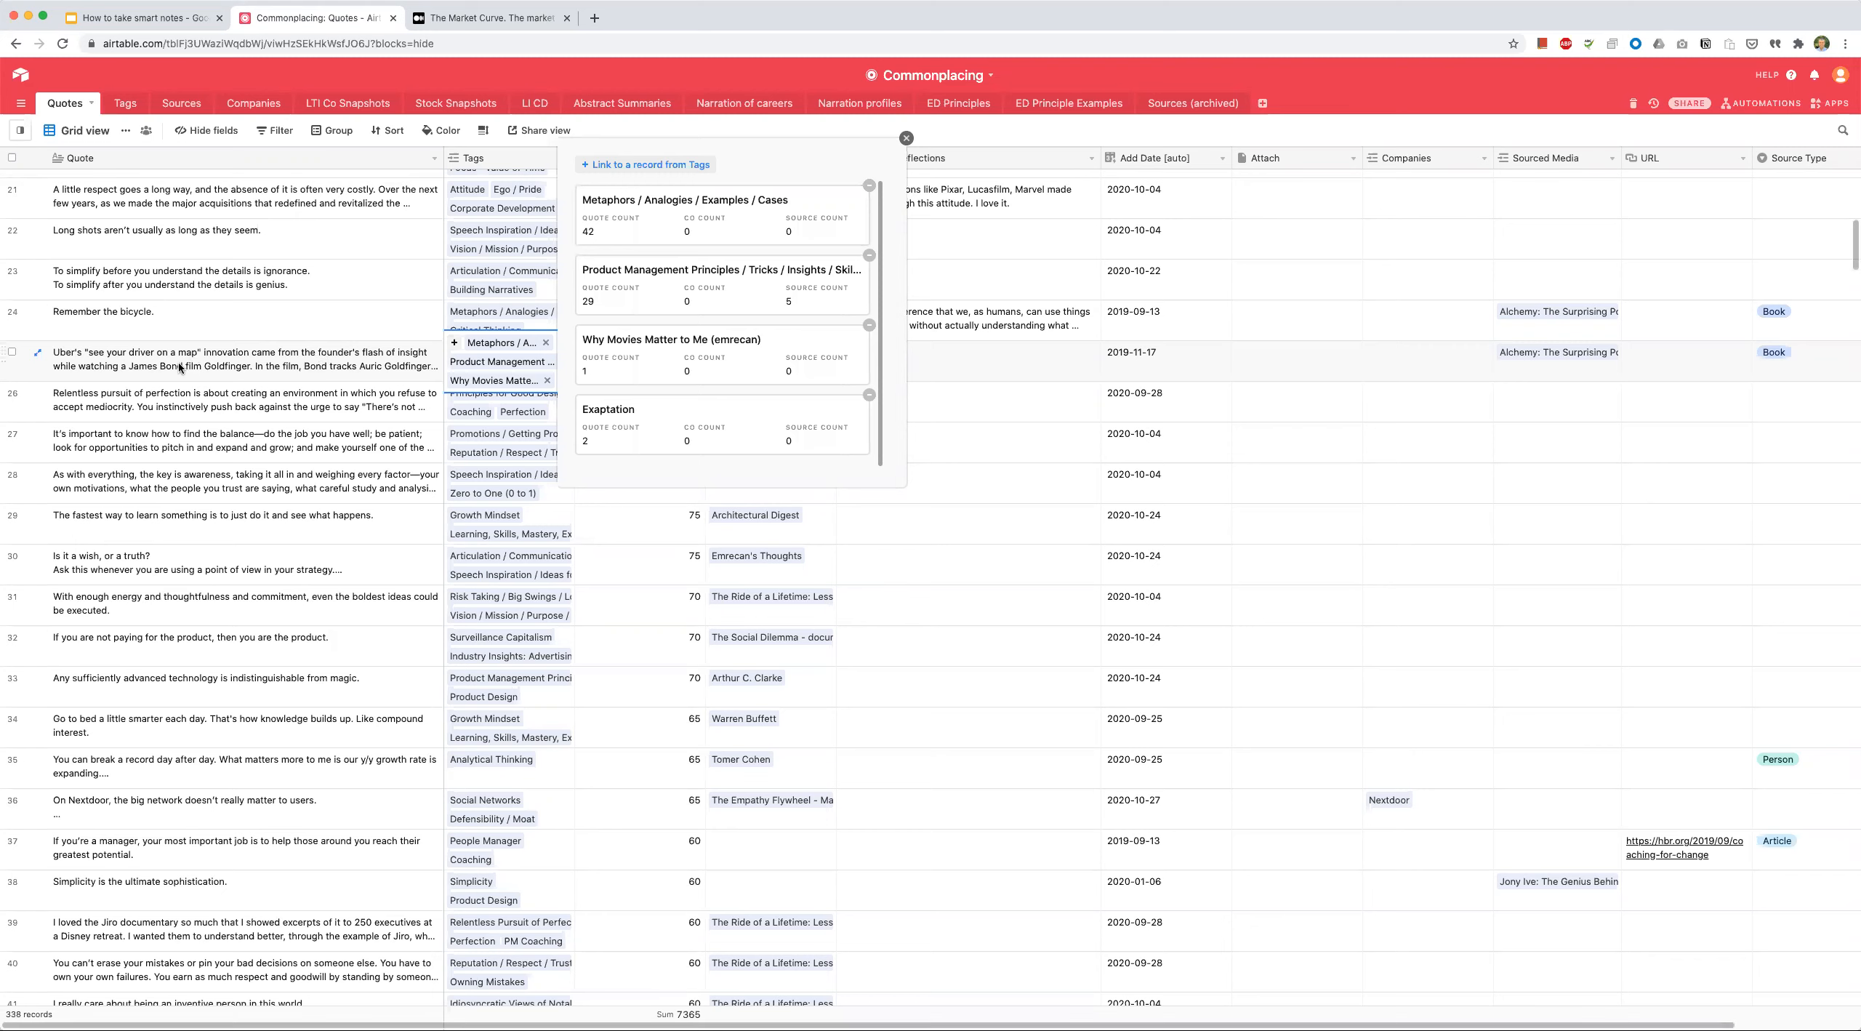
mouse_move(739, 260)
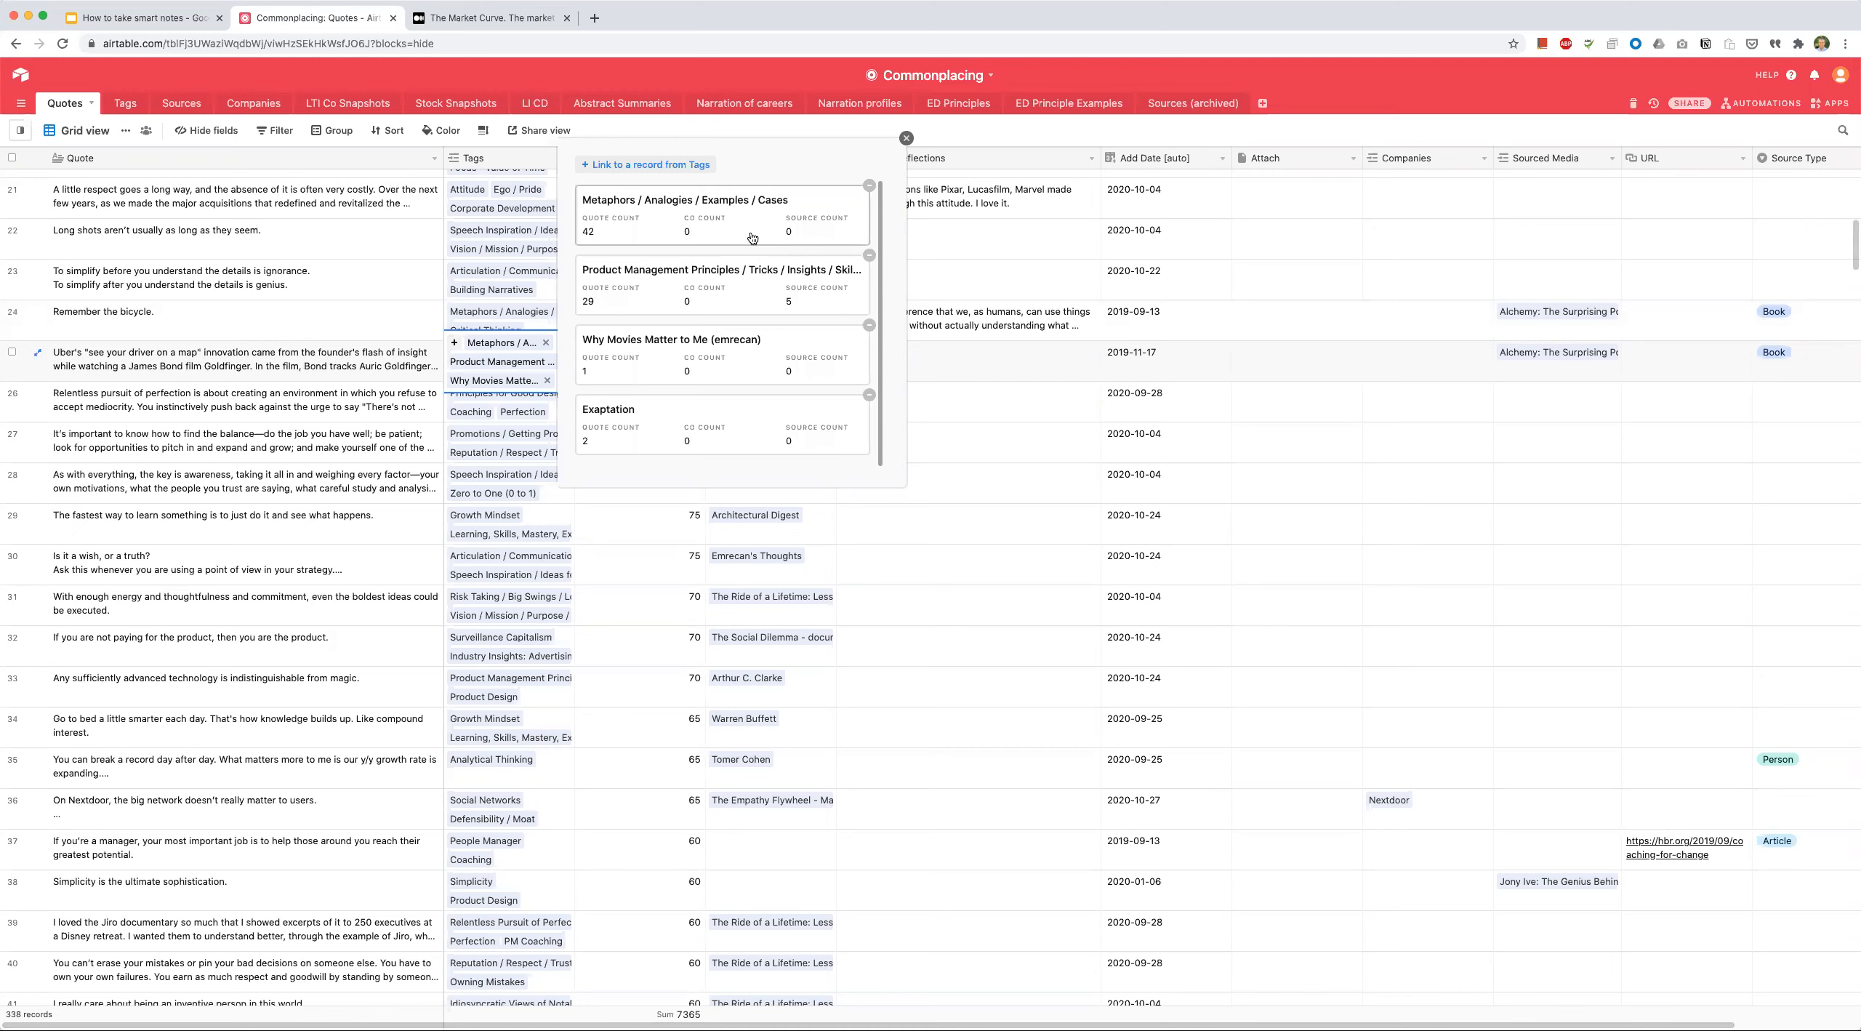
mouse_move(756, 241)
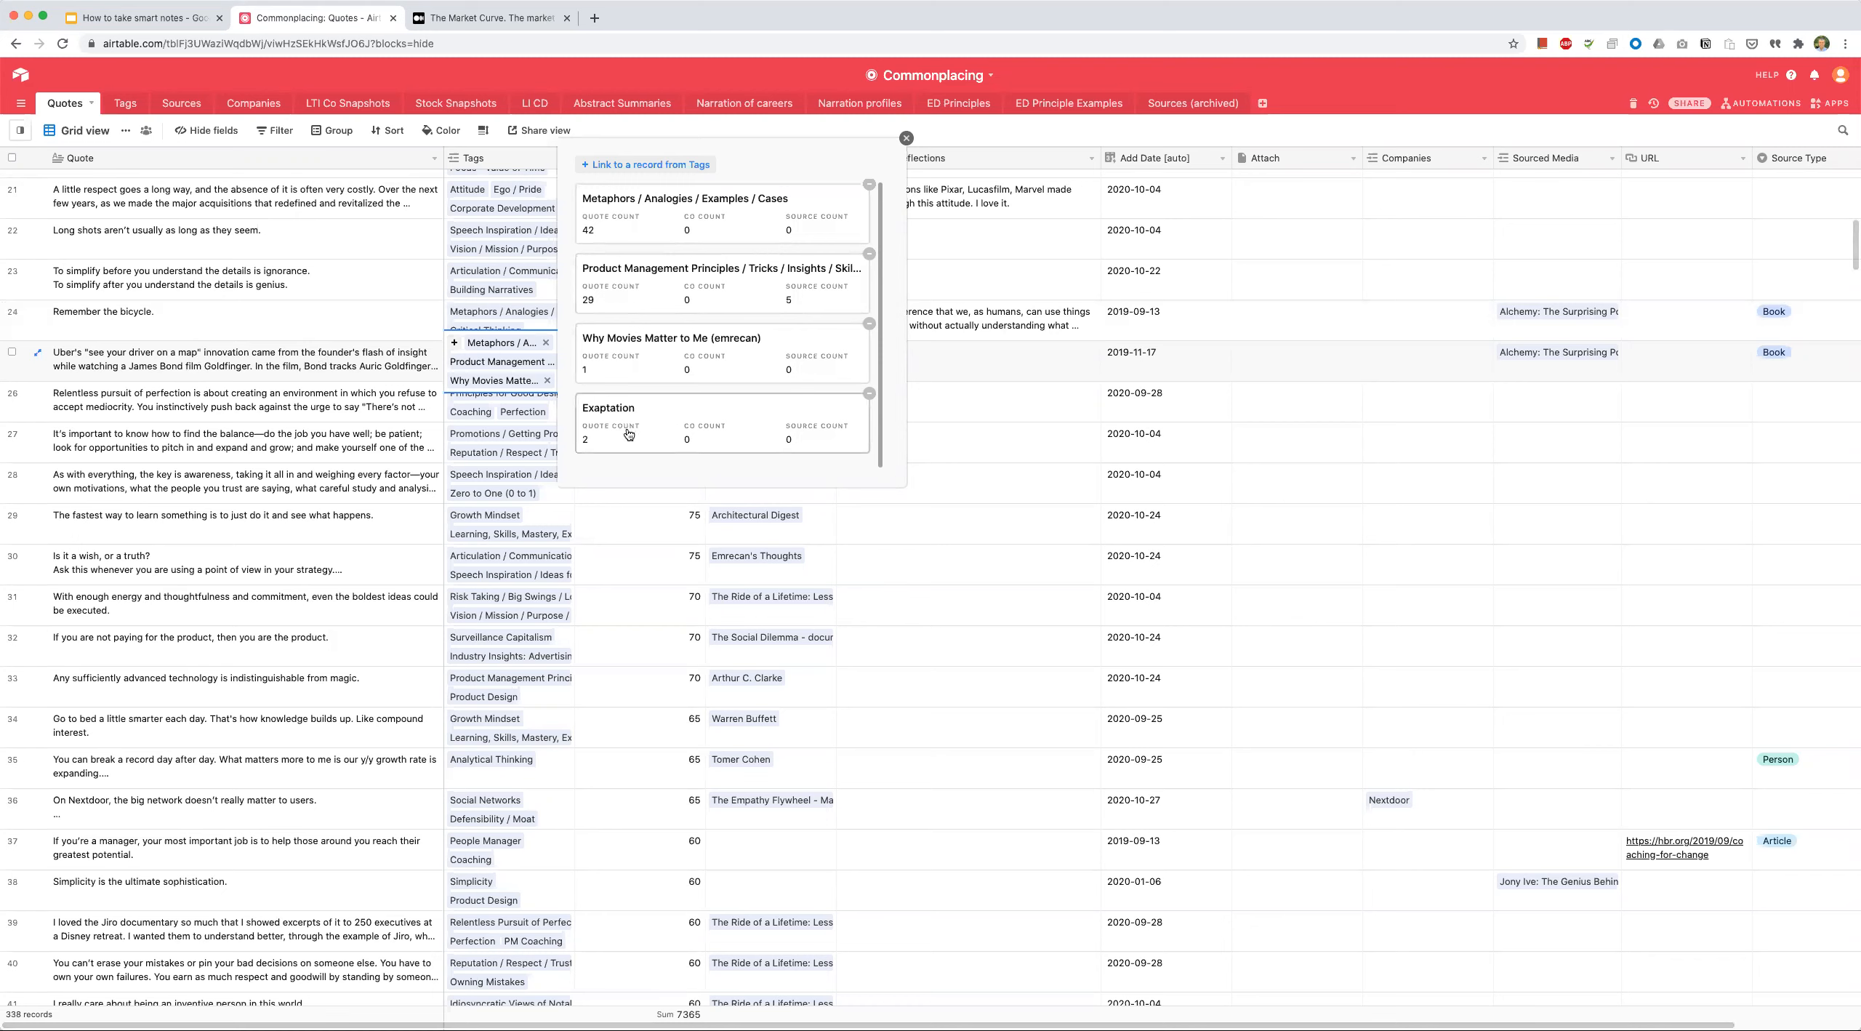
mouse_move(609, 415)
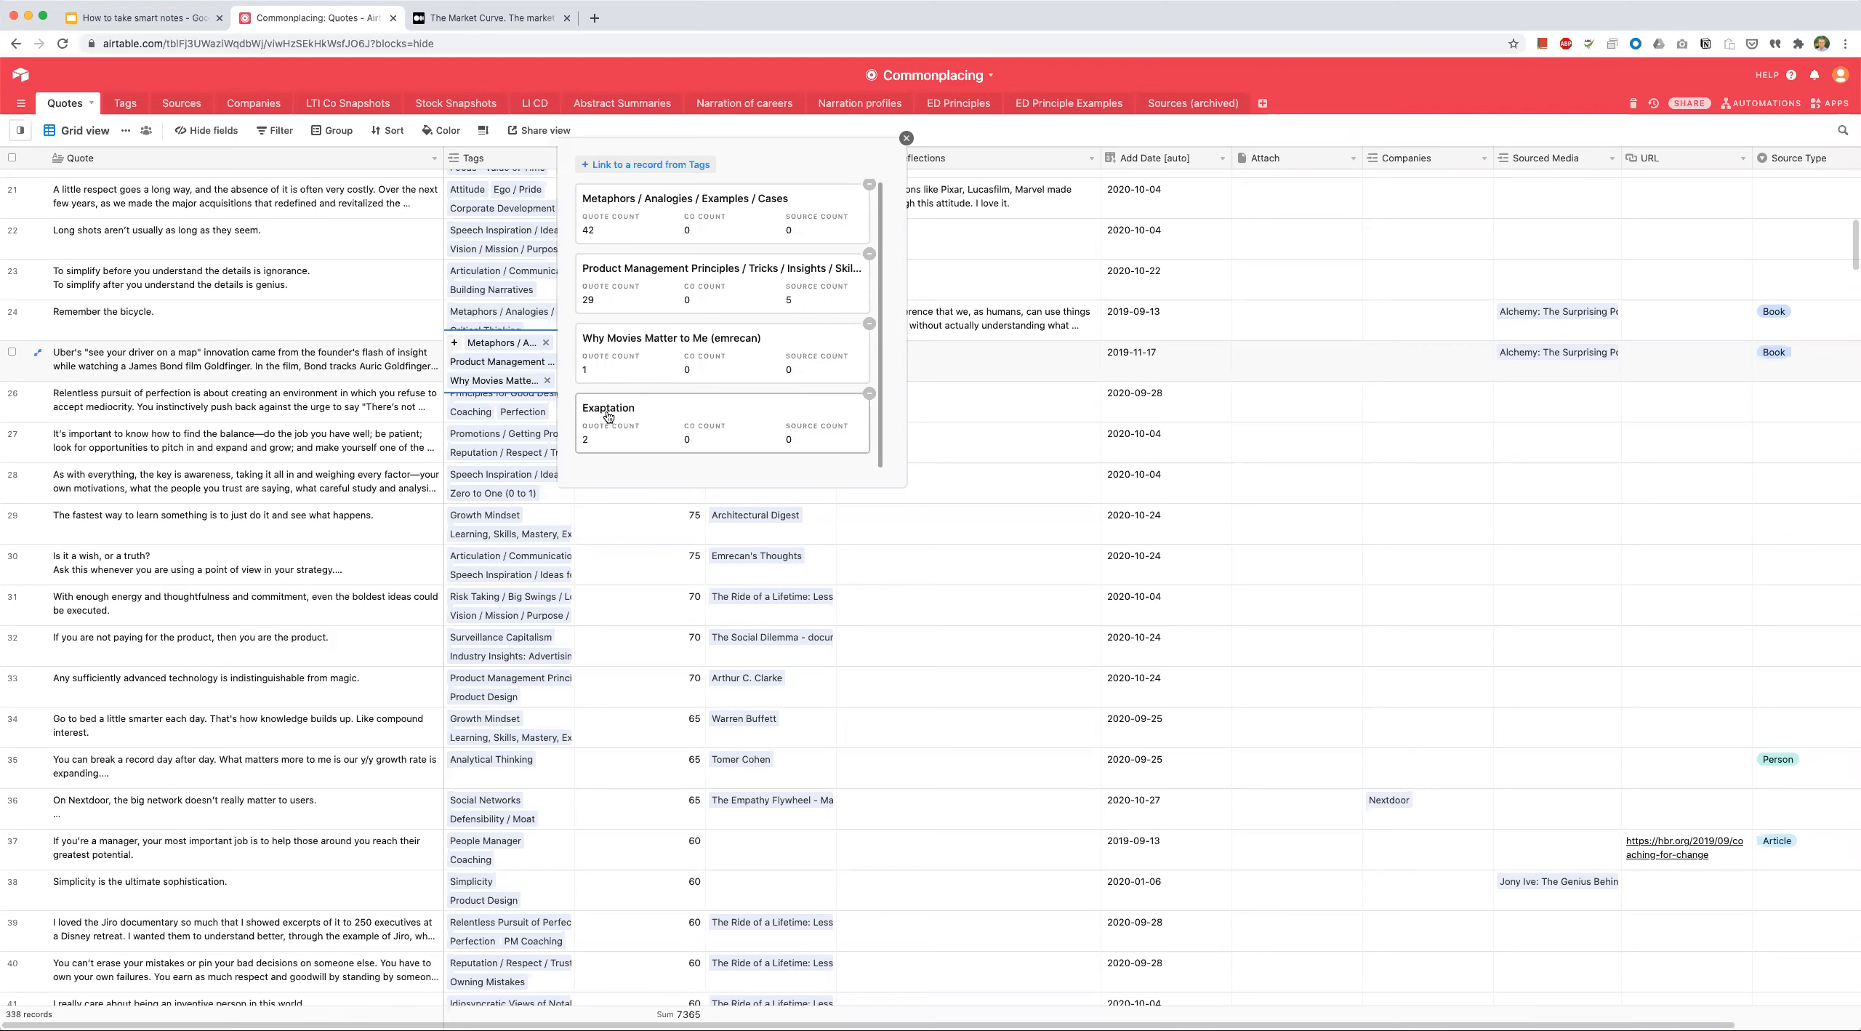
mouse_move(656, 420)
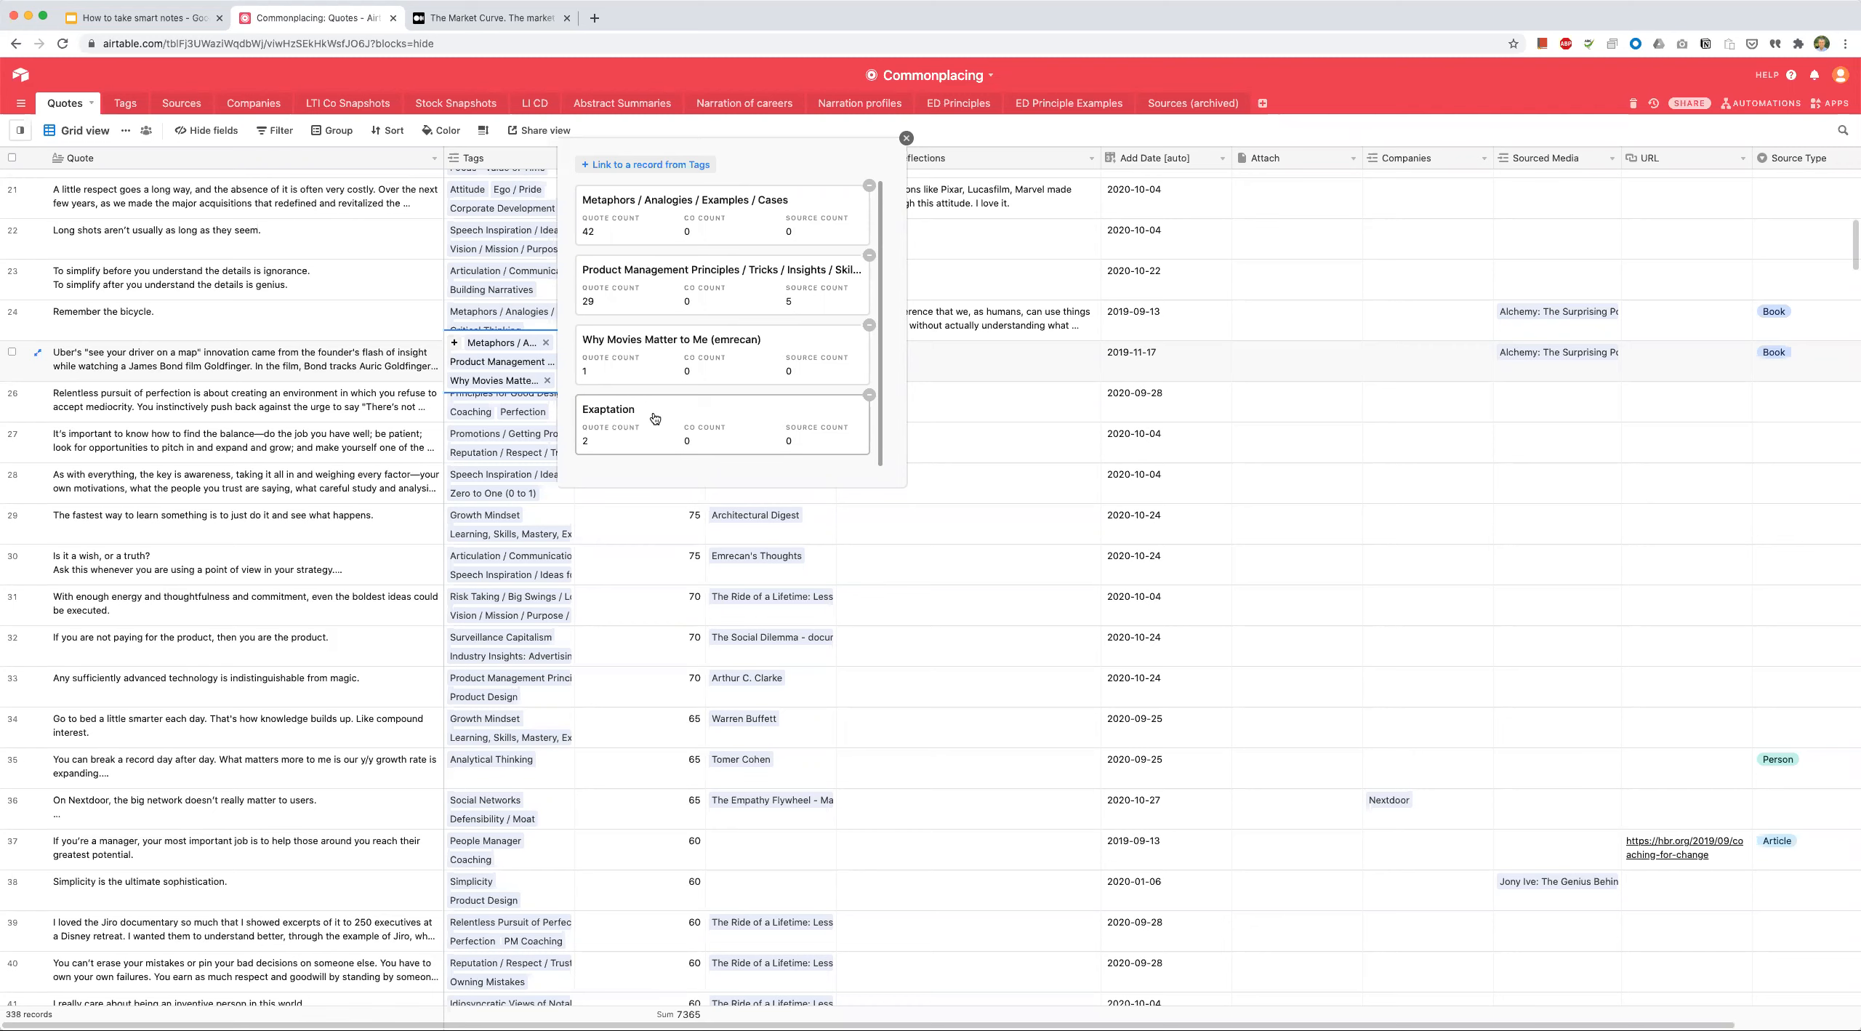
mouse_move(660, 420)
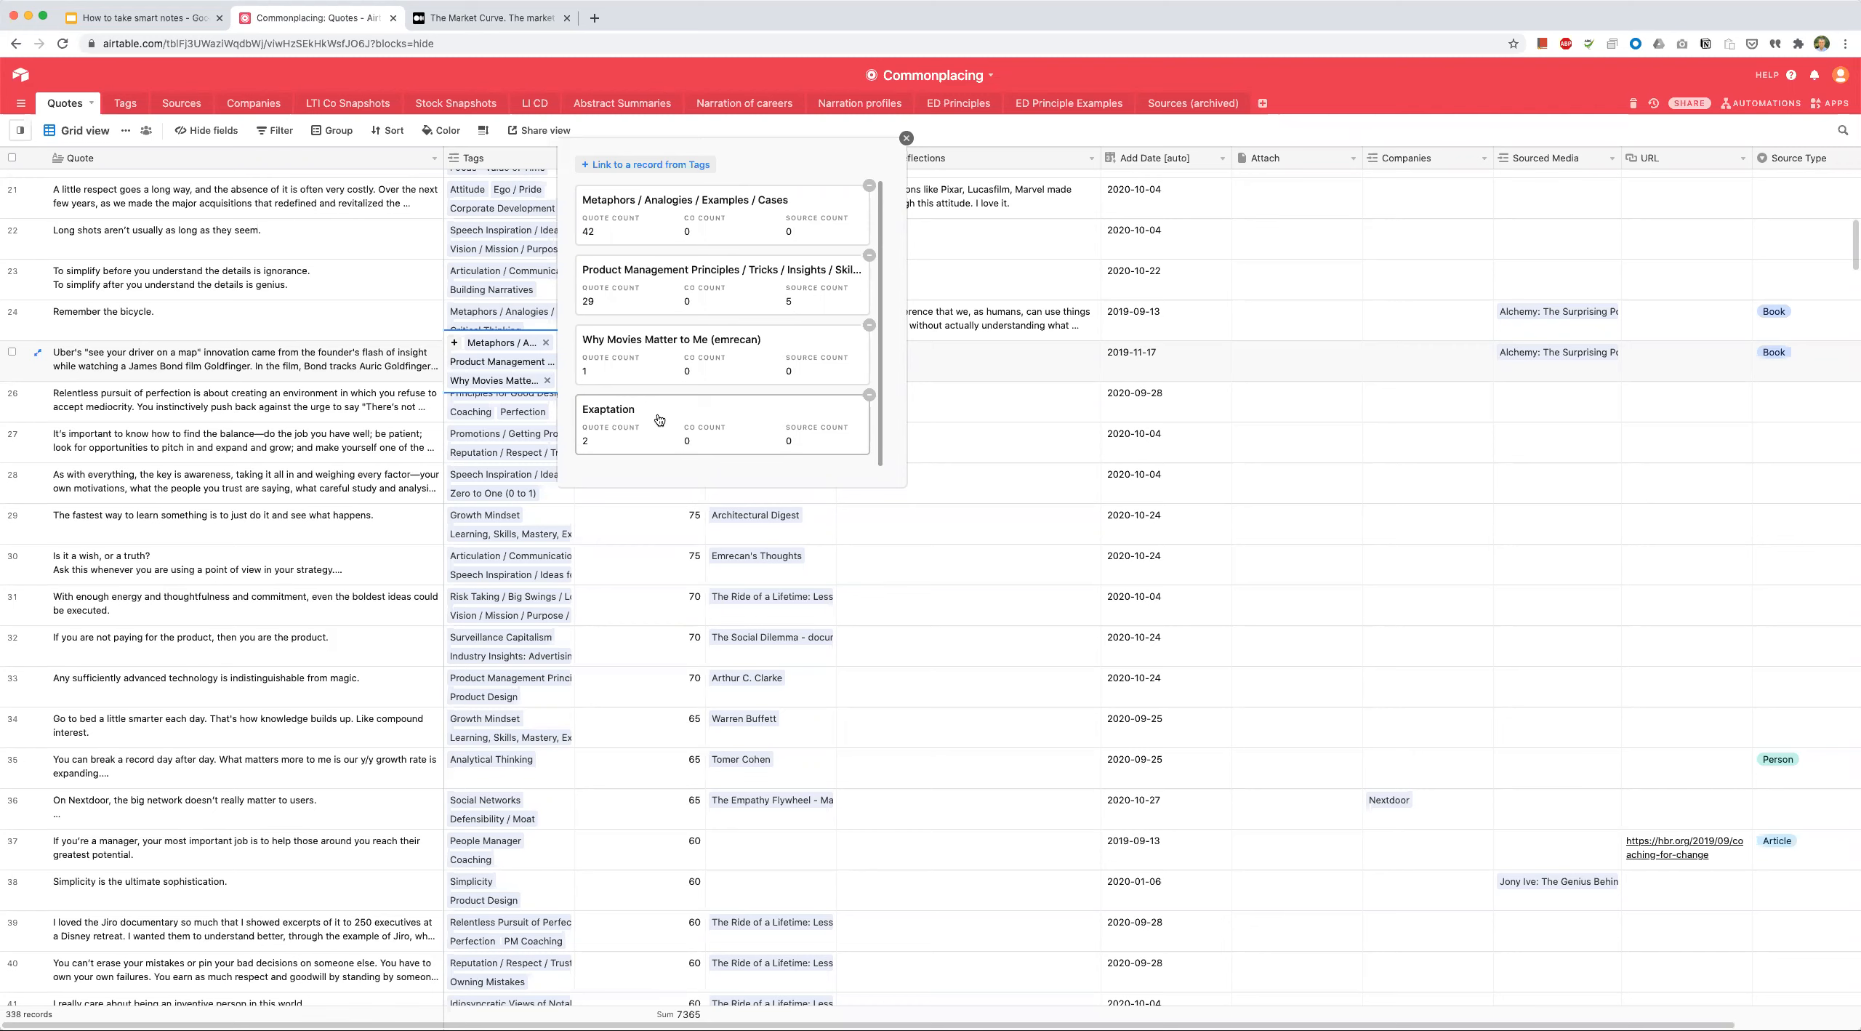
mouse_move(654, 430)
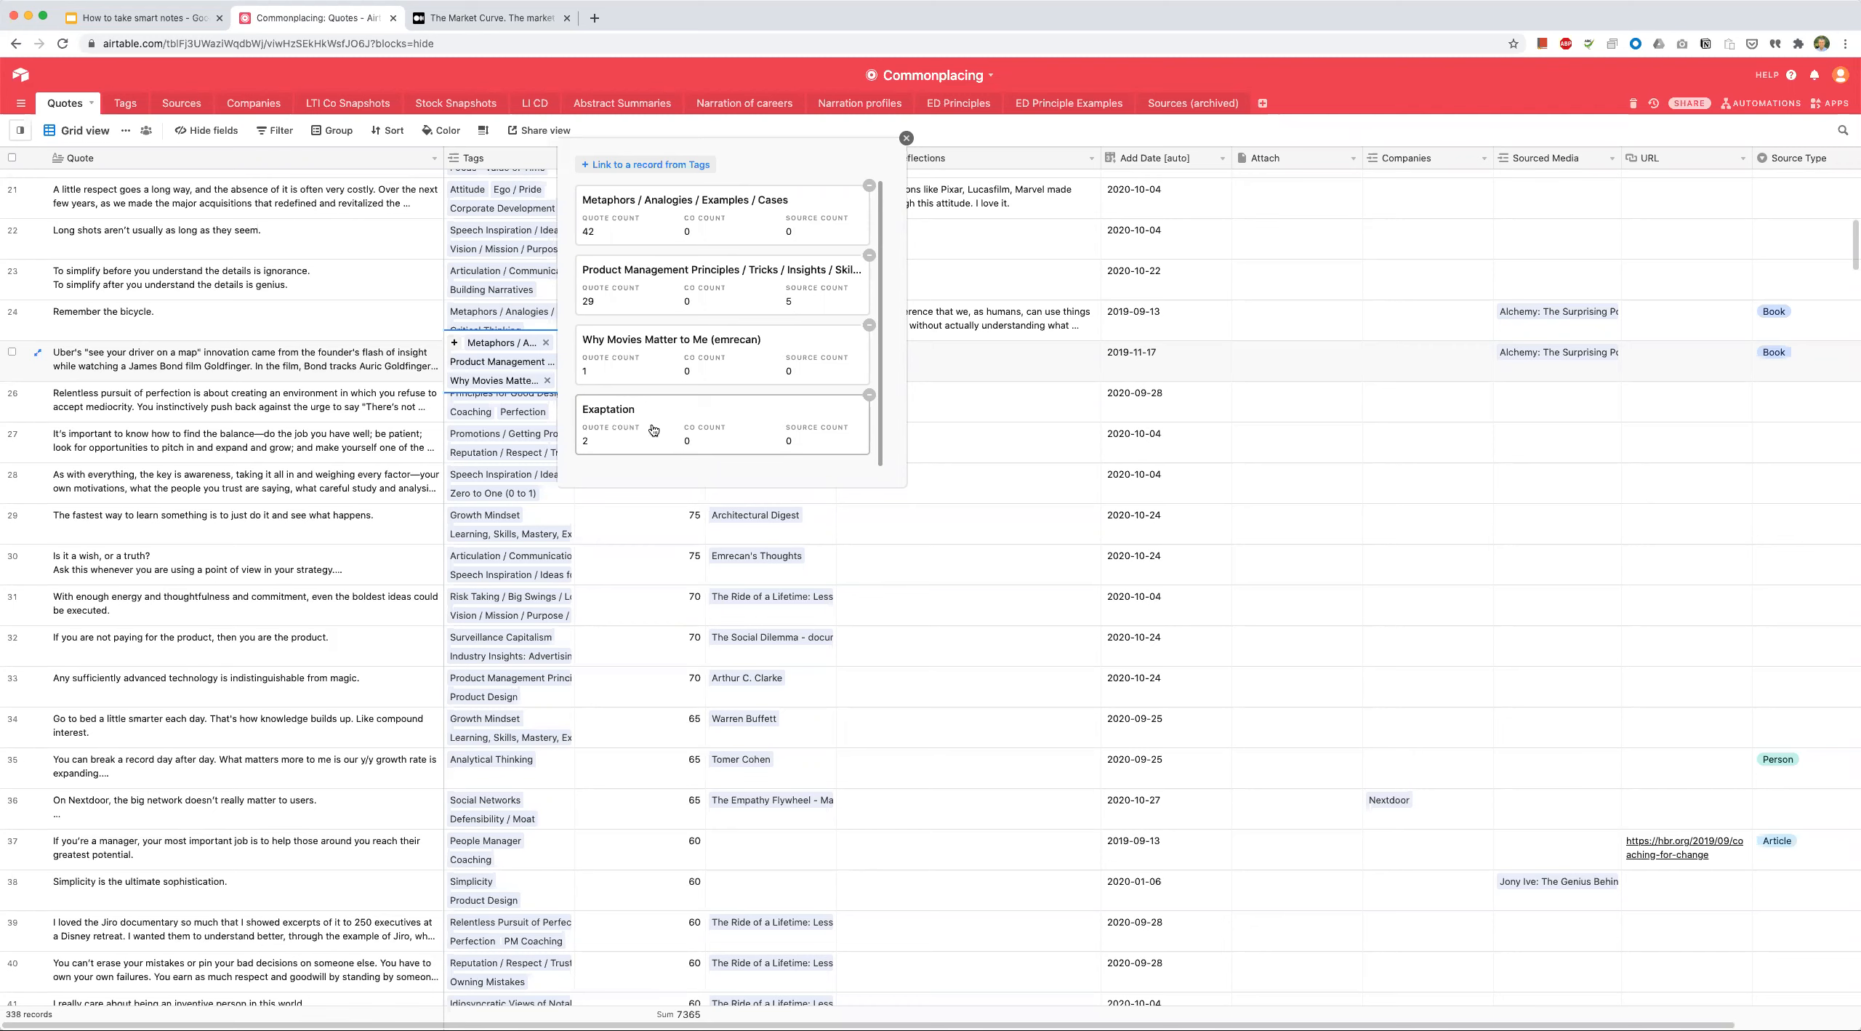
mouse_move(636, 433)
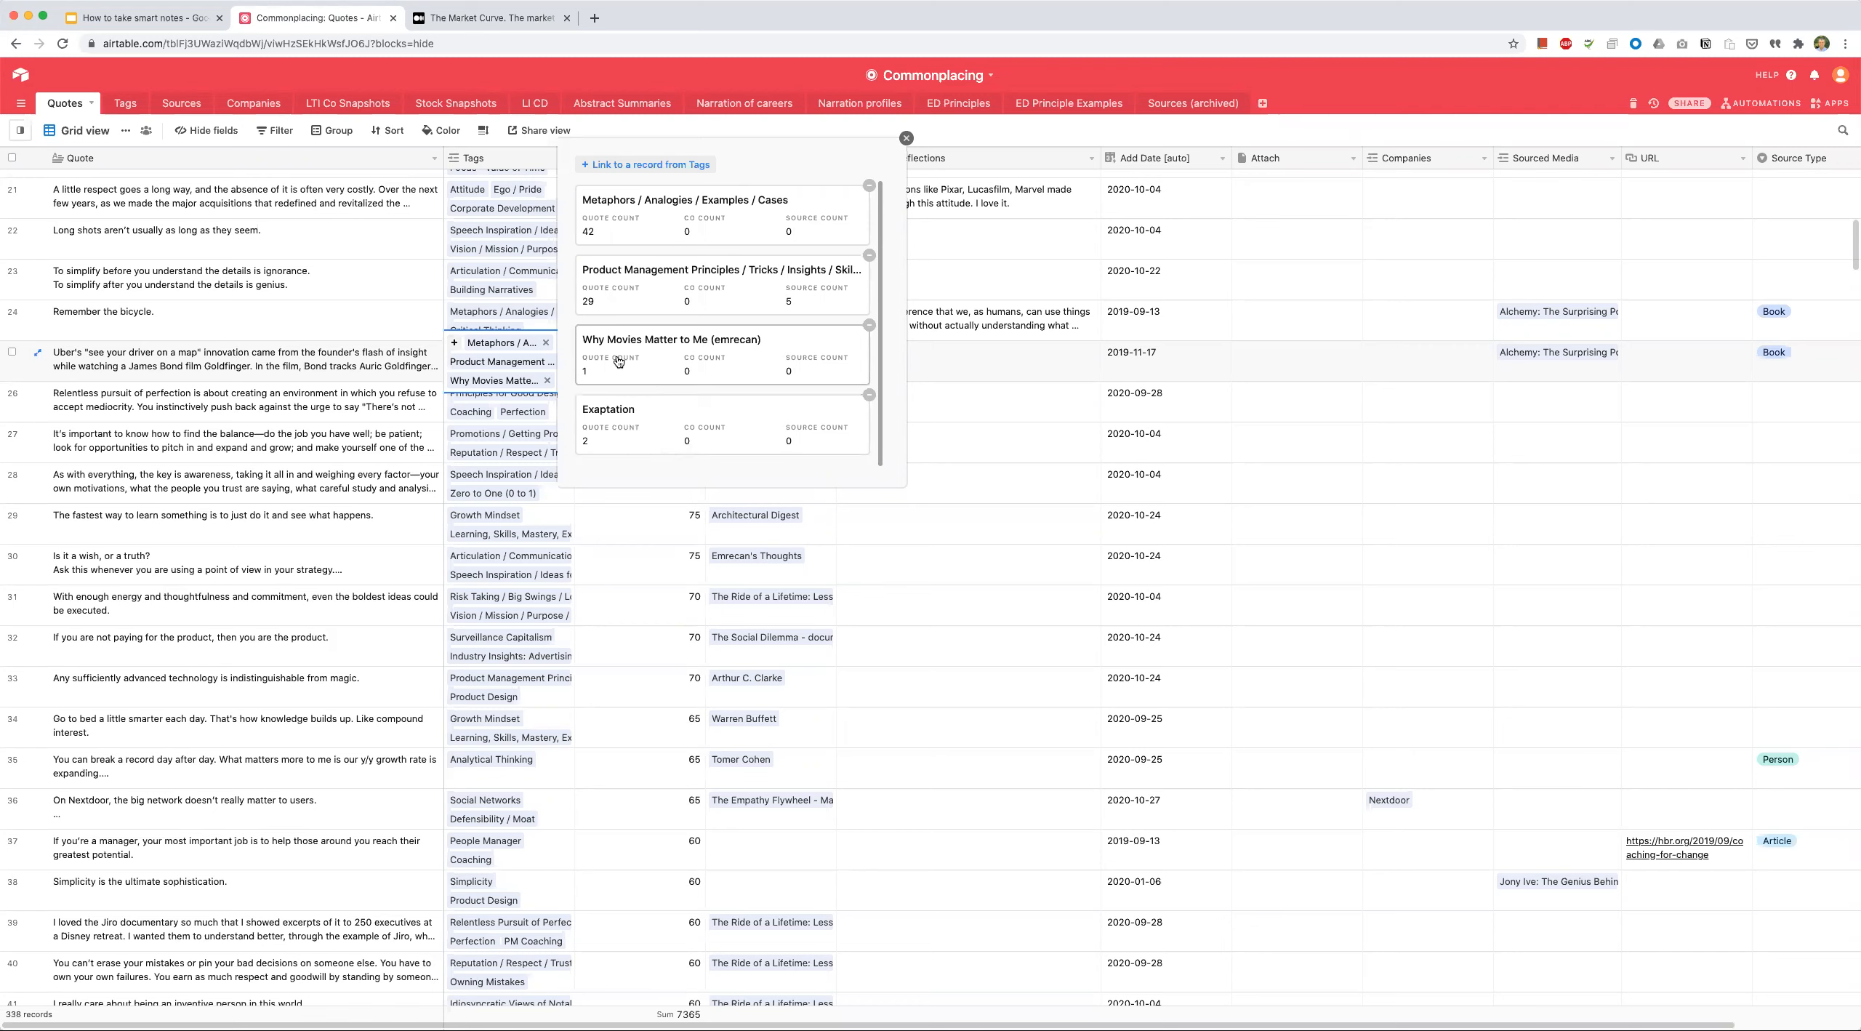
mouse_move(622, 347)
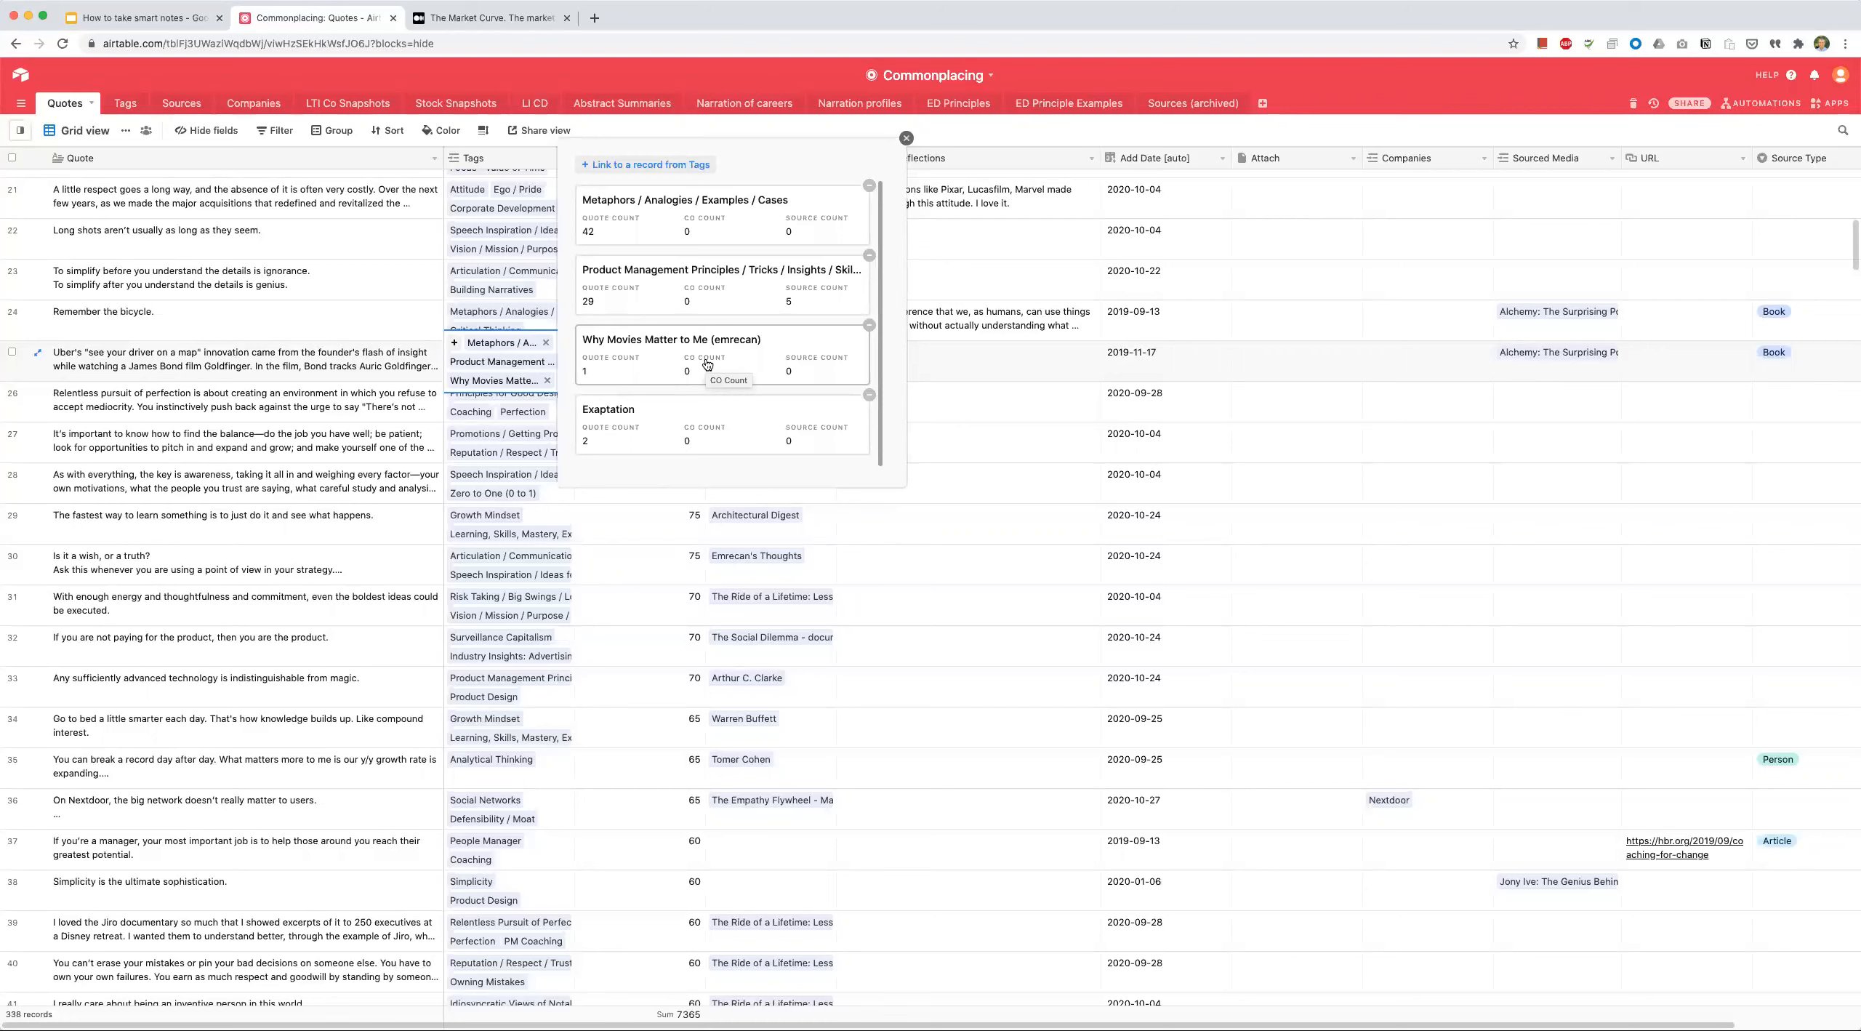
mouse_move(390, 327)
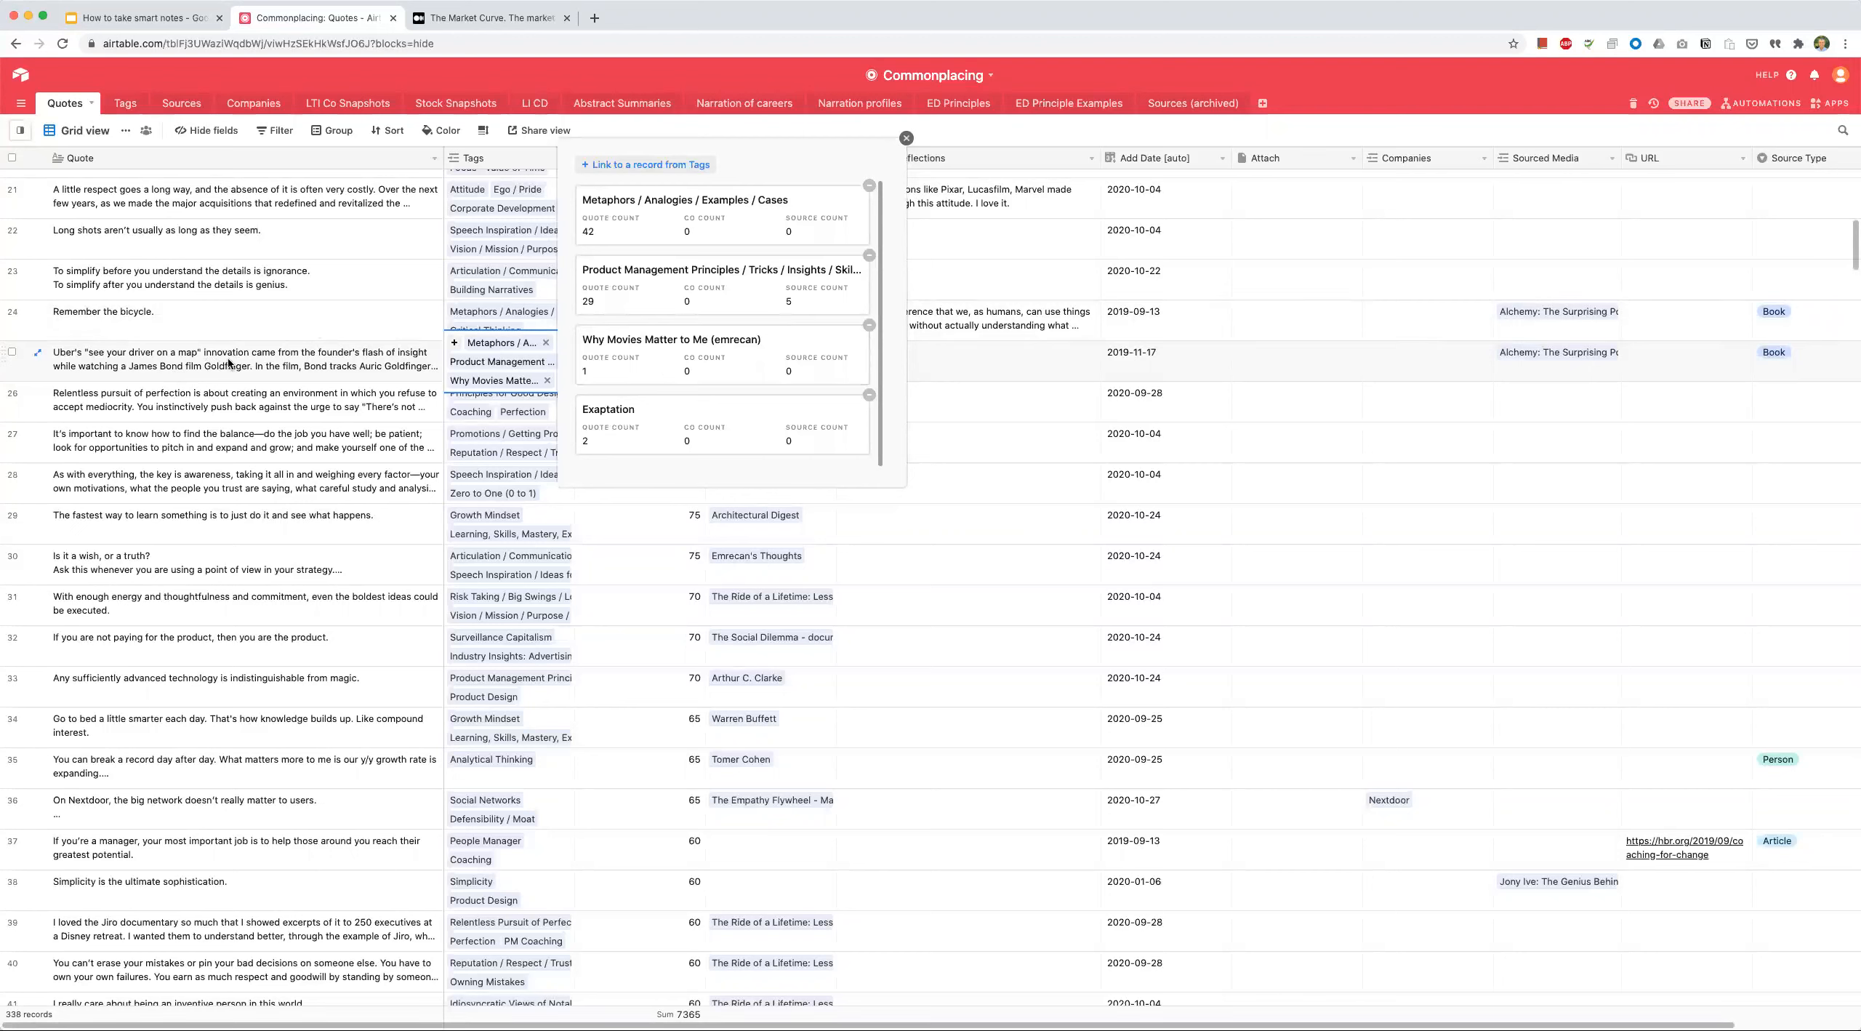
mouse_move(643, 368)
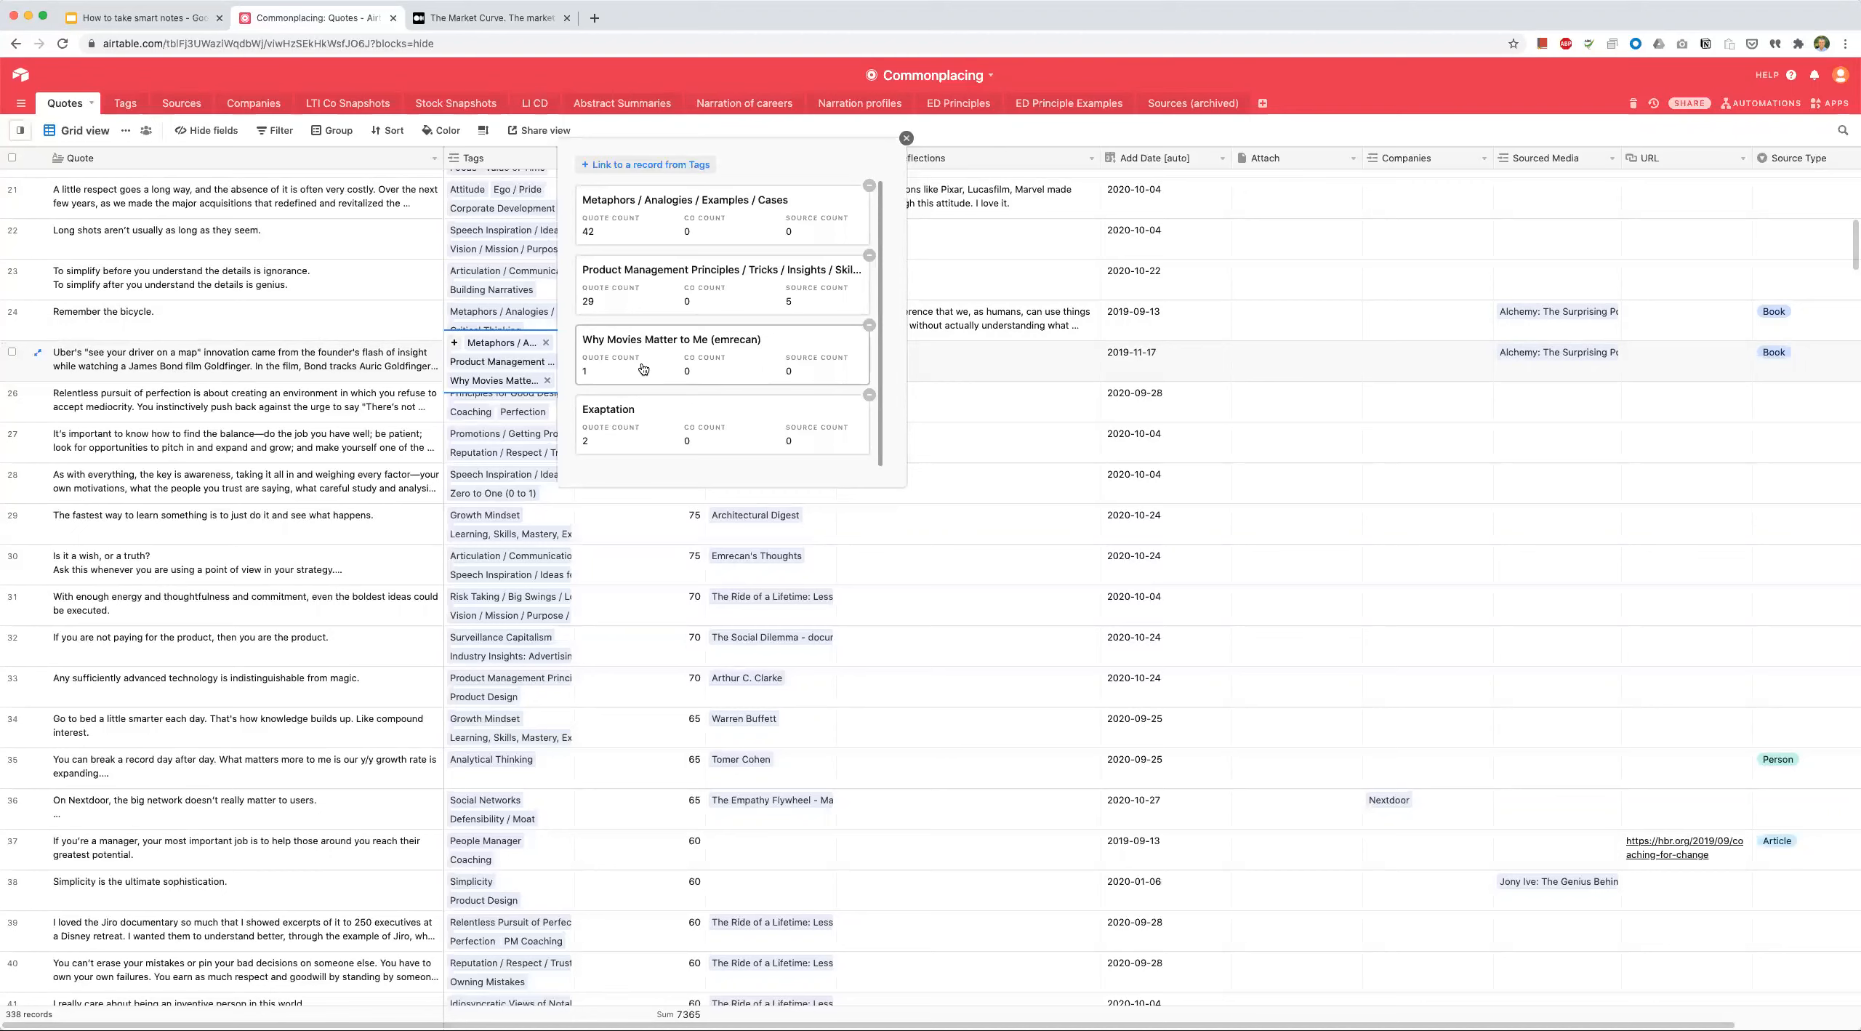
mouse_move(569, 351)
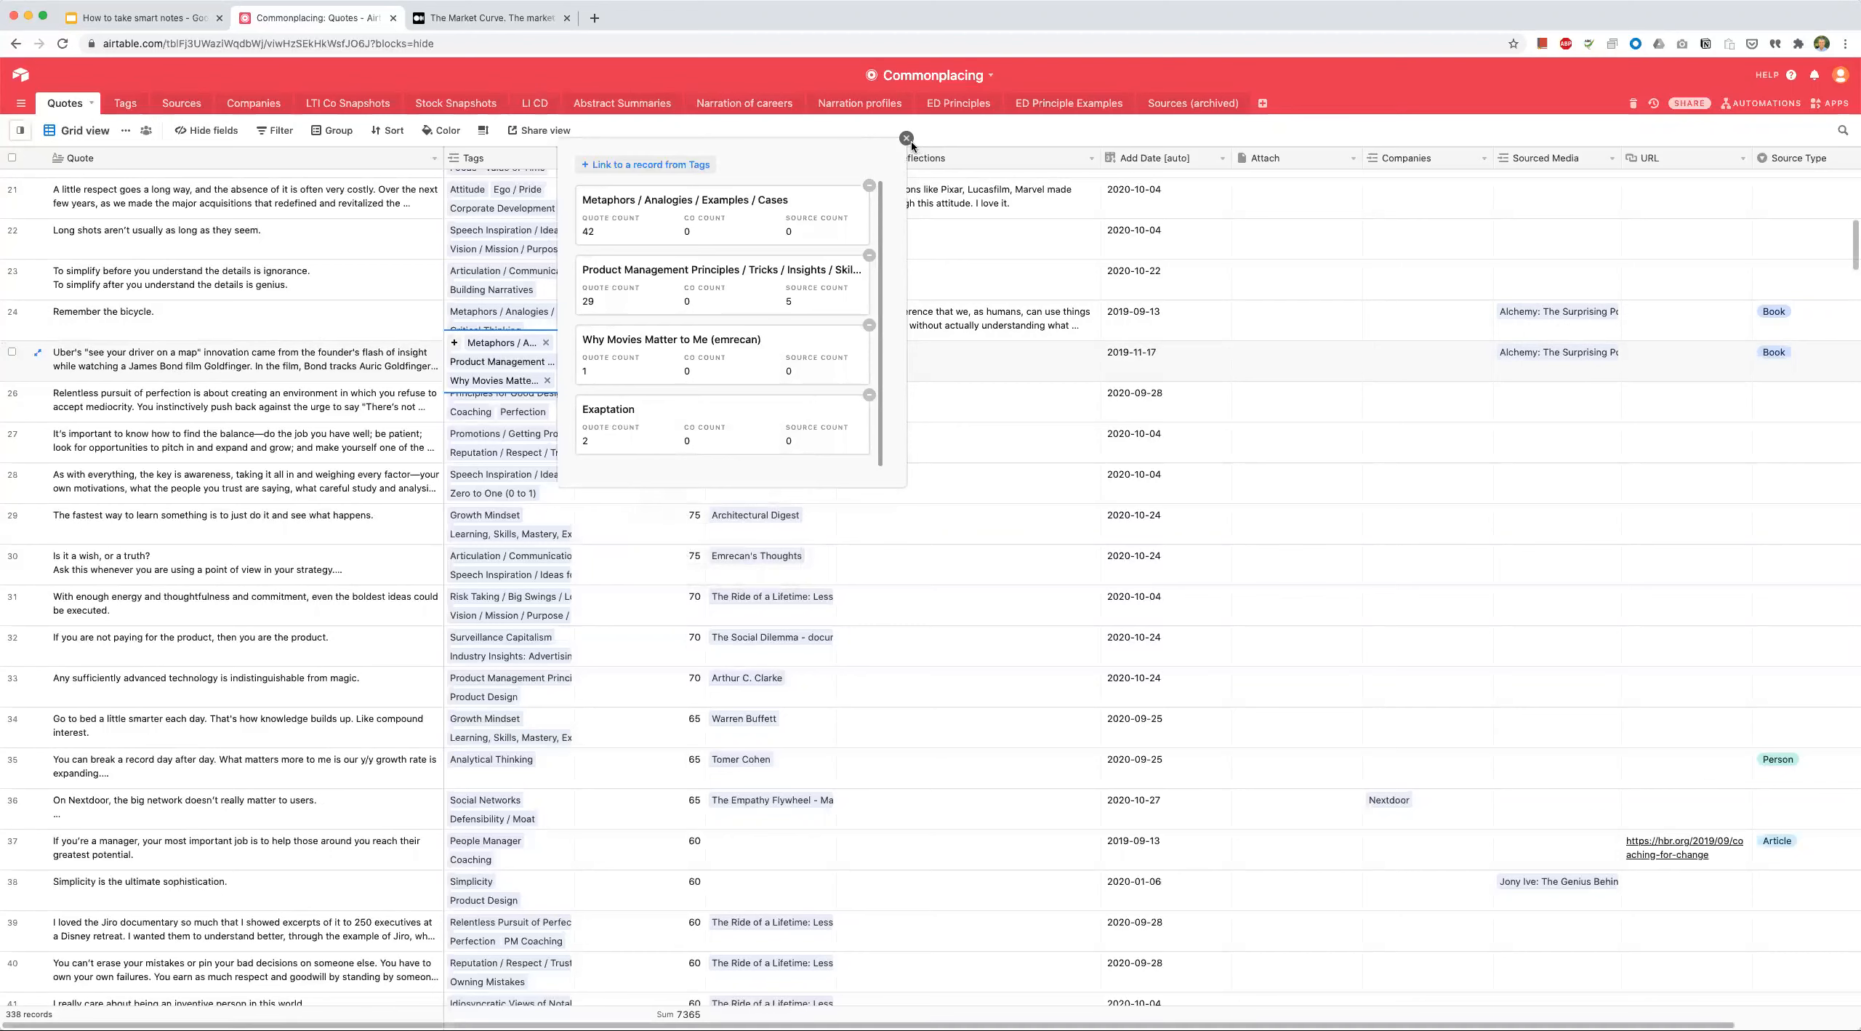
left_click(906, 138)
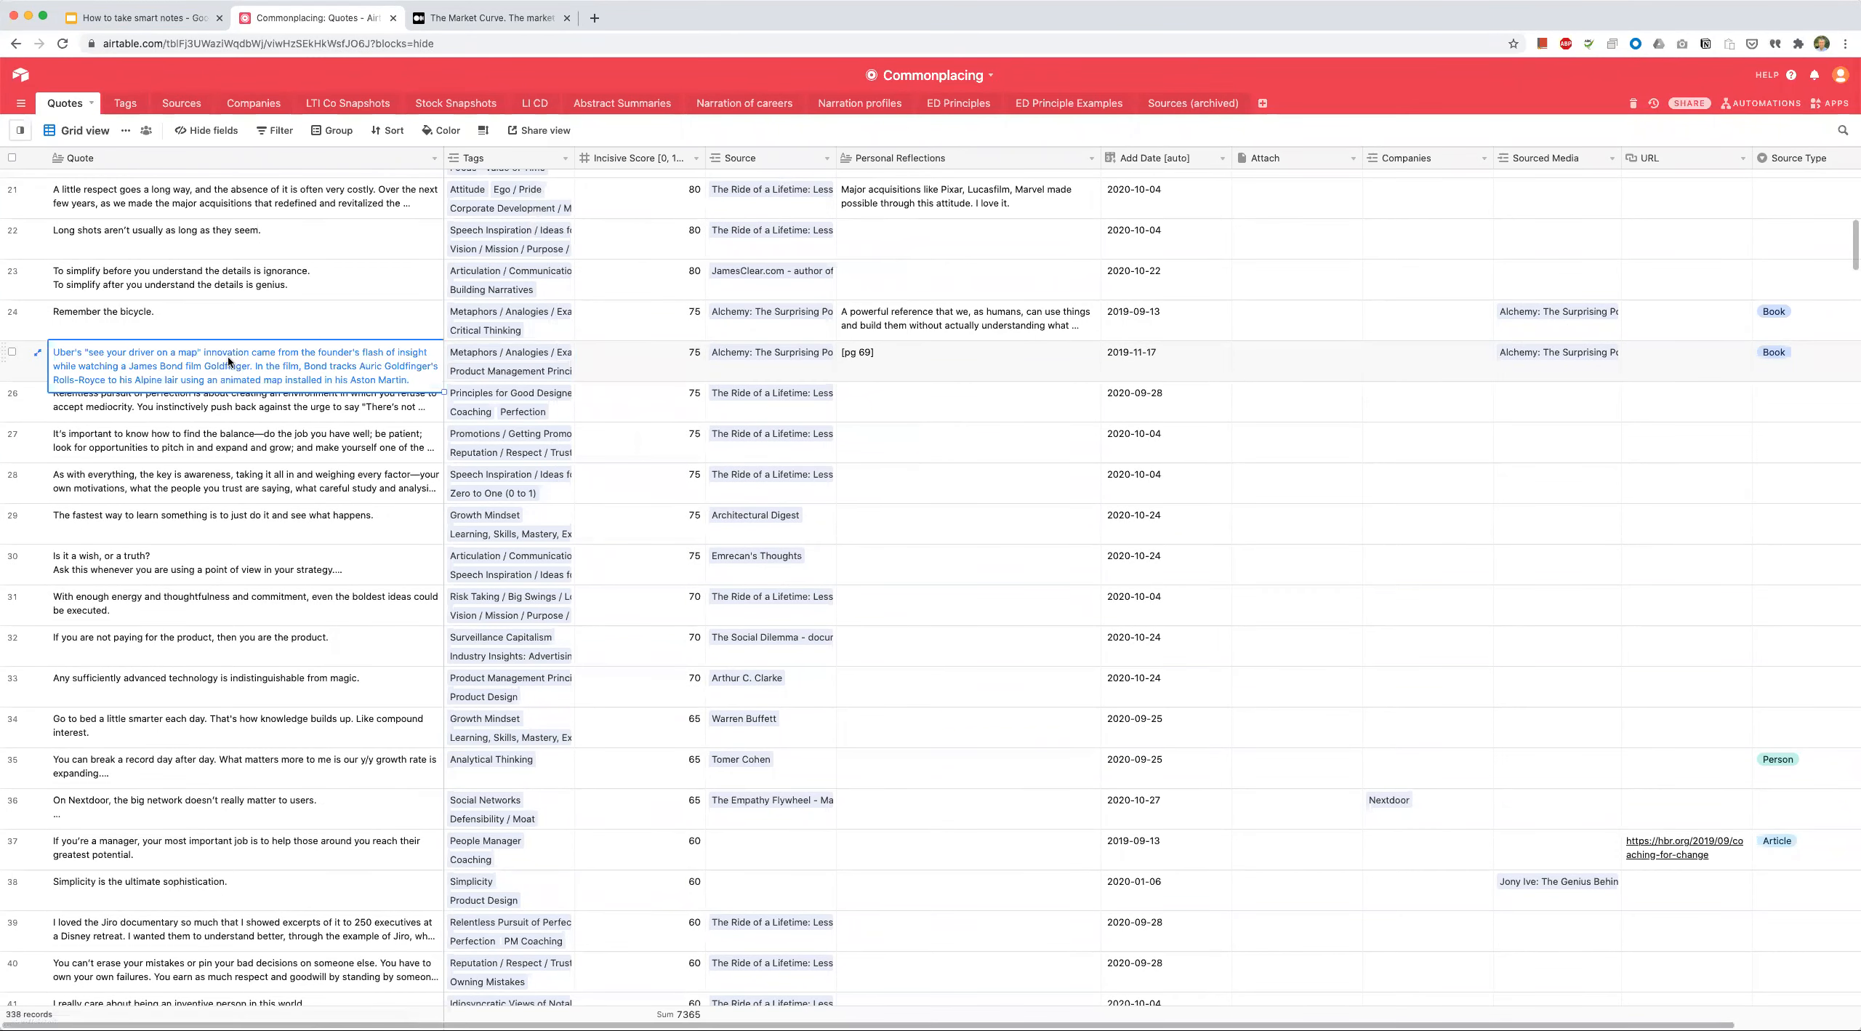
mouse_move(223, 367)
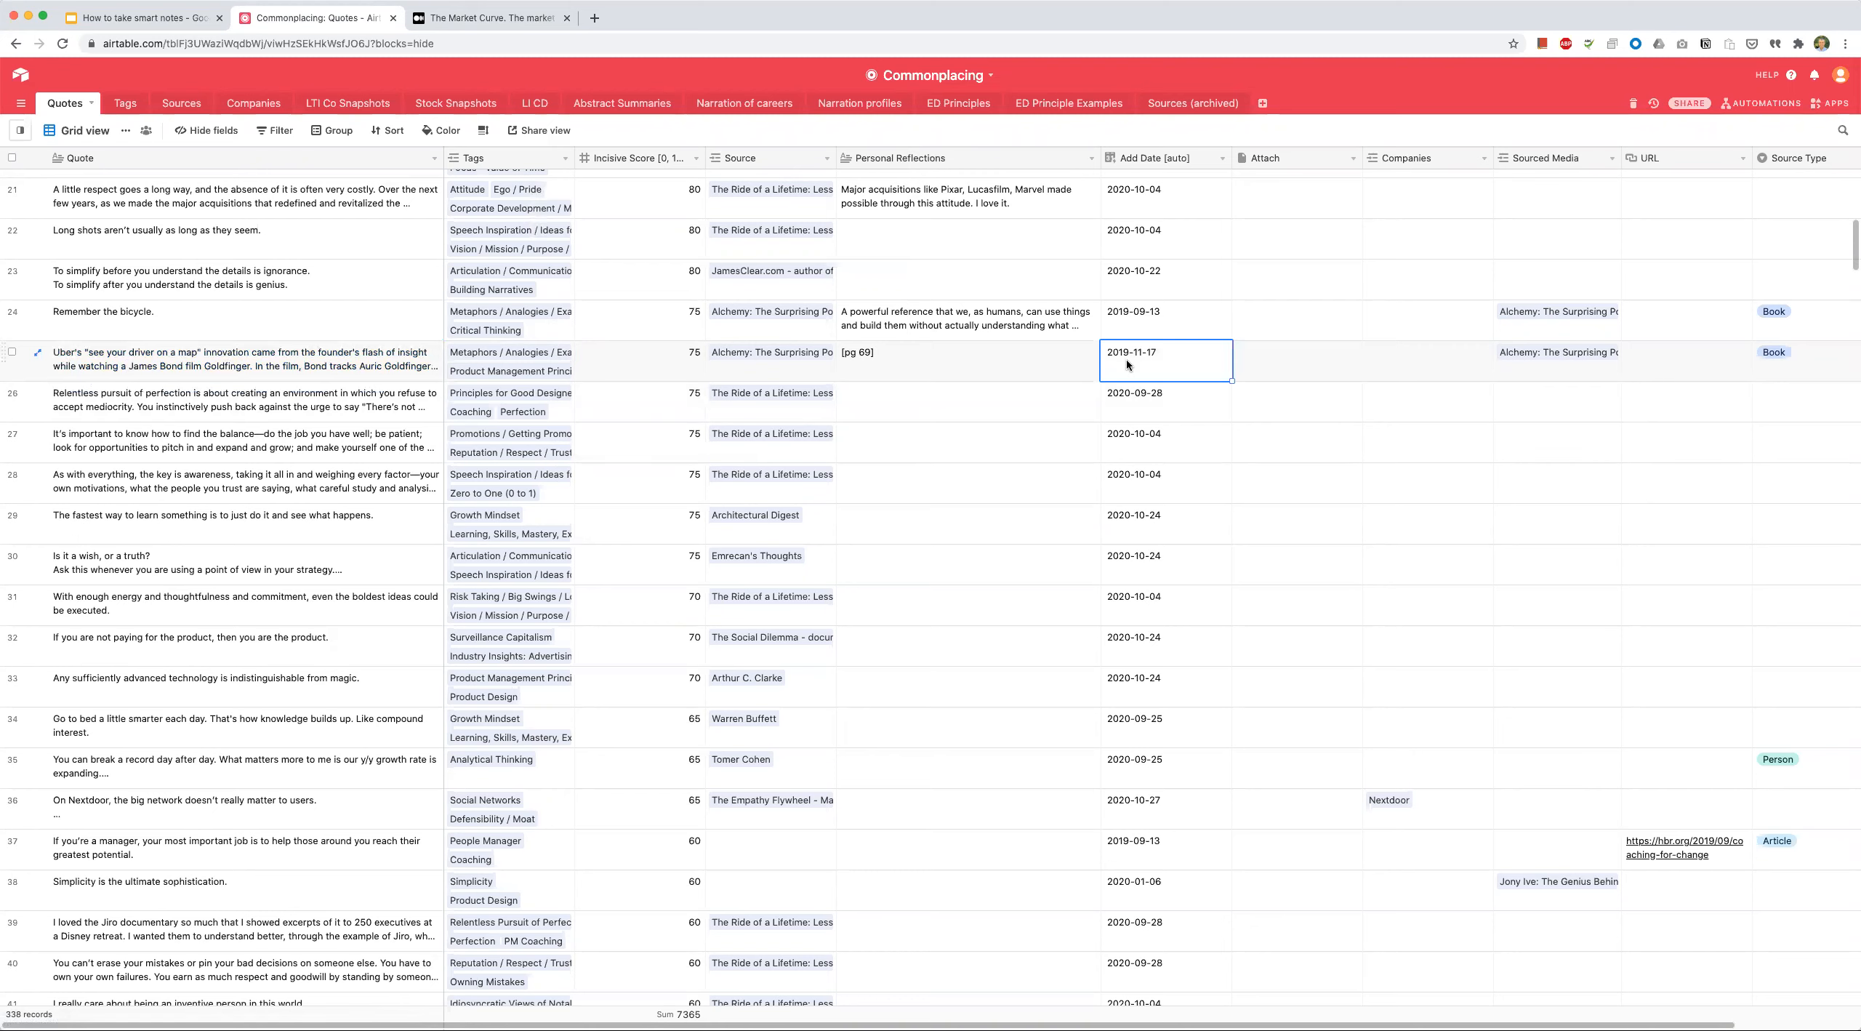
mouse_move(1175, 360)
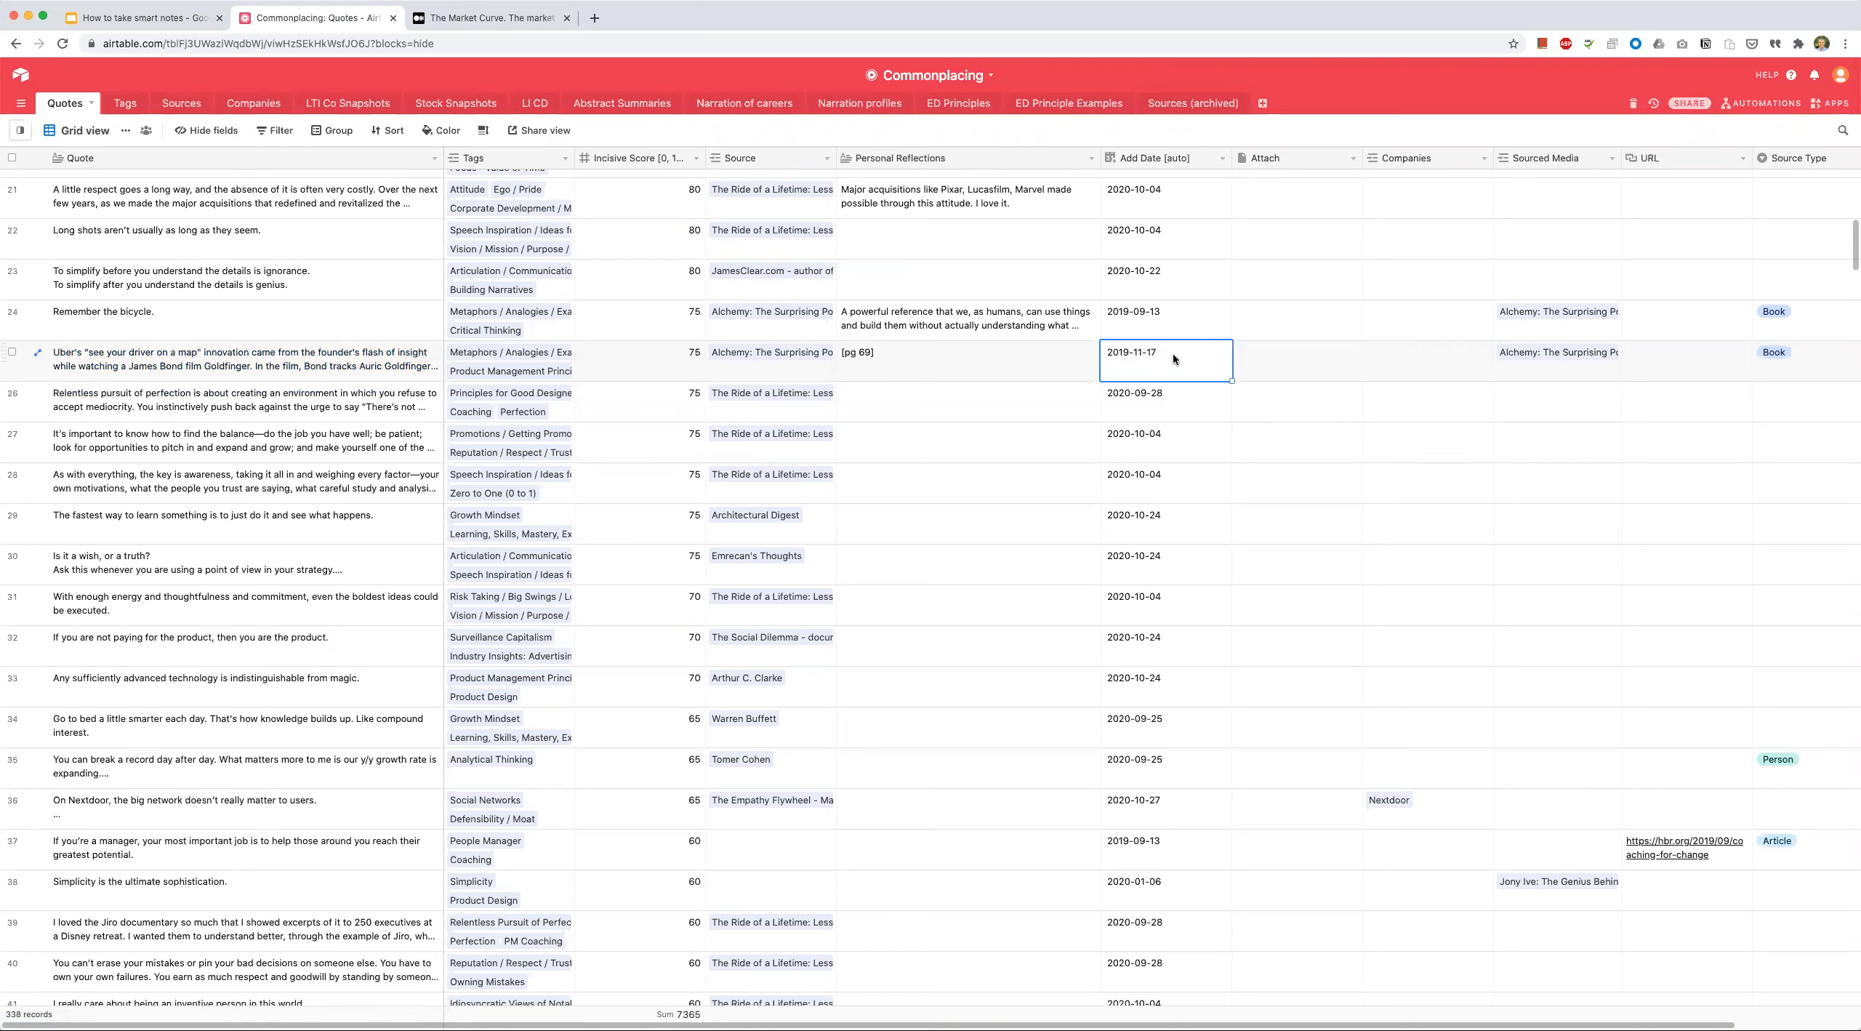
mouse_move(1142, 363)
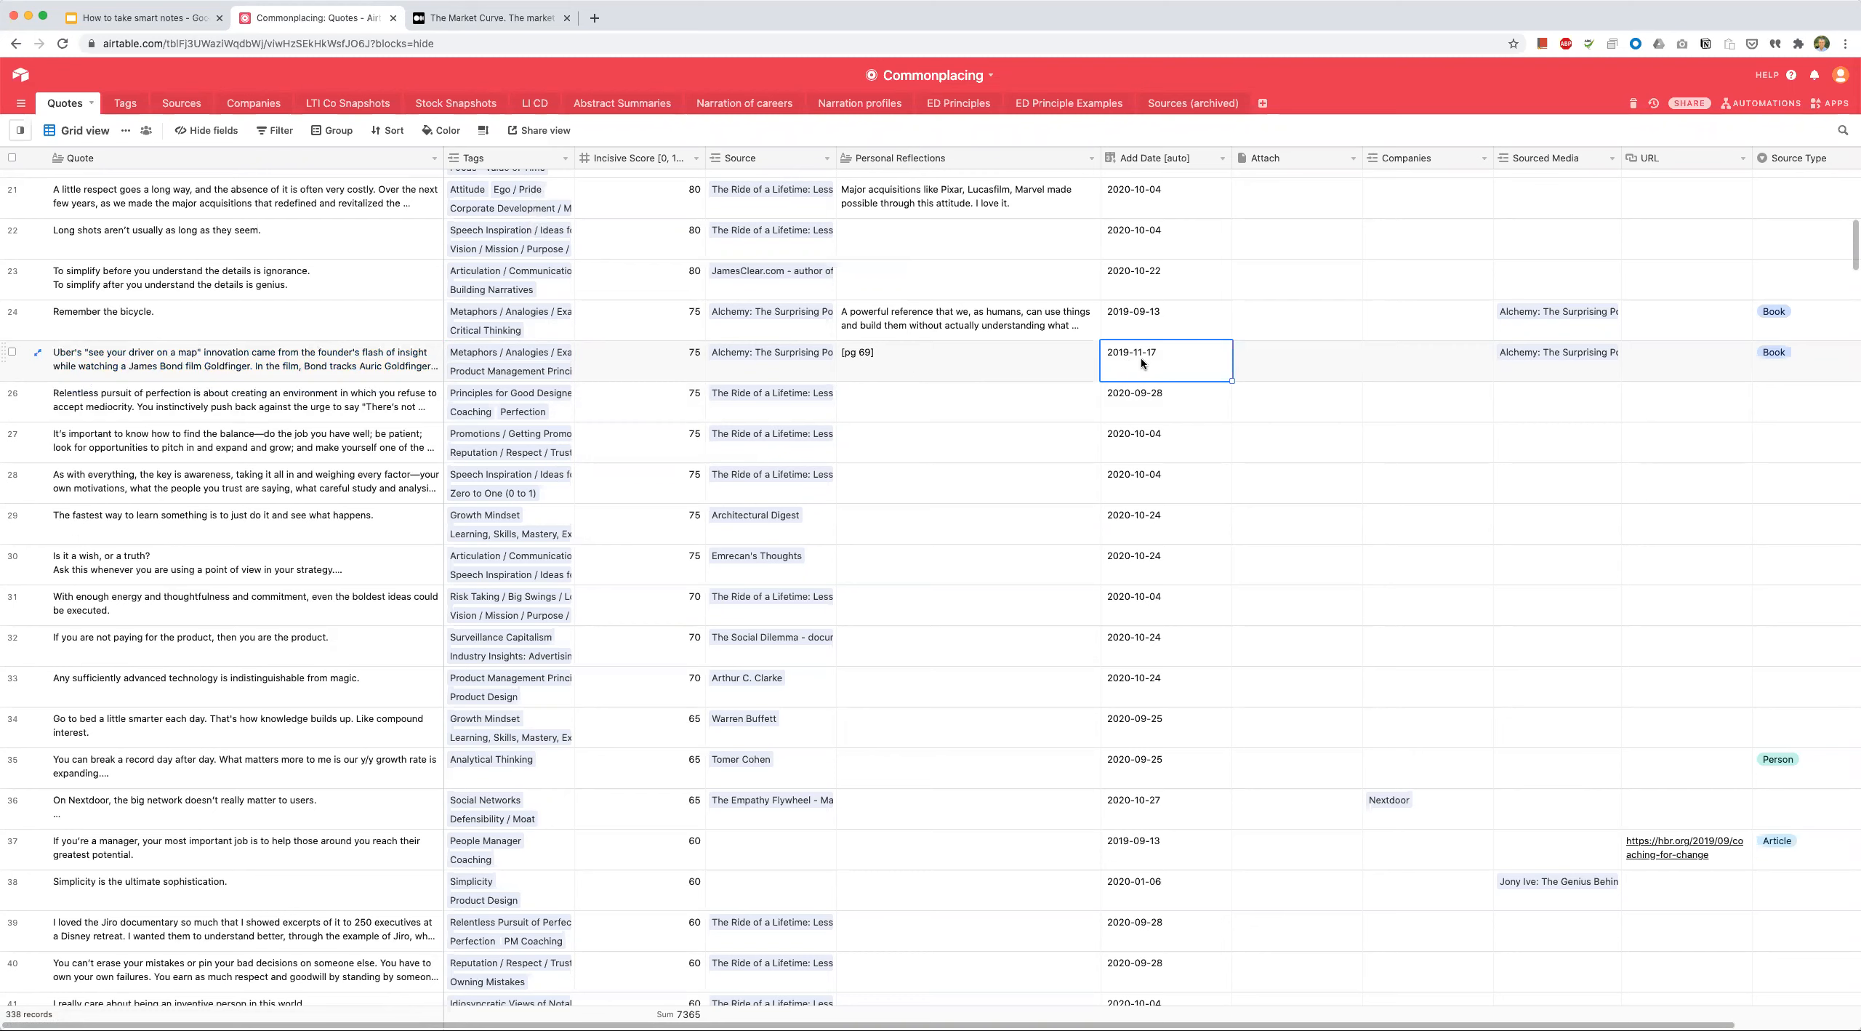
mouse_move(245, 378)
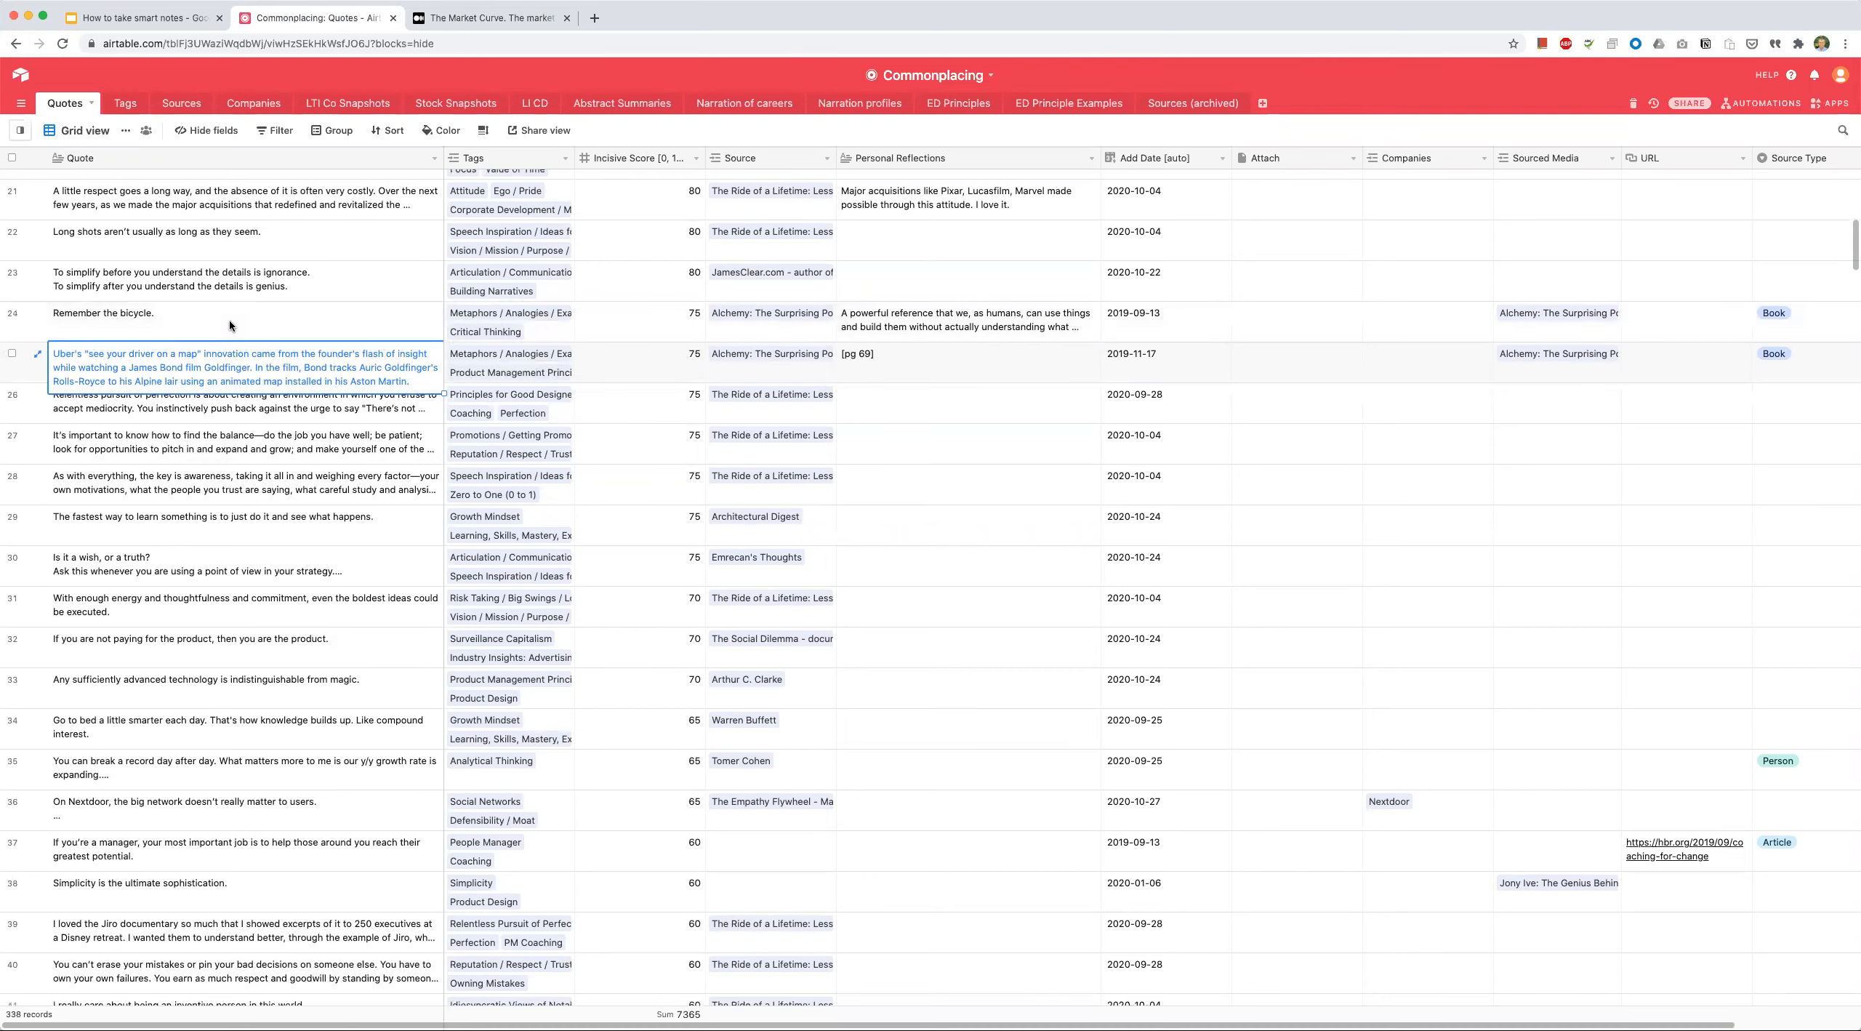
scroll("down", 3)
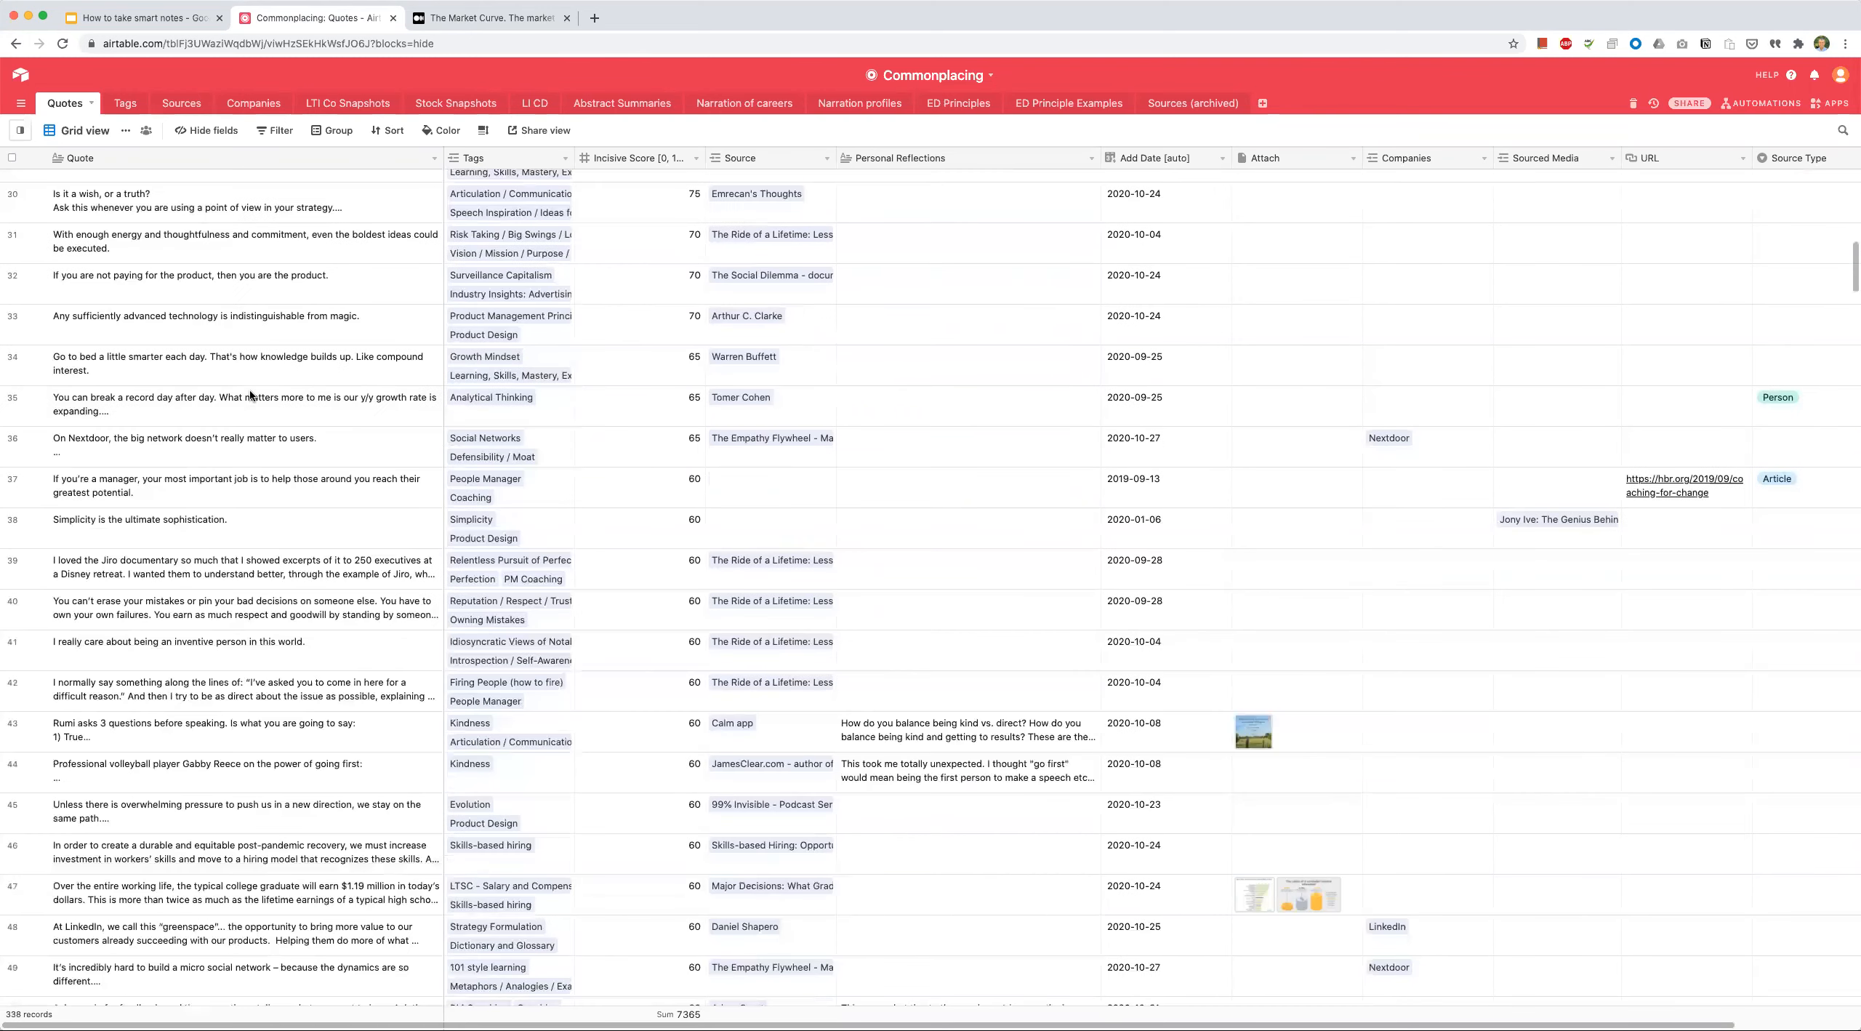
scroll("down", 3)
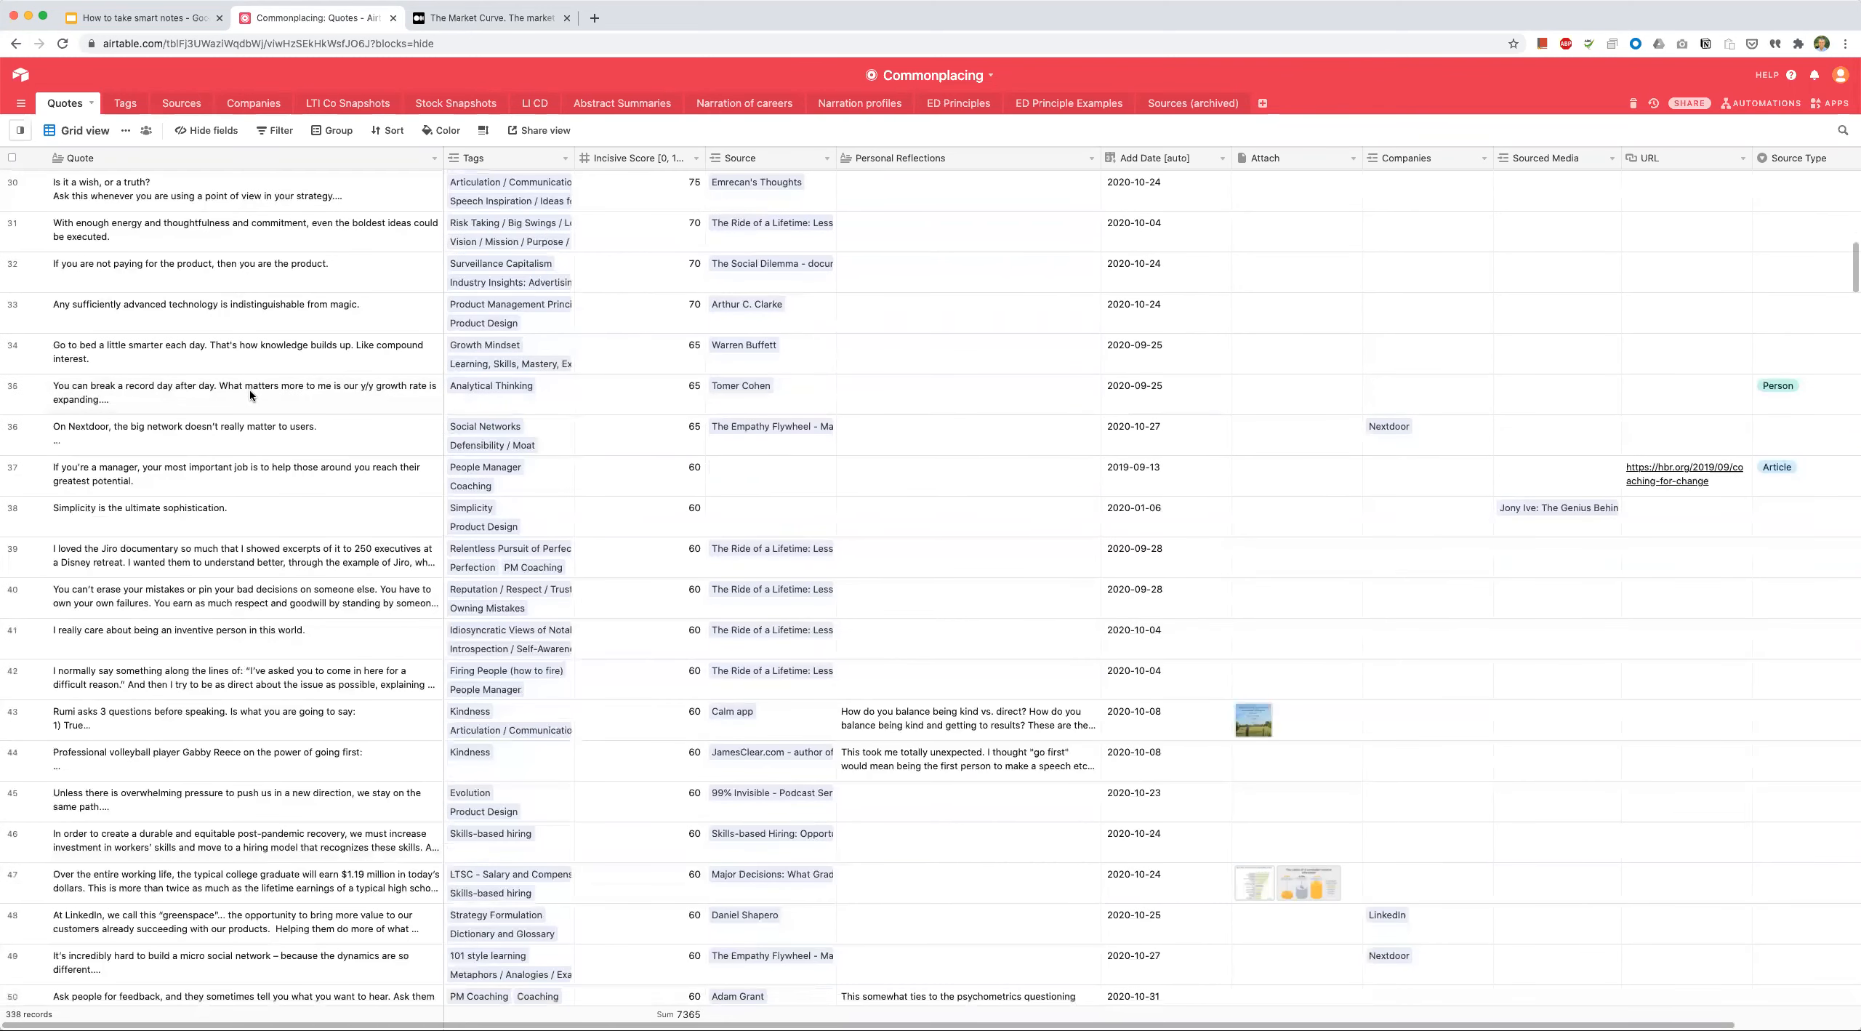
scroll("down", 3)
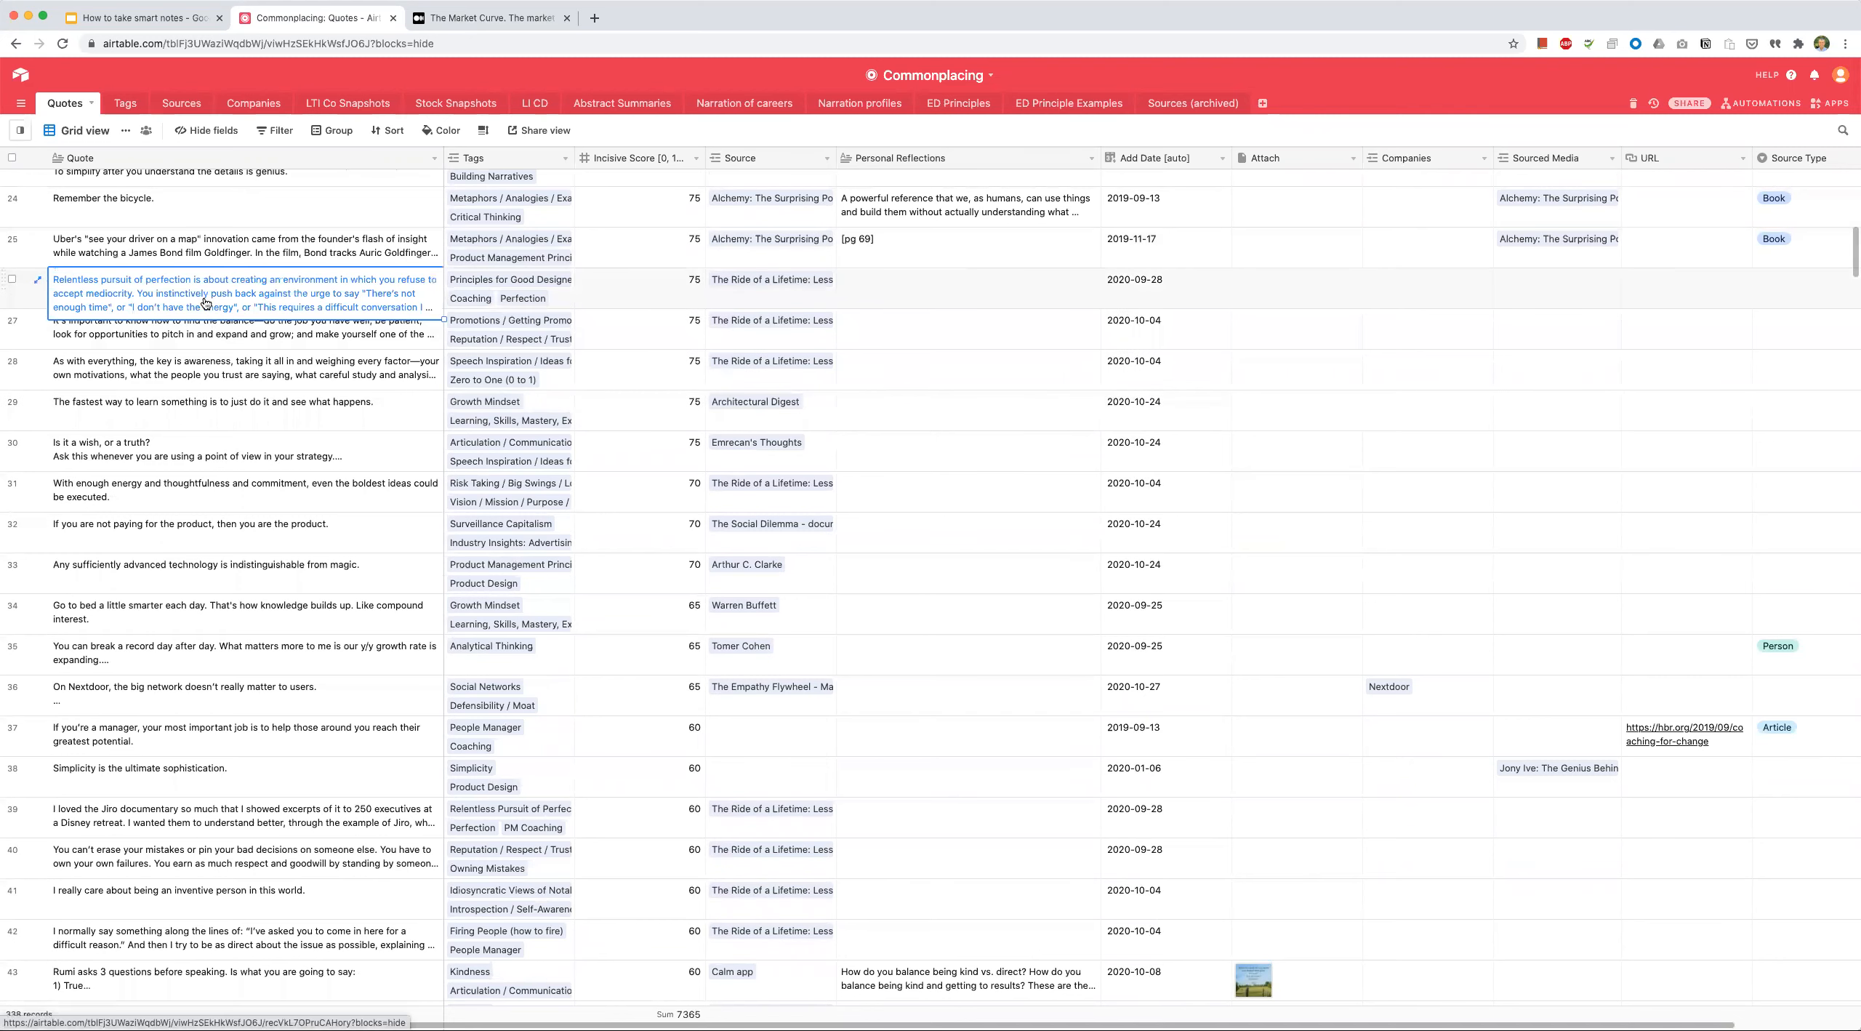
left_click(218, 370)
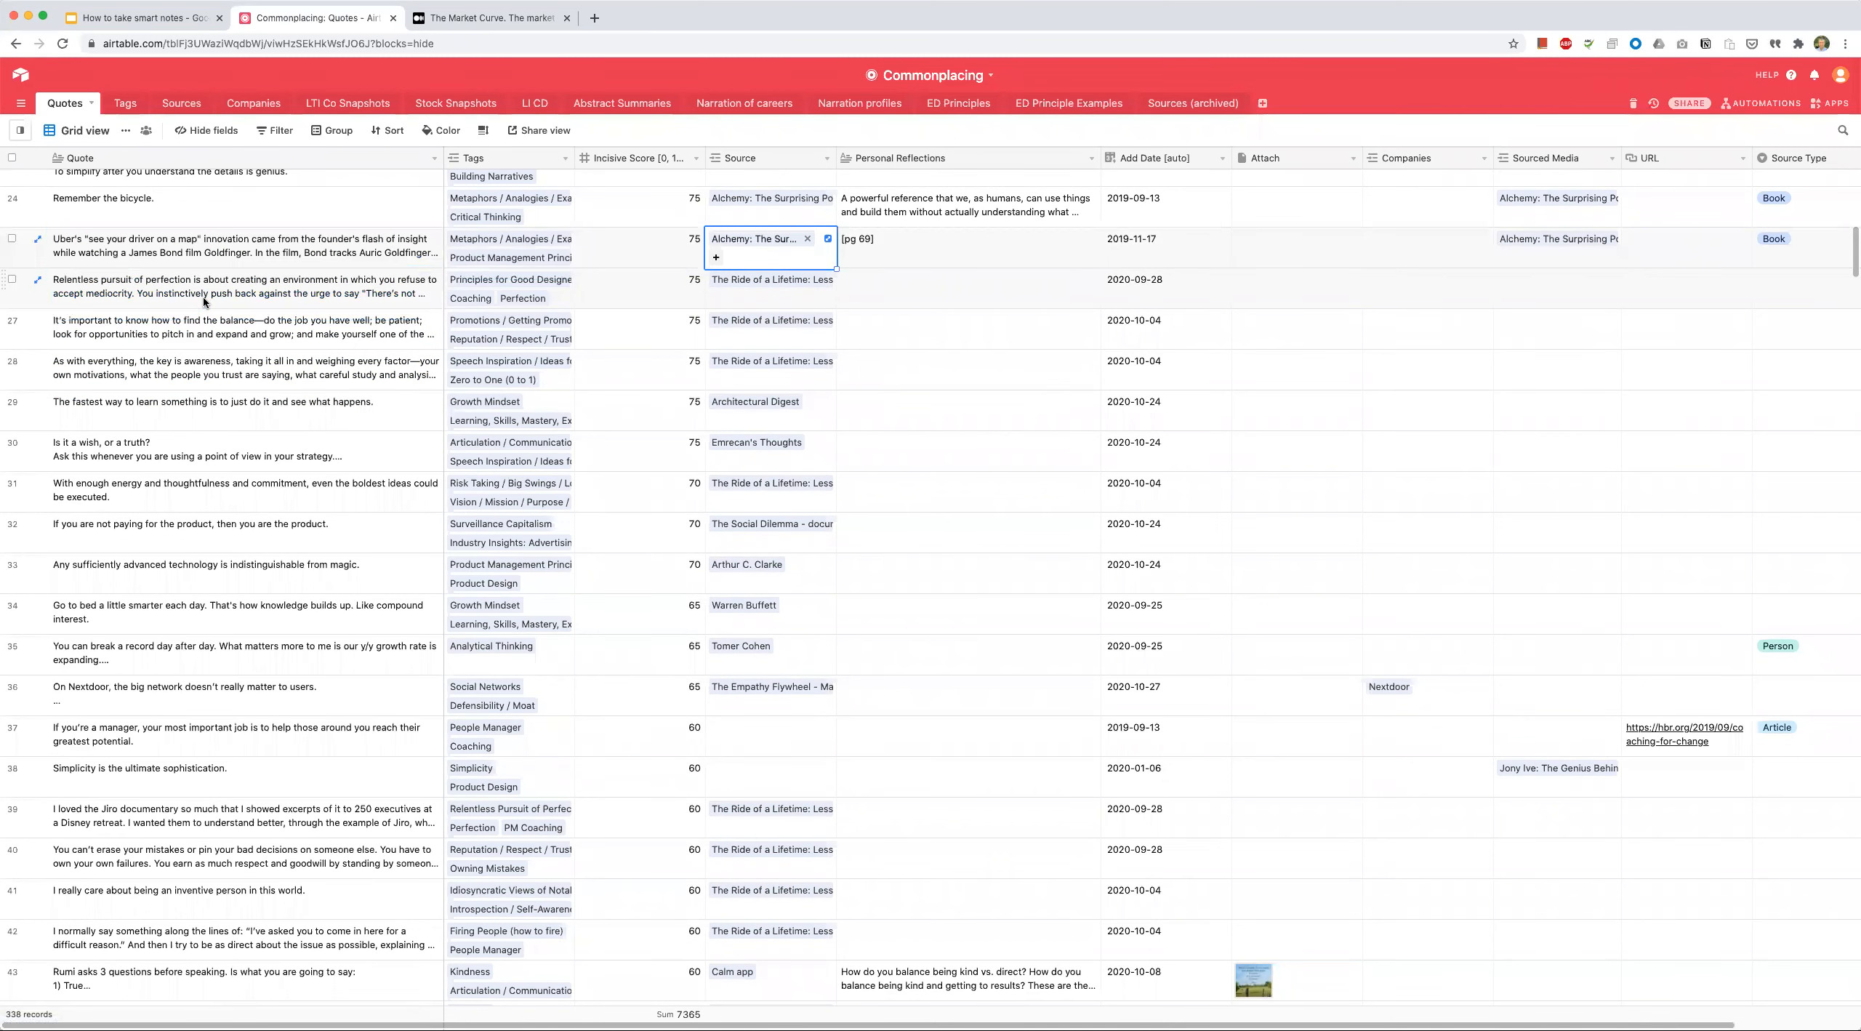
left_click(639, 246)
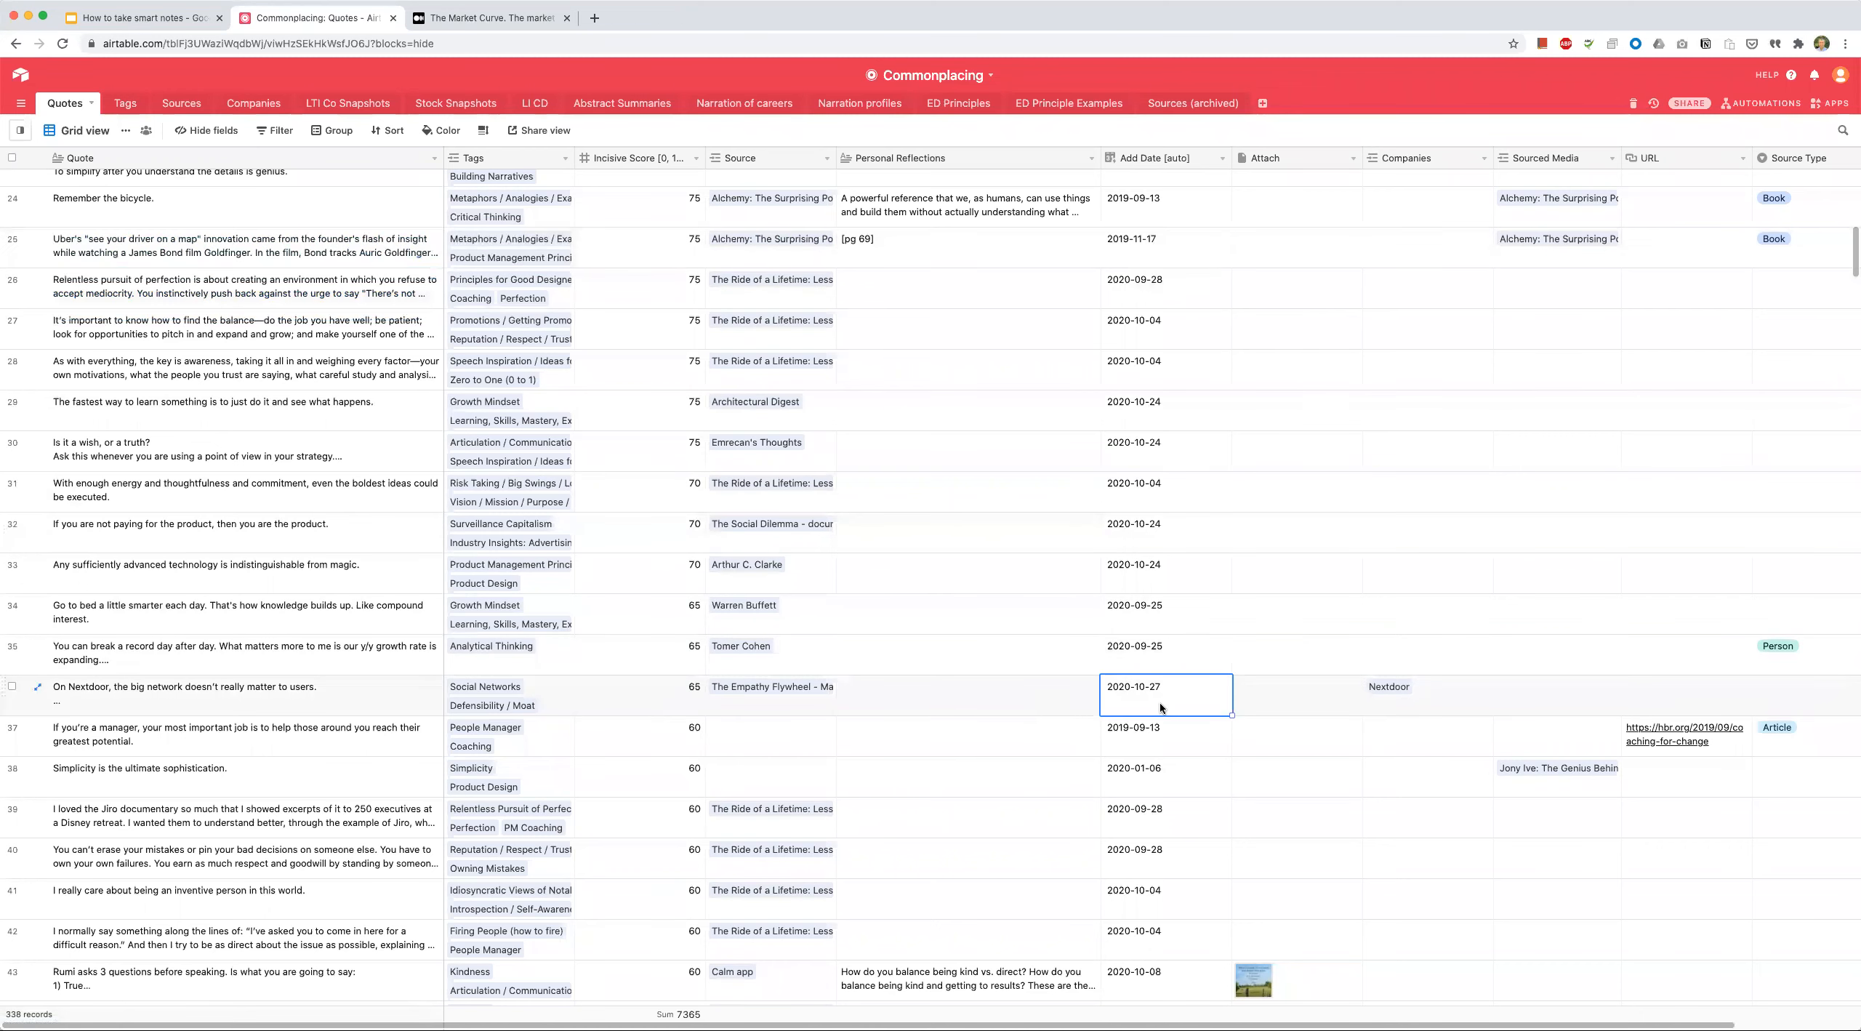
mouse_move(1124, 695)
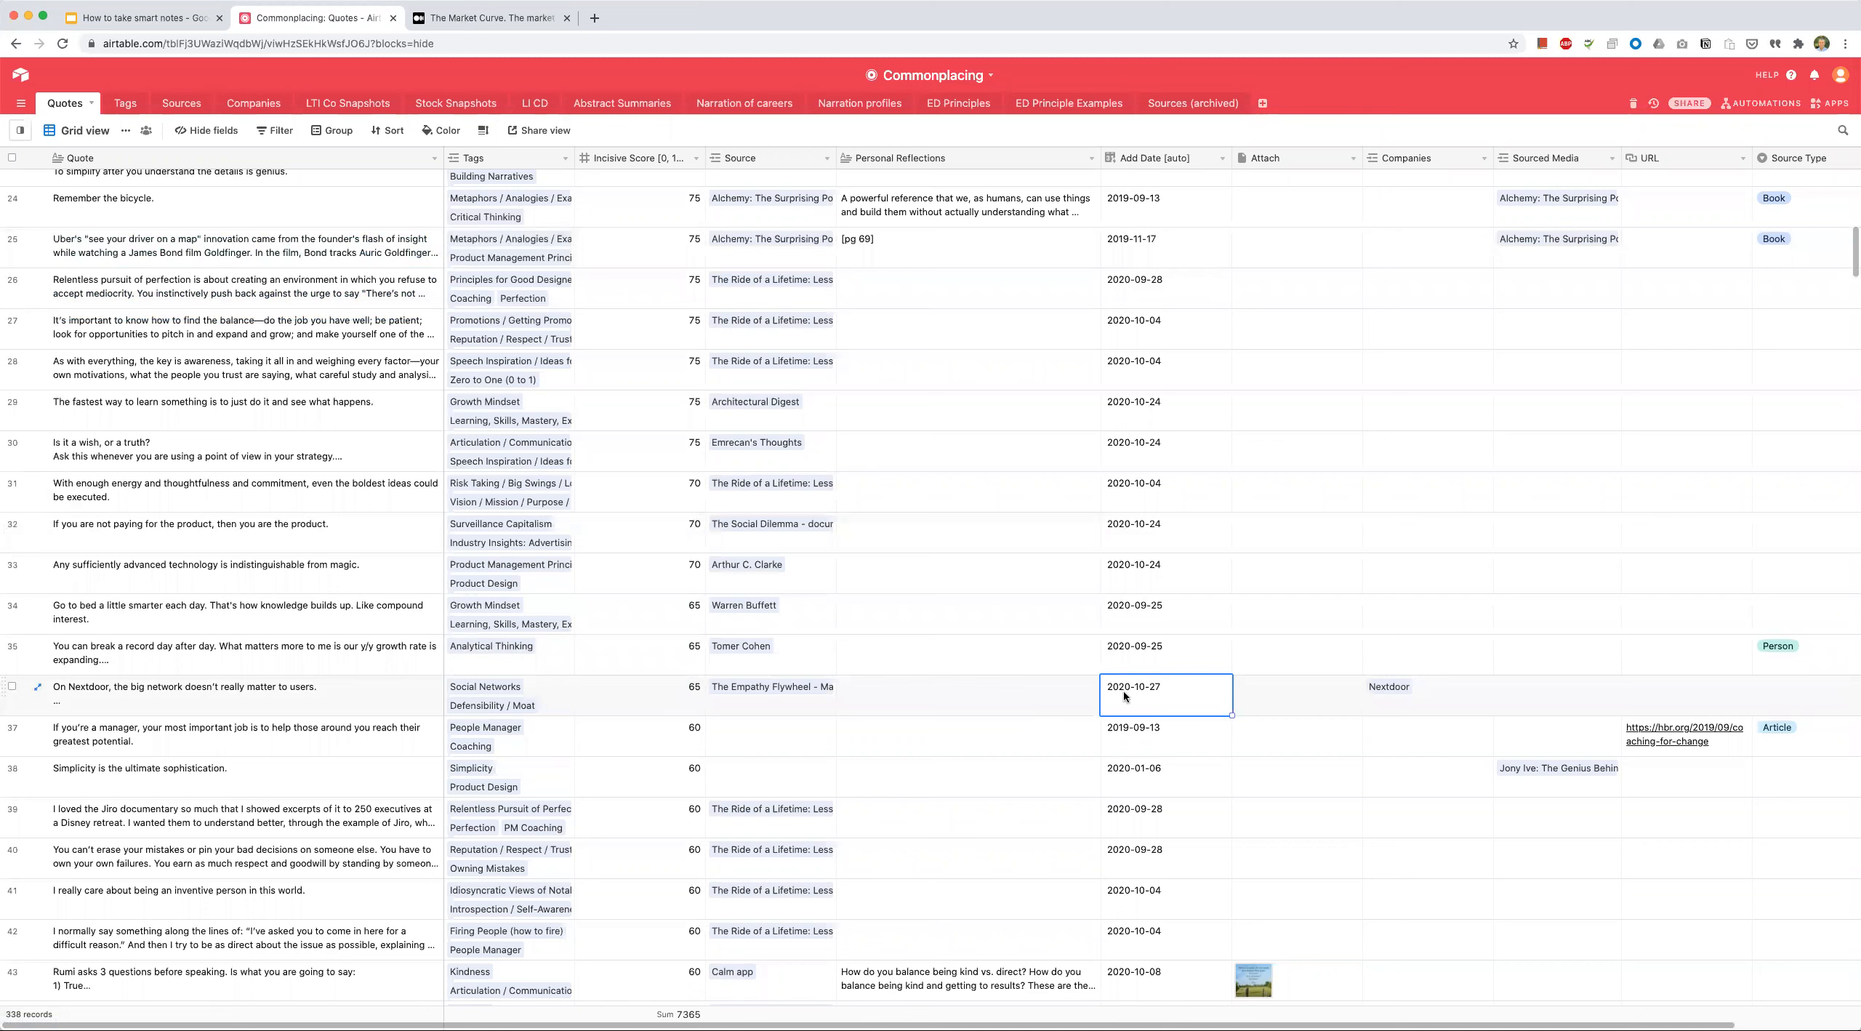
mouse_move(121, 689)
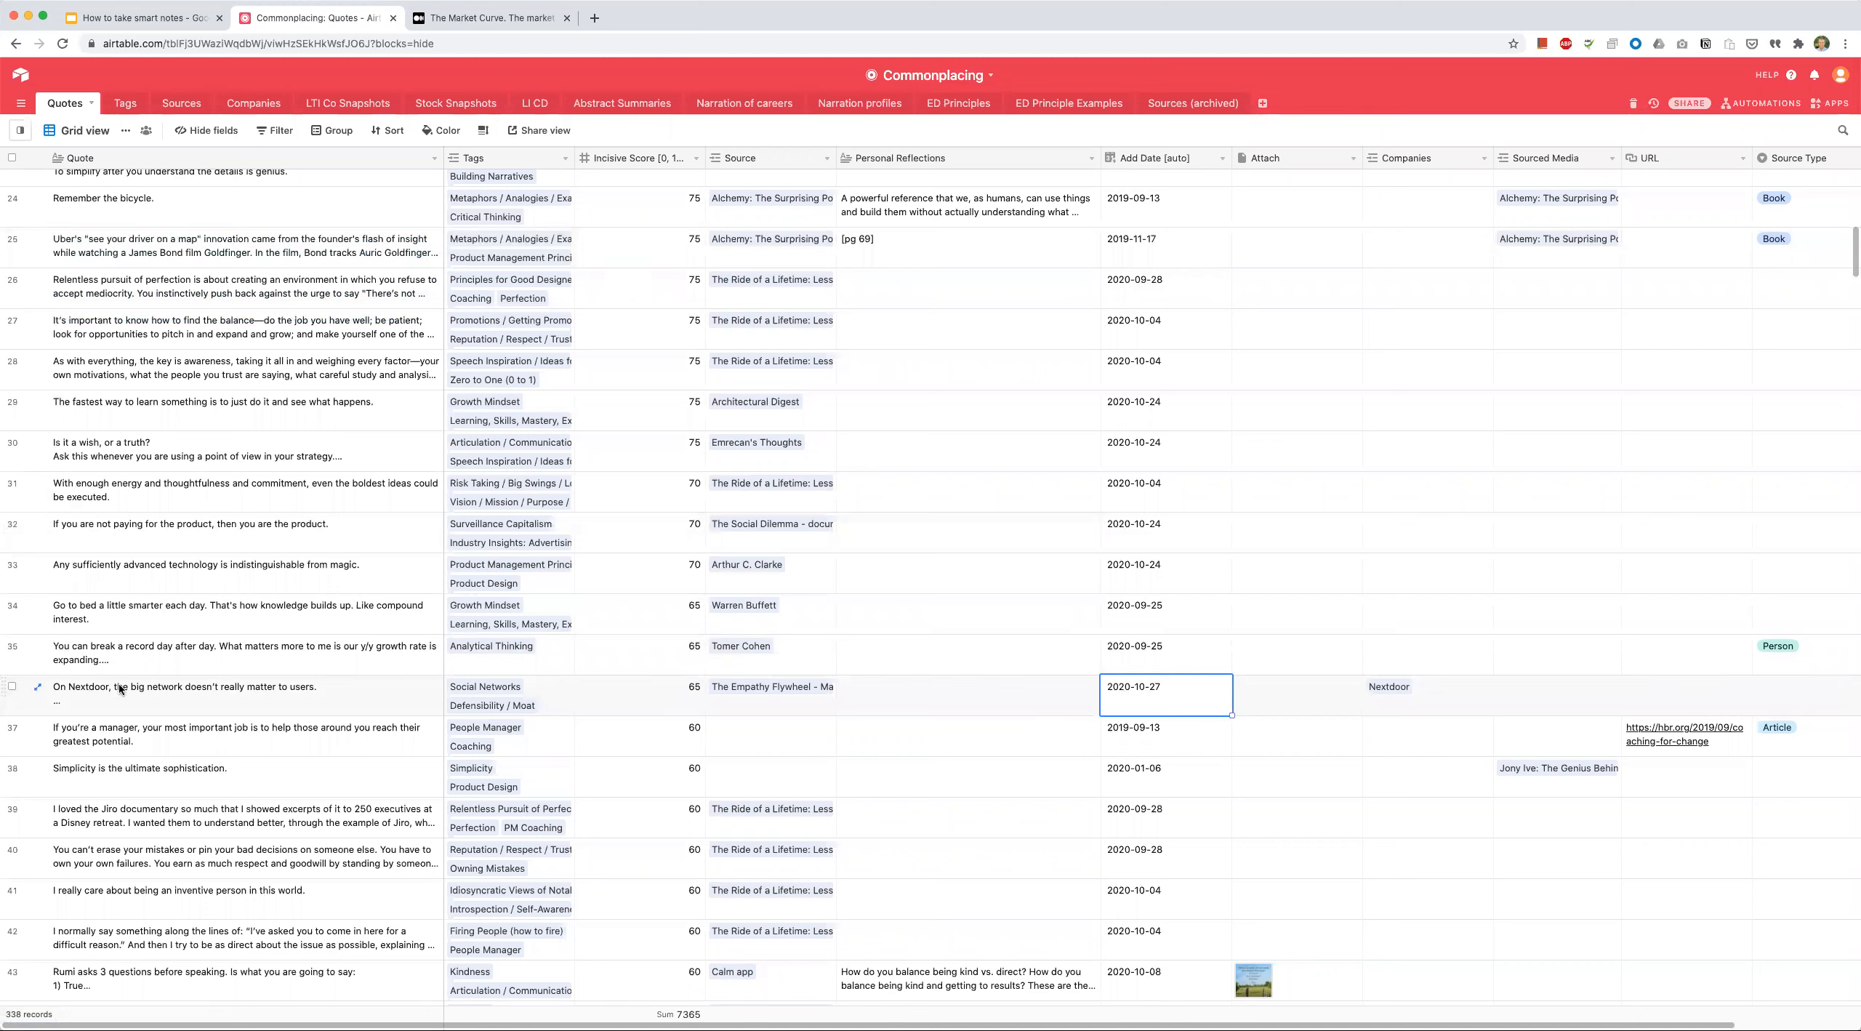
mouse_move(1209, 701)
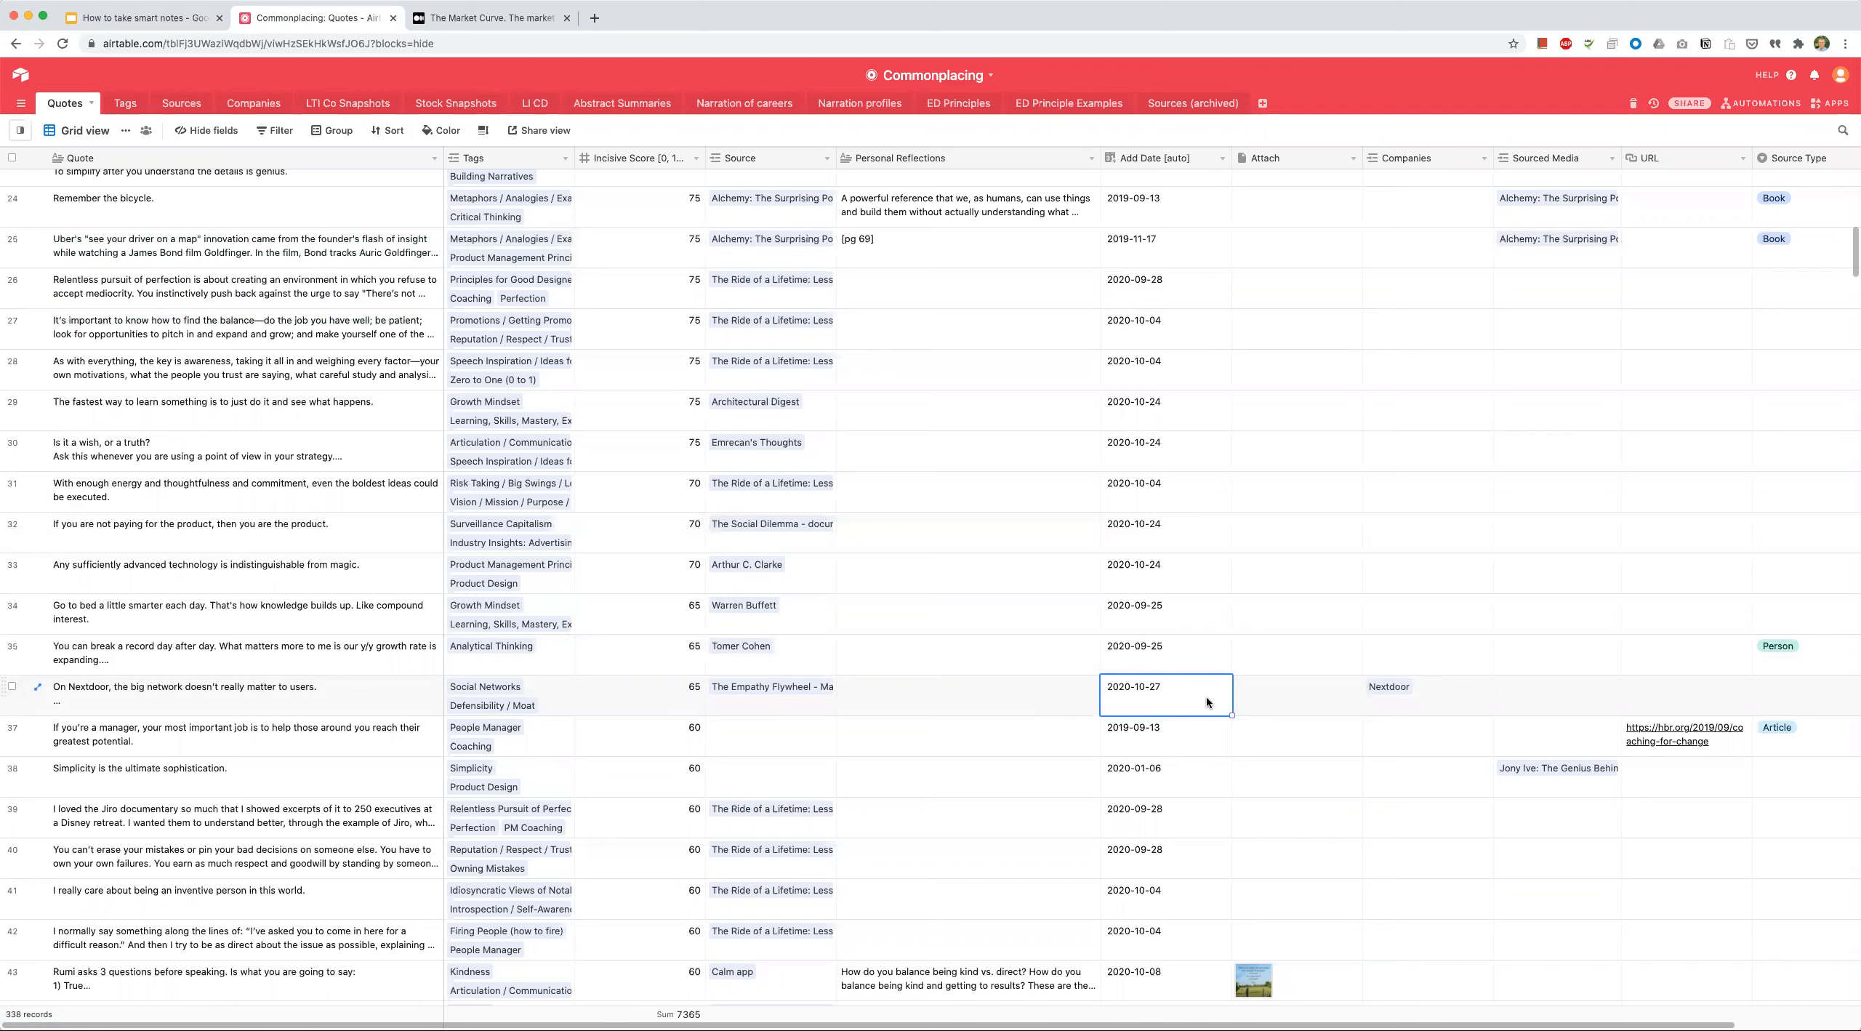
mouse_move(1142, 699)
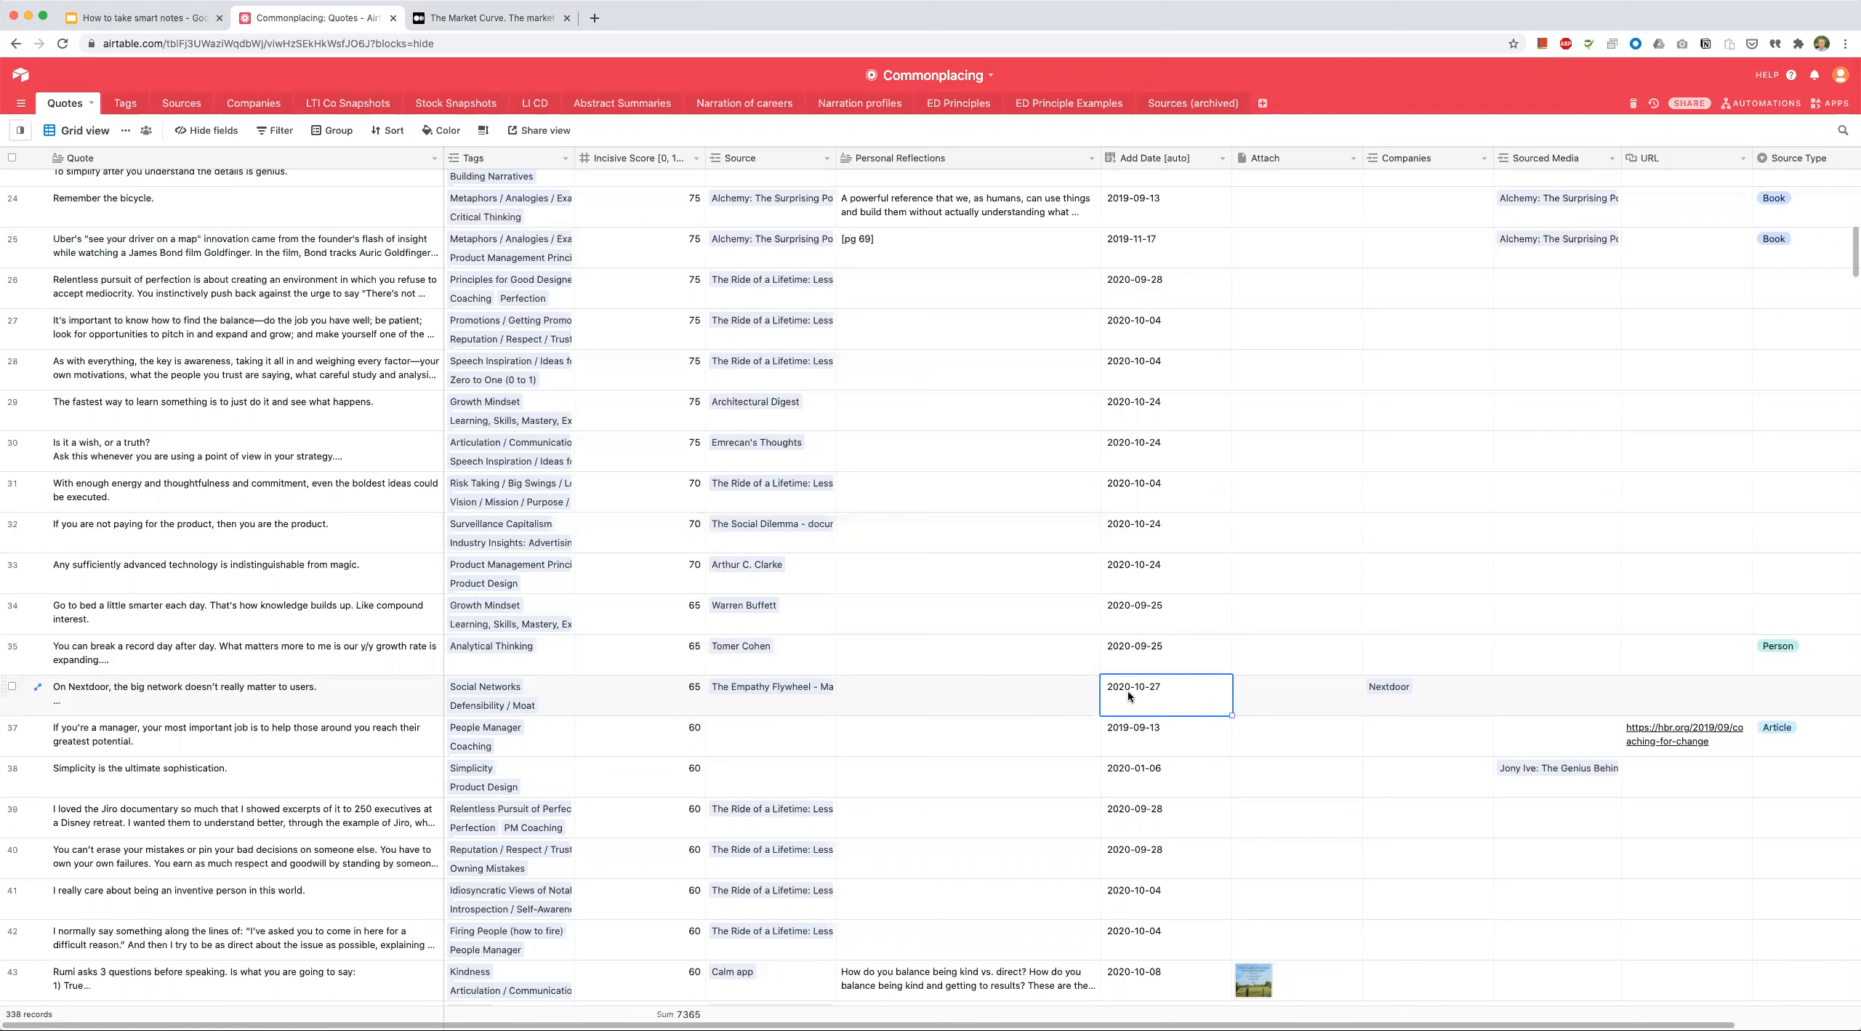
left_click(185, 686)
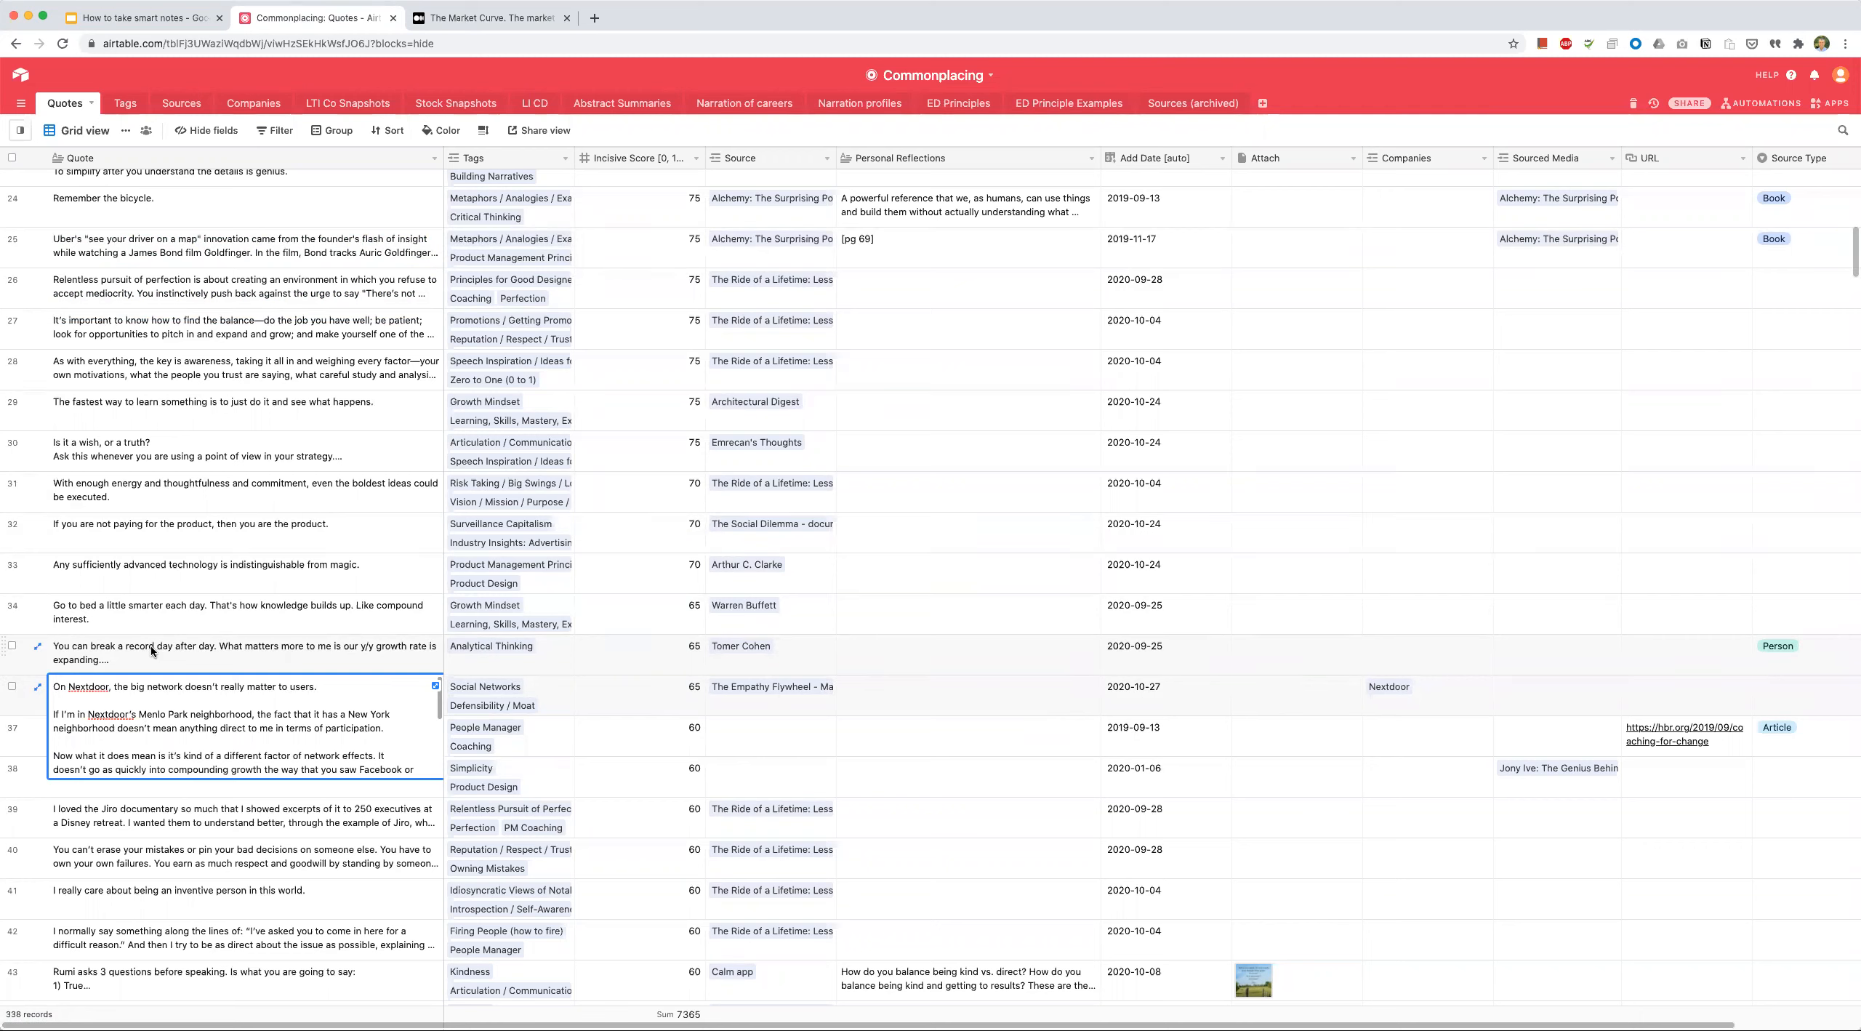
mouse_move(666, 717)
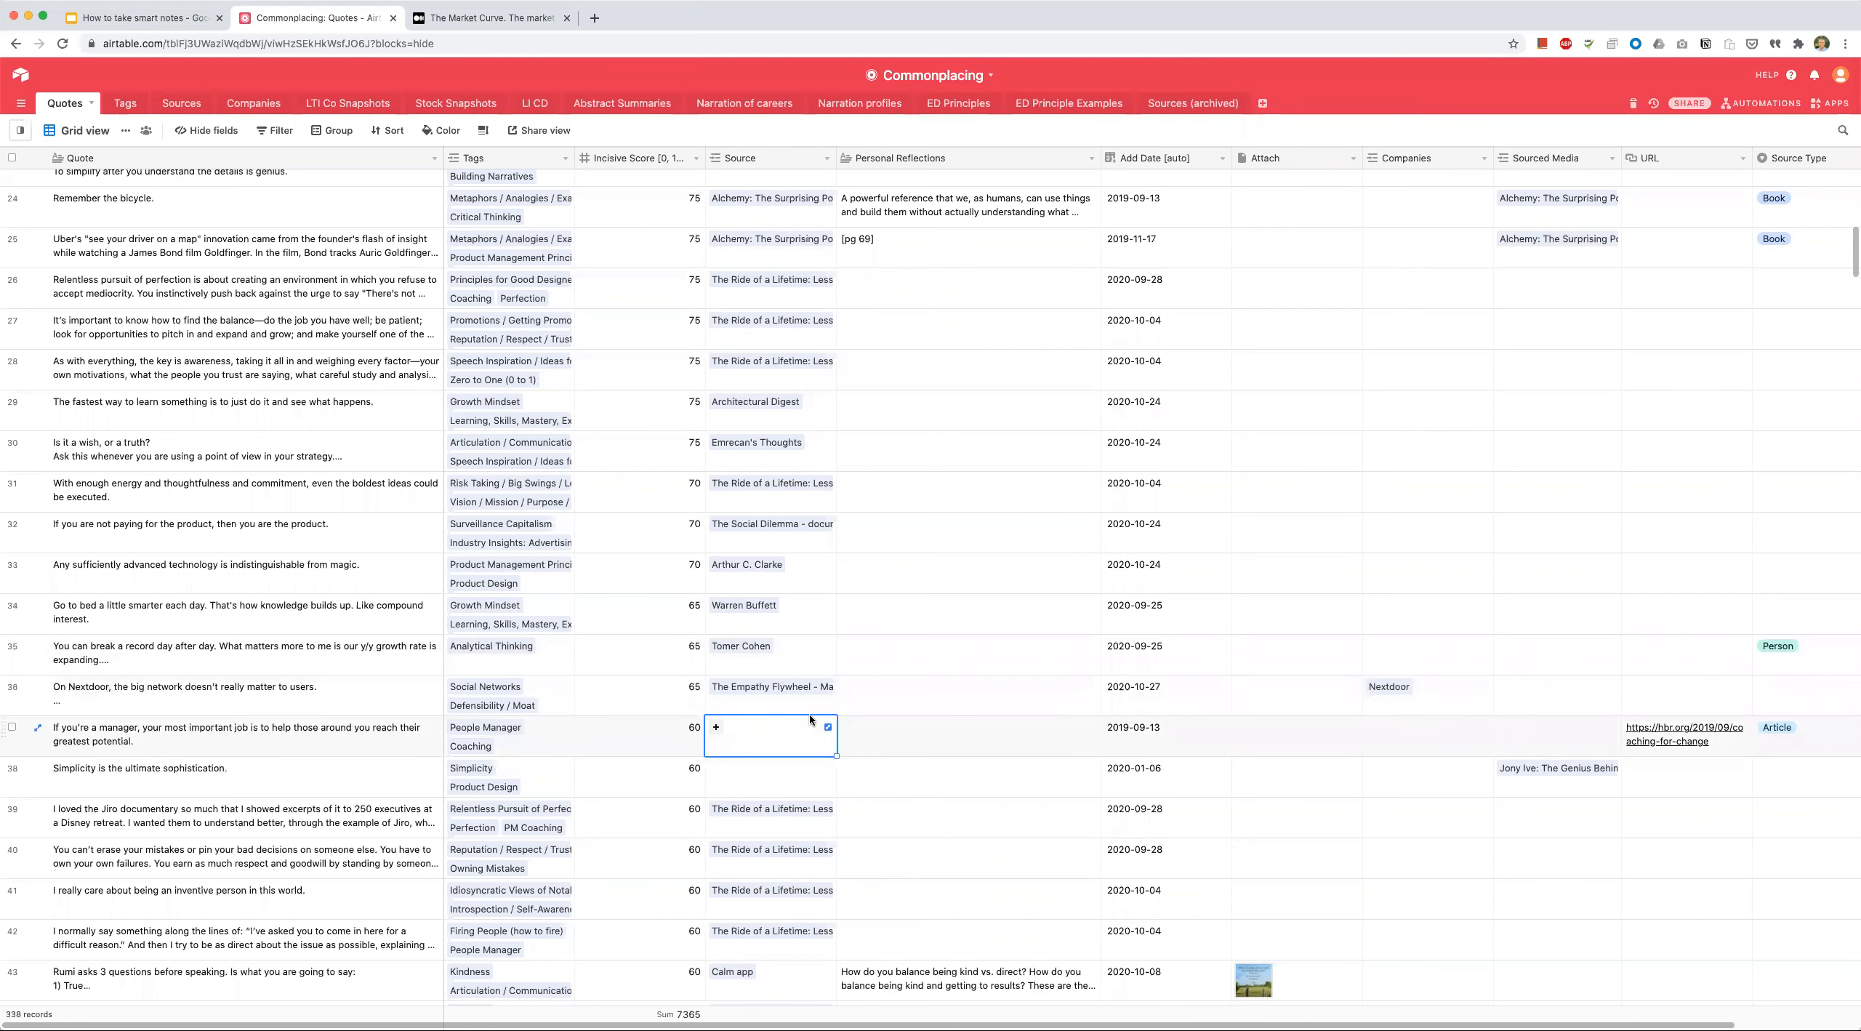
left_click(770, 685)
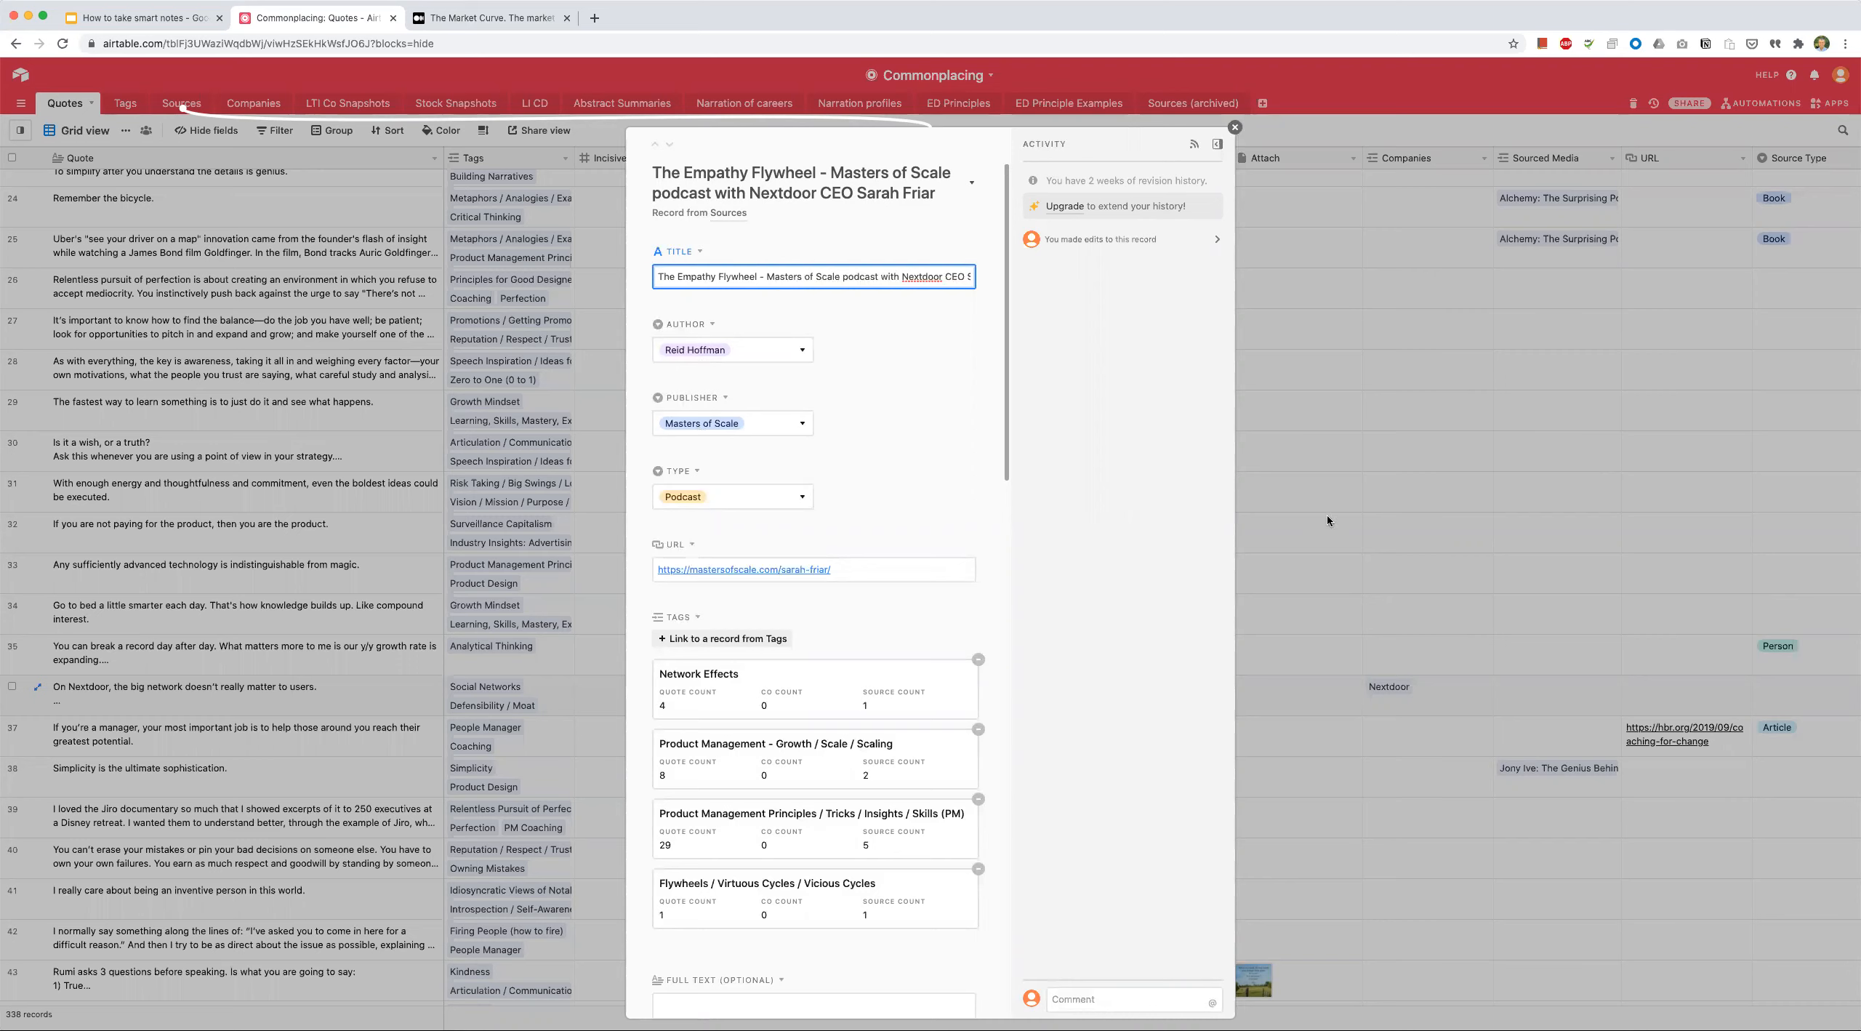
left_click(1235, 127)
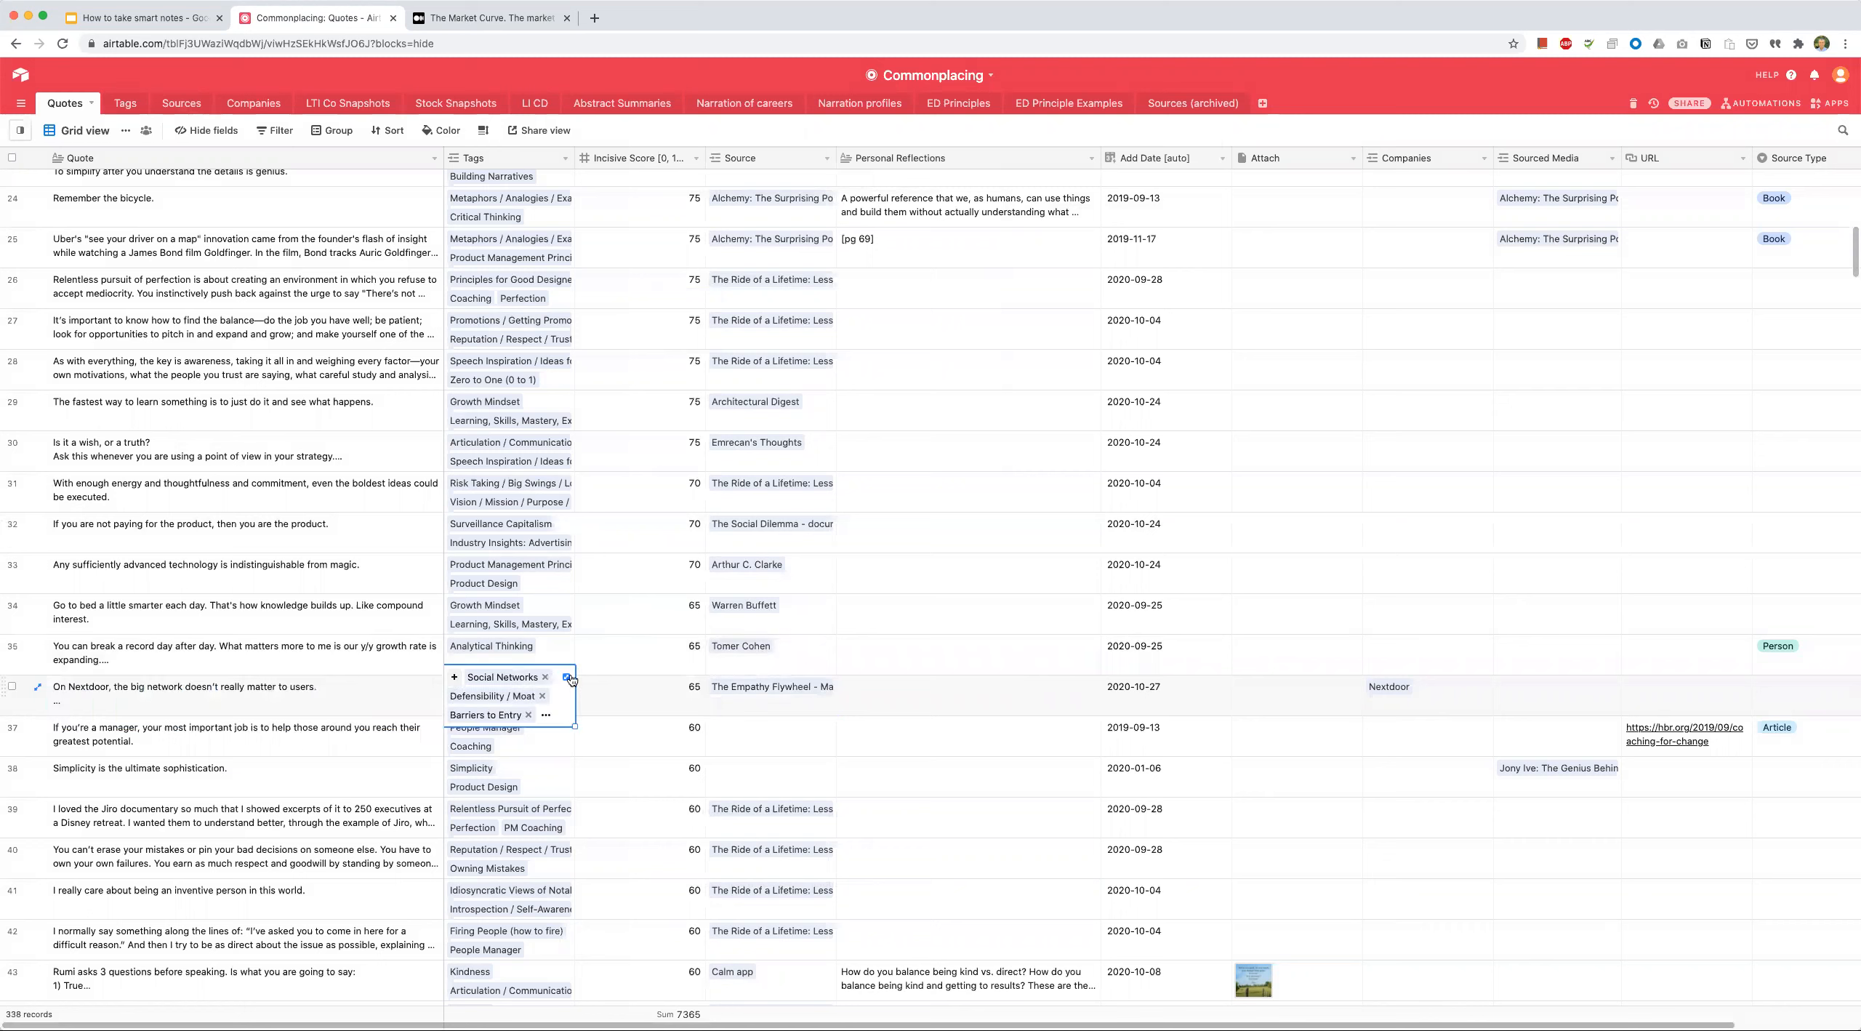
Step: Check the Nextdoor quote's tag counts, then switch to the Companies table
left_click(572, 676)
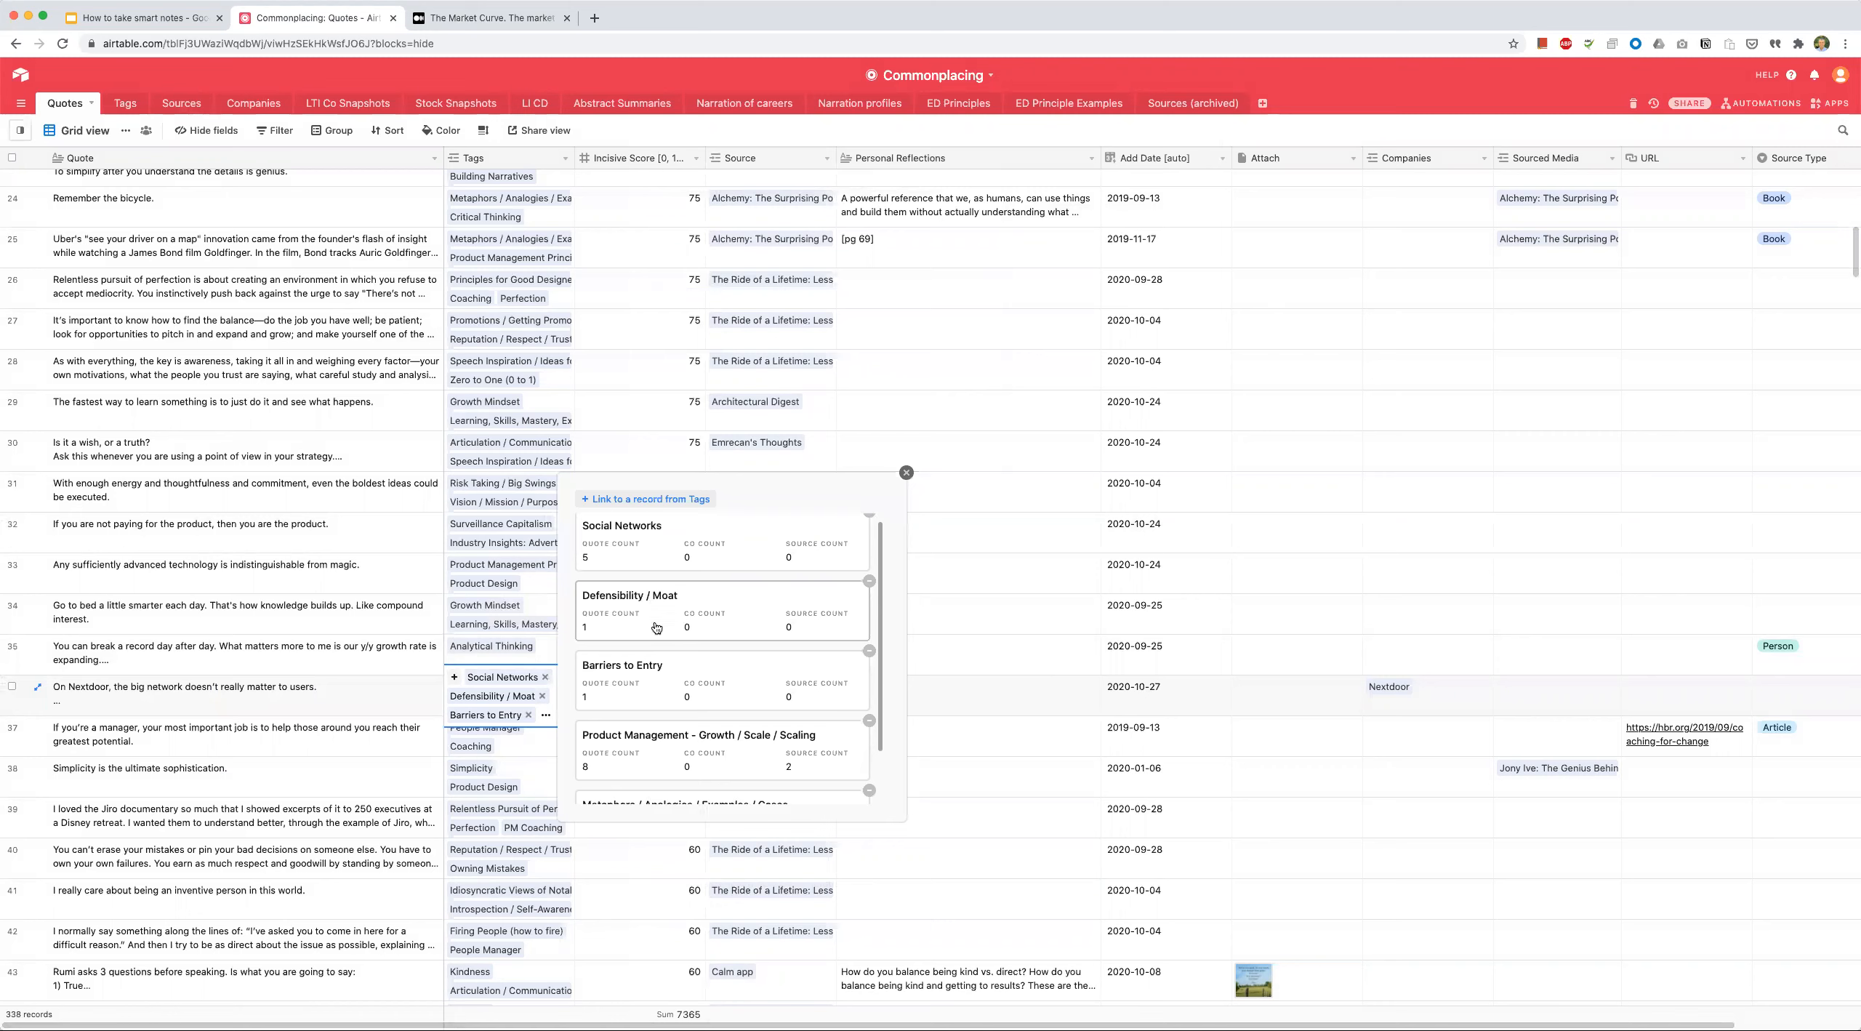
scroll("down", 3)
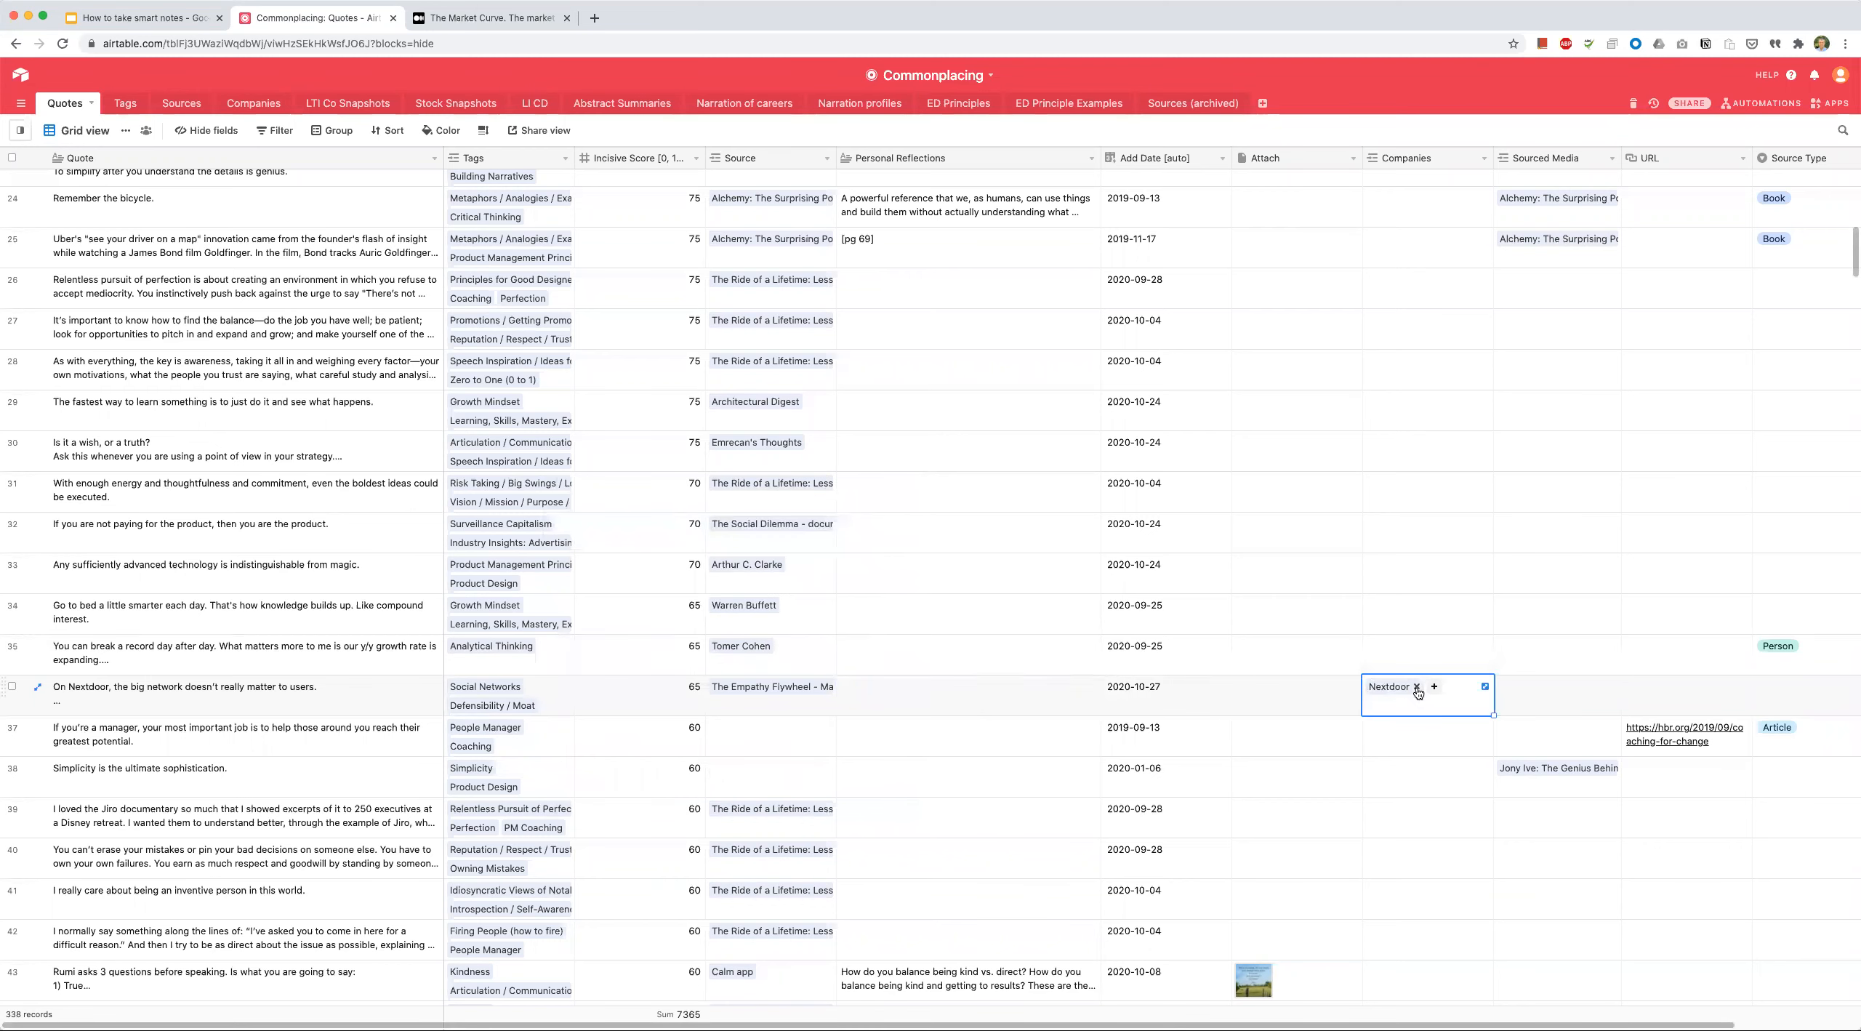
mouse_move(1370, 143)
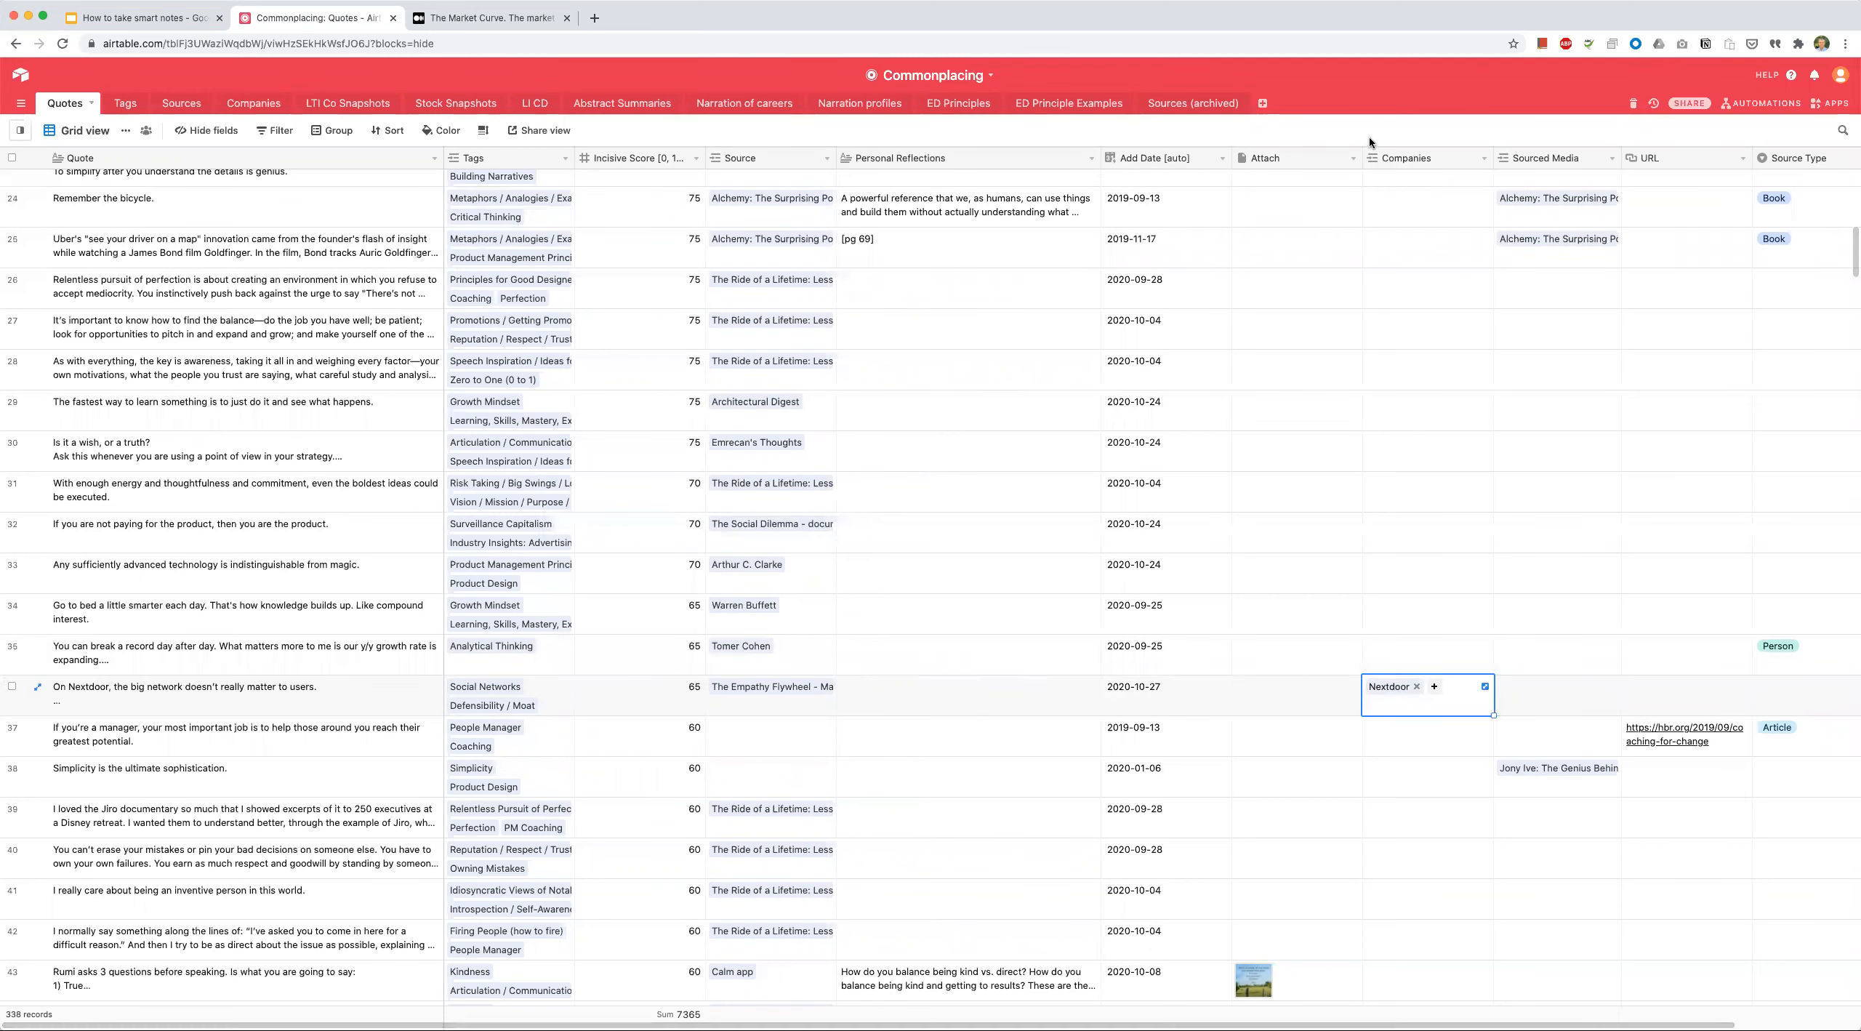
left_click(253, 103)
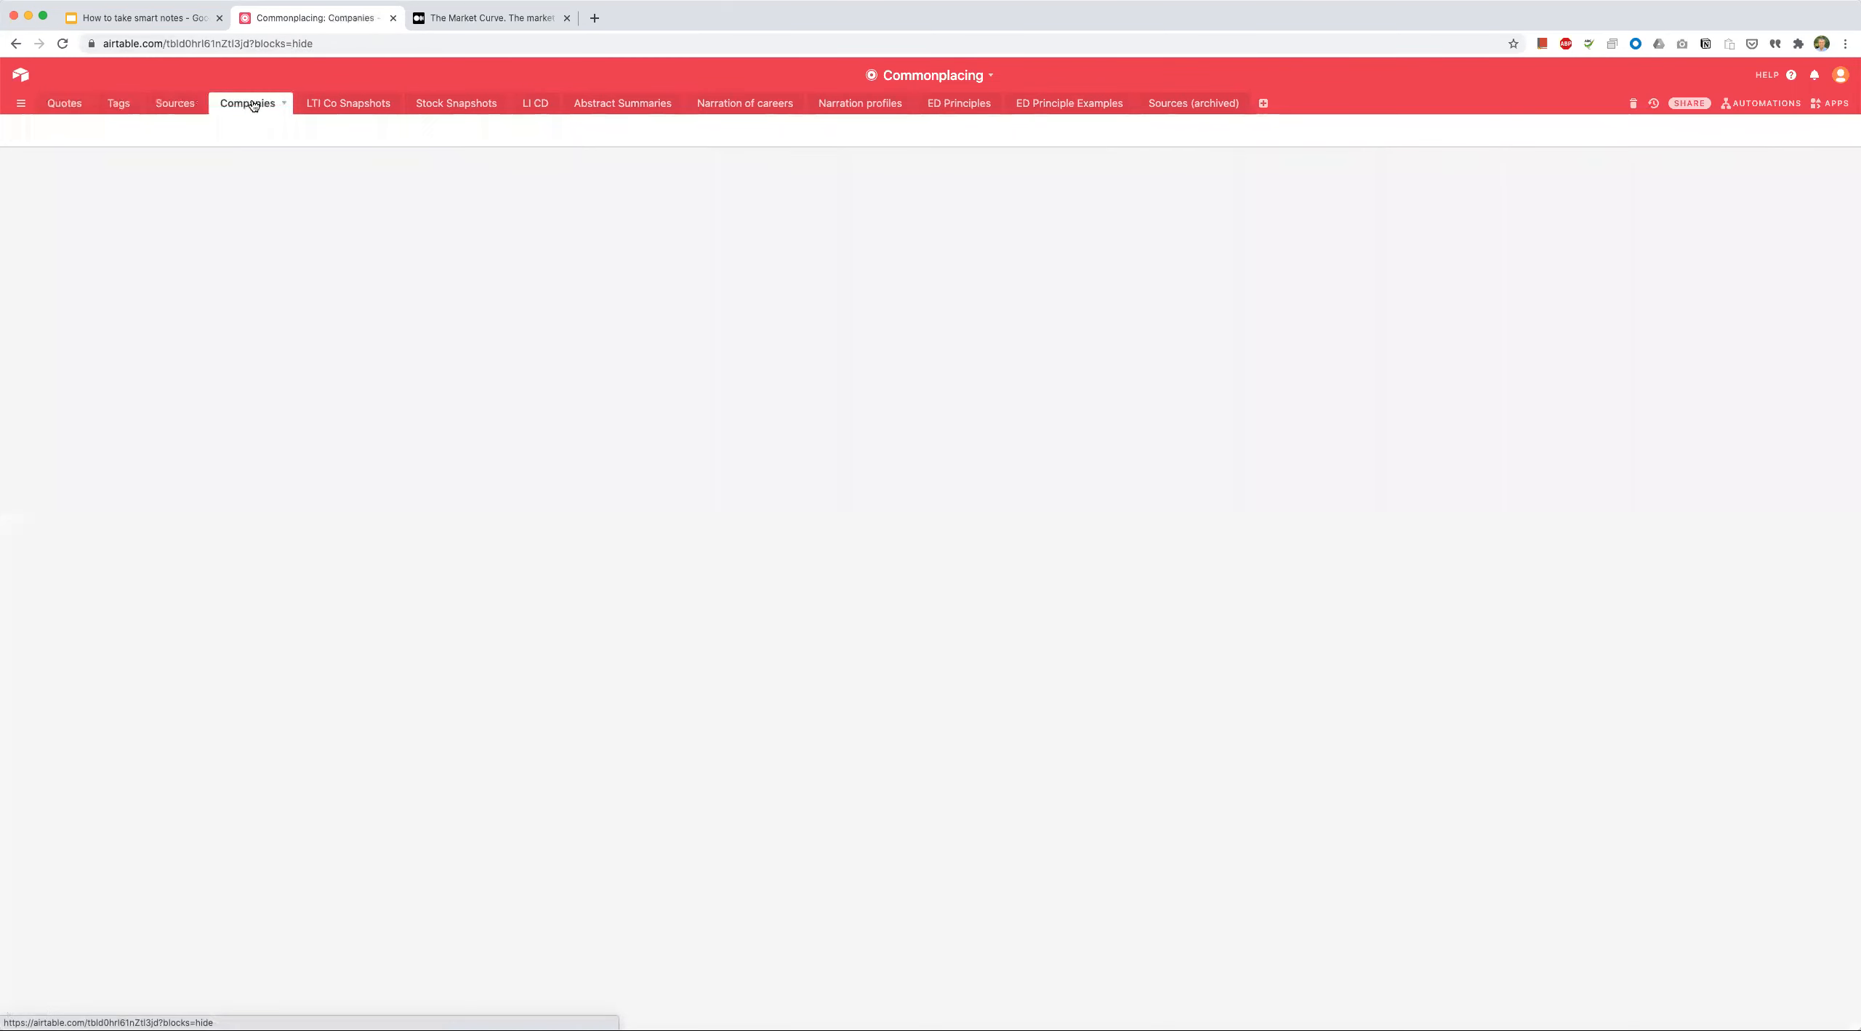
left_click(249, 102)
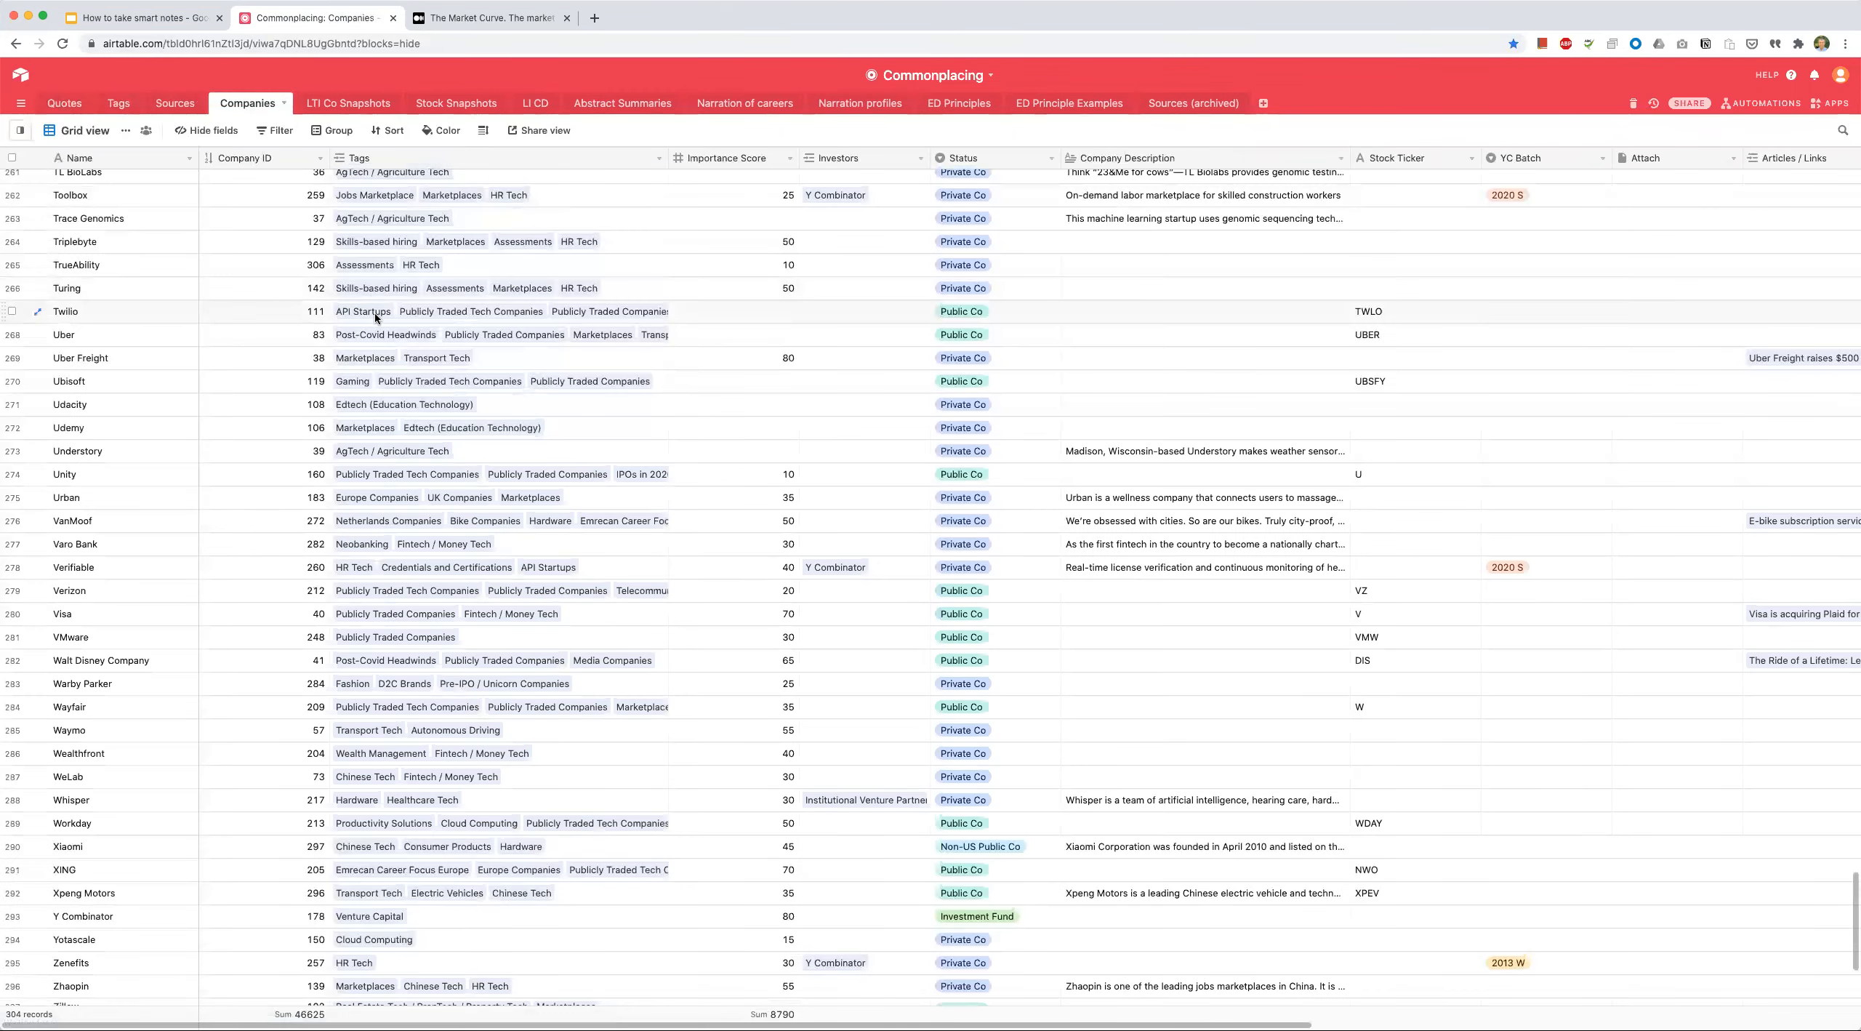
scroll("down", 3)
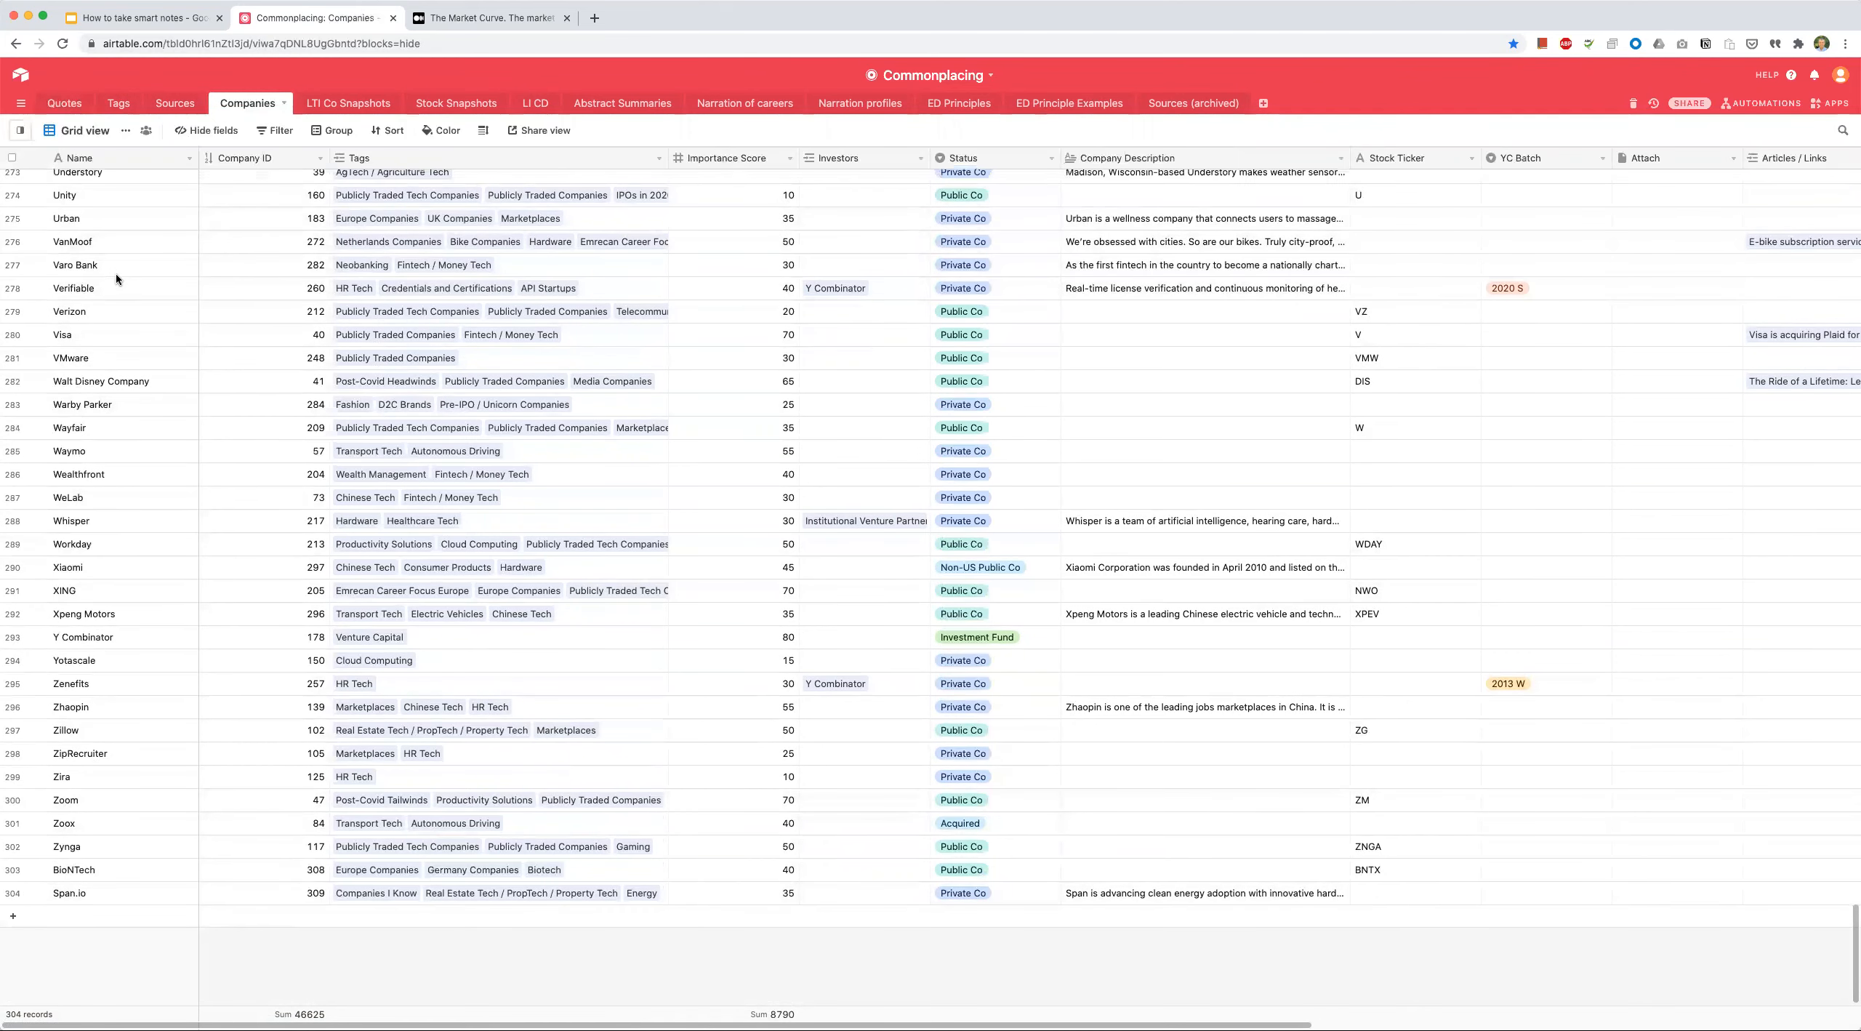
left_click(64, 103)
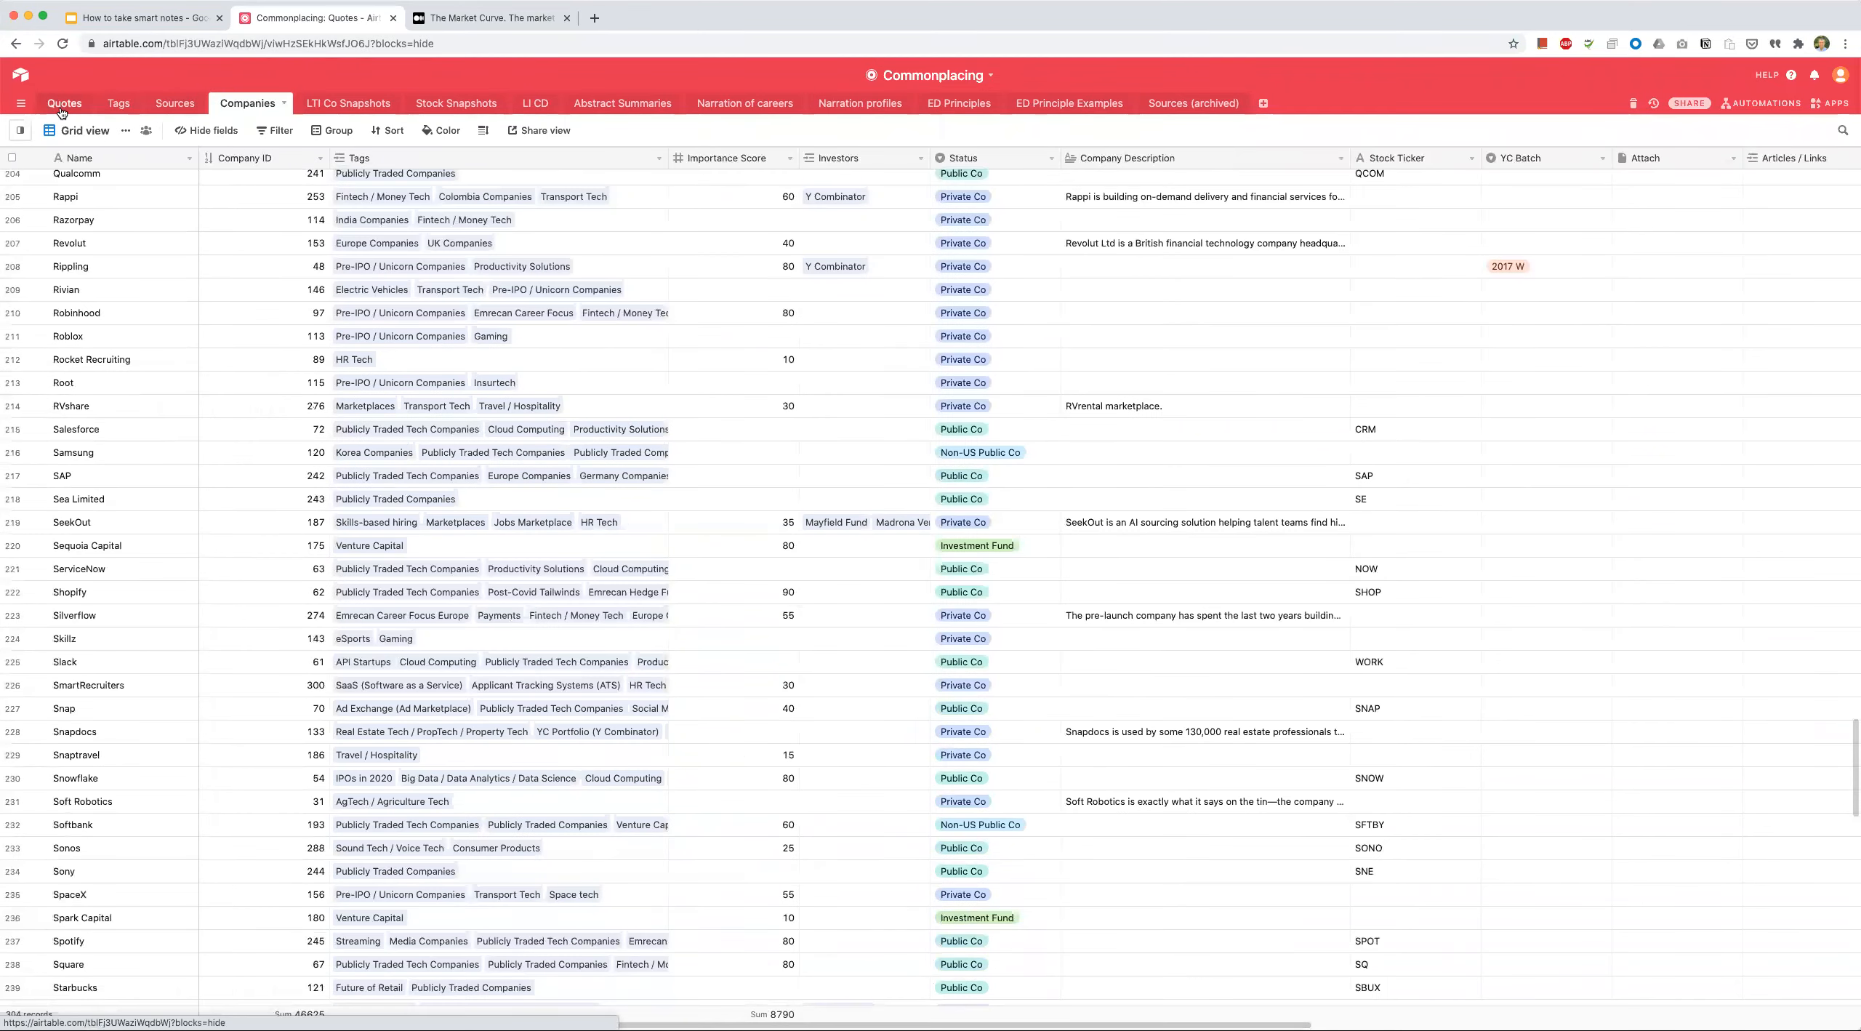
Step: Back in Quotes, check Nextdoor's company and the Uber quote's tags, then start linking a company
left_click(64, 102)
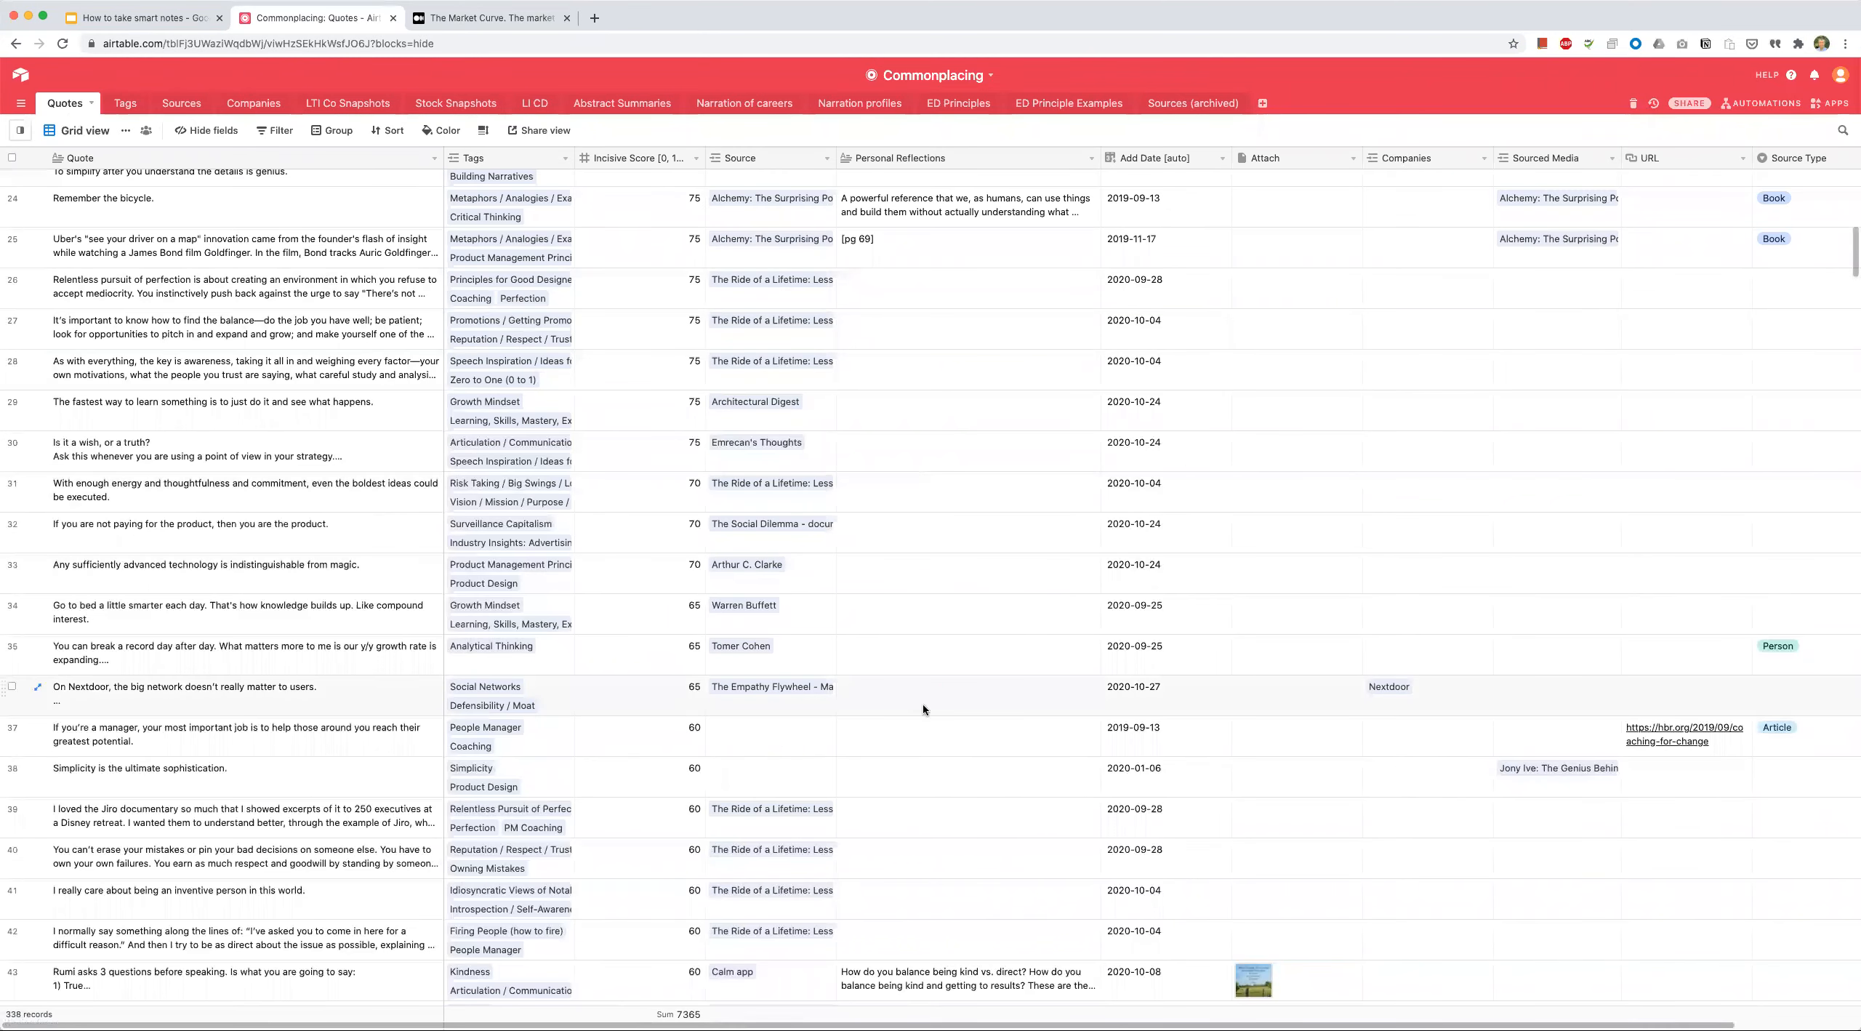
left_click(1424, 686)
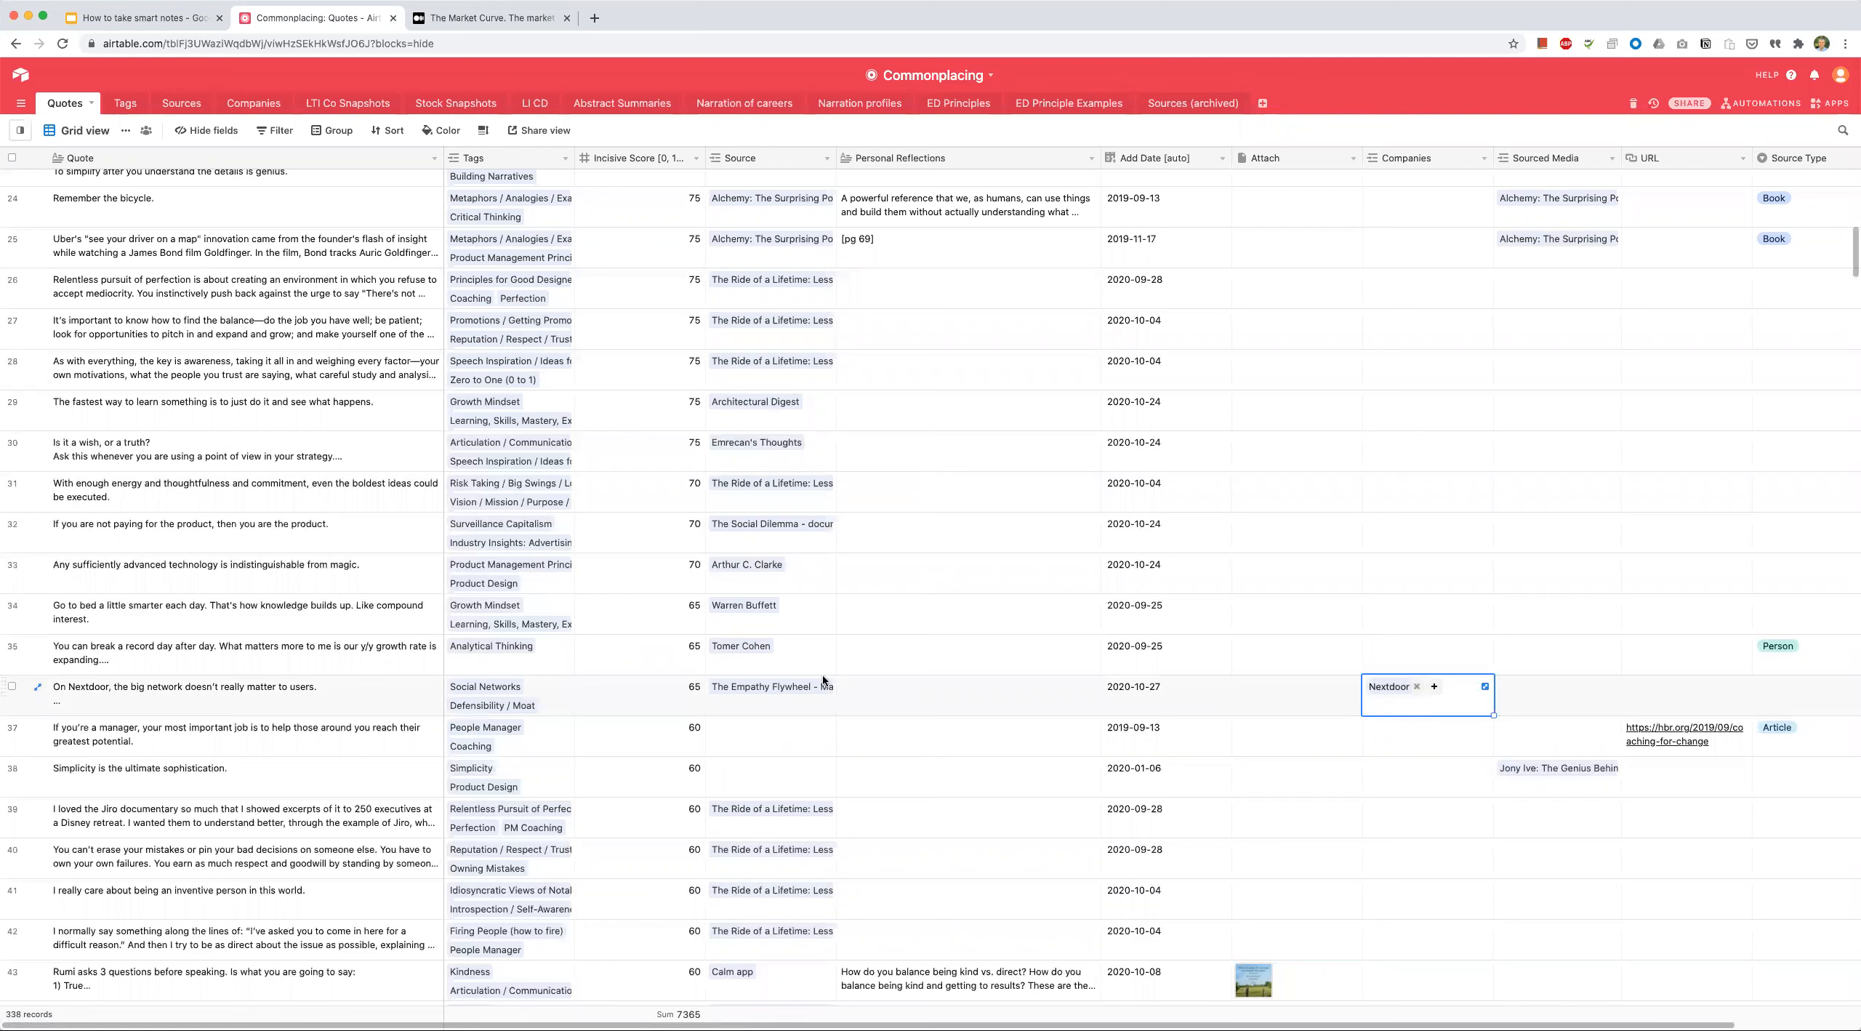
mouse_move(180, 693)
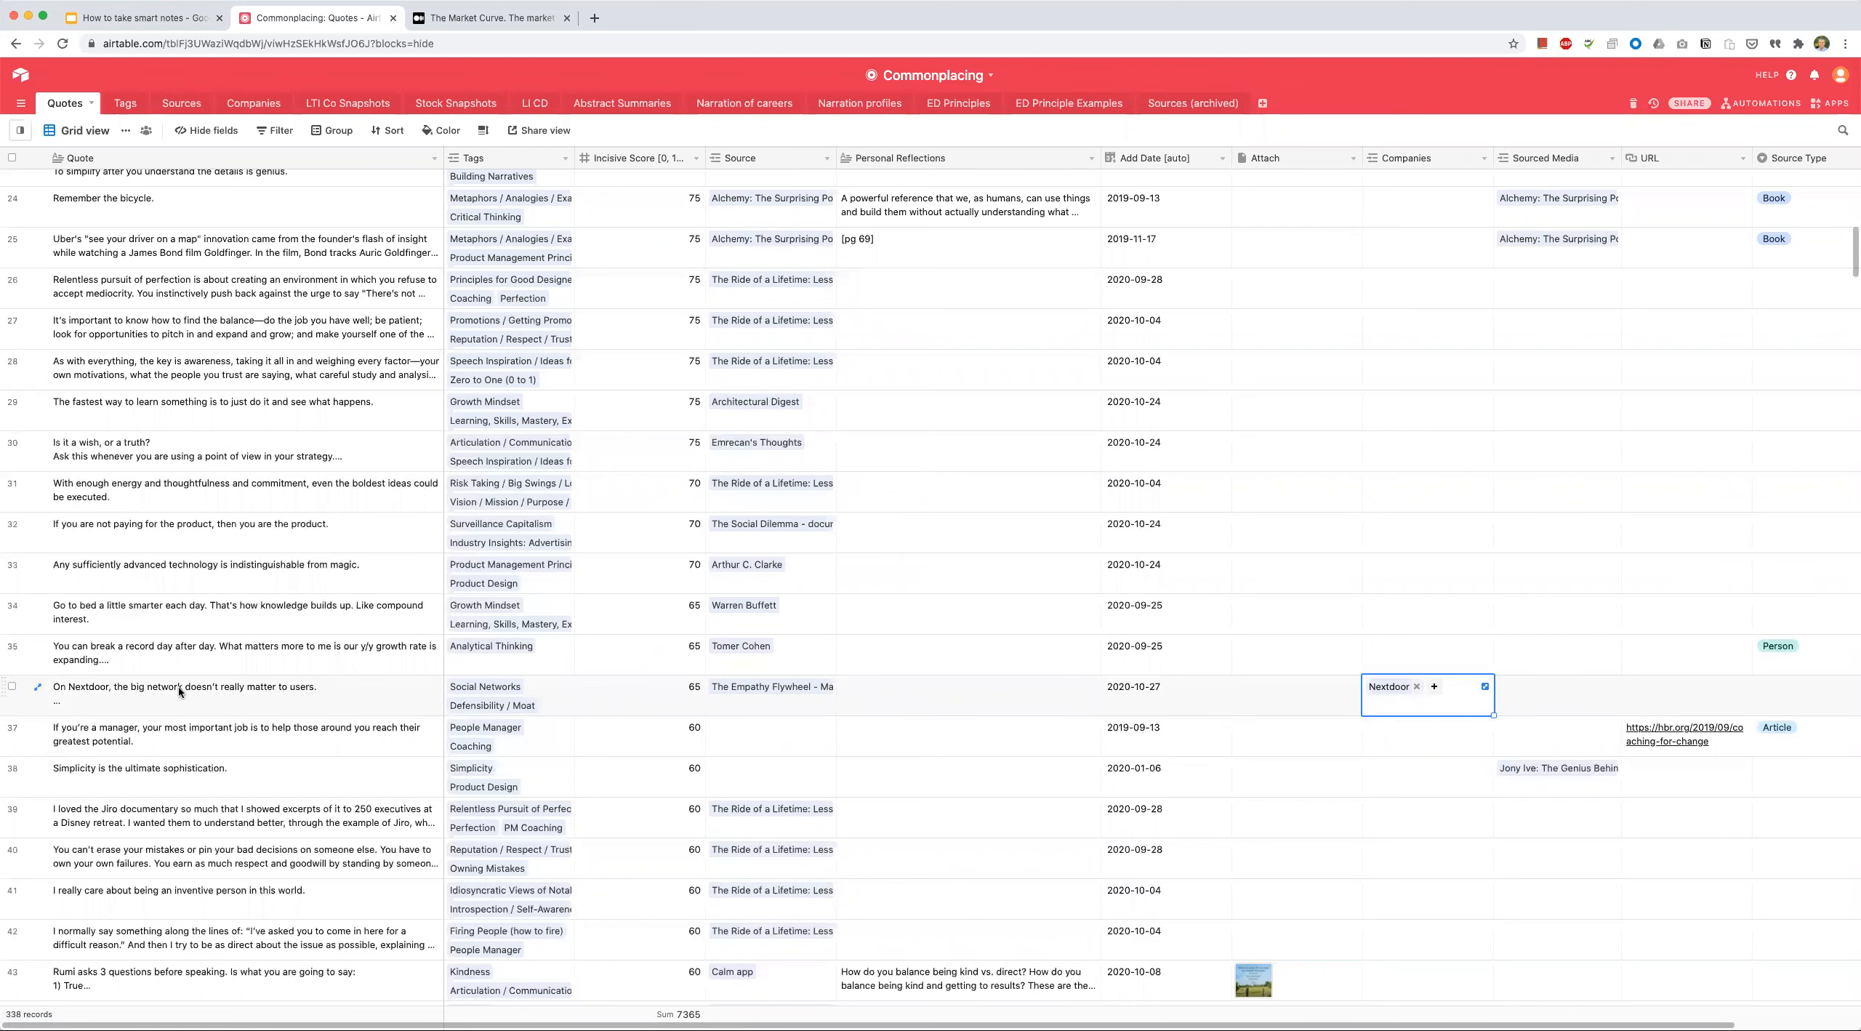
mouse_move(1383, 717)
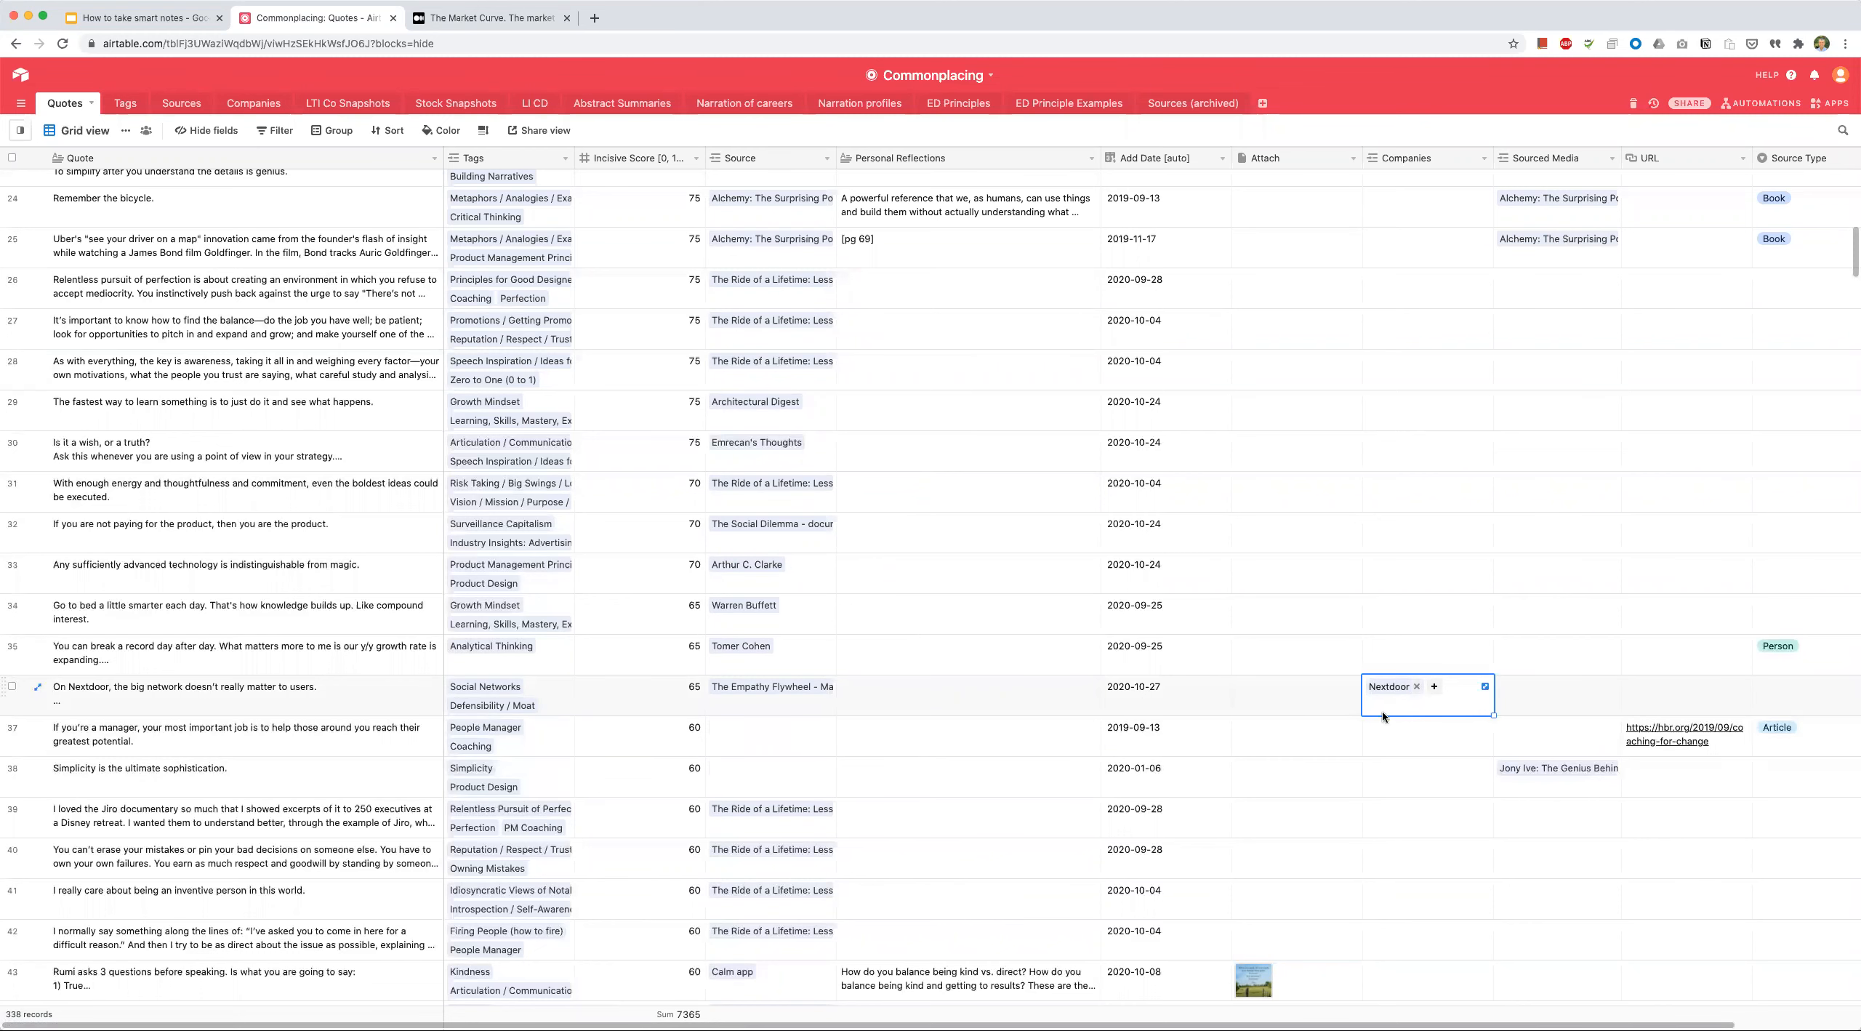
mouse_move(1434, 710)
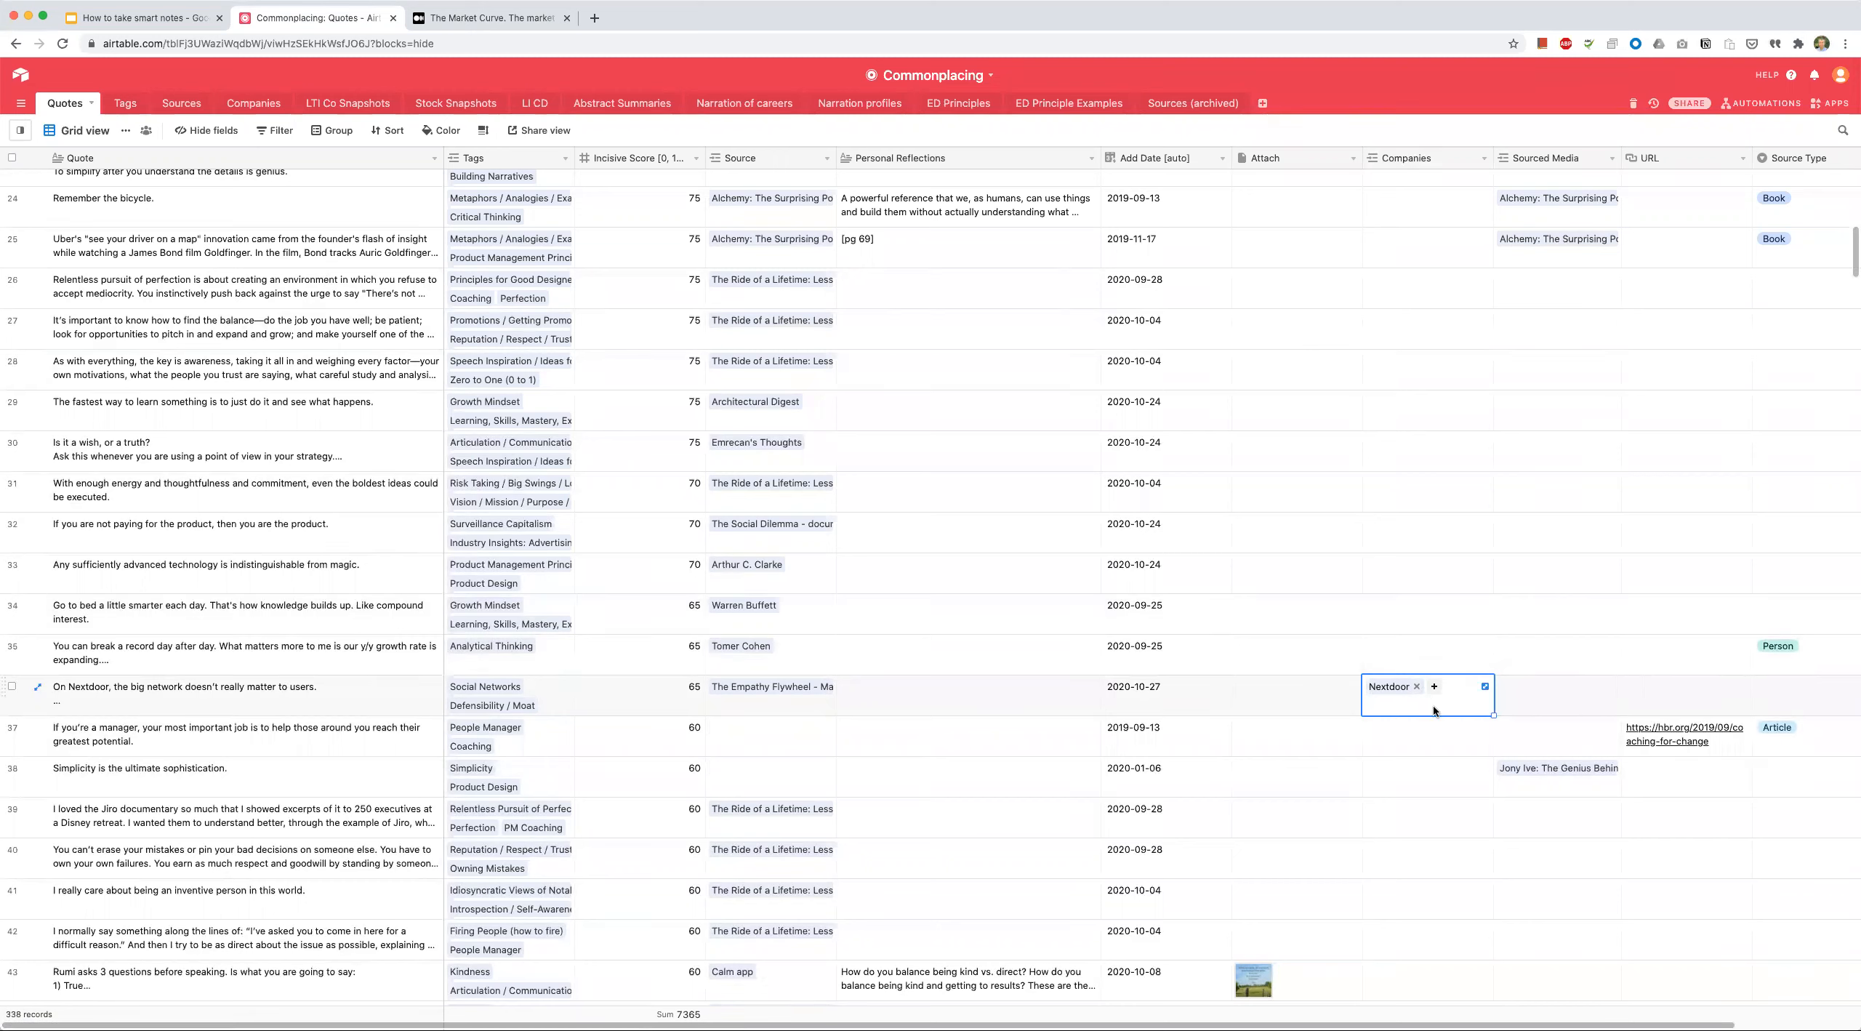
mouse_move(1130, 698)
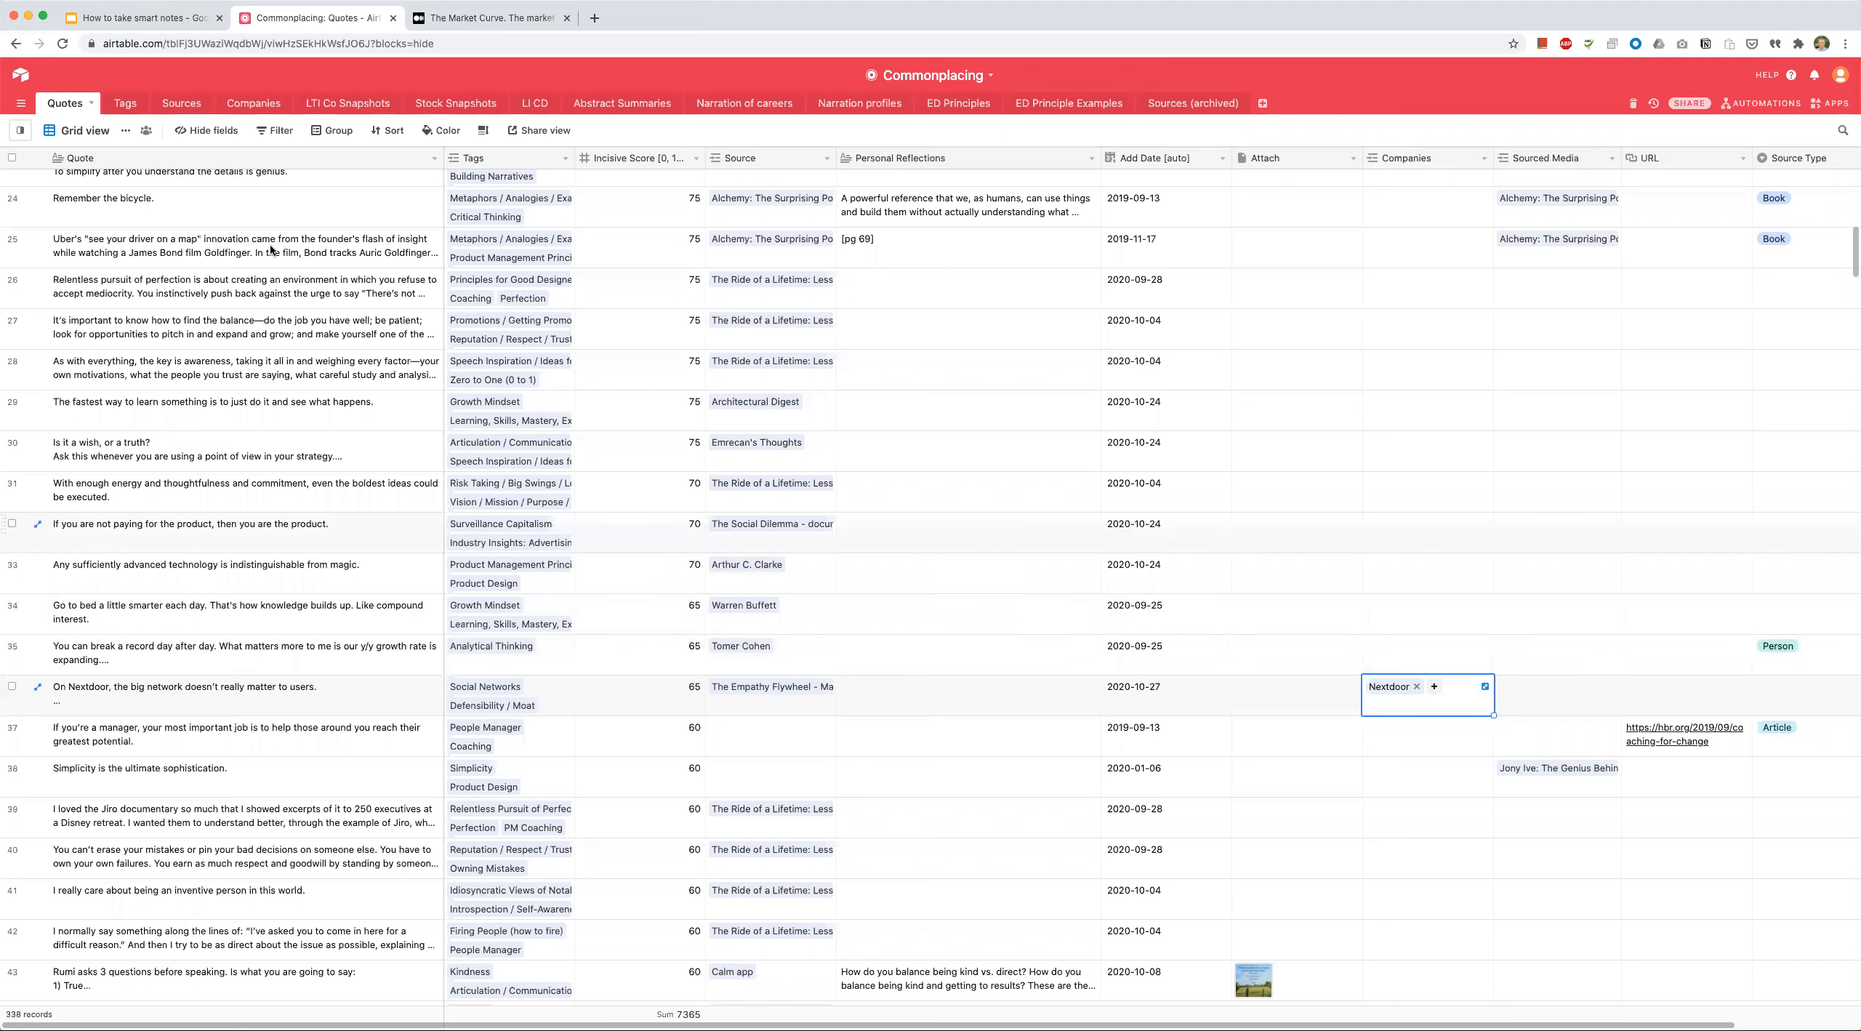
mouse_move(322, 521)
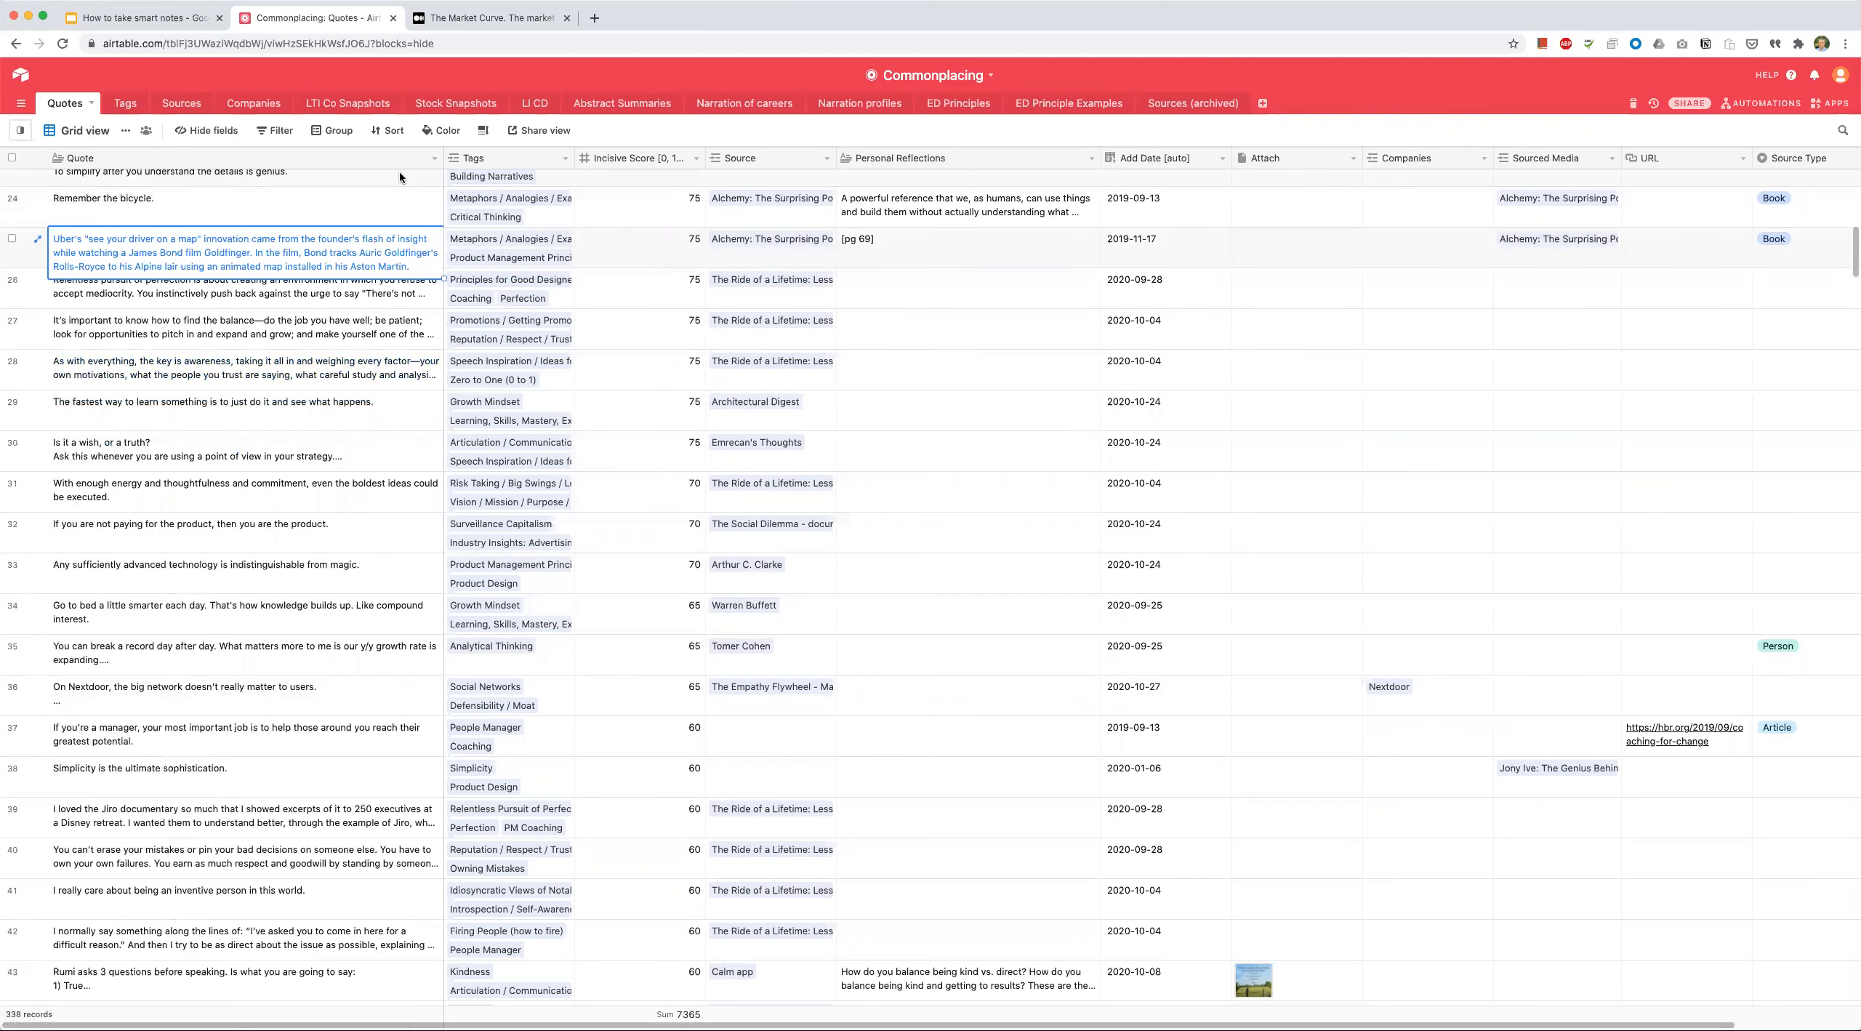
left_click(511, 247)
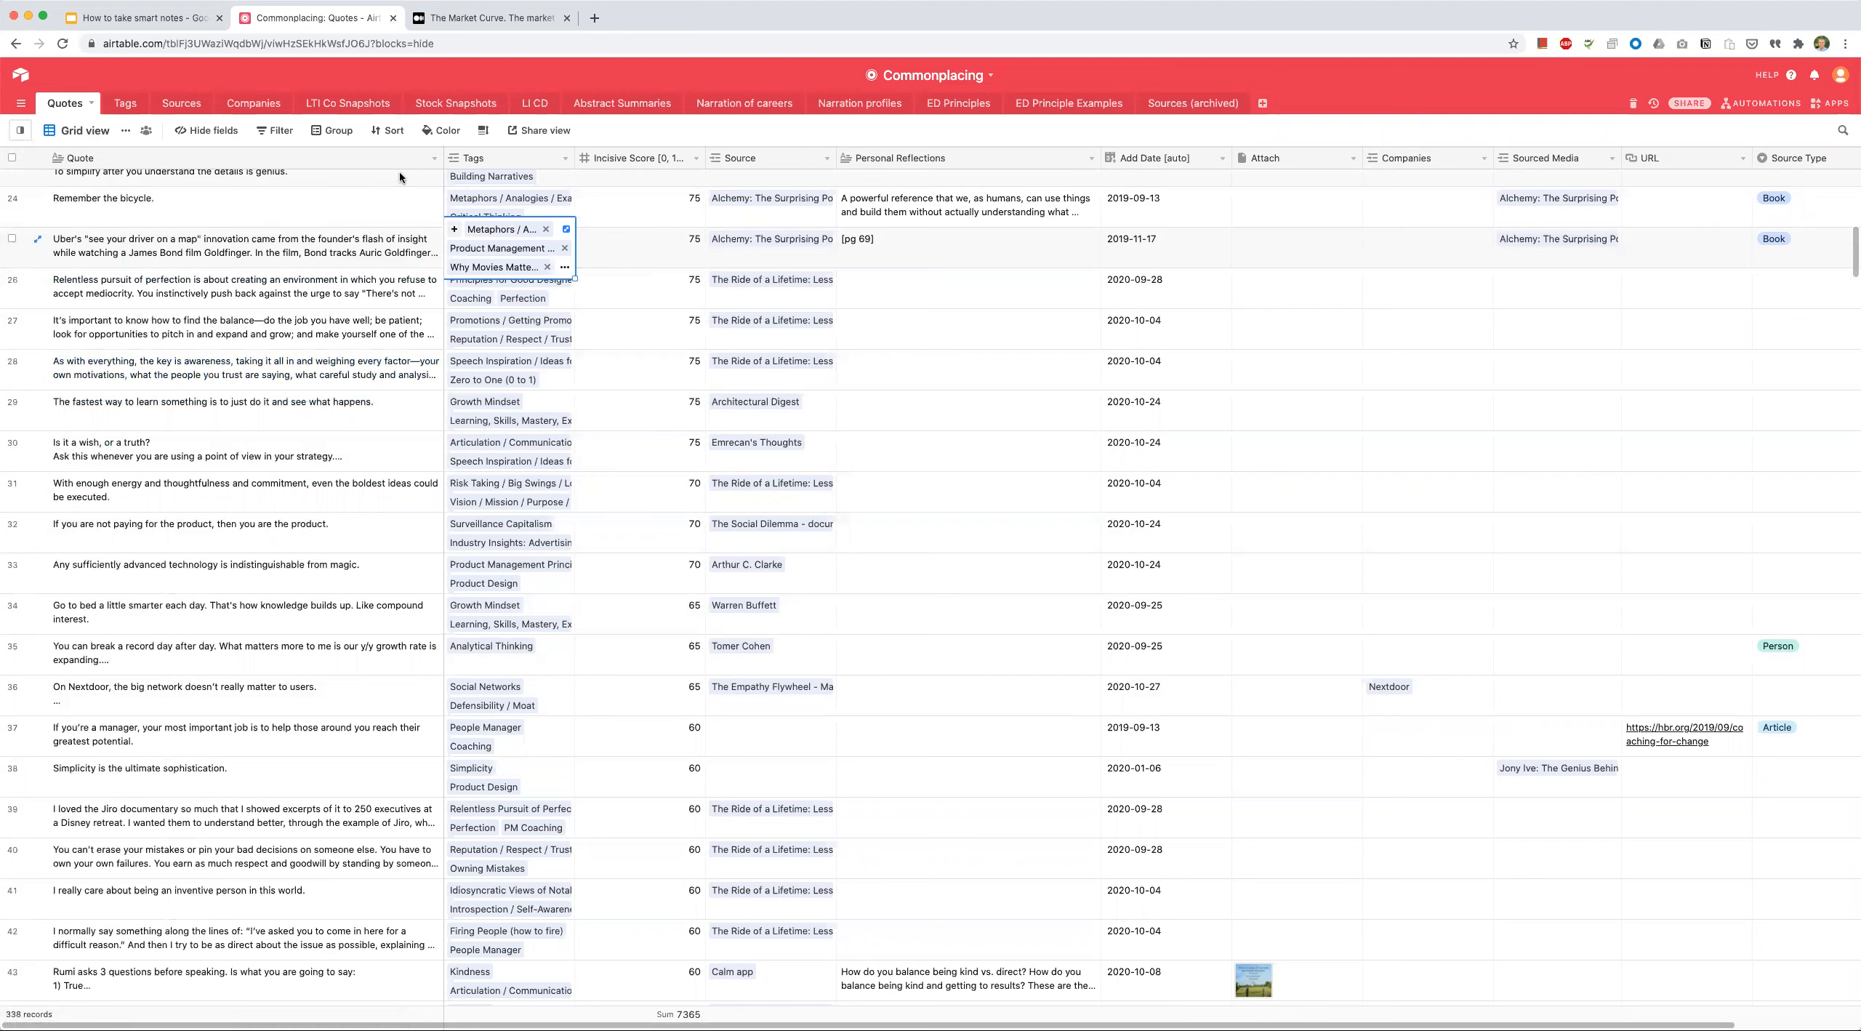
mouse_move(506, 234)
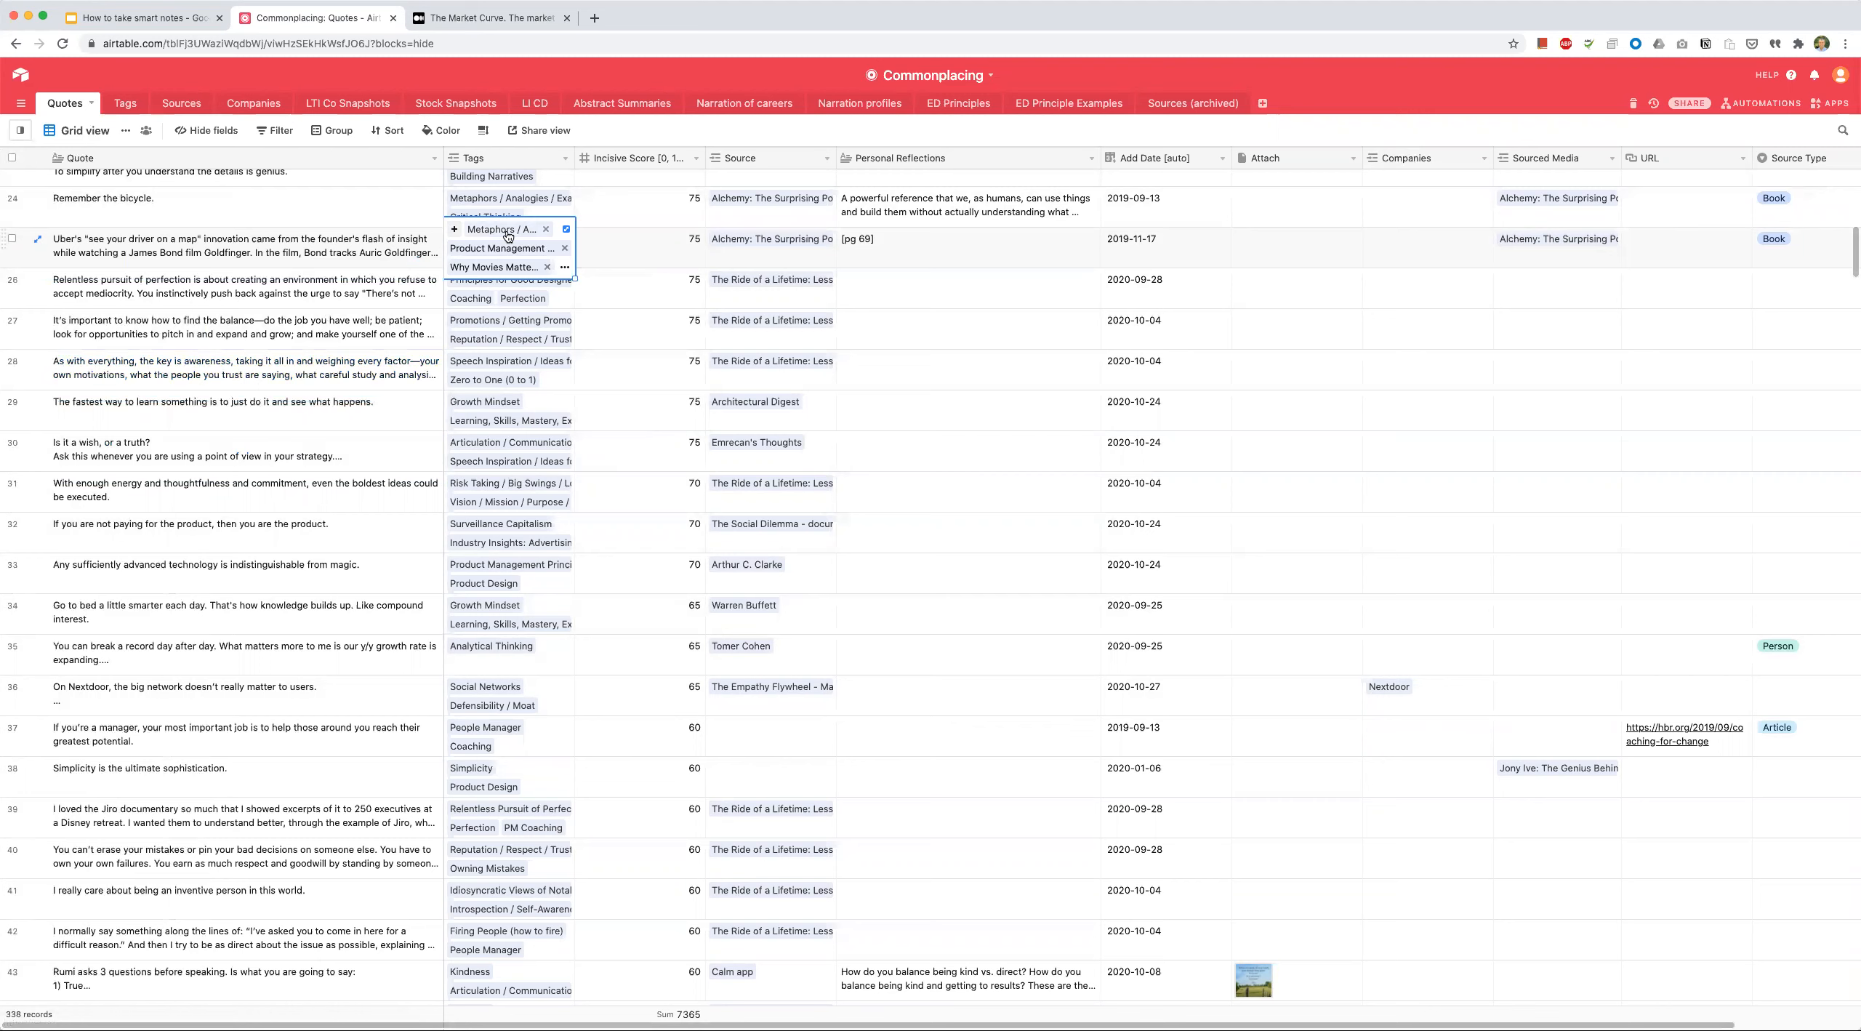
left_click(639, 247)
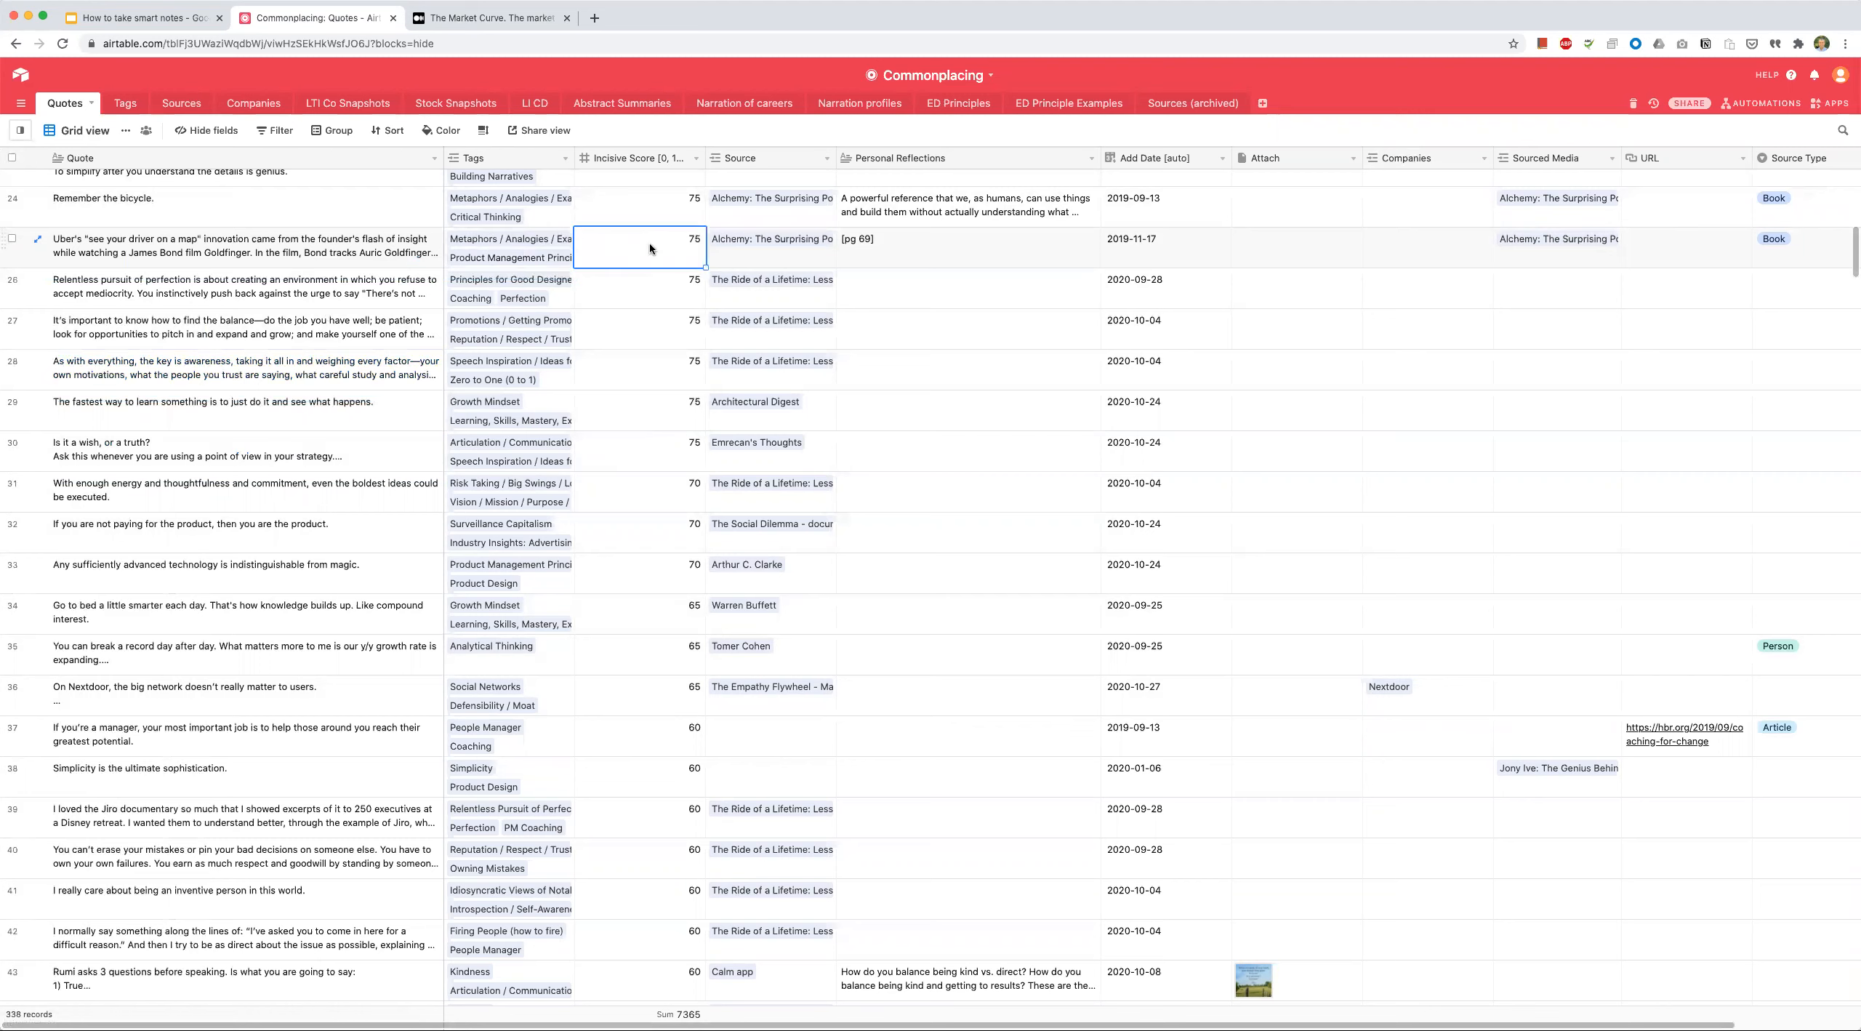
left_click(1428, 248)
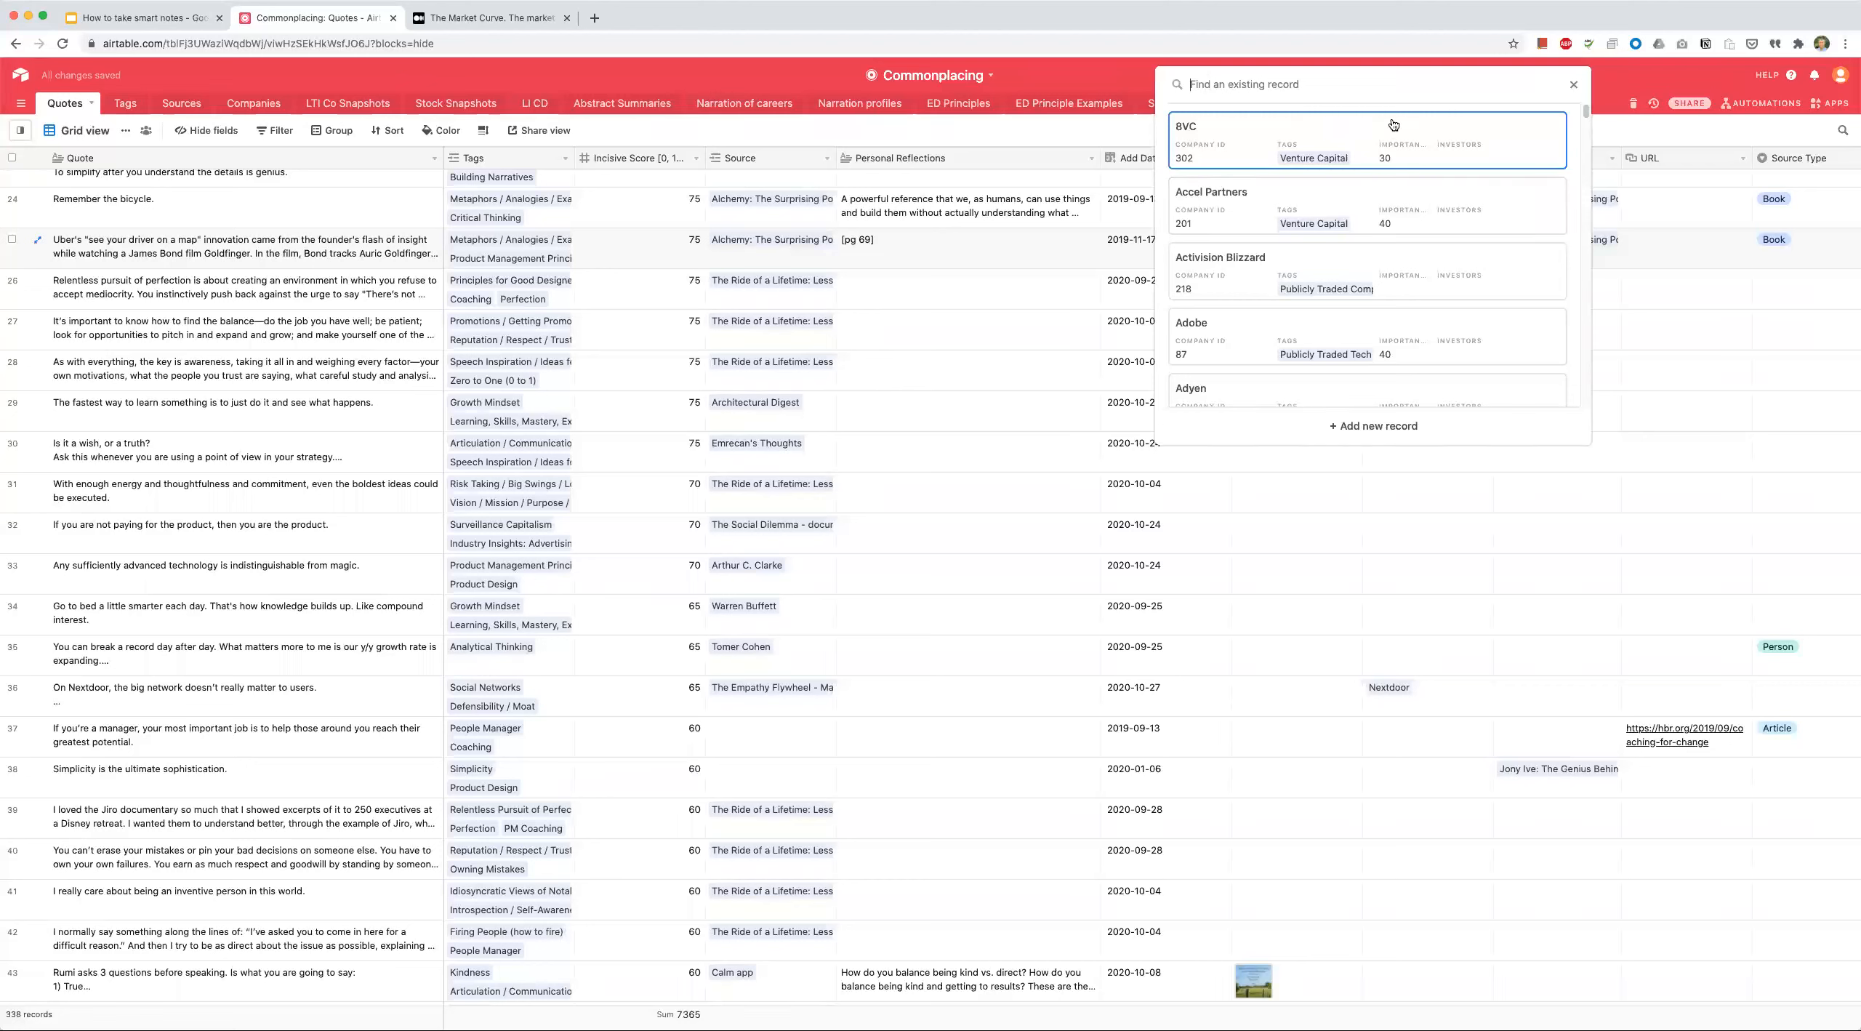
Step: Search for 'Uber' and link that company record to the map quote
type("Uber")
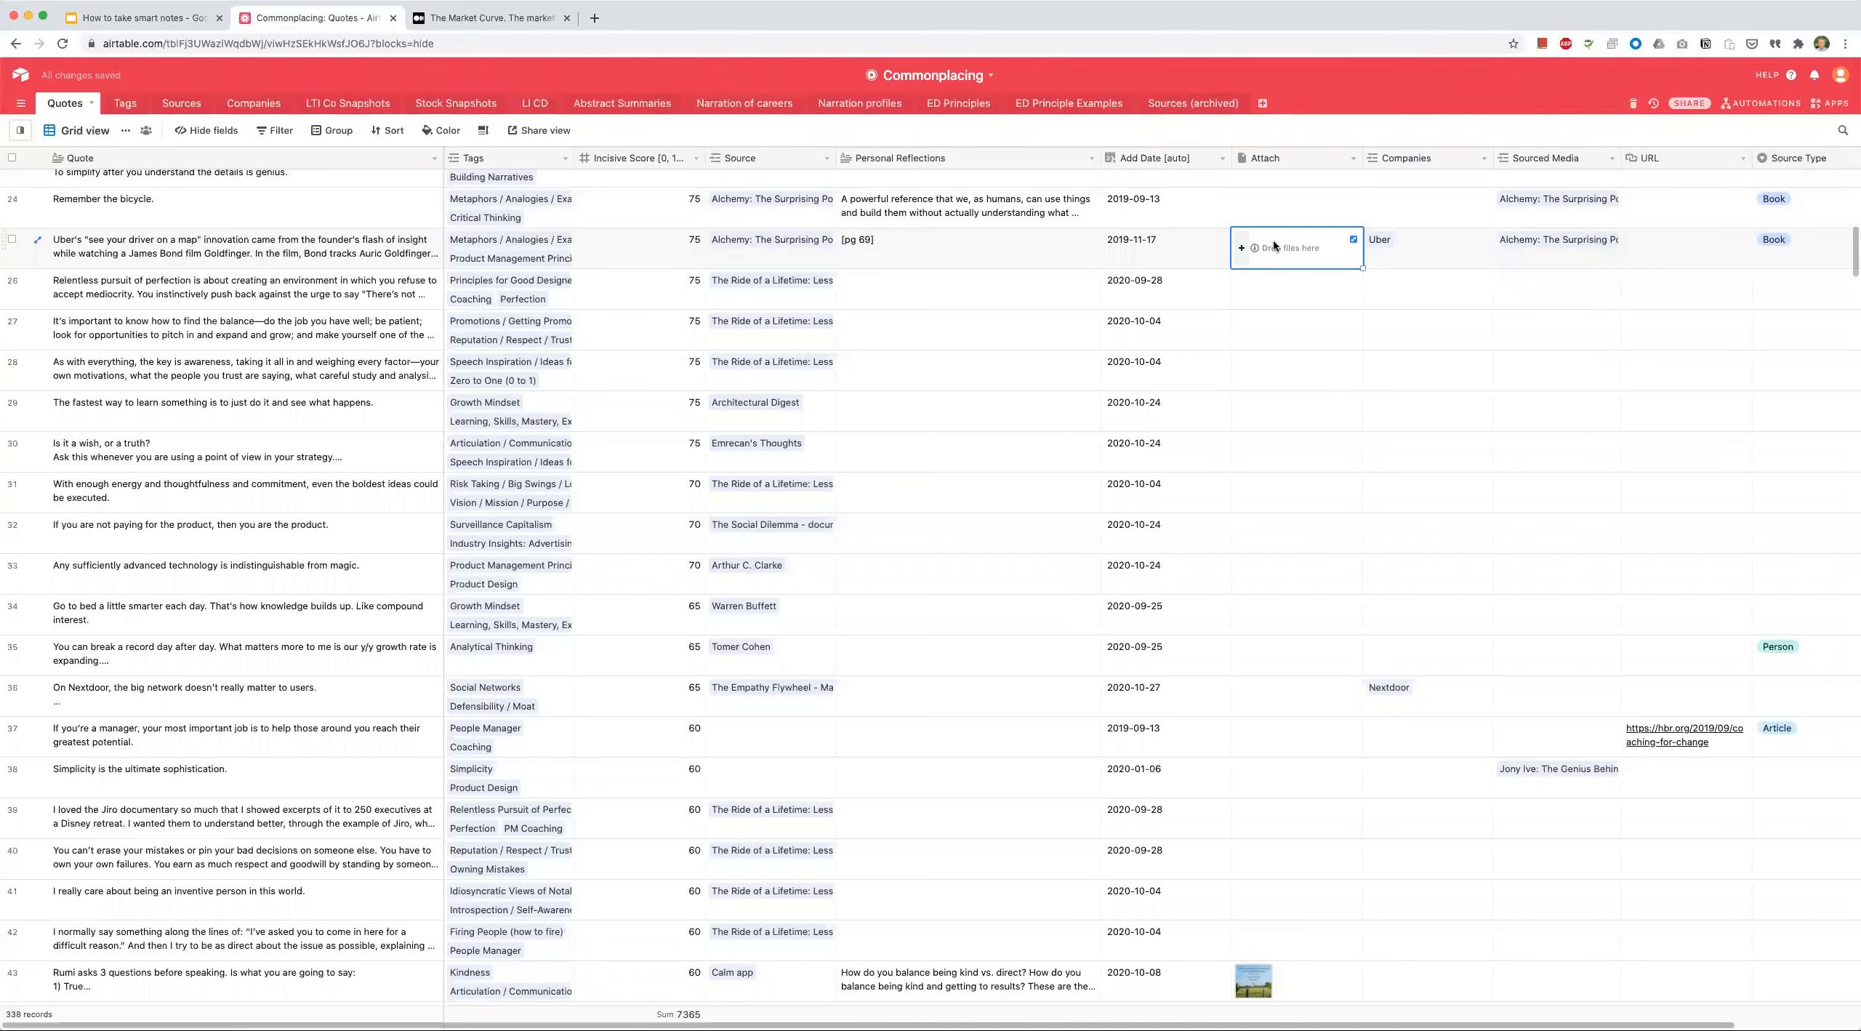
mouse_move(1388, 251)
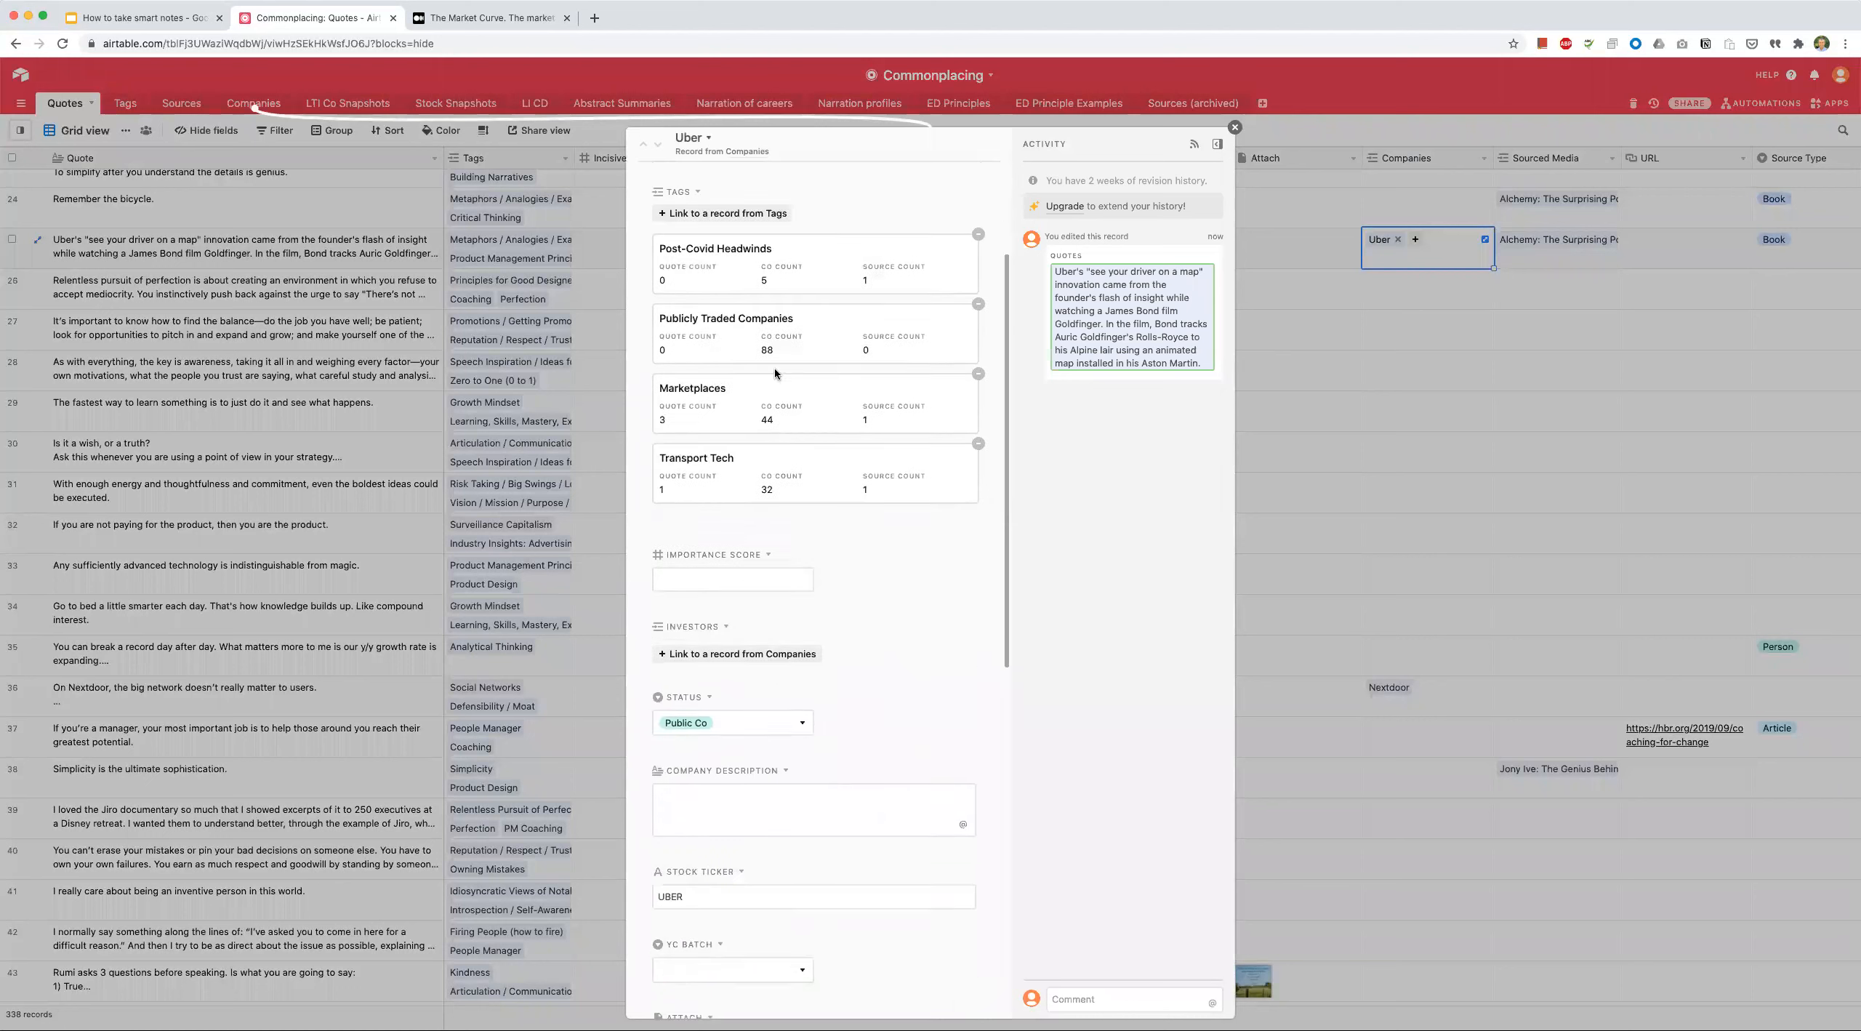
Step: View the linked Uber company record with its four tags, Public Co status and map quote
scroll("down", 3)
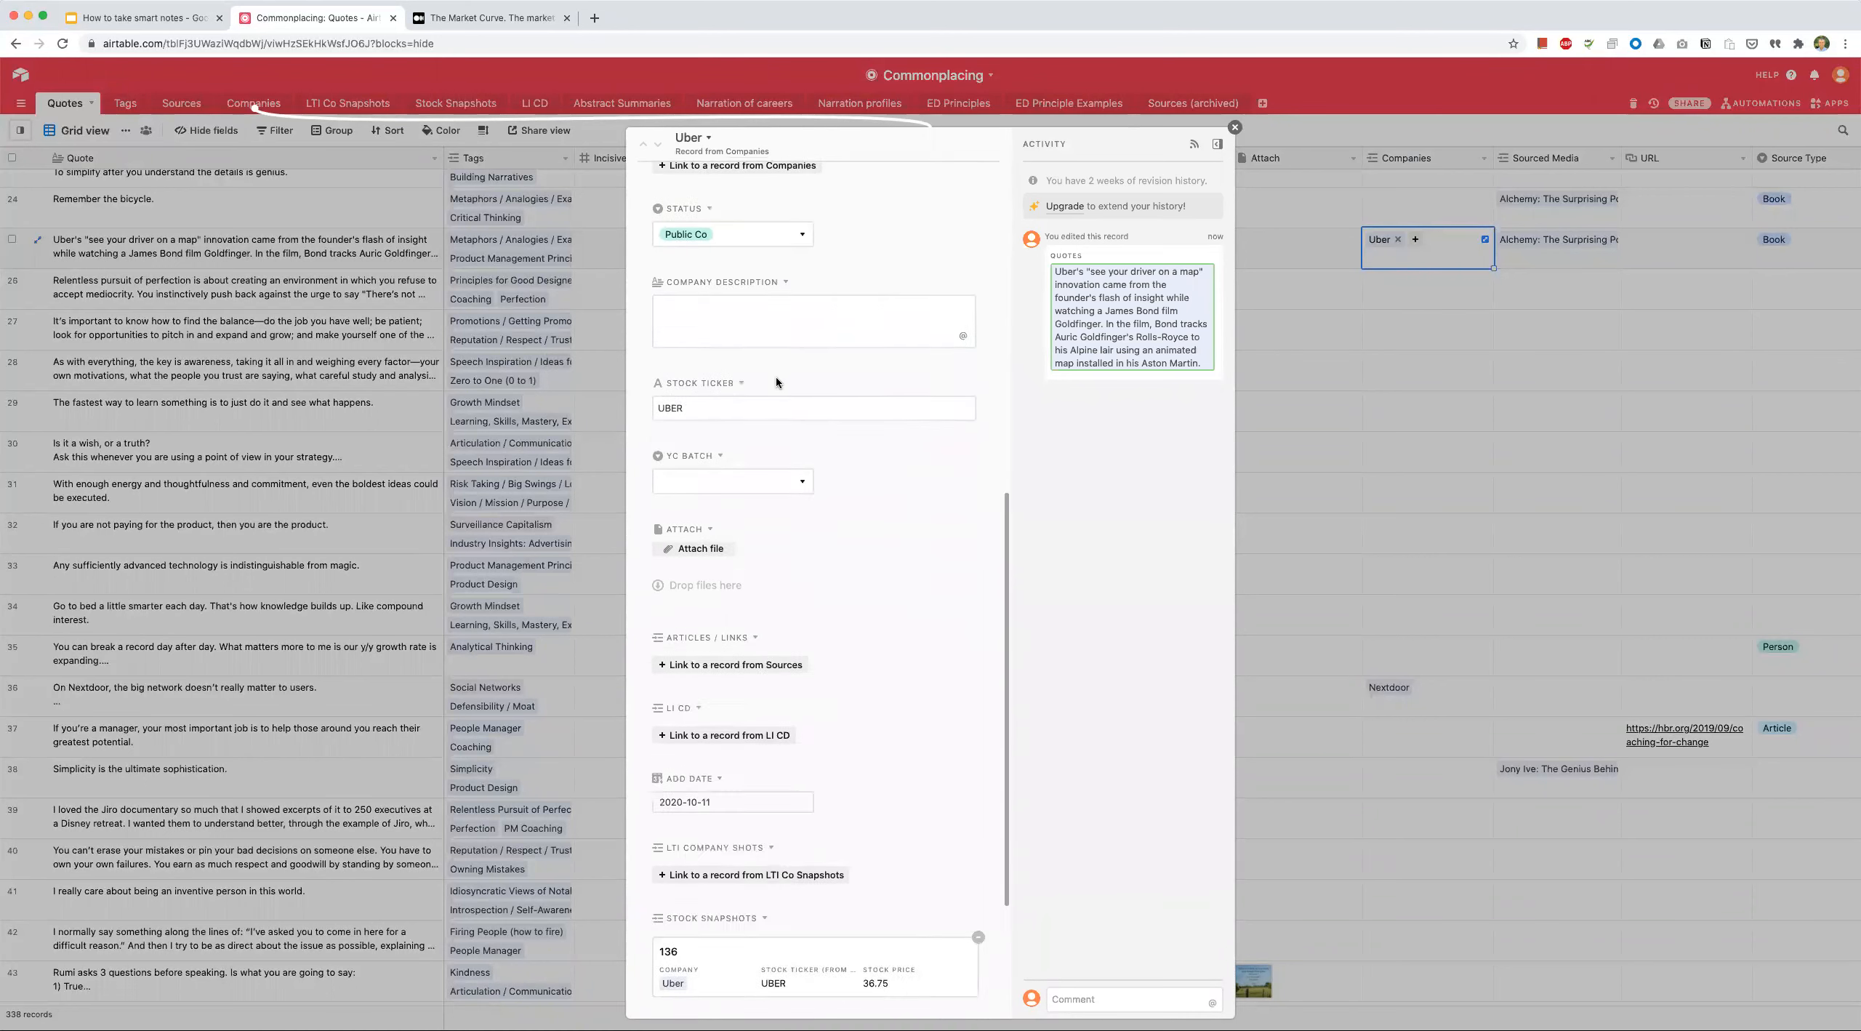
scroll("down", 3)
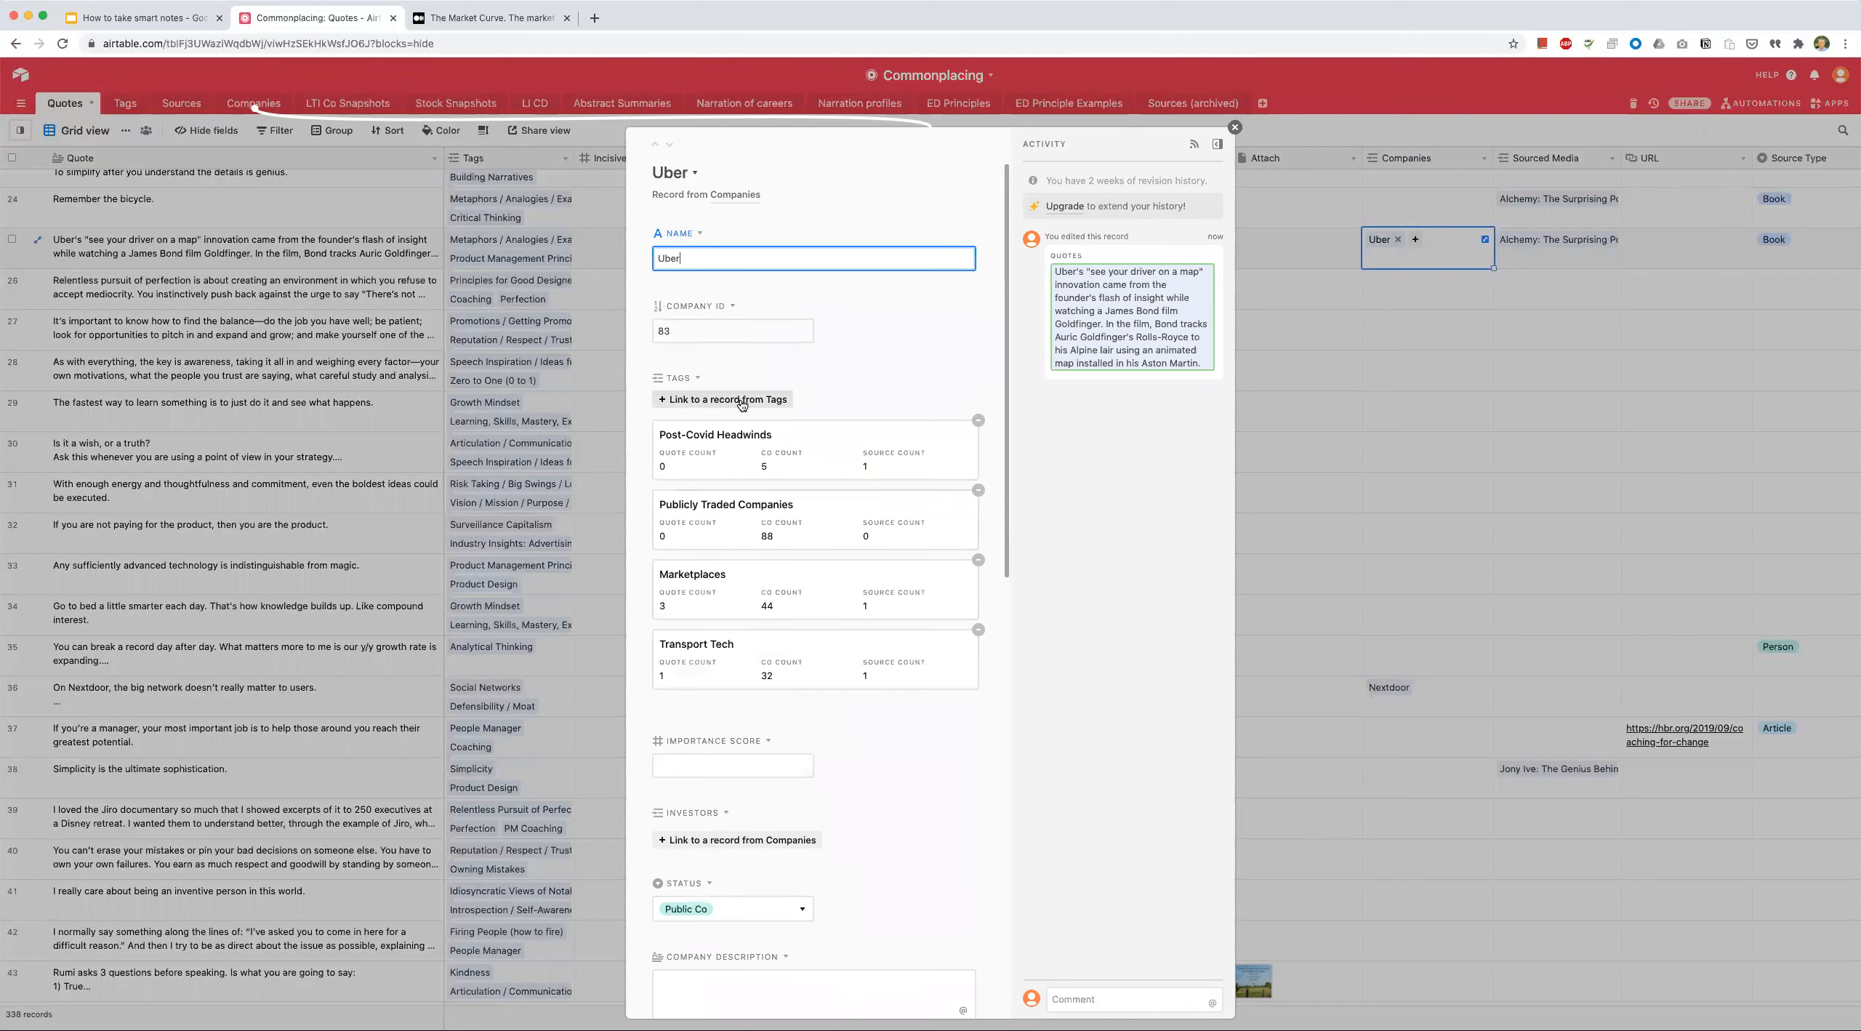
mouse_move(878, 354)
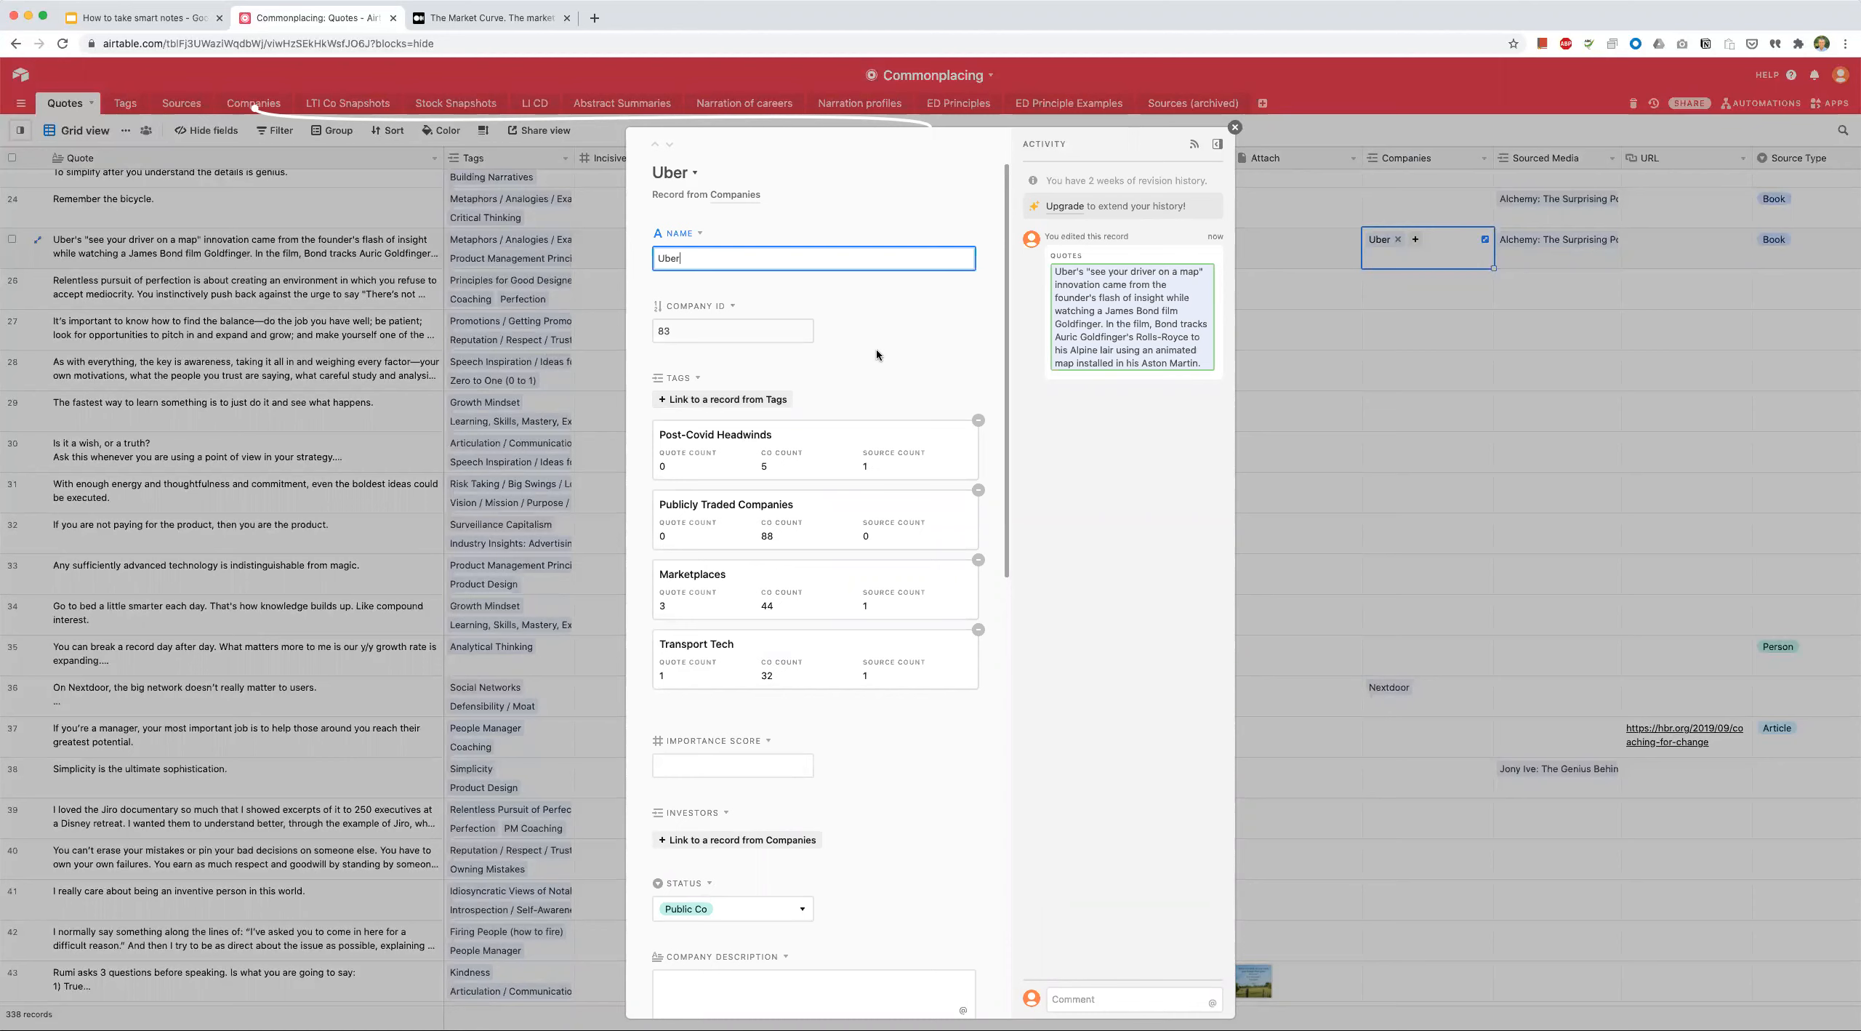
mouse_move(884, 361)
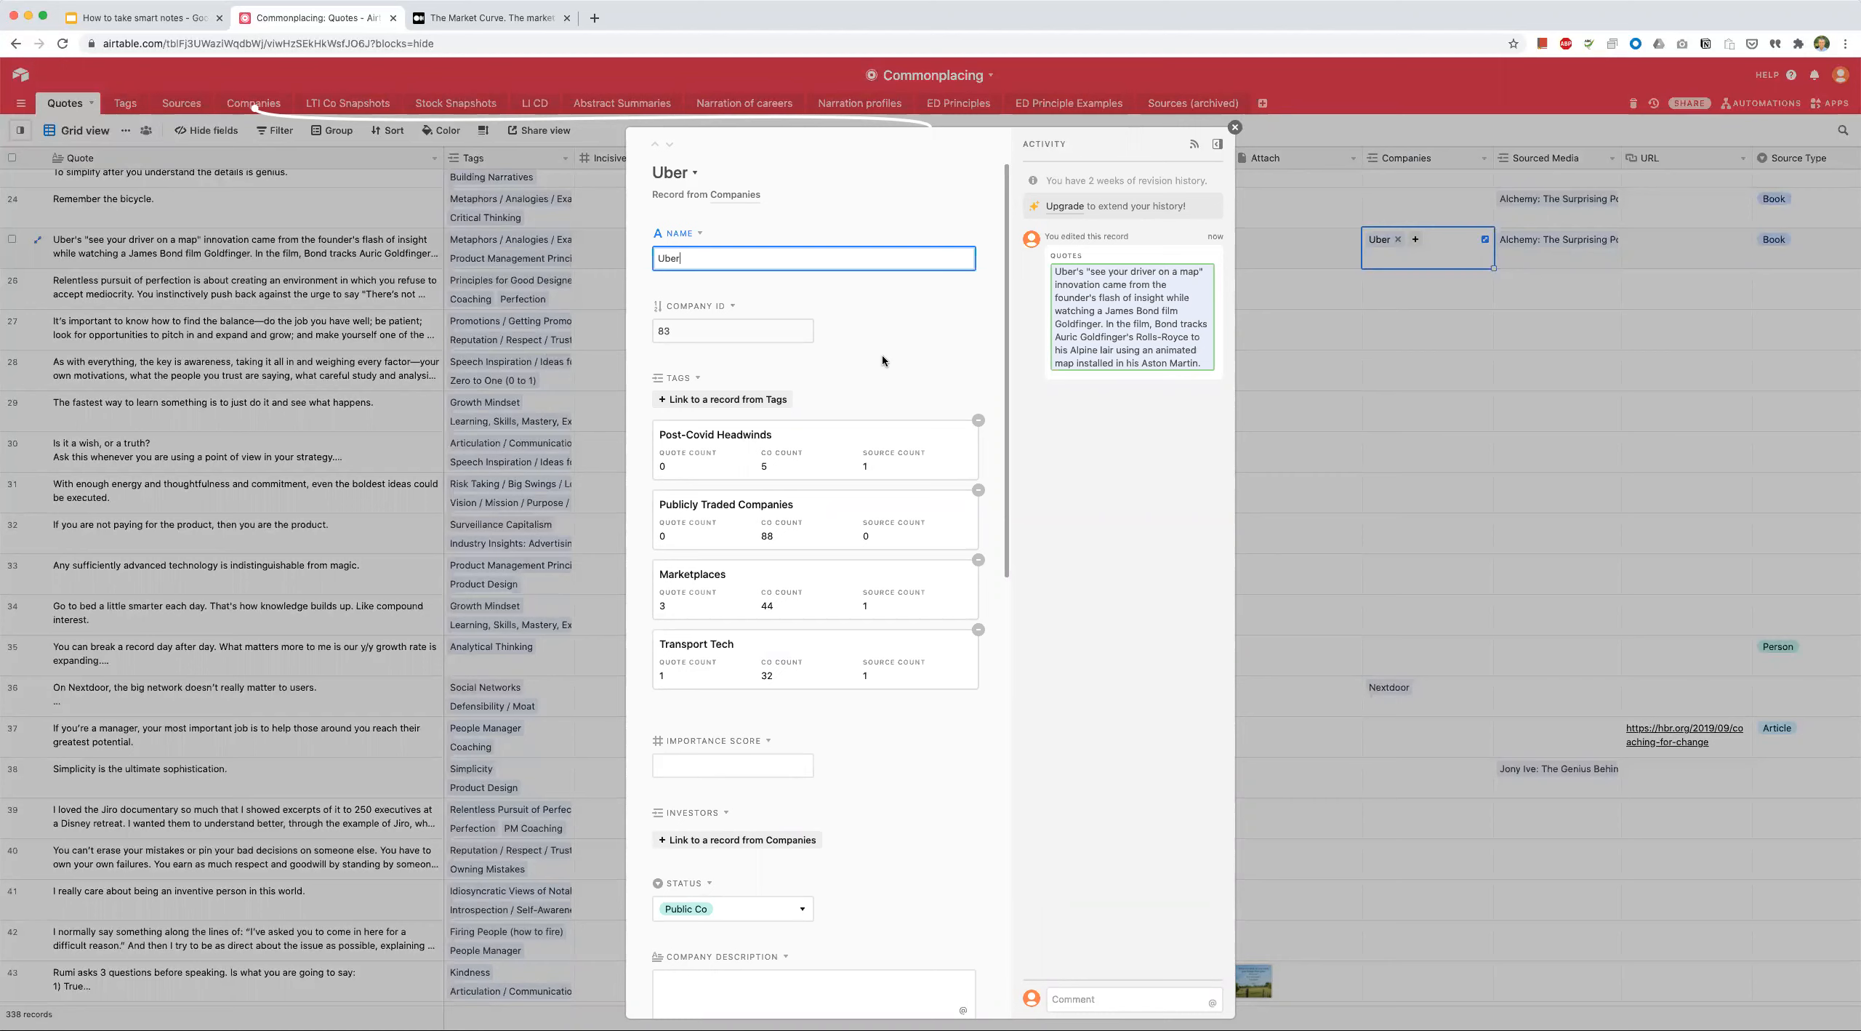
mouse_move(879, 360)
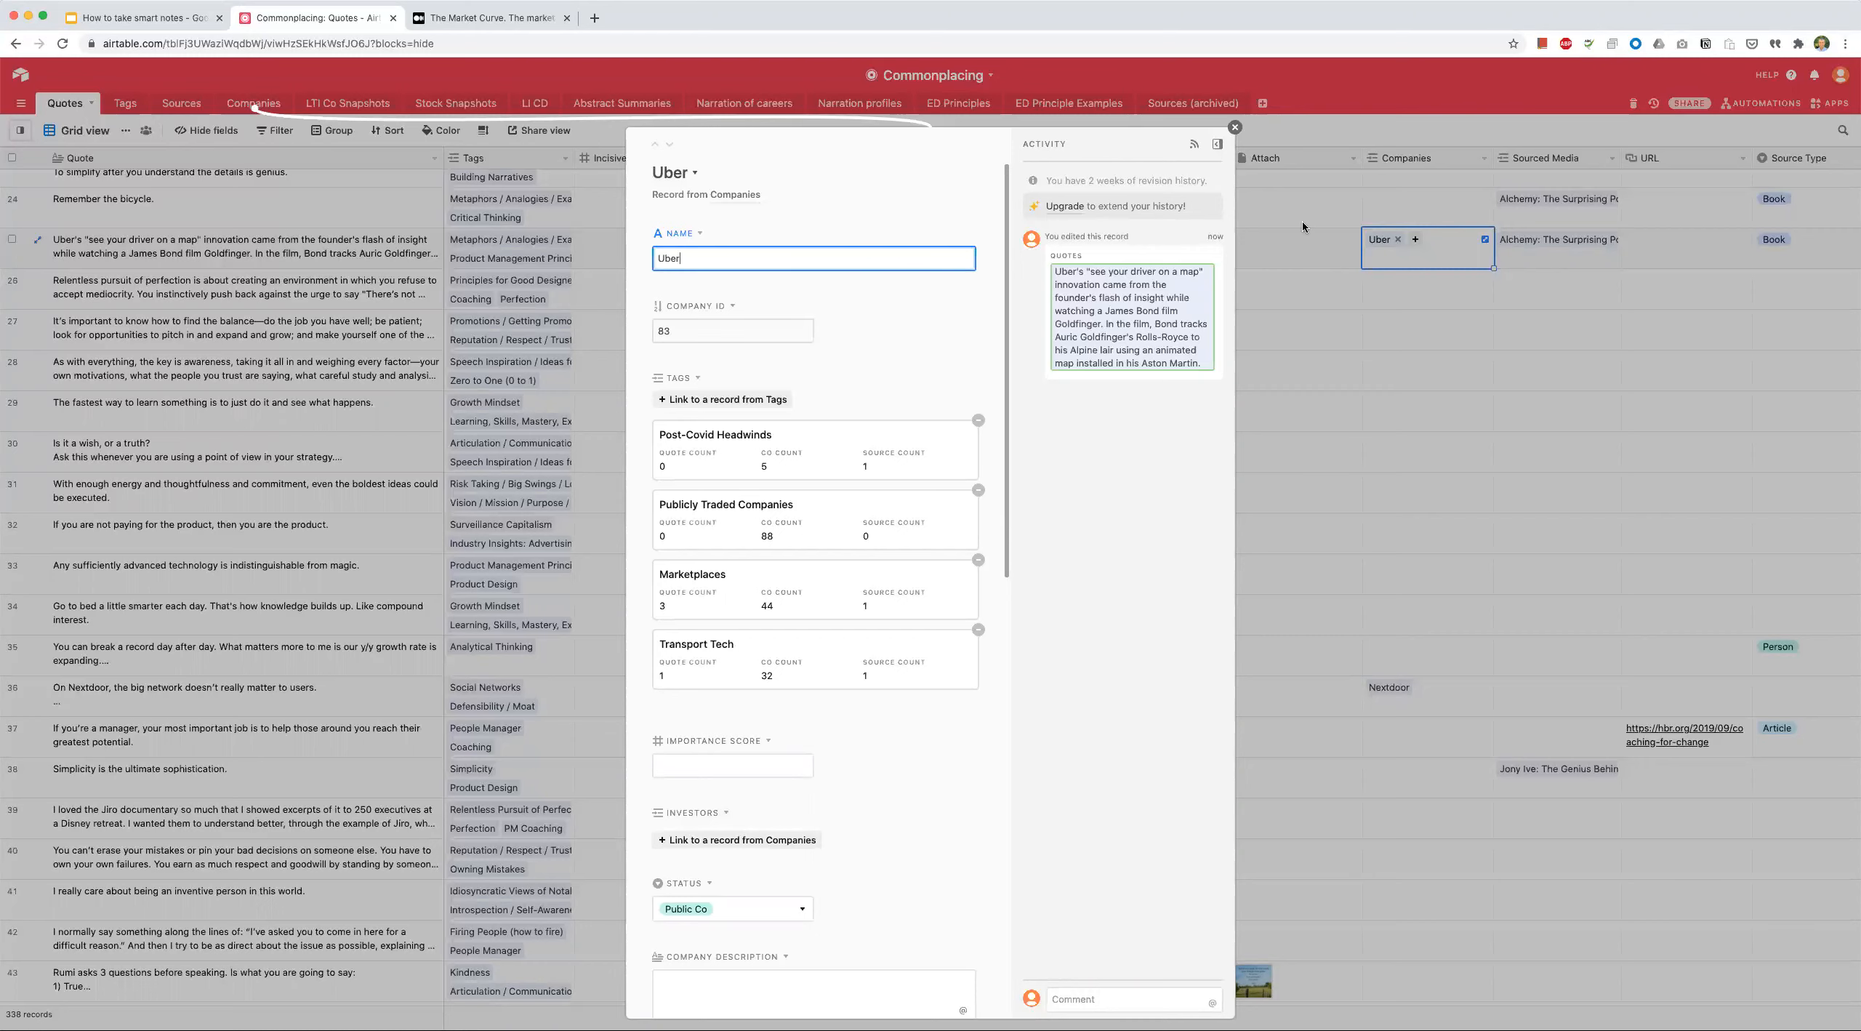
left_click(1234, 127)
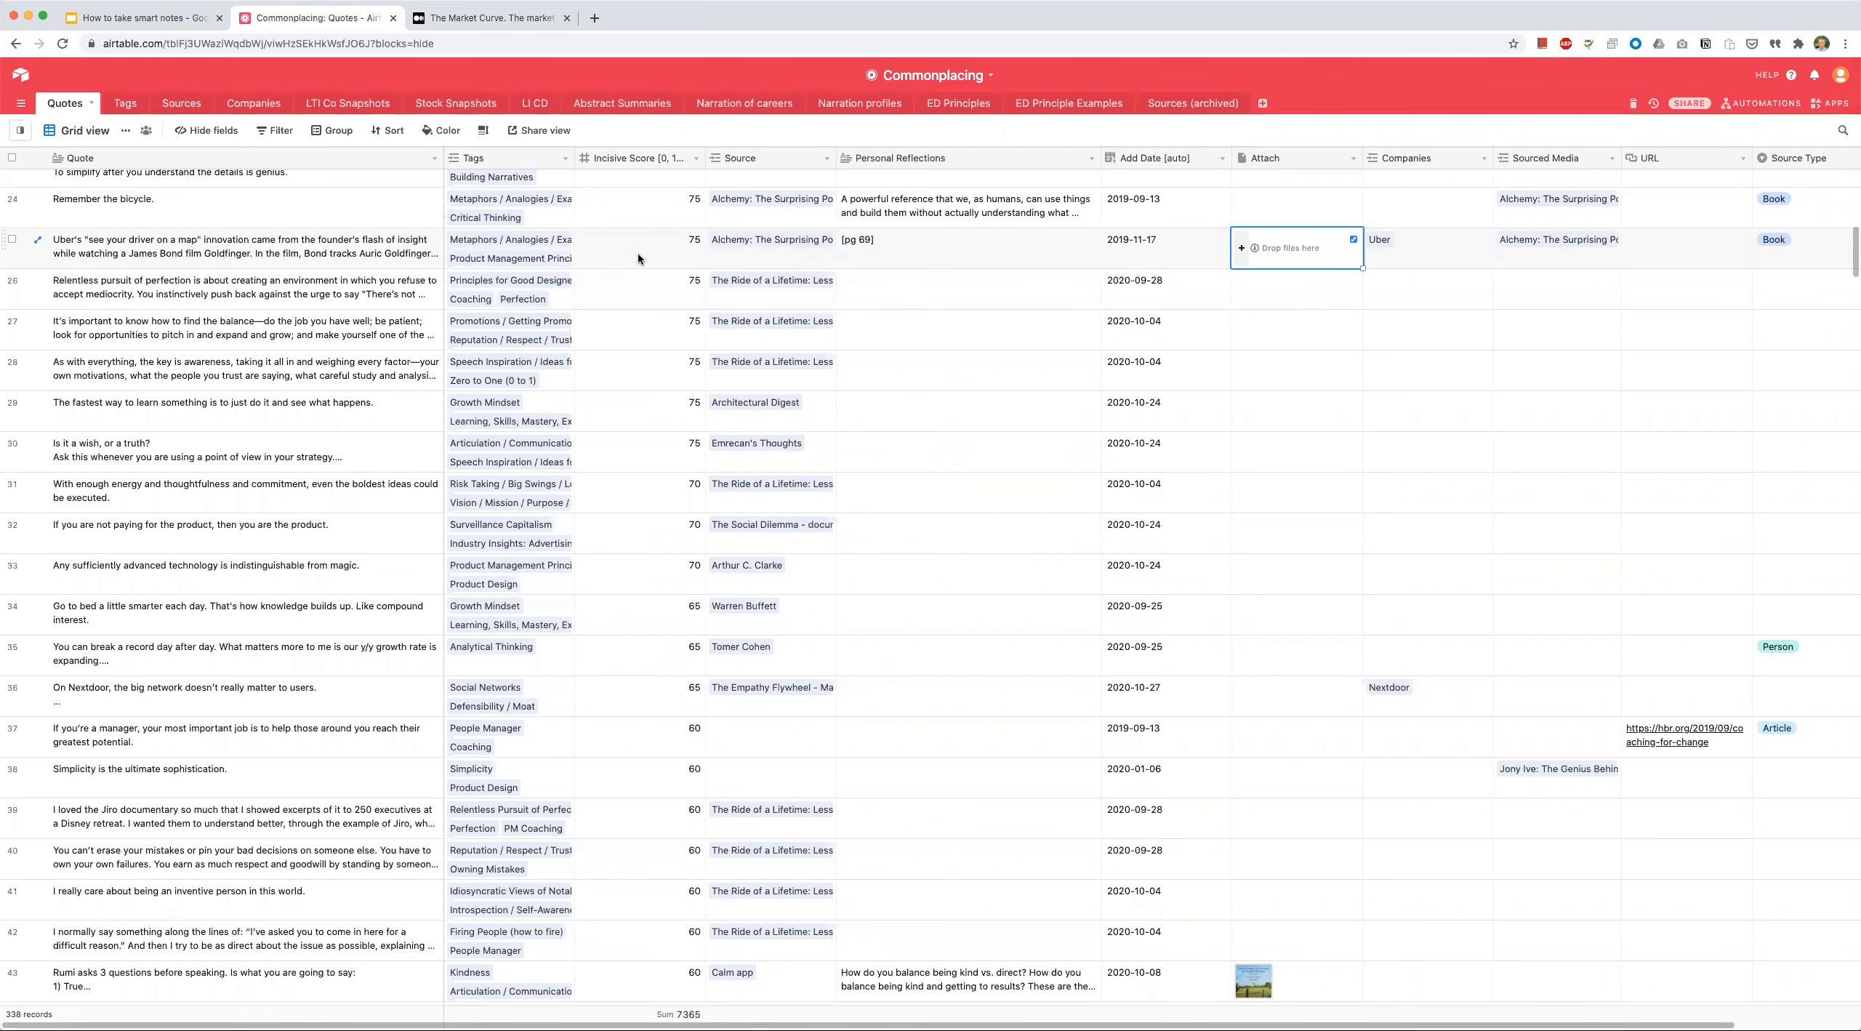
left_click(1380, 240)
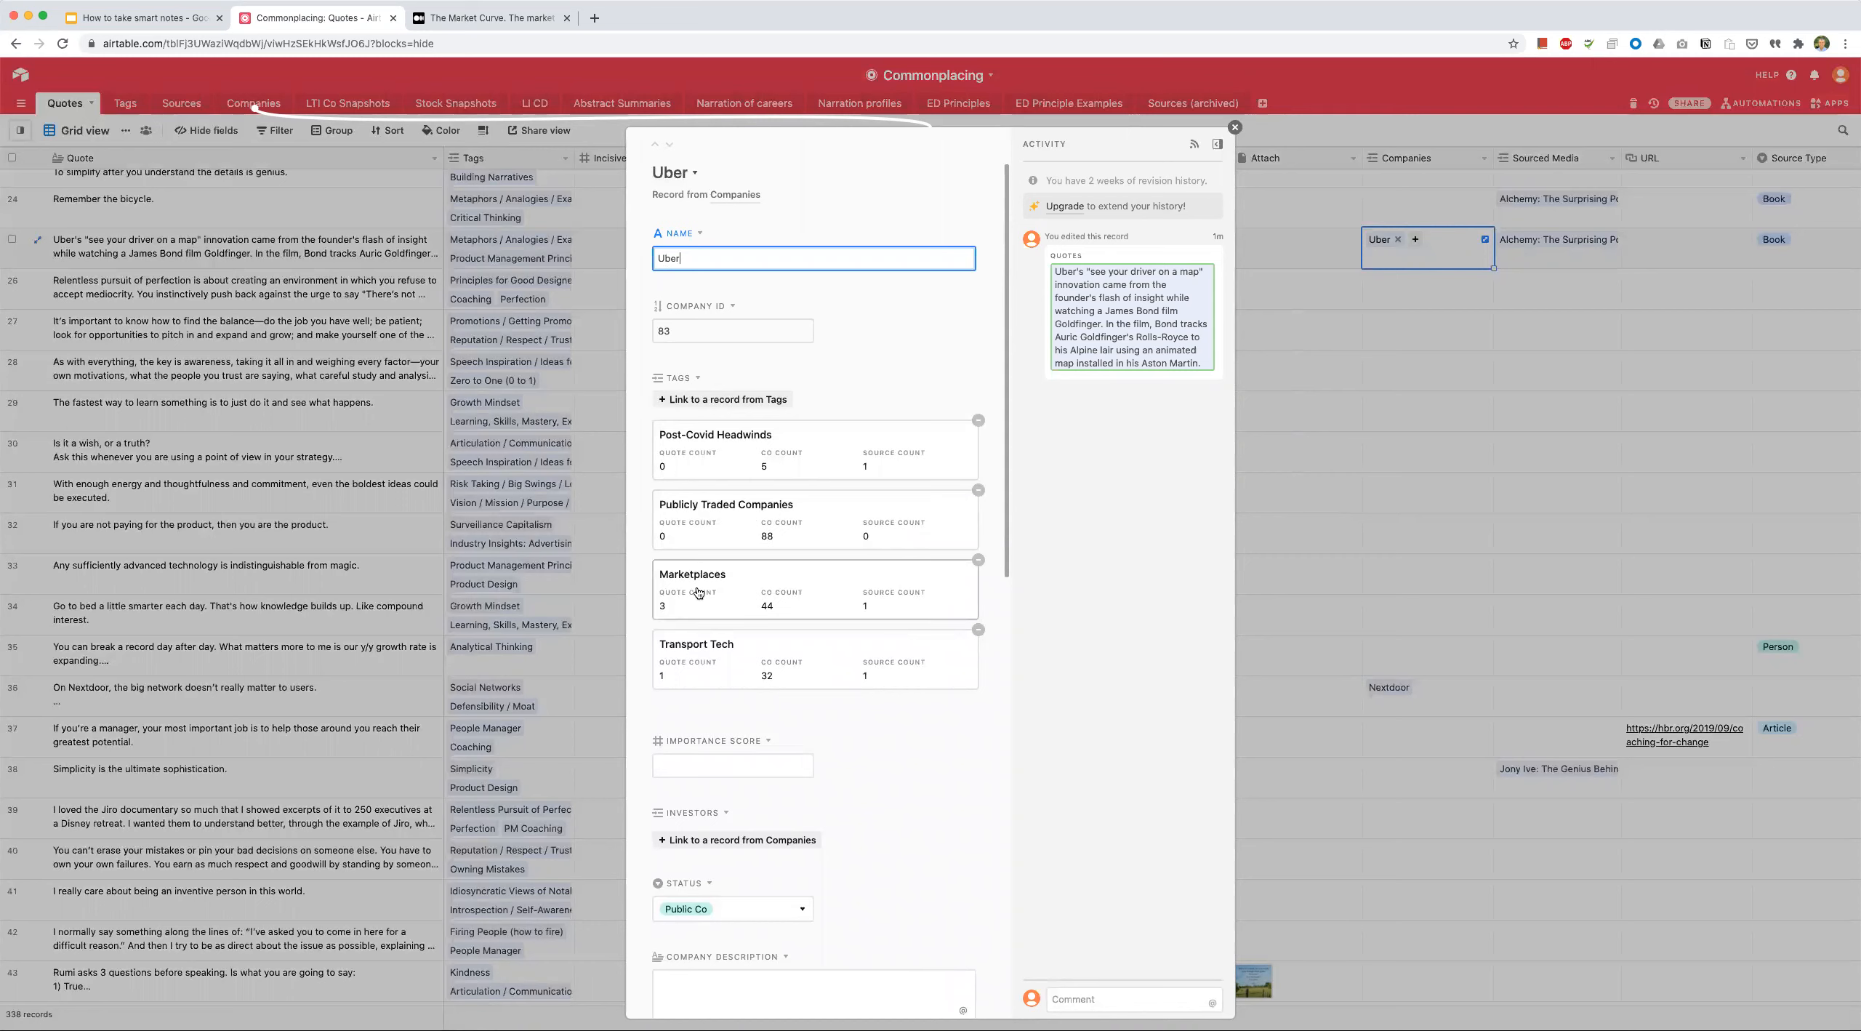
mouse_move(696, 660)
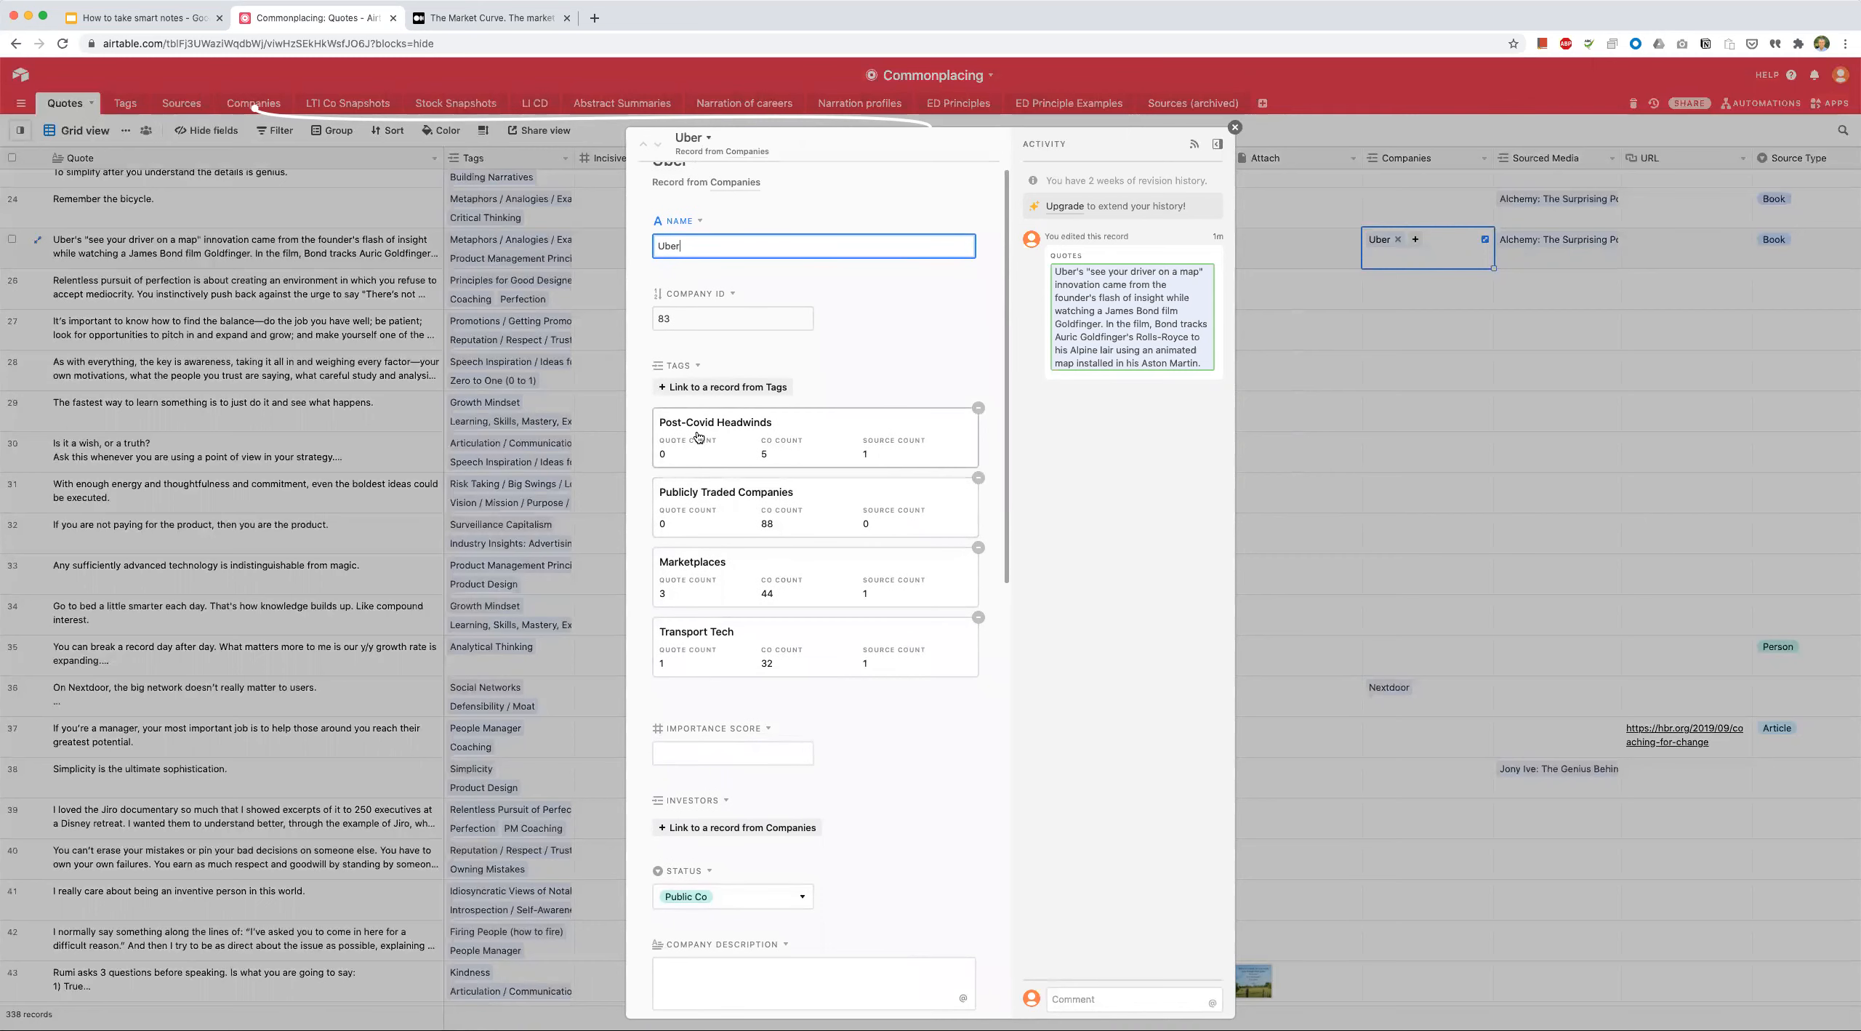
mouse_move(722, 531)
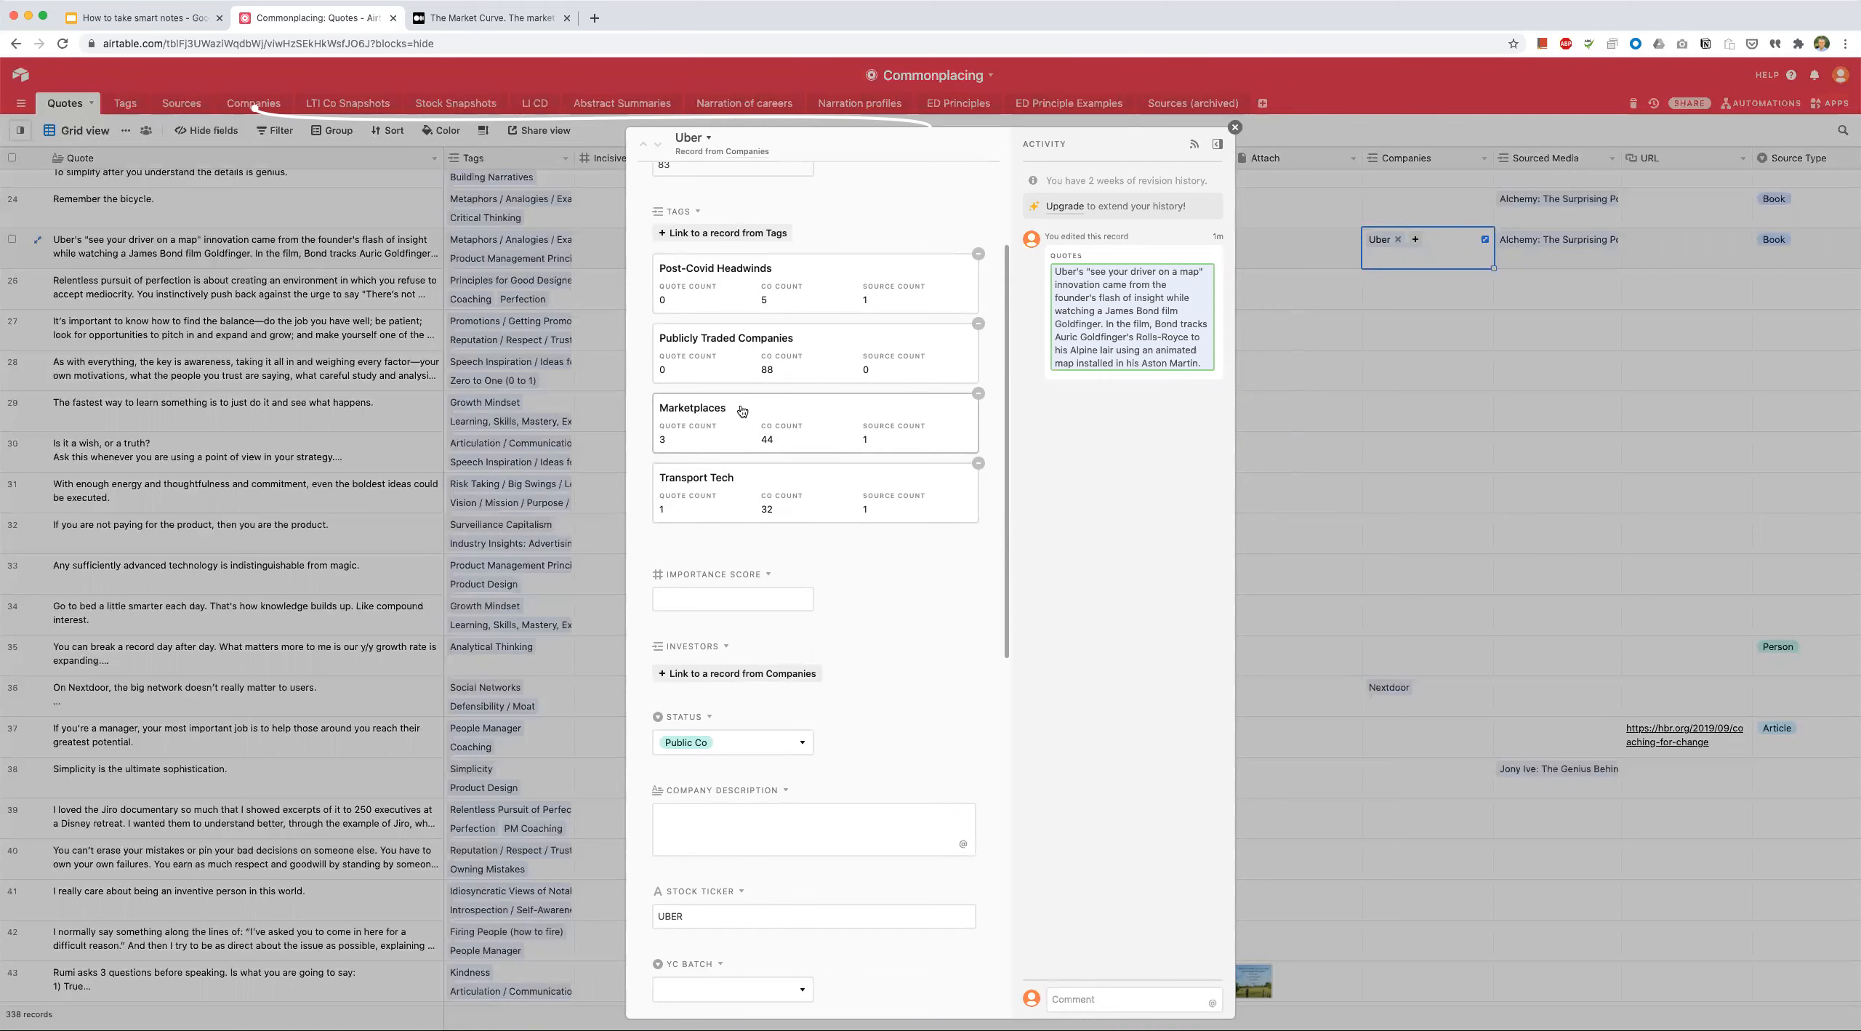
Step: Expand the Marketplaces tag record and scroll through its linked quotes and 64 companies
left_click(693, 408)
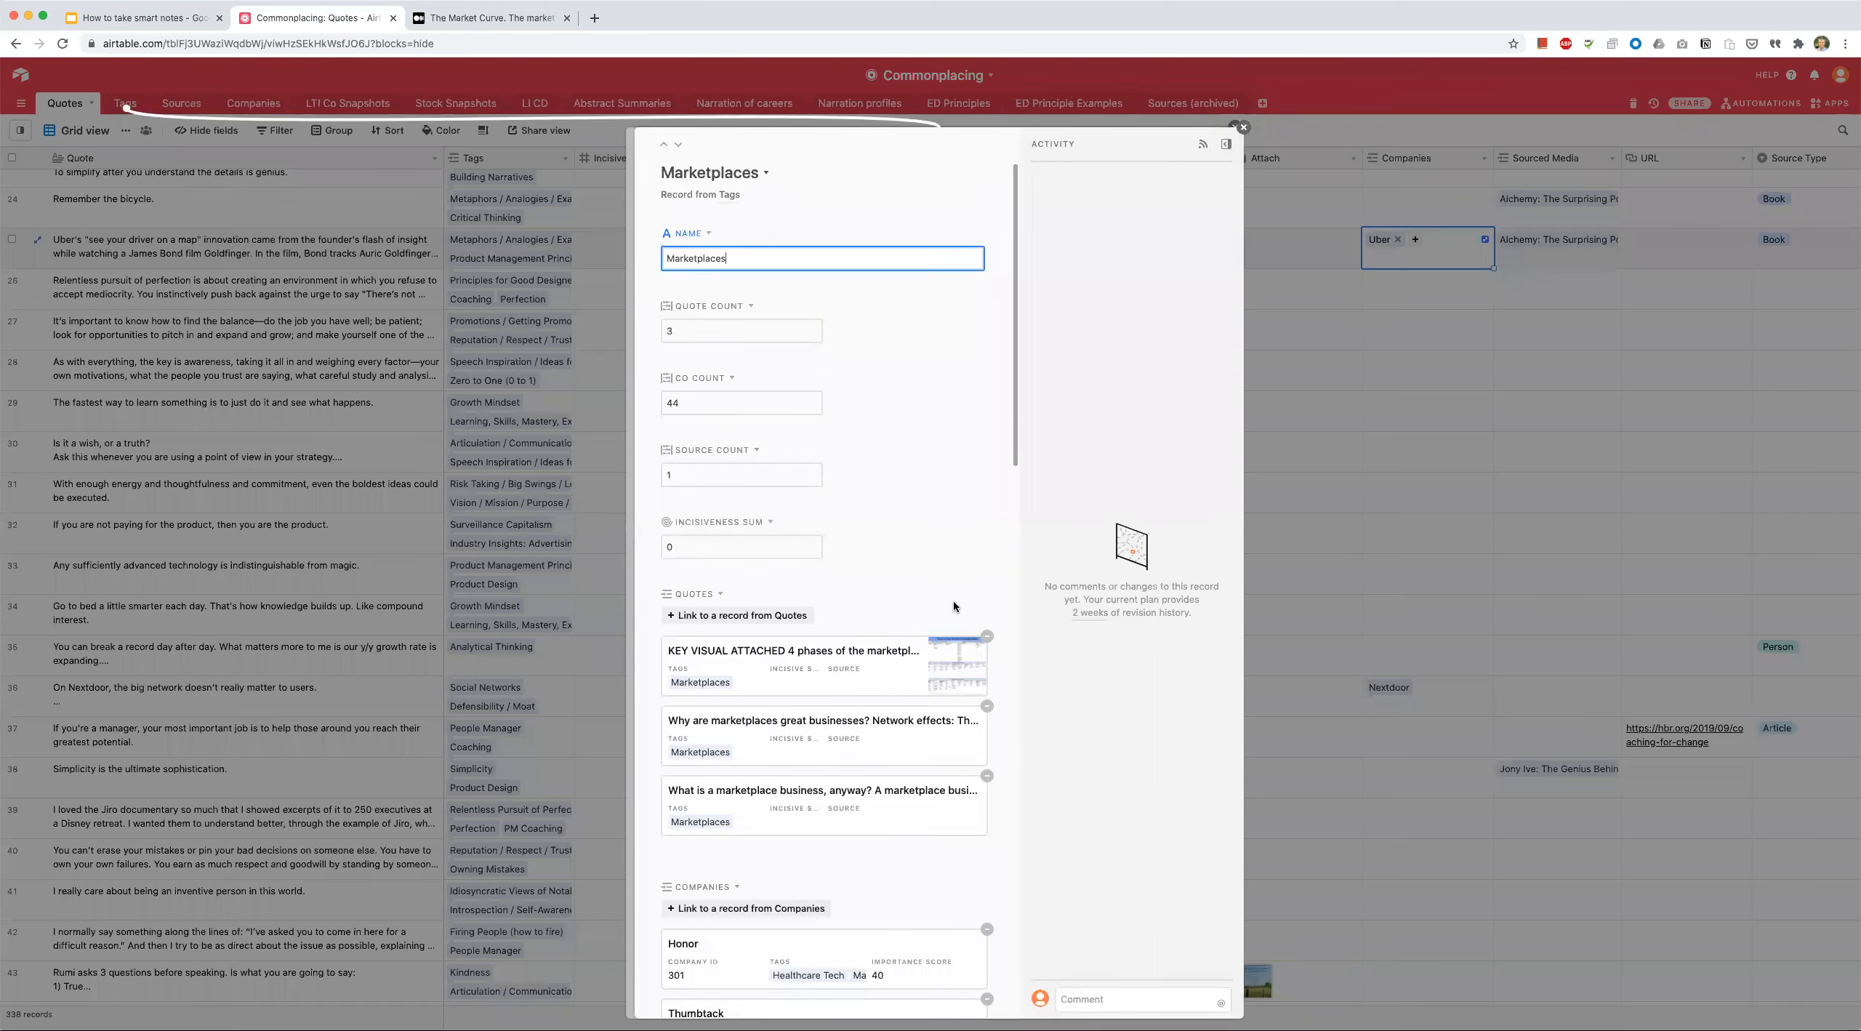
scroll("down", 3)
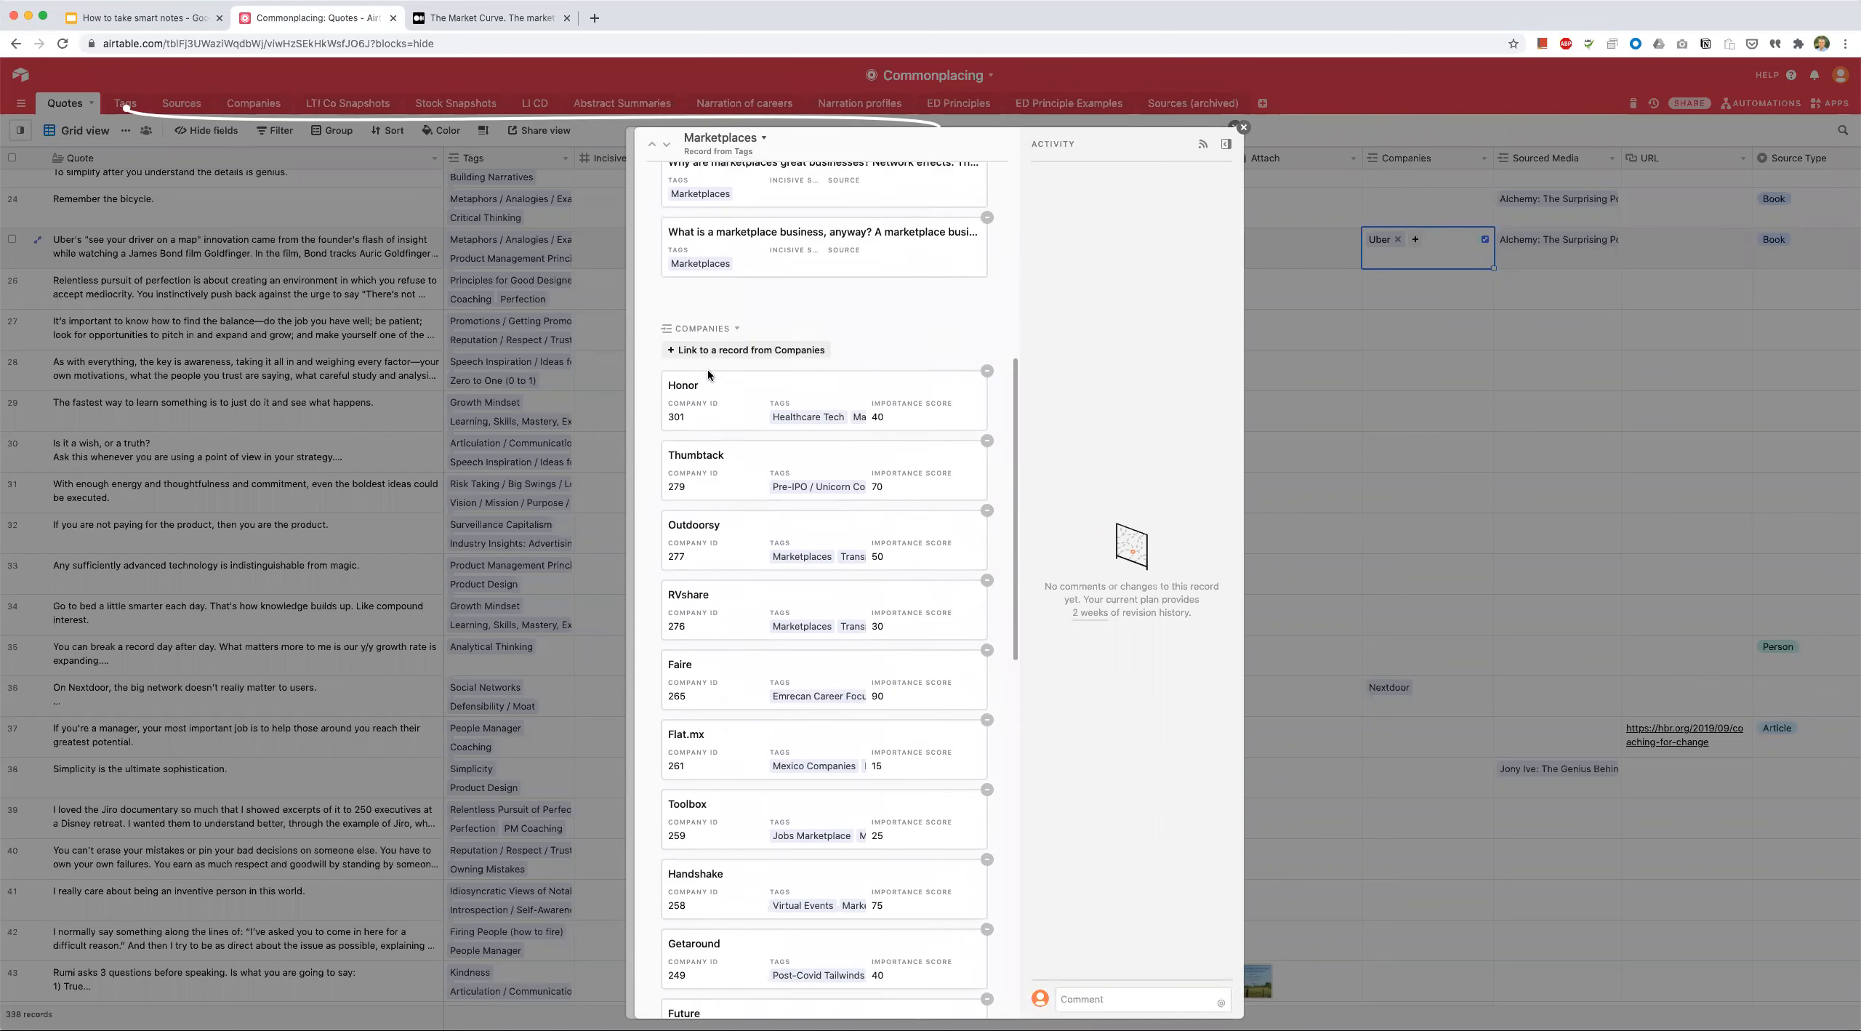
scroll("down", 3)
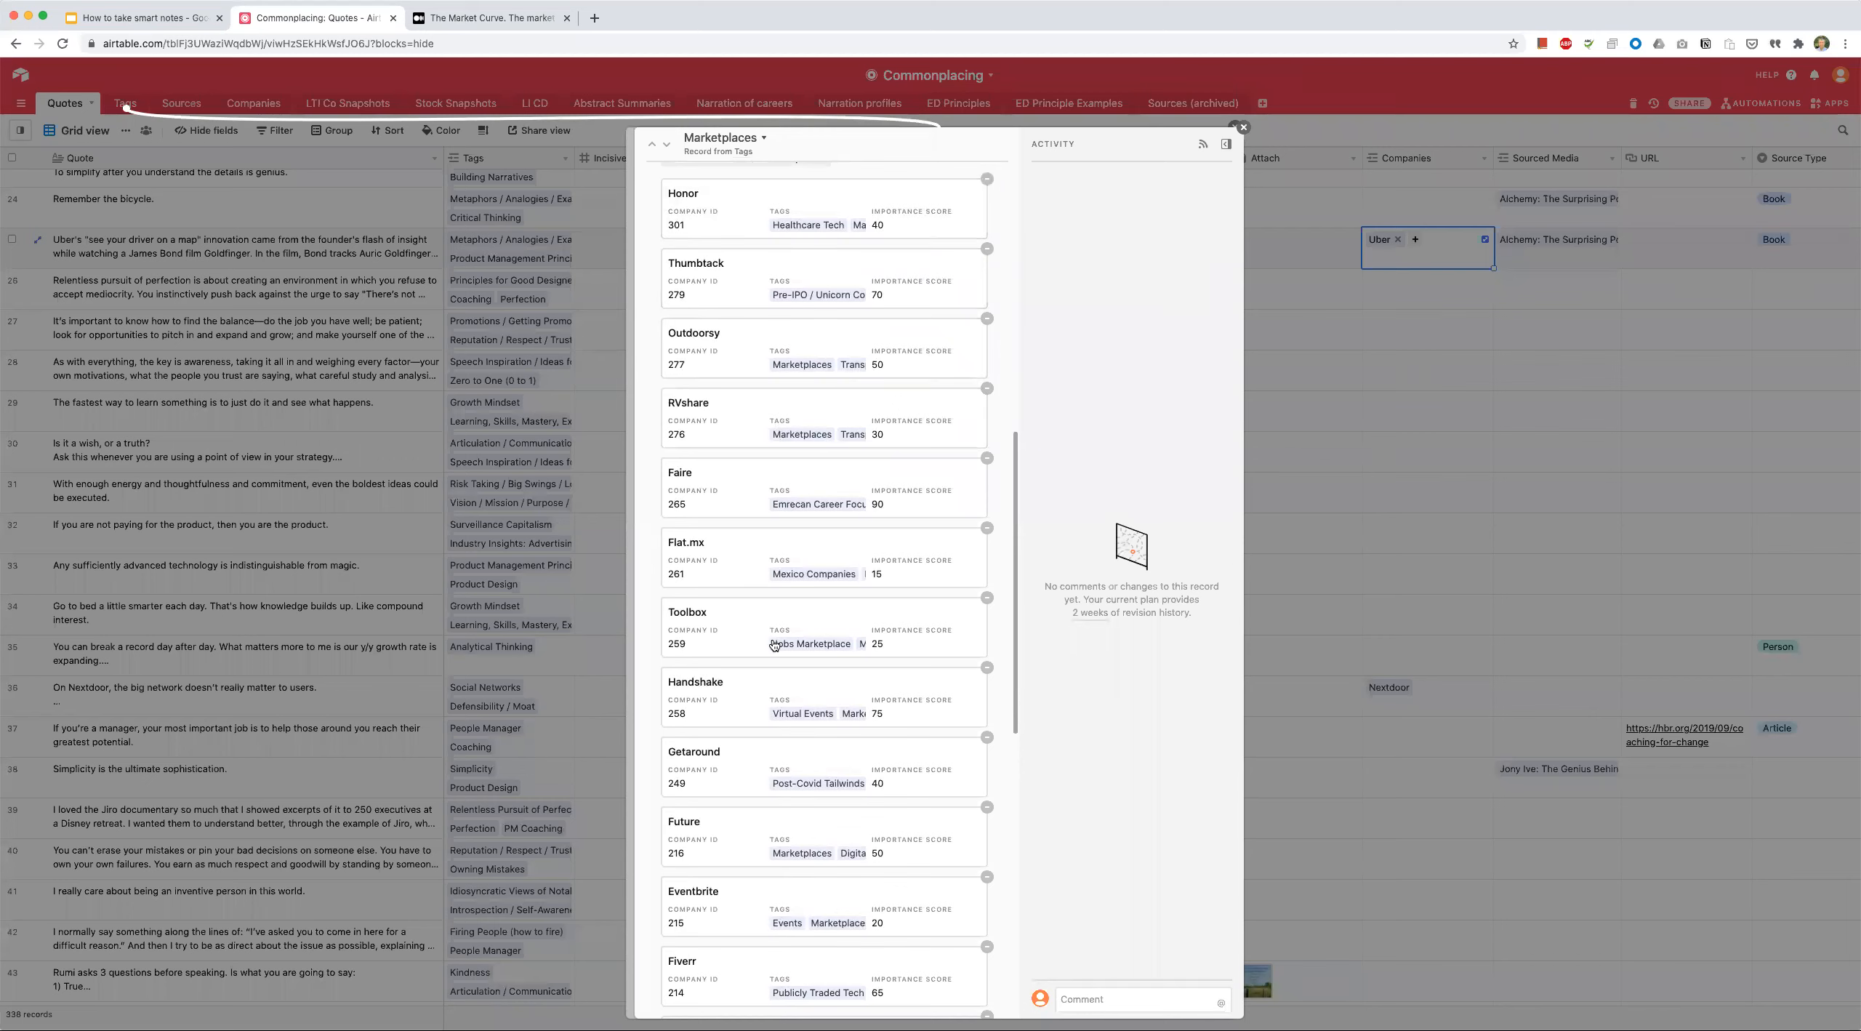
scroll("down", 3)
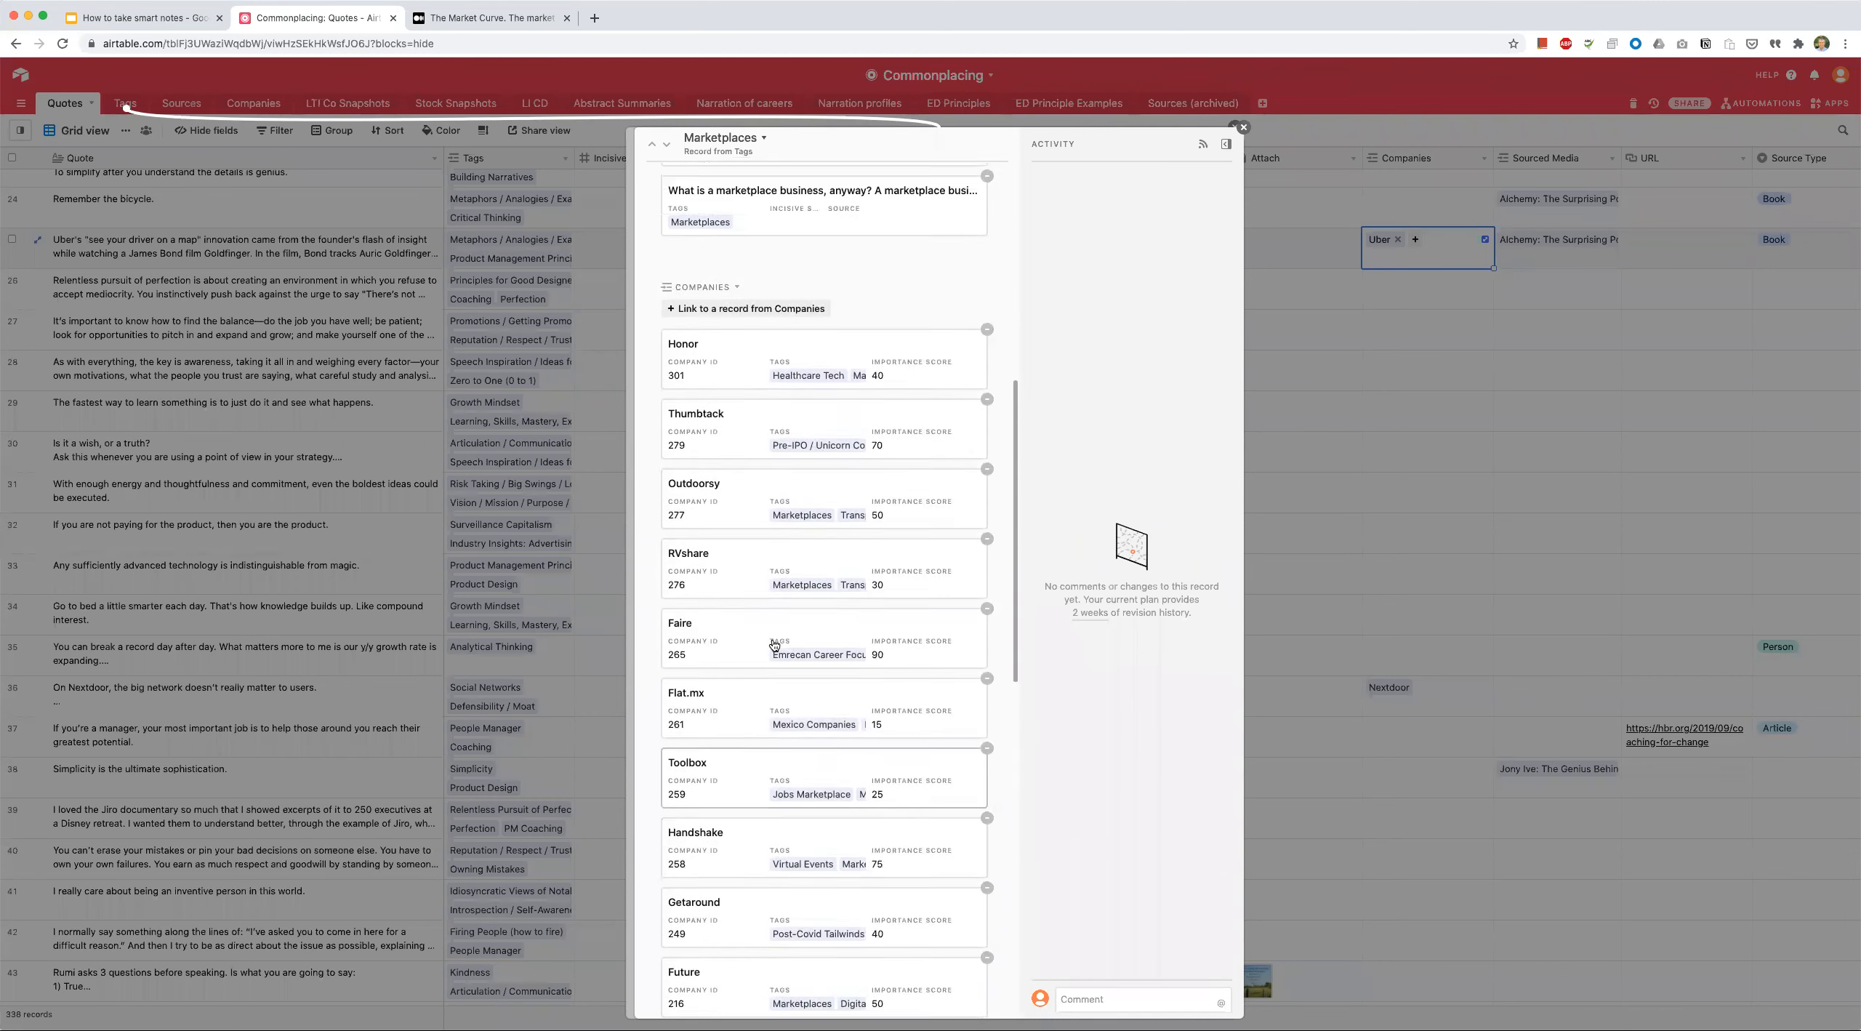
scroll("down", 3)
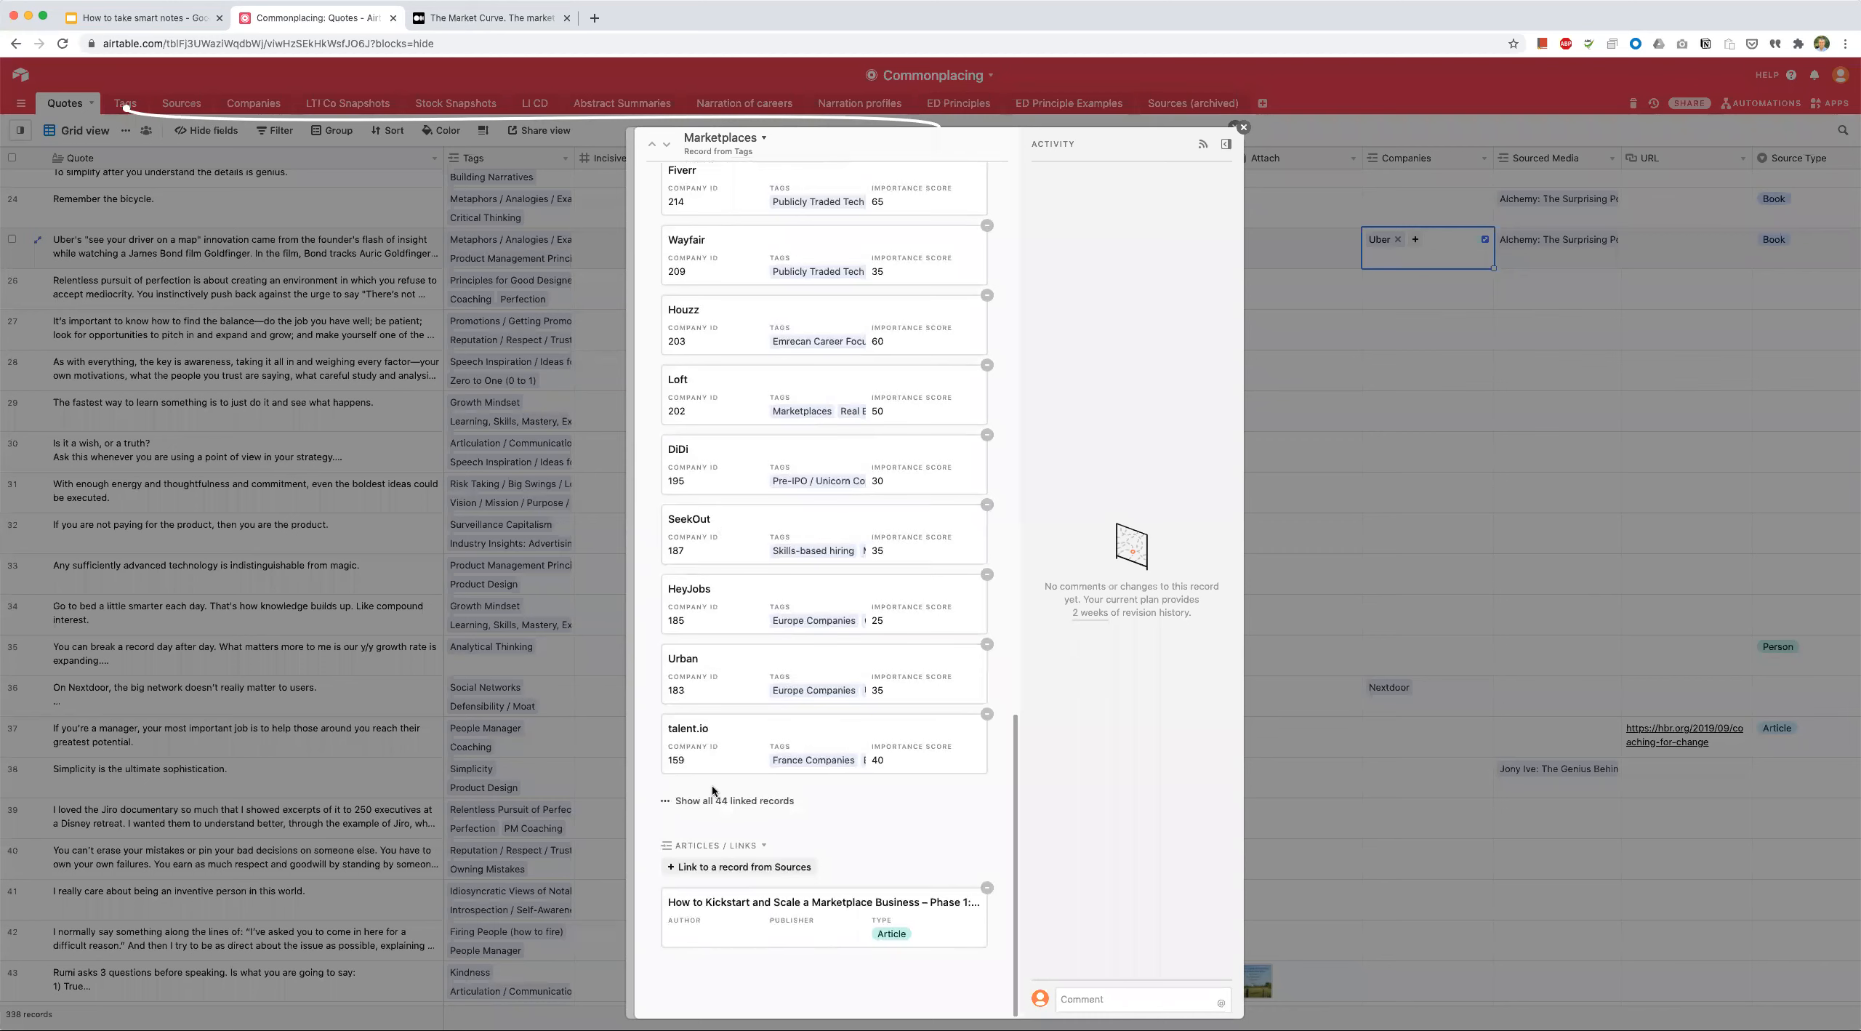
scroll("down", 3)
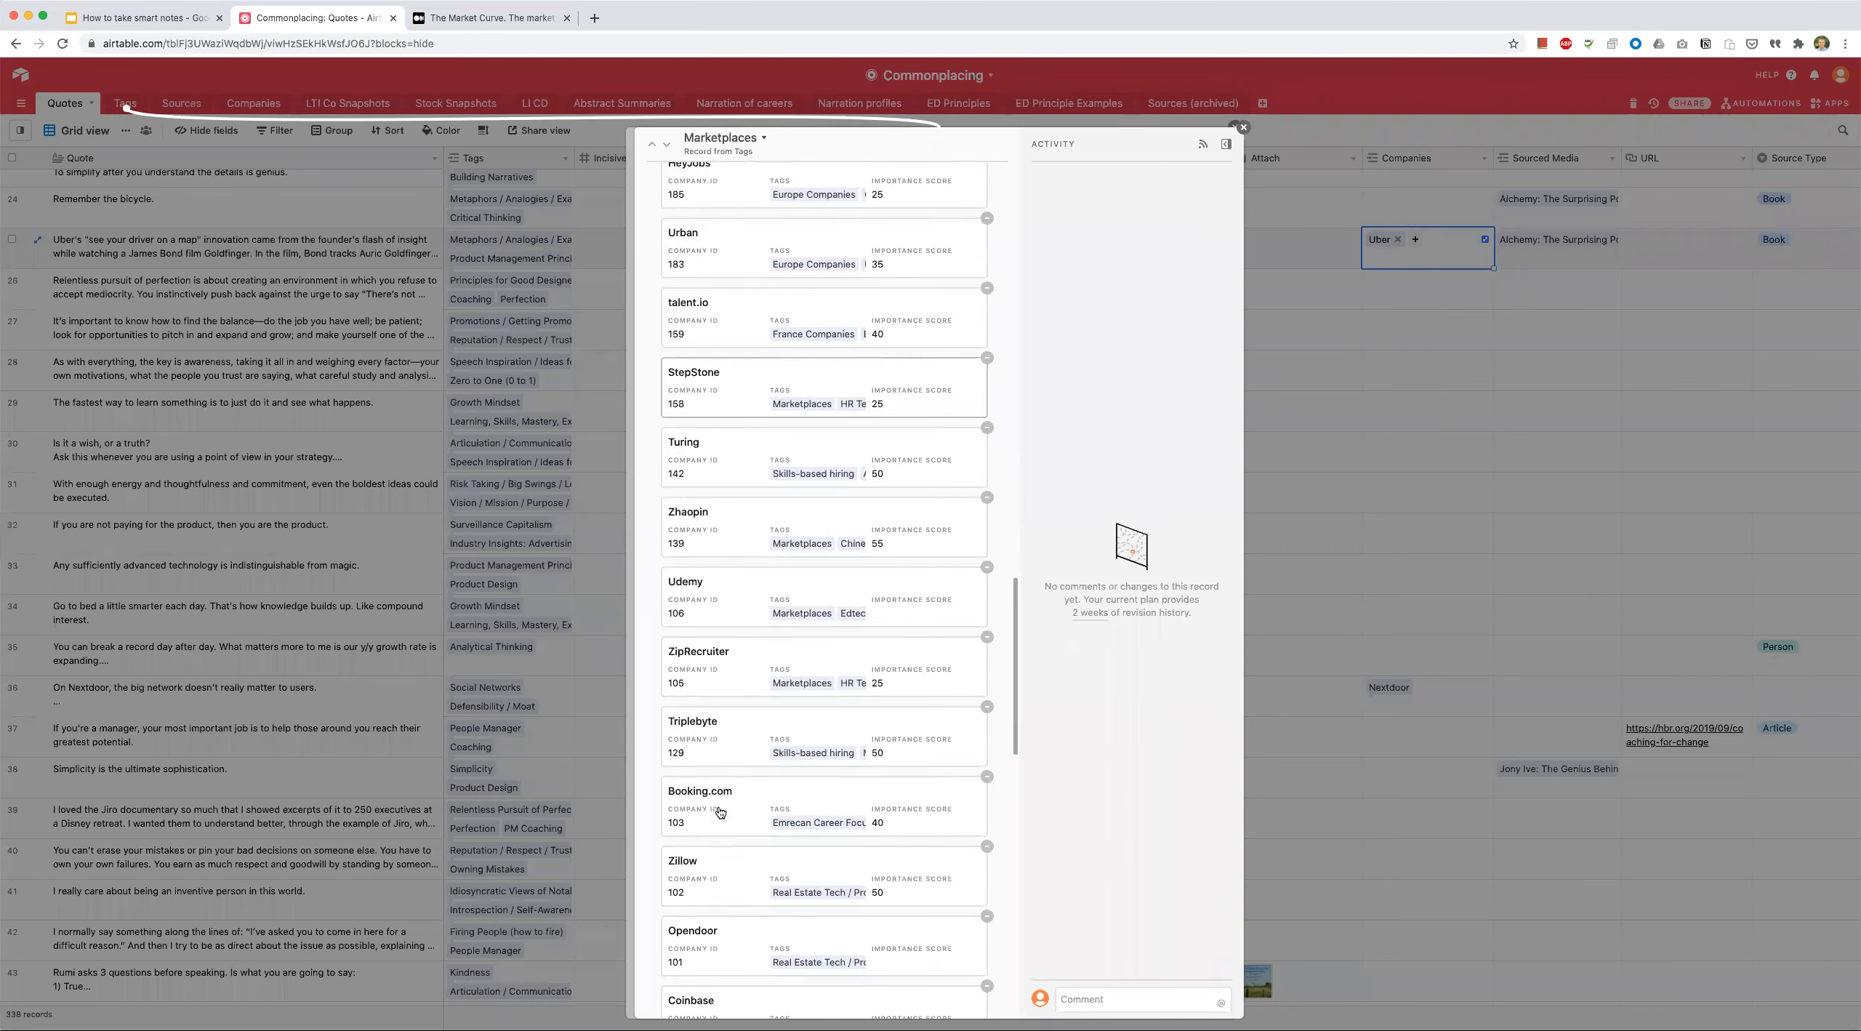
scroll("down", 3)
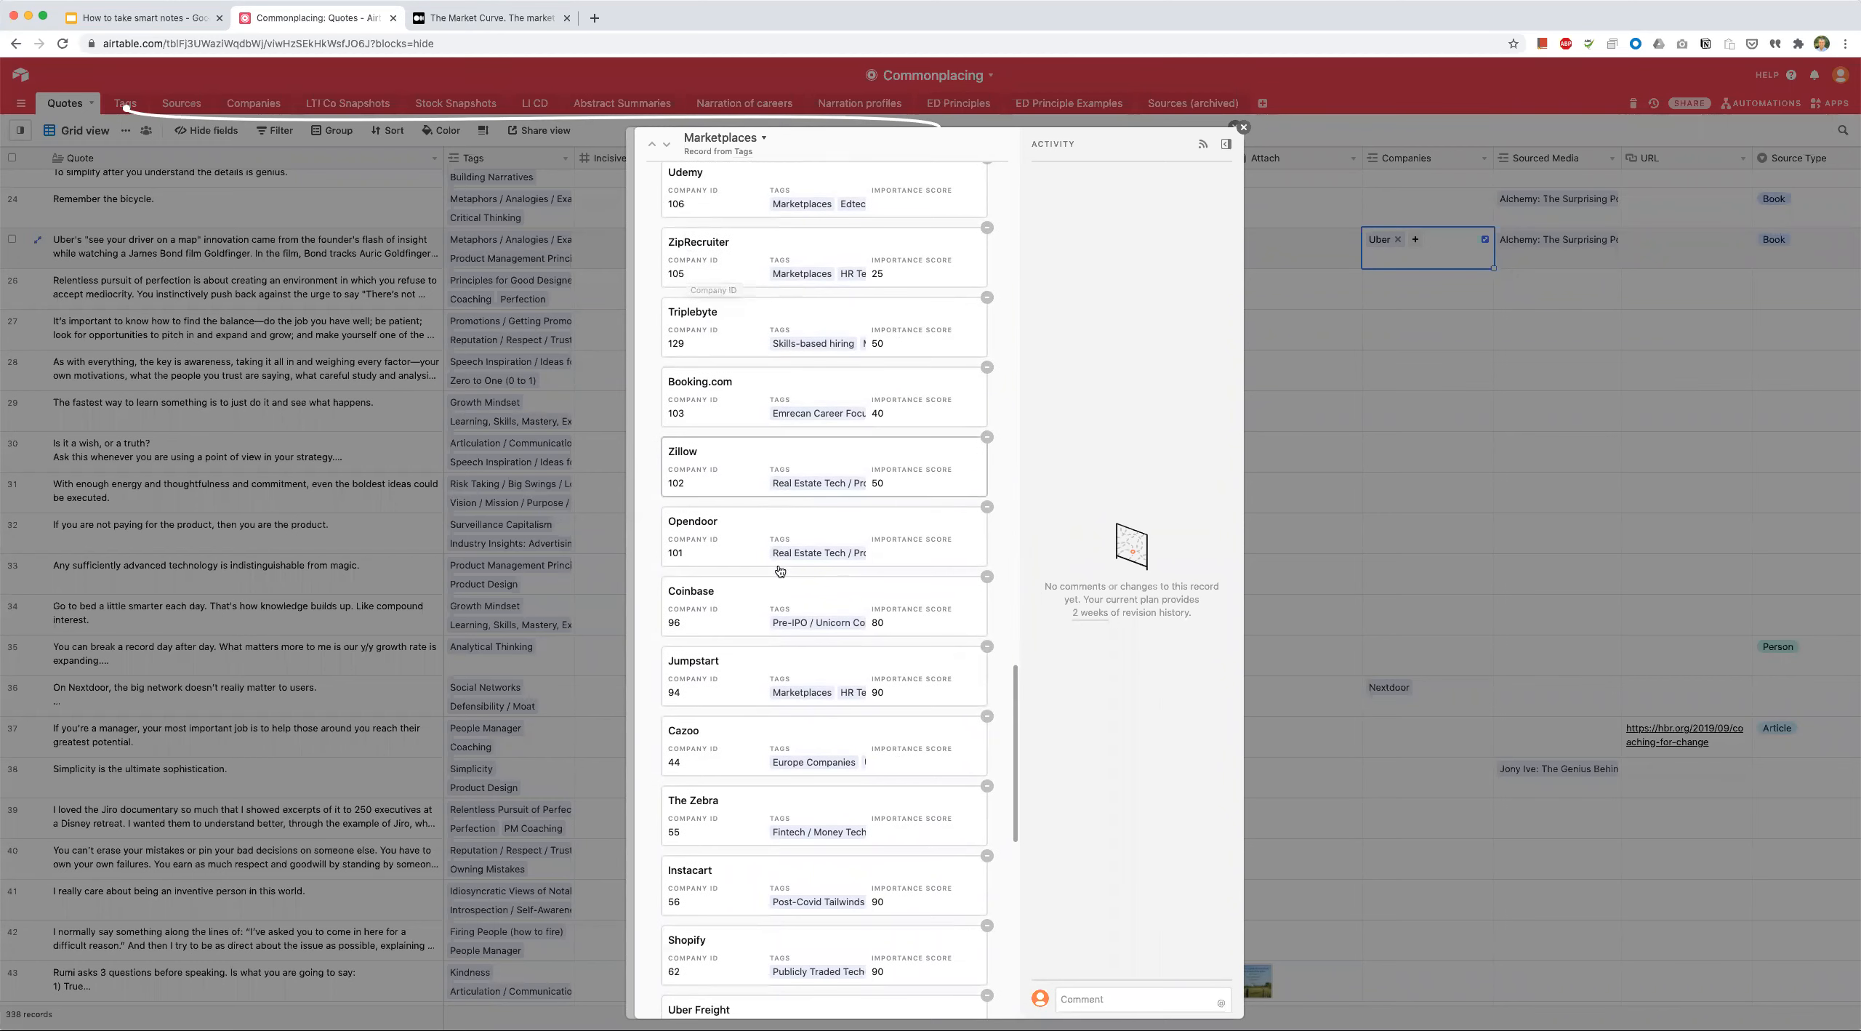
scroll("down", 3)
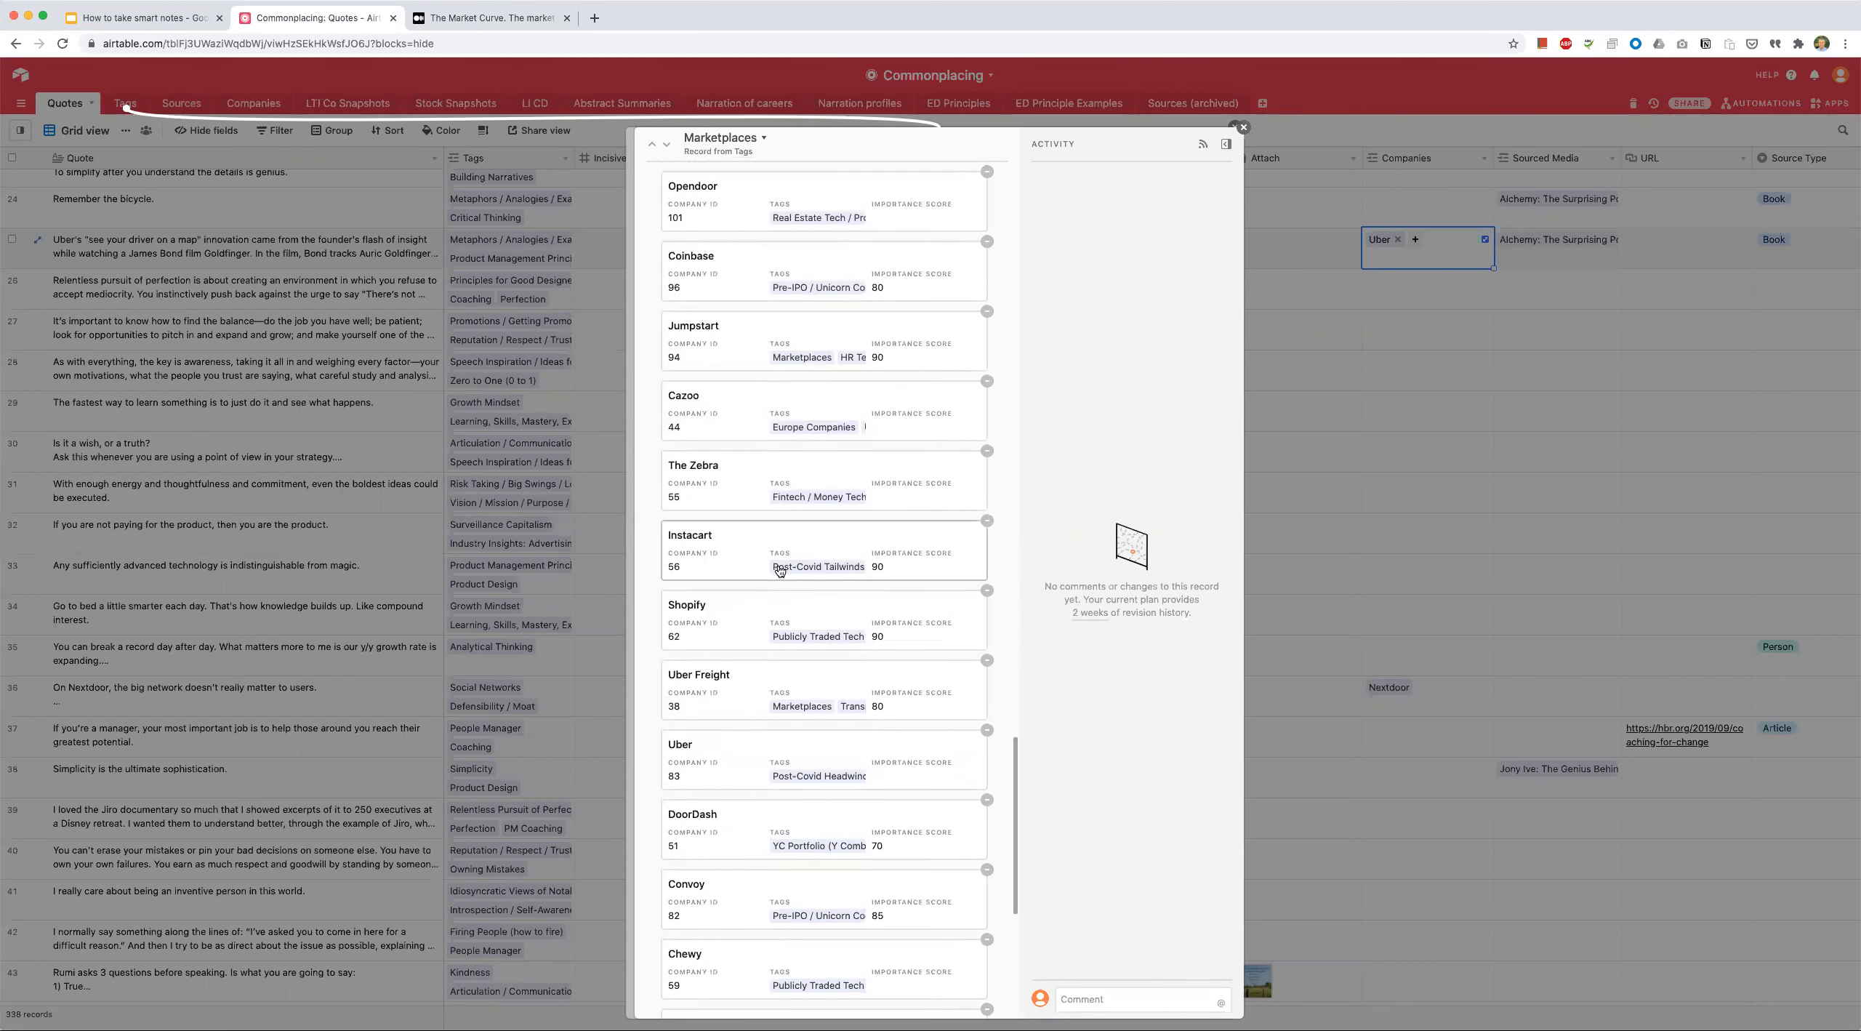
scroll("up", 3)
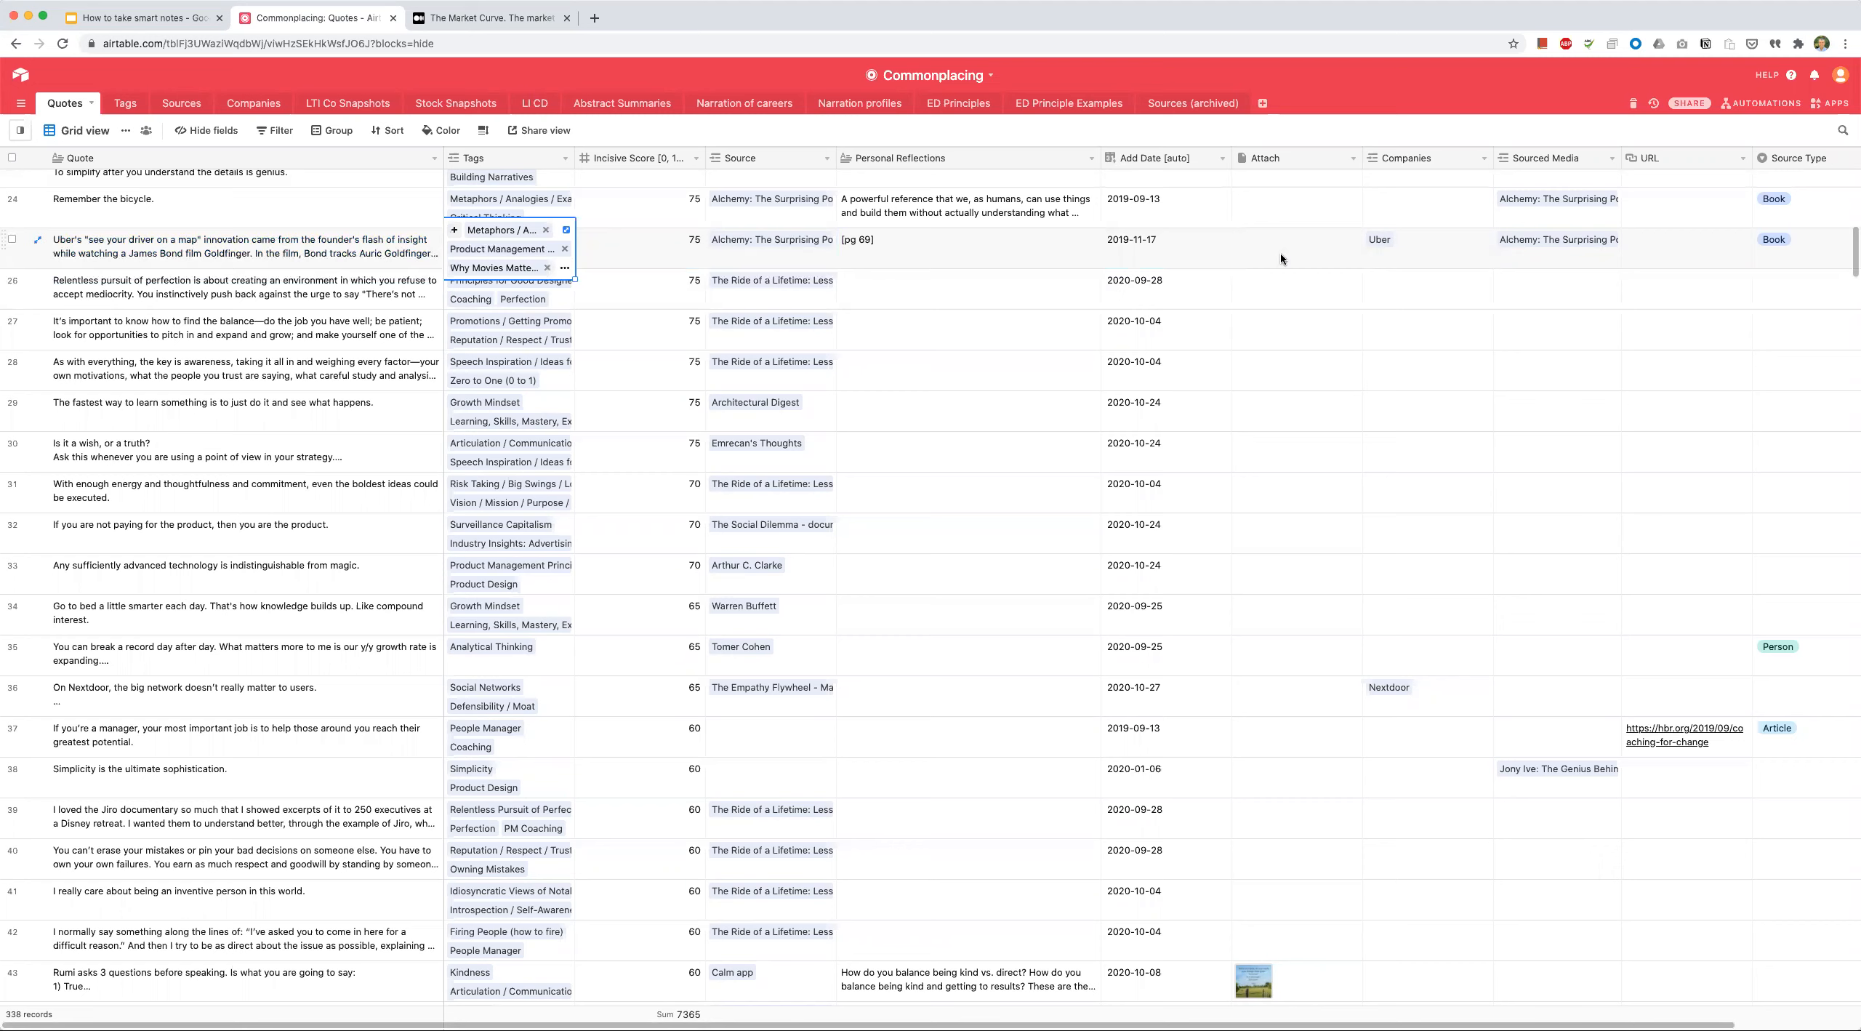
Step: Inspect the Uber quote's date, text, score, tags and company cells, then scroll down
left_click(1166, 247)
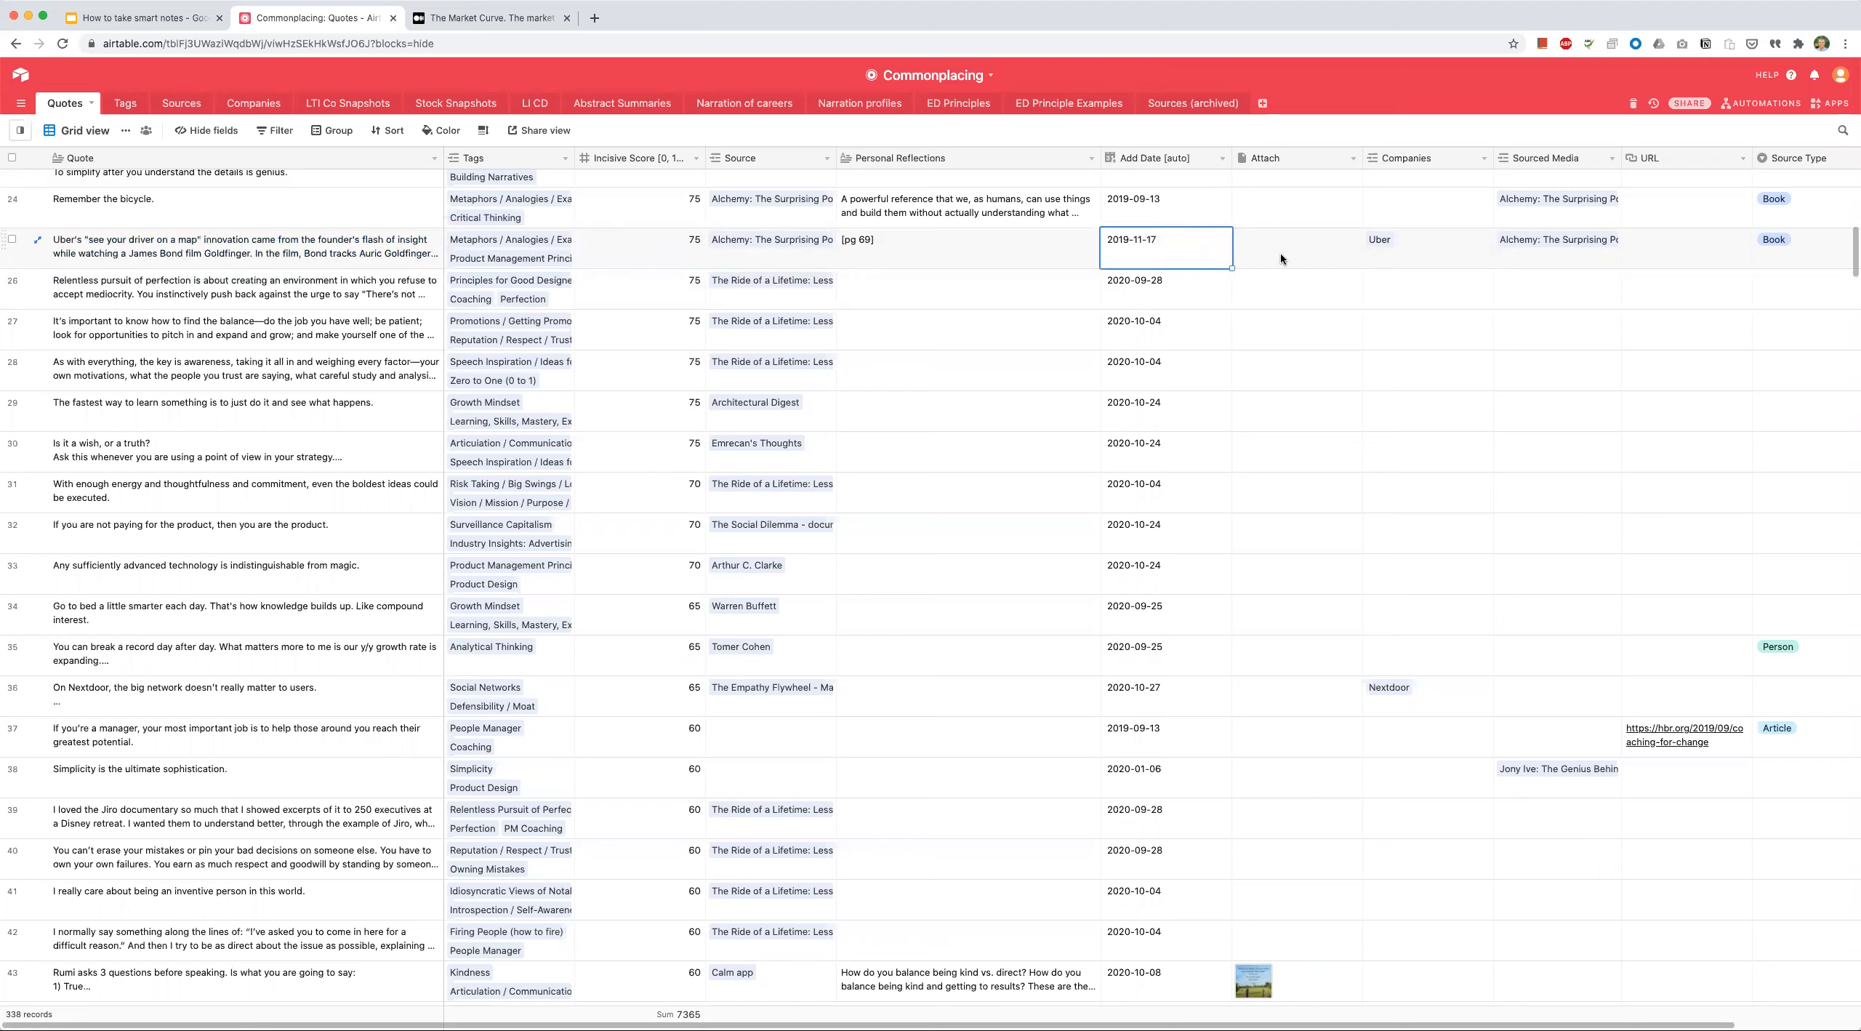
left_click(641, 247)
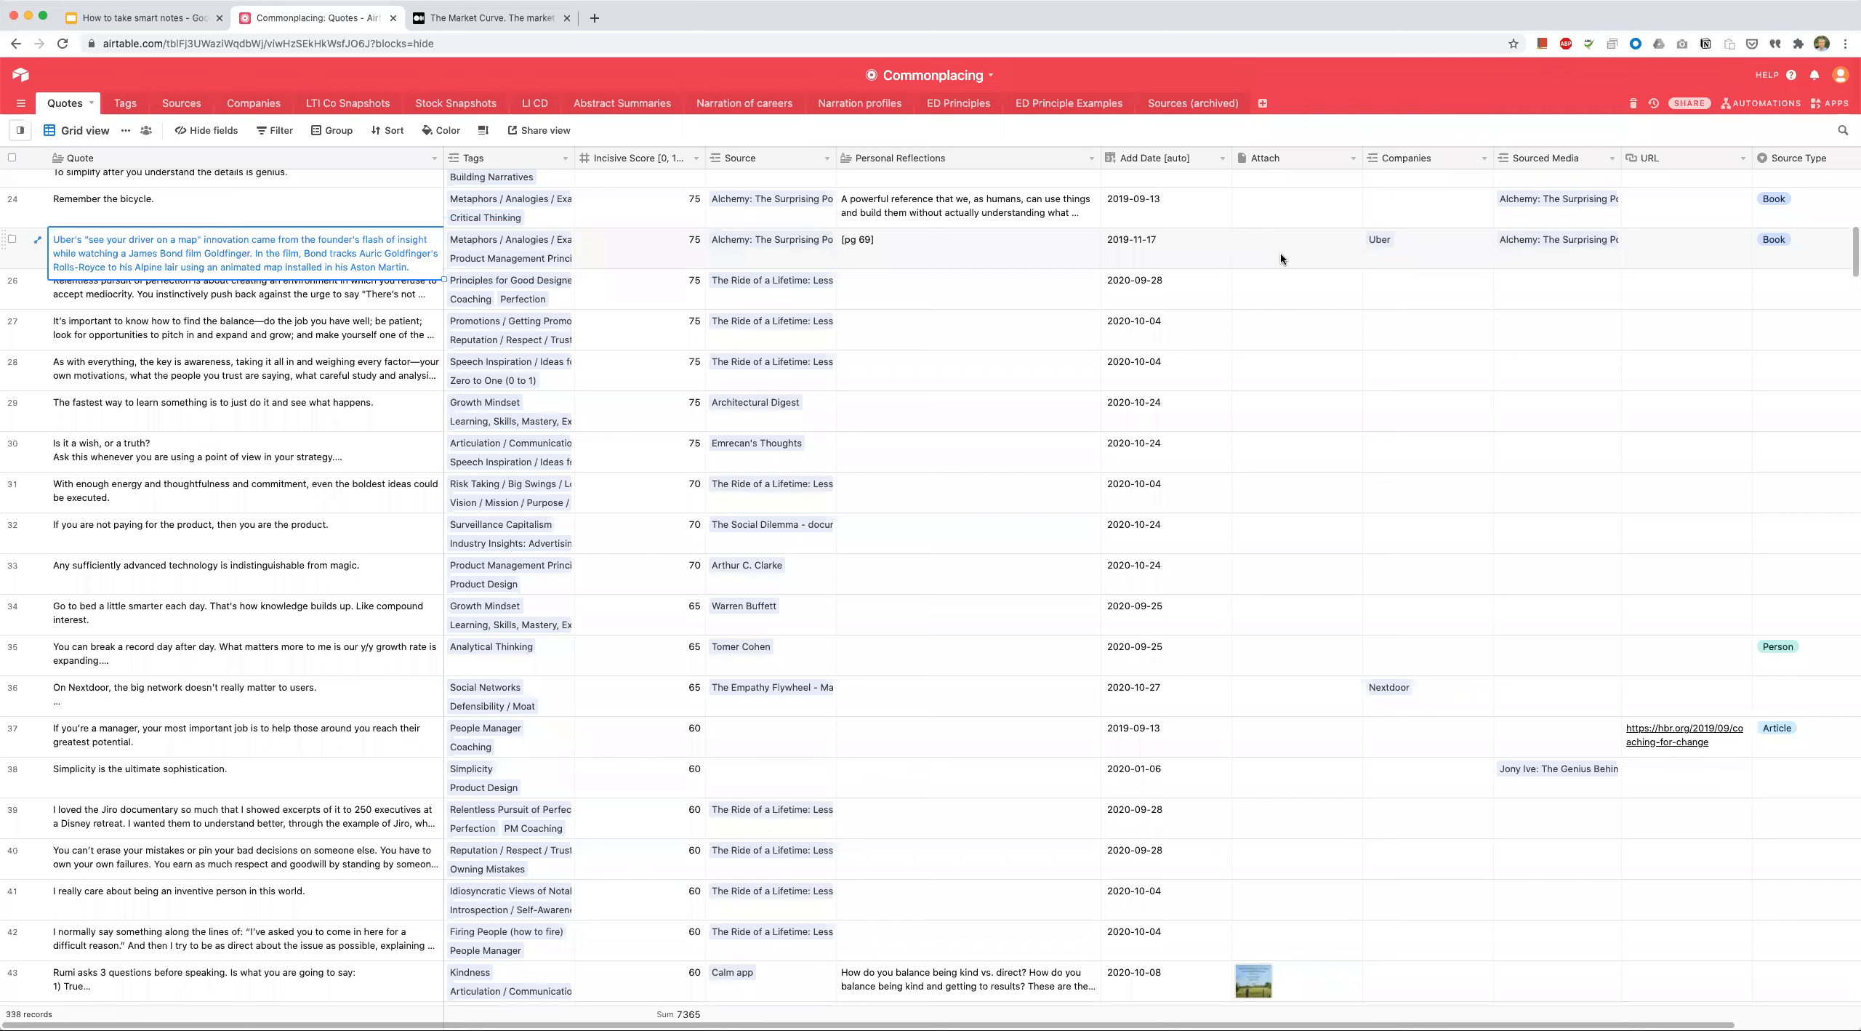
left_click(1428, 239)
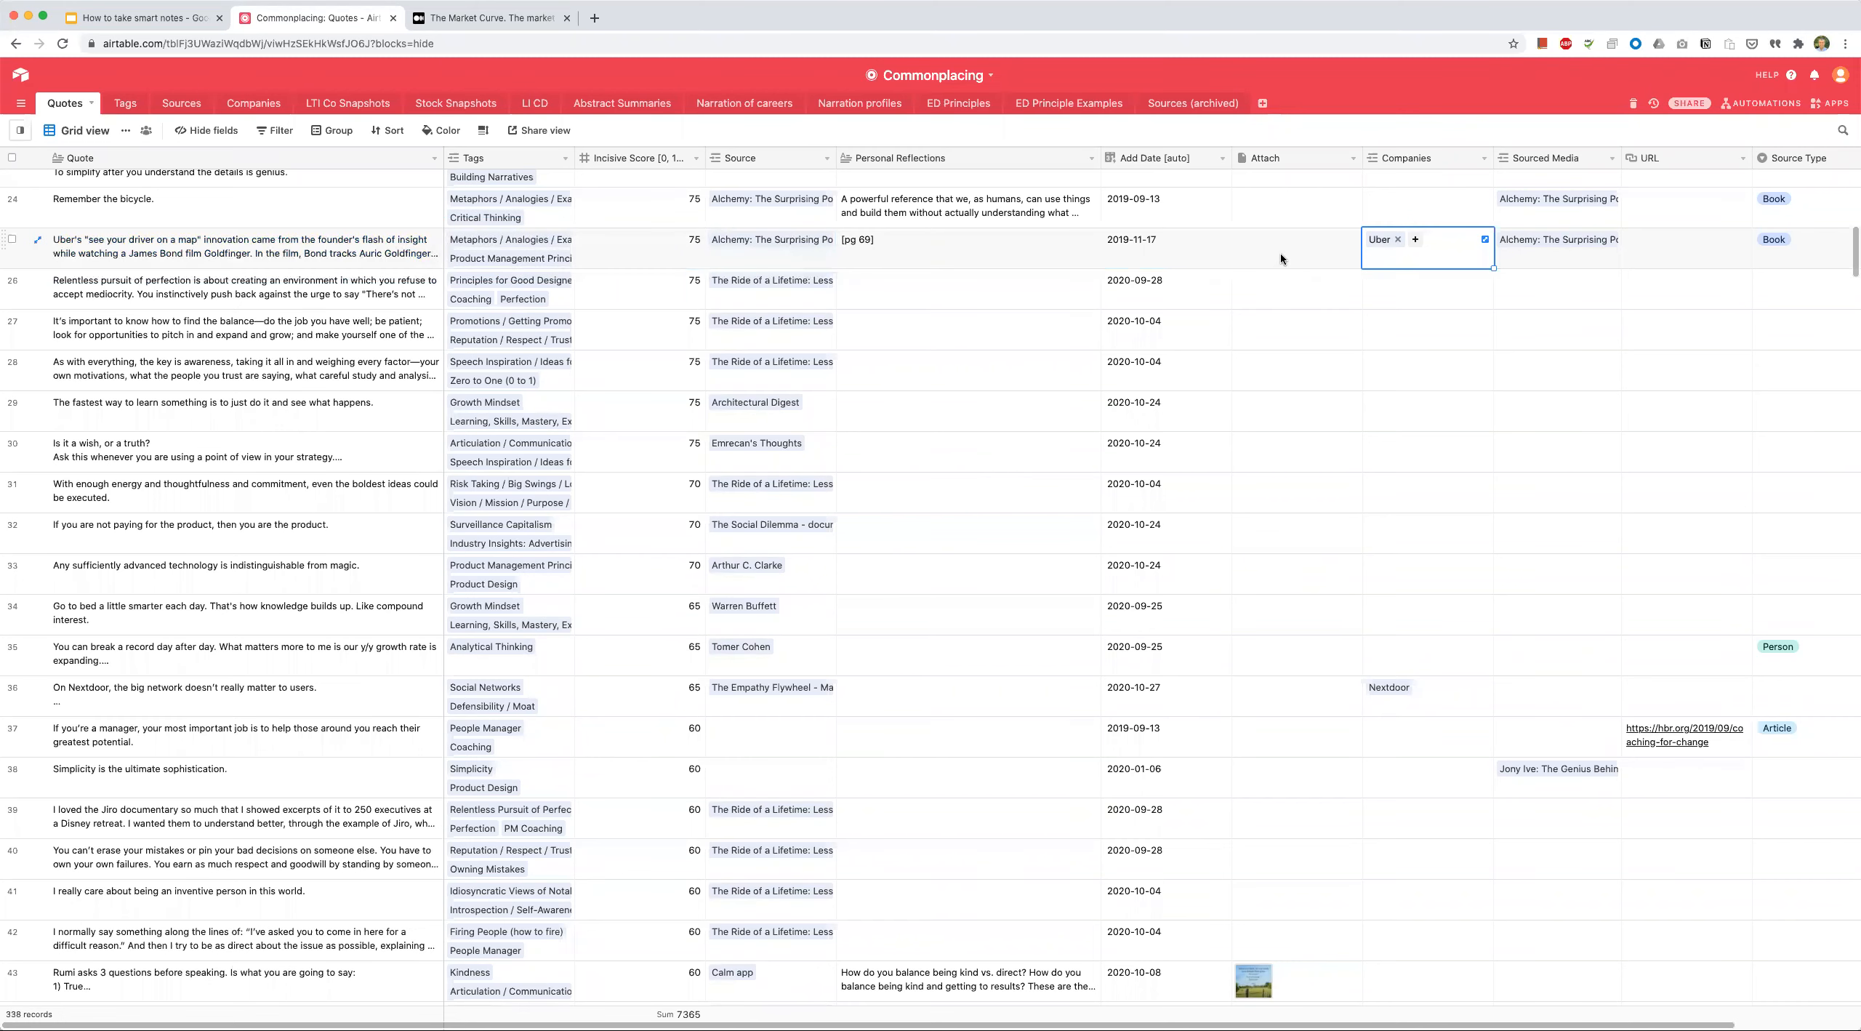
left_click(218, 247)
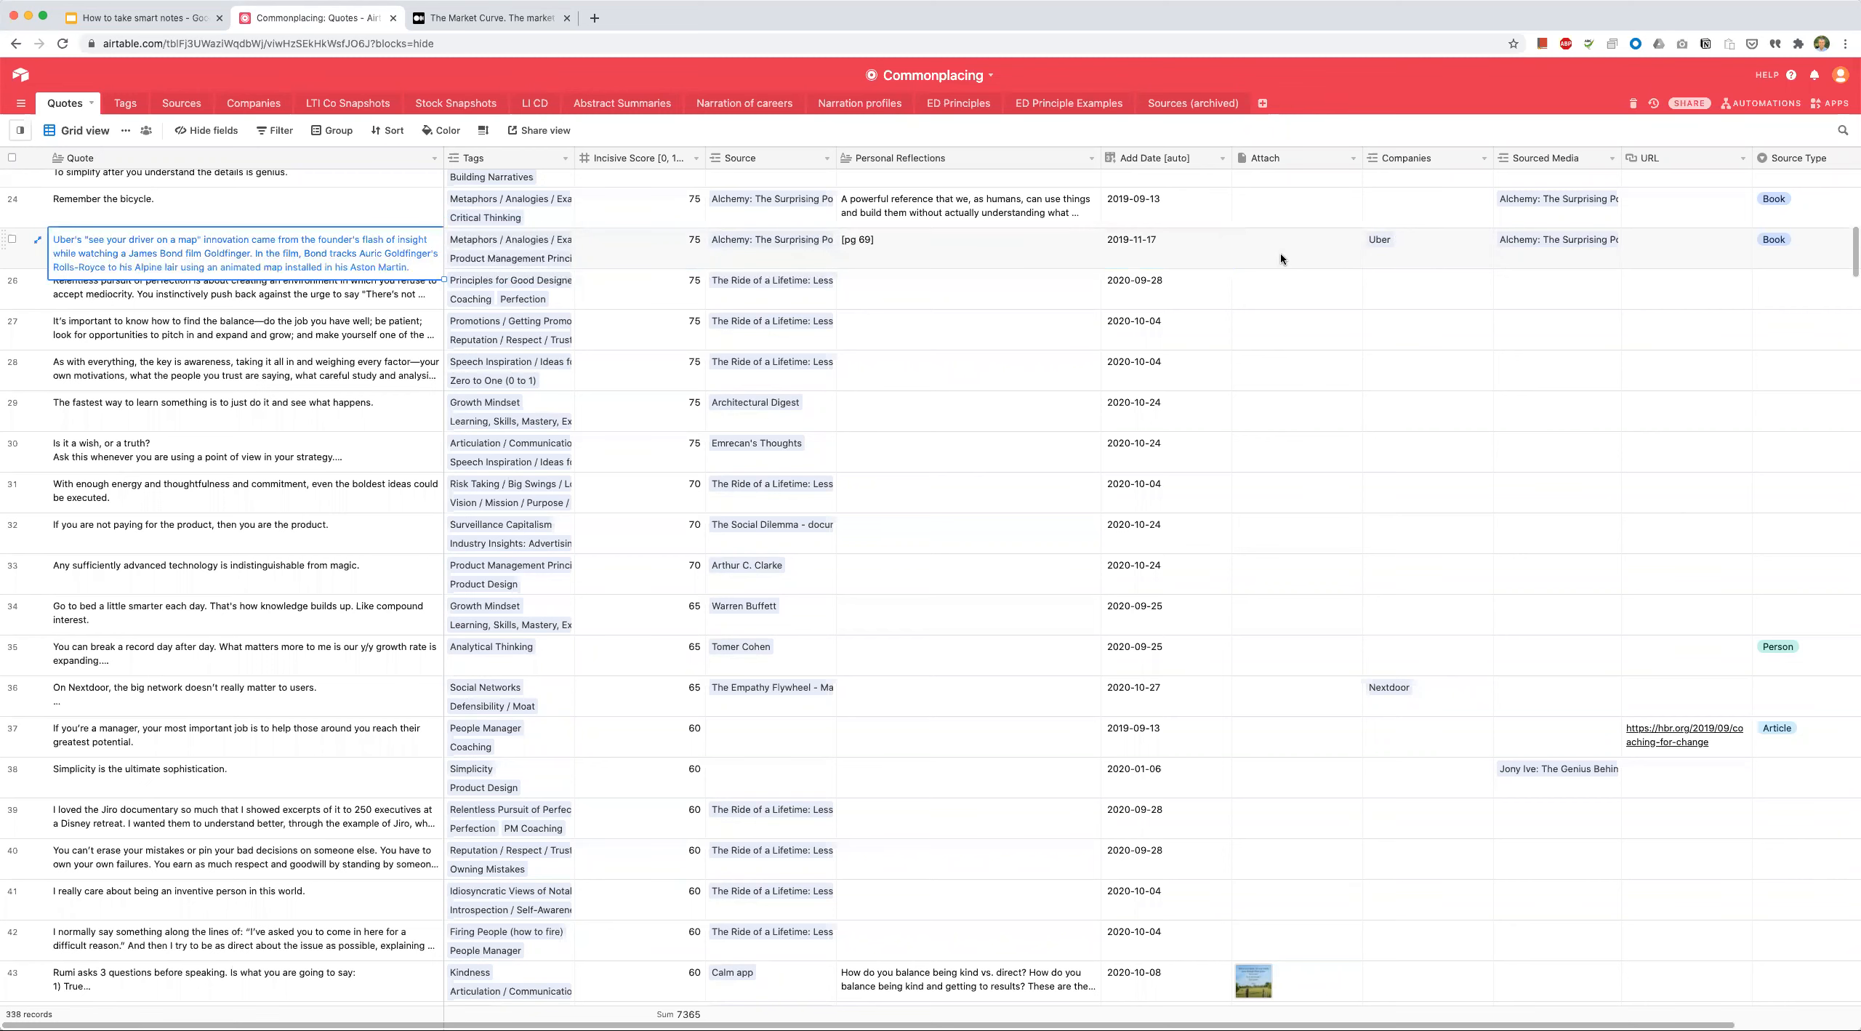
left_click(640, 247)
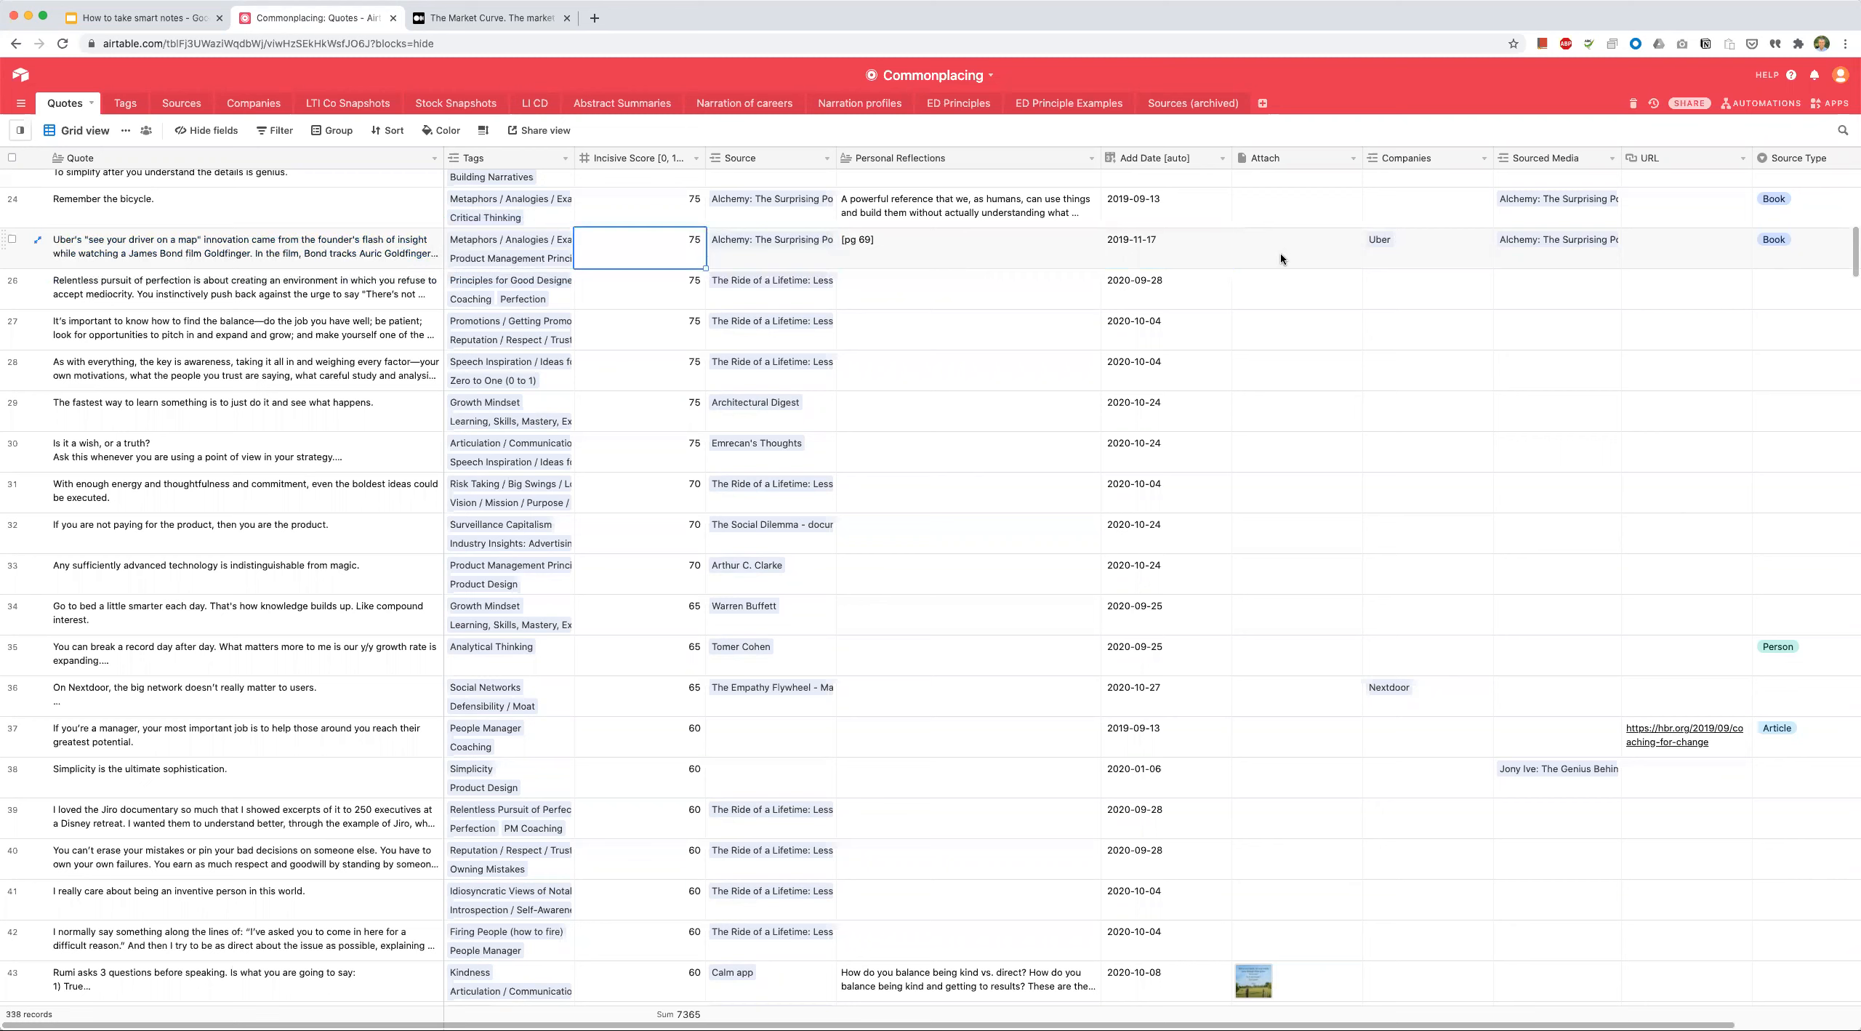
left_click(240, 247)
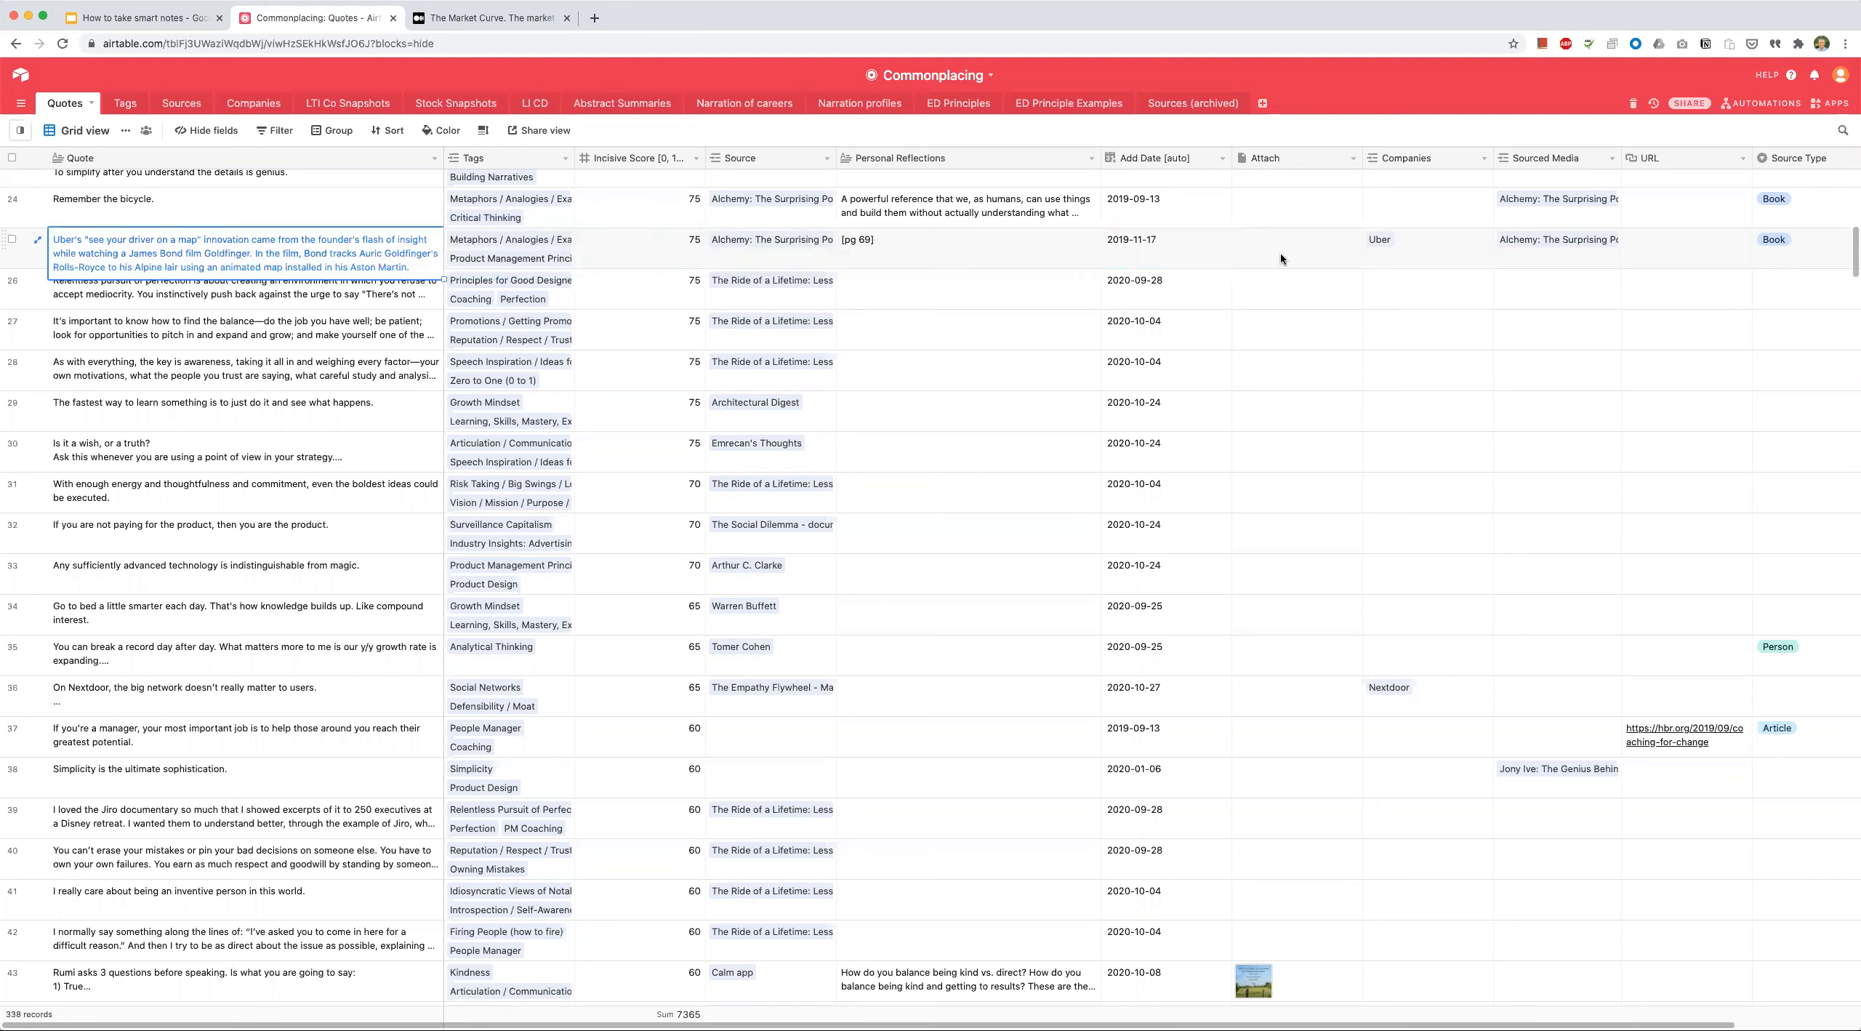
left_click(509, 247)
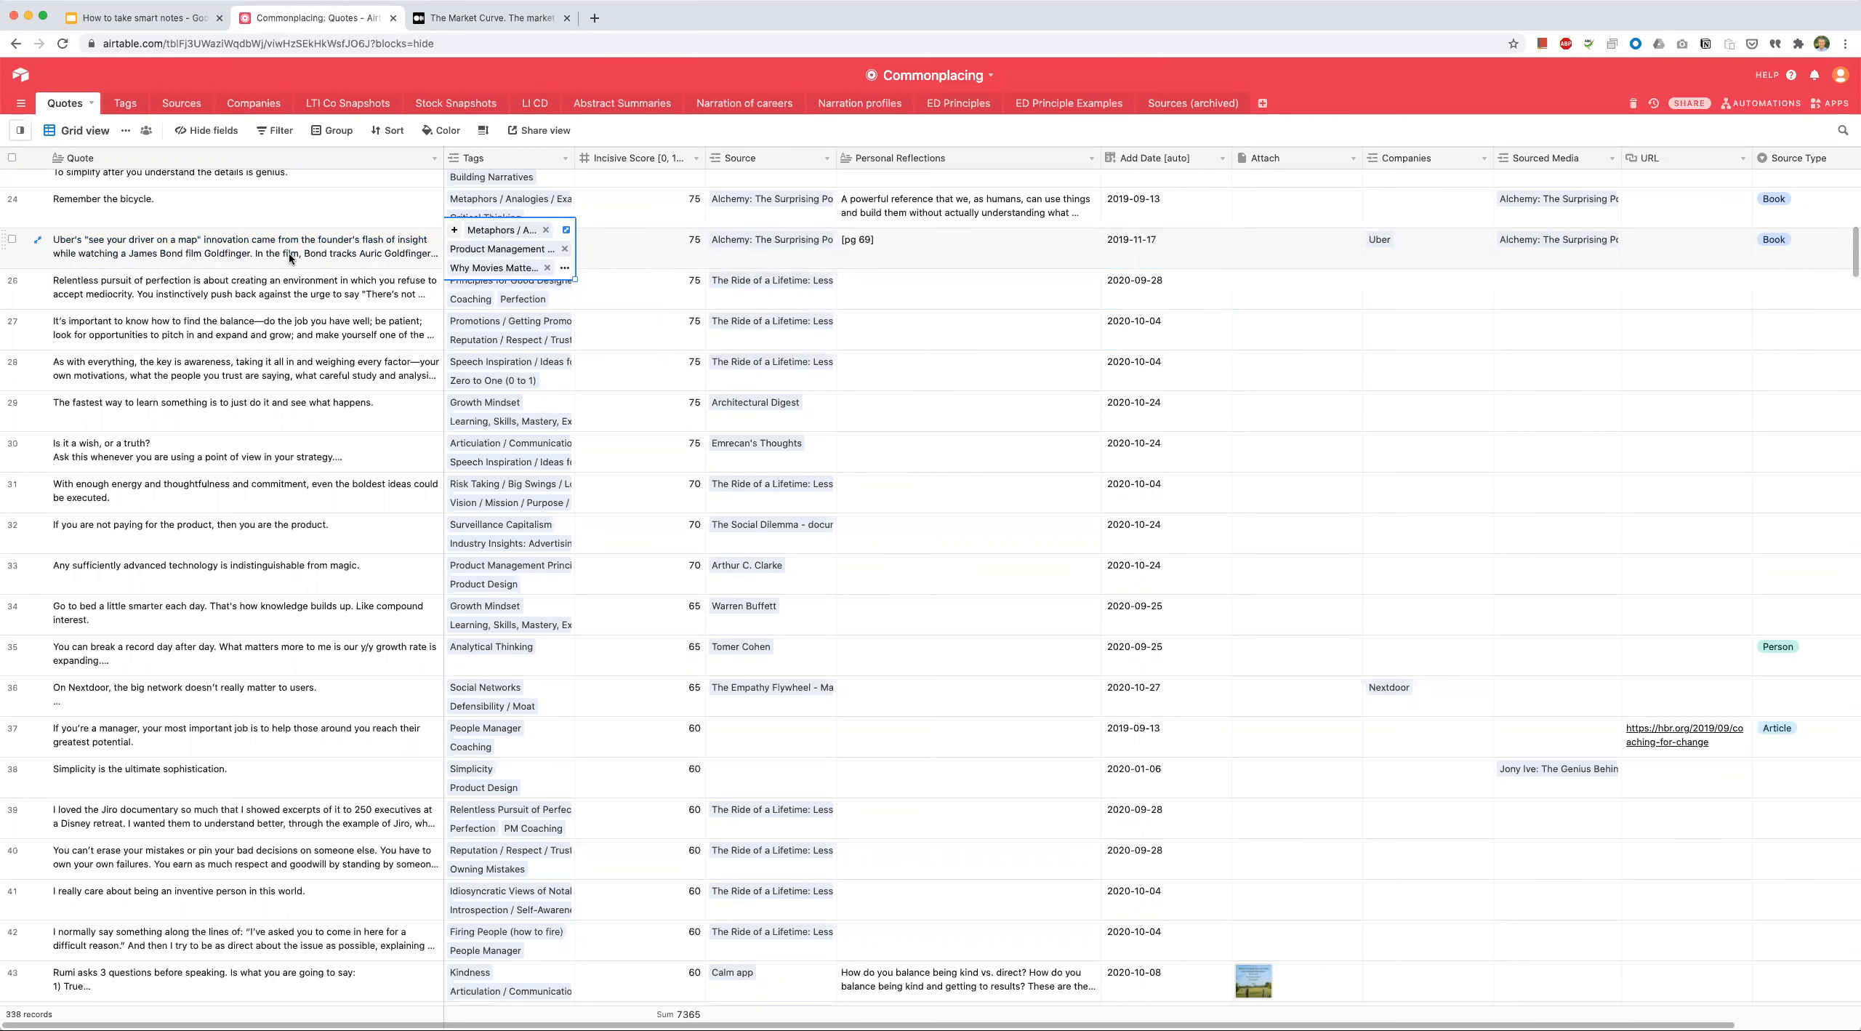
left_click(1425, 247)
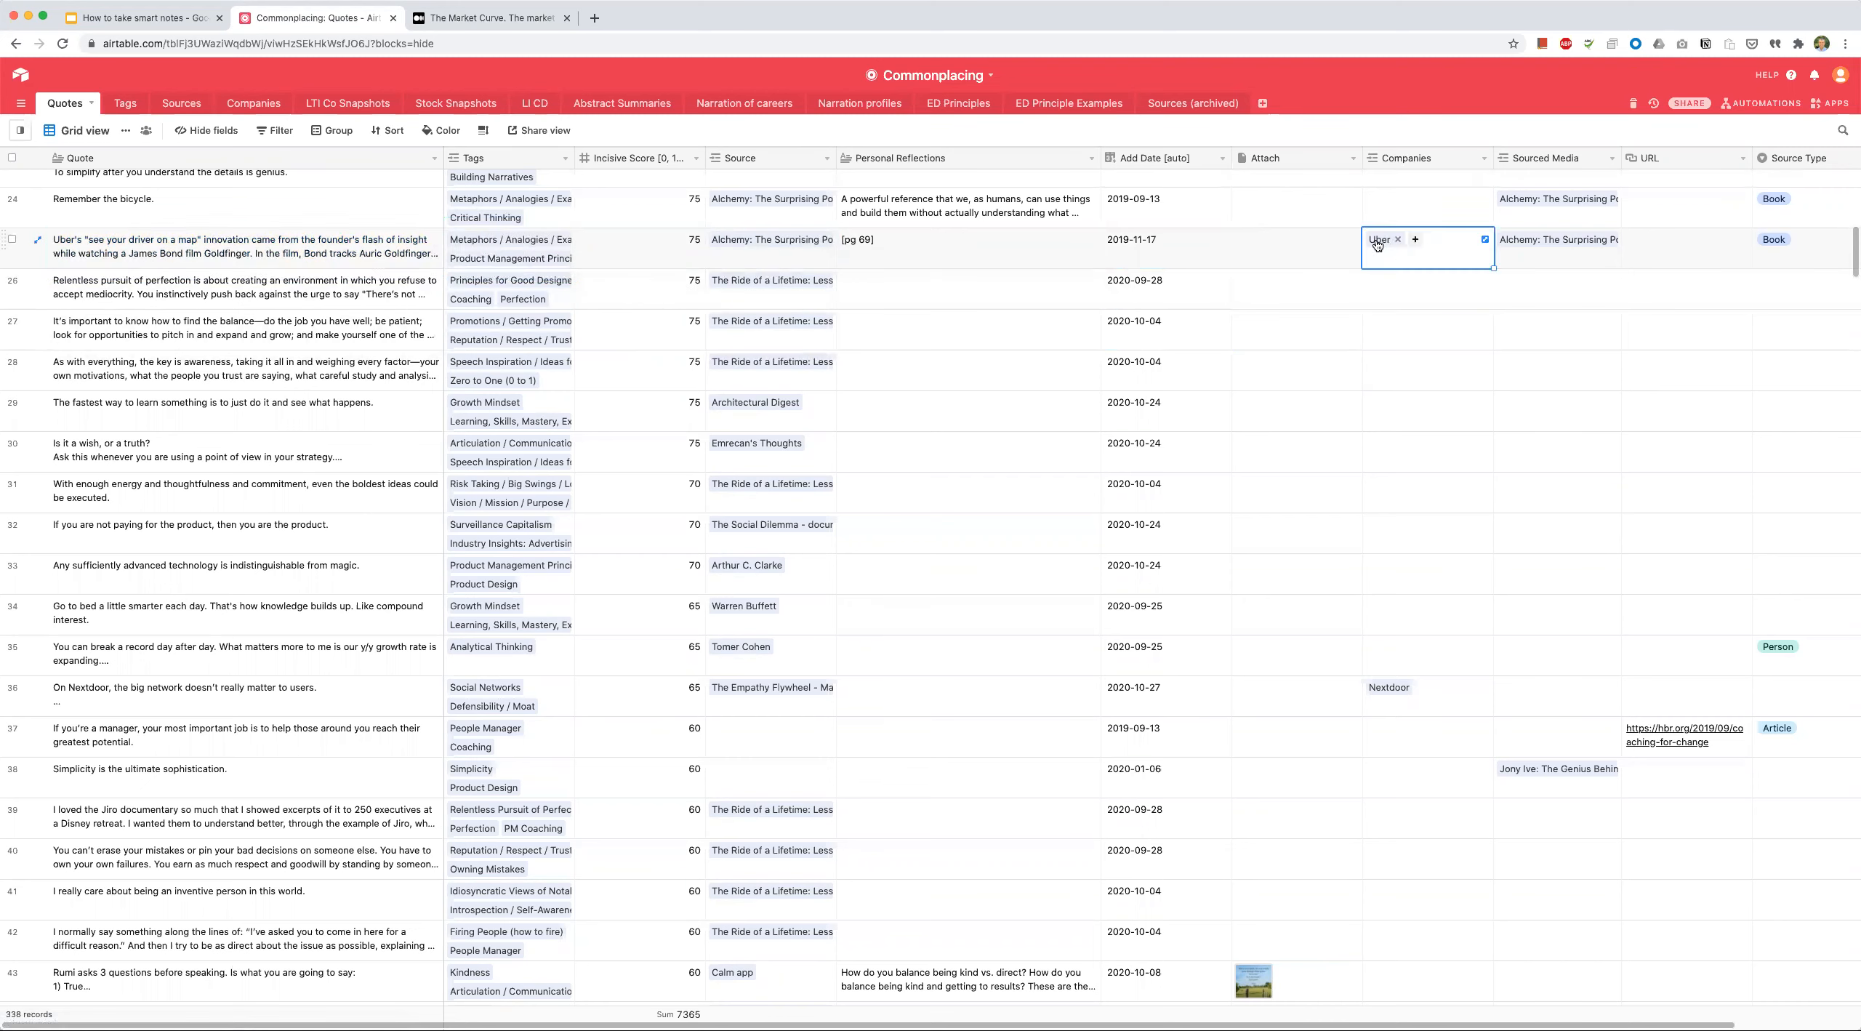
mouse_move(202, 241)
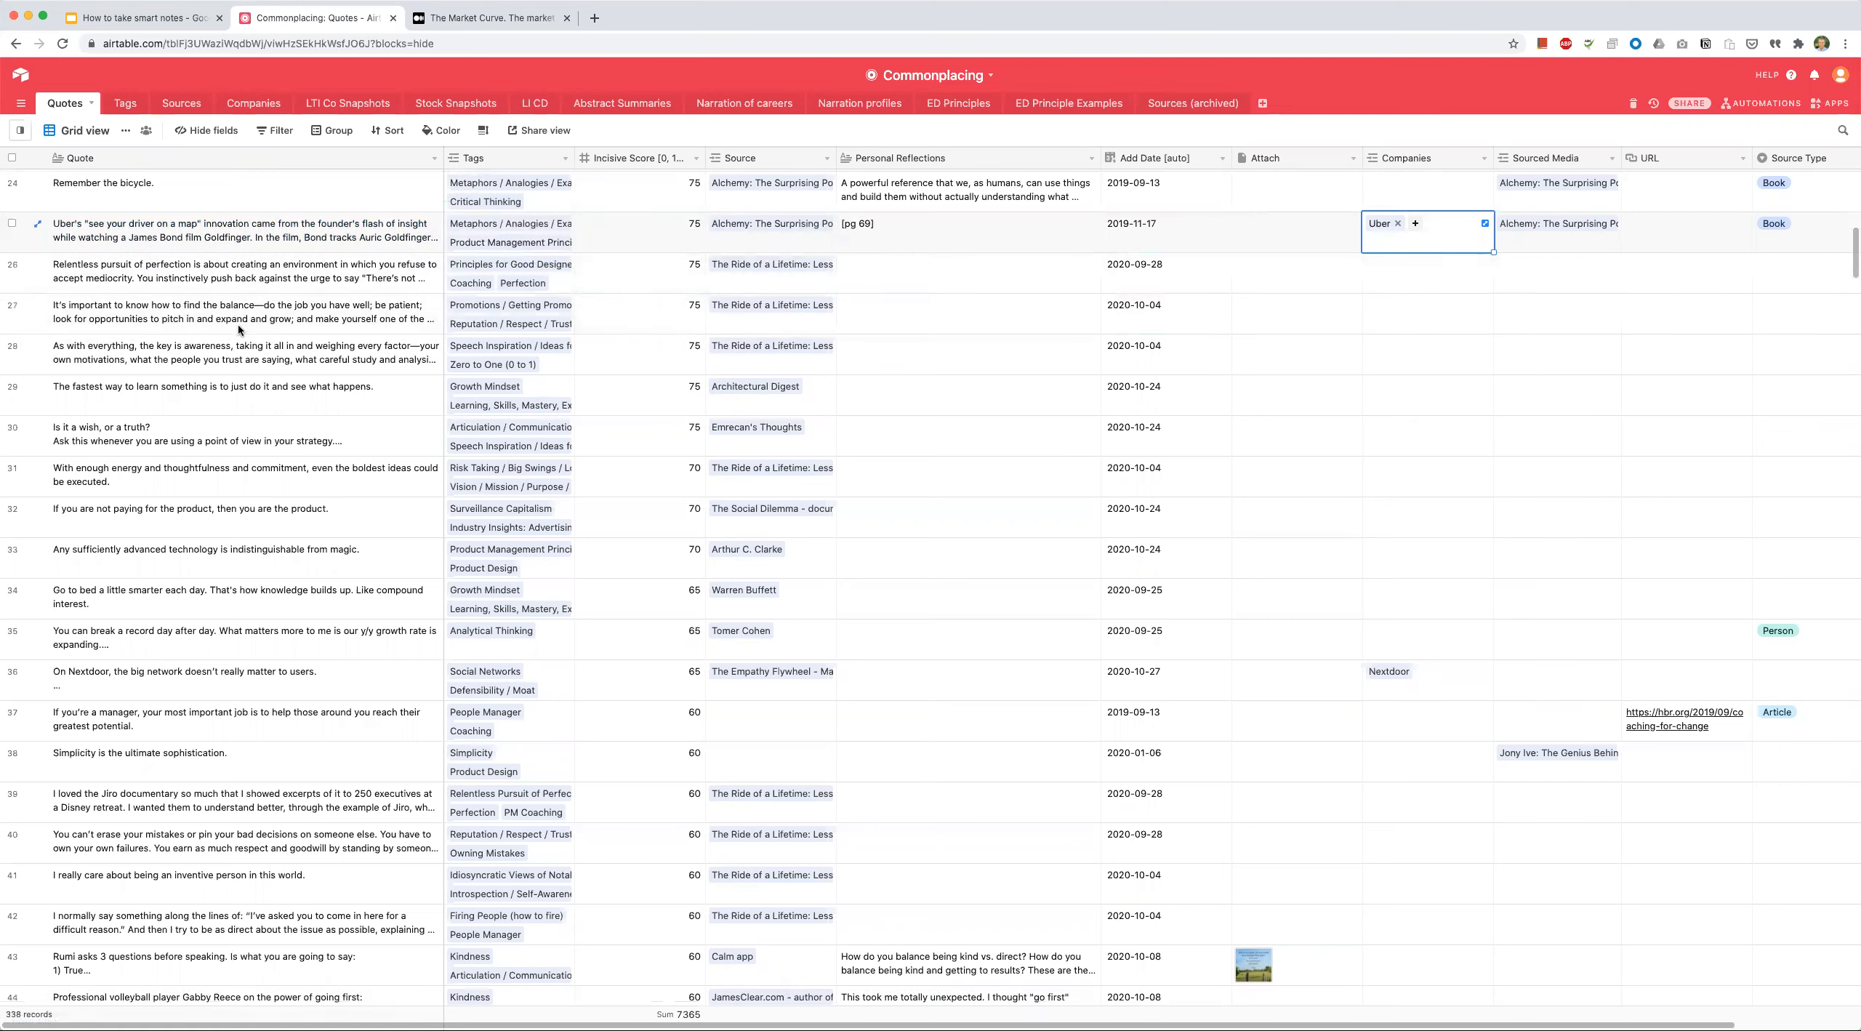
scroll("down", 3)
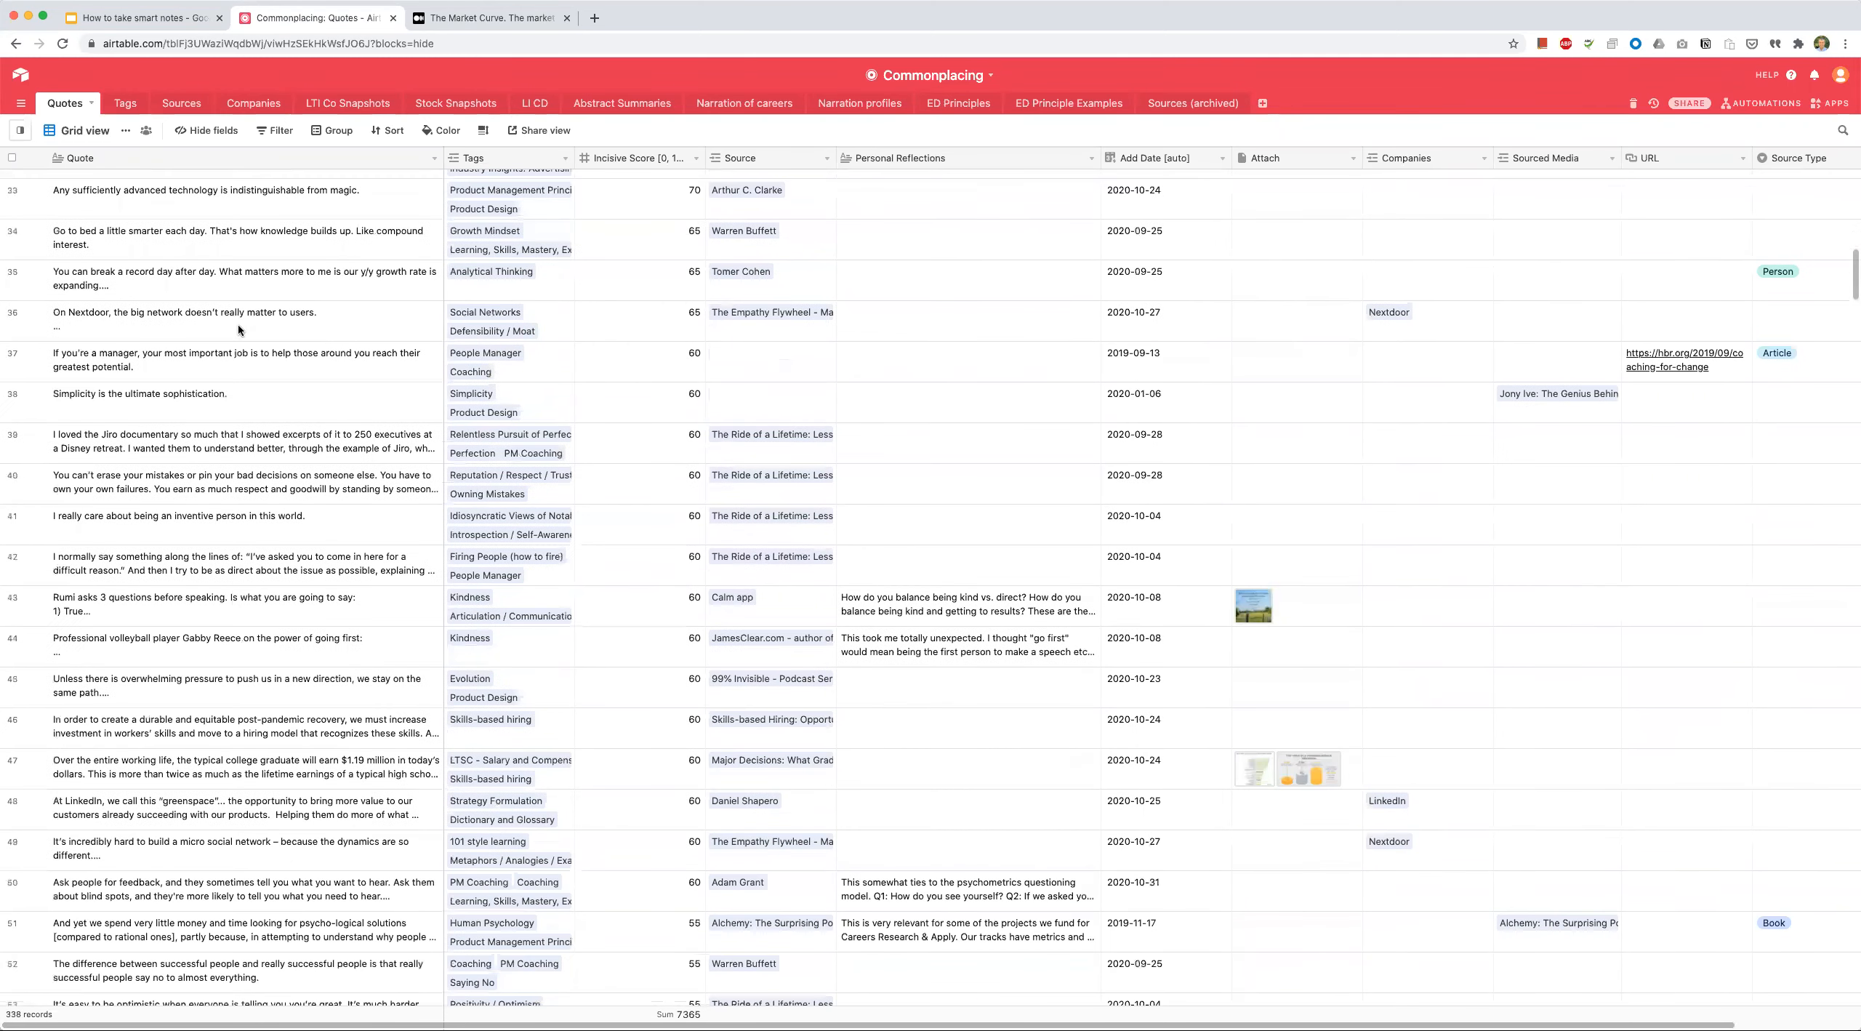
mouse_move(599, 484)
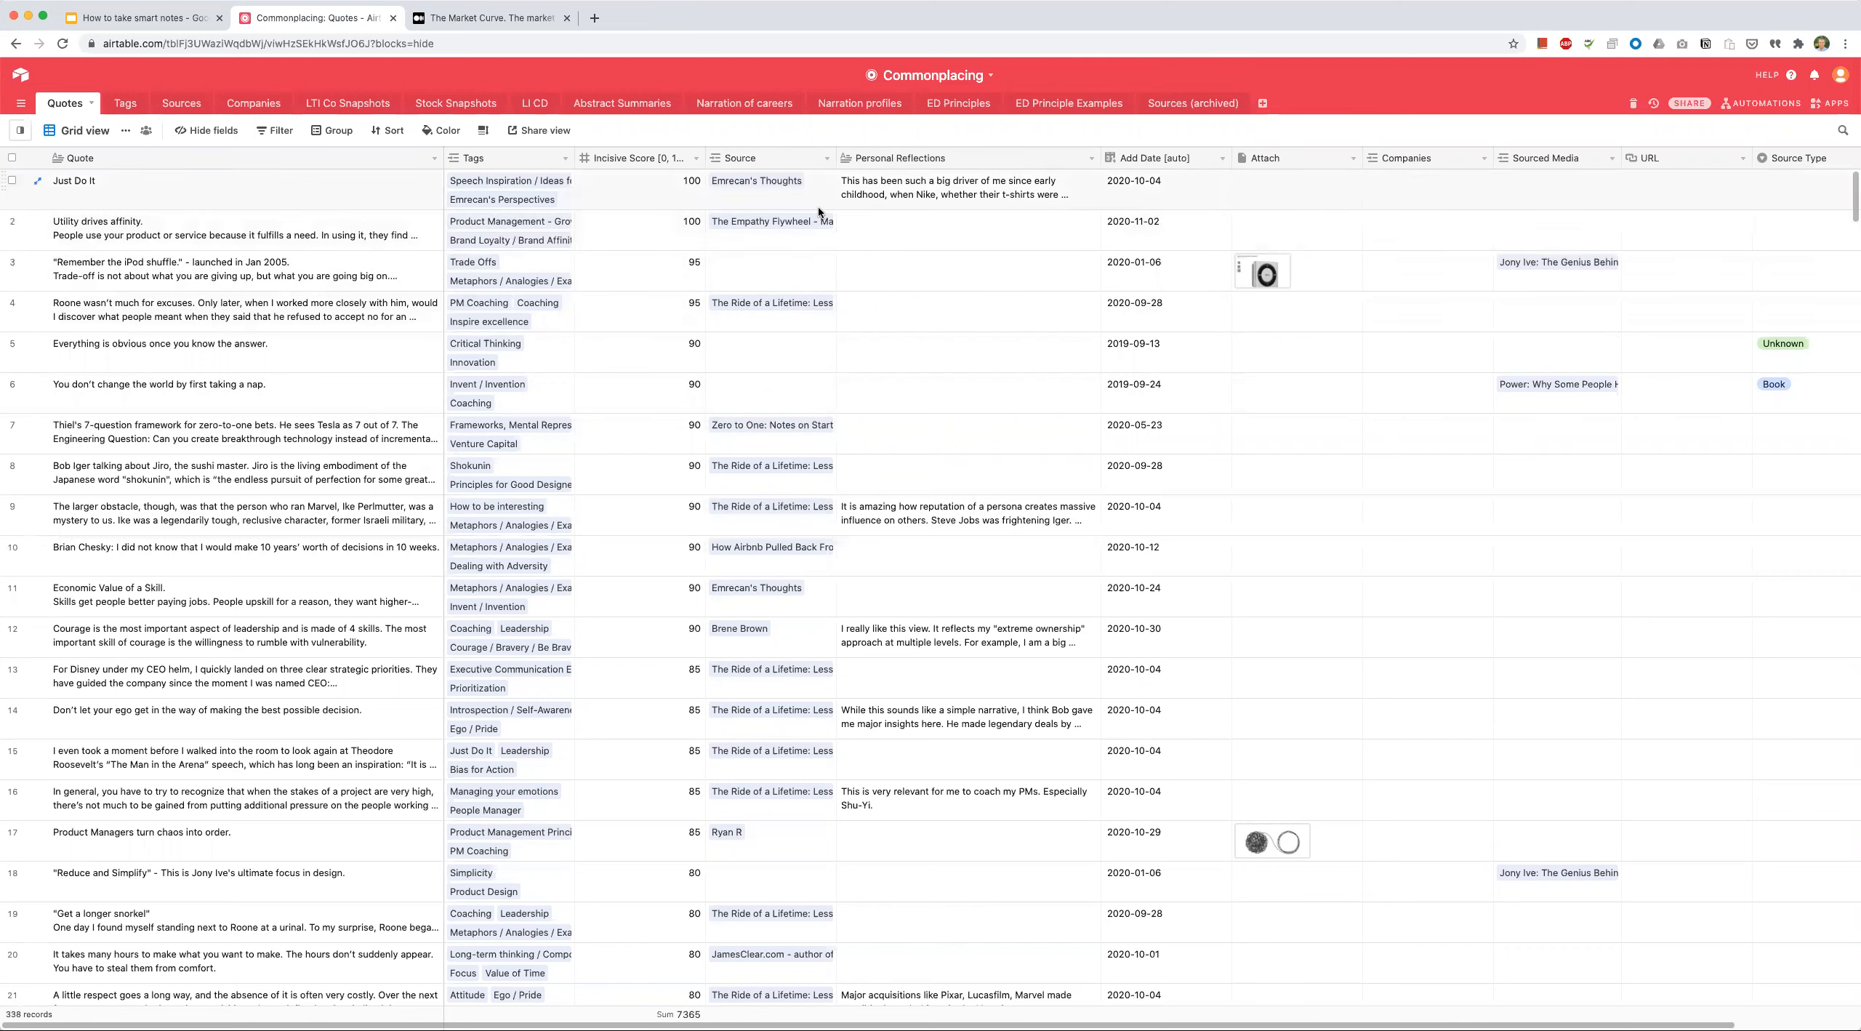
left_click(1297, 272)
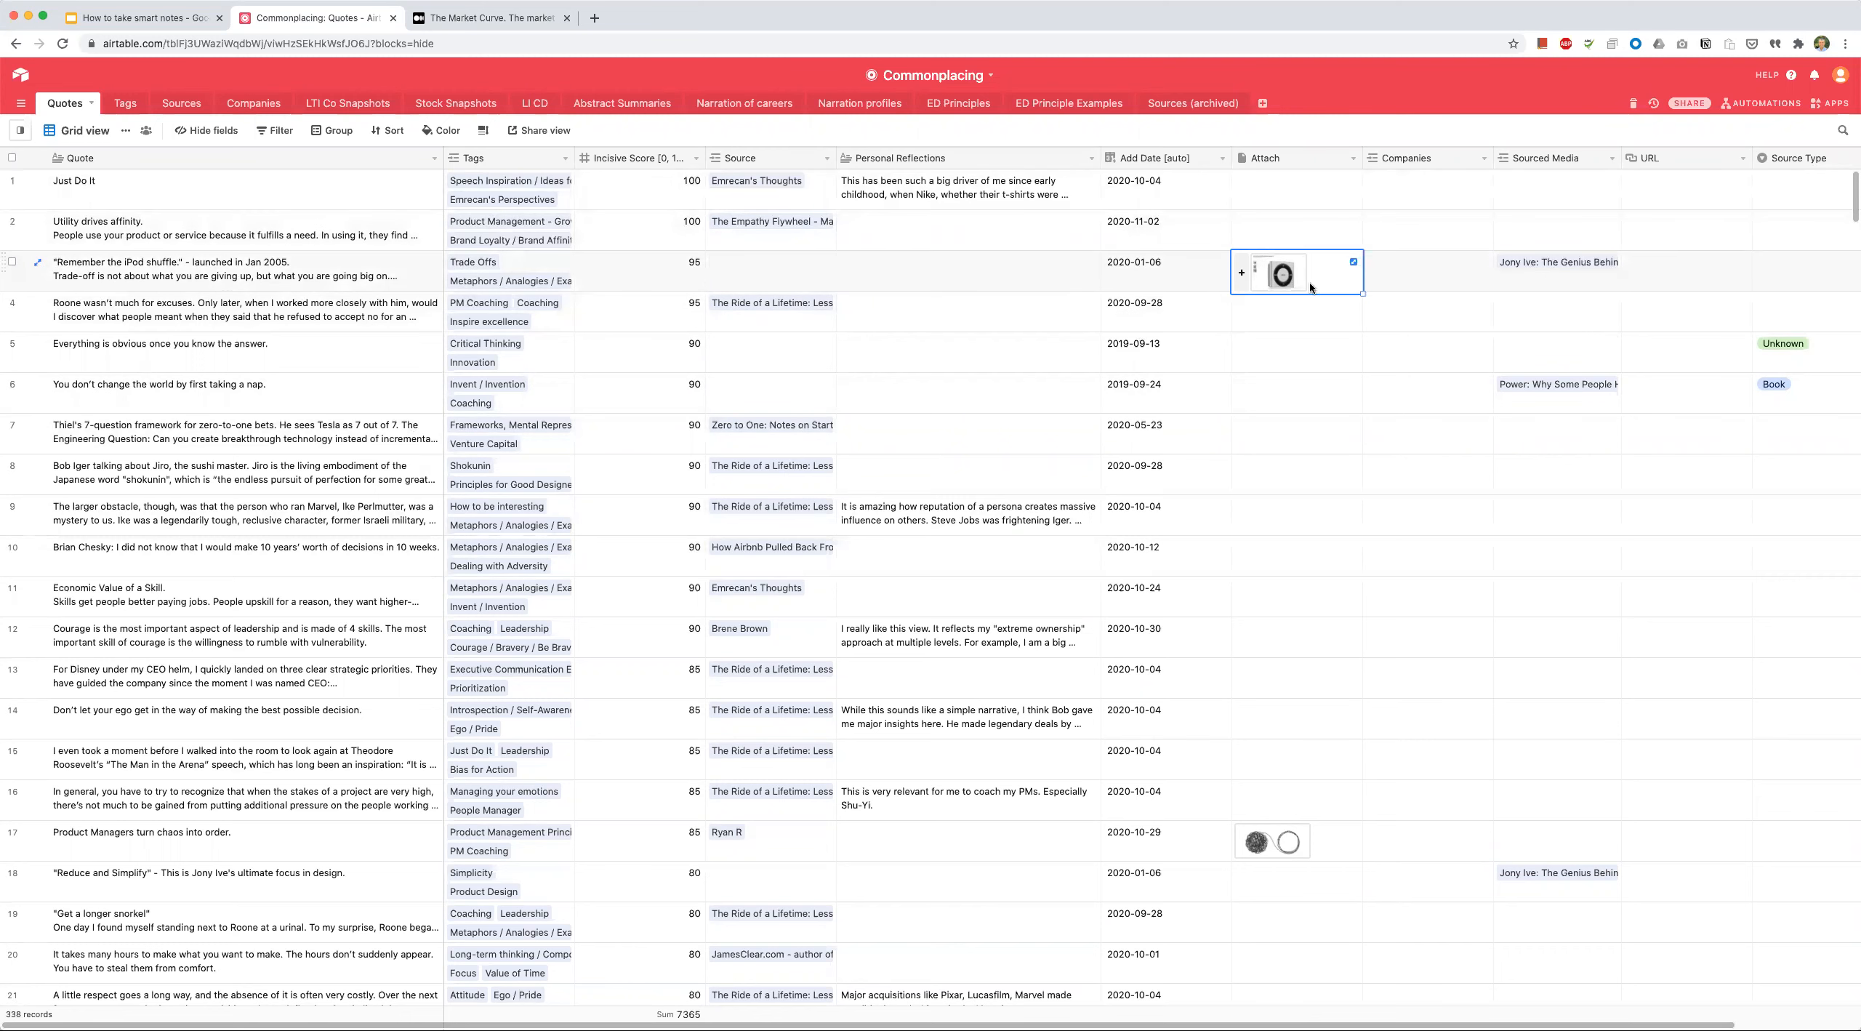
left_click(1166, 270)
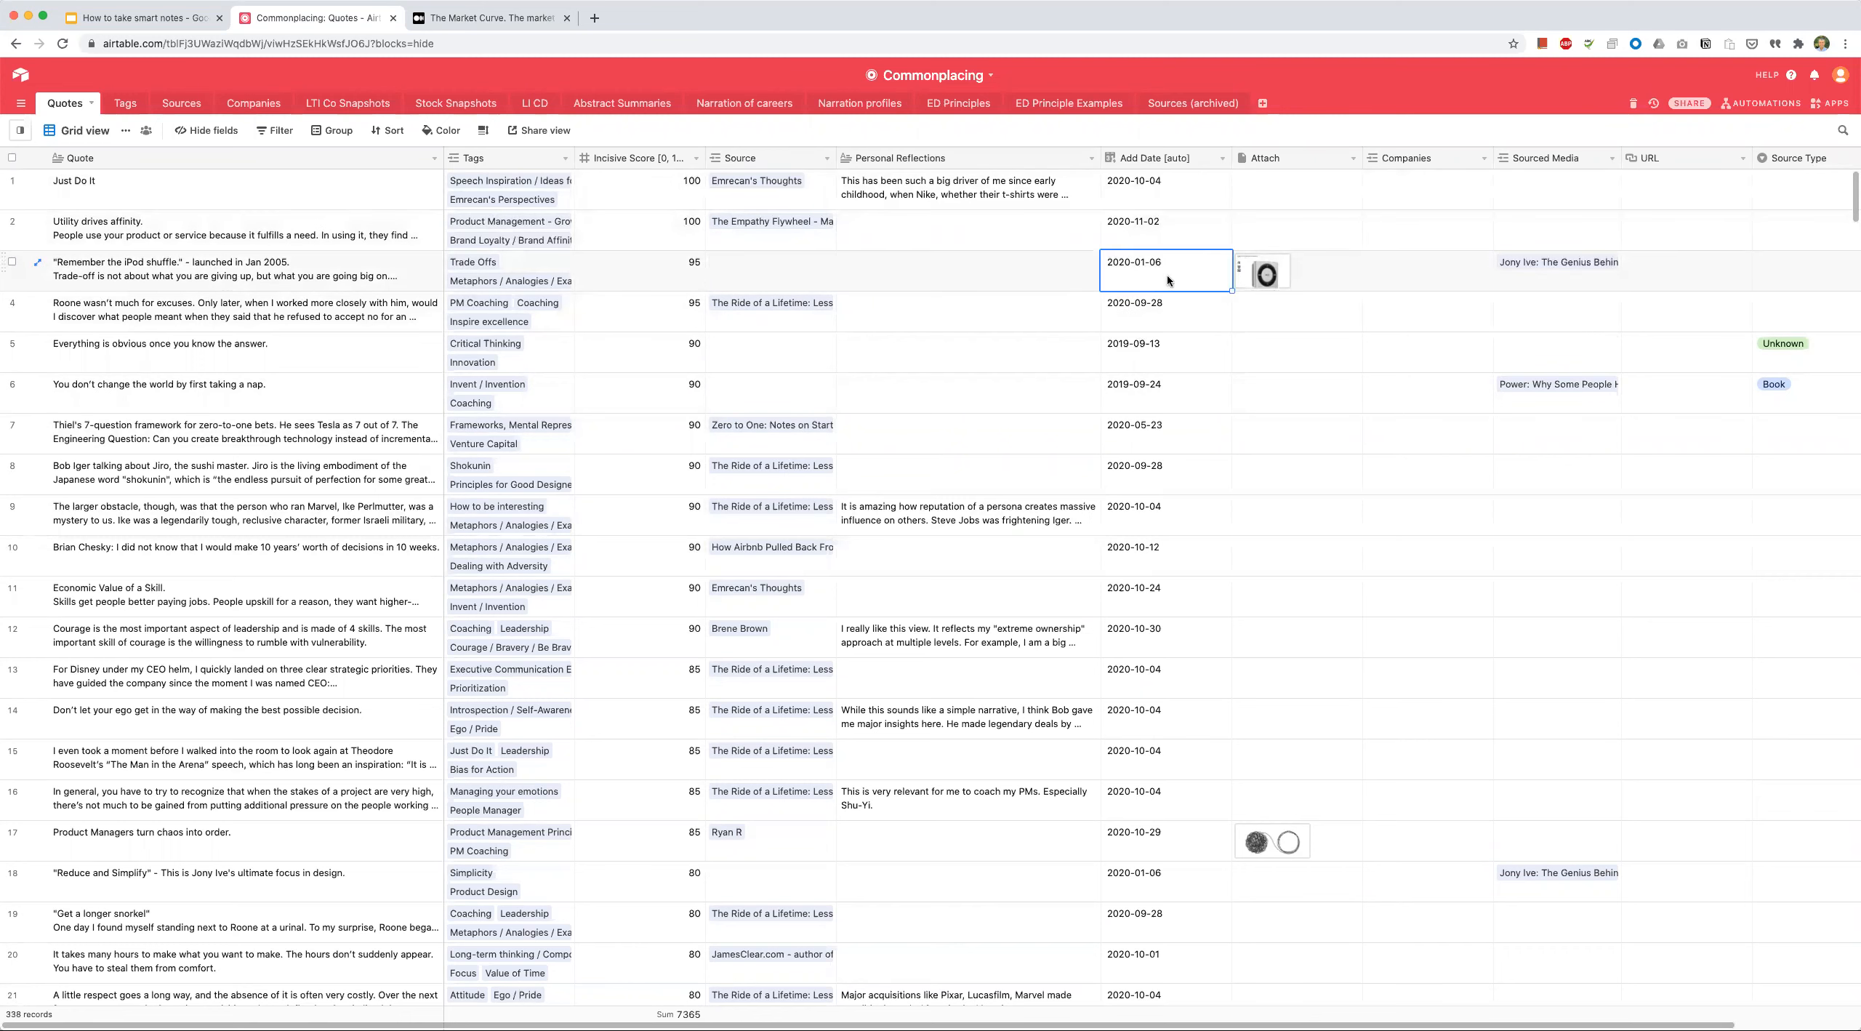
left_click(967, 271)
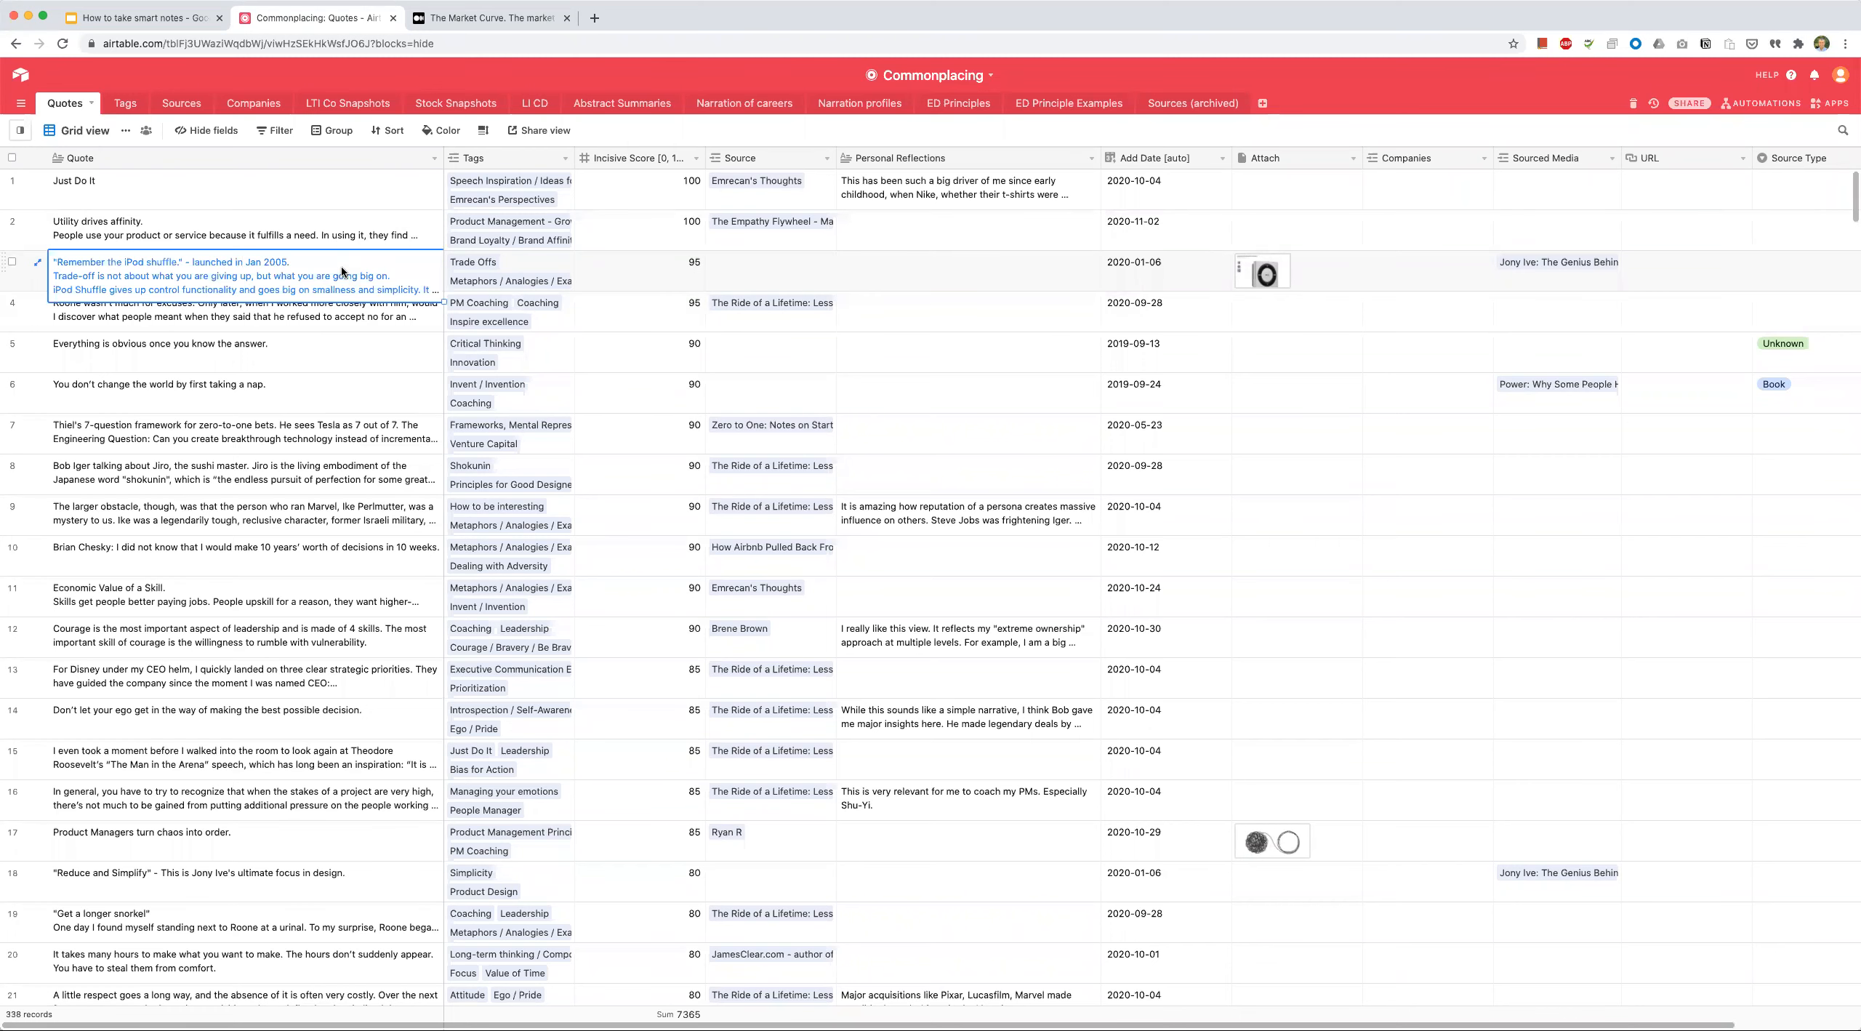
mouse_move(156, 290)
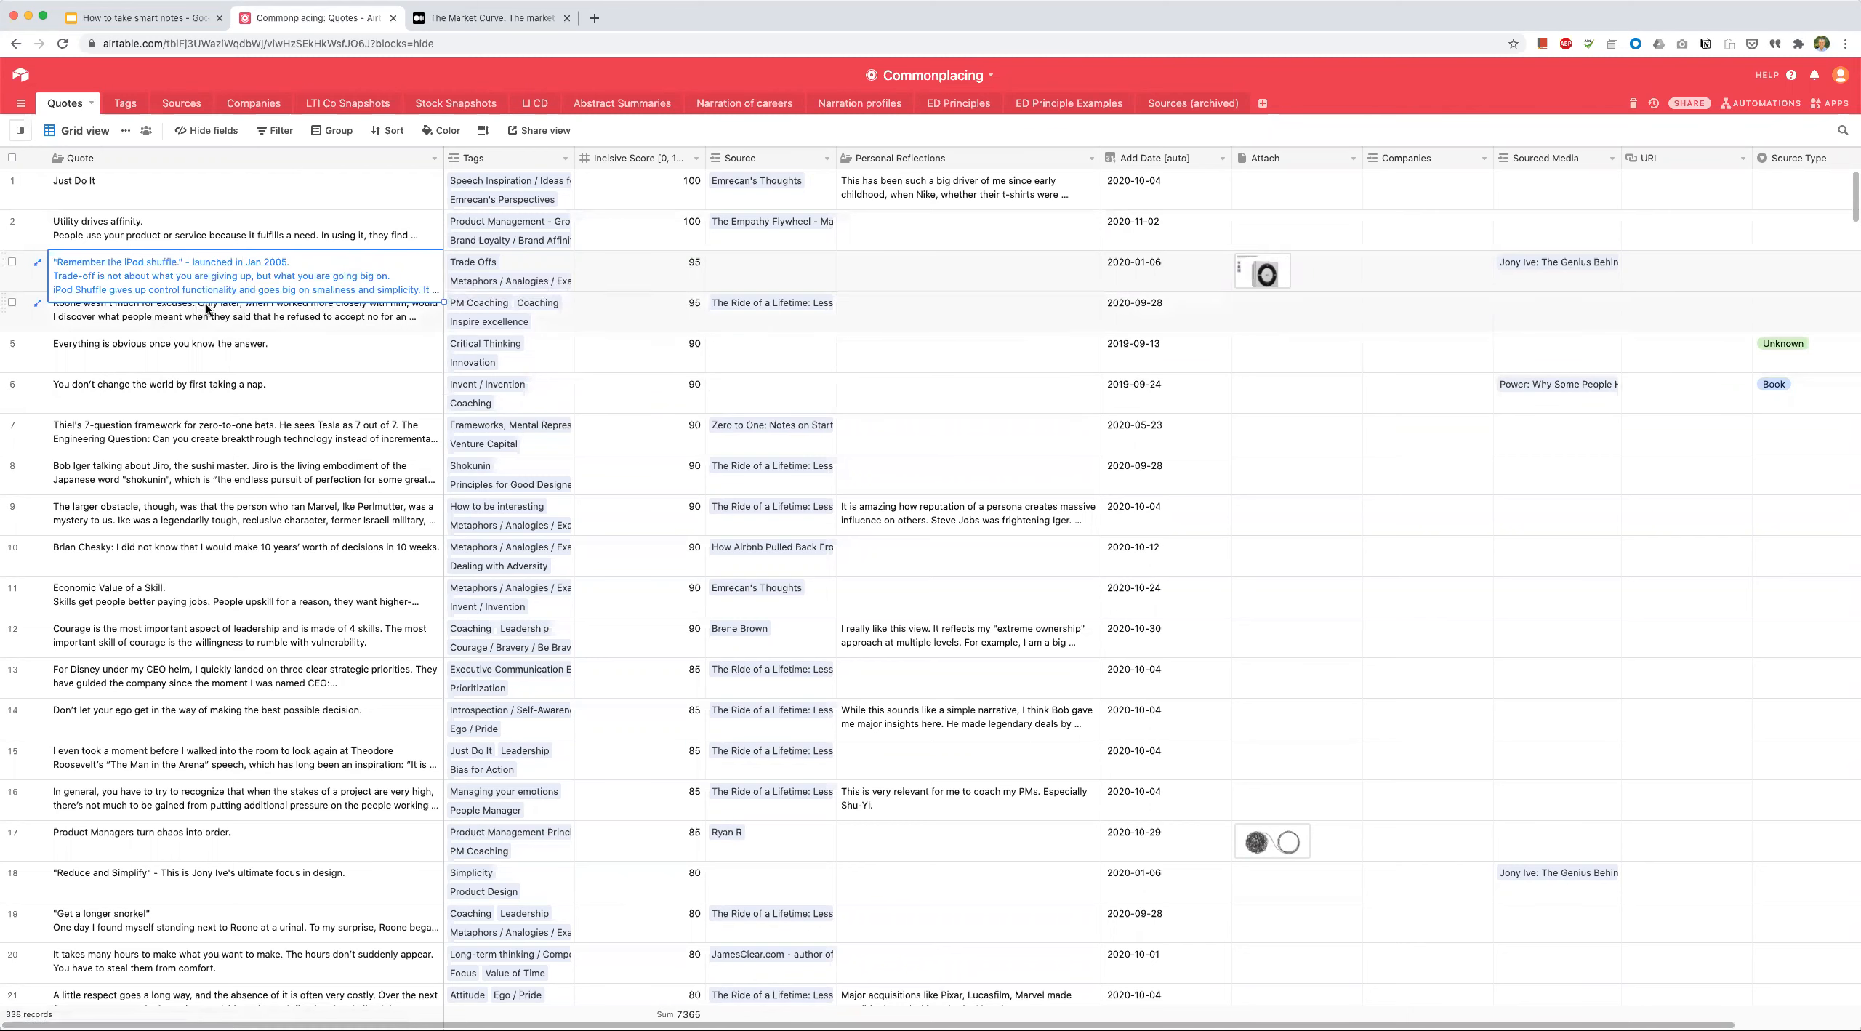
mouse_move(88, 276)
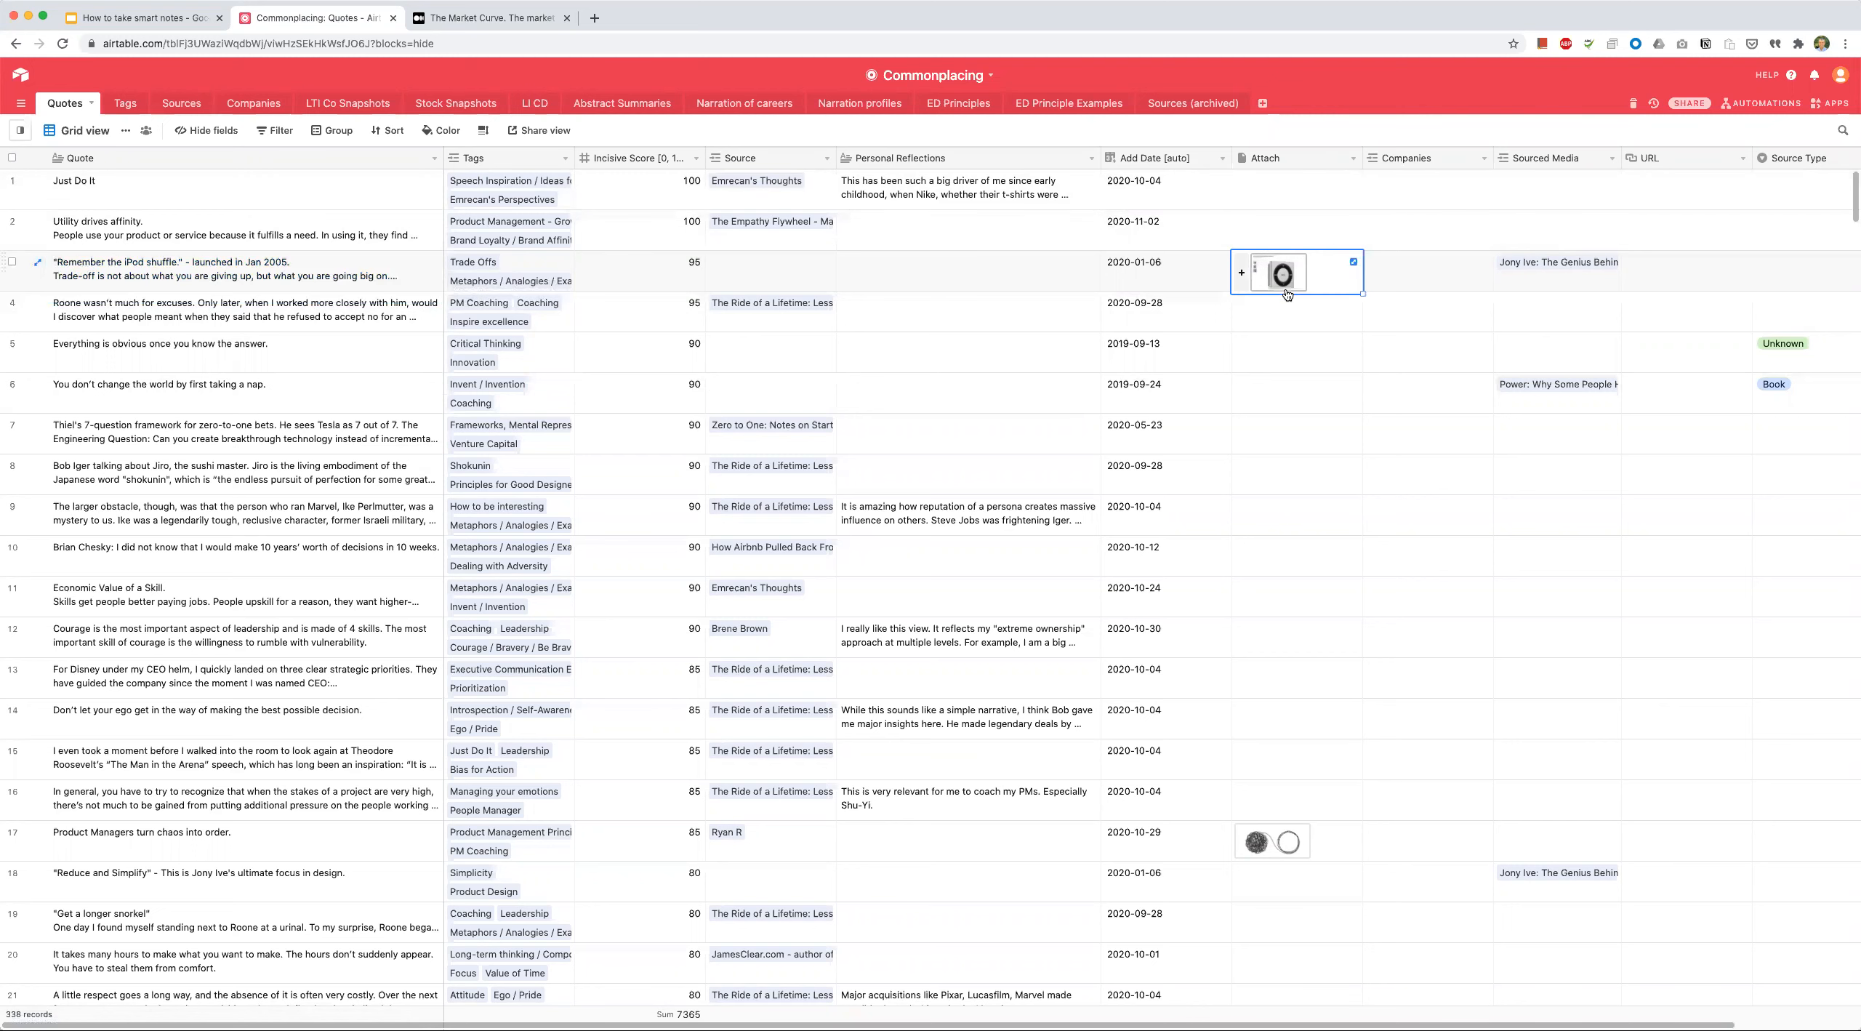
mouse_move(1277, 279)
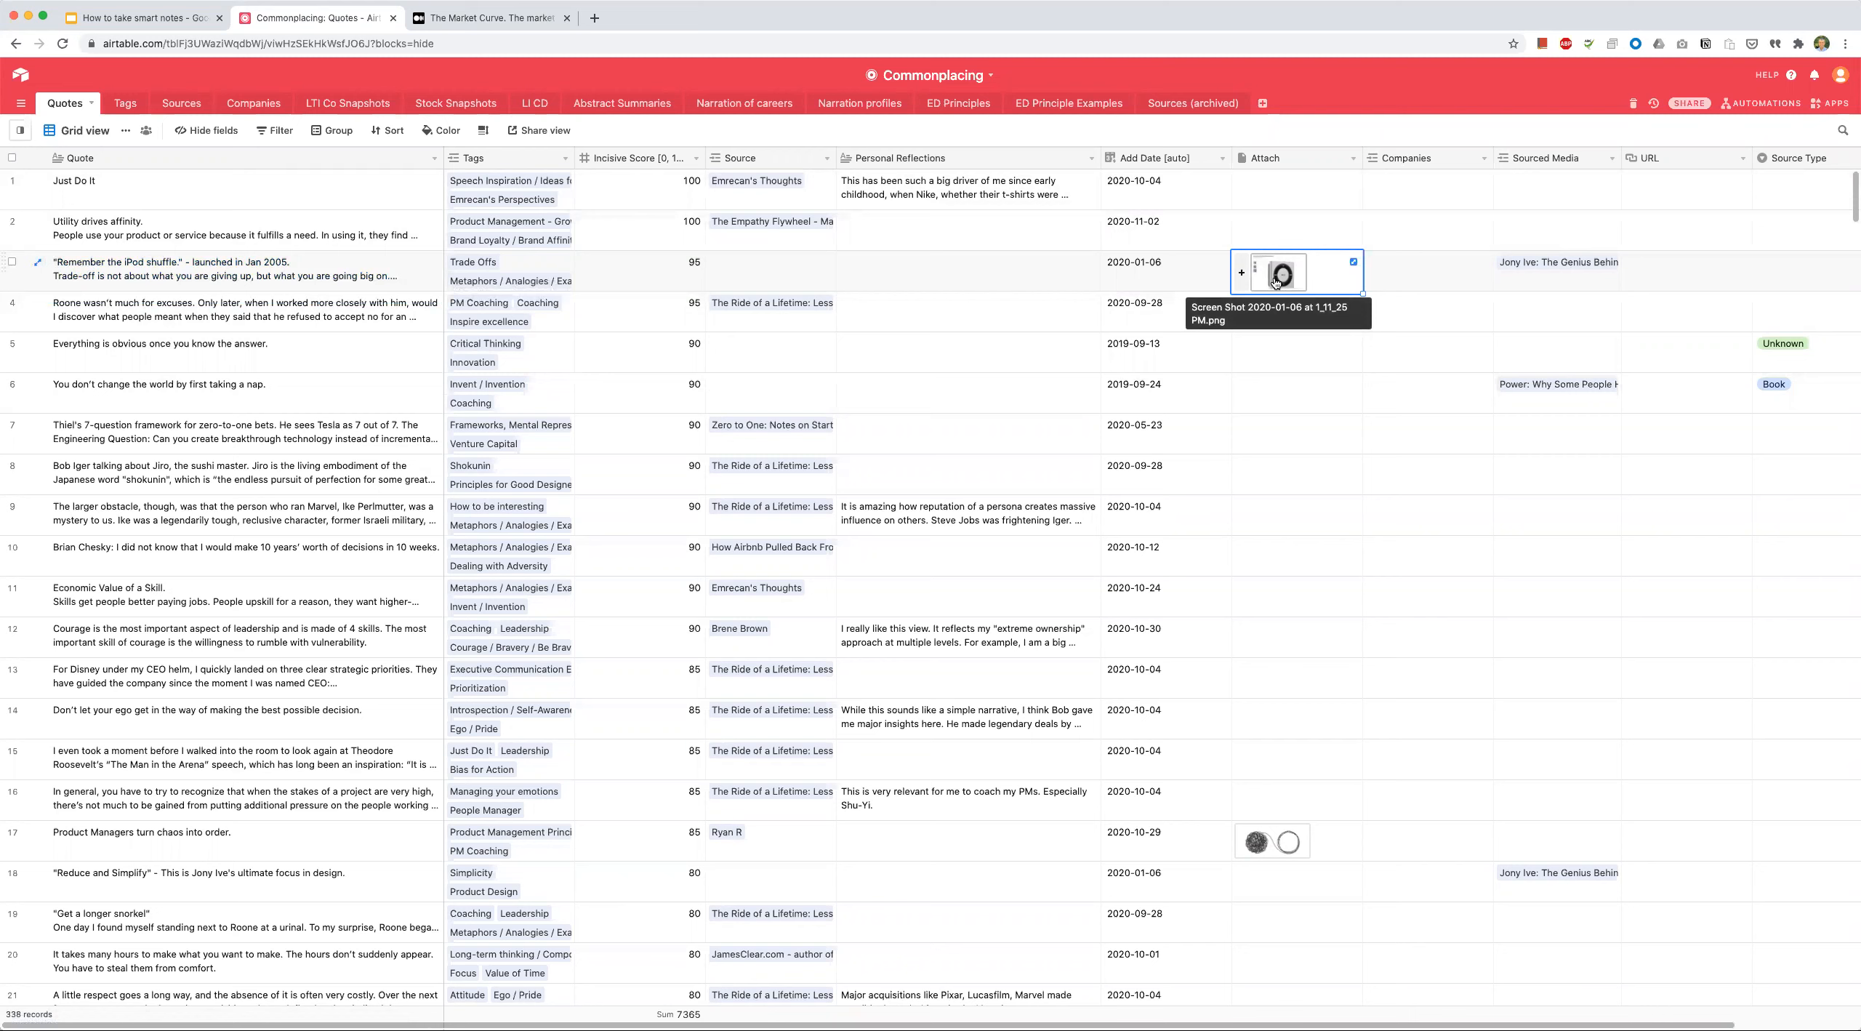
left_click(1278, 273)
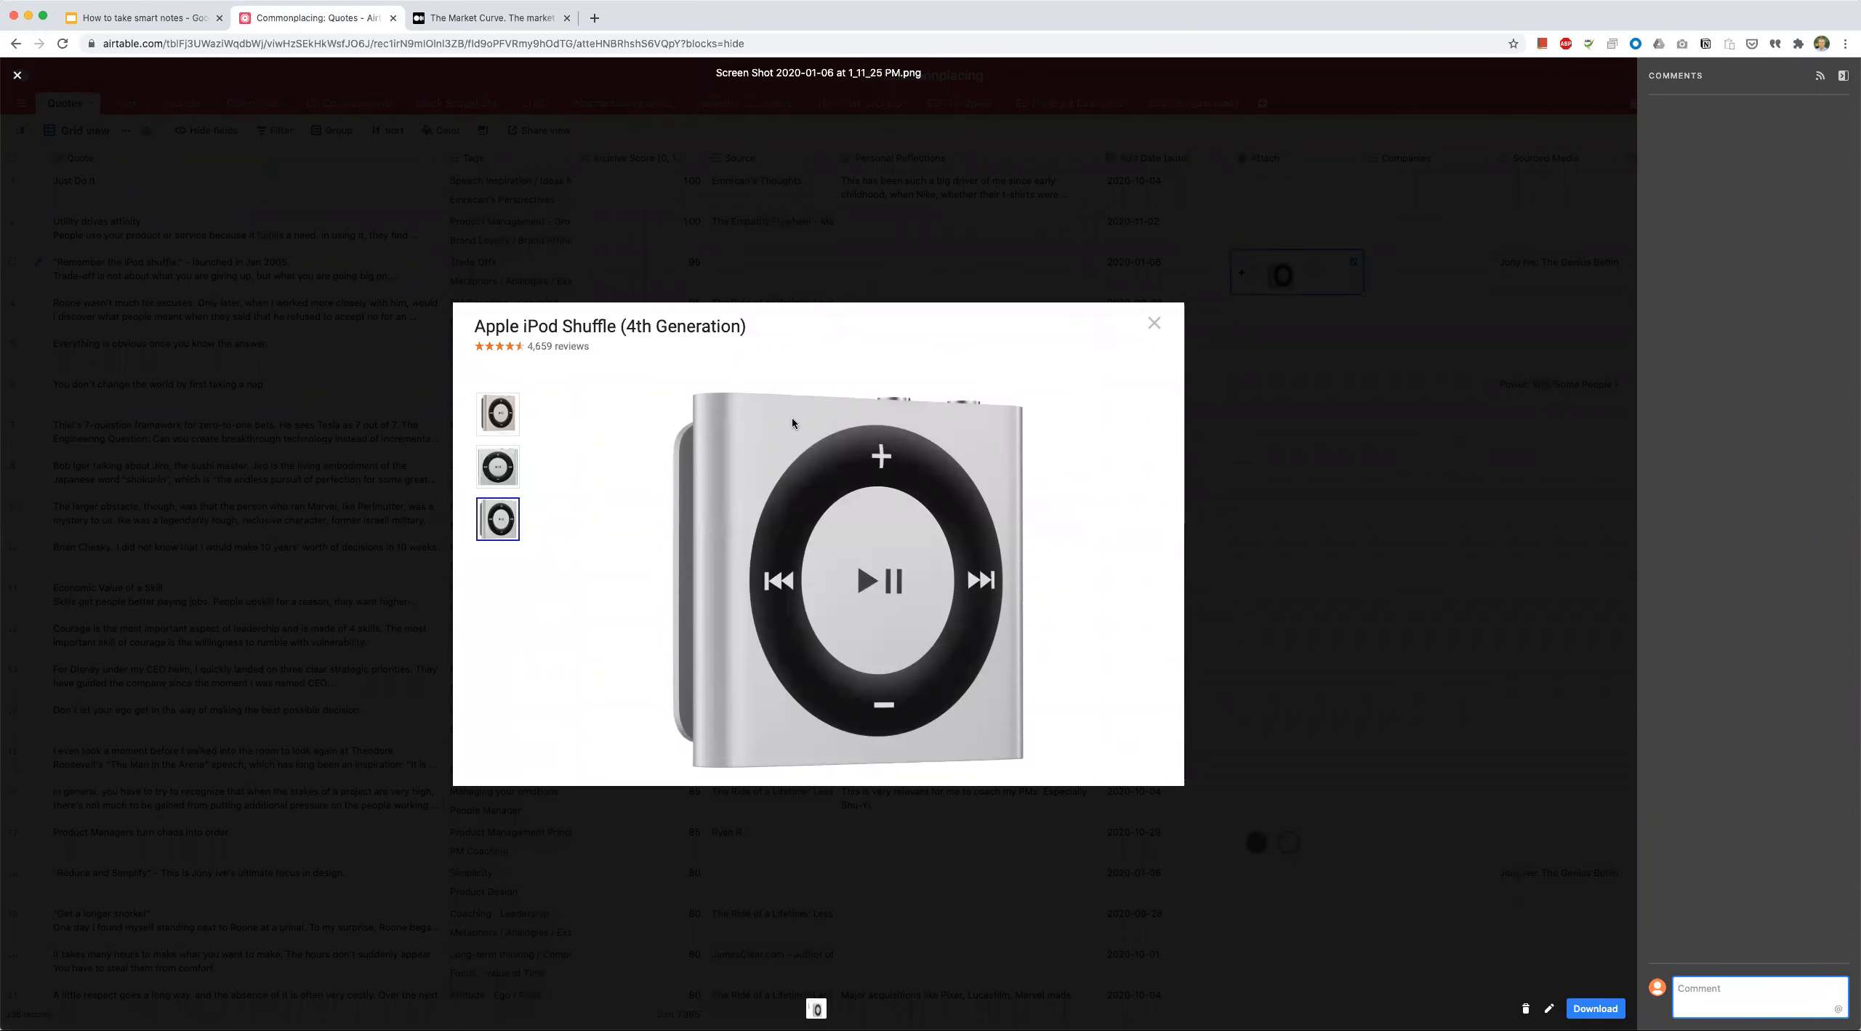
mouse_move(380, 554)
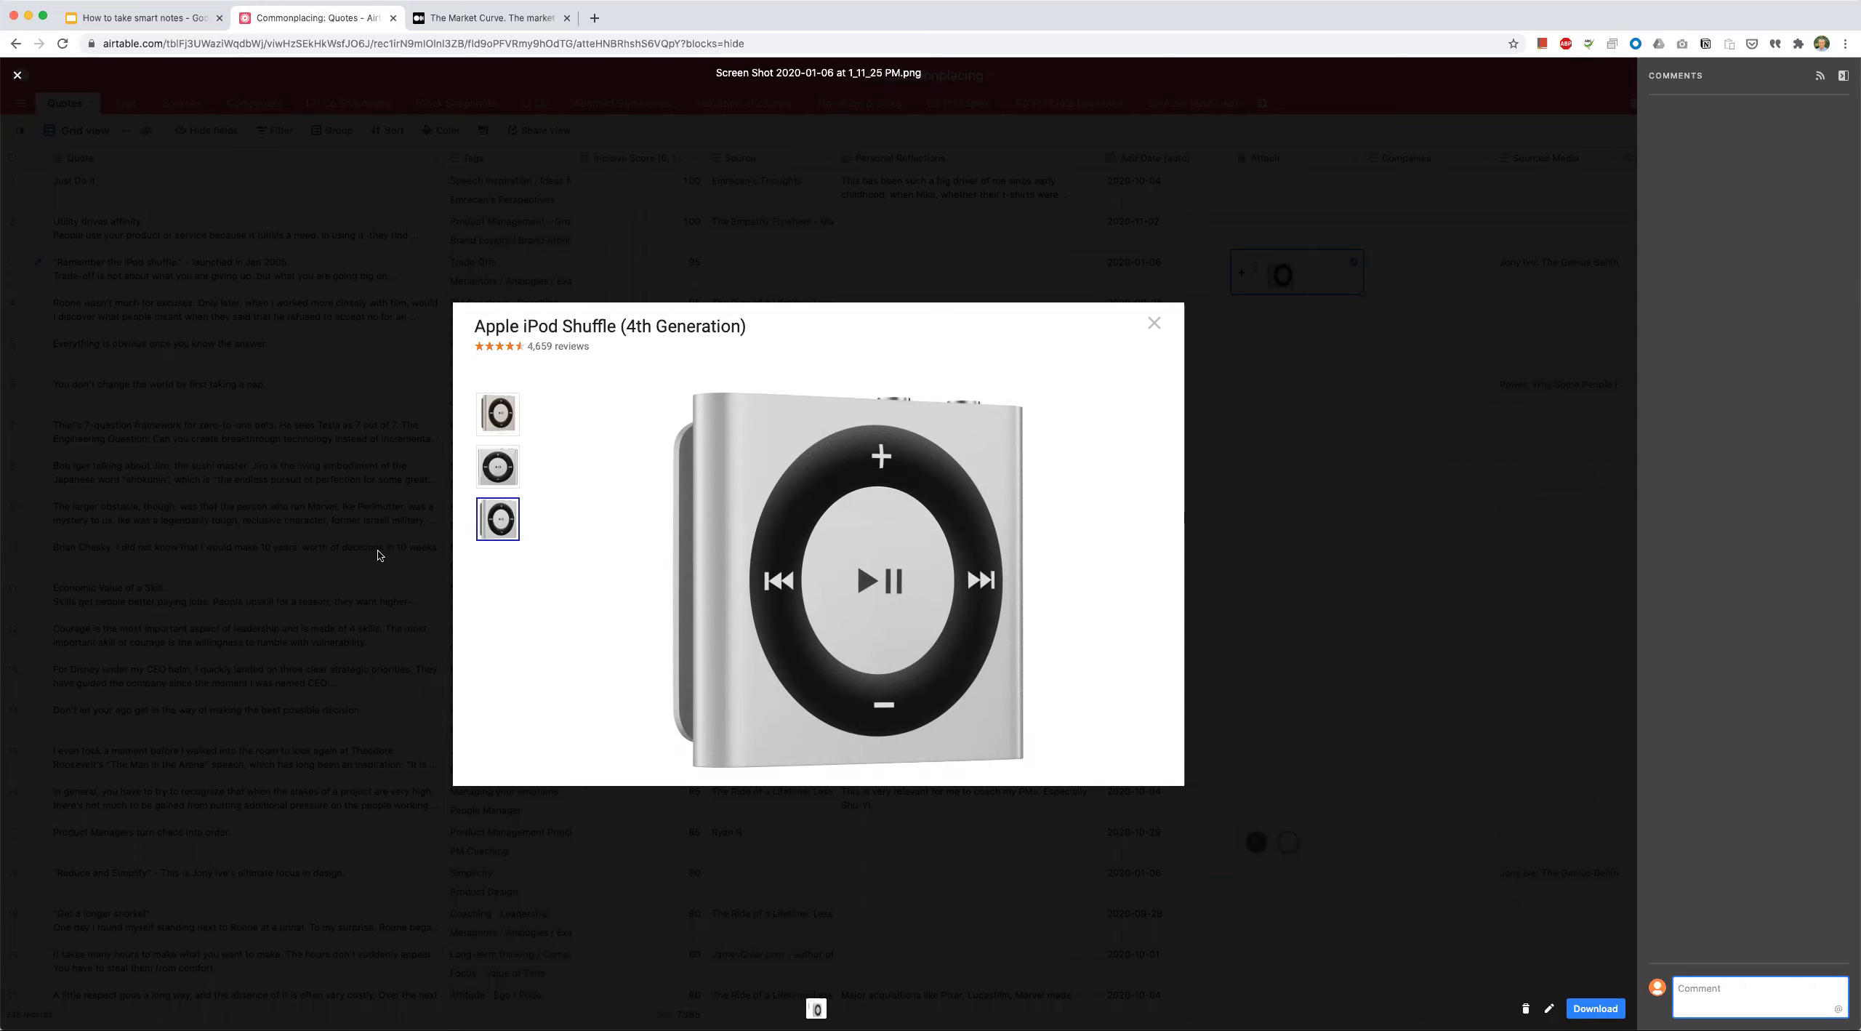
Step: Close the enlarged iPod Shuffle screenshot preview
left_click(1154, 323)
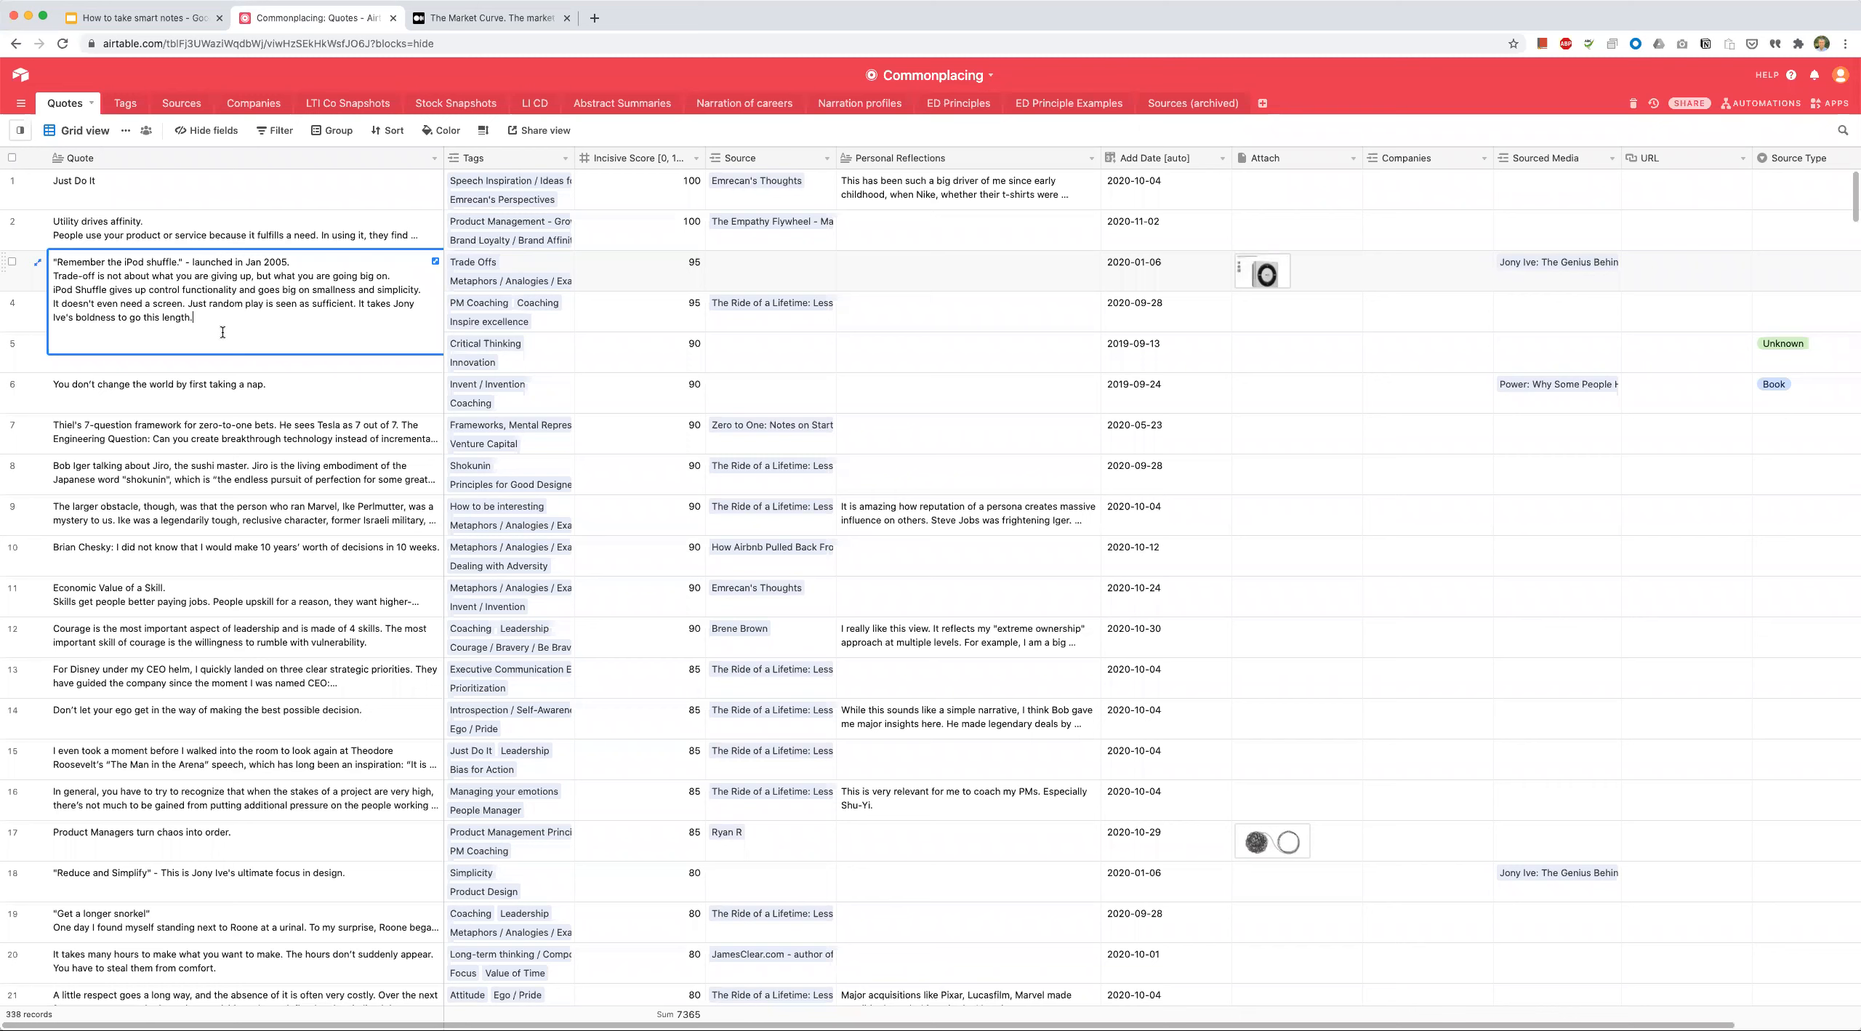
mouse_move(186, 287)
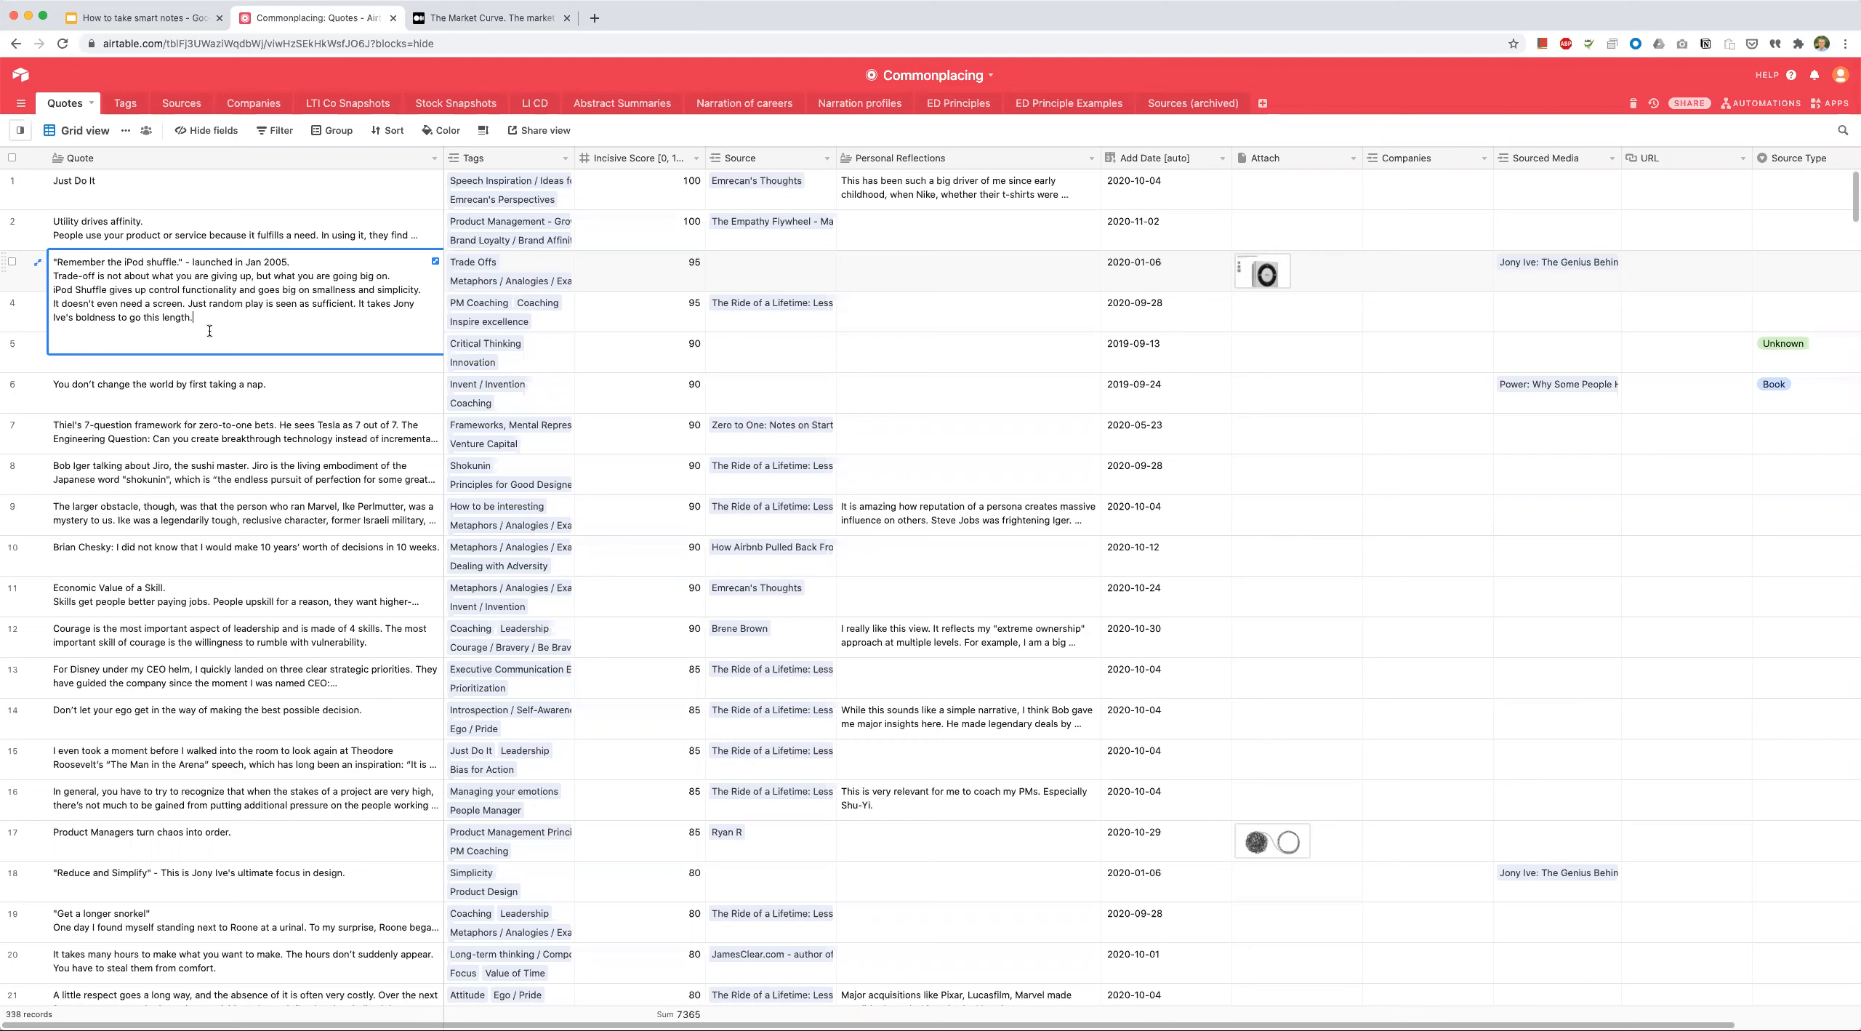
mouse_move(226, 336)
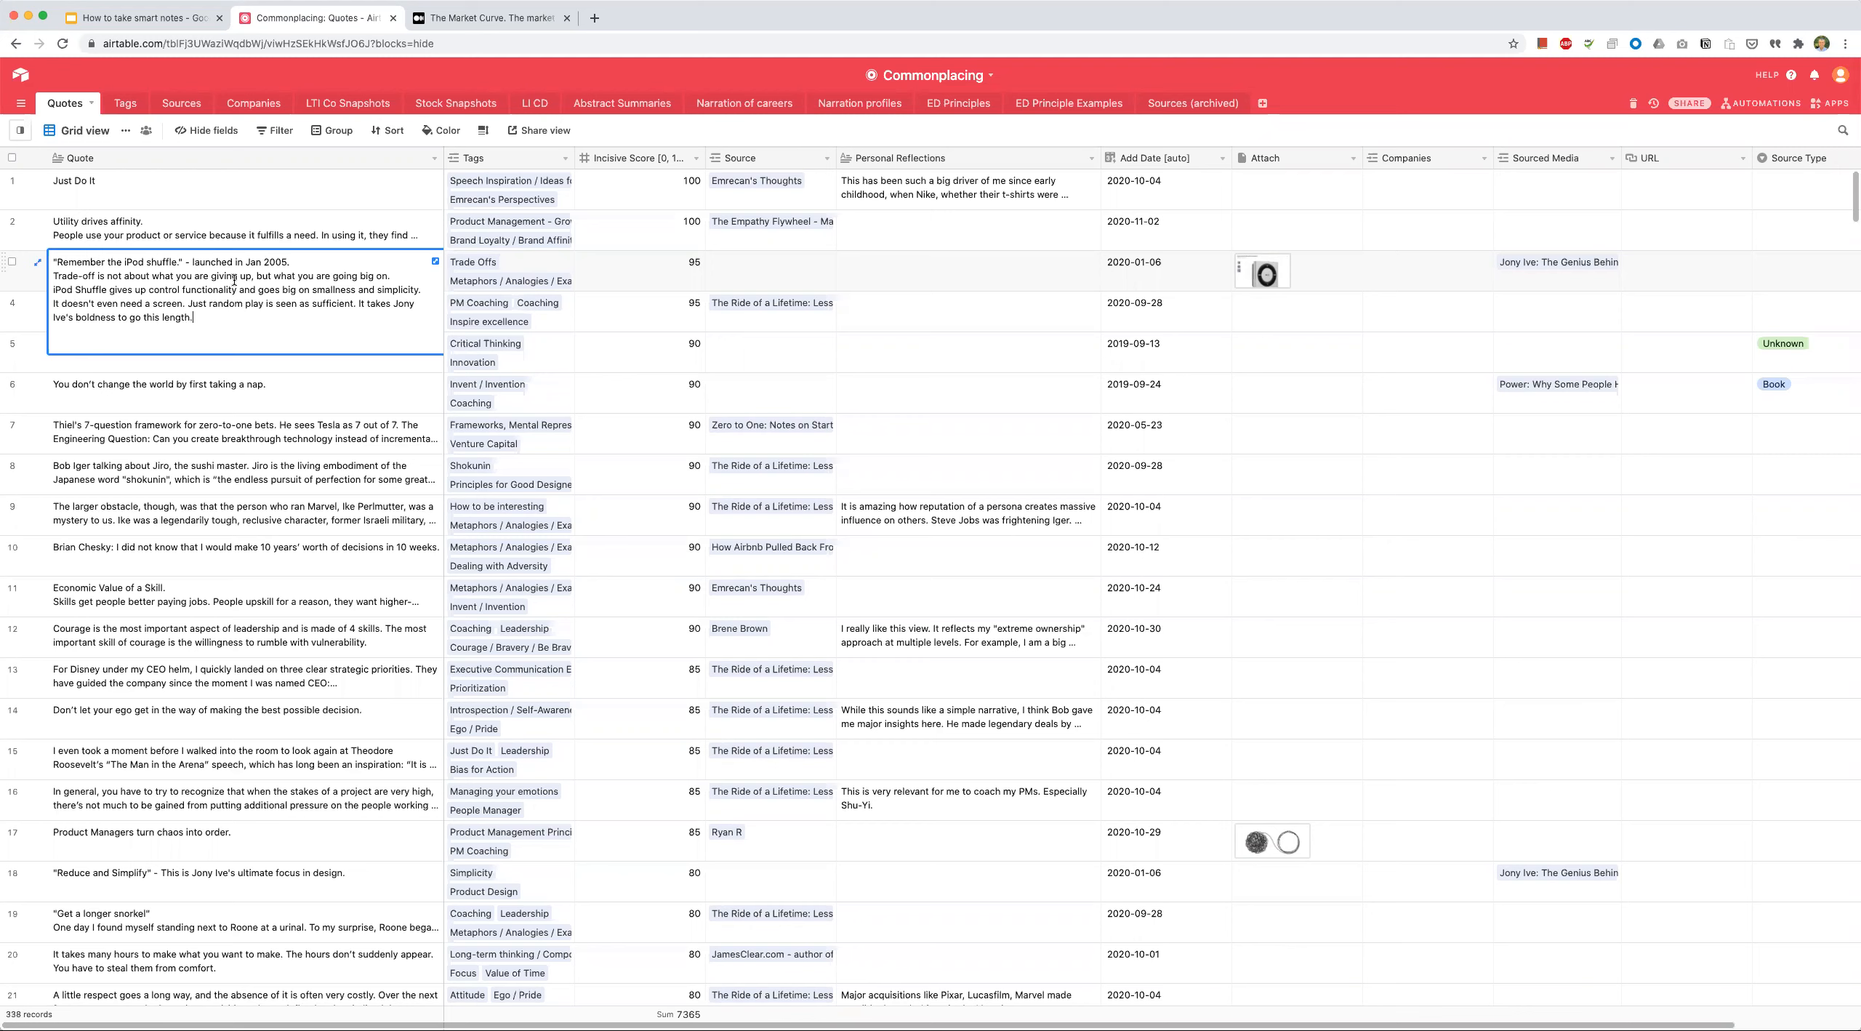
mouse_move(643, 293)
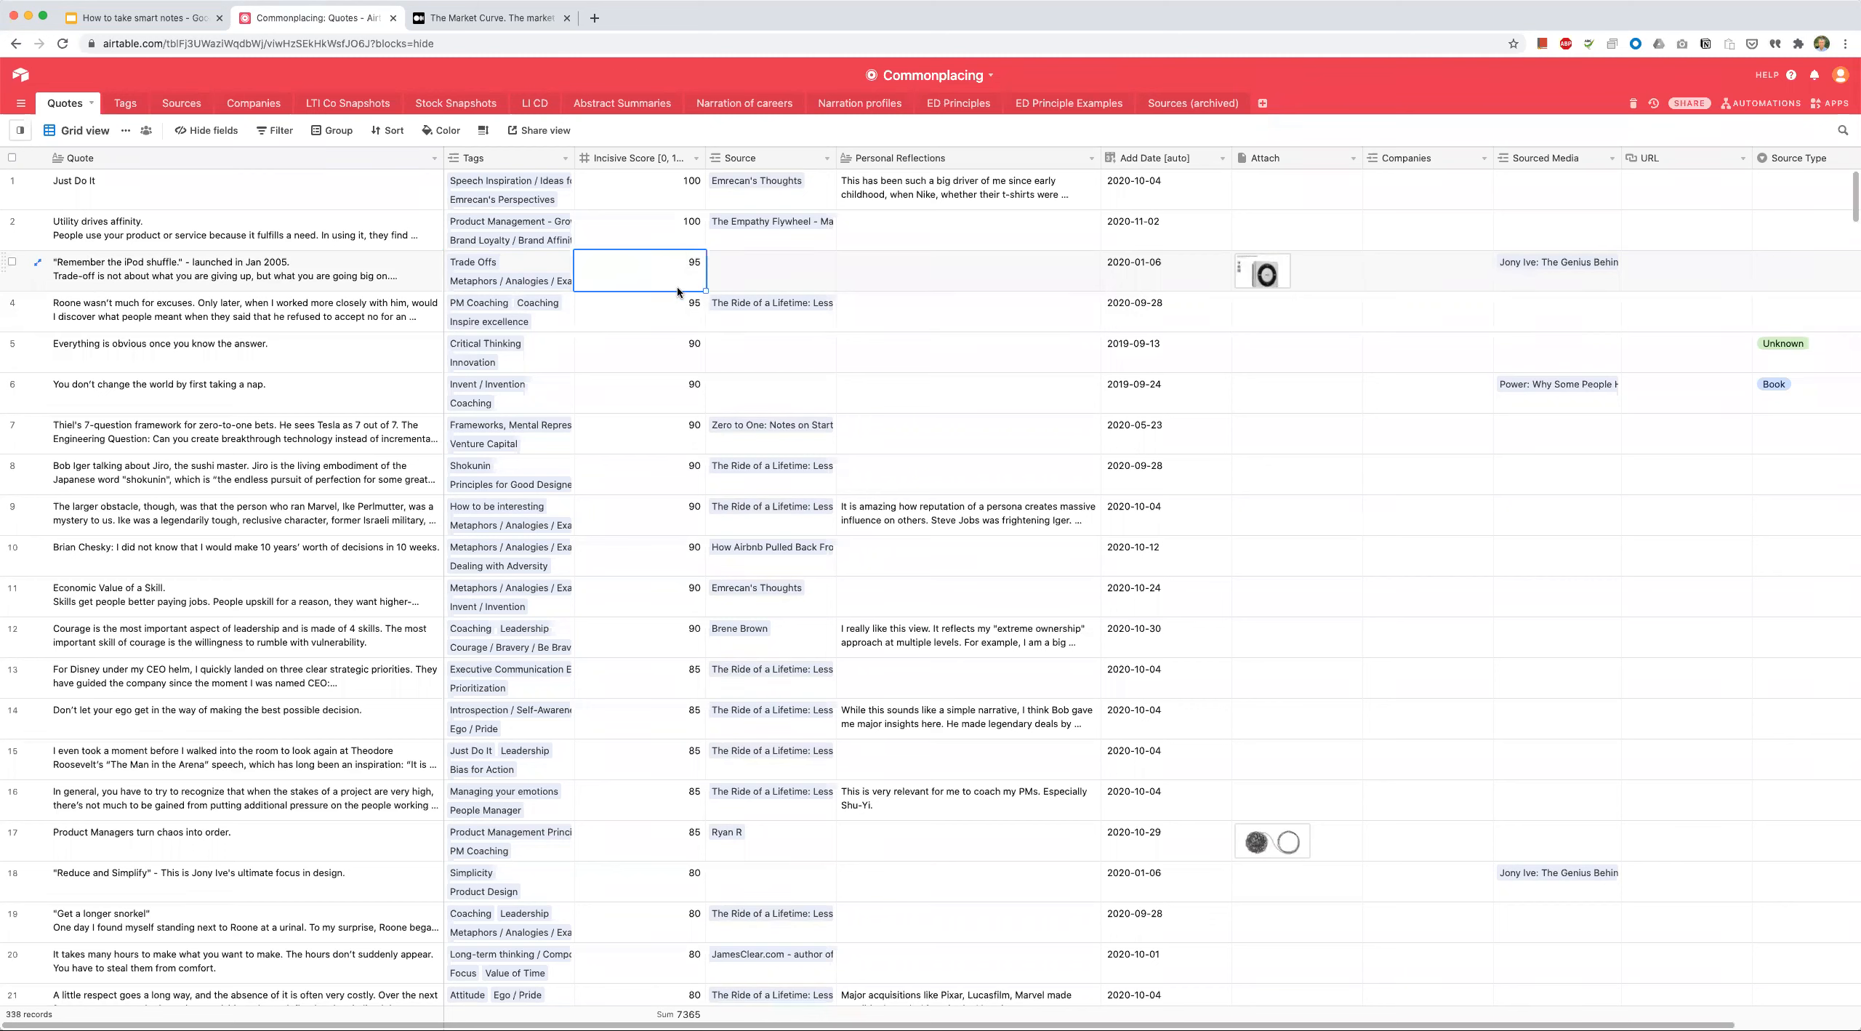
Step: Preview the iPod Shuffle screenshot, close it, and scroll down to the chaos-into-order quote
left_click(1269, 273)
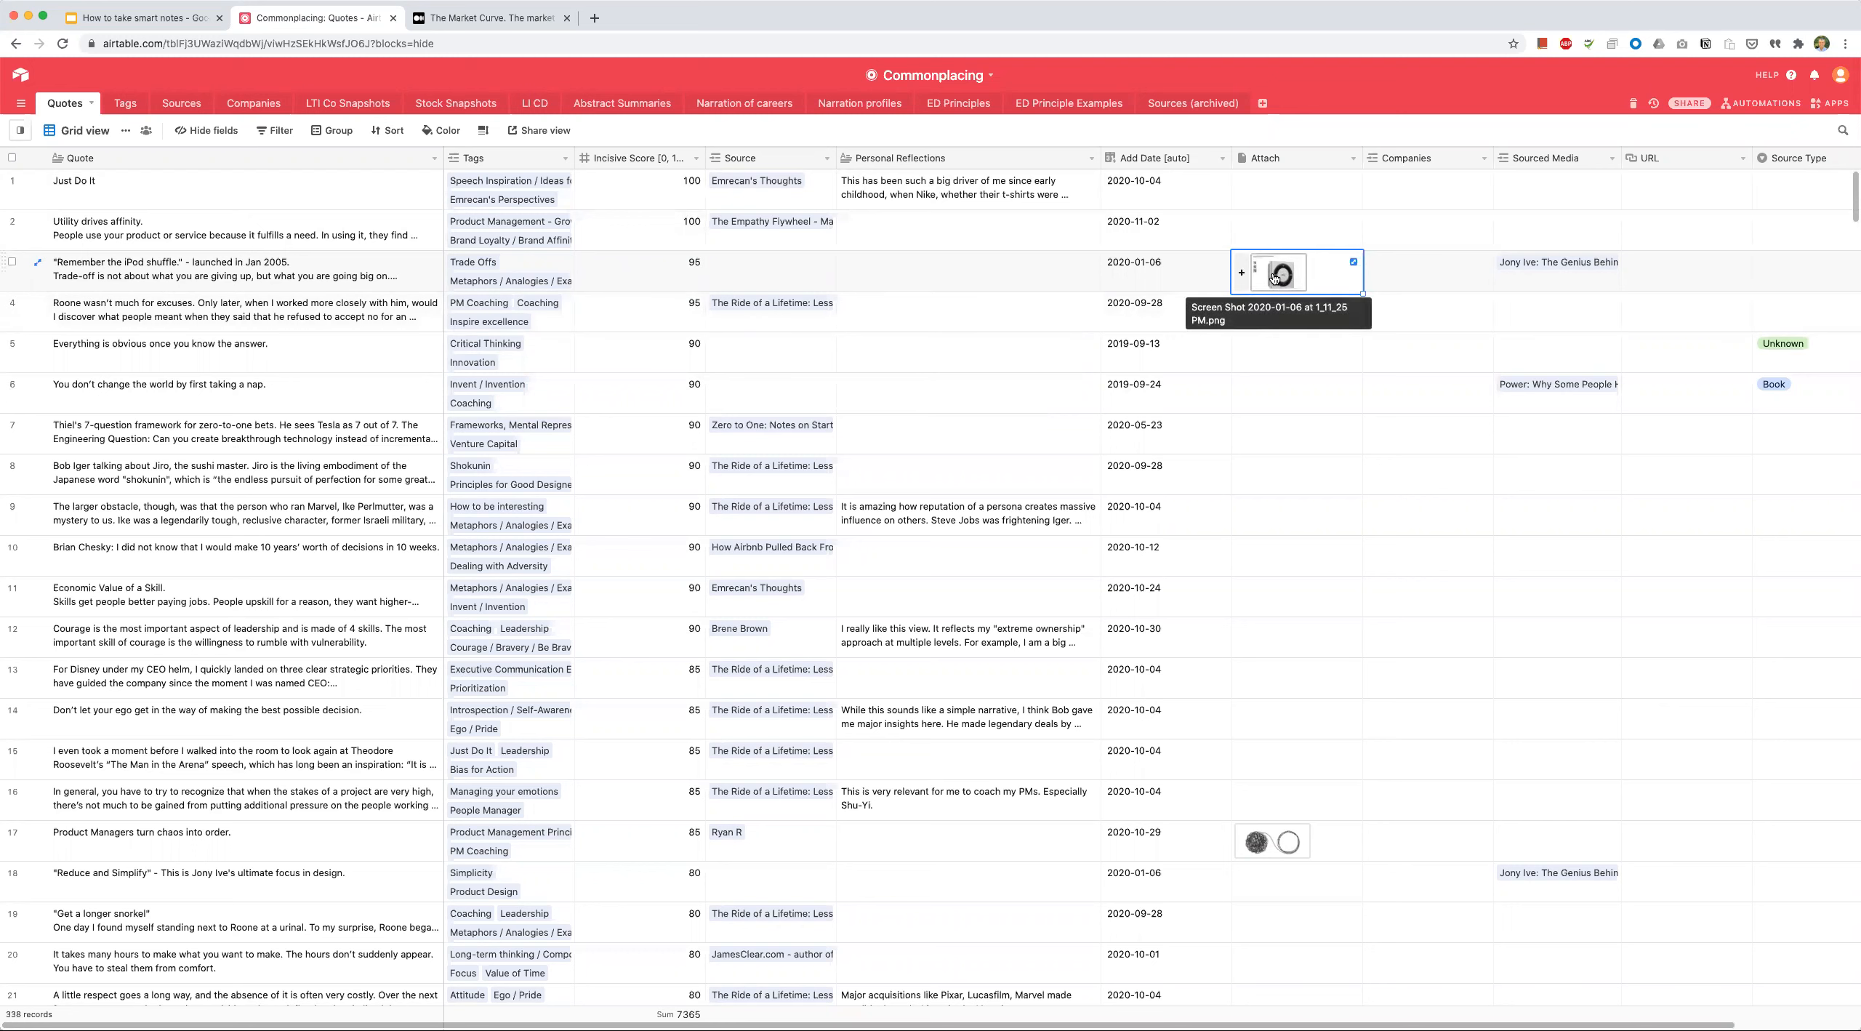
left_click(1280, 273)
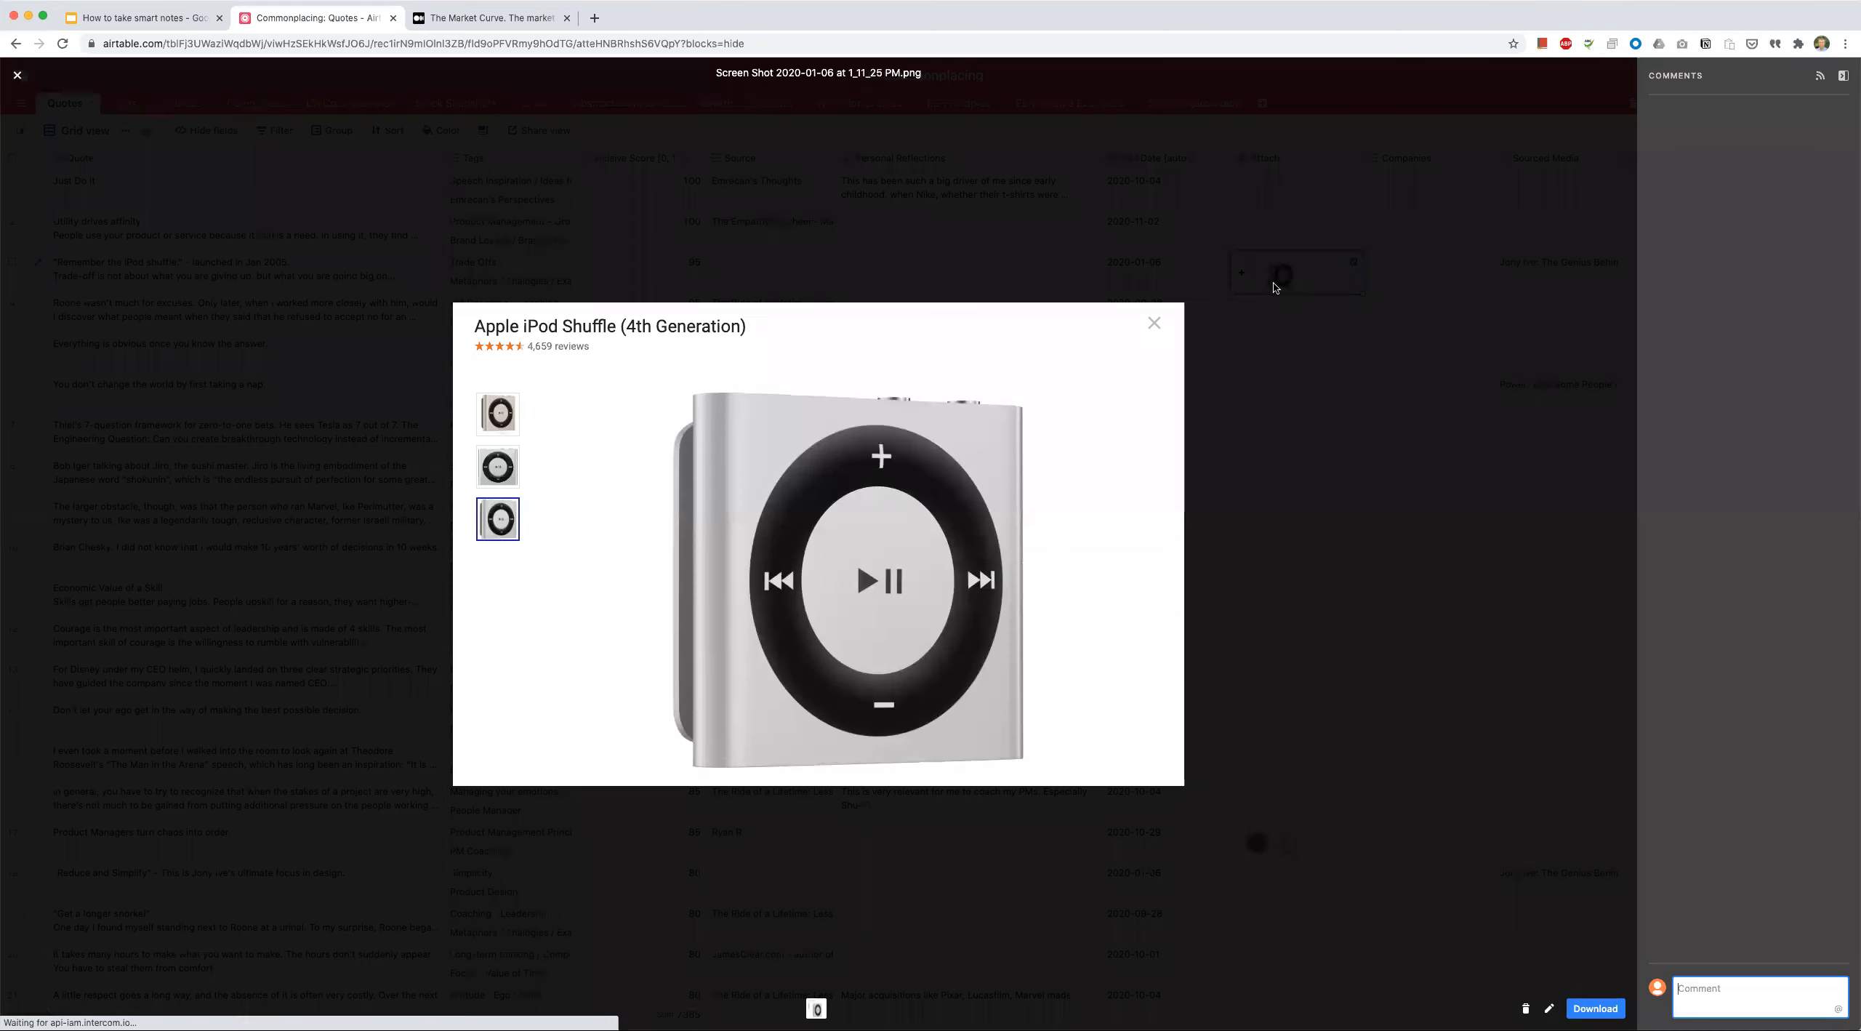
left_click(1154, 323)
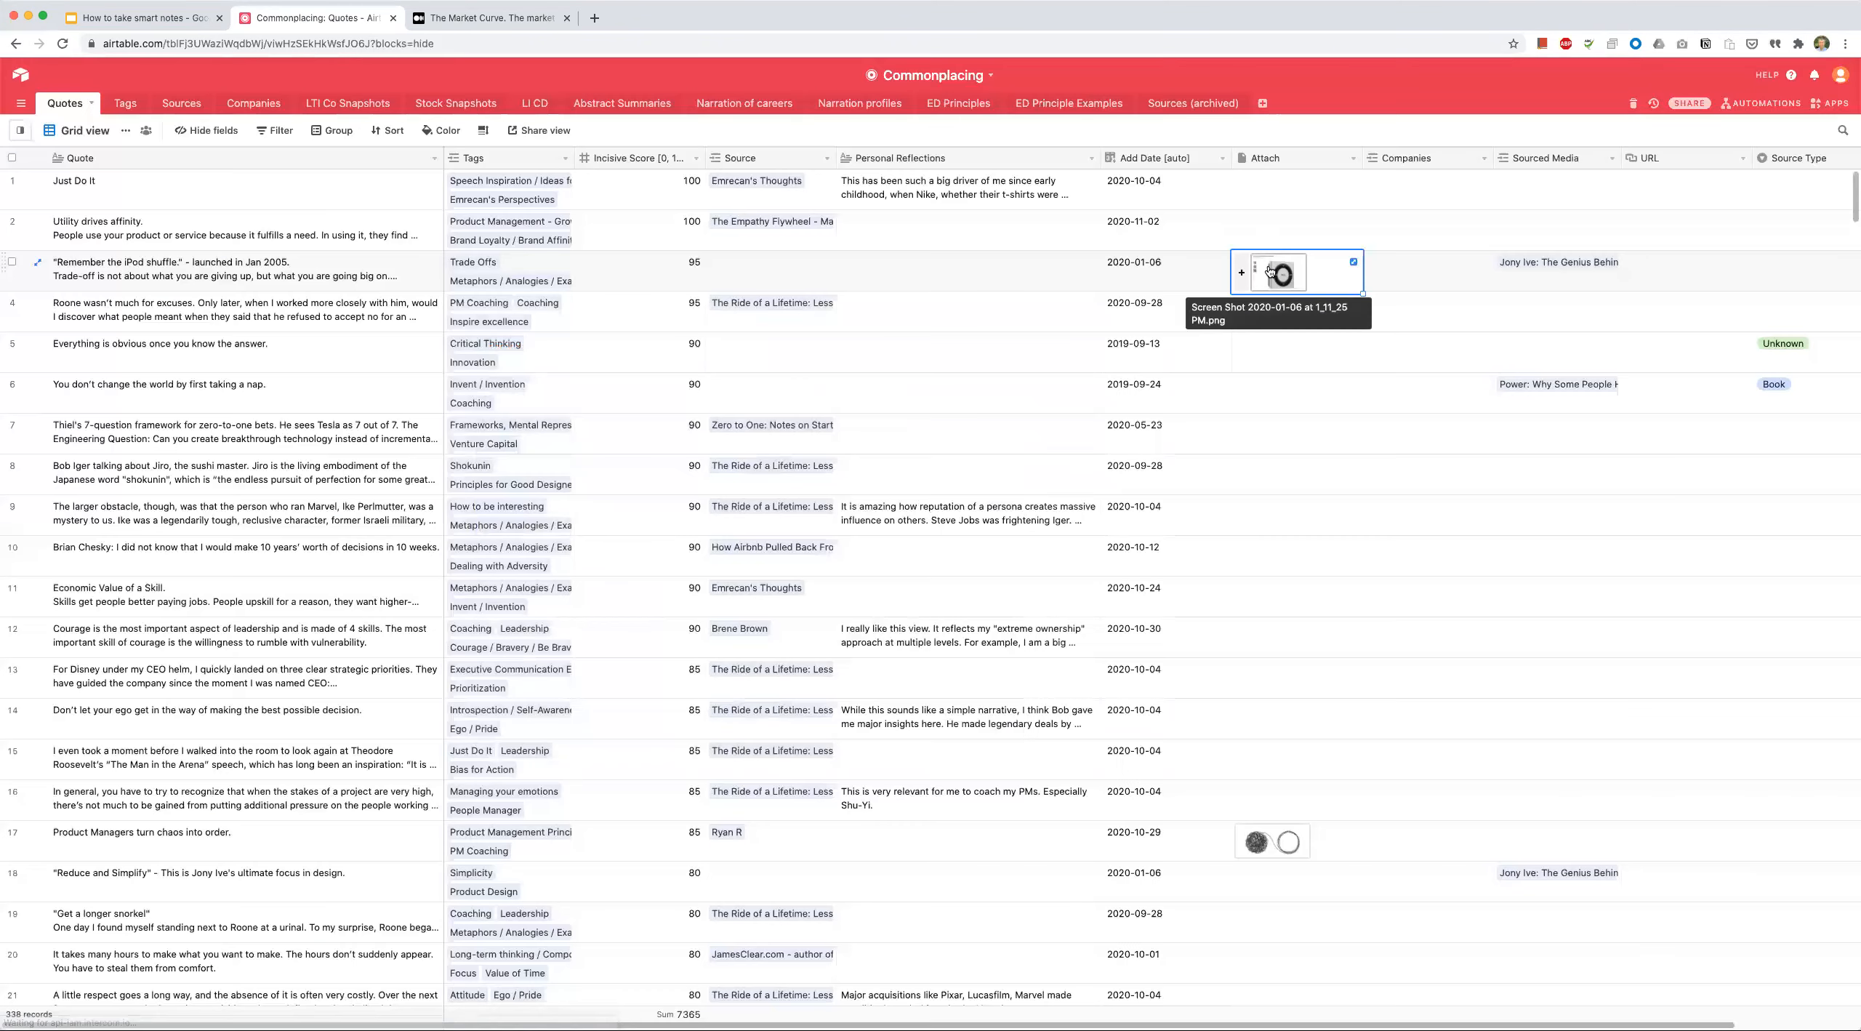
mouse_move(1293, 467)
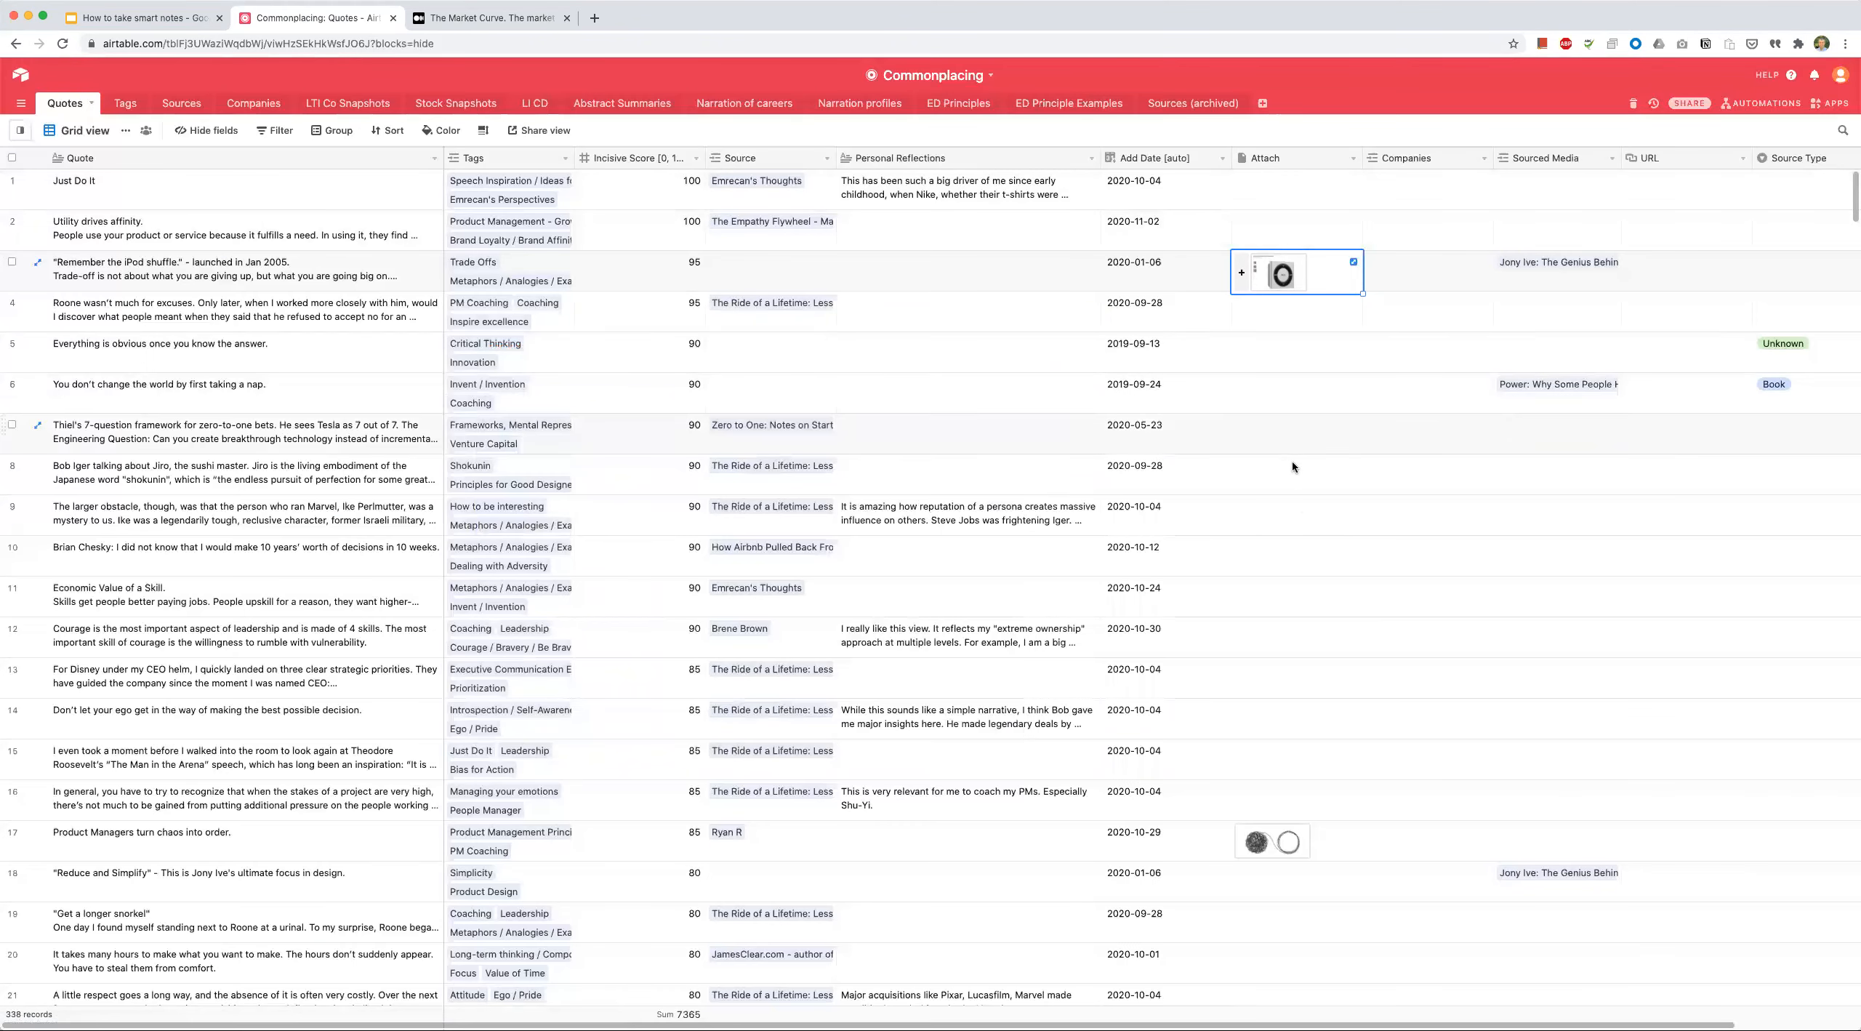
mouse_move(1278, 273)
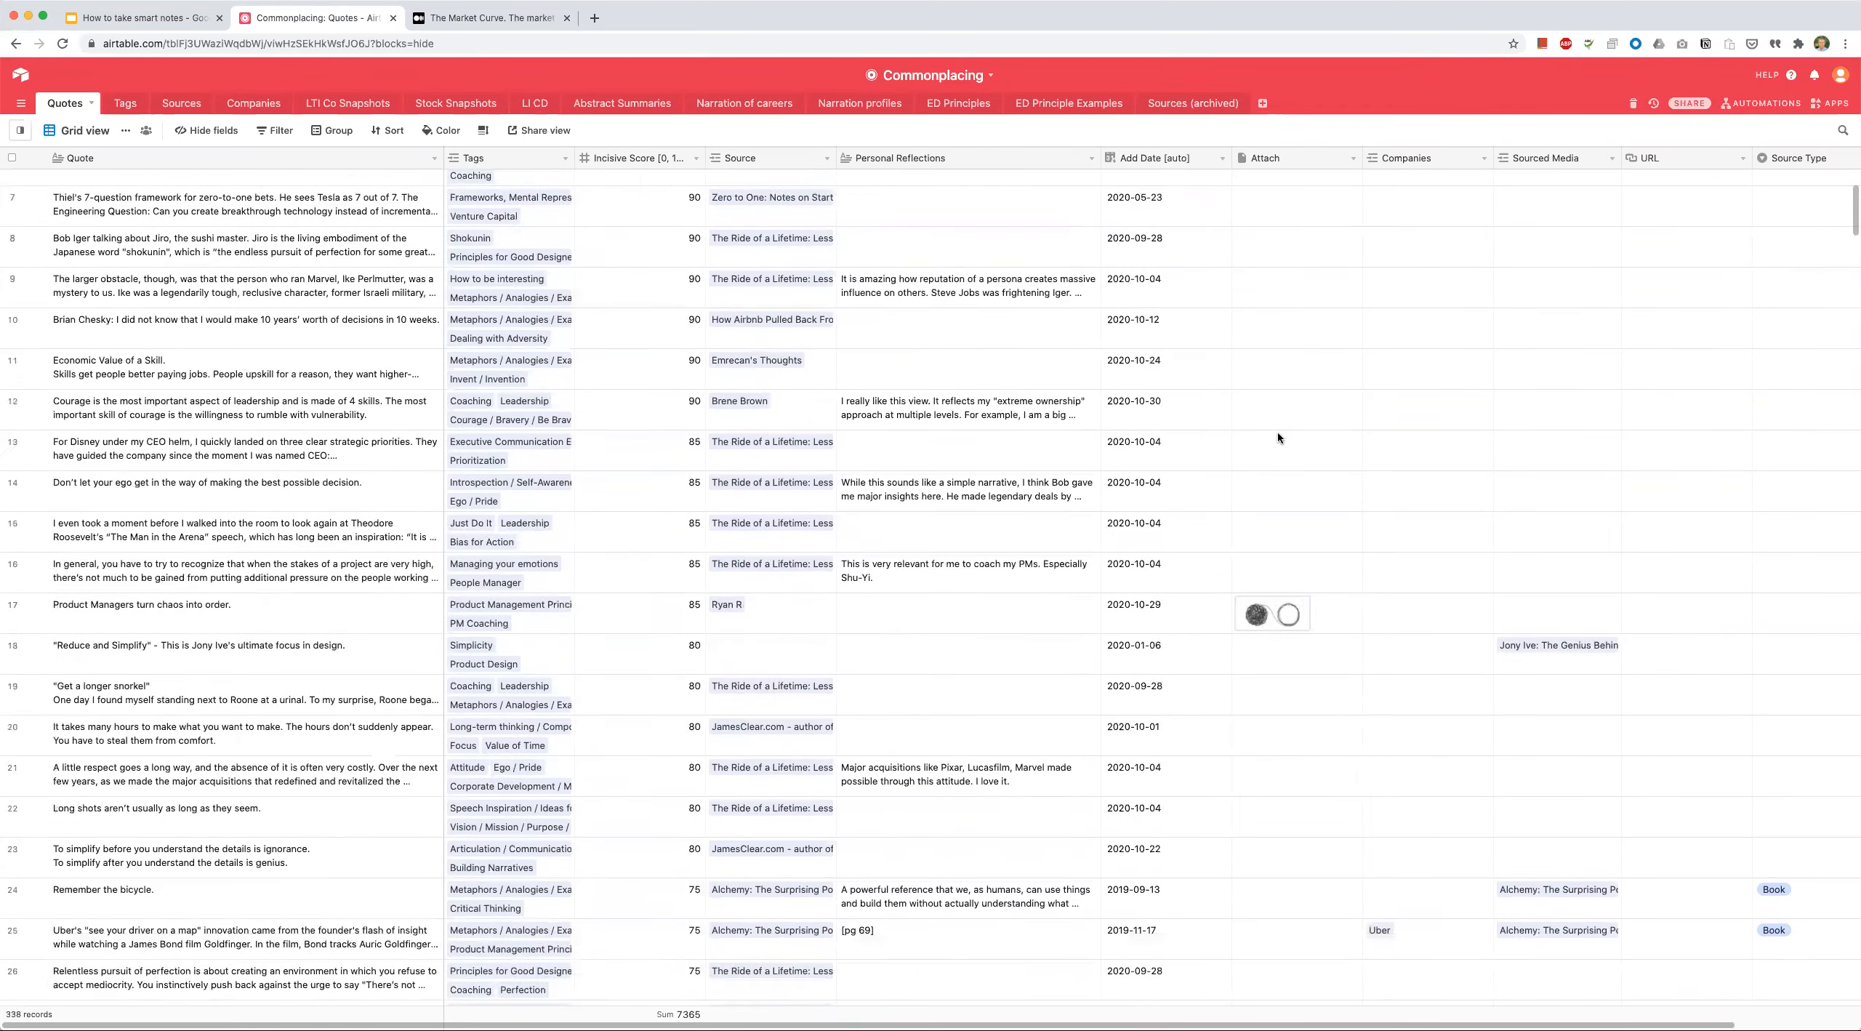
scroll("down", 3)
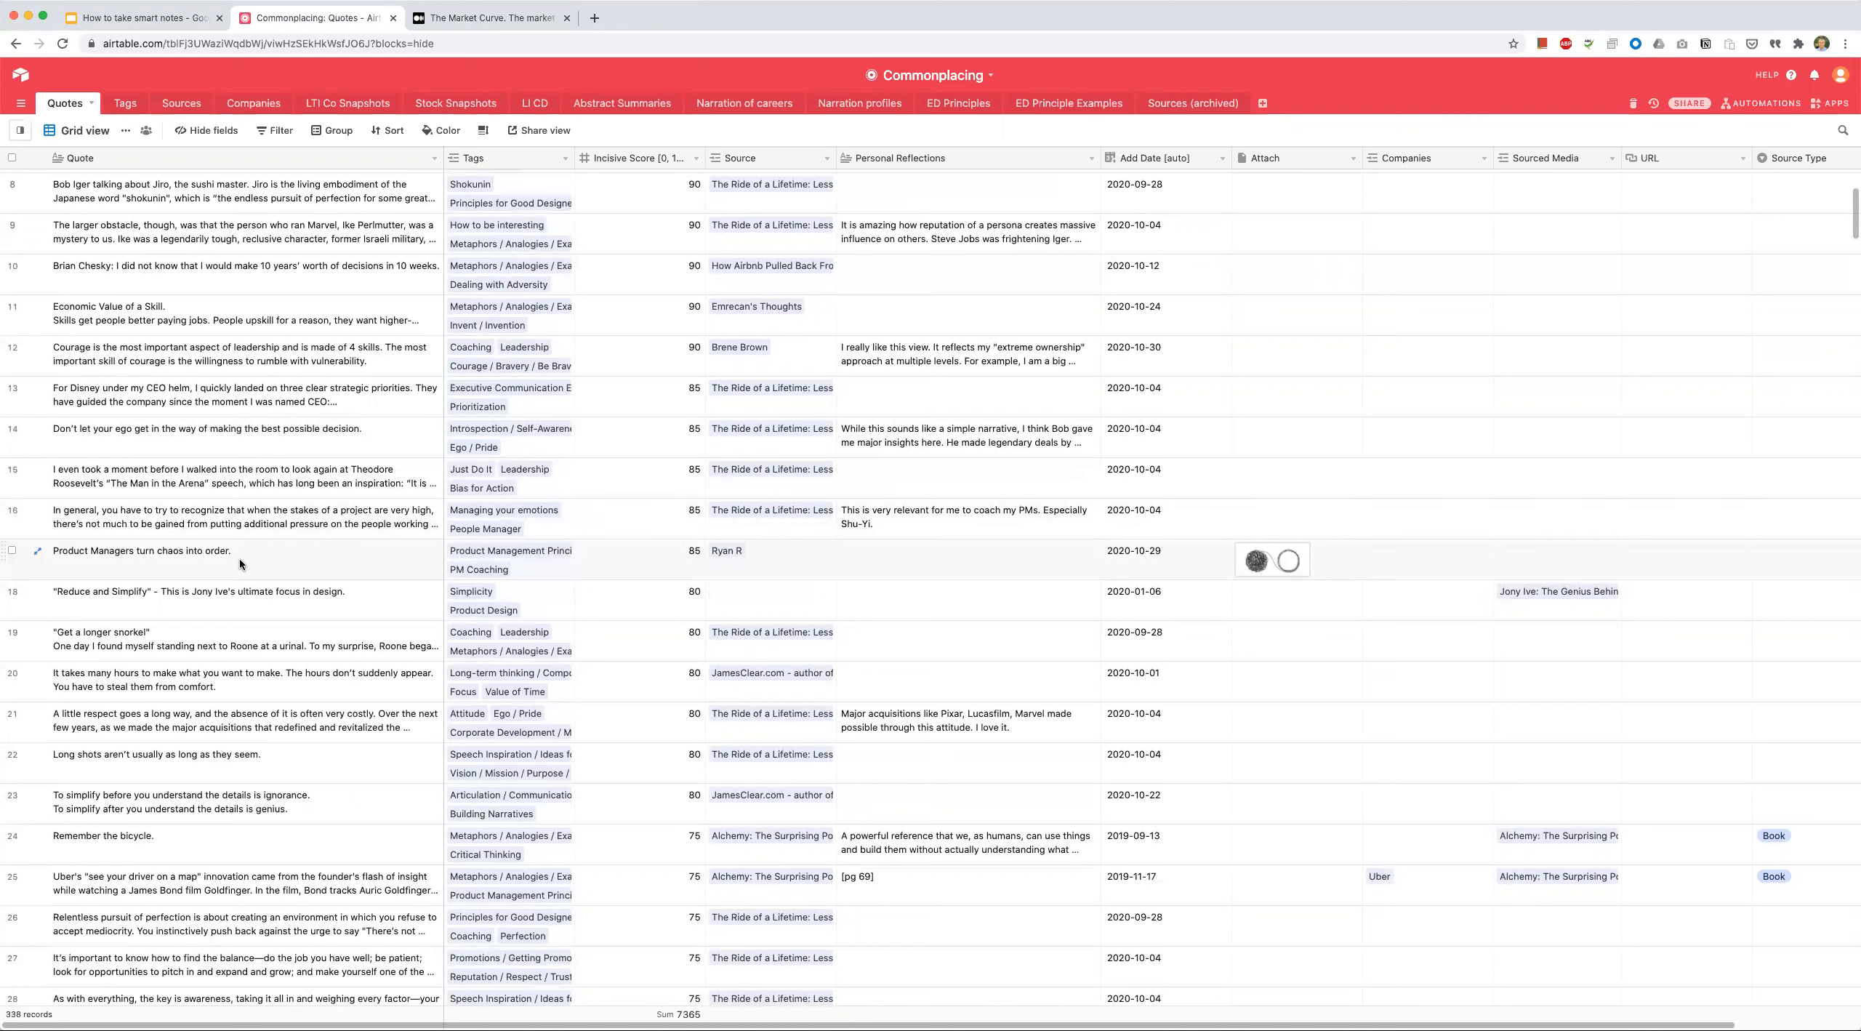
Step: View the quote's chaos-order.png tangled-thread image, then switch to the Google Slides presentation
left_click(142, 550)
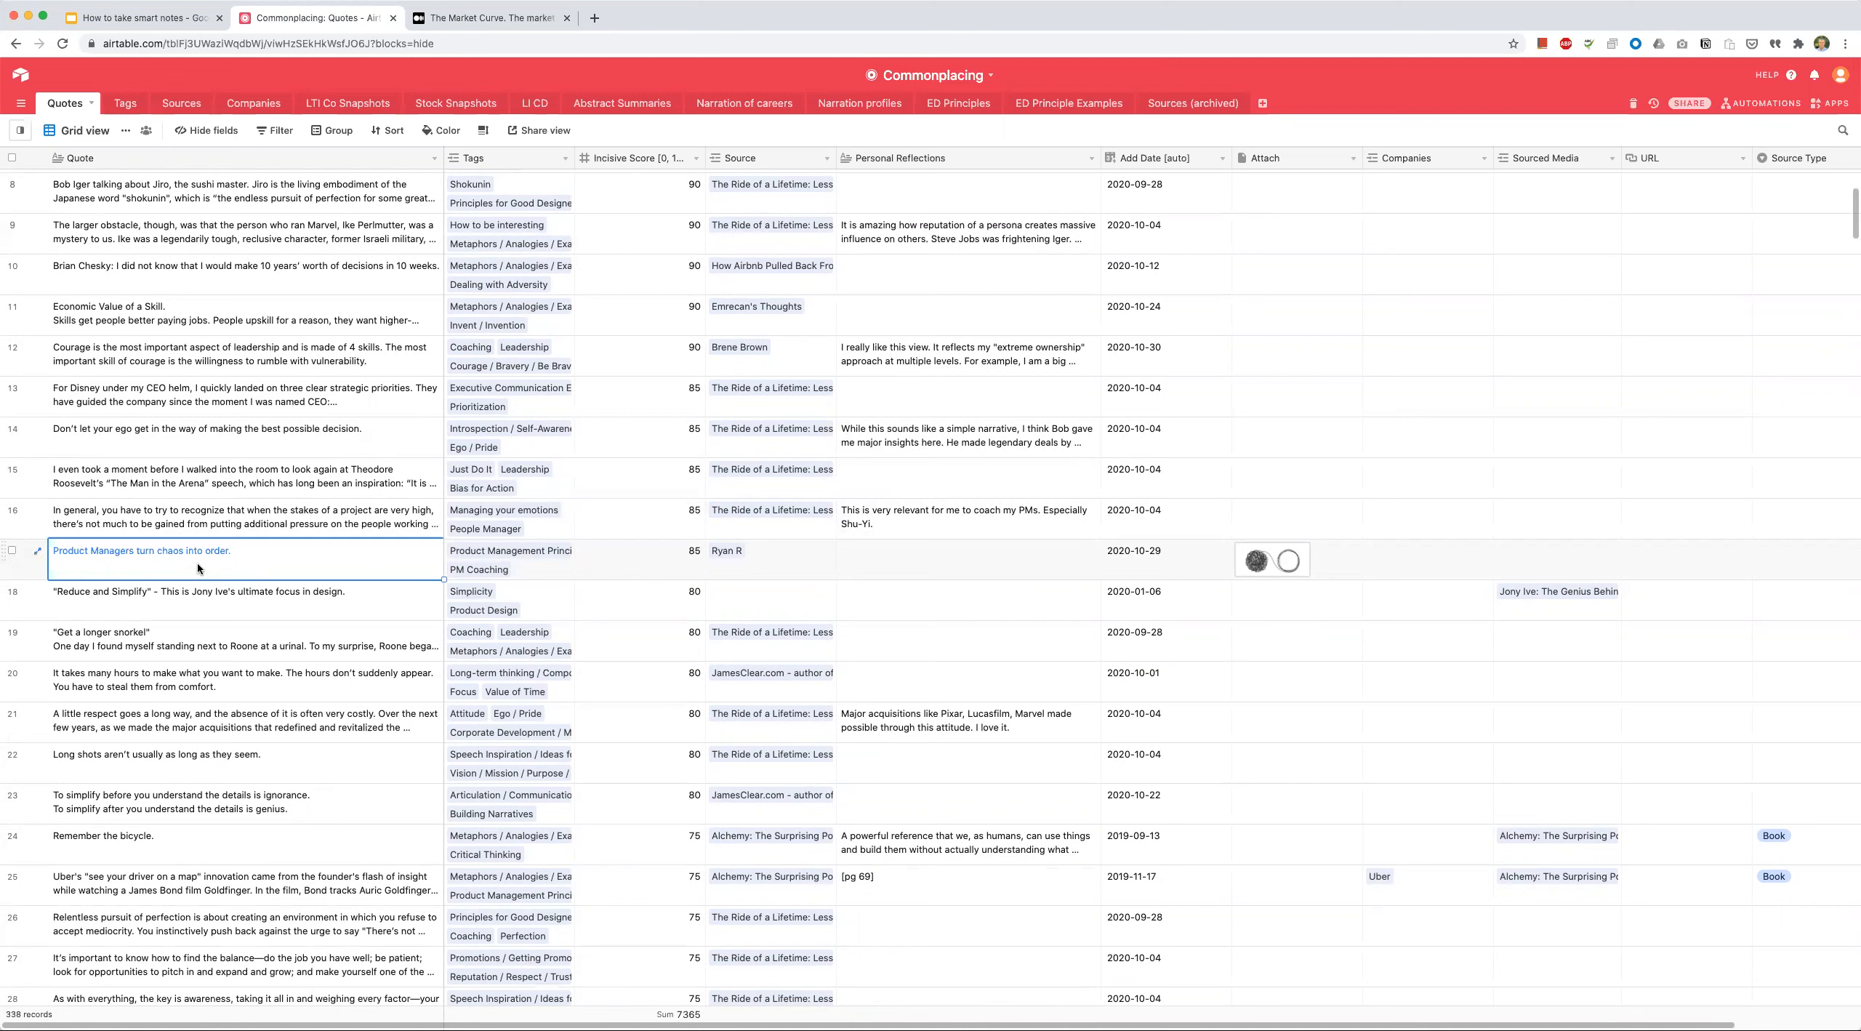
mouse_move(148, 573)
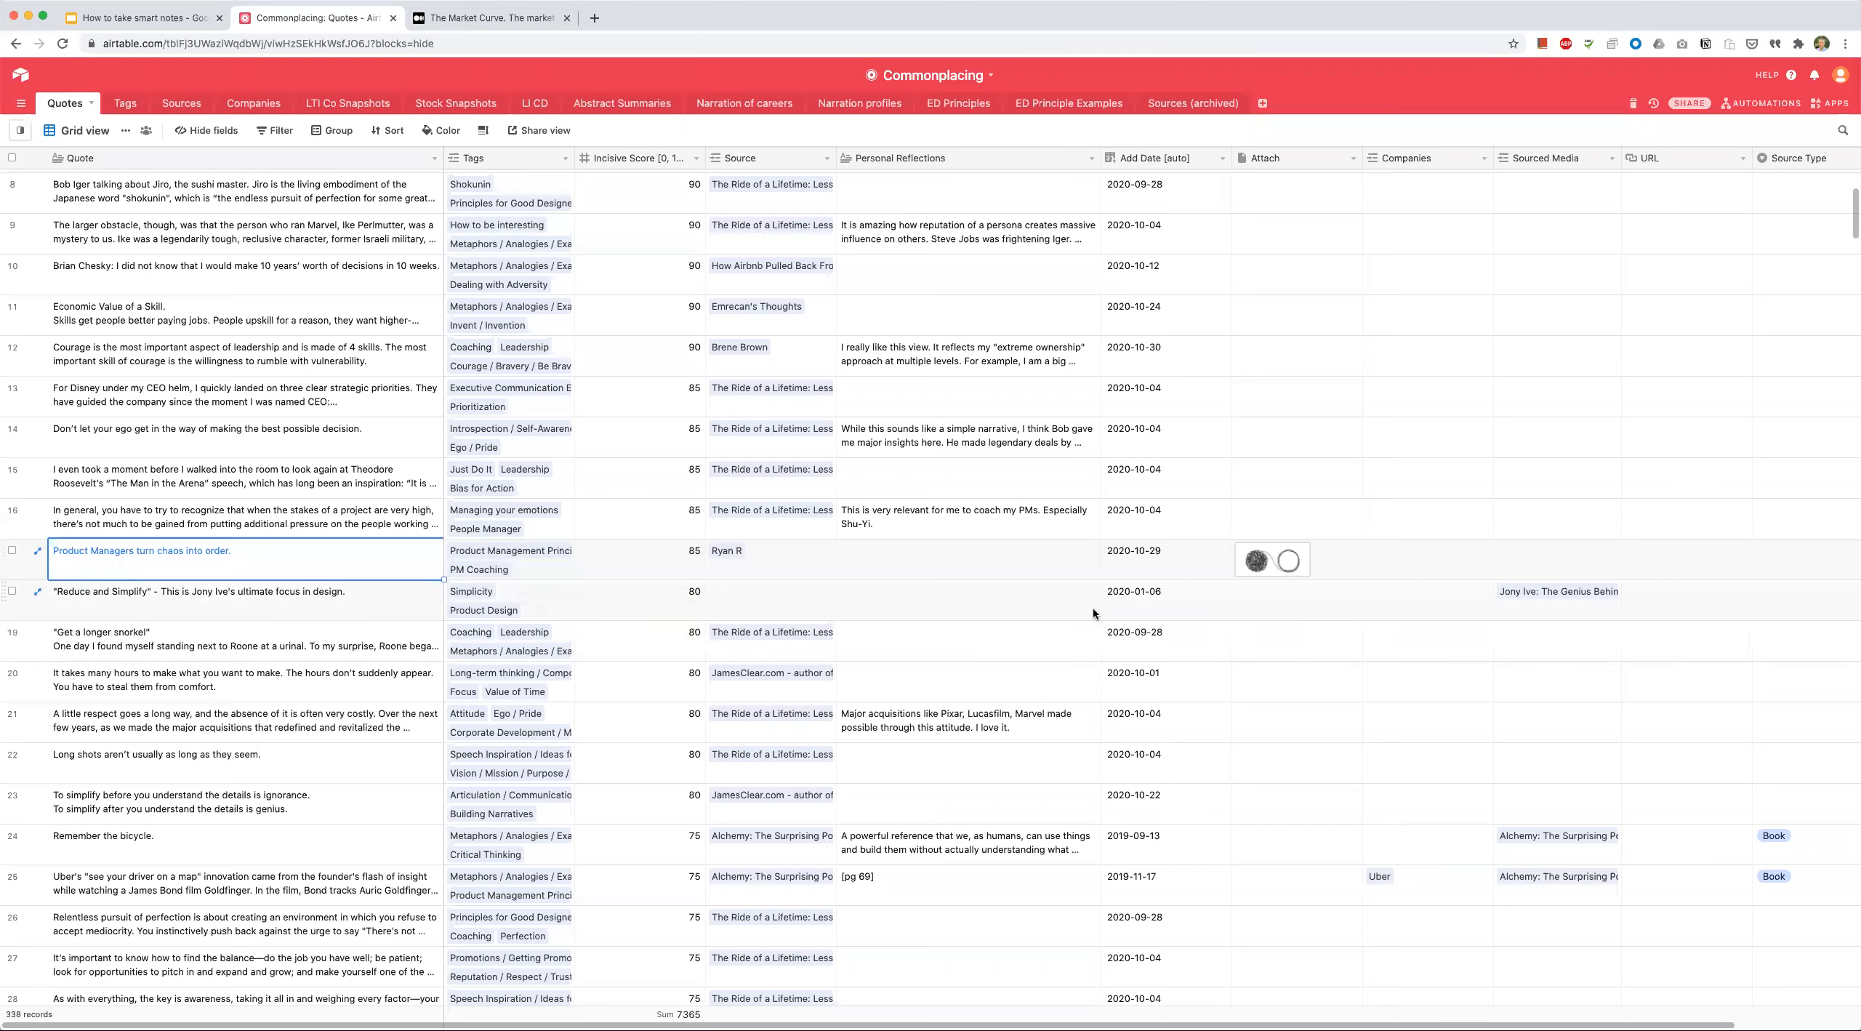
left_click(1272, 560)
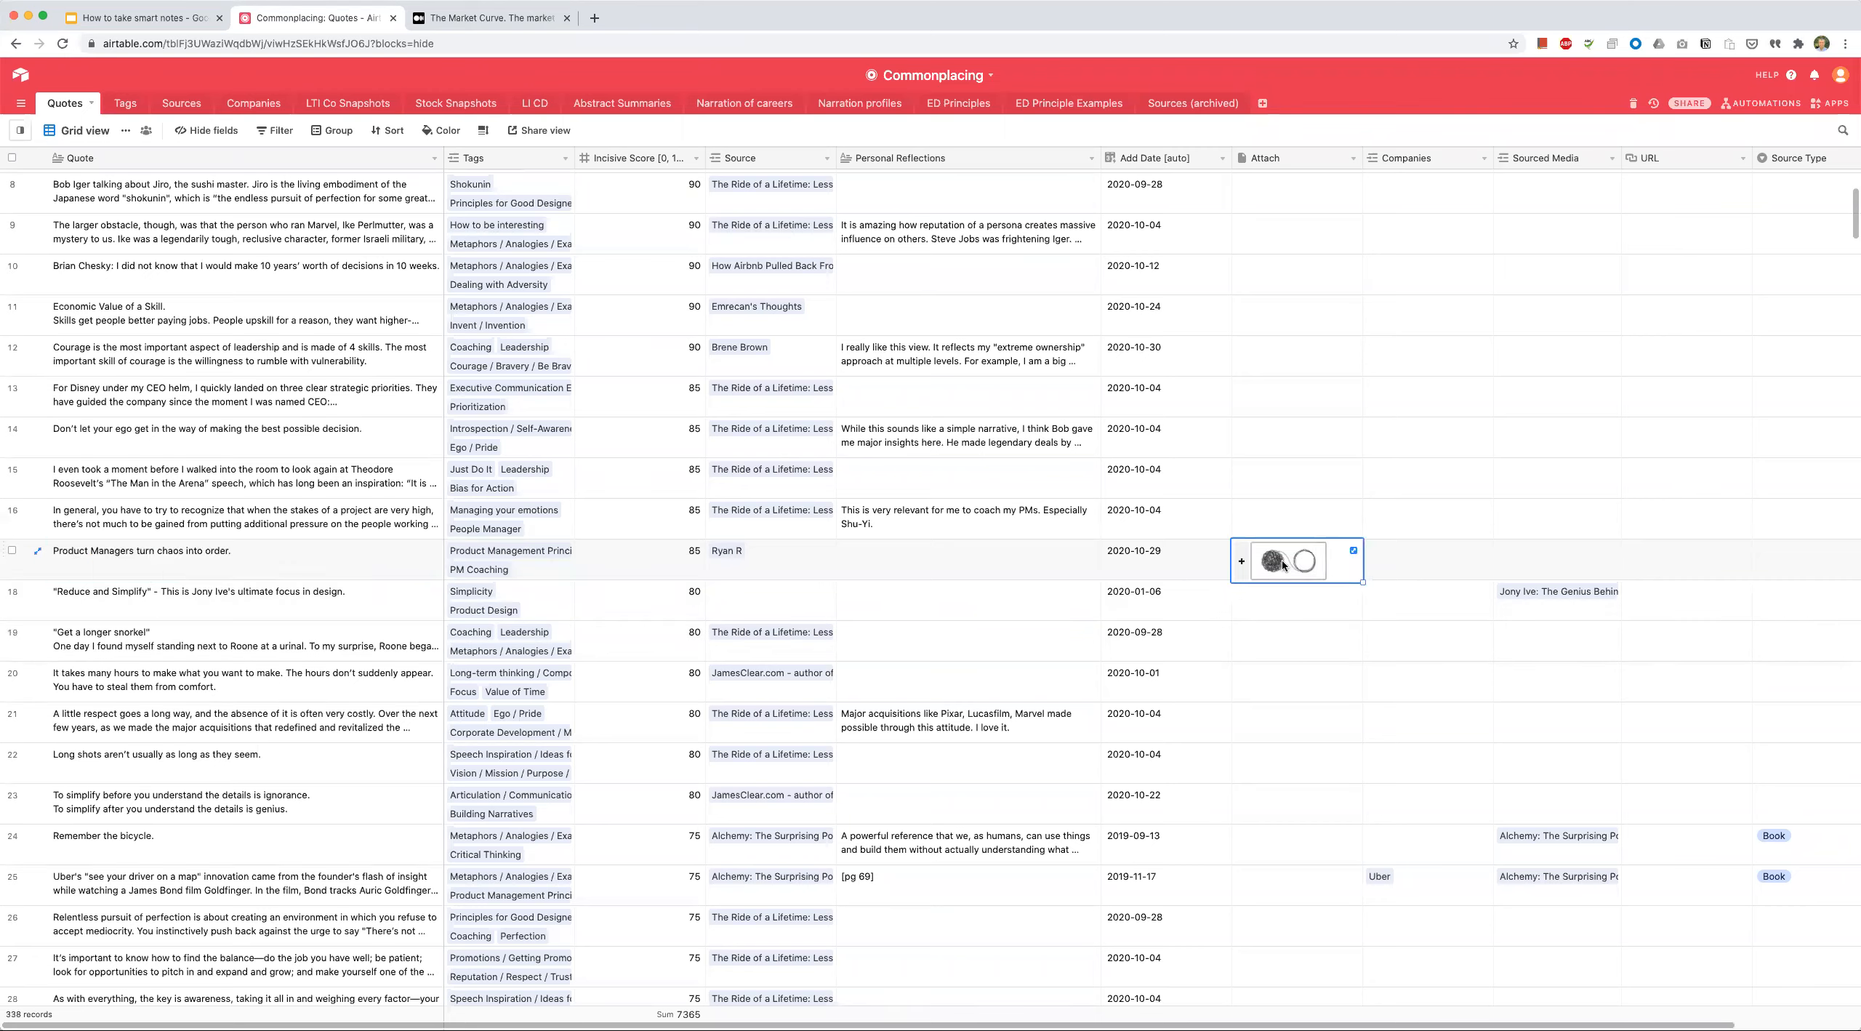
left_click(1268, 561)
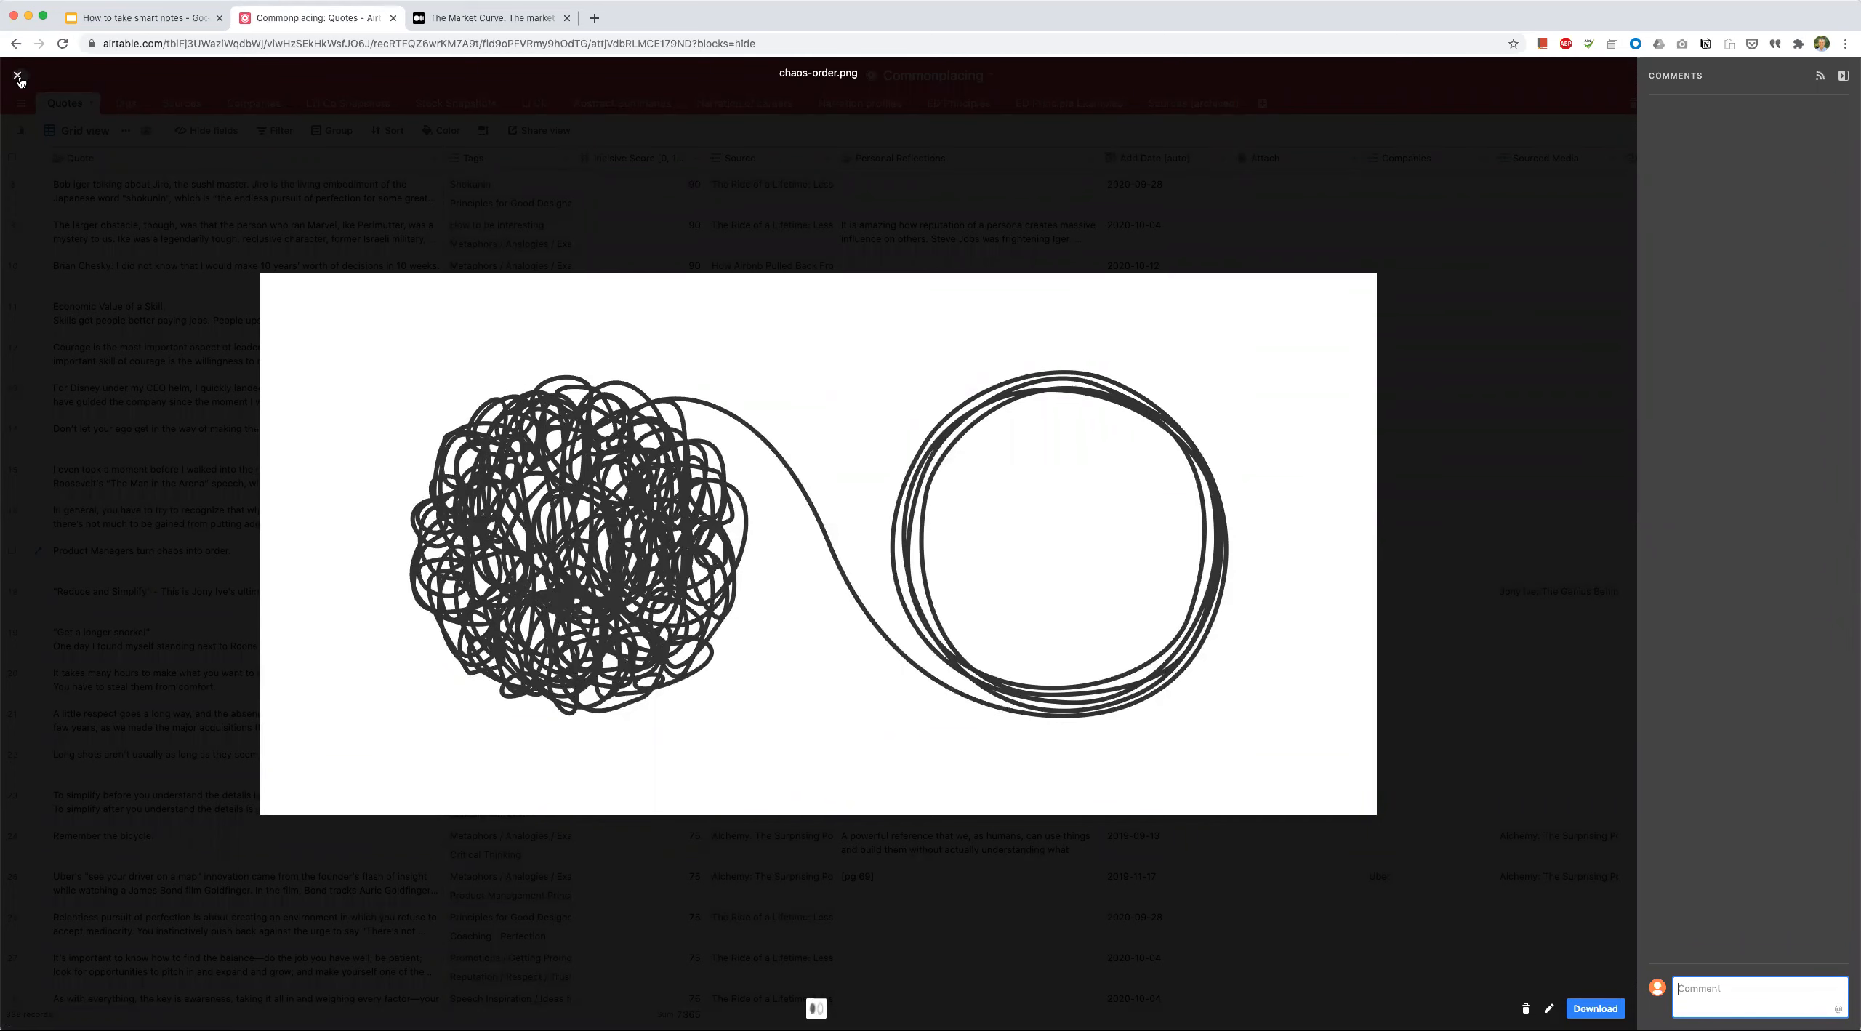
left_click(17, 75)
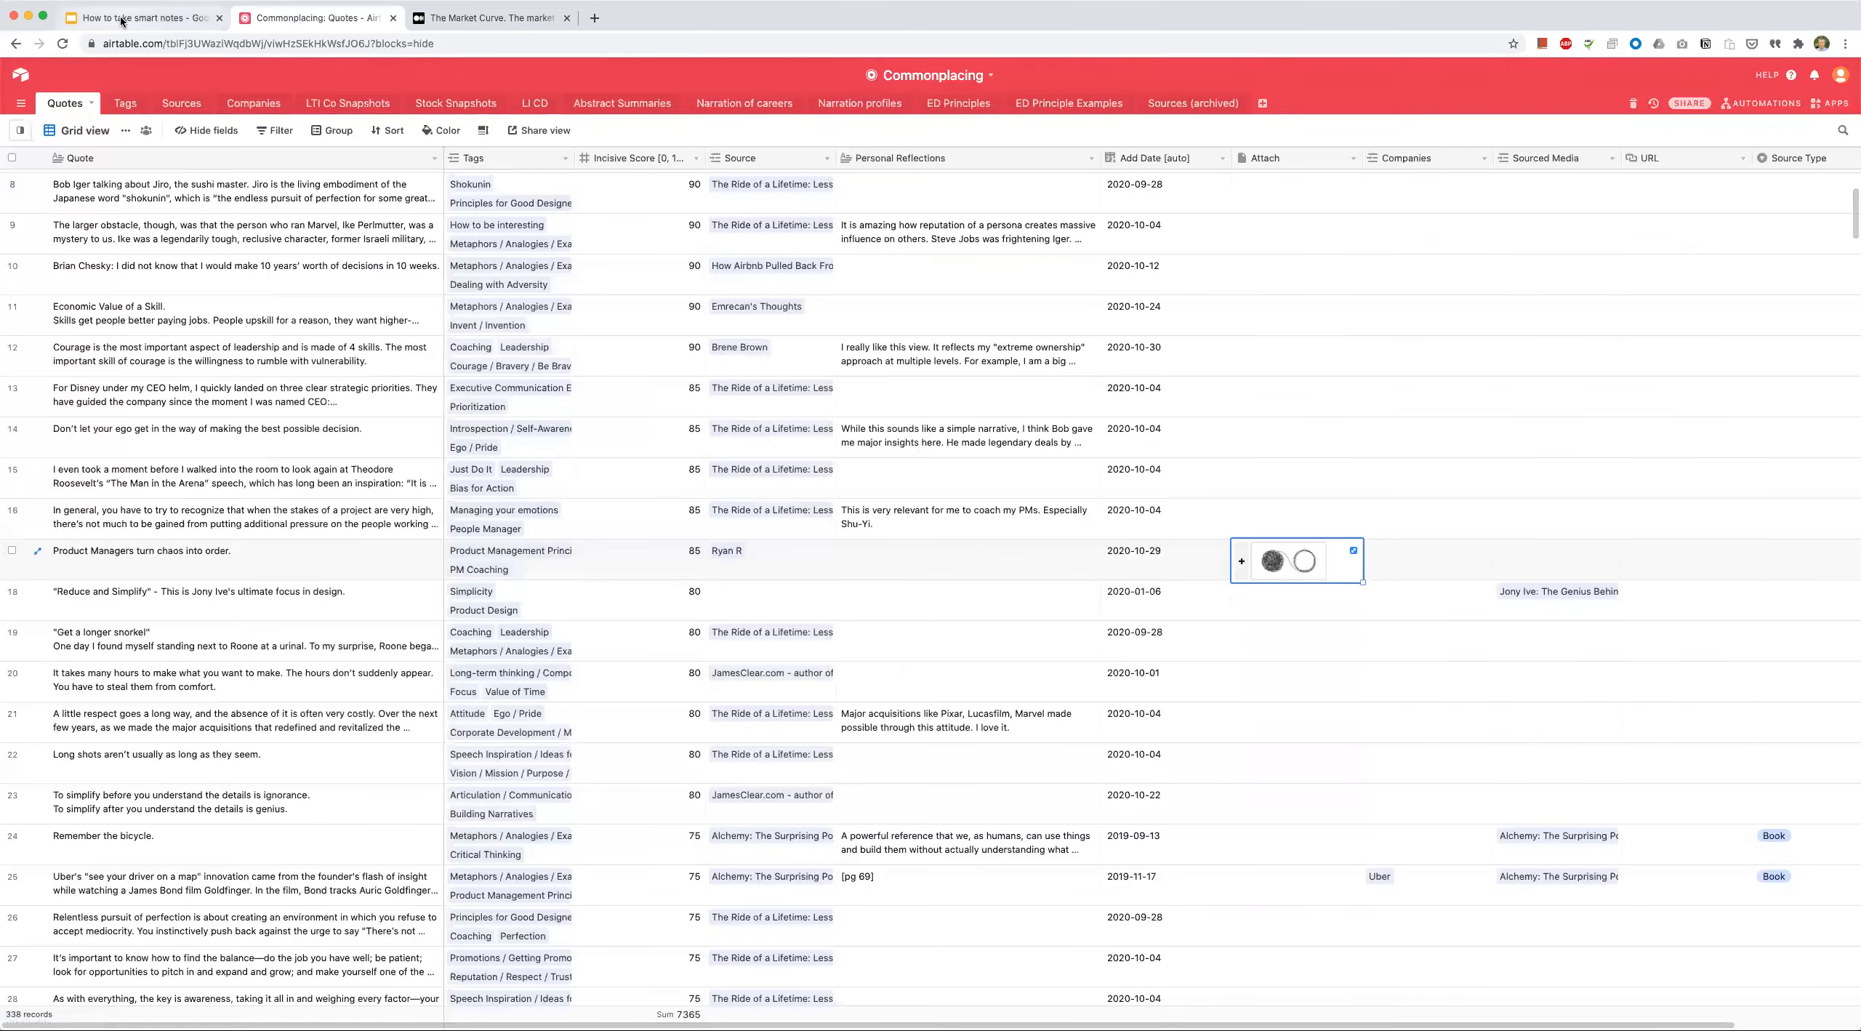
left_click(138, 17)
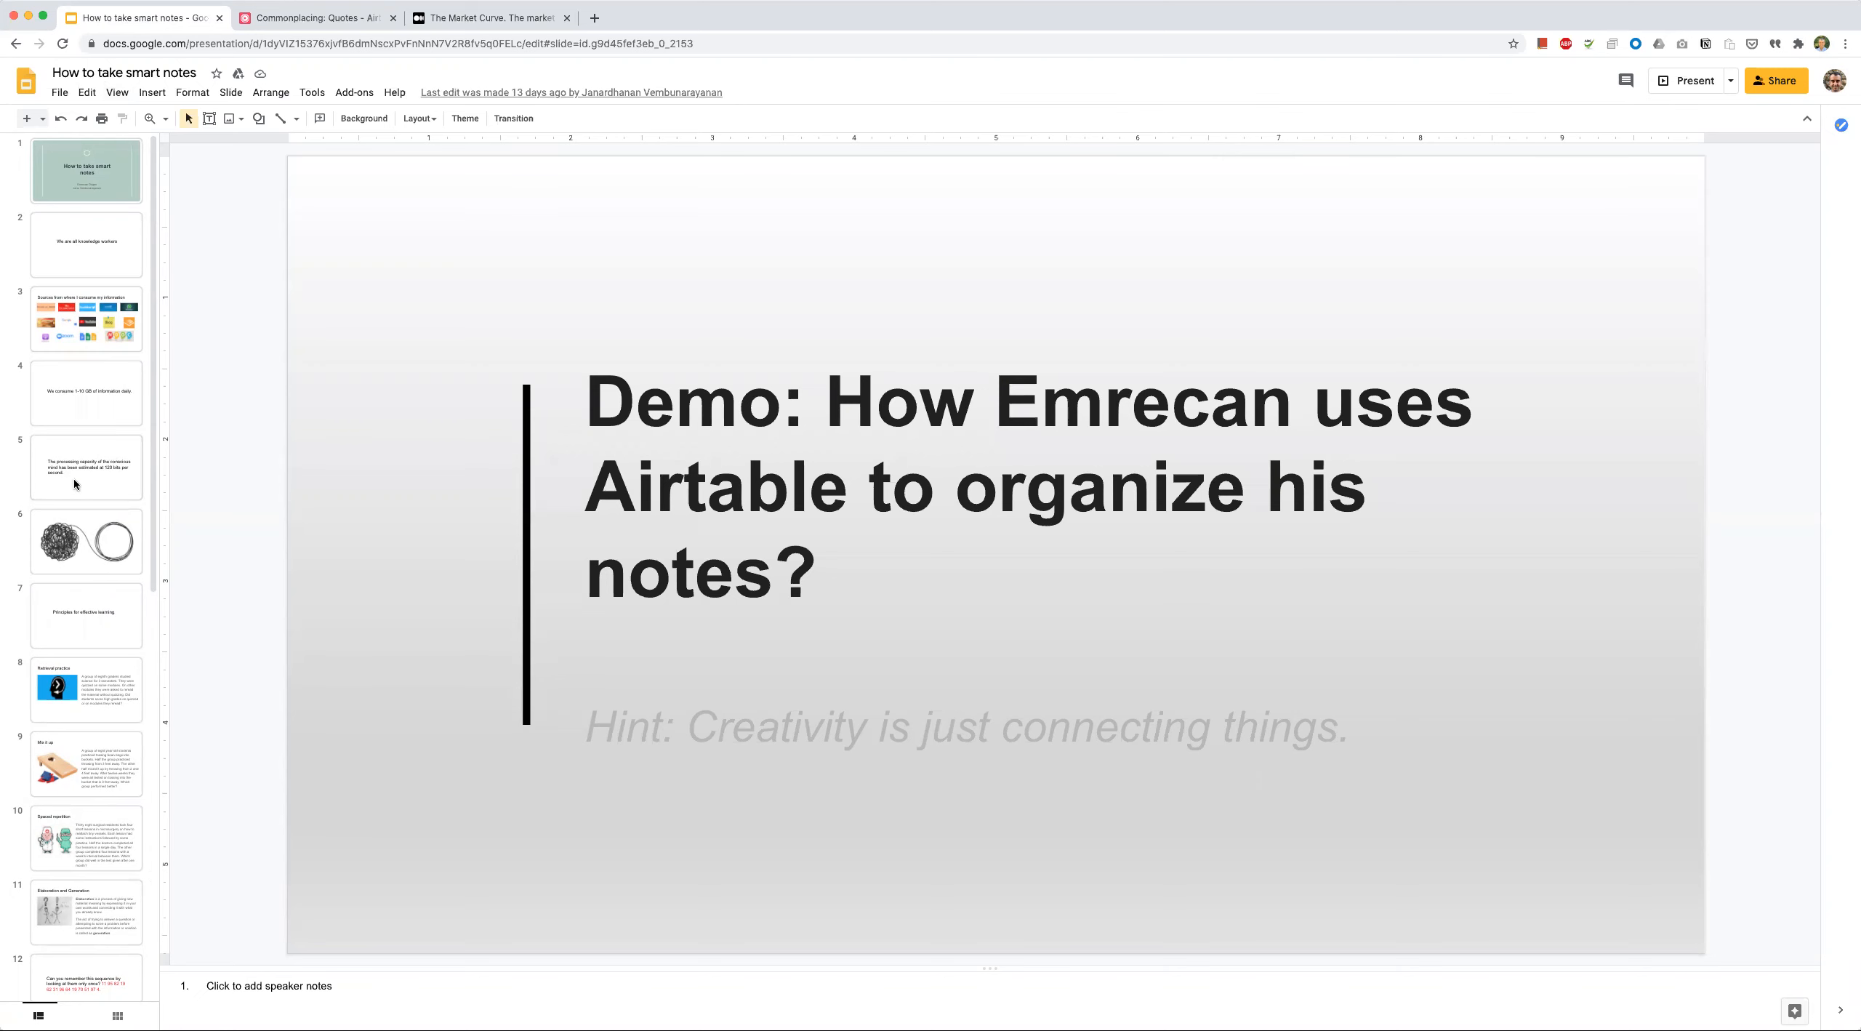
Step: Show slide 6, briefly revisit slide 5 on processing capacity, then return to slide 6
left_click(86, 542)
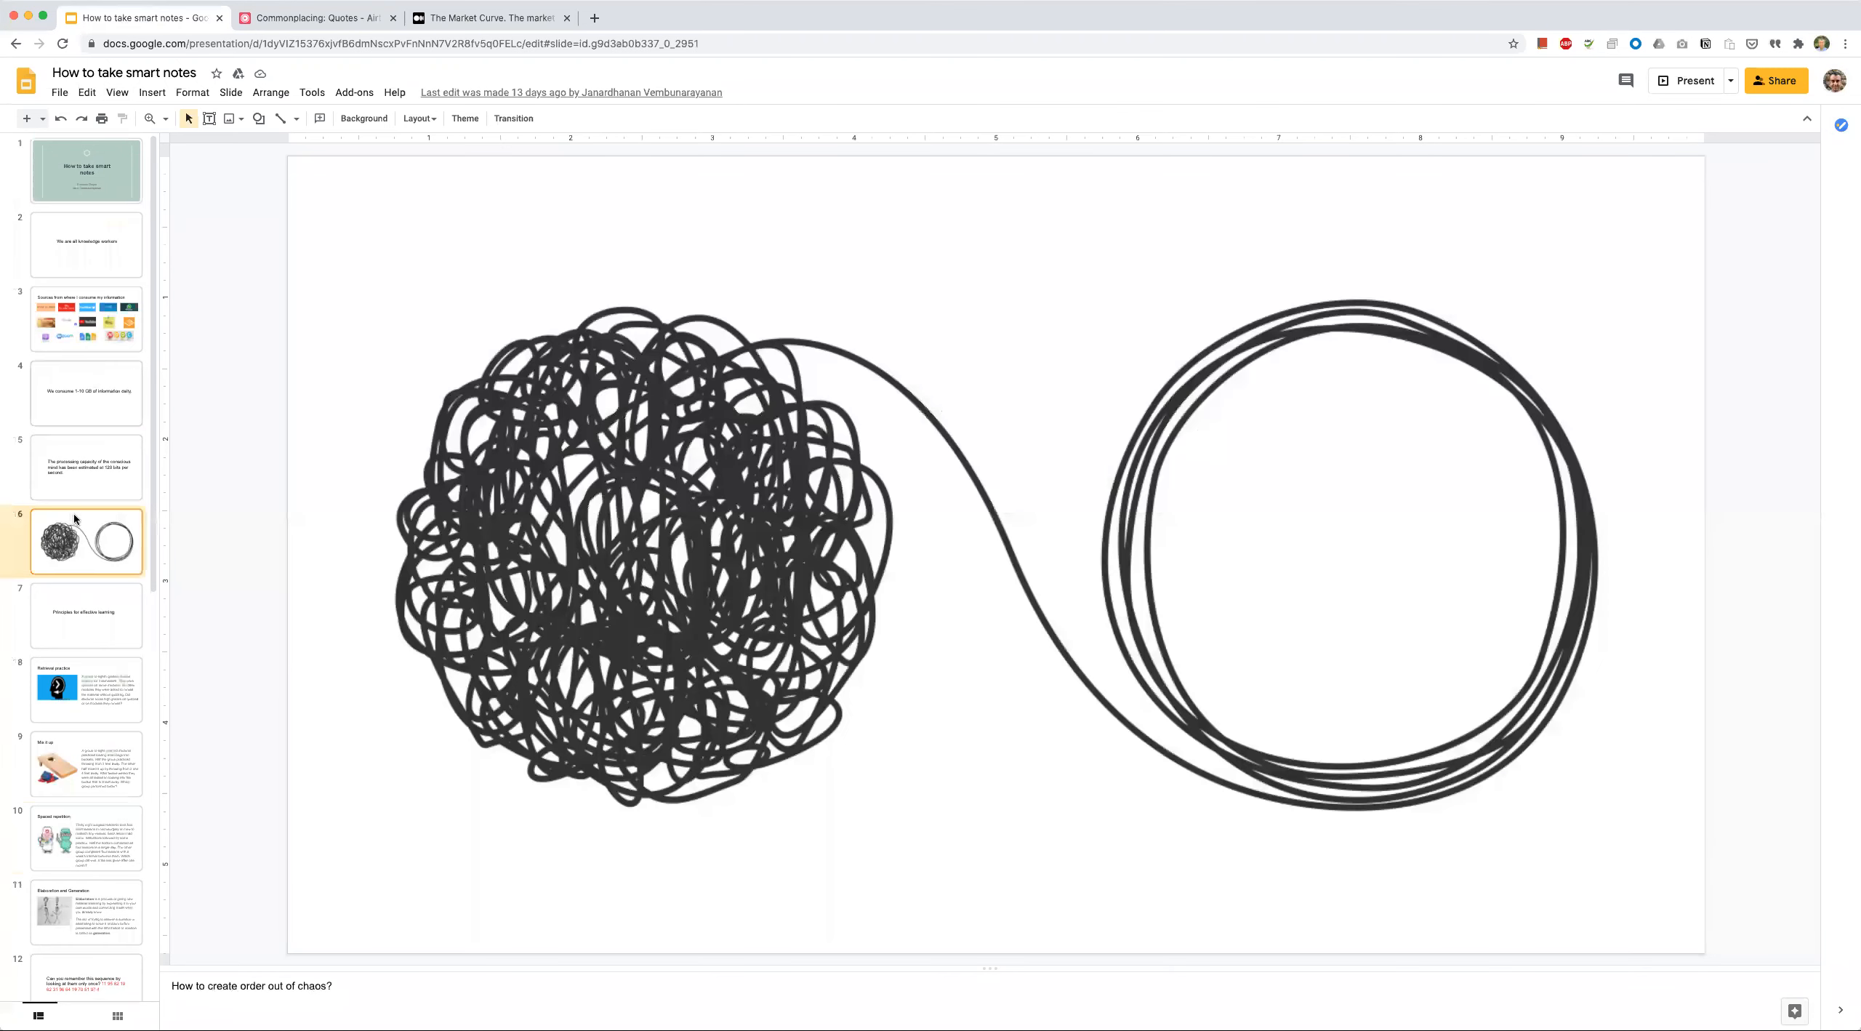
mouse_move(66, 470)
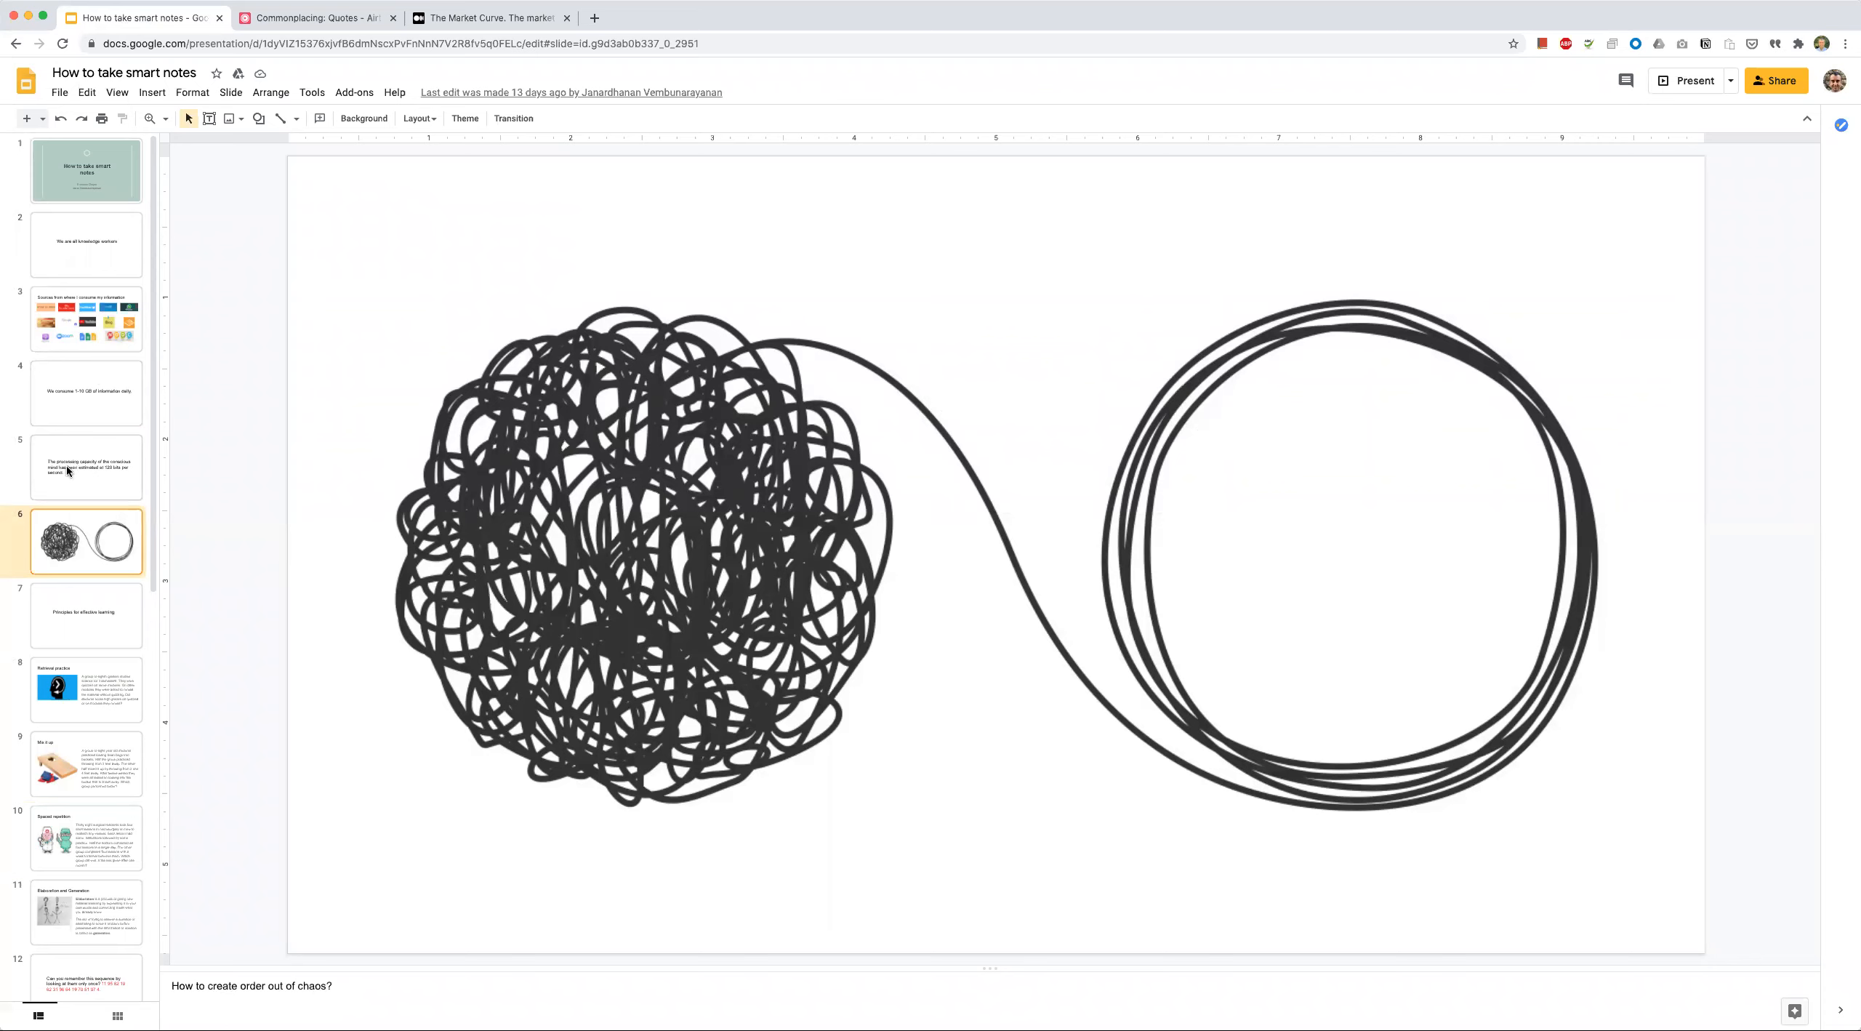
left_click(86, 467)
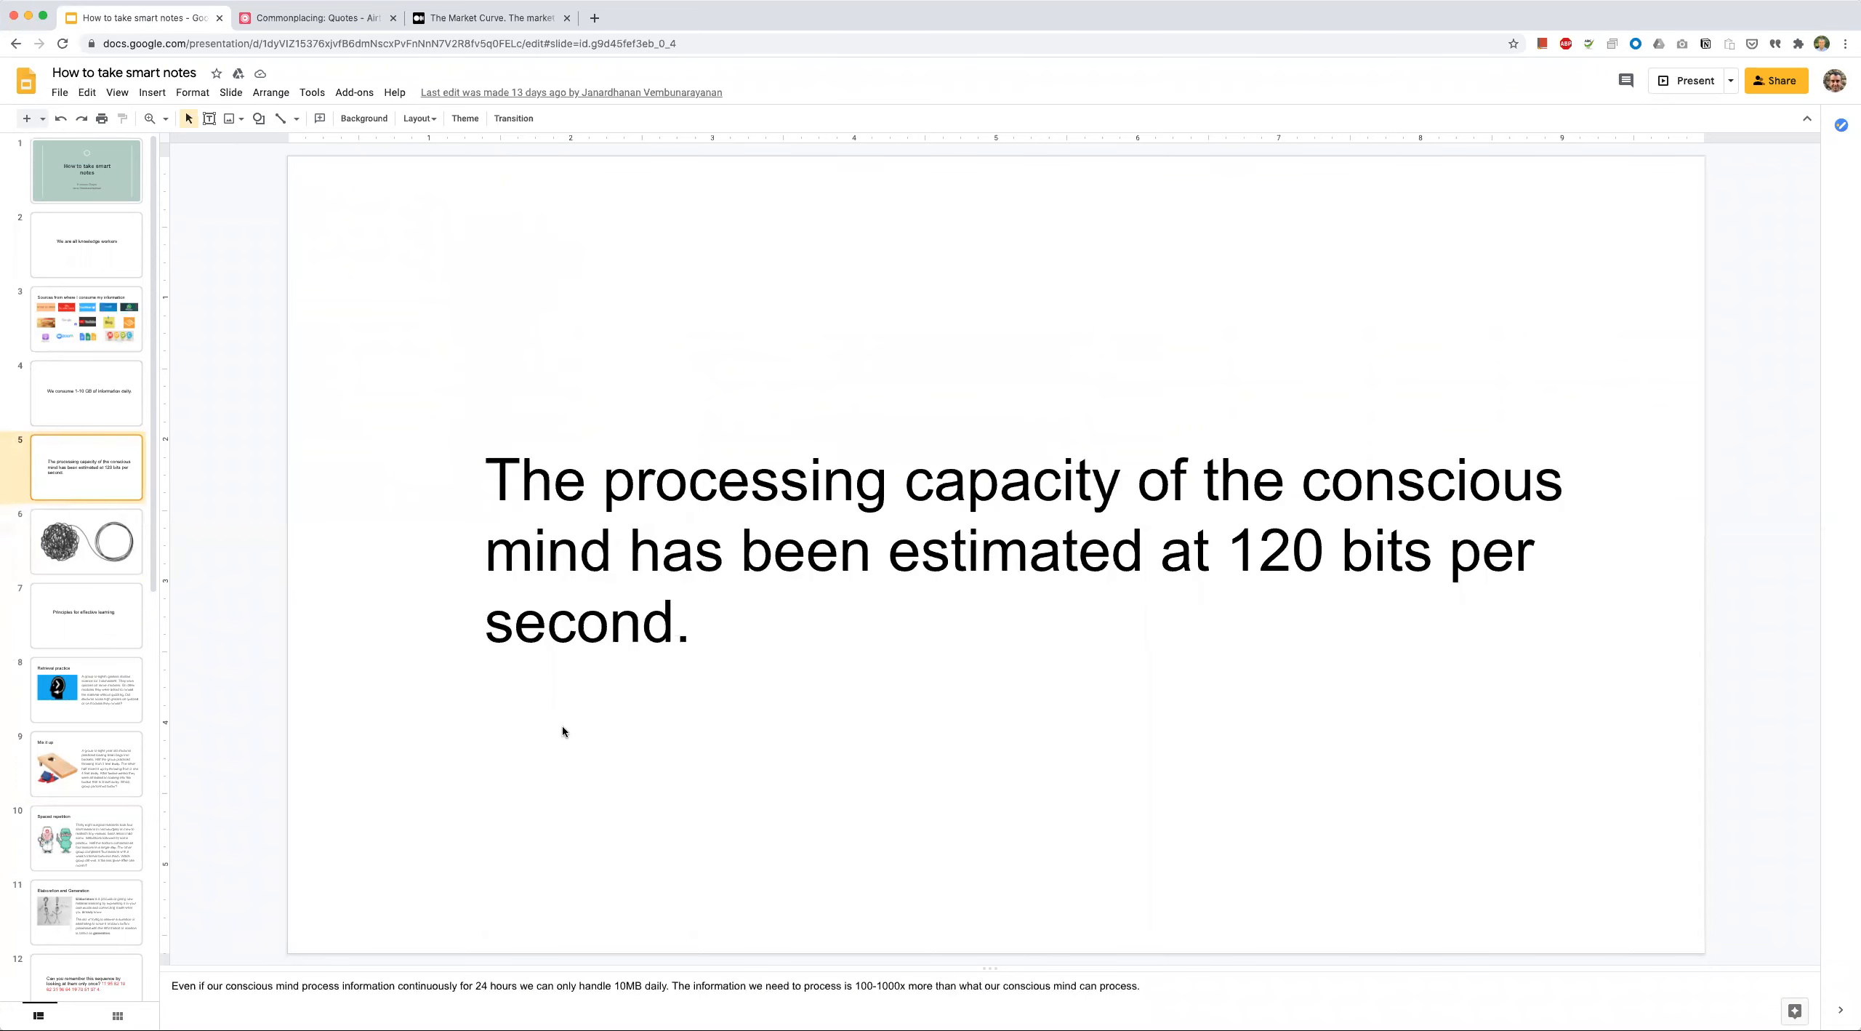
mouse_move(625, 760)
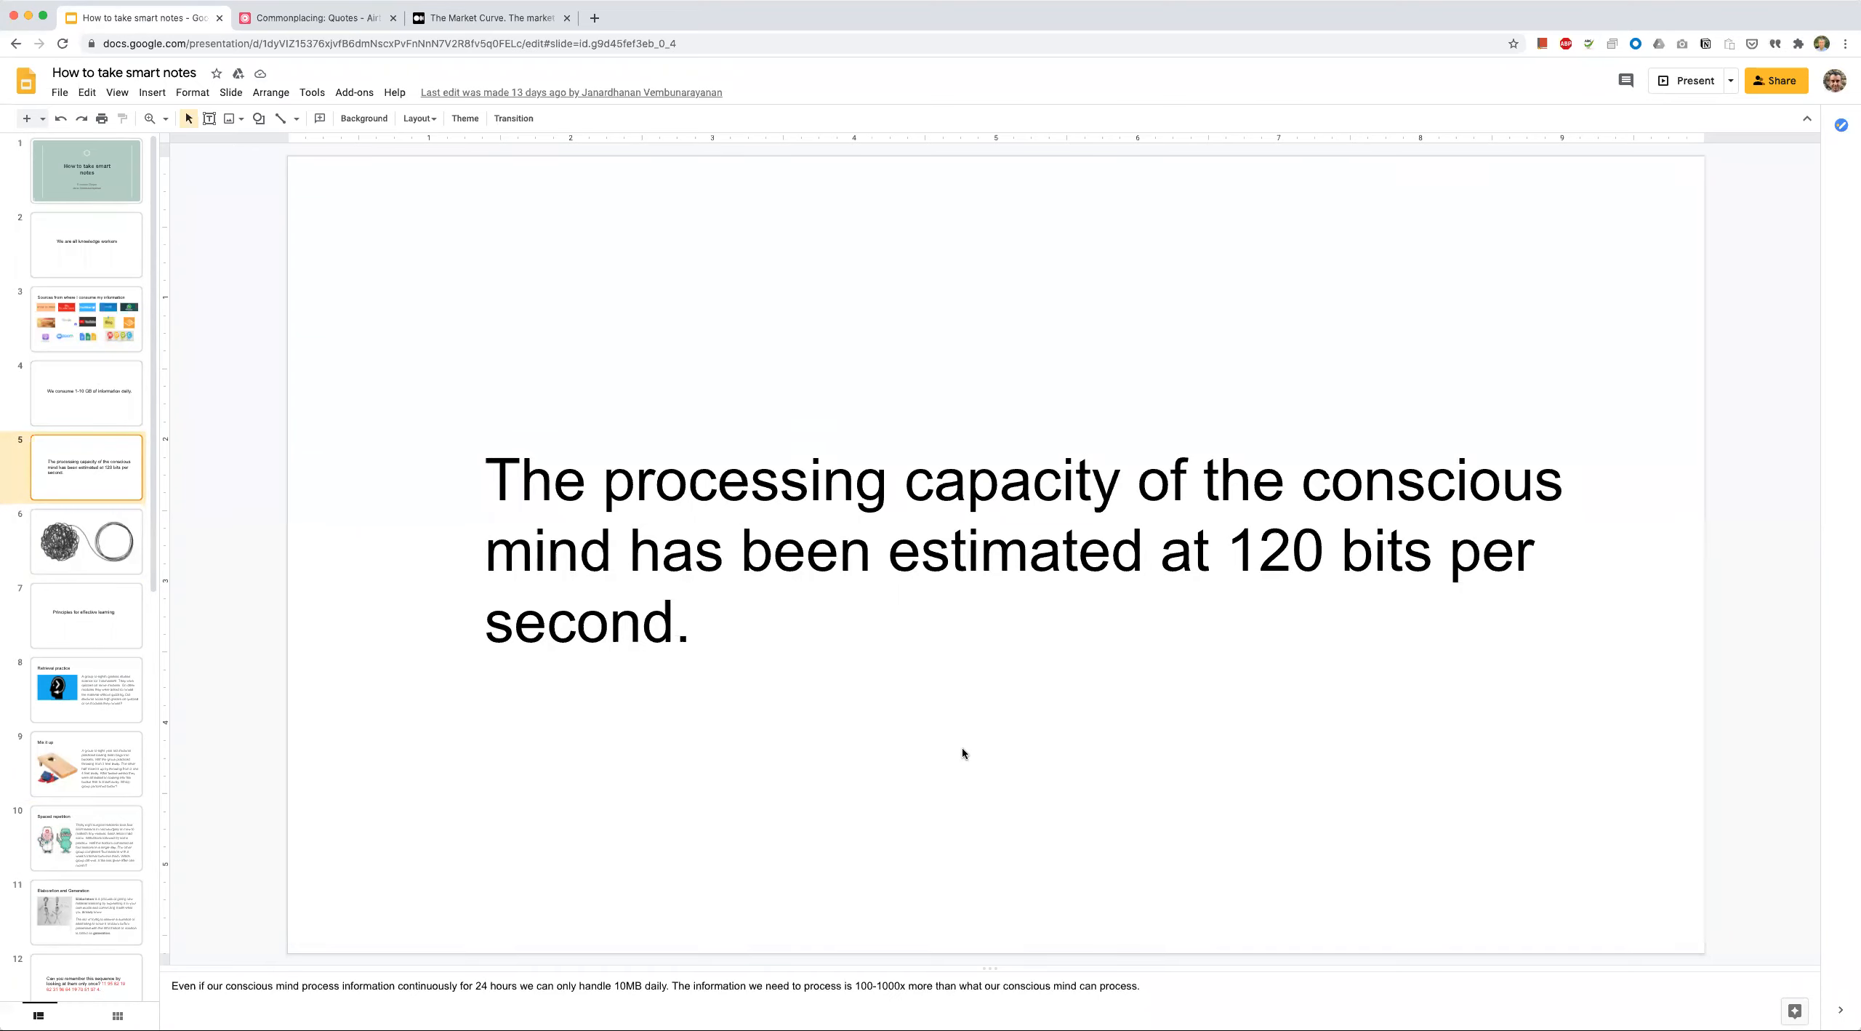
mouse_move(961, 751)
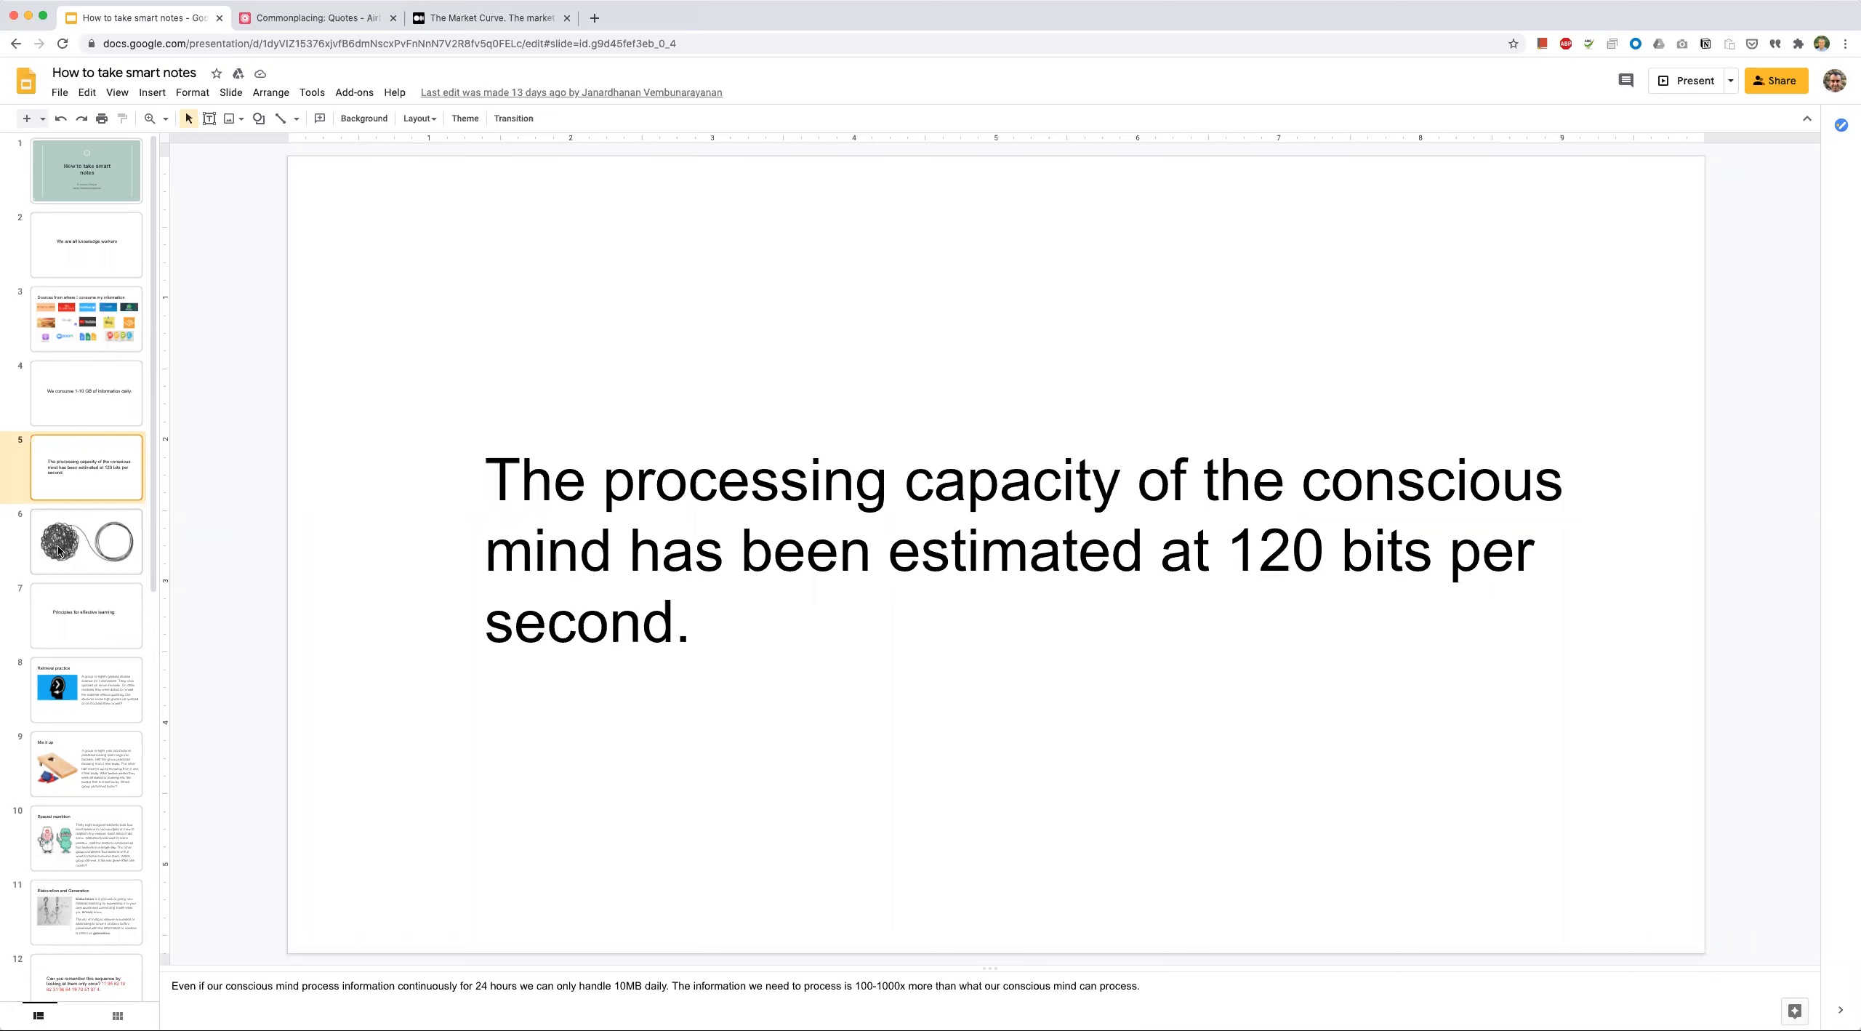
left_click(85, 542)
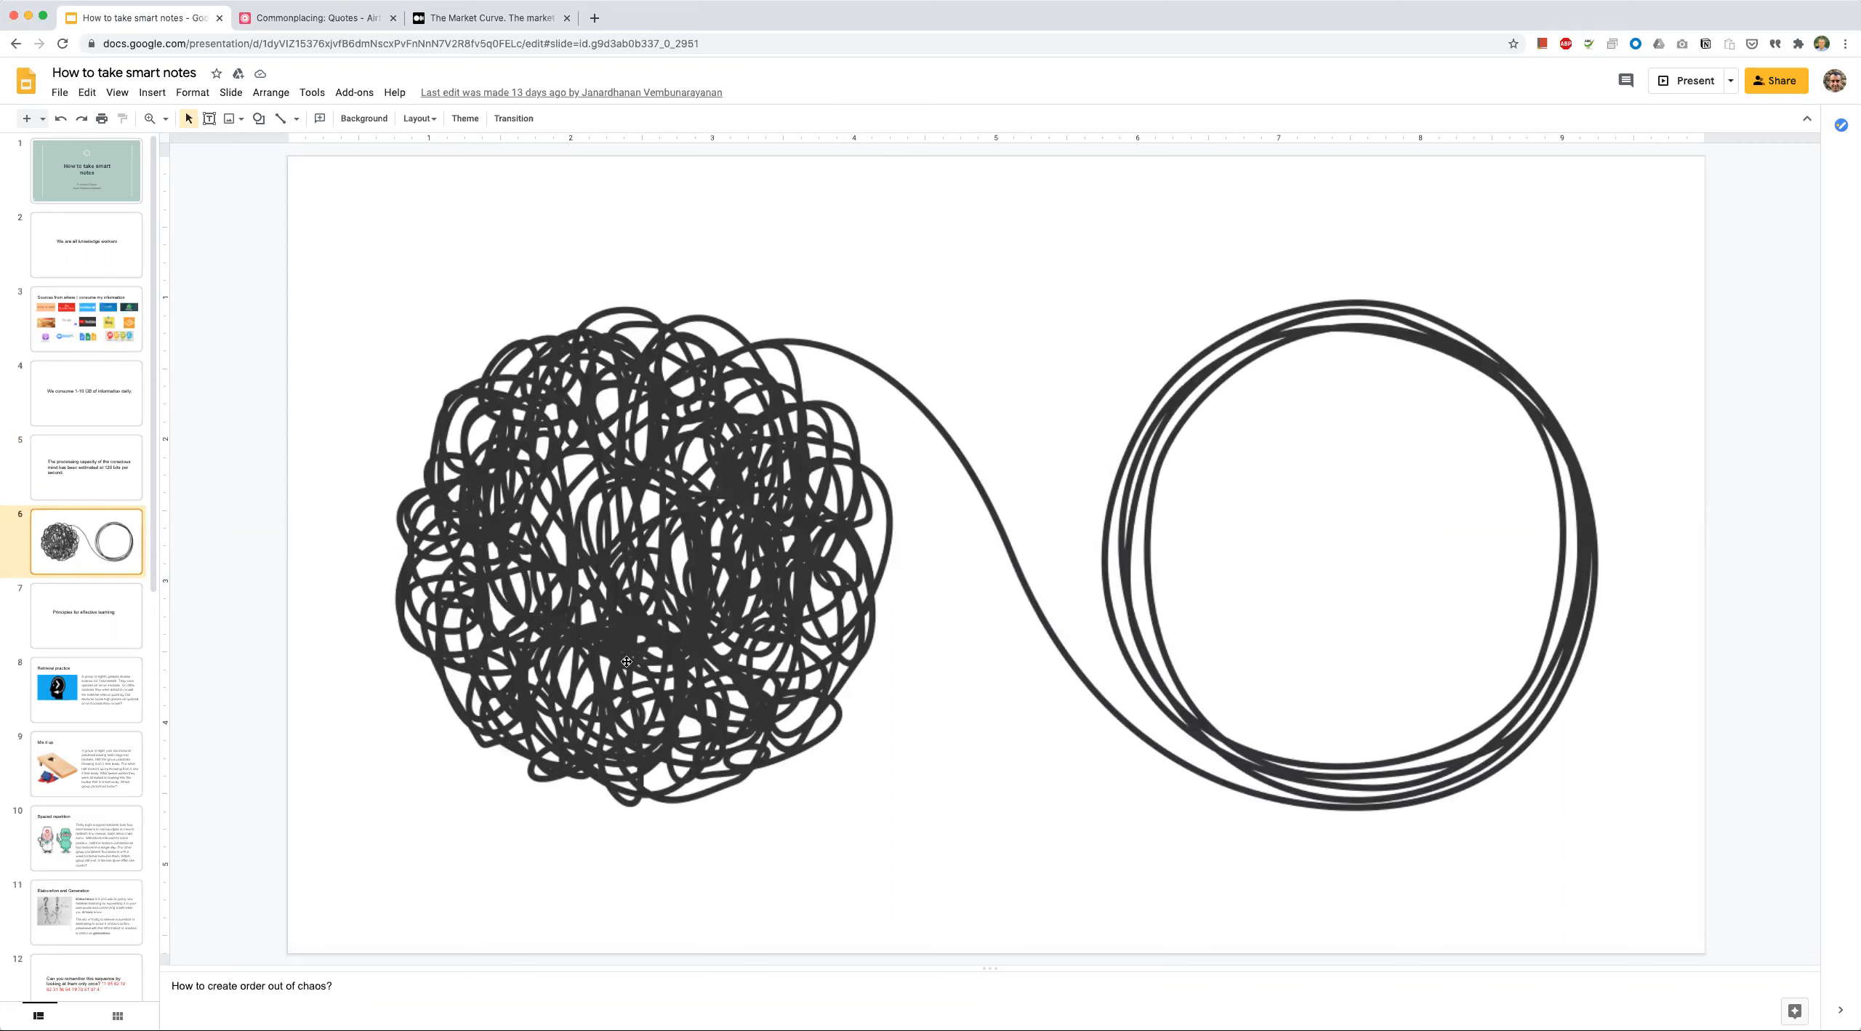
mouse_move(1350, 799)
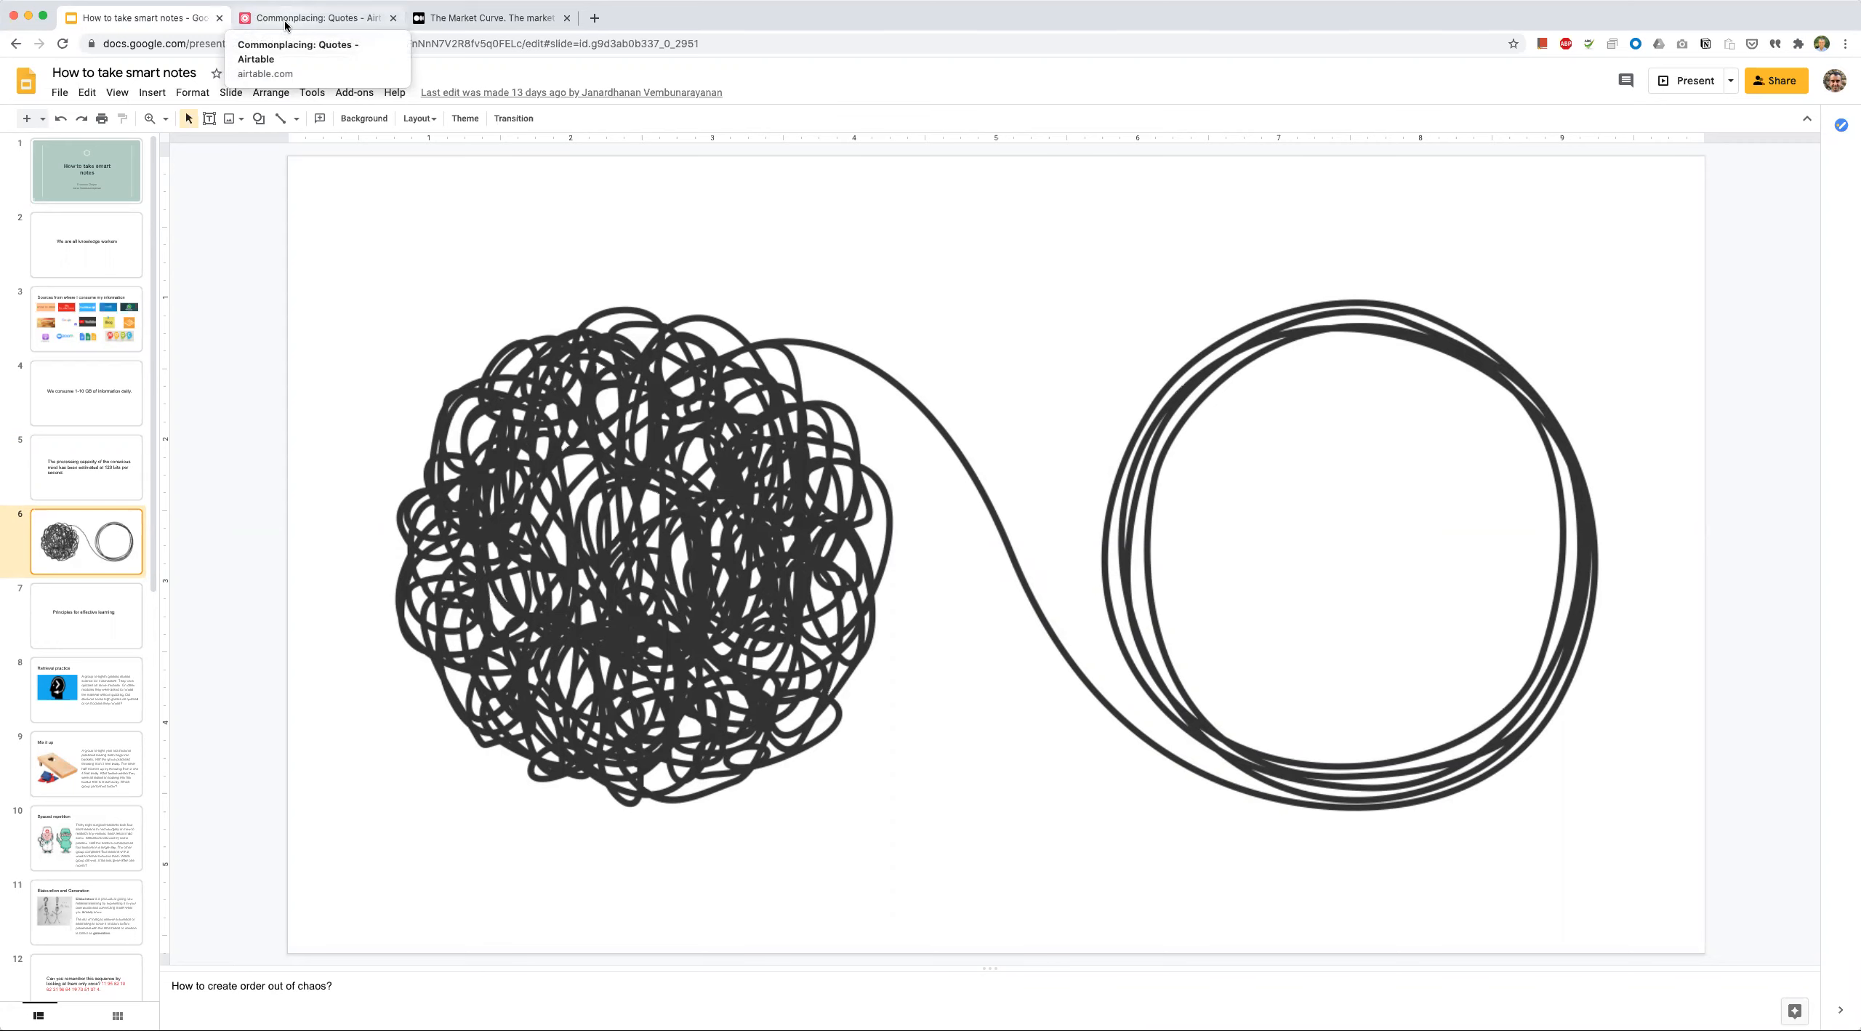
left_click(309, 18)
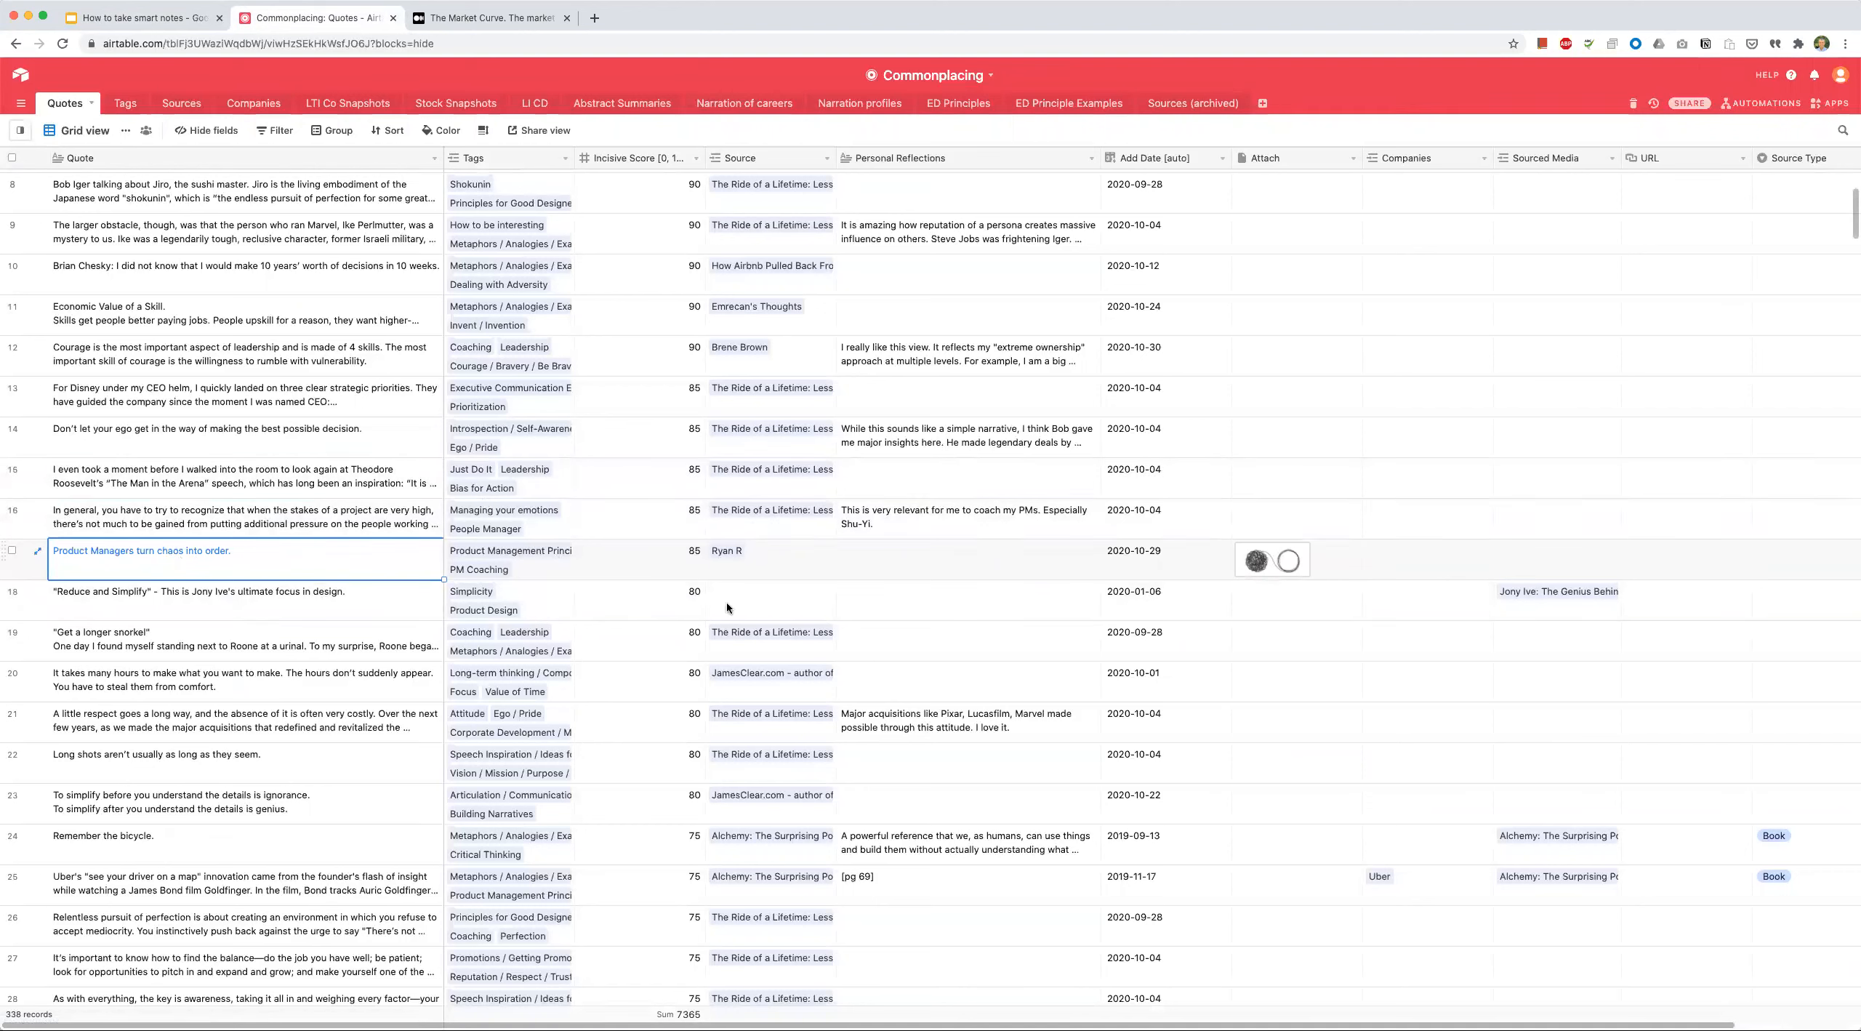
left_click(1273, 560)
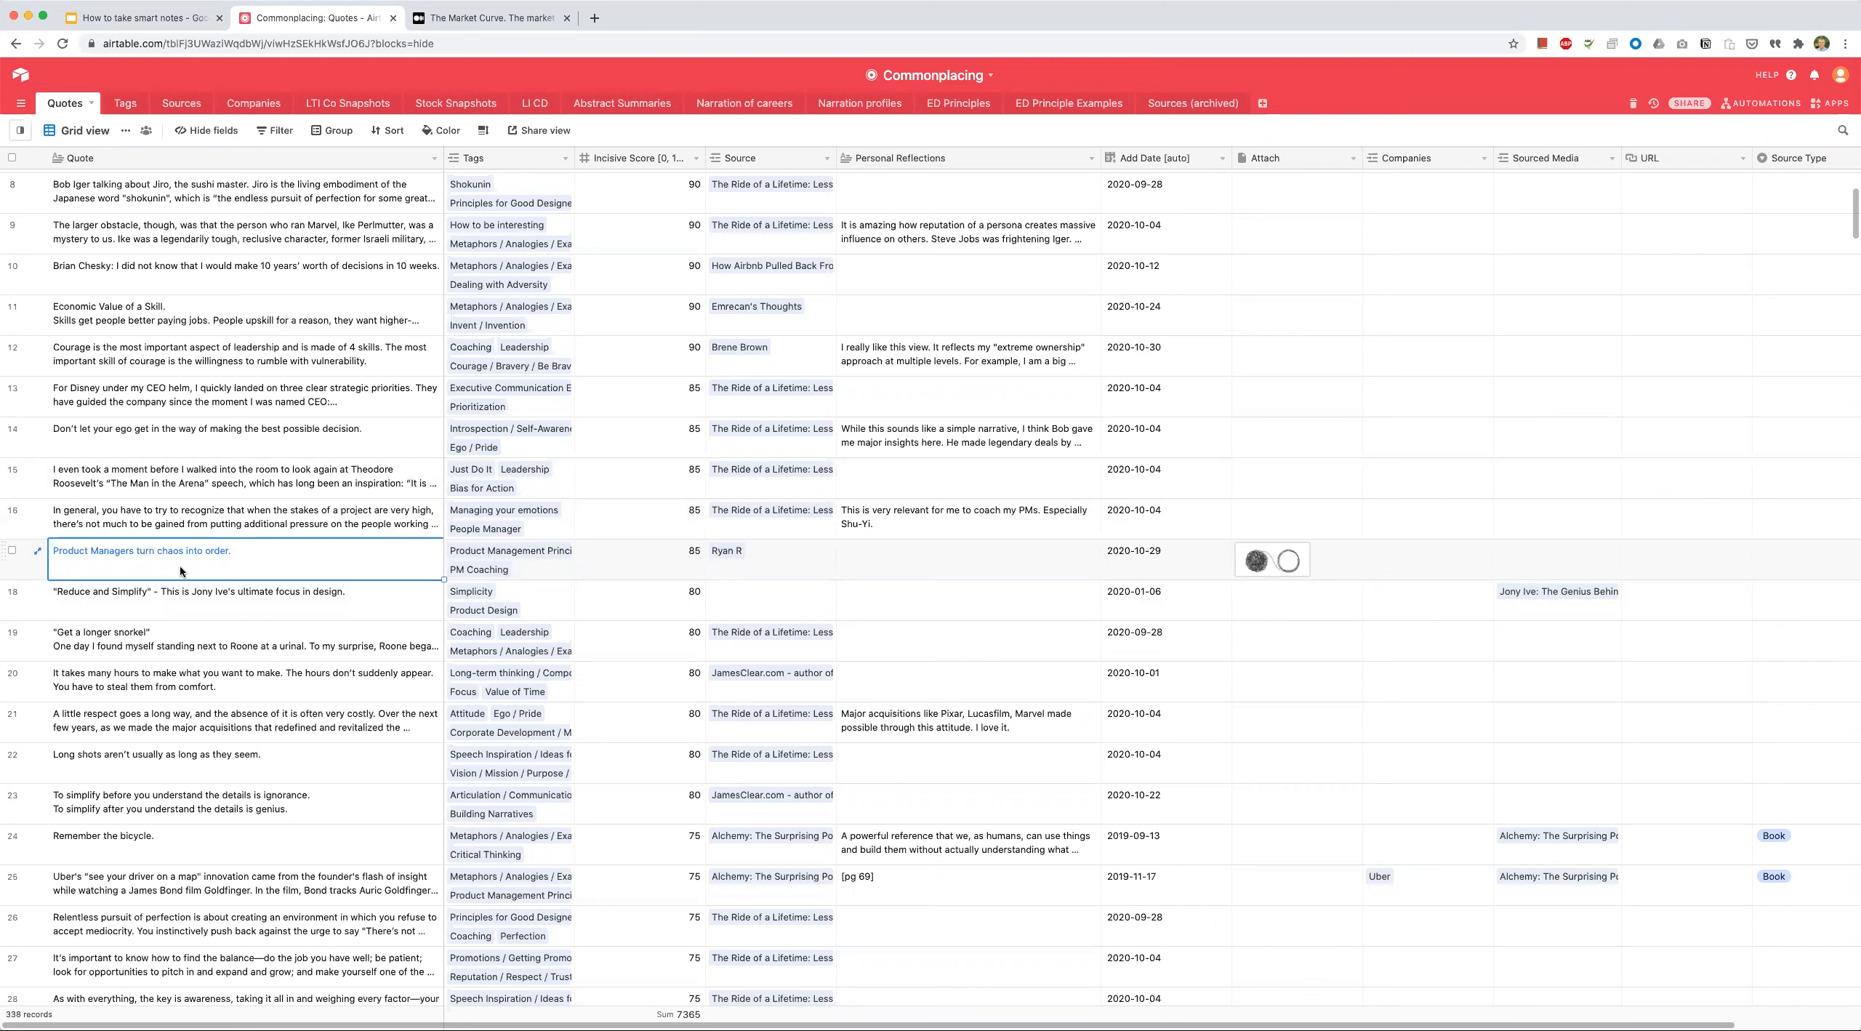
mouse_move(175, 580)
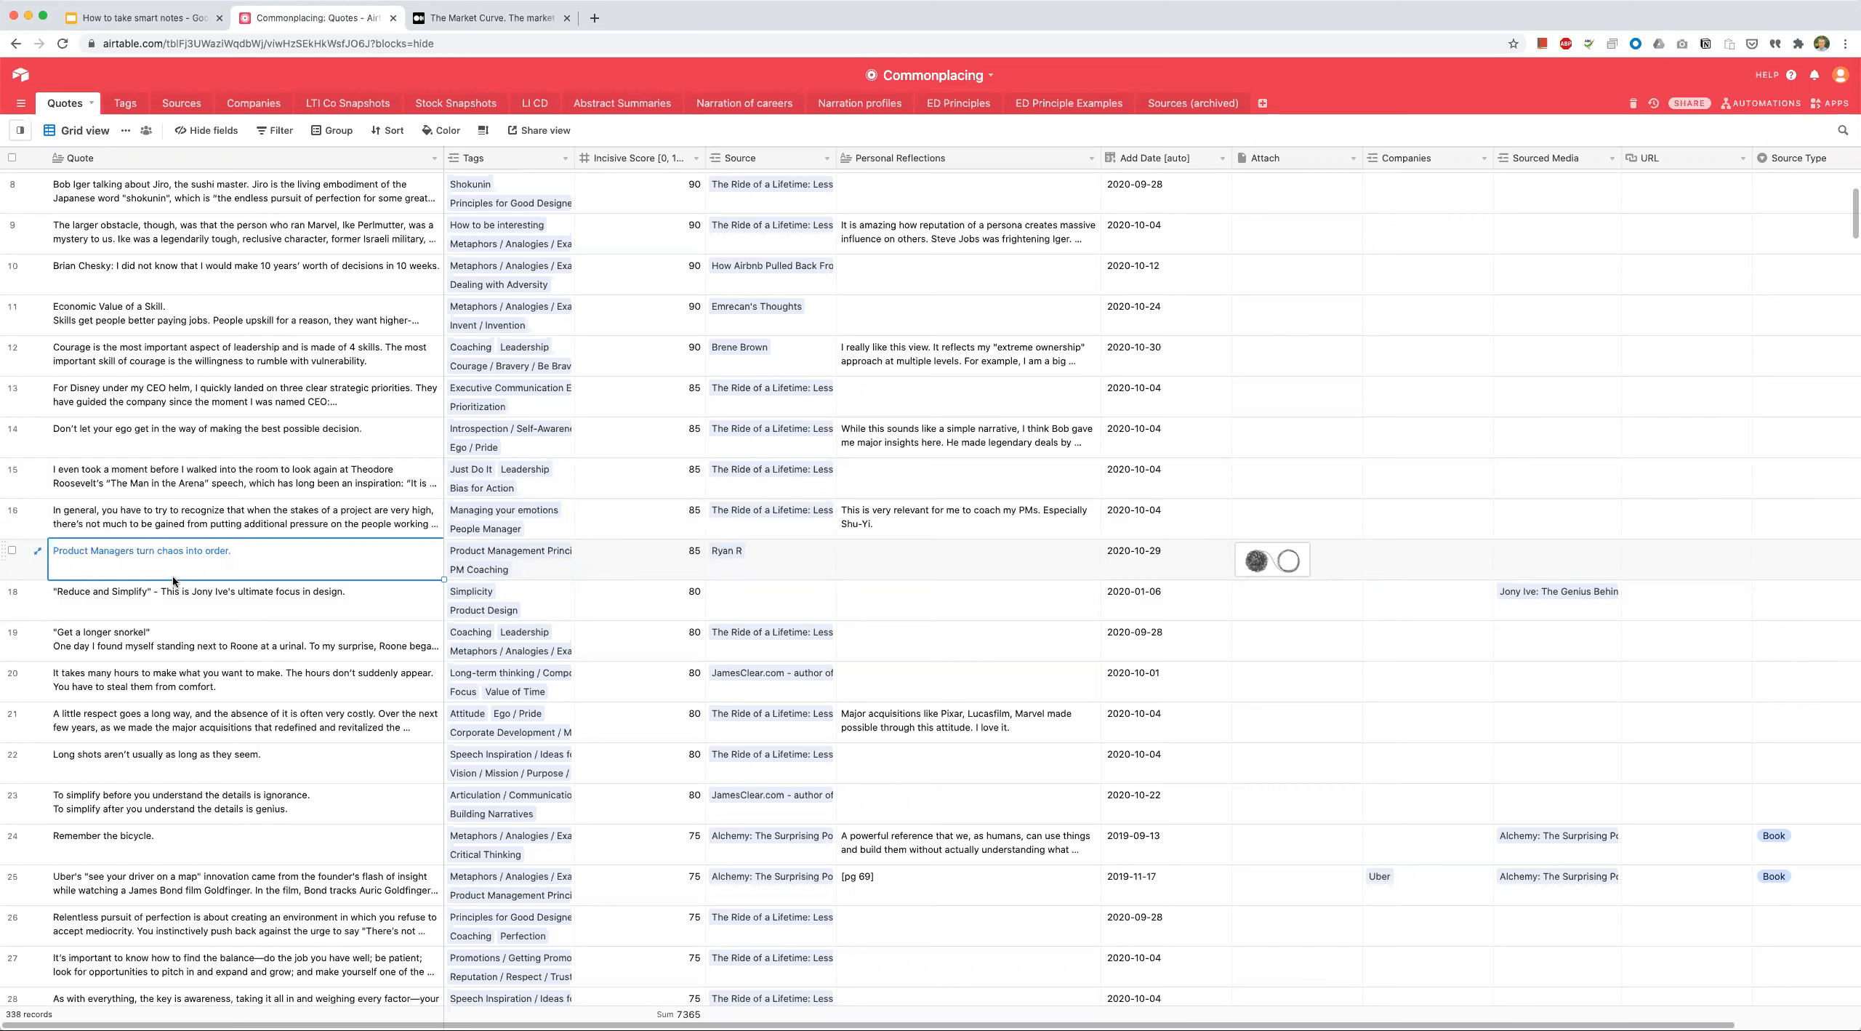
scroll("down", 3)
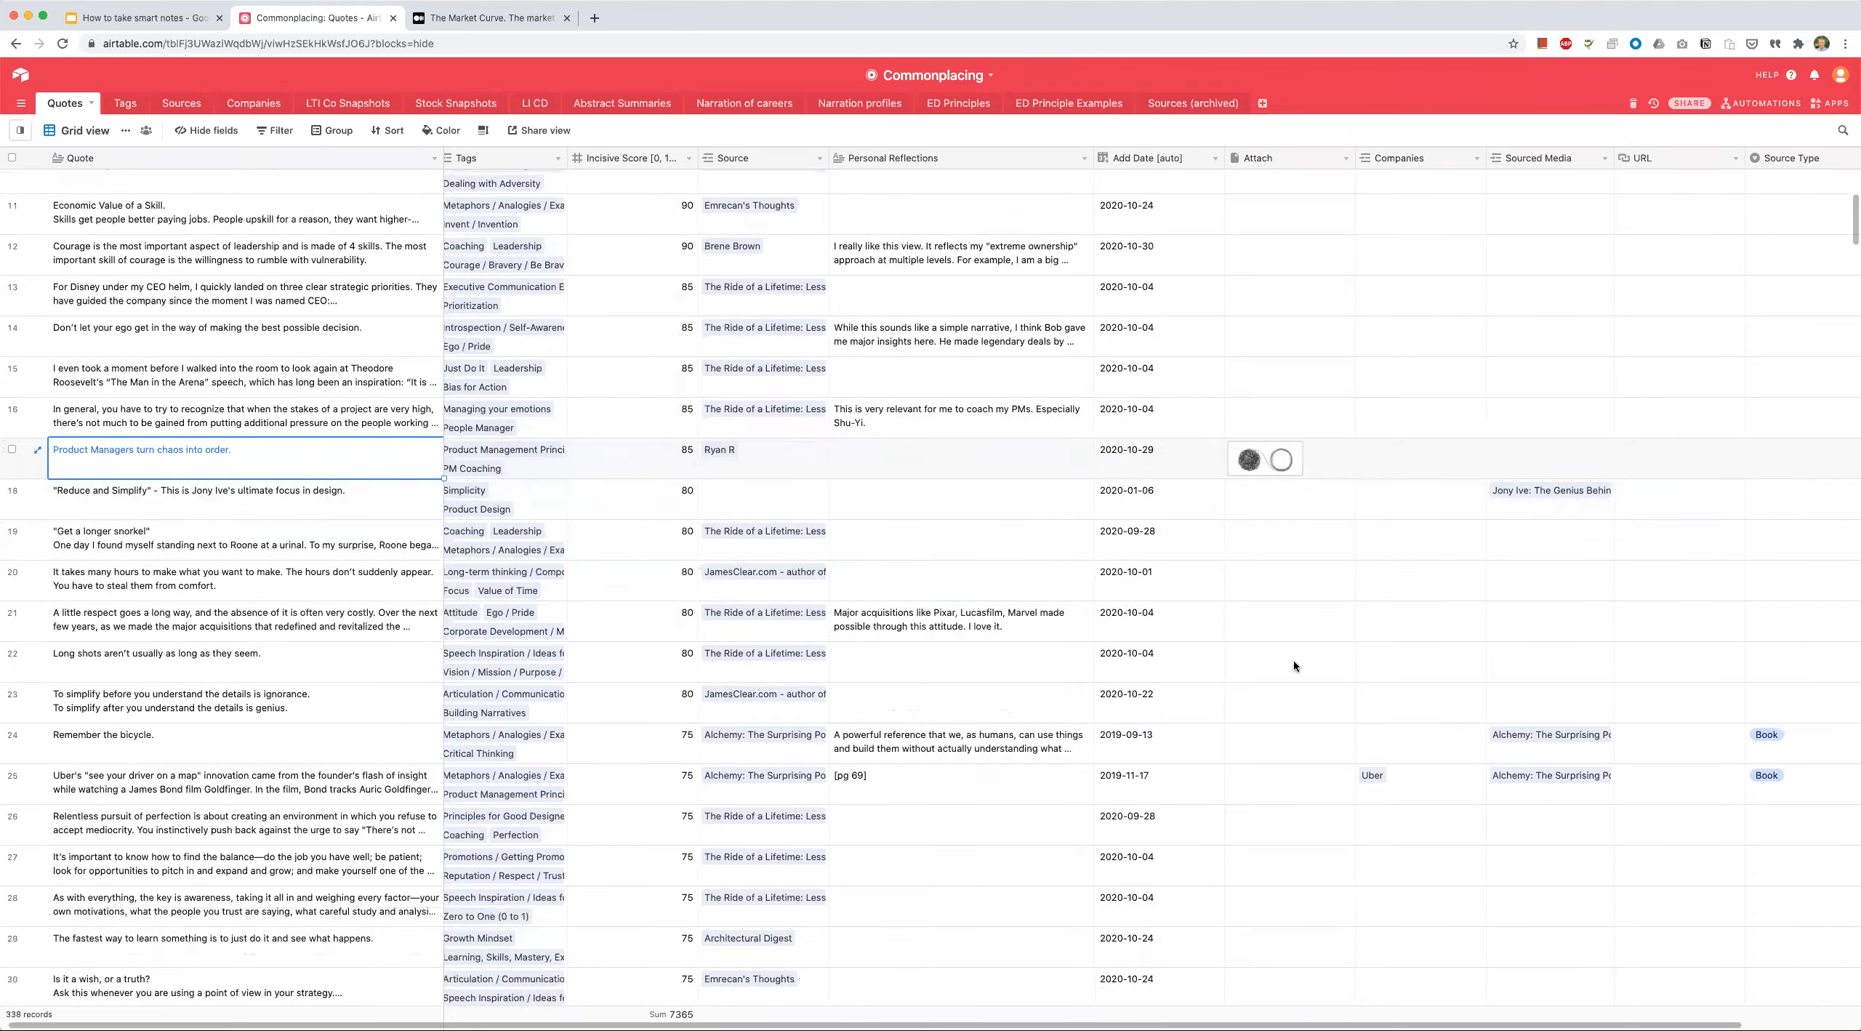
scroll("down", 3)
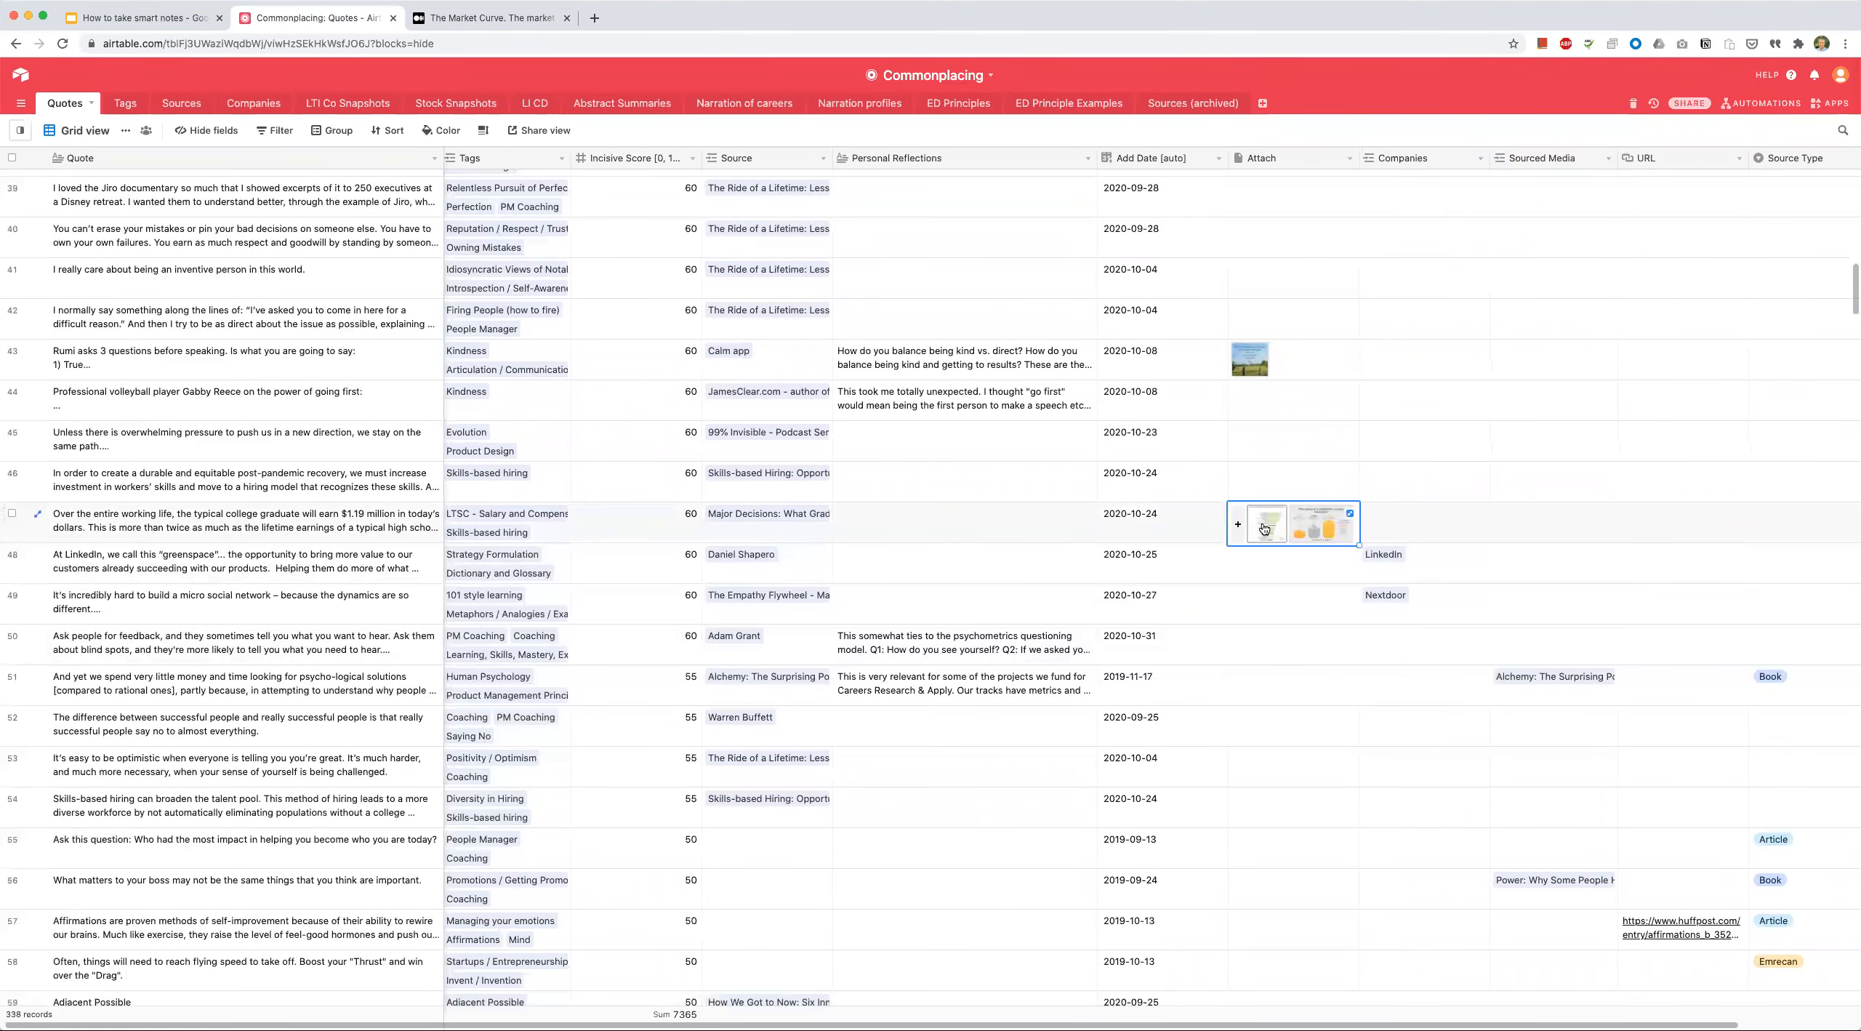
Step: Preview the lifetime-earnings quote's earnings chart and computer science earnings images, closing each preview
left_click(1267, 523)
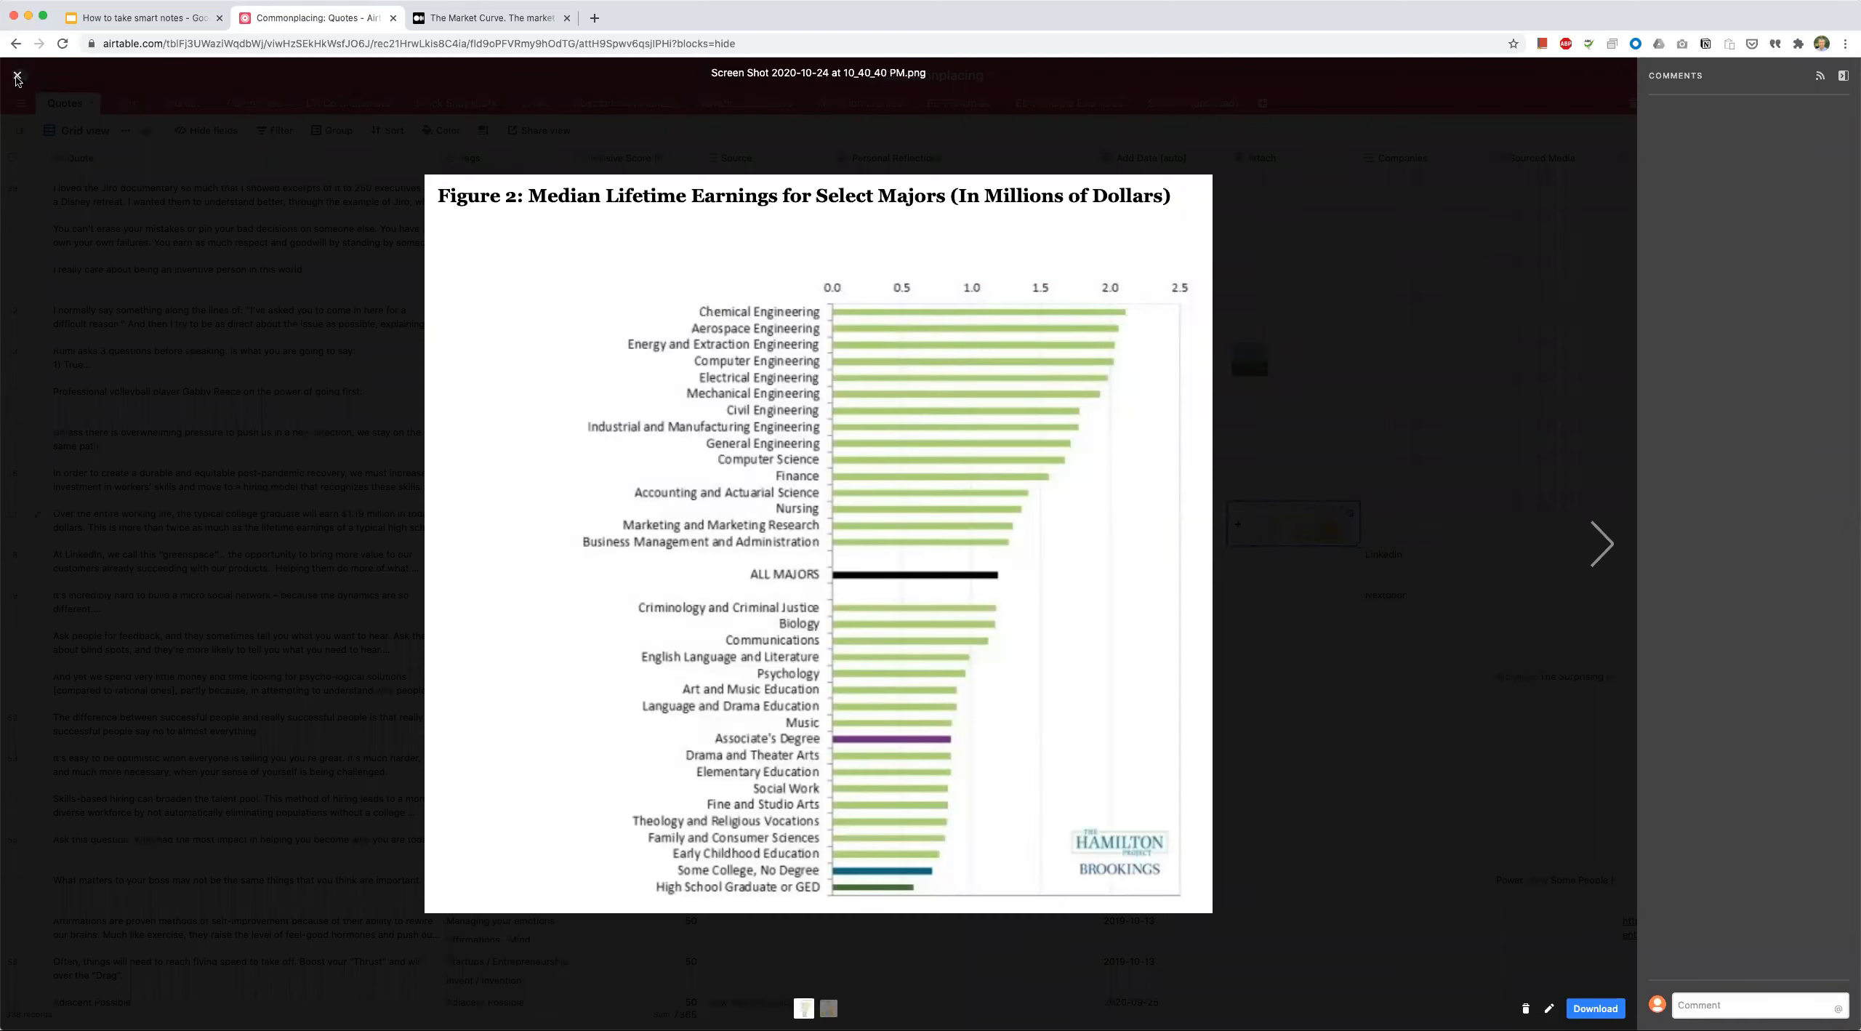
left_click(16, 76)
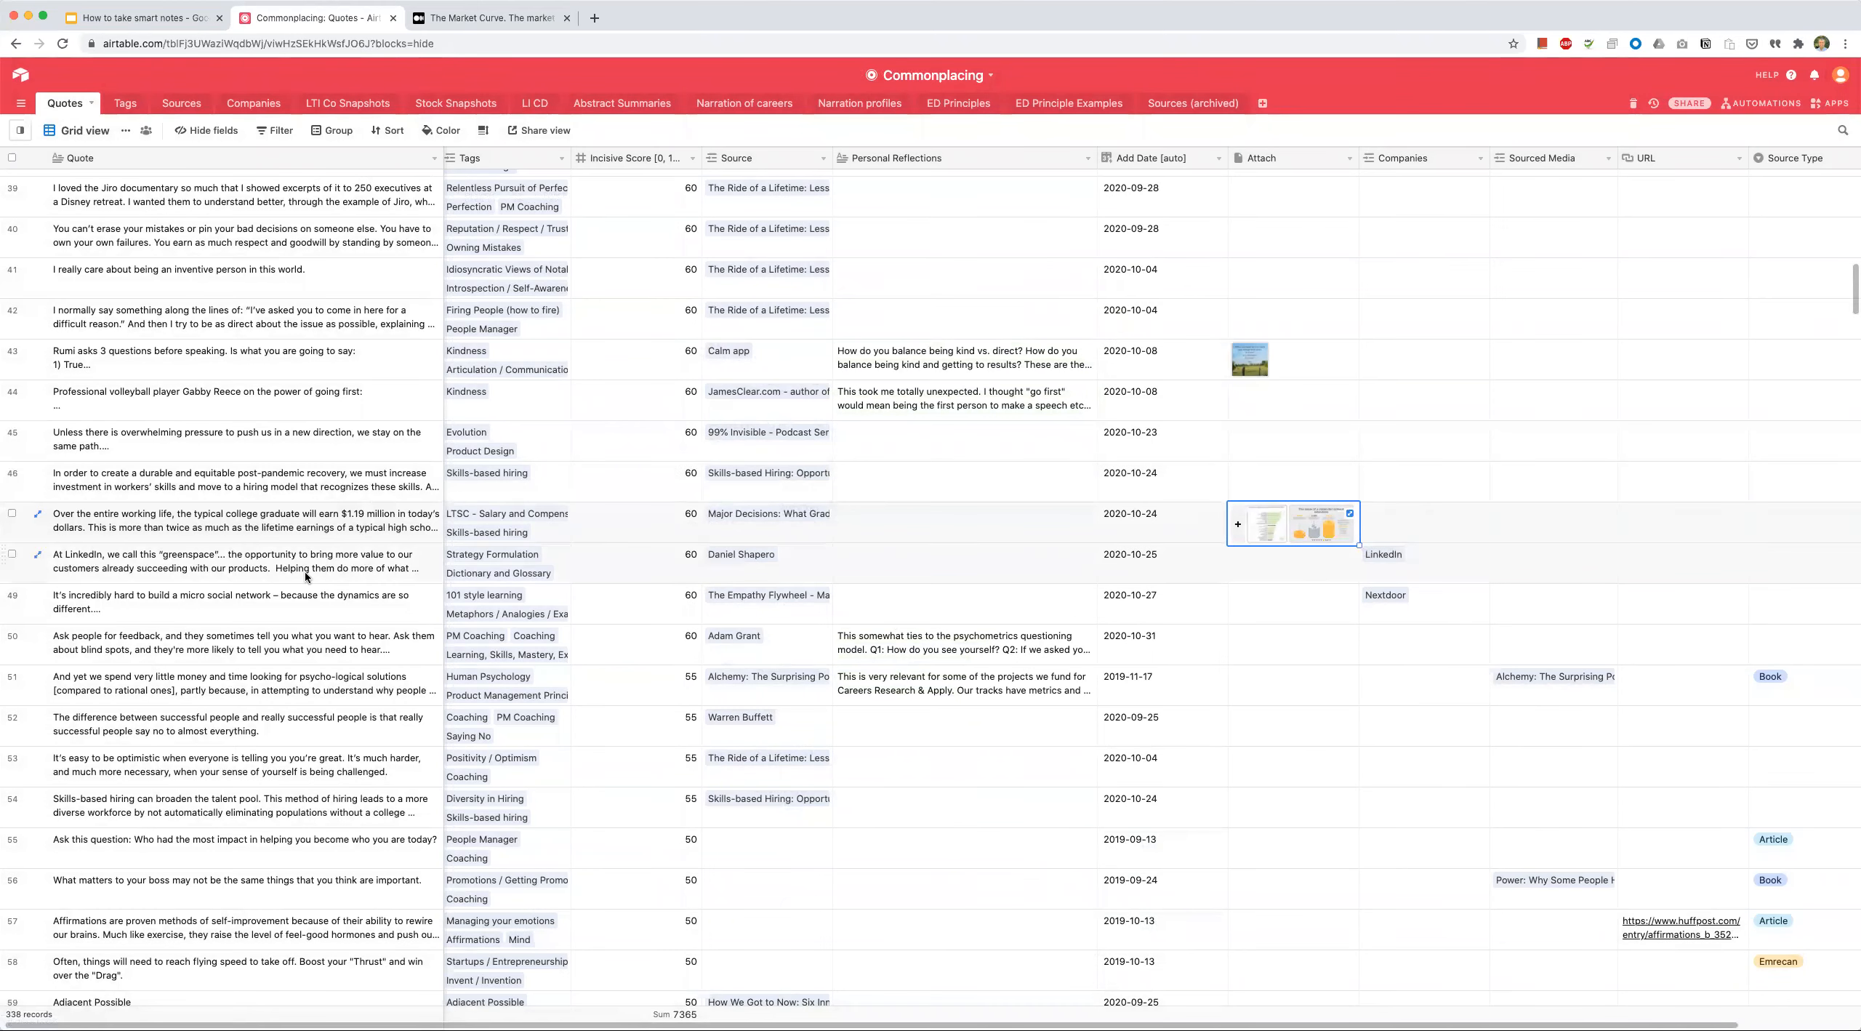
mouse_move(1242, 537)
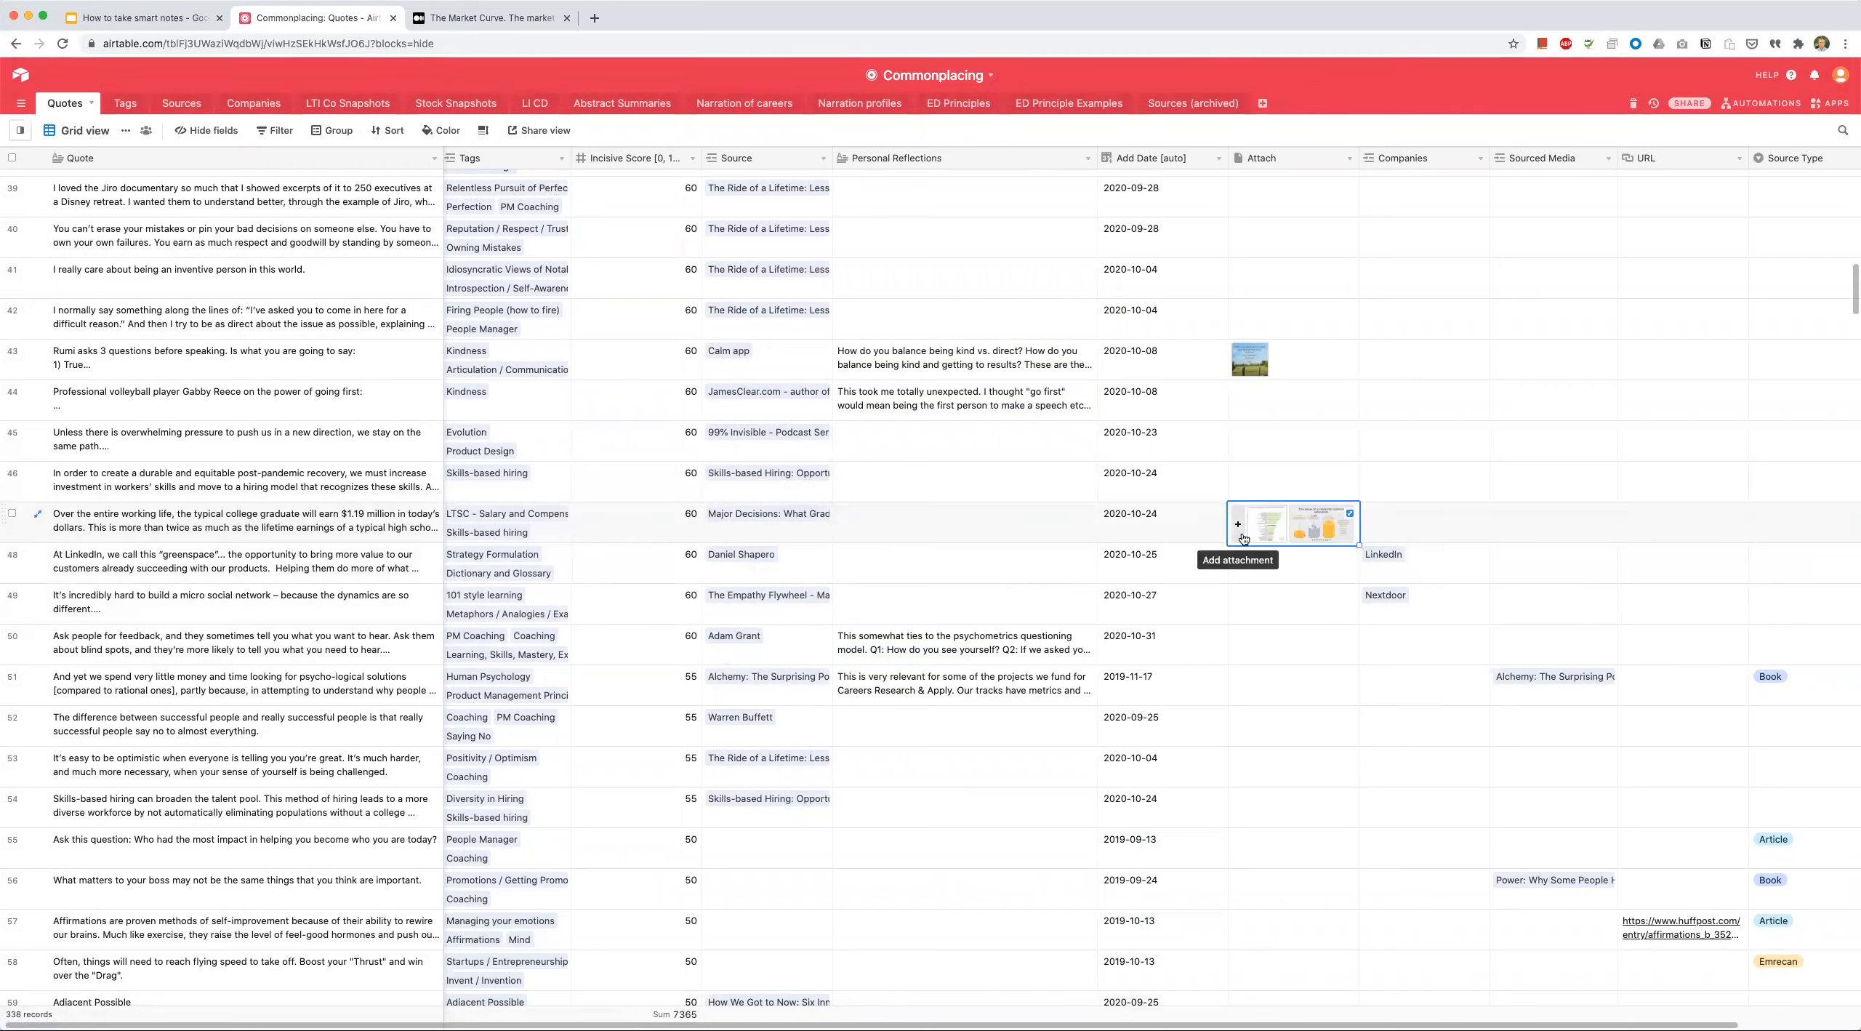
mouse_move(272, 536)
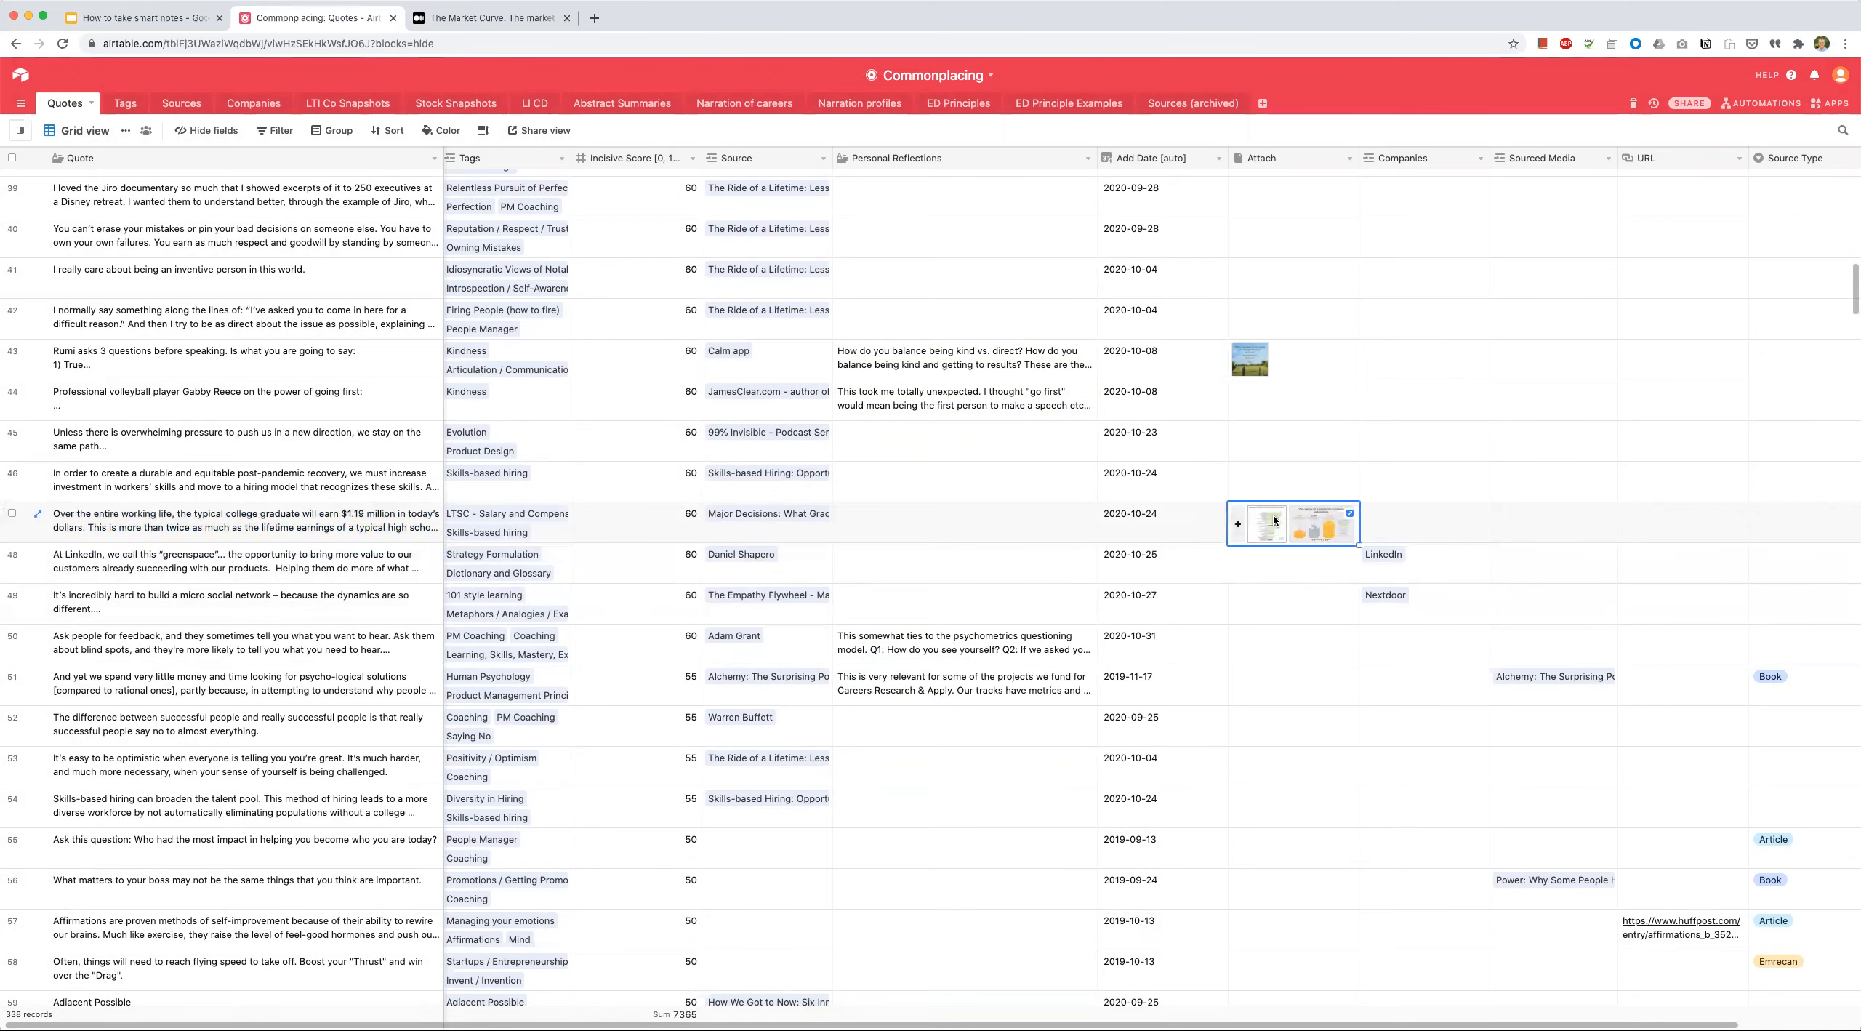
left_click(1322, 524)
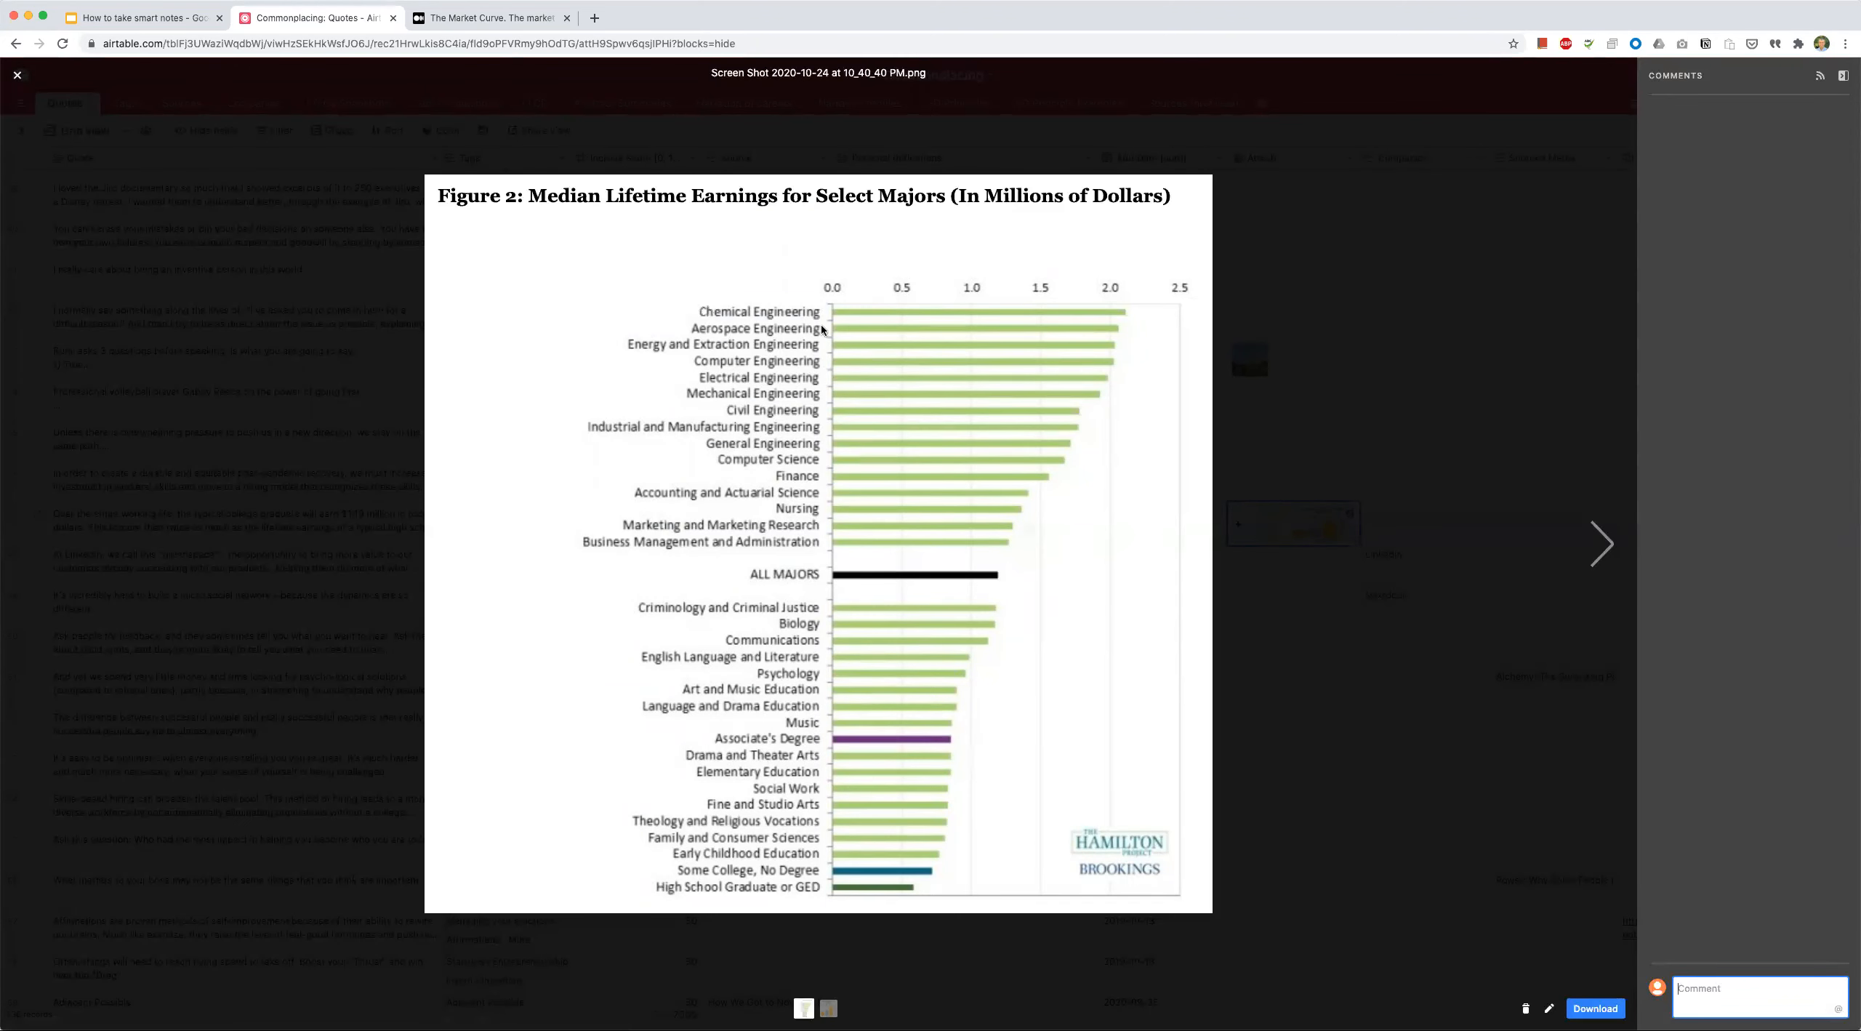
mouse_move(805, 323)
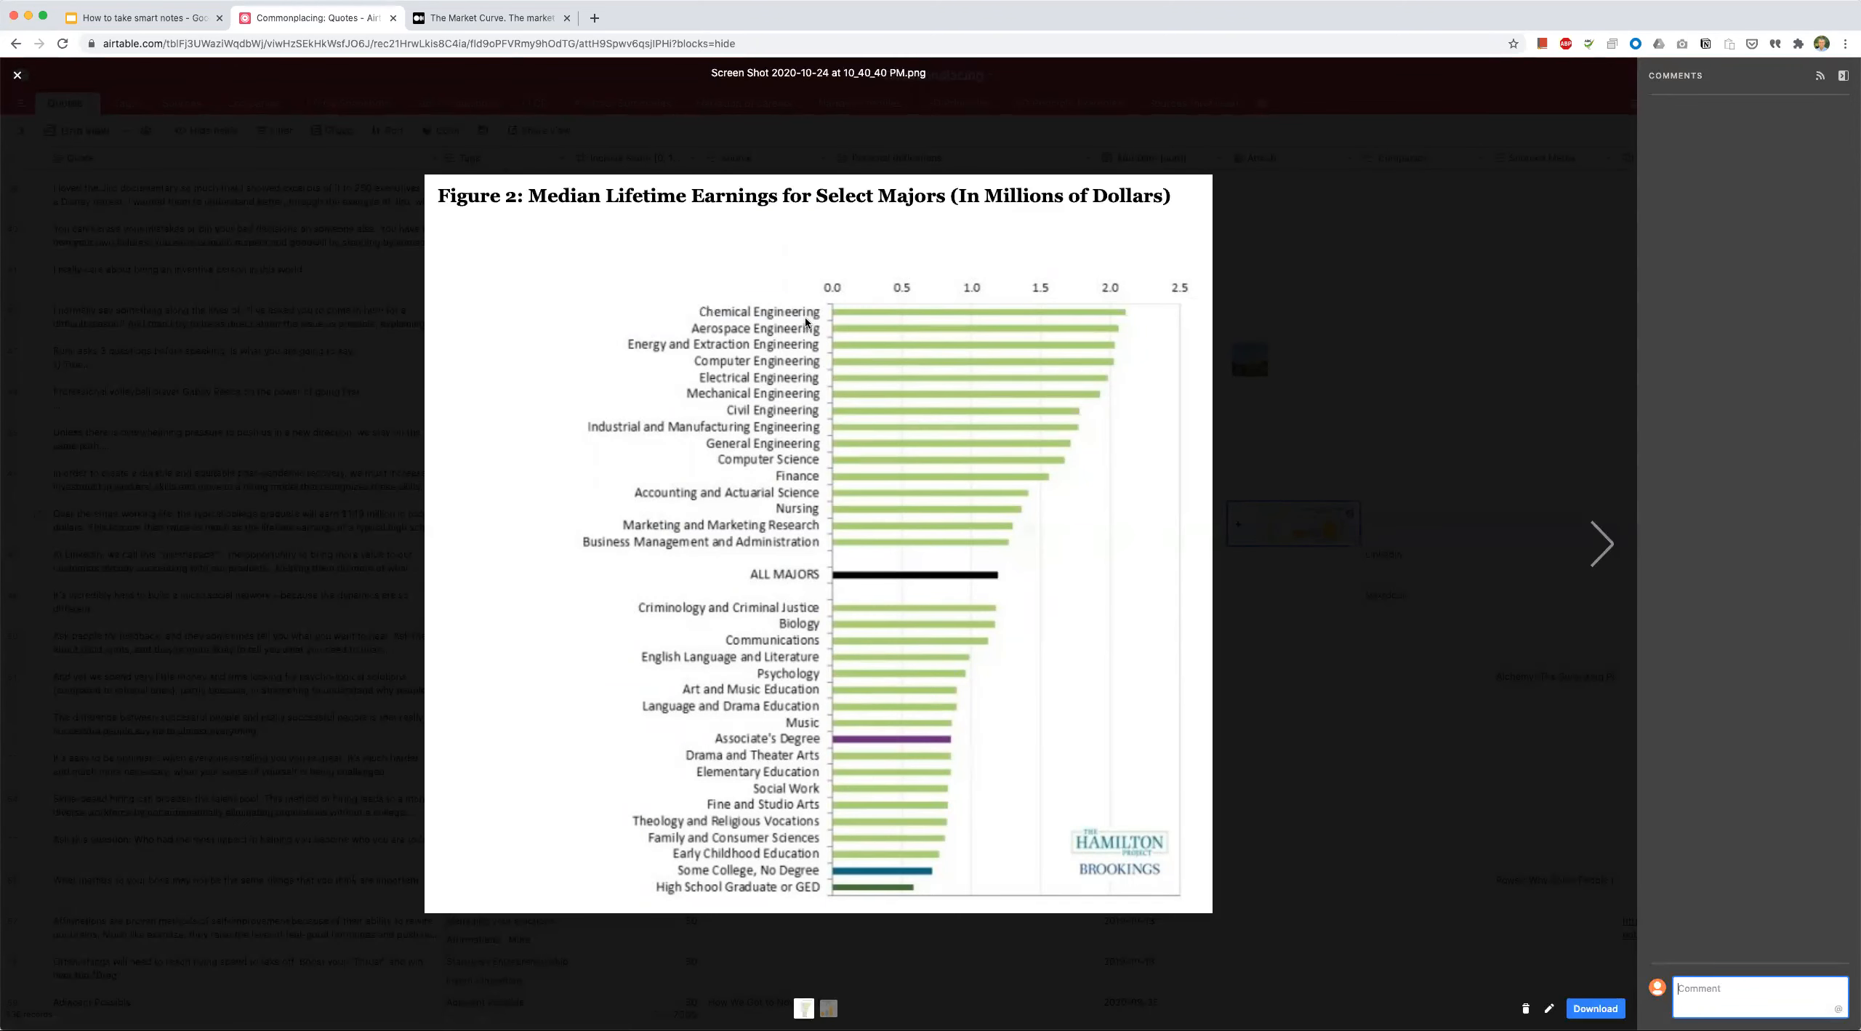
mouse_move(722, 160)
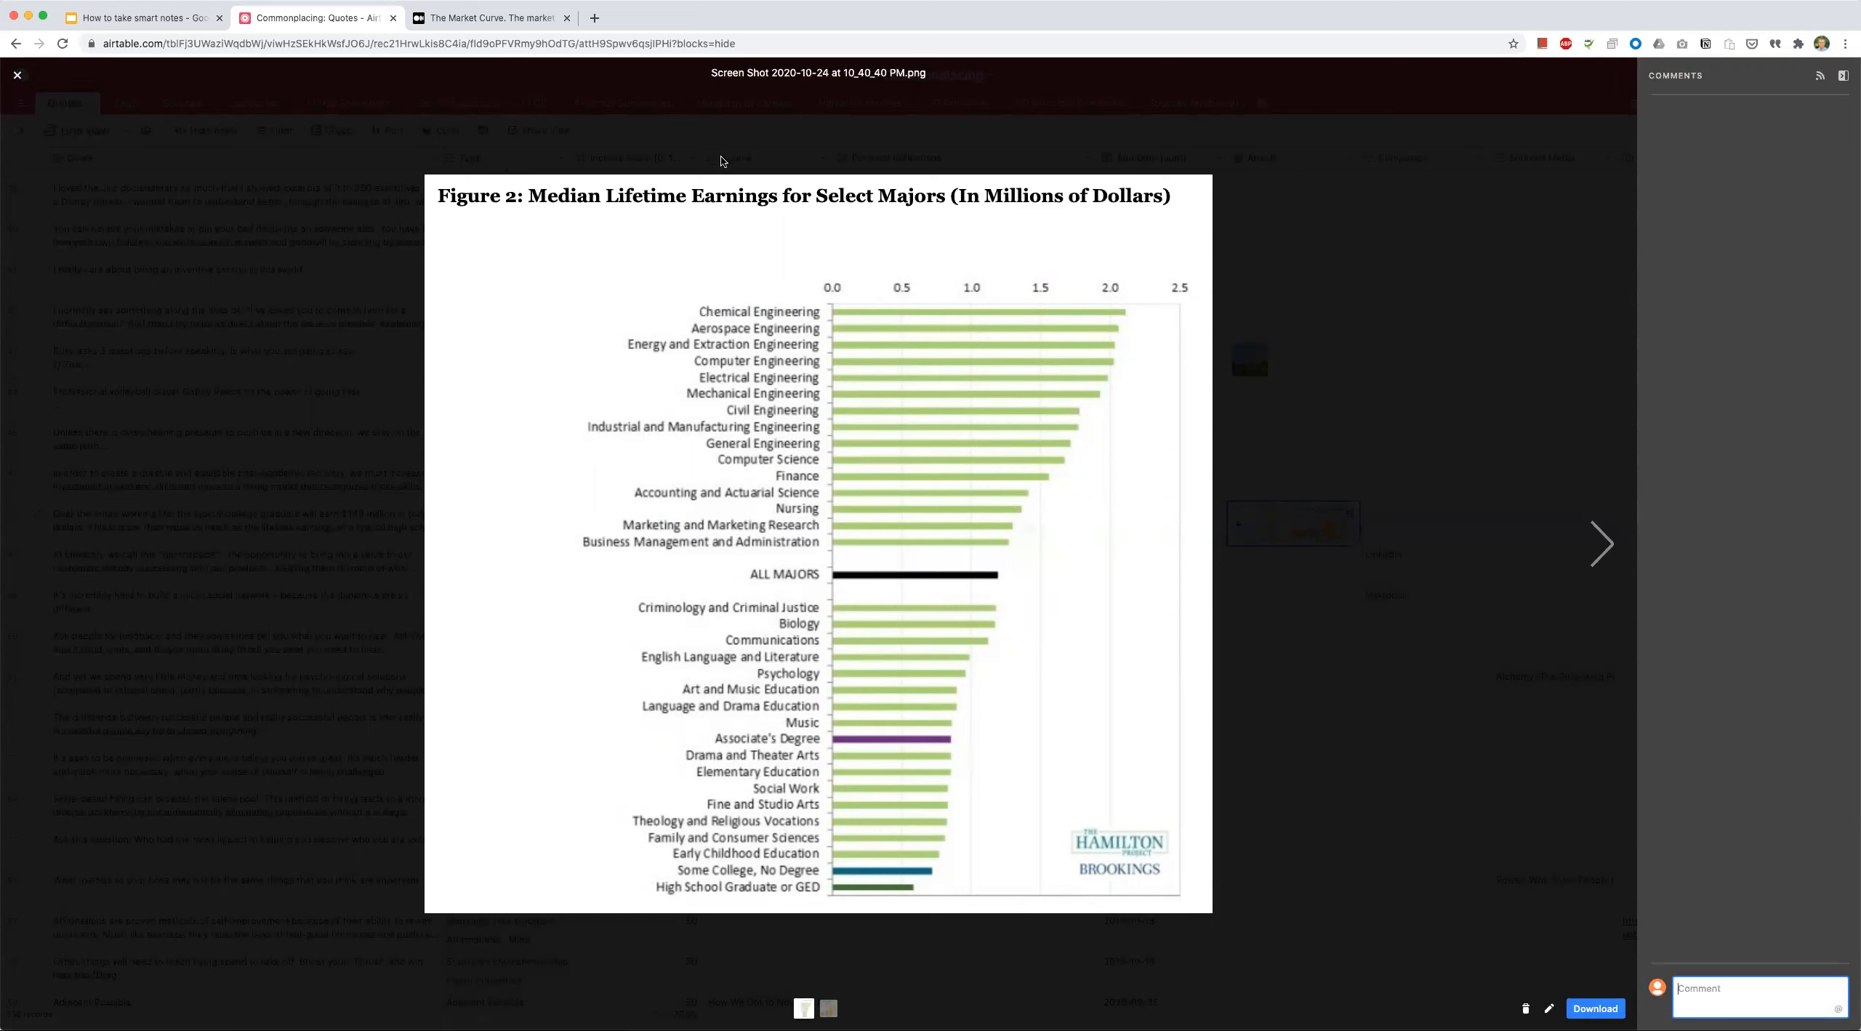
left_click(18, 76)
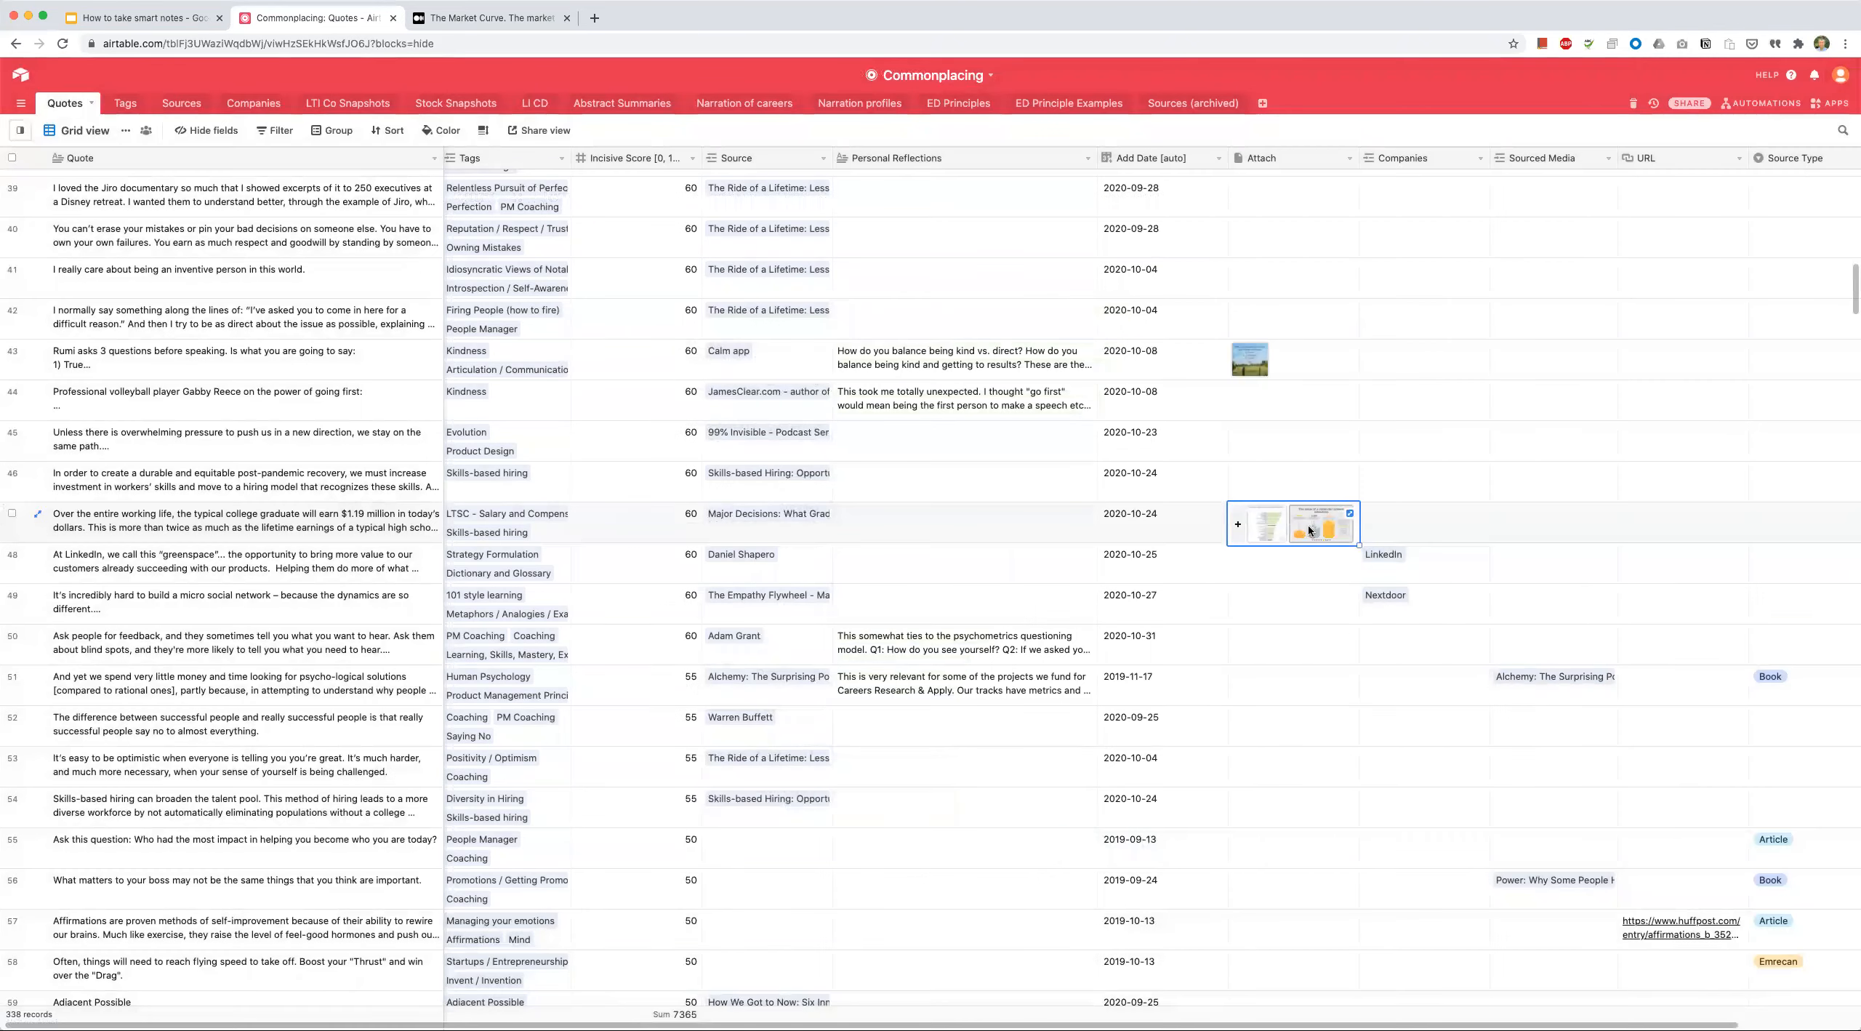
left_click(1322, 524)
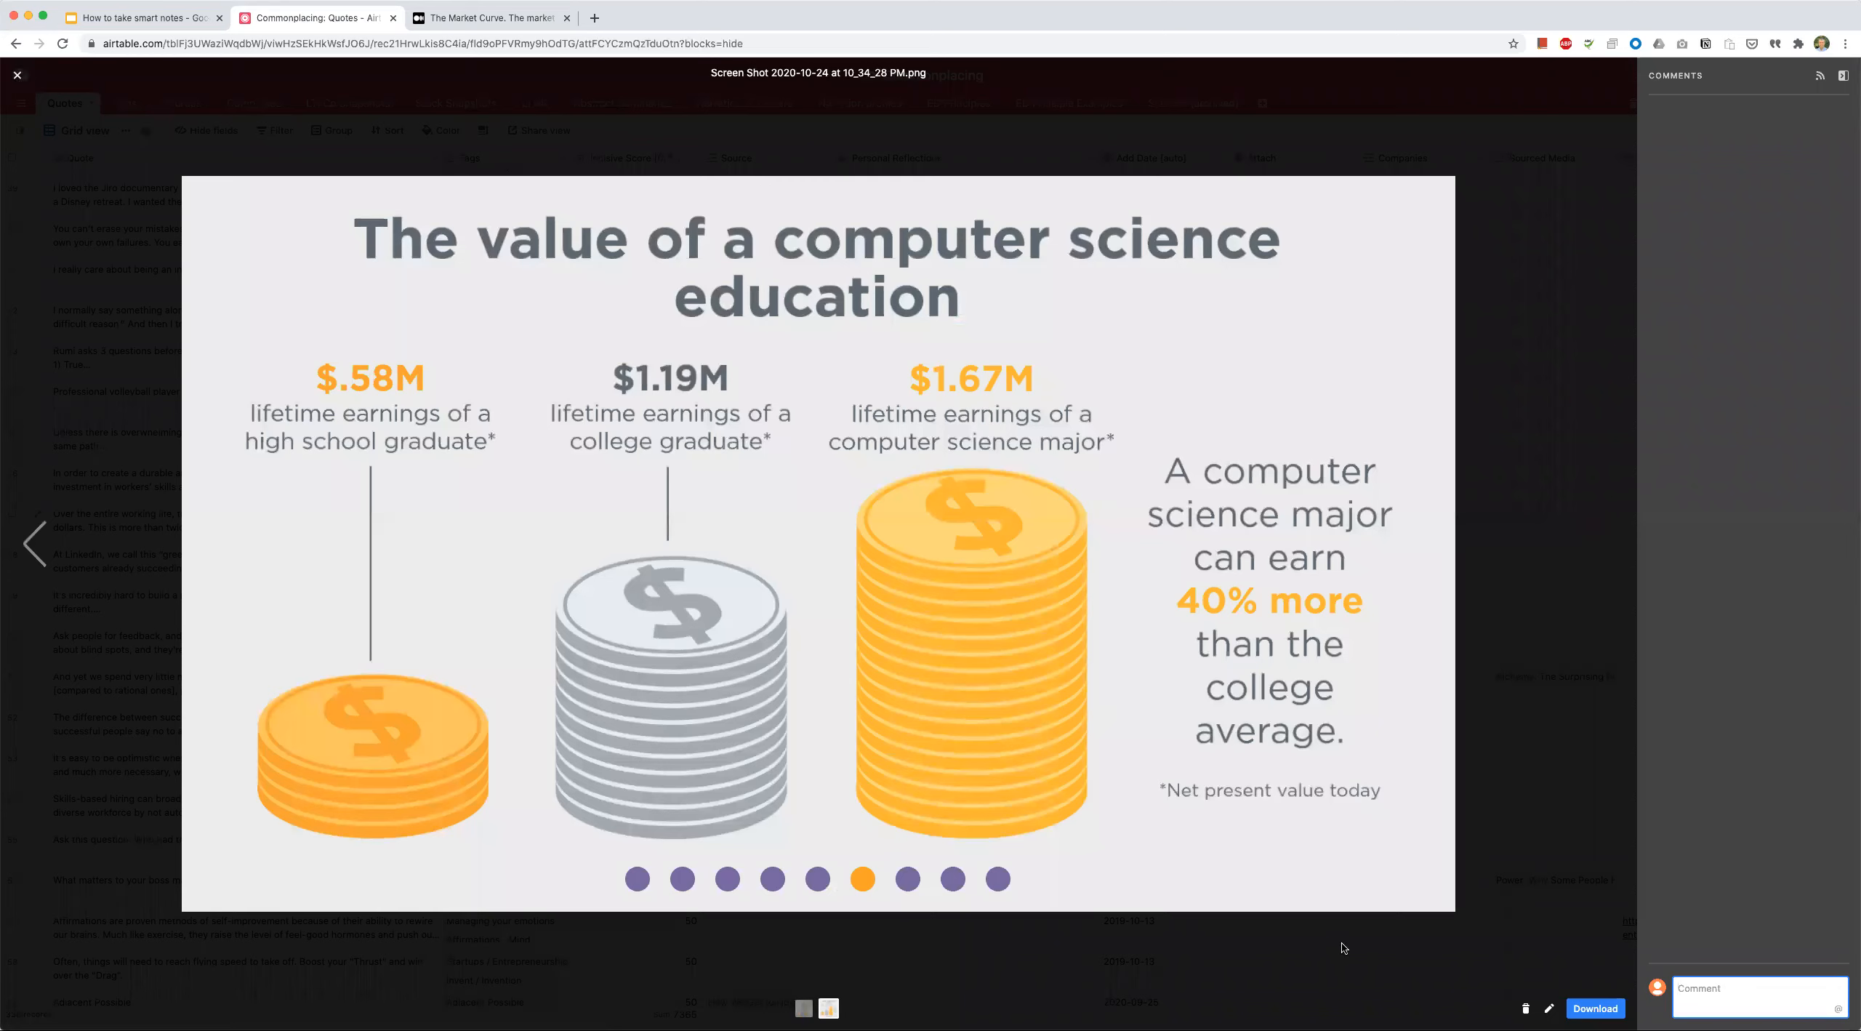
left_click(17, 75)
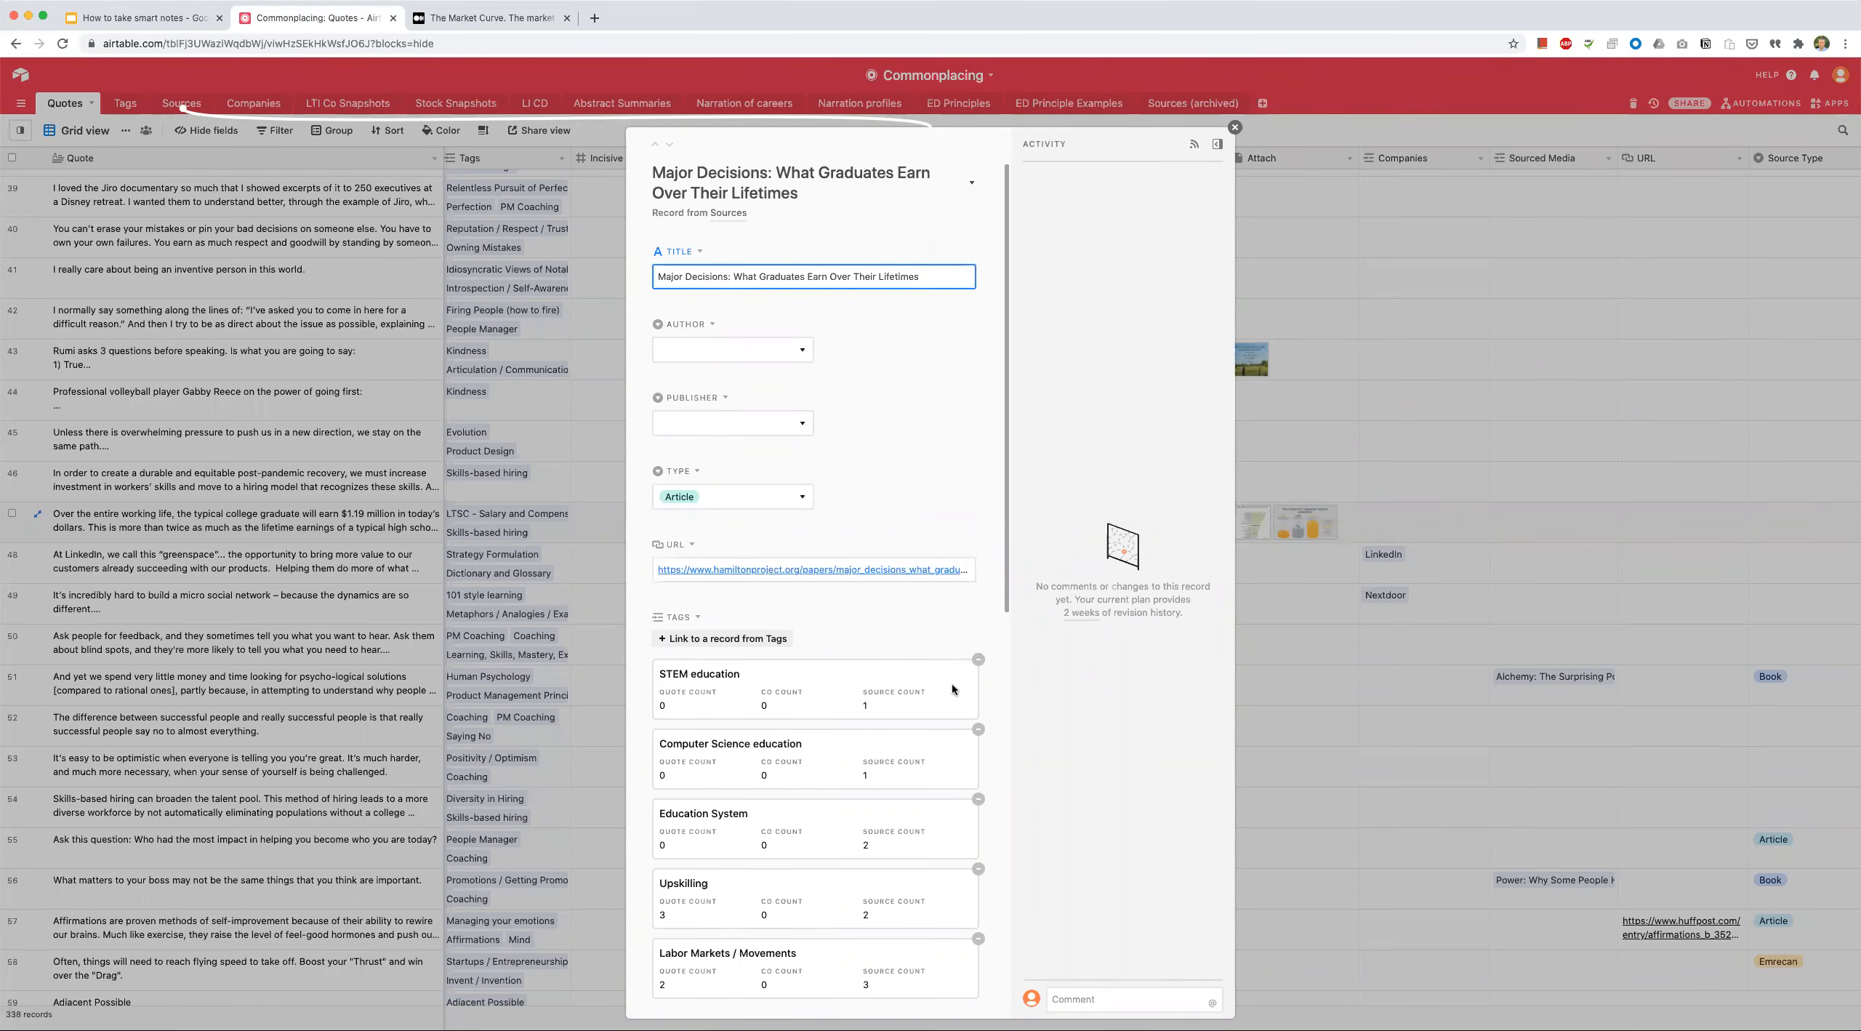
Step: Close the Major Decisions record, read the LinkedIn greenspace quote, and scroll the grid back up
left_click(1234, 127)
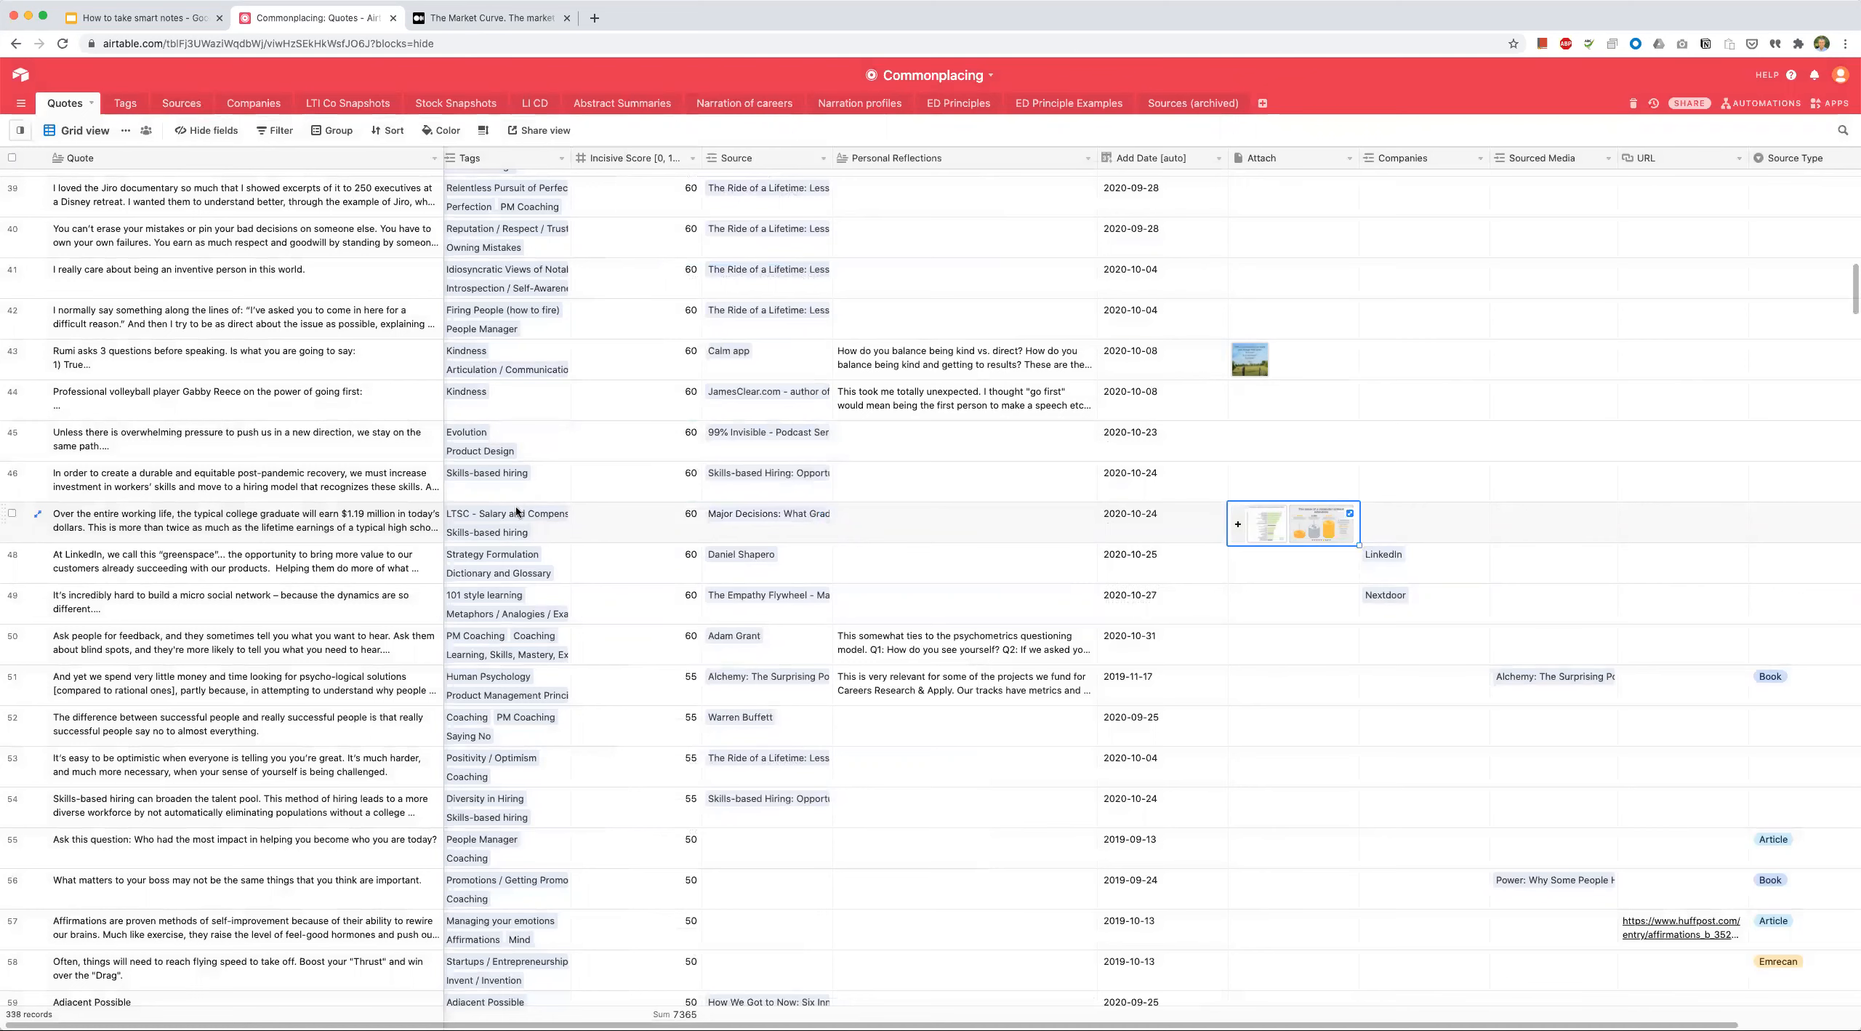
mouse_move(623, 529)
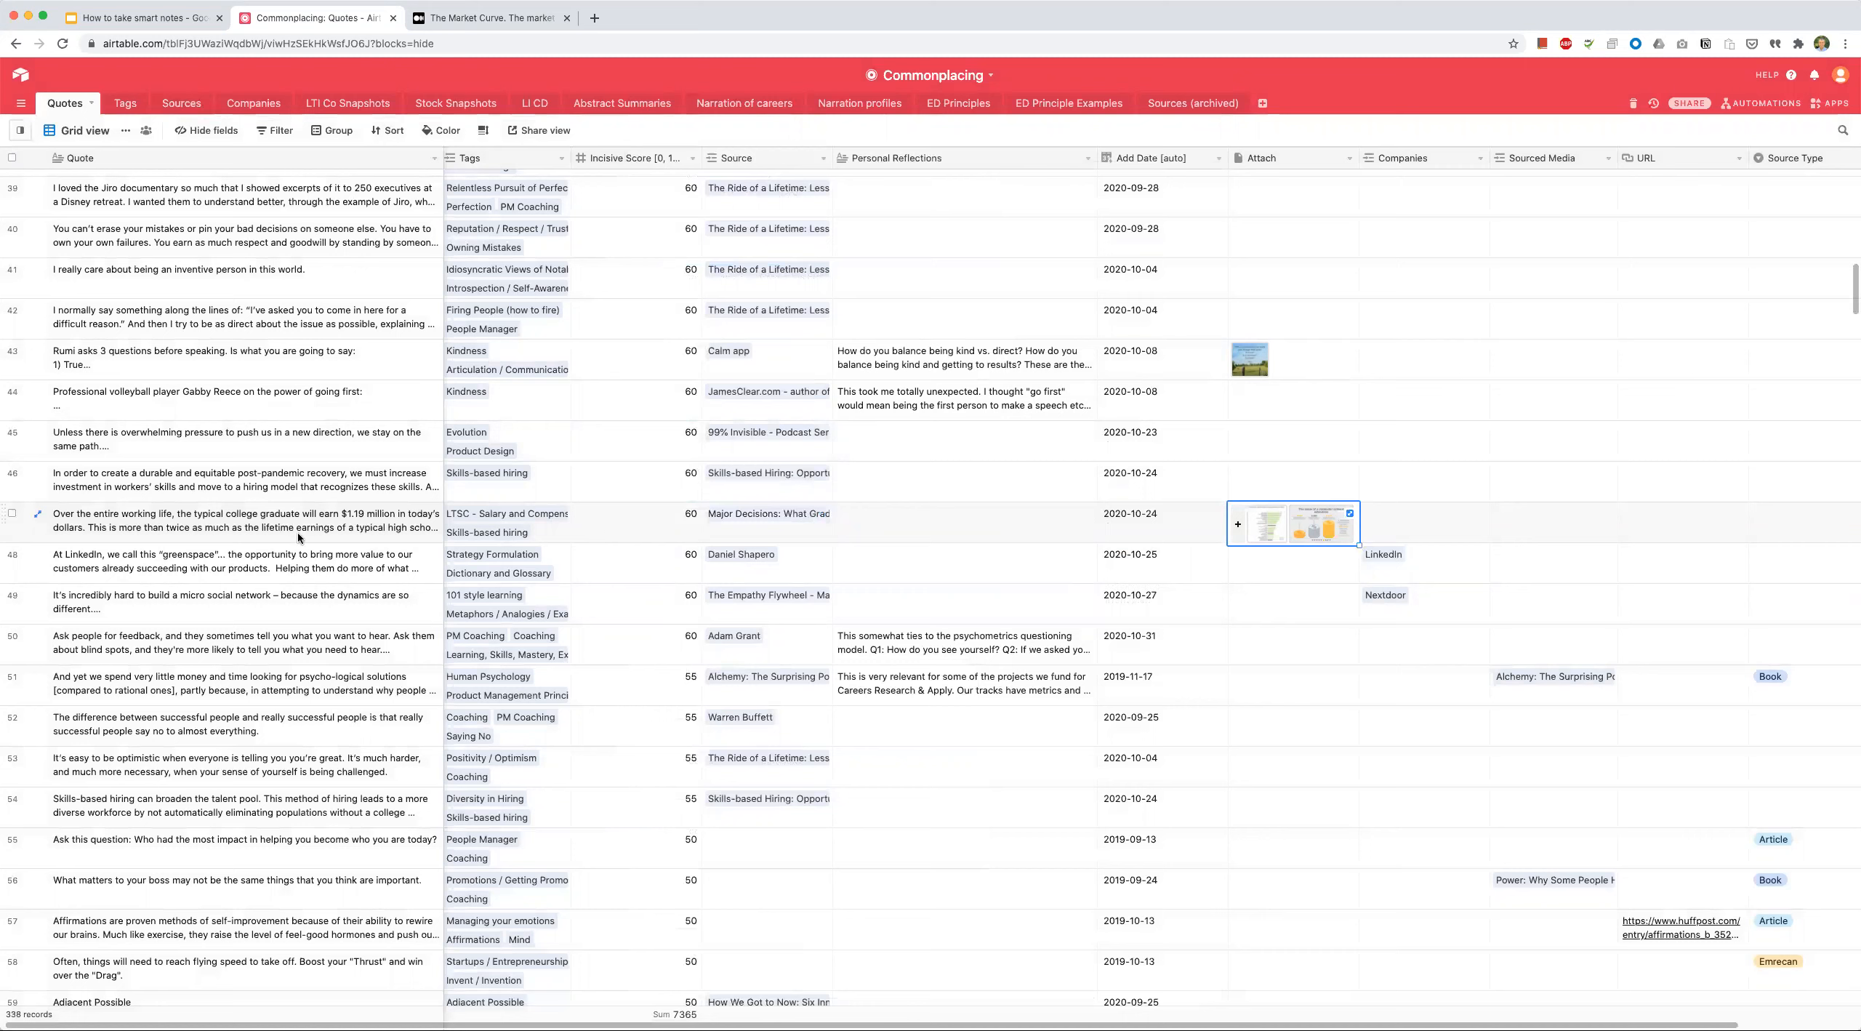
left_click(218, 527)
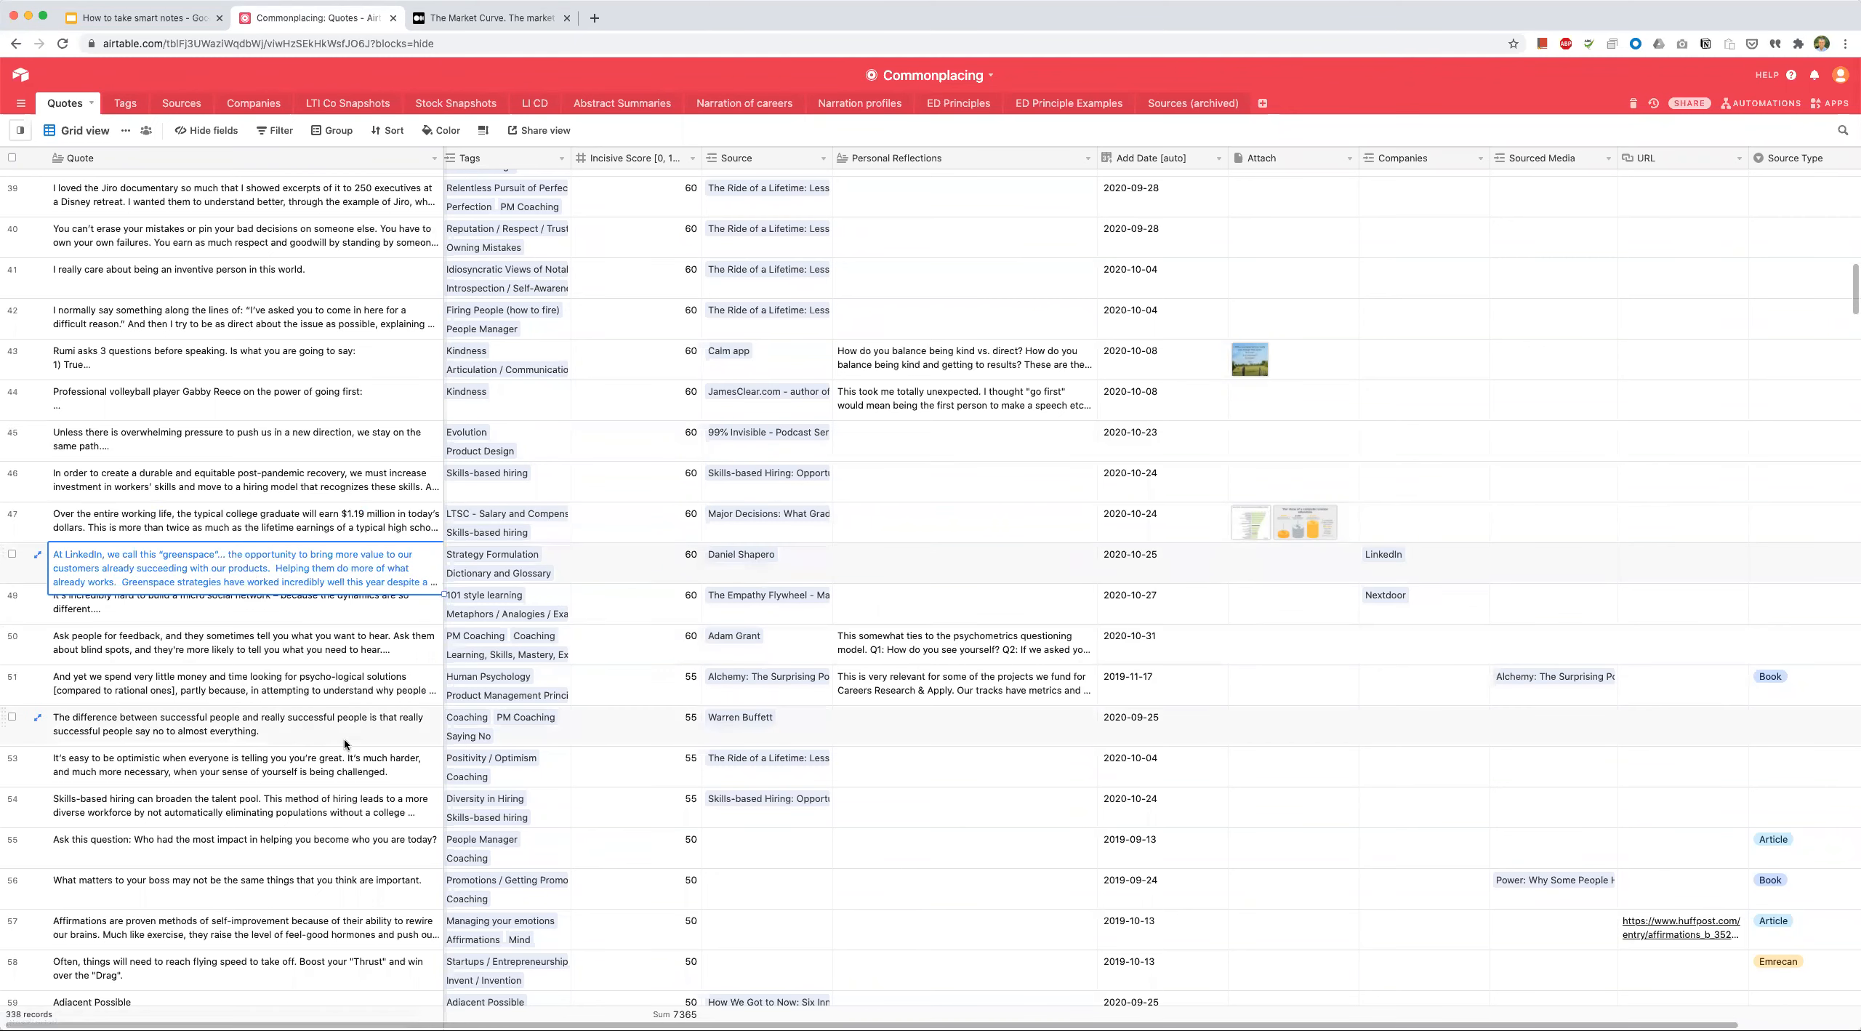
scroll("down", 3)
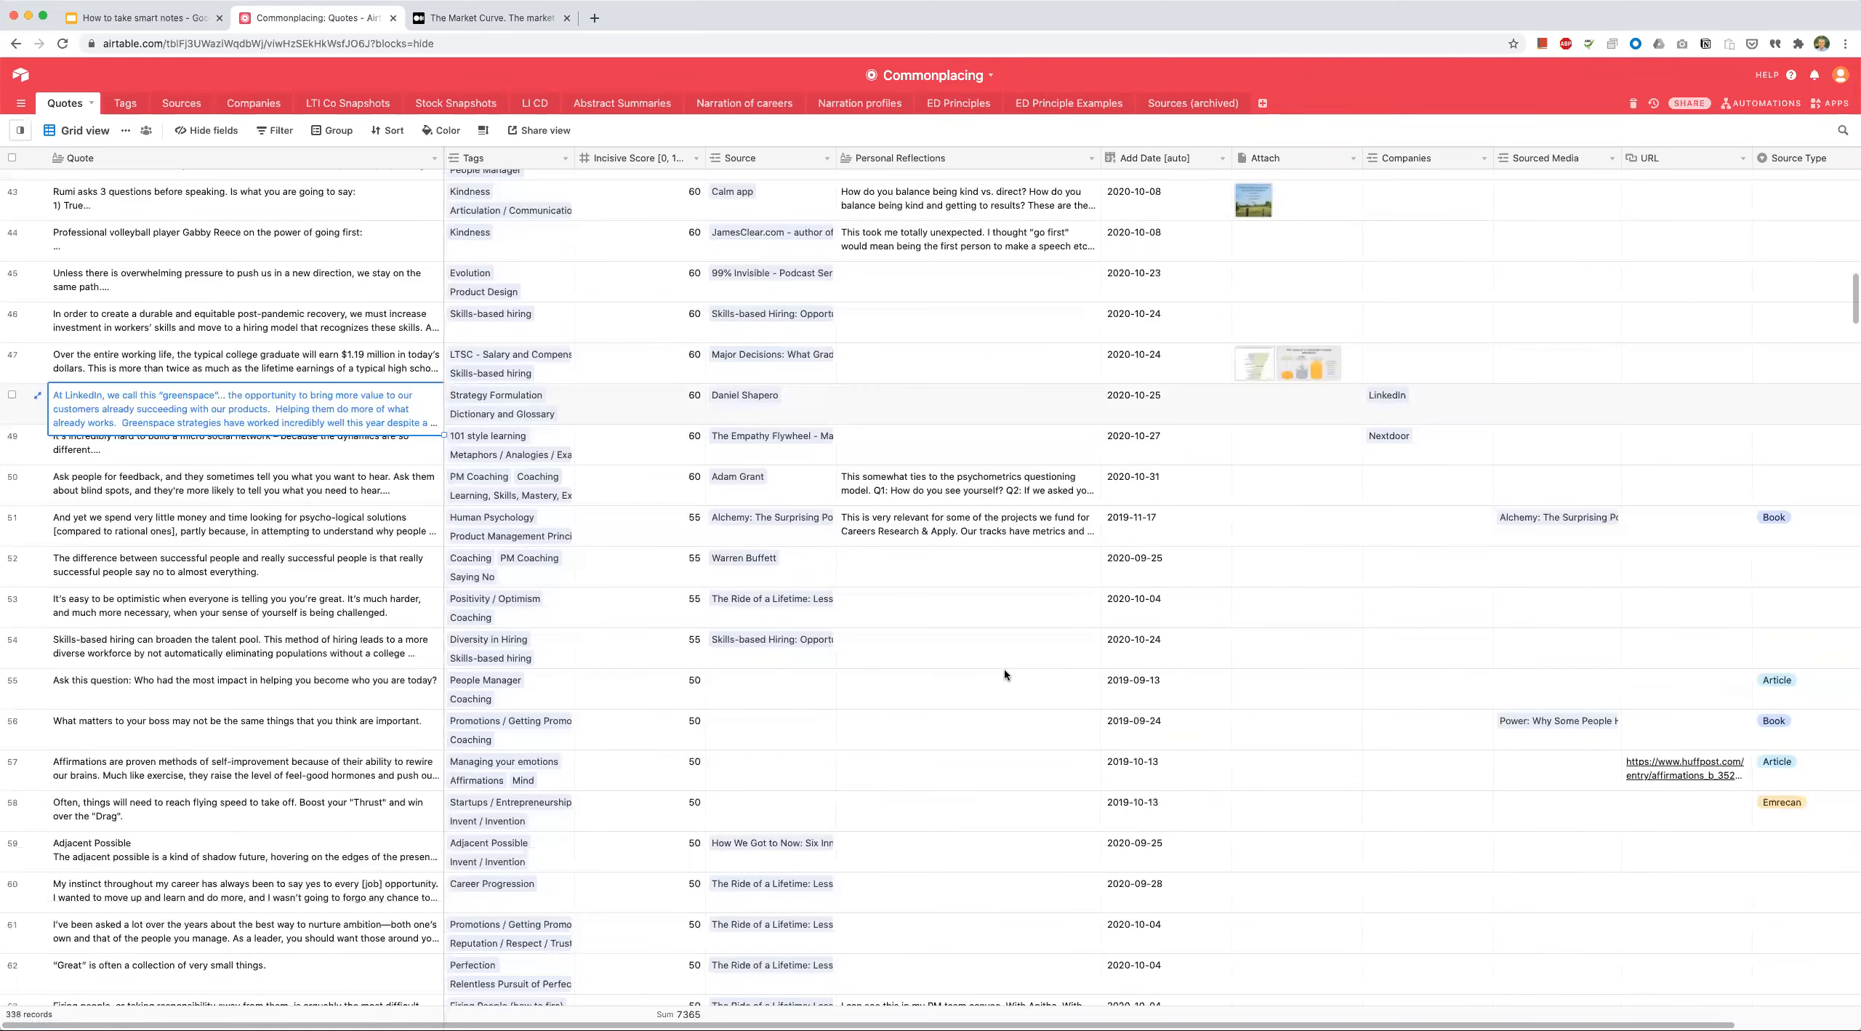
scroll("up", 3)
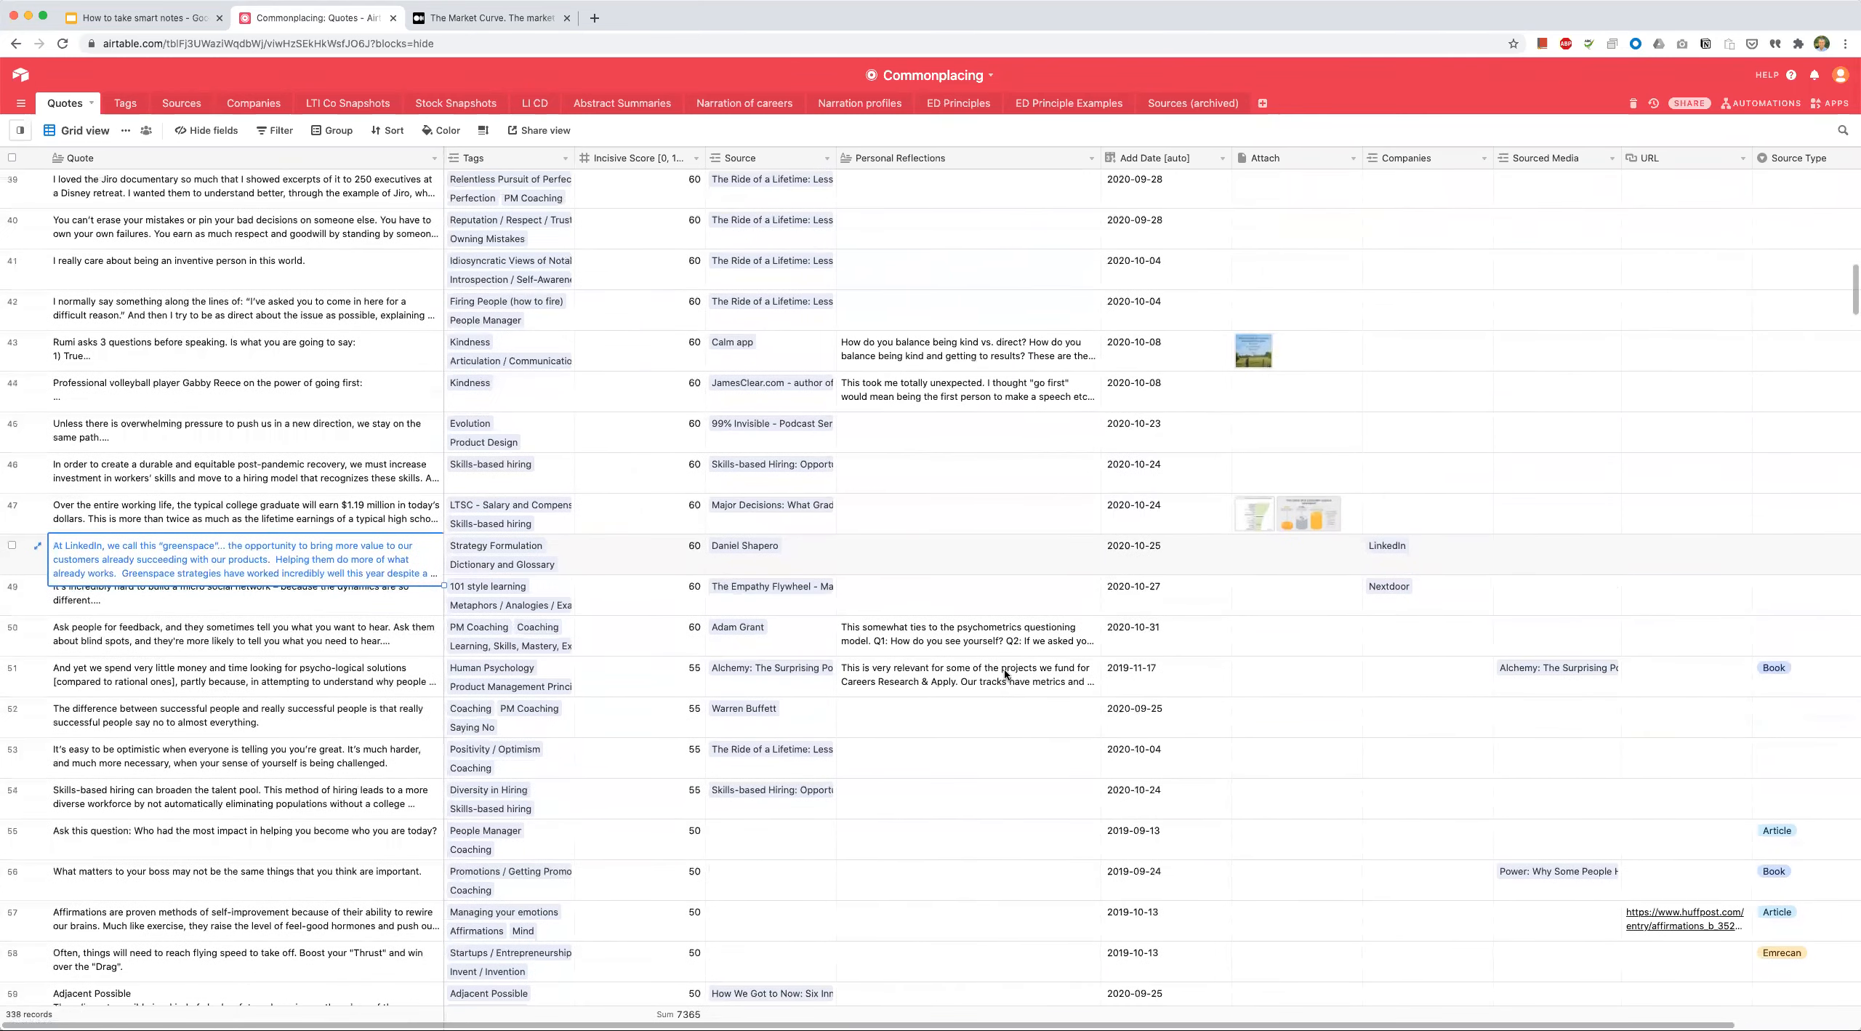
scroll("up", 3)
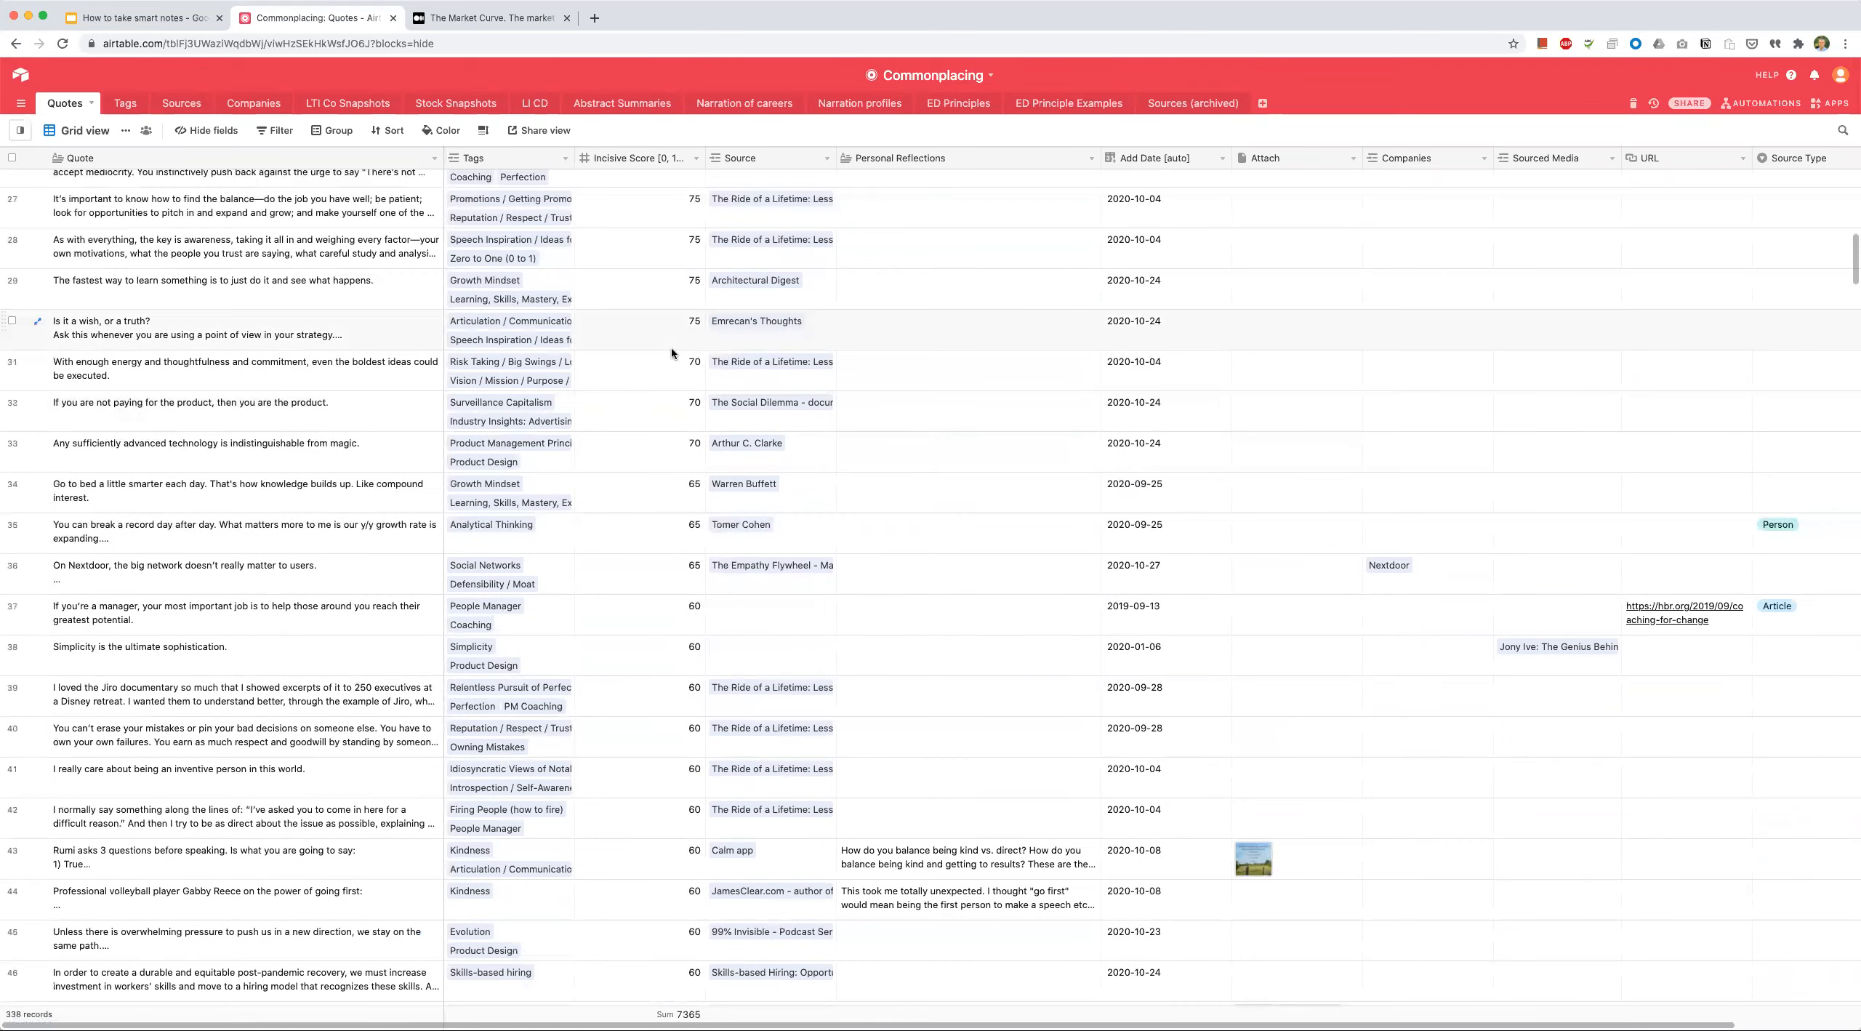
Step: Open the Tags table and delete the stray record named 40 from the bottom
left_click(125, 104)
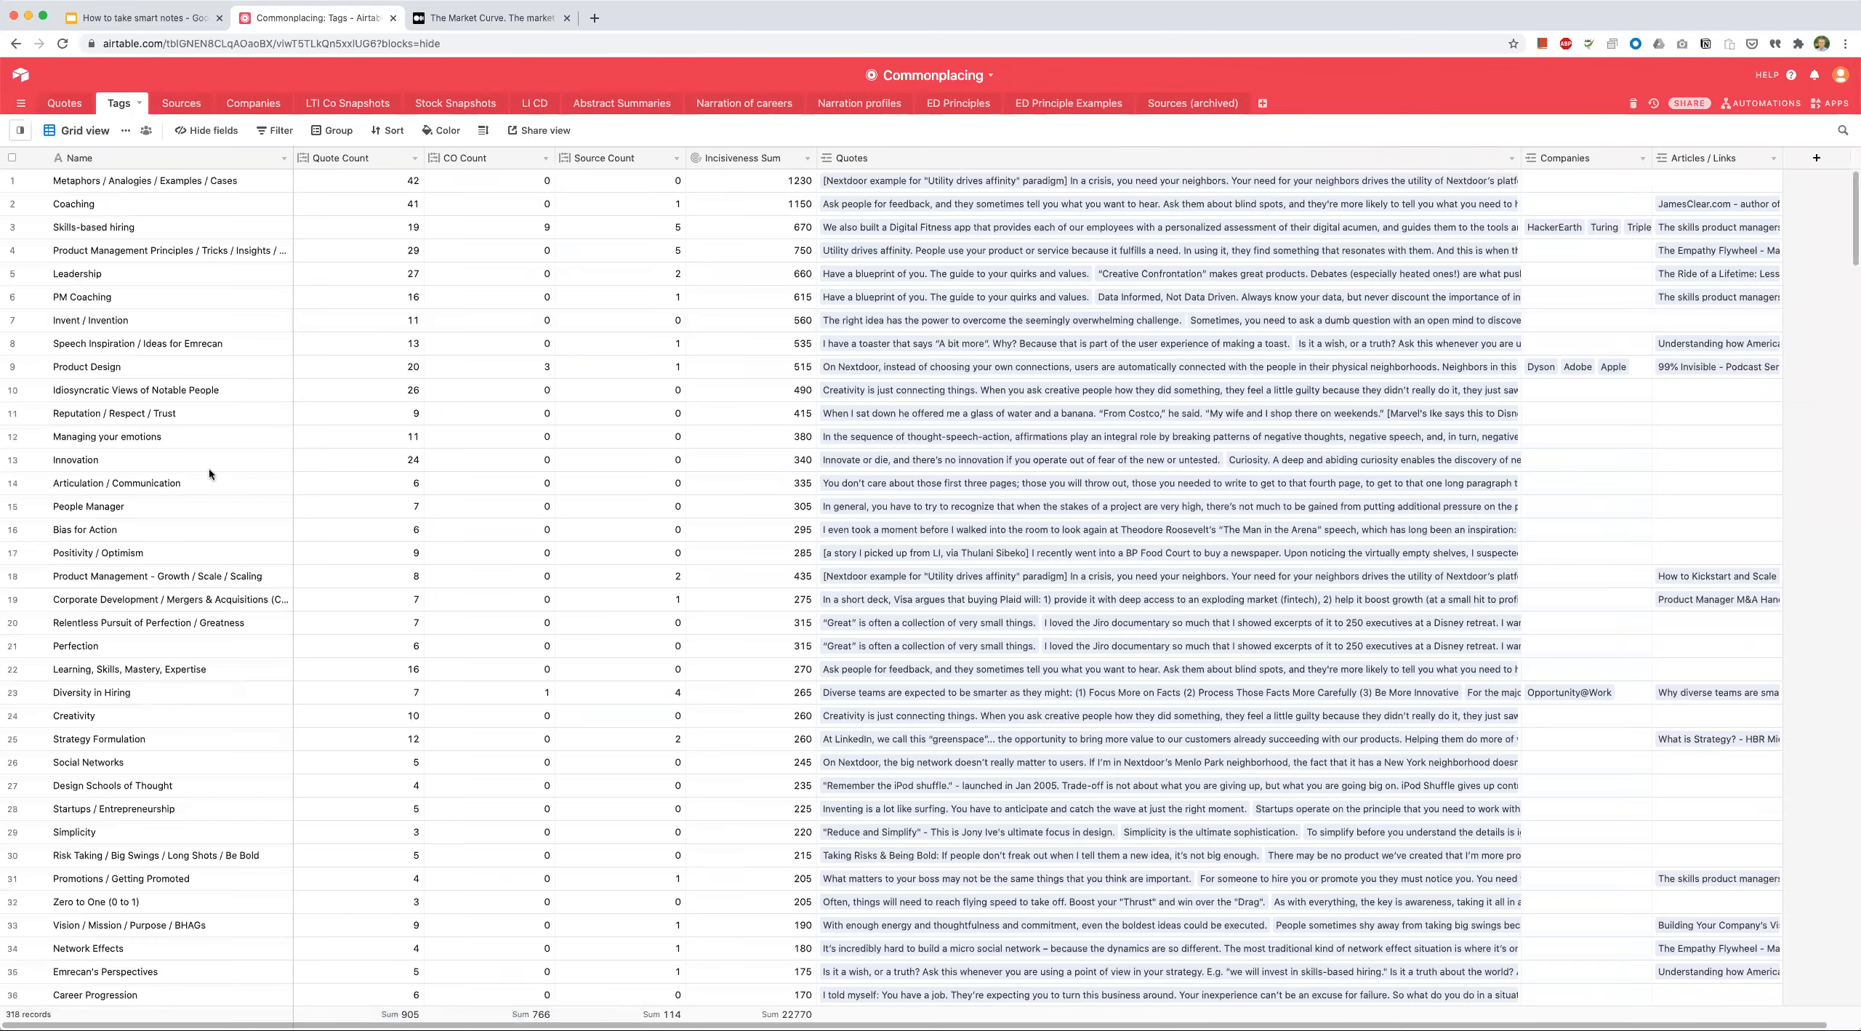
scroll("down", 3)
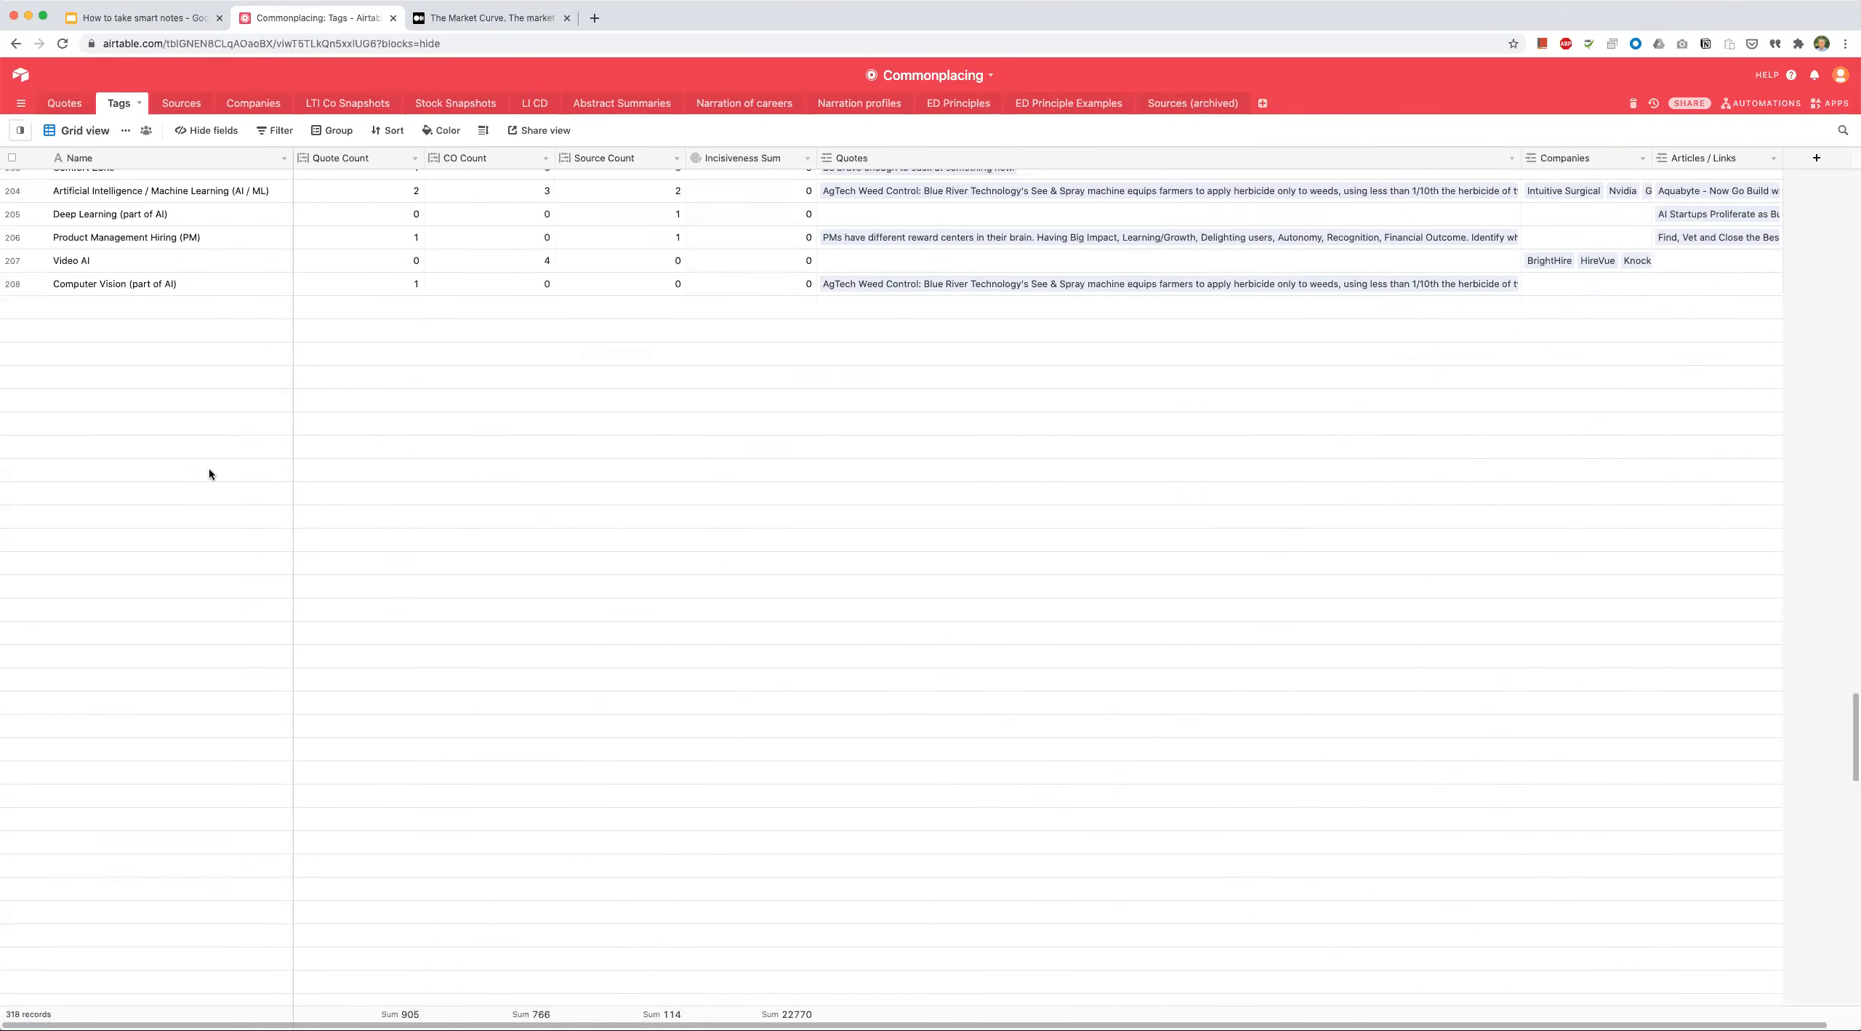
scroll("down", 3)
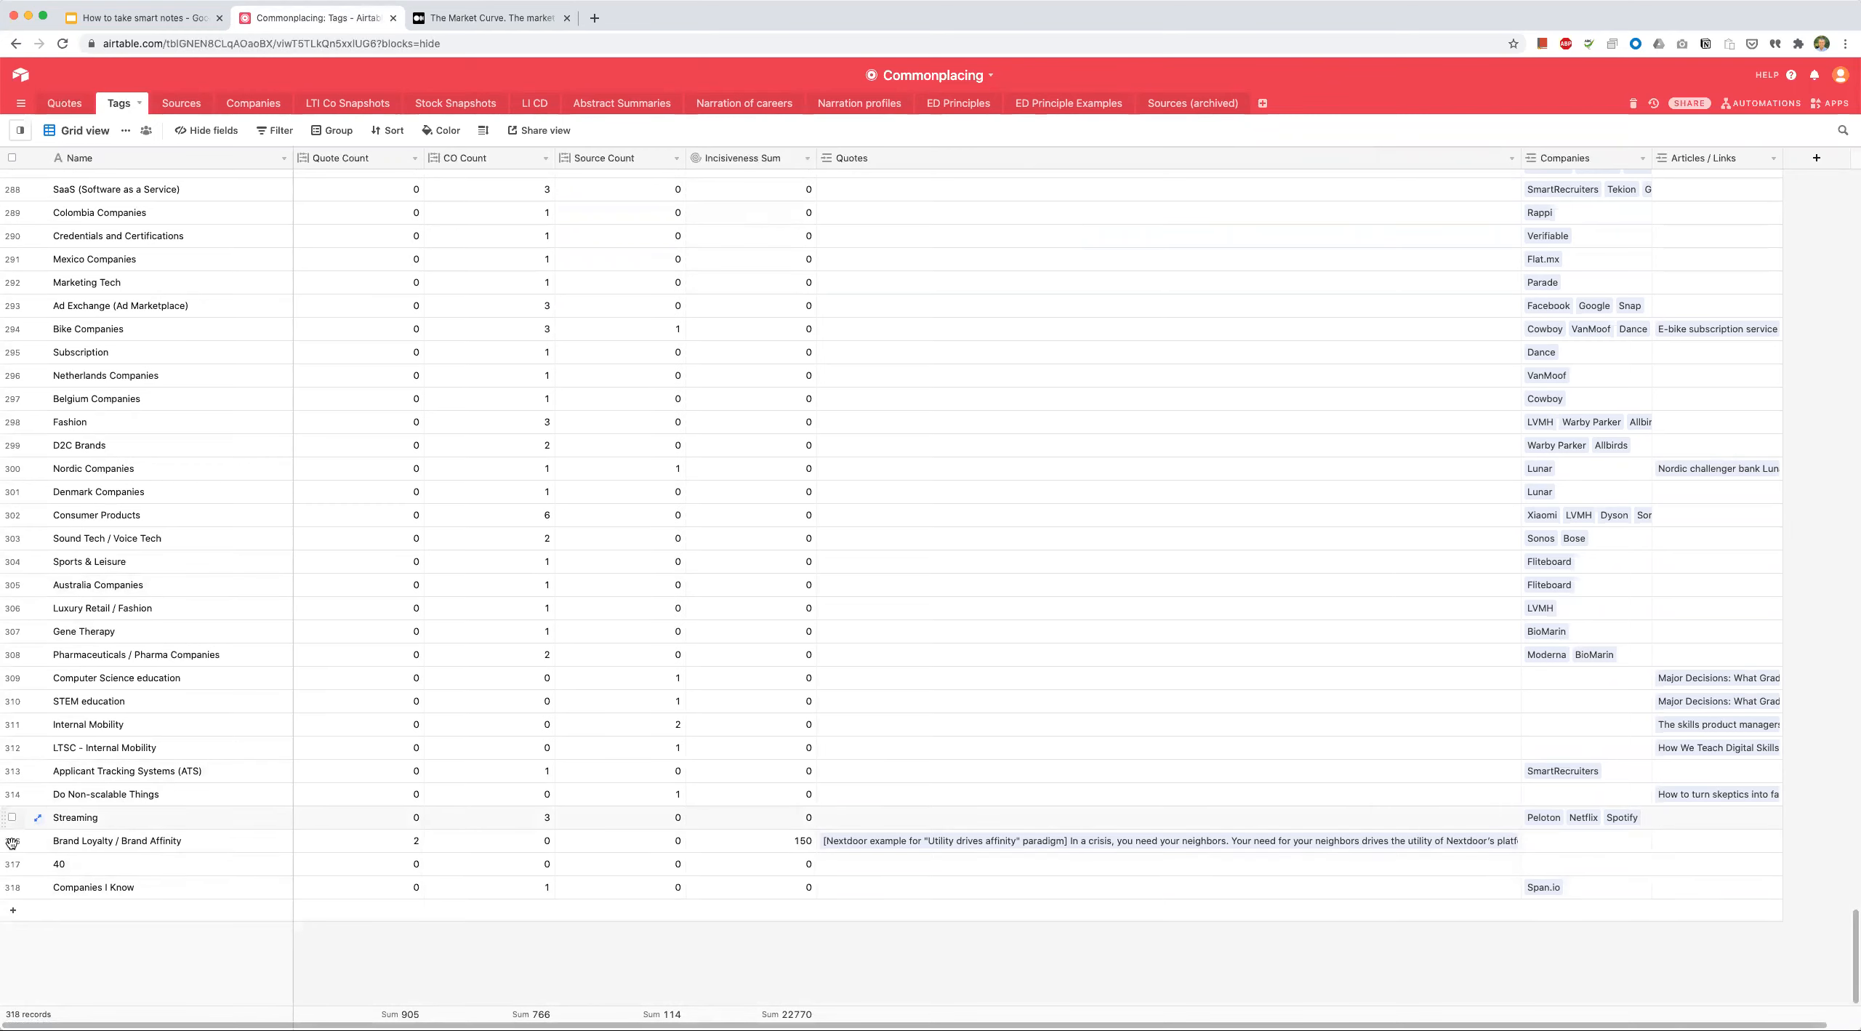
right_click(16, 840)
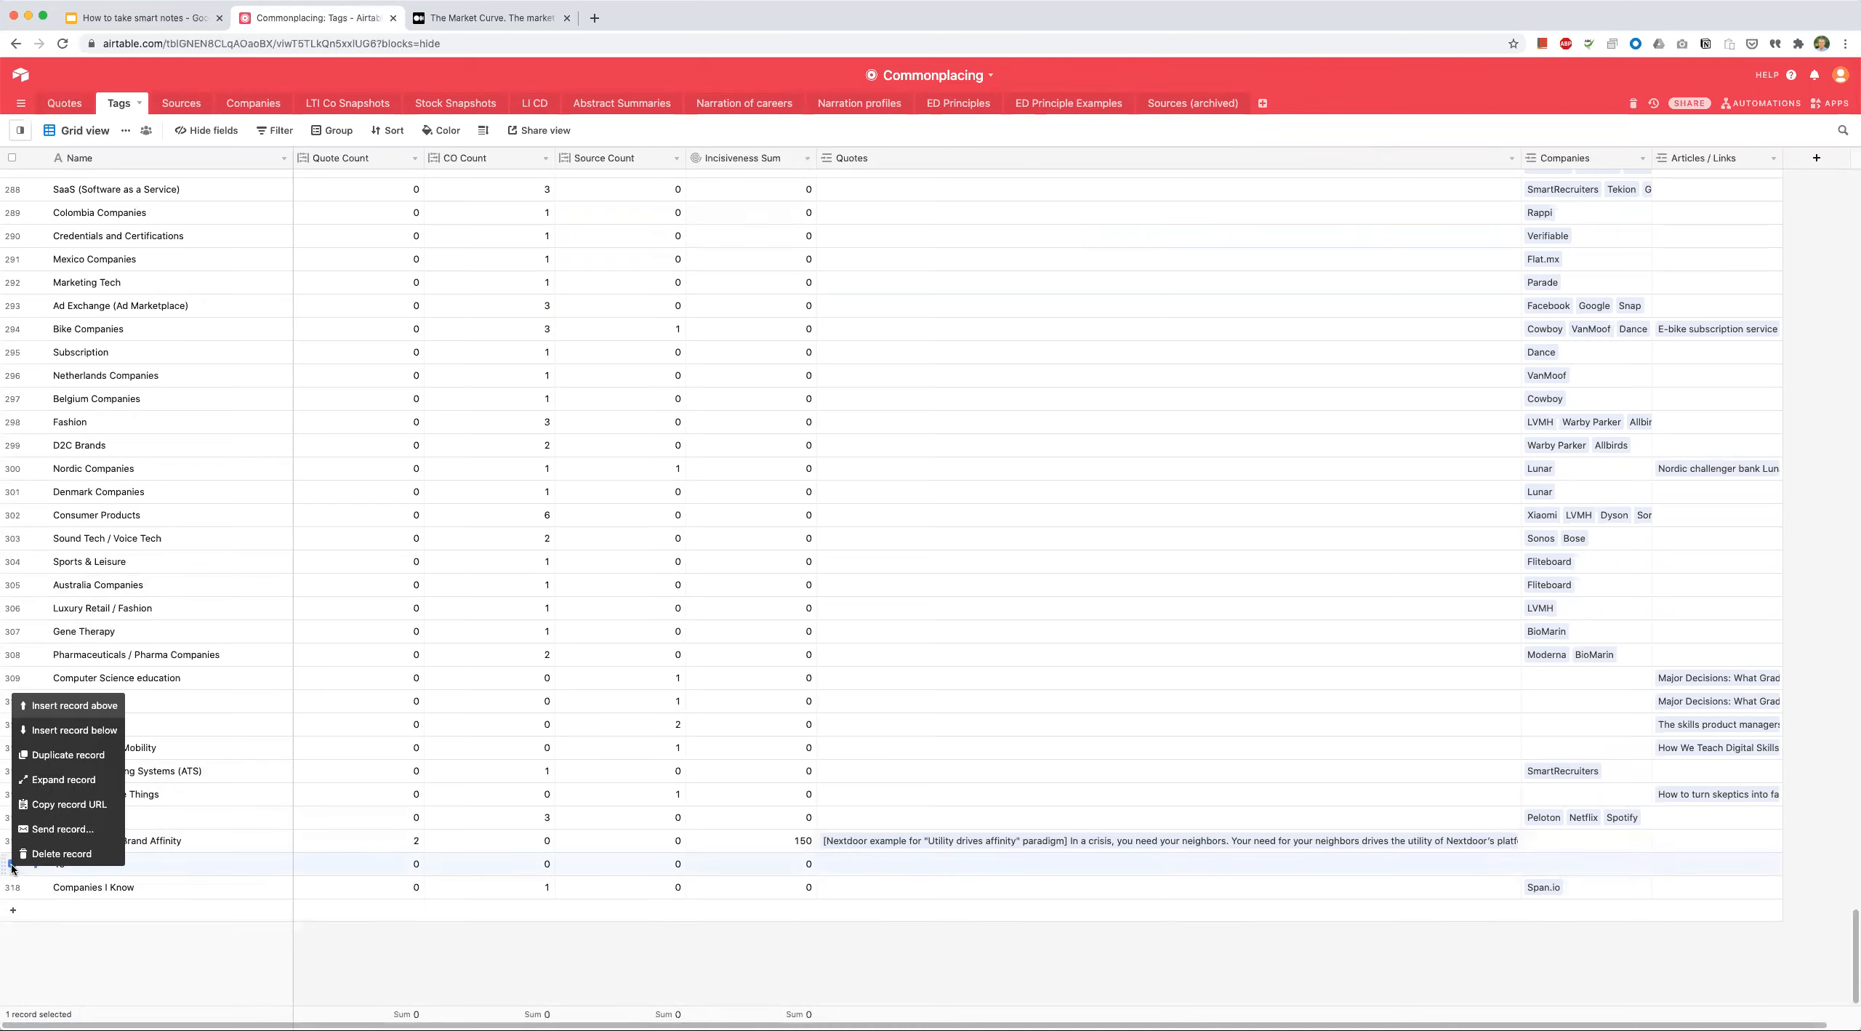
left_click(61, 853)
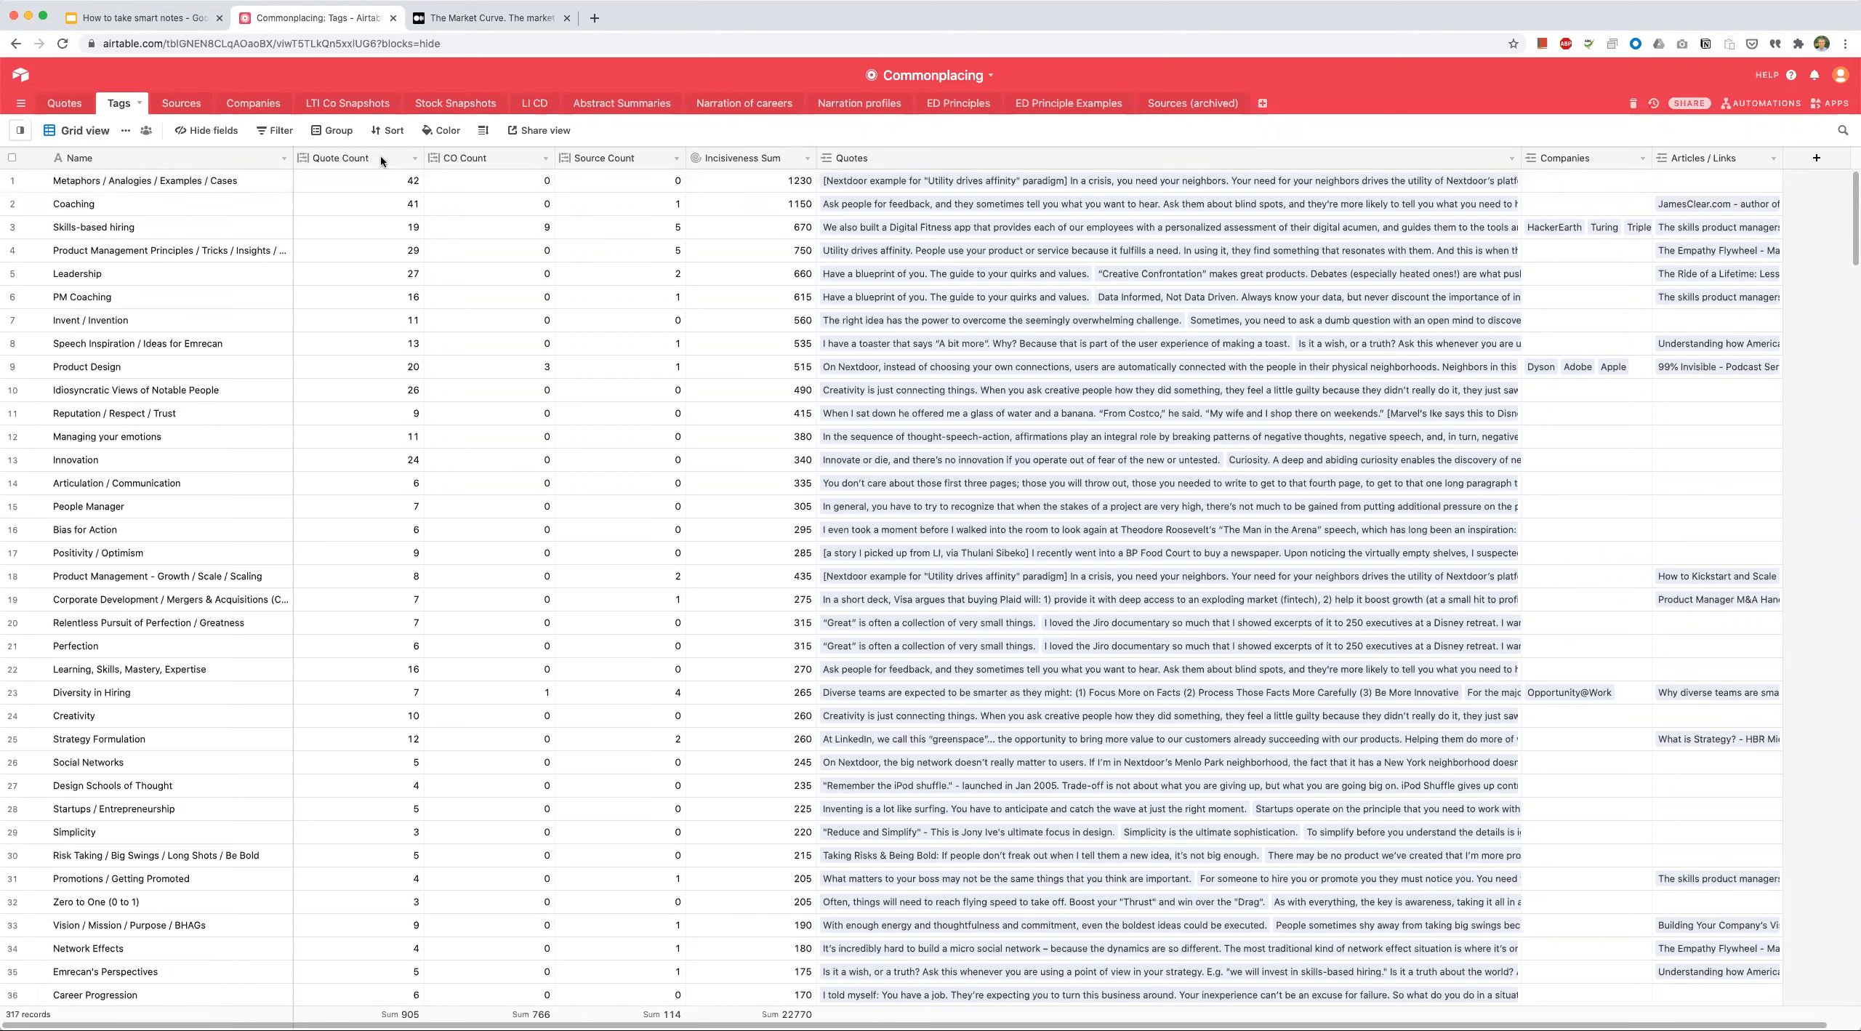
mouse_move(410, 163)
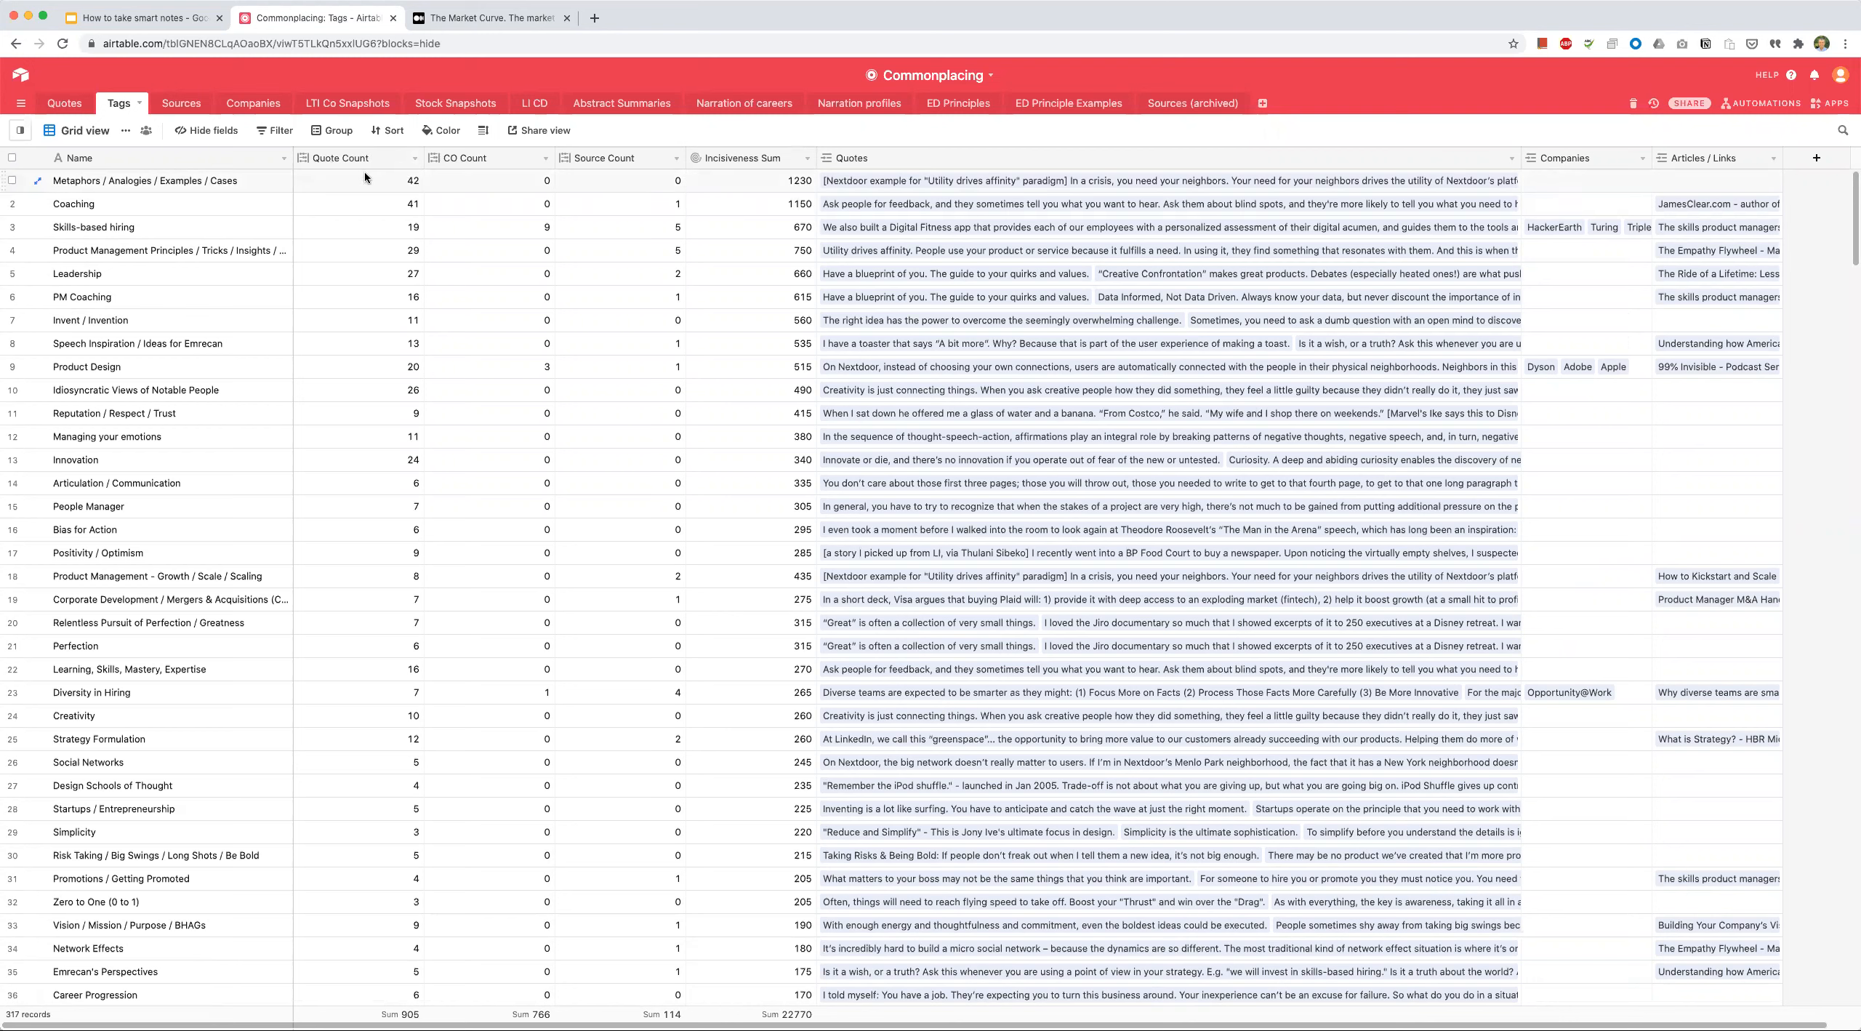
mouse_move(363, 189)
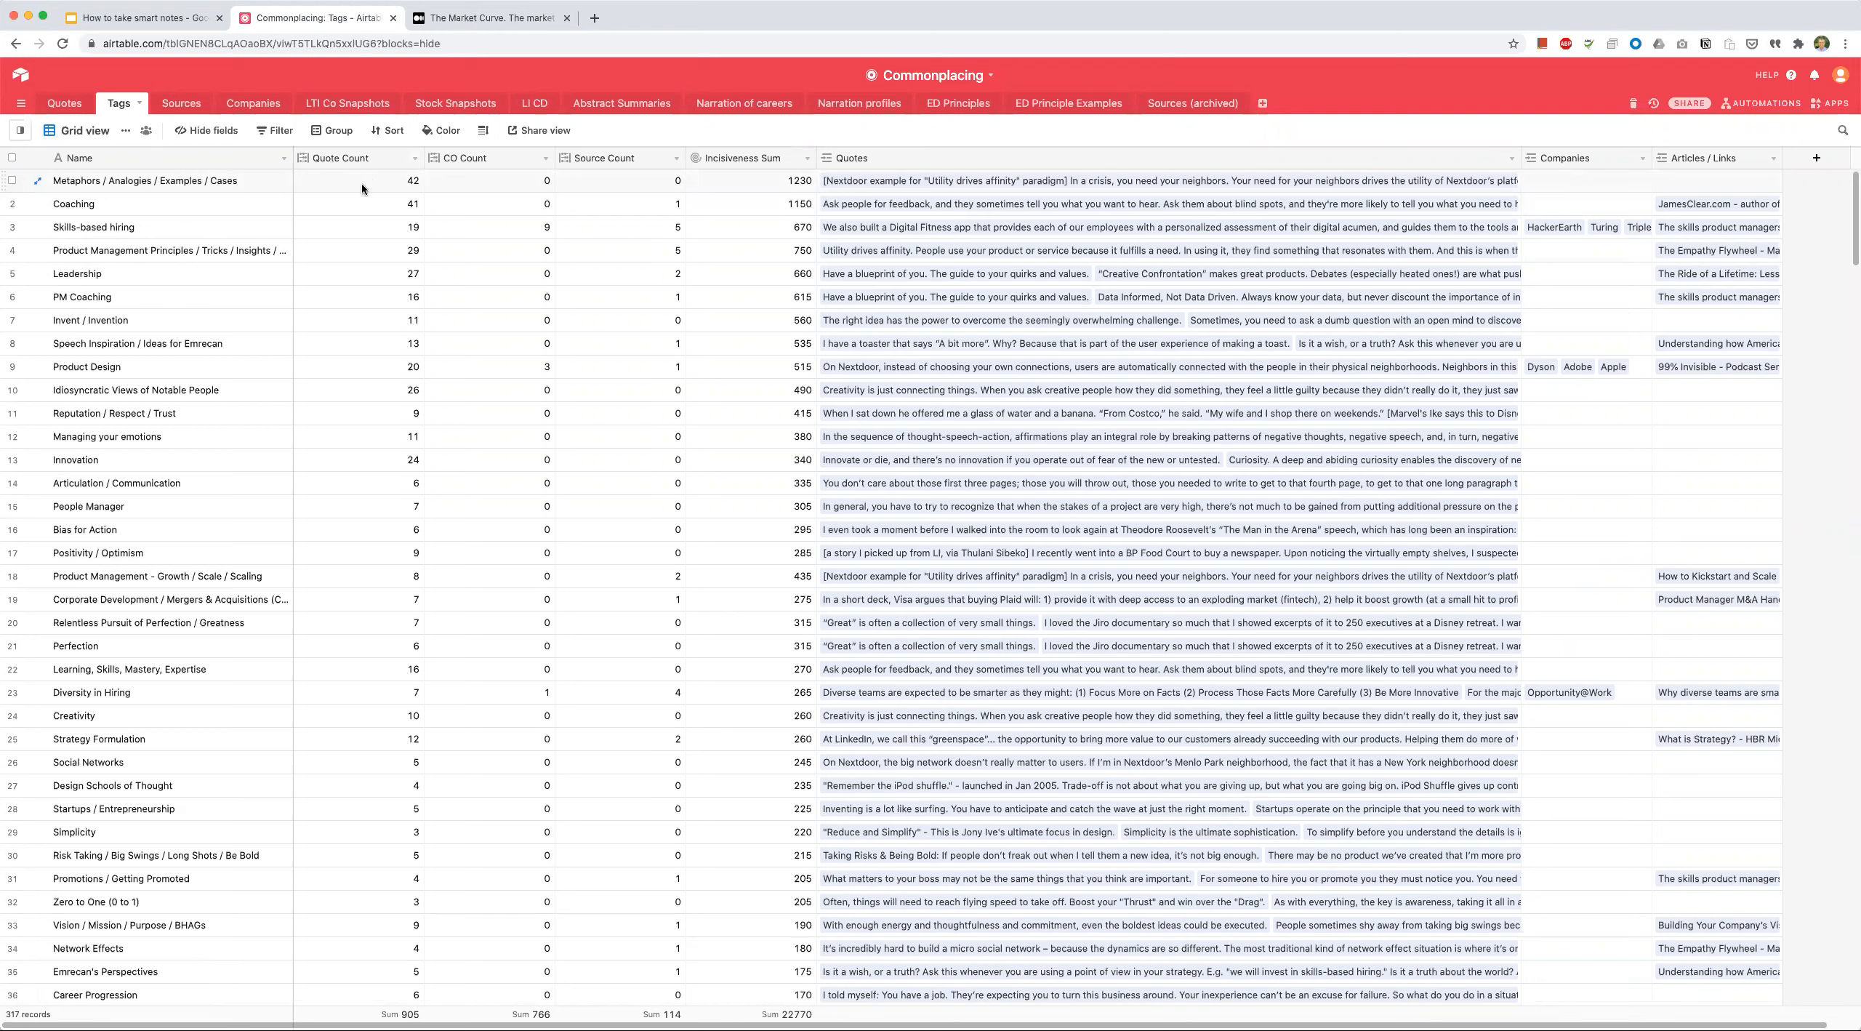
left_click(411, 158)
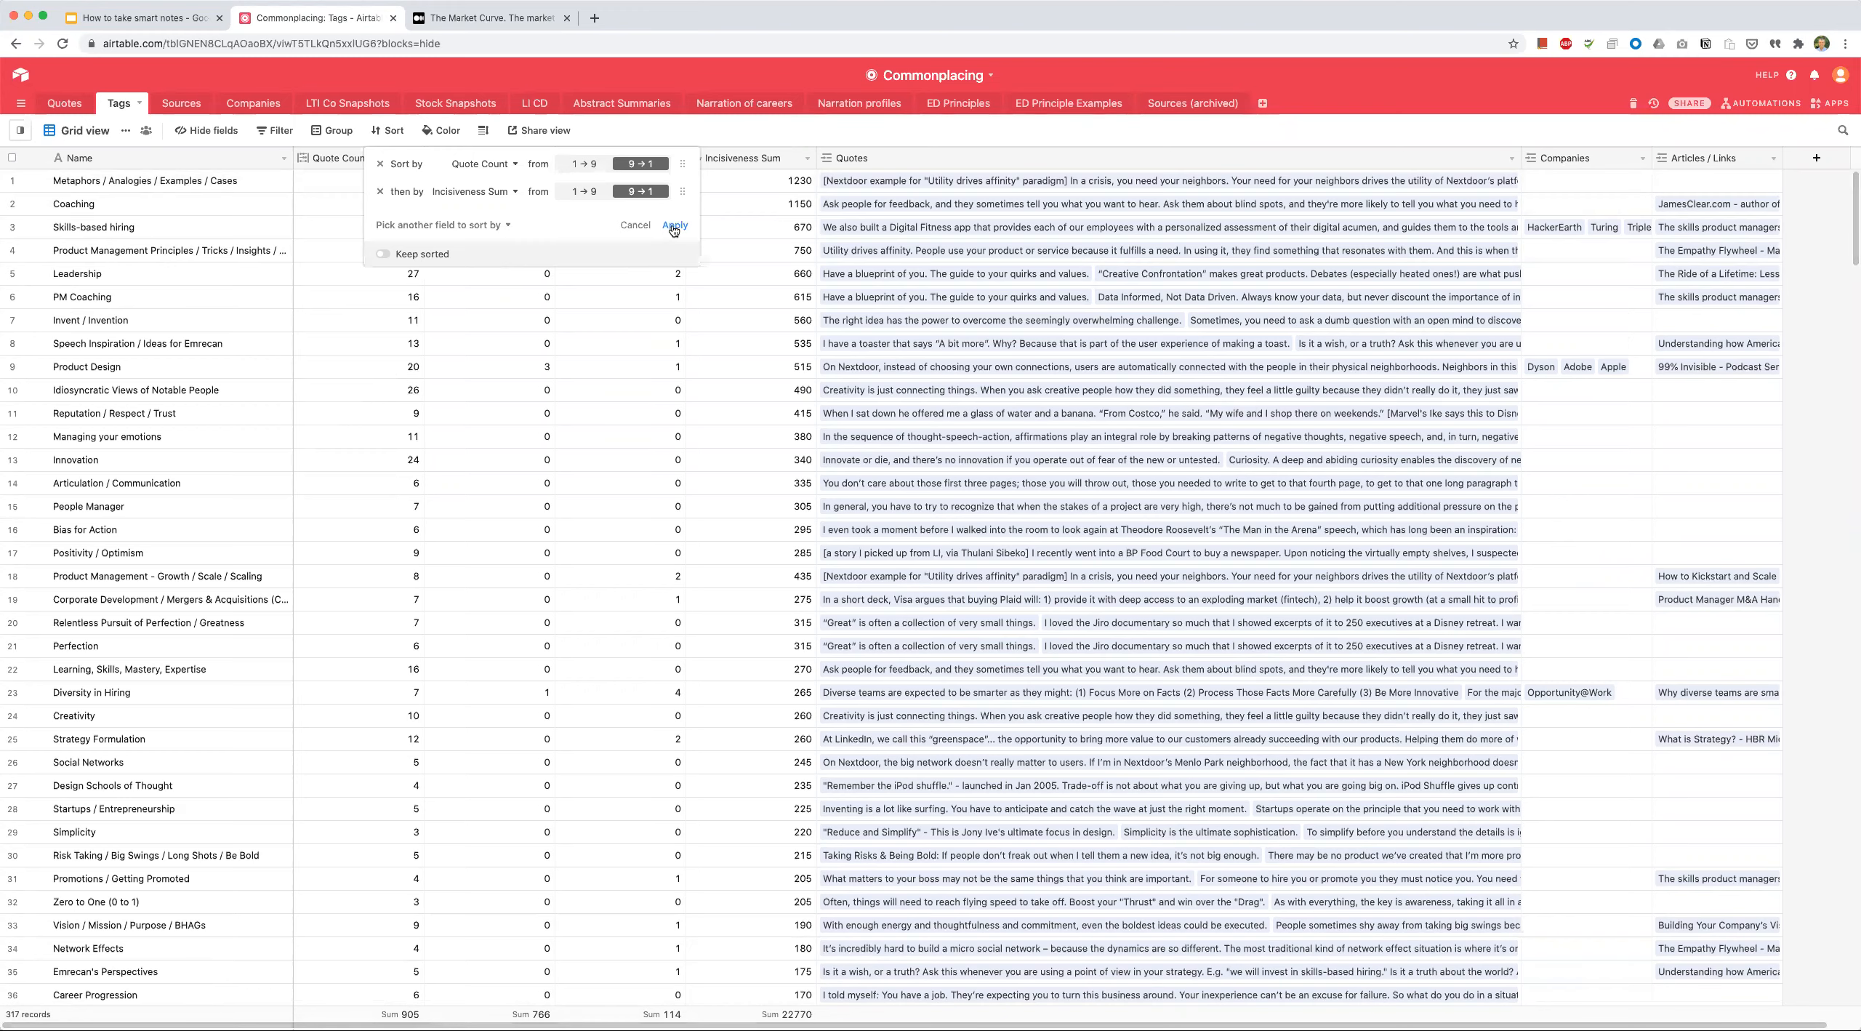
left_click(675, 225)
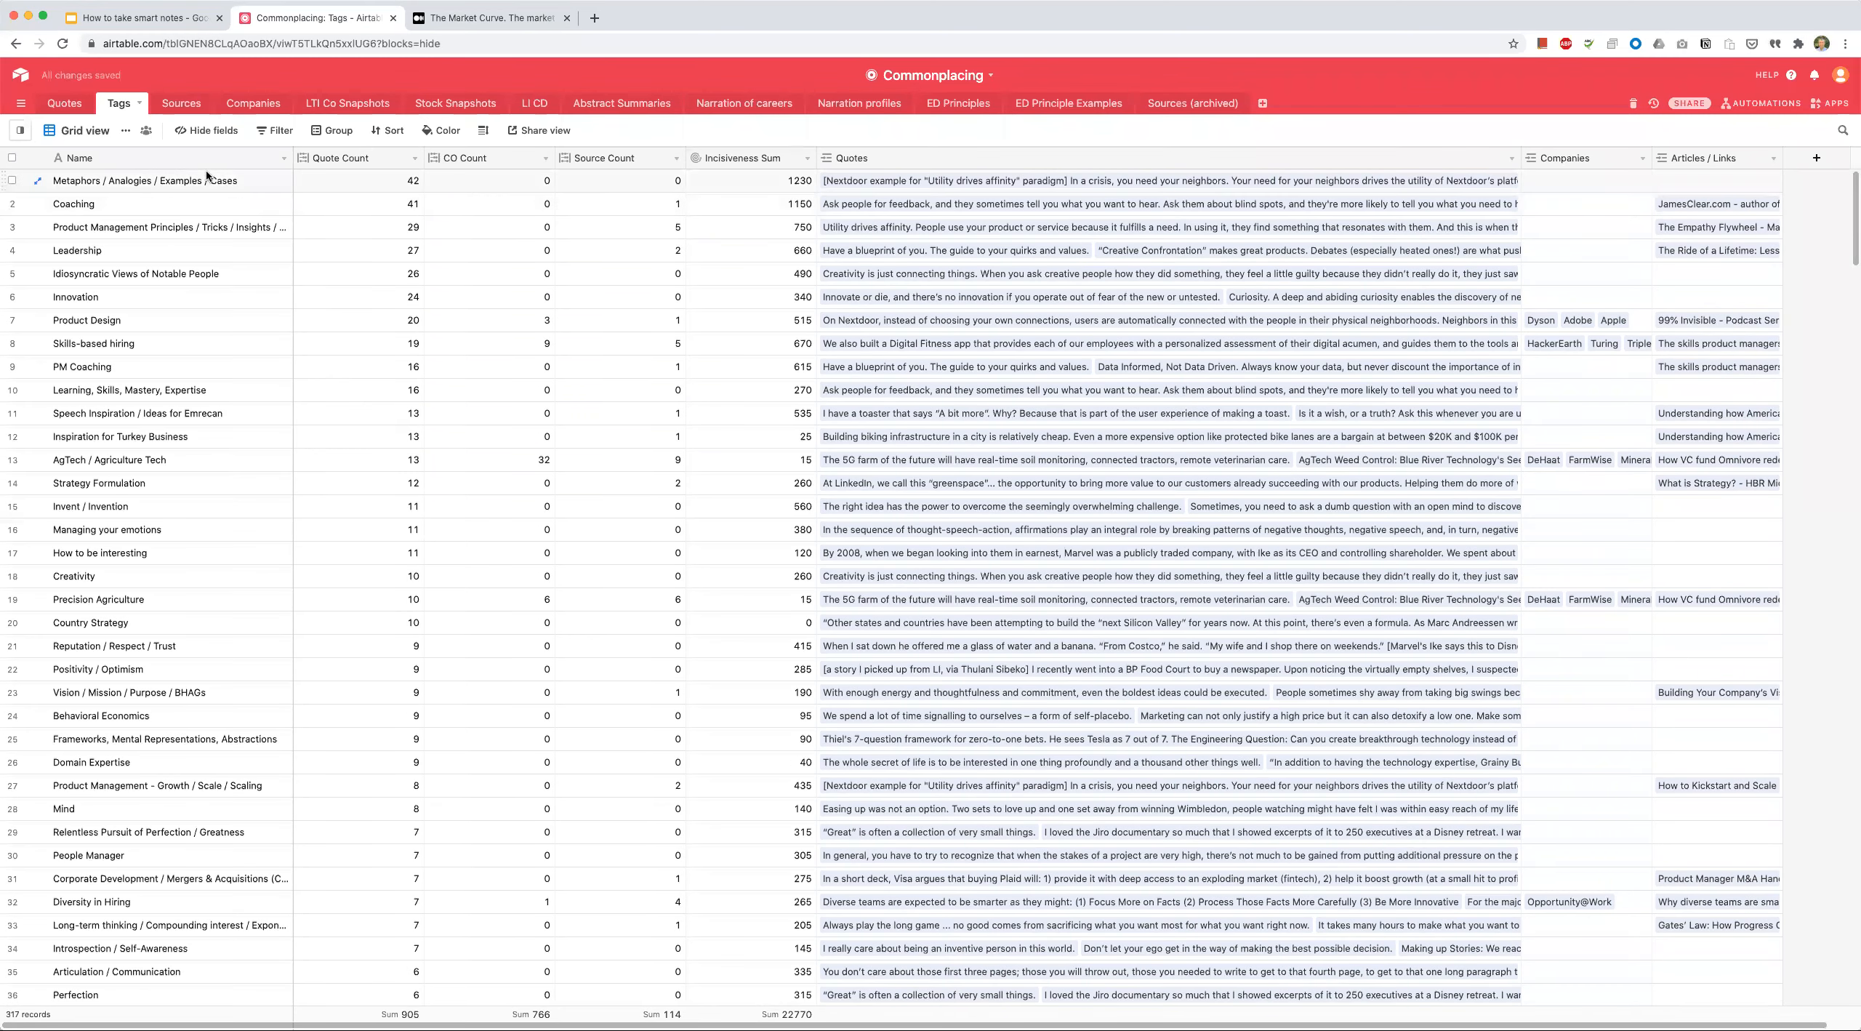
left_click(146, 181)
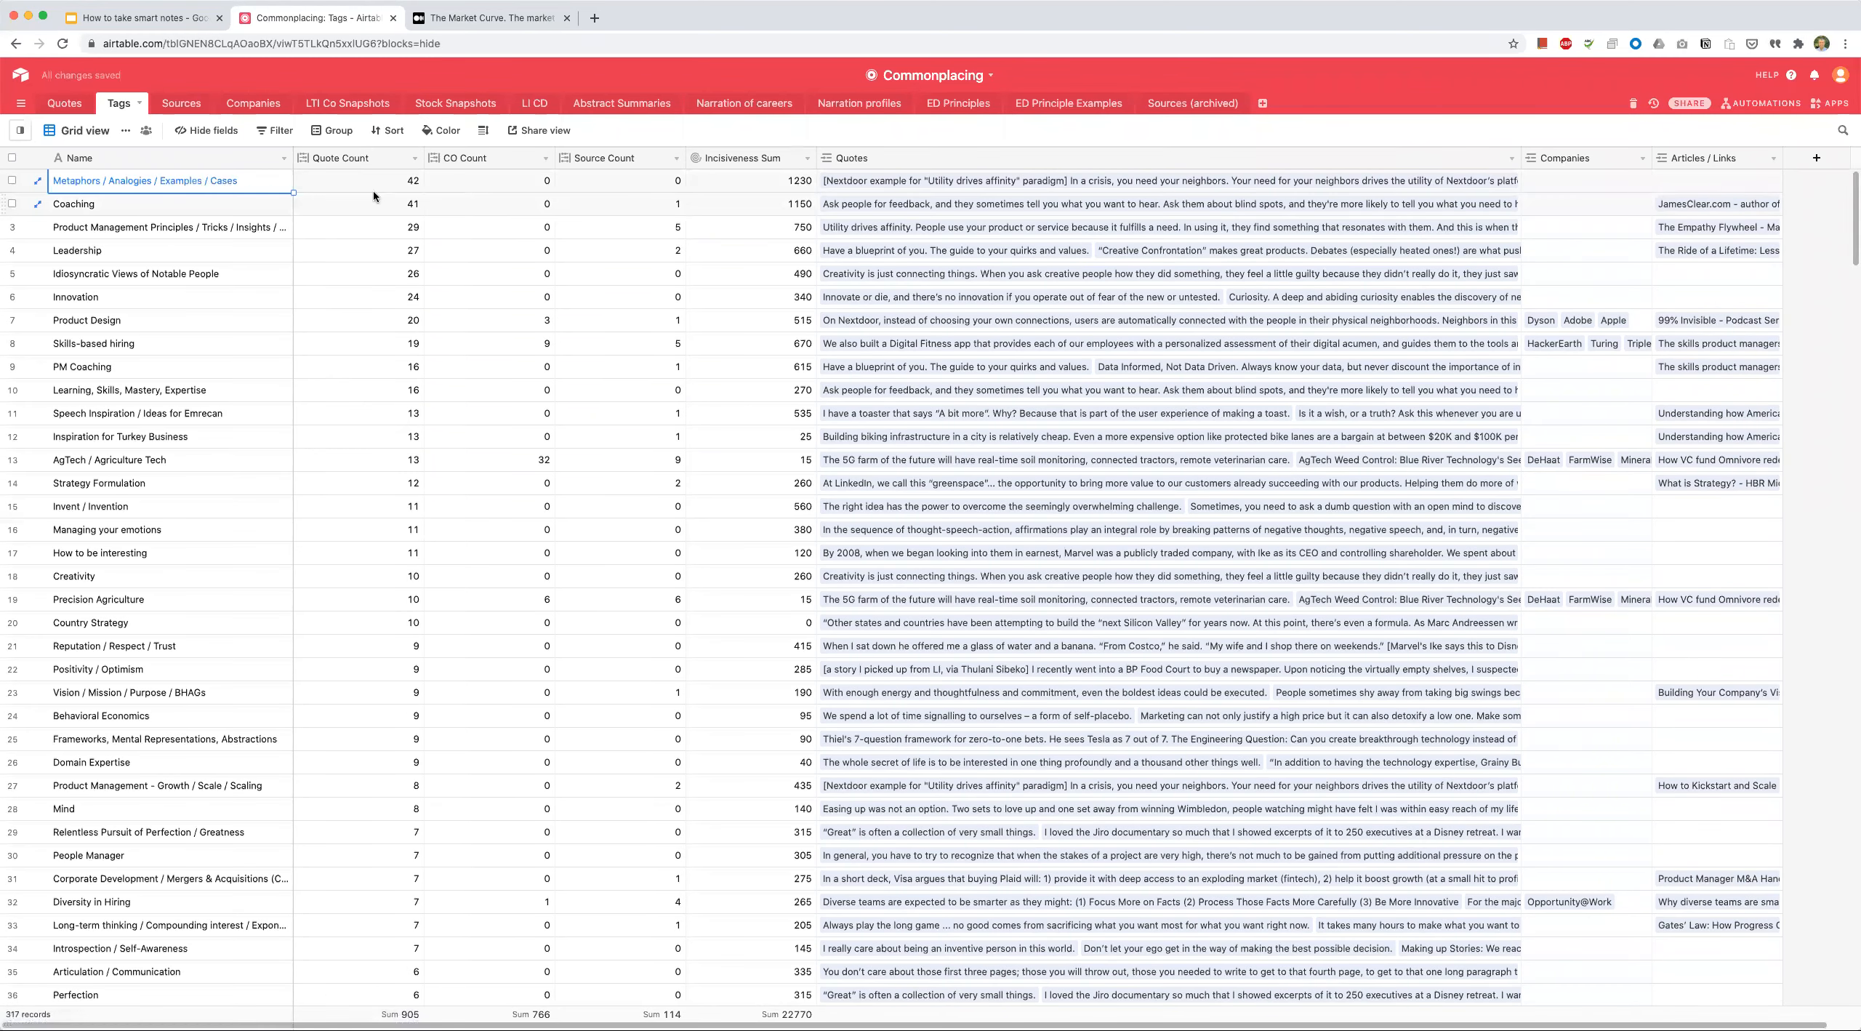
mouse_move(192, 186)
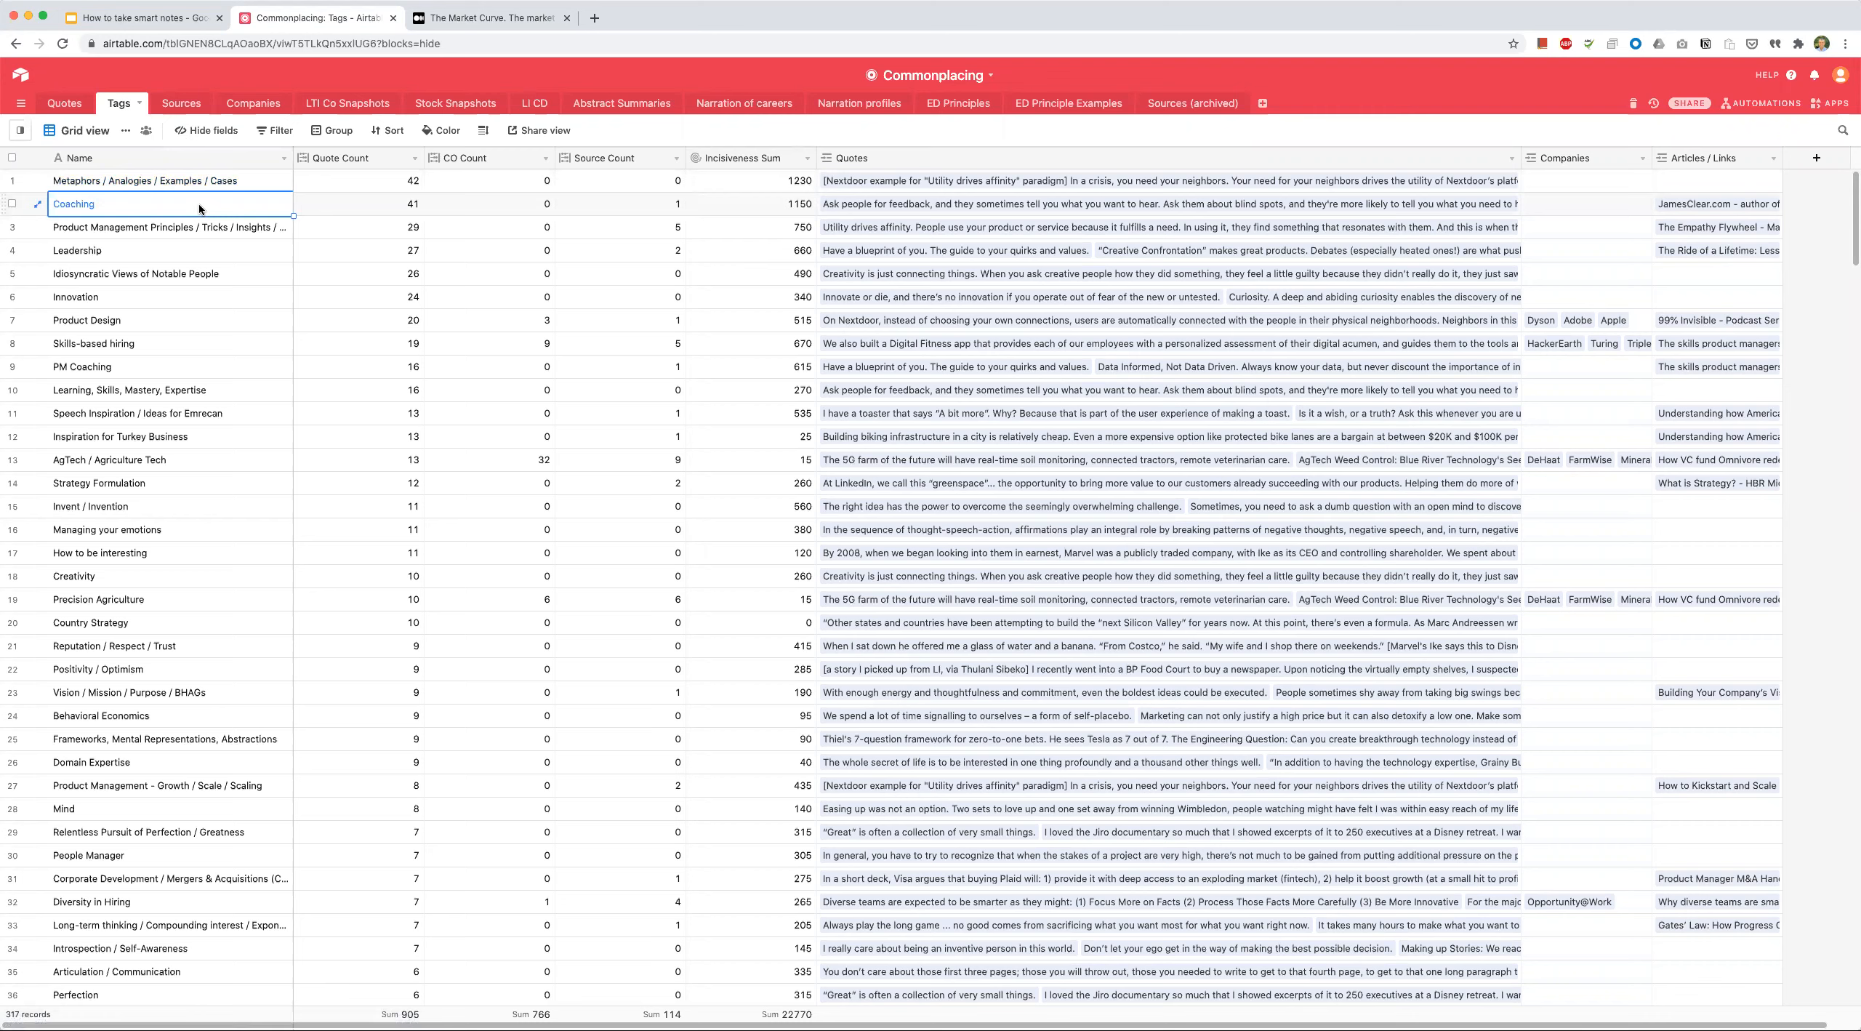
mouse_move(182, 224)
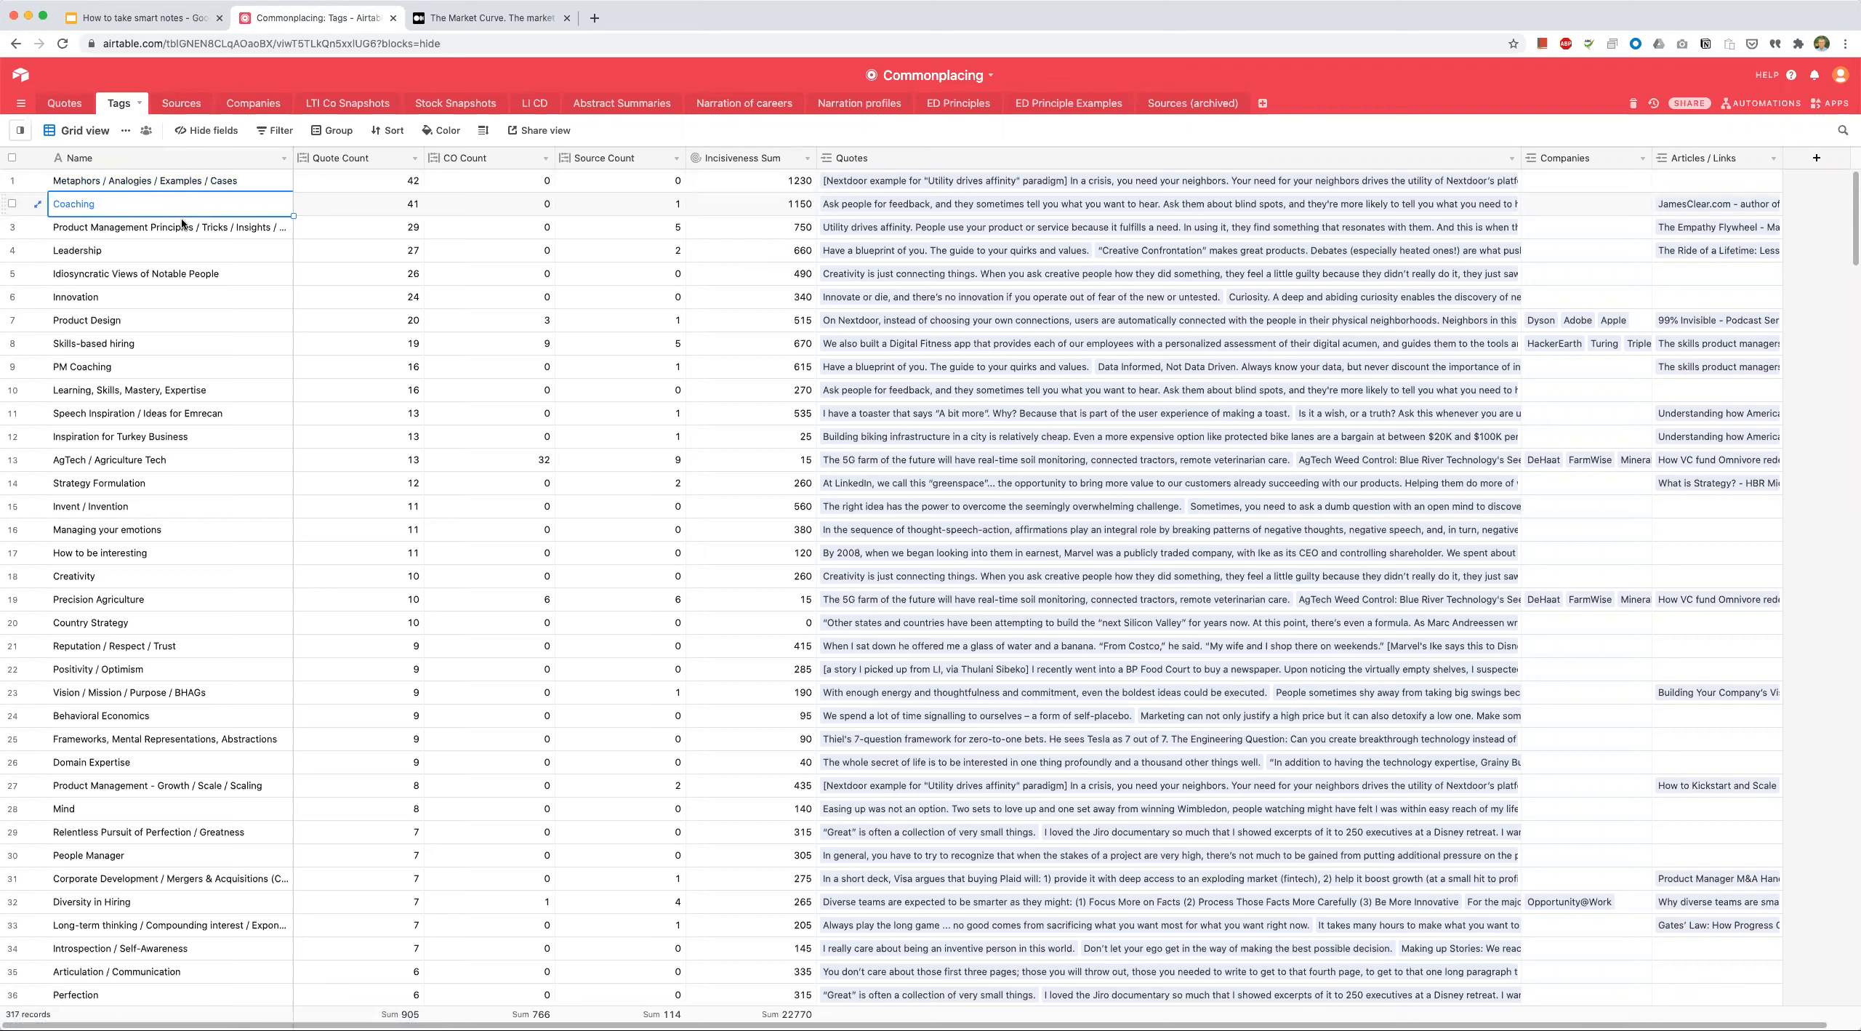
left_click(200, 233)
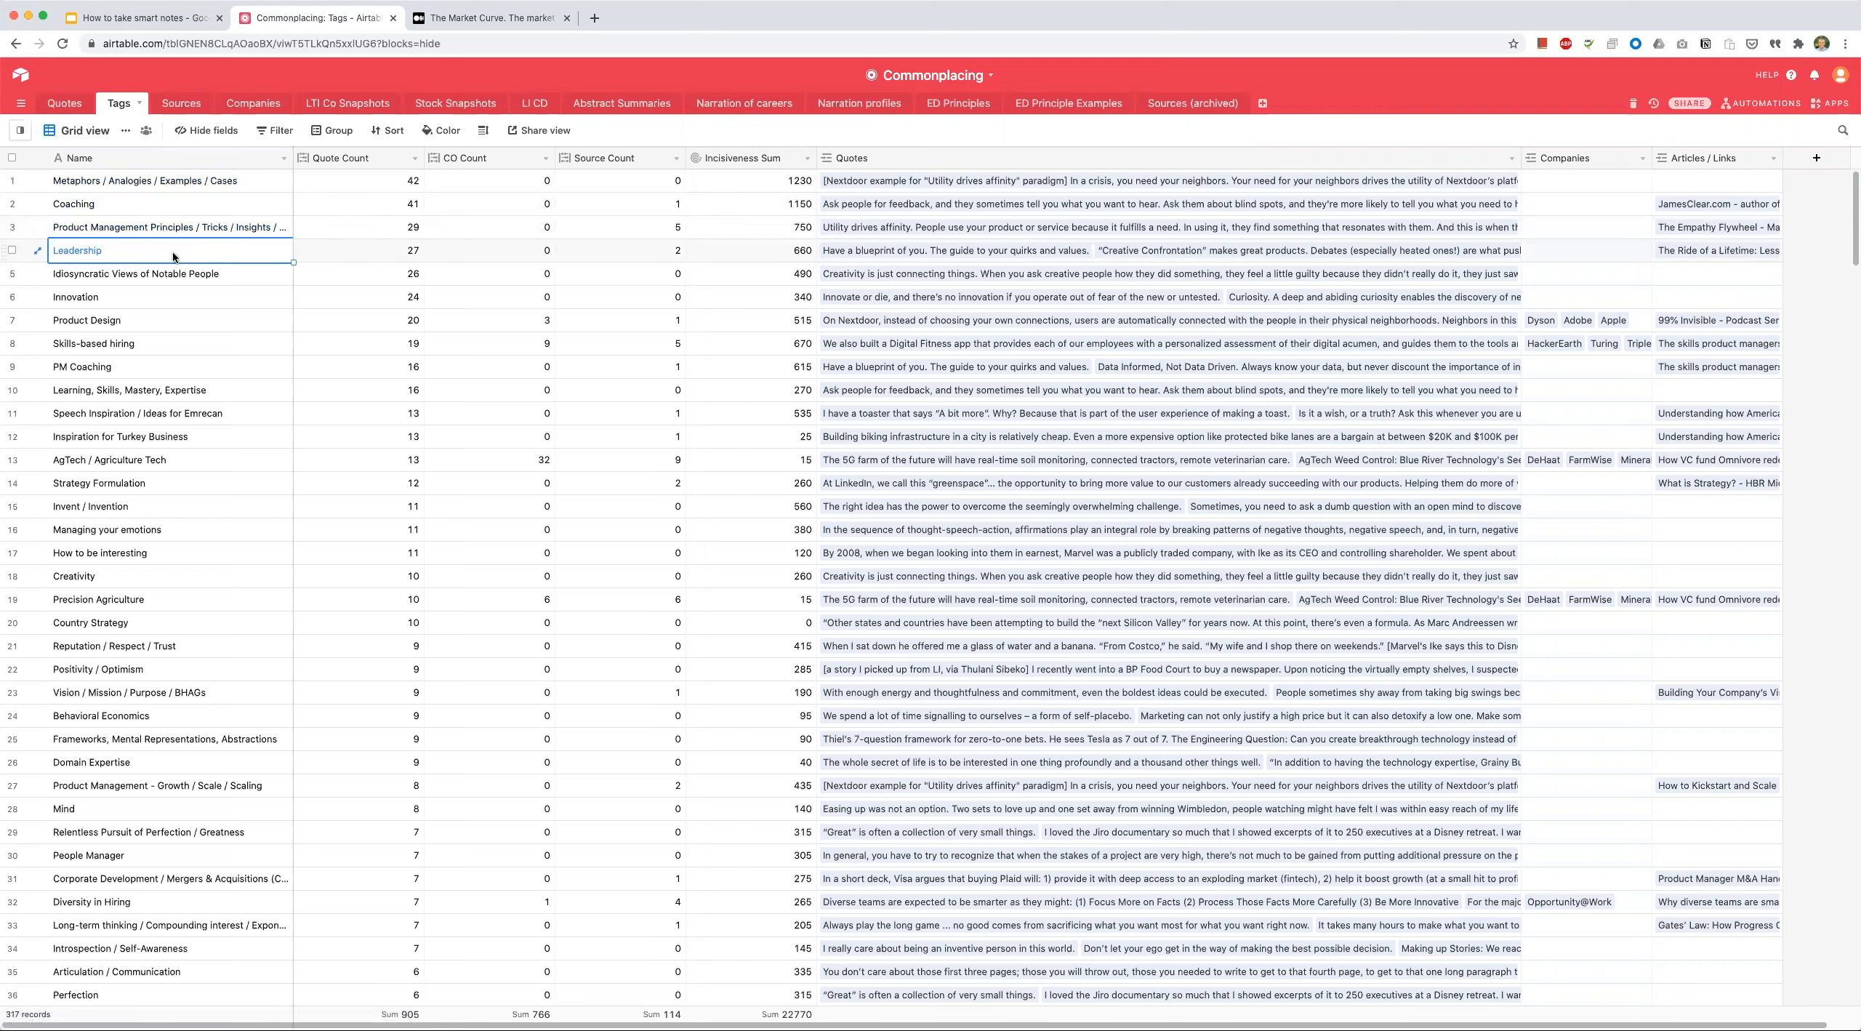
left_click(145, 273)
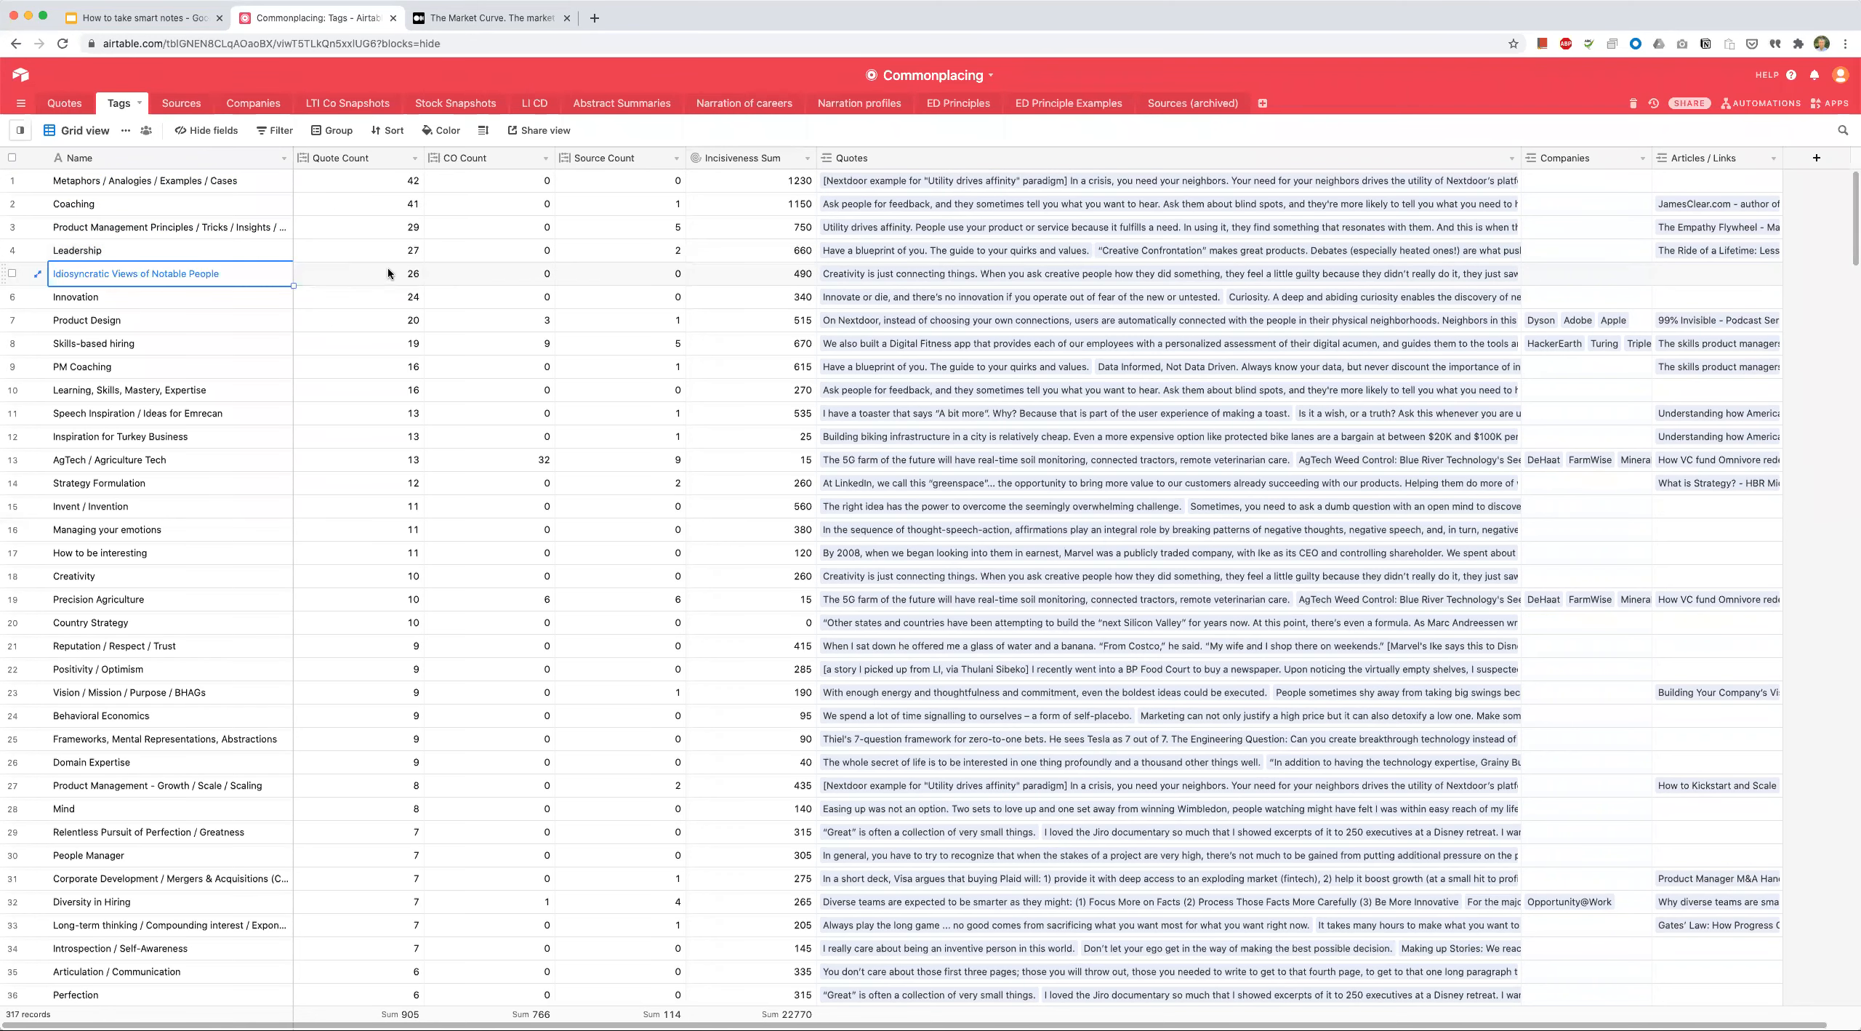
mouse_move(201, 274)
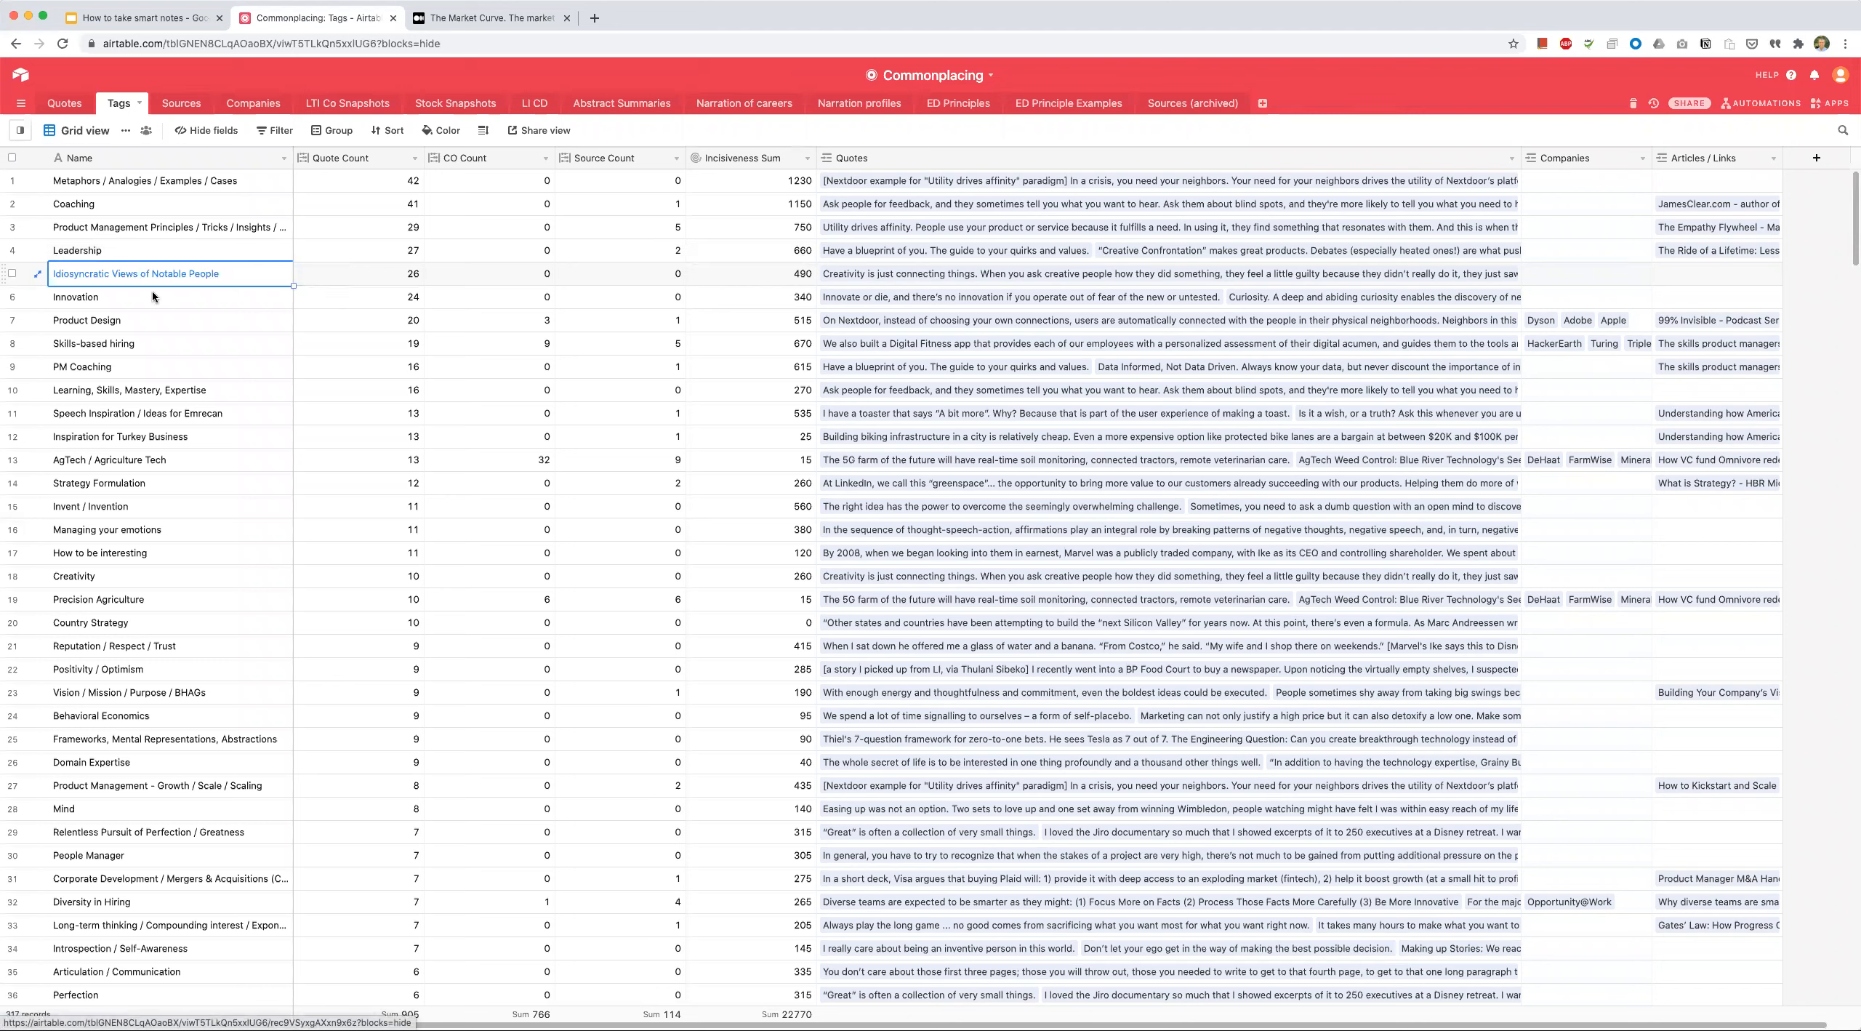
left_click(149, 296)
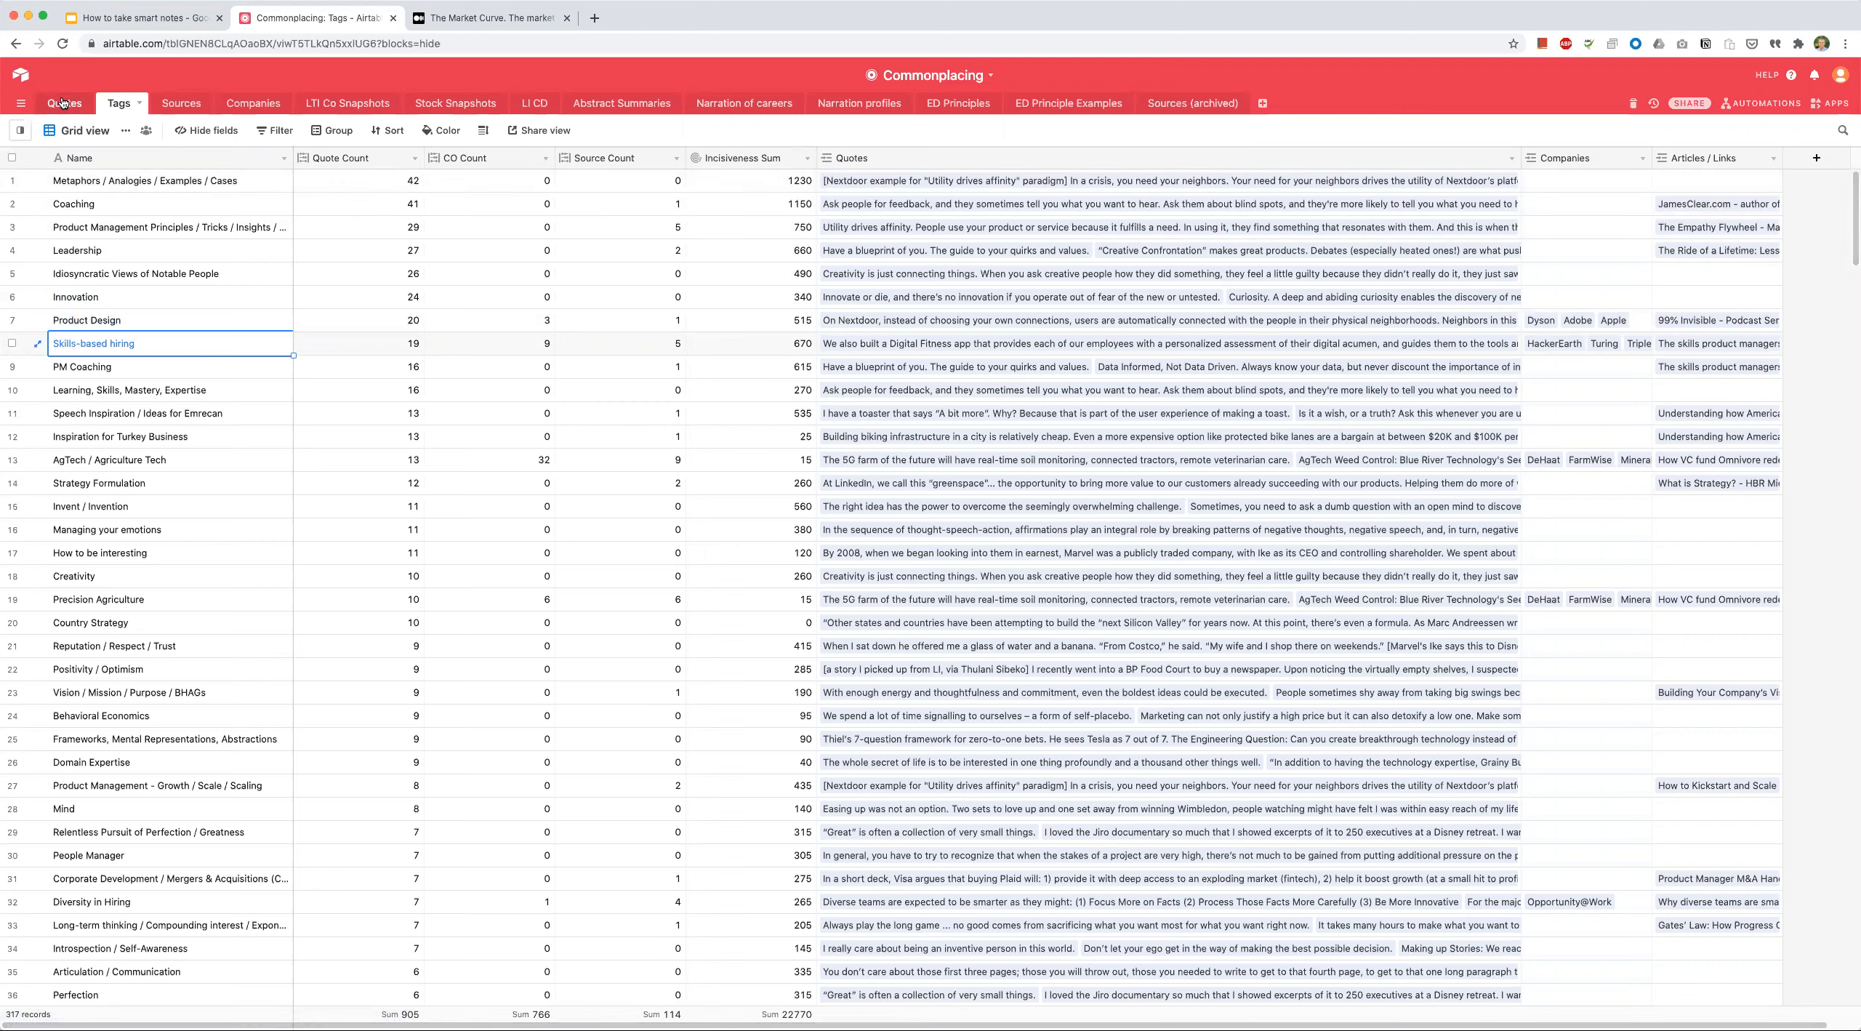
left_click(64, 102)
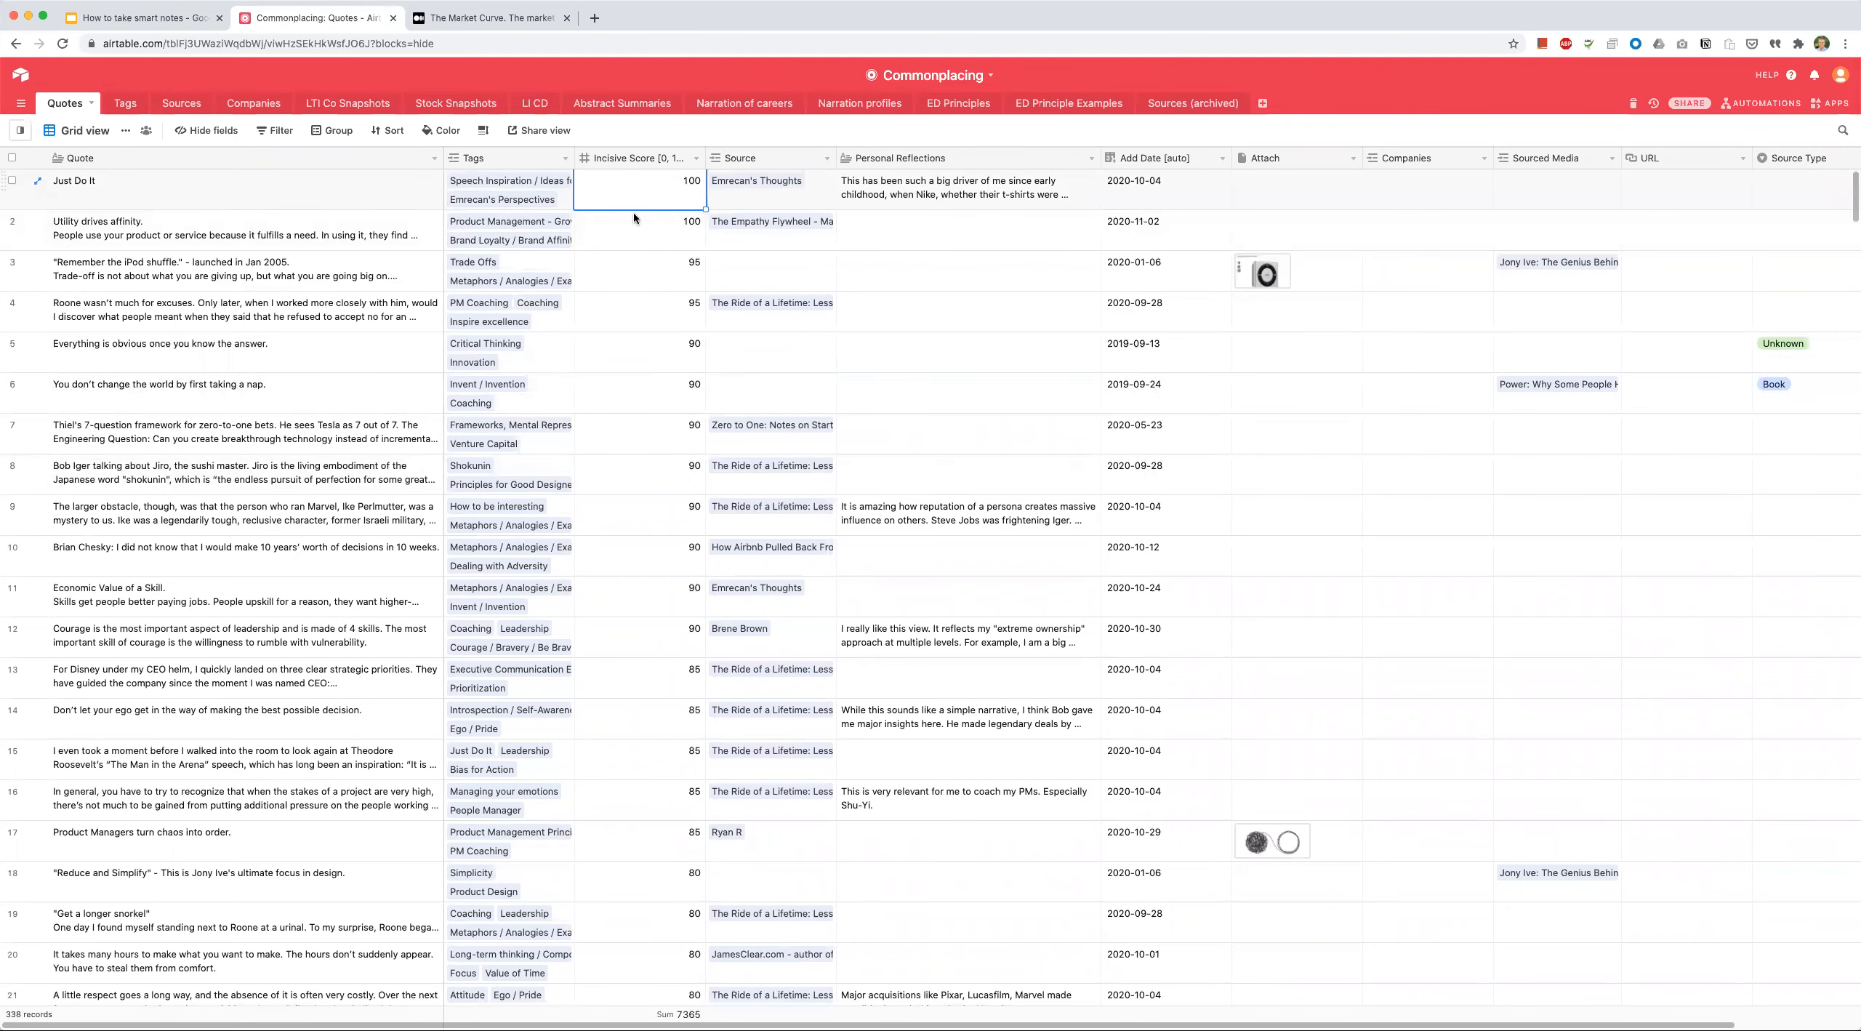
mouse_move(630, 162)
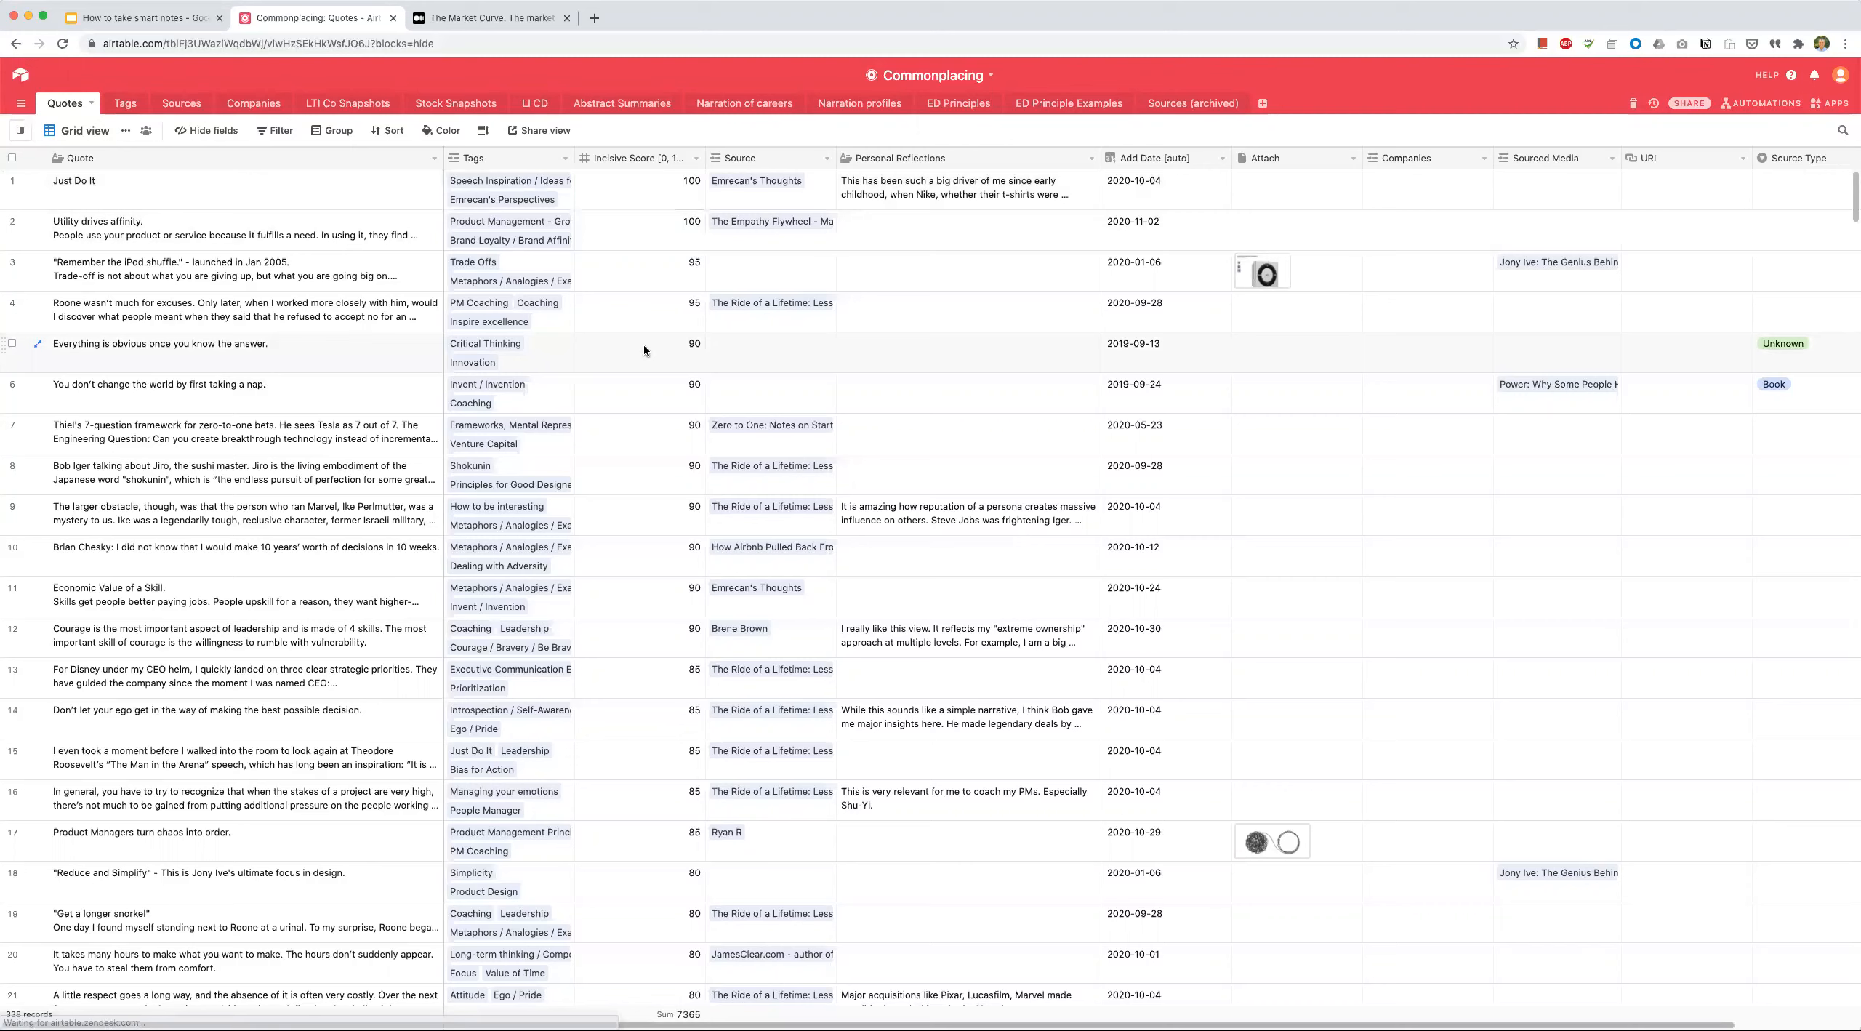
left_click(644, 351)
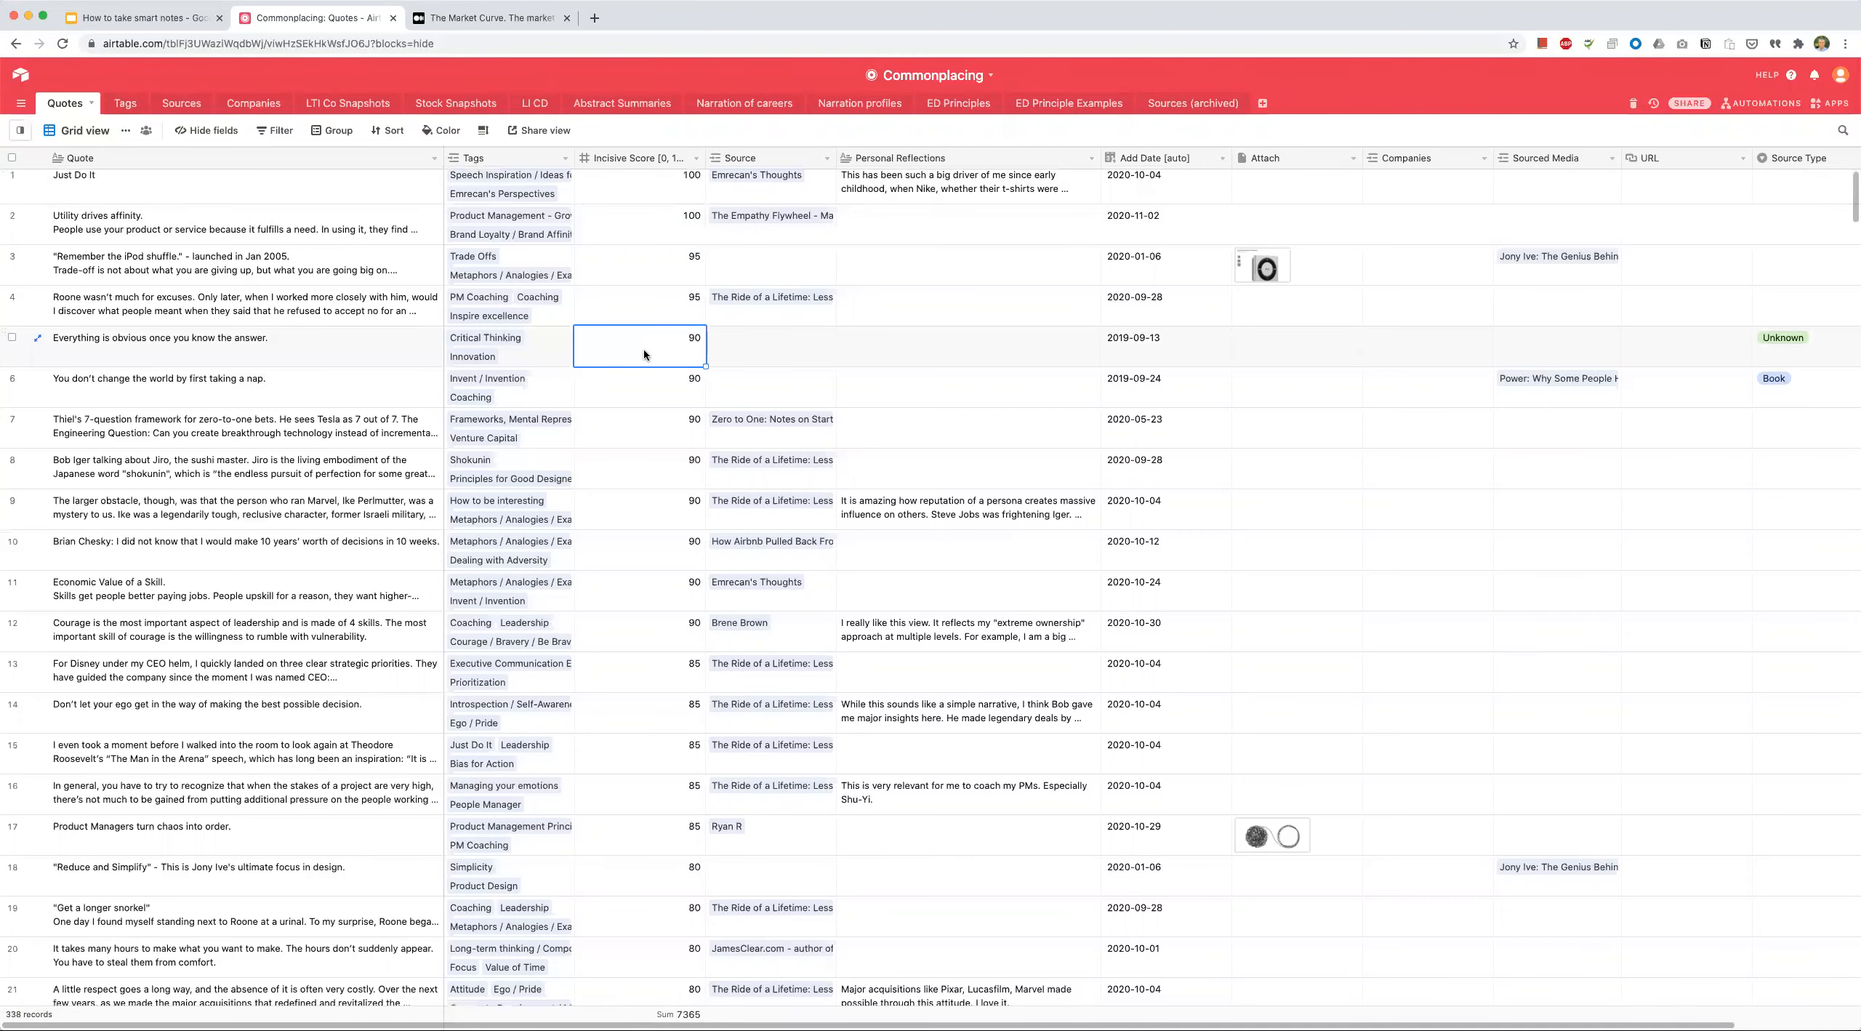
left_click(180, 345)
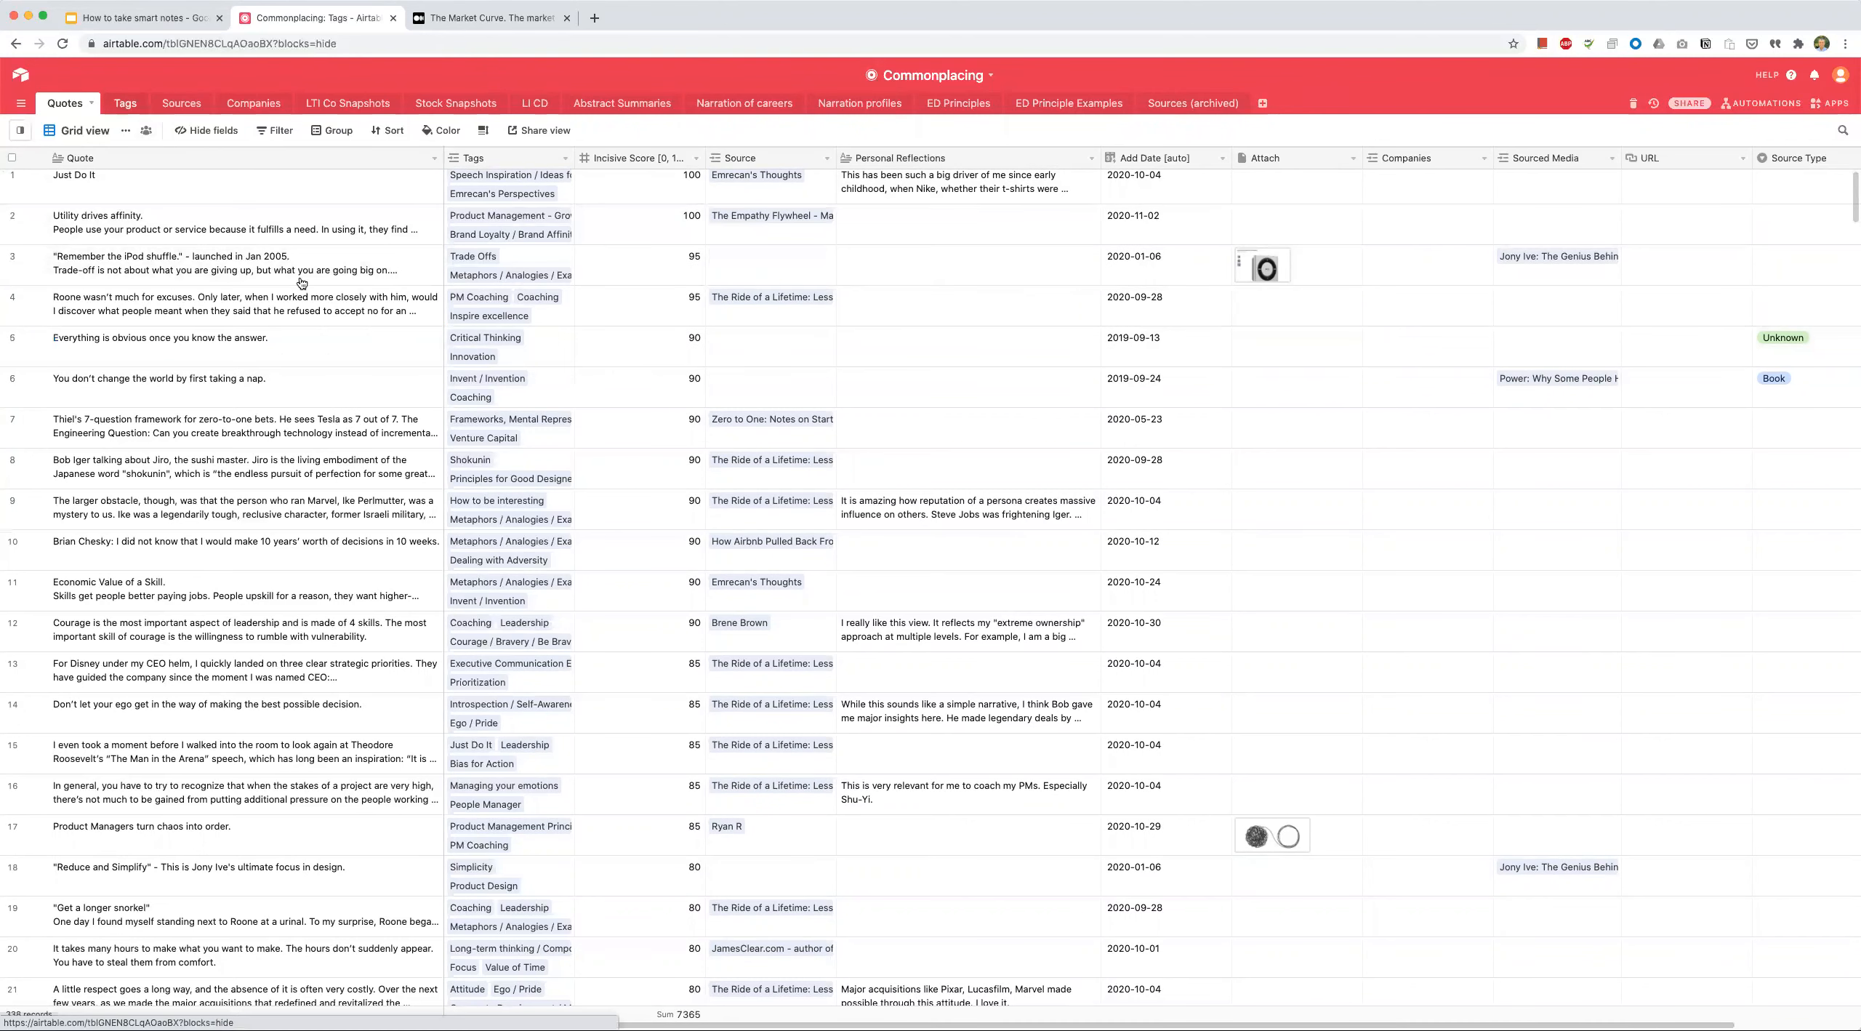
left_click(123, 103)
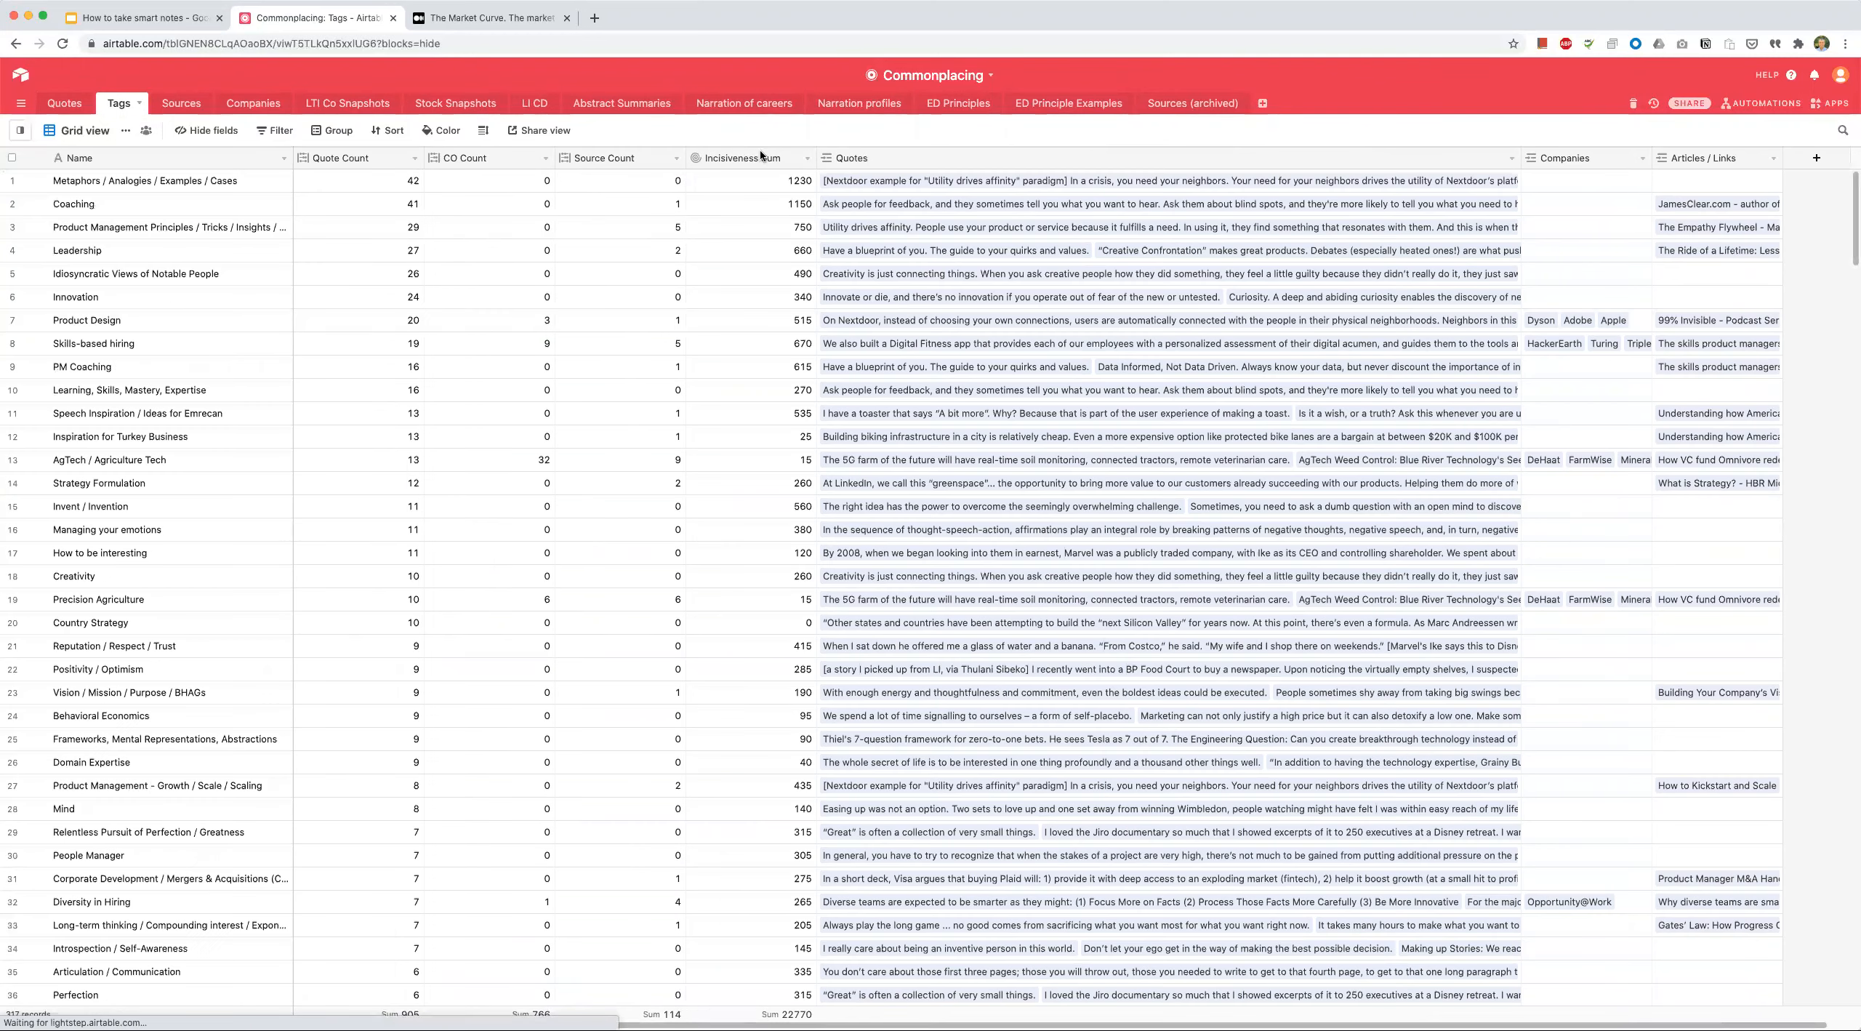
Step: Sort tags by Incisiveness Sum highest first, then check the top tag's and Diversity in Hiring's sums
left_click(805, 157)
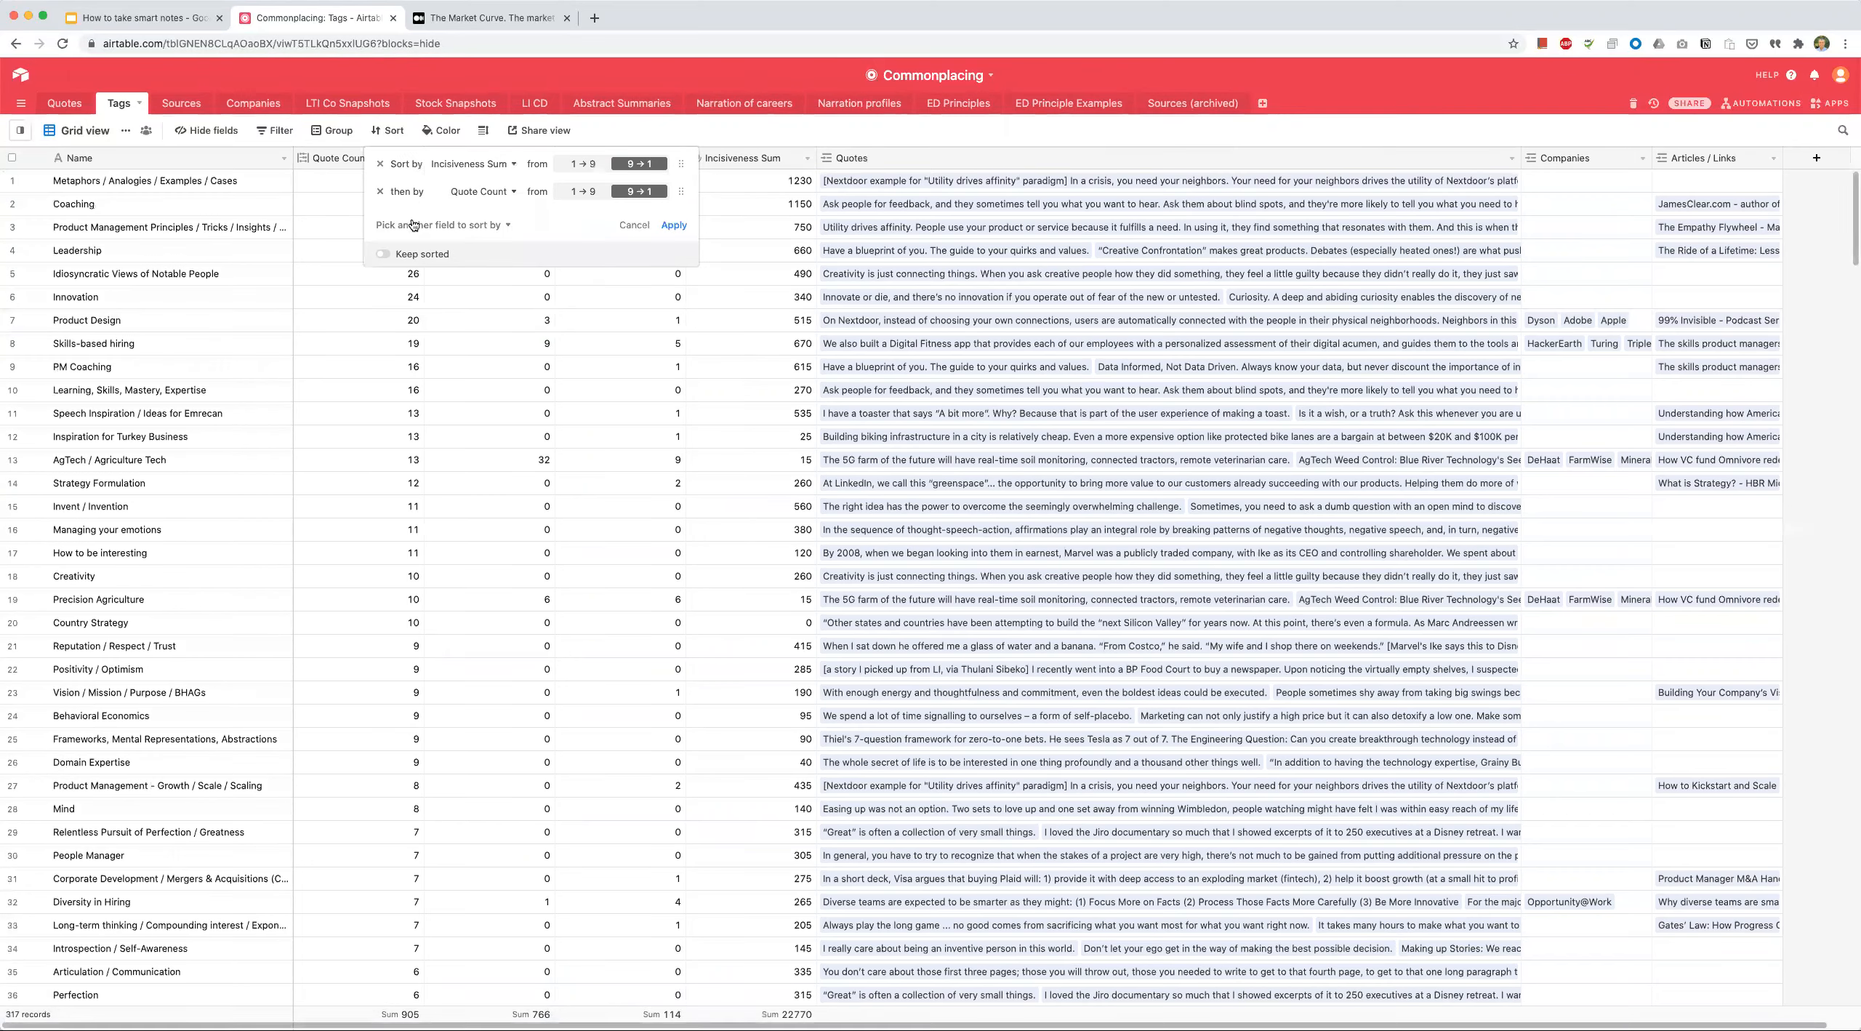
left_click(674, 225)
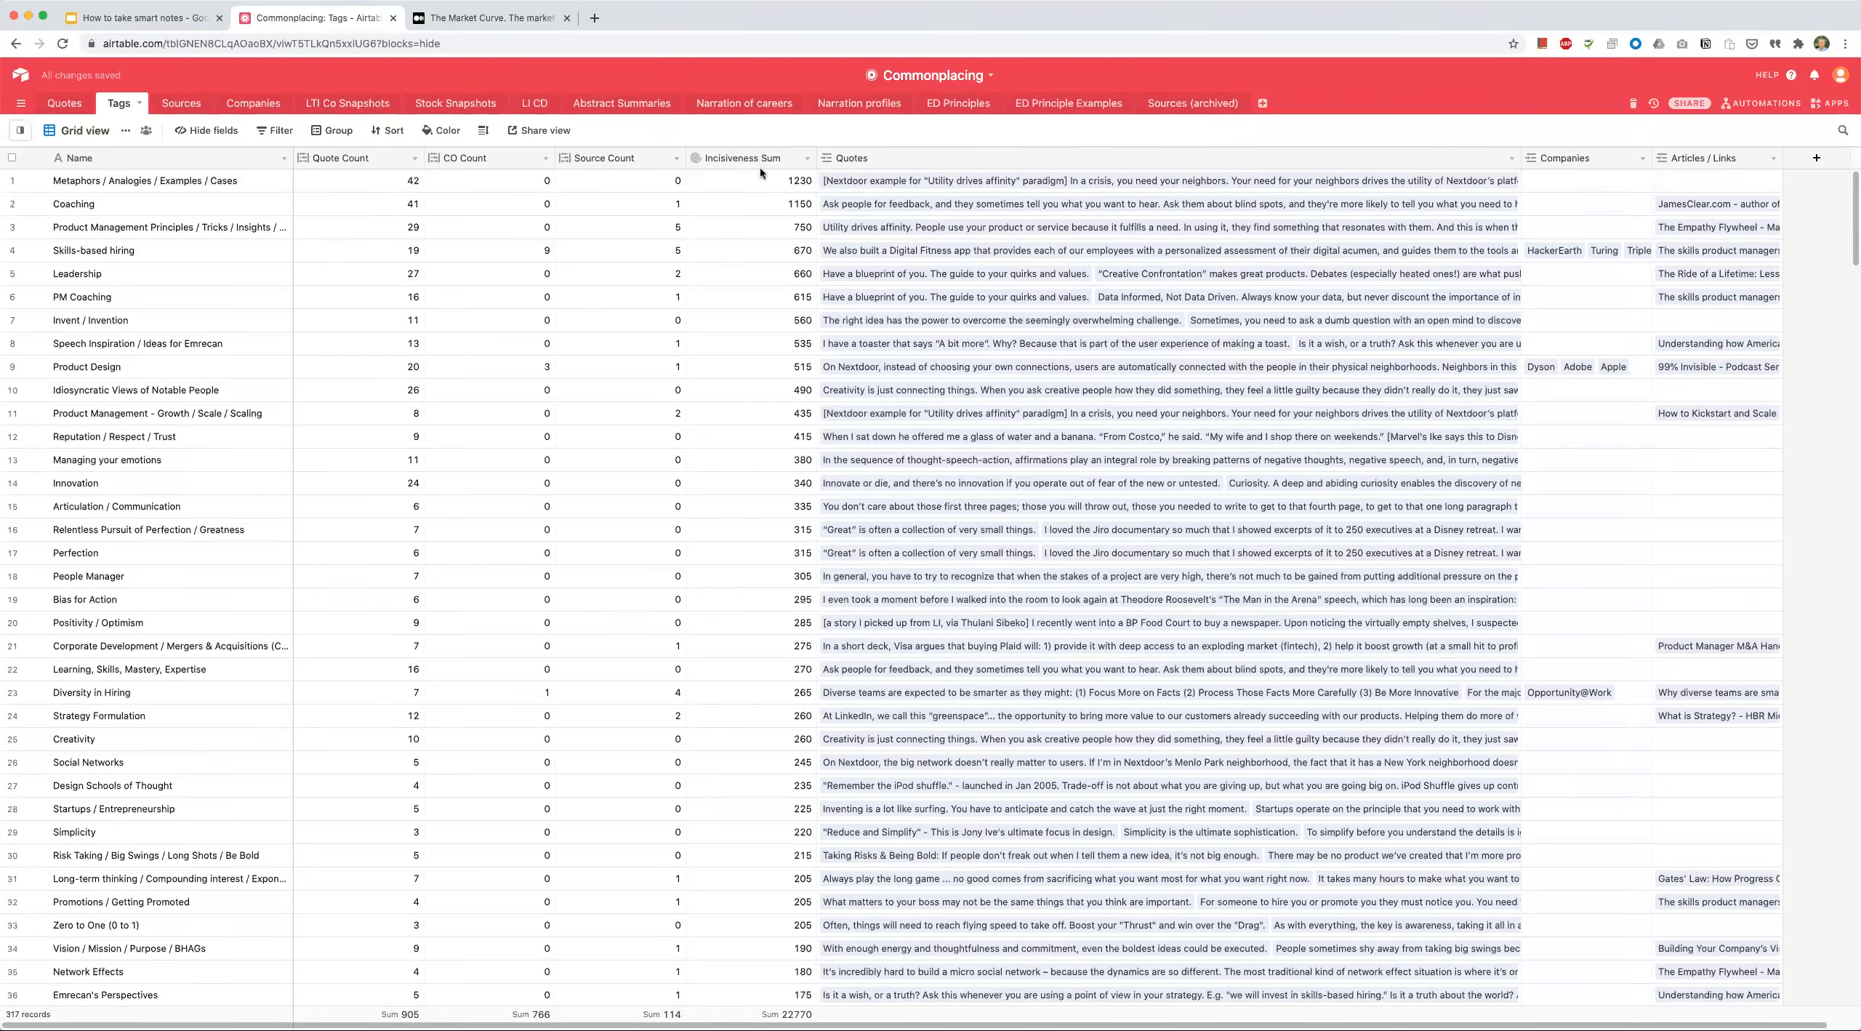
left_click(759, 180)
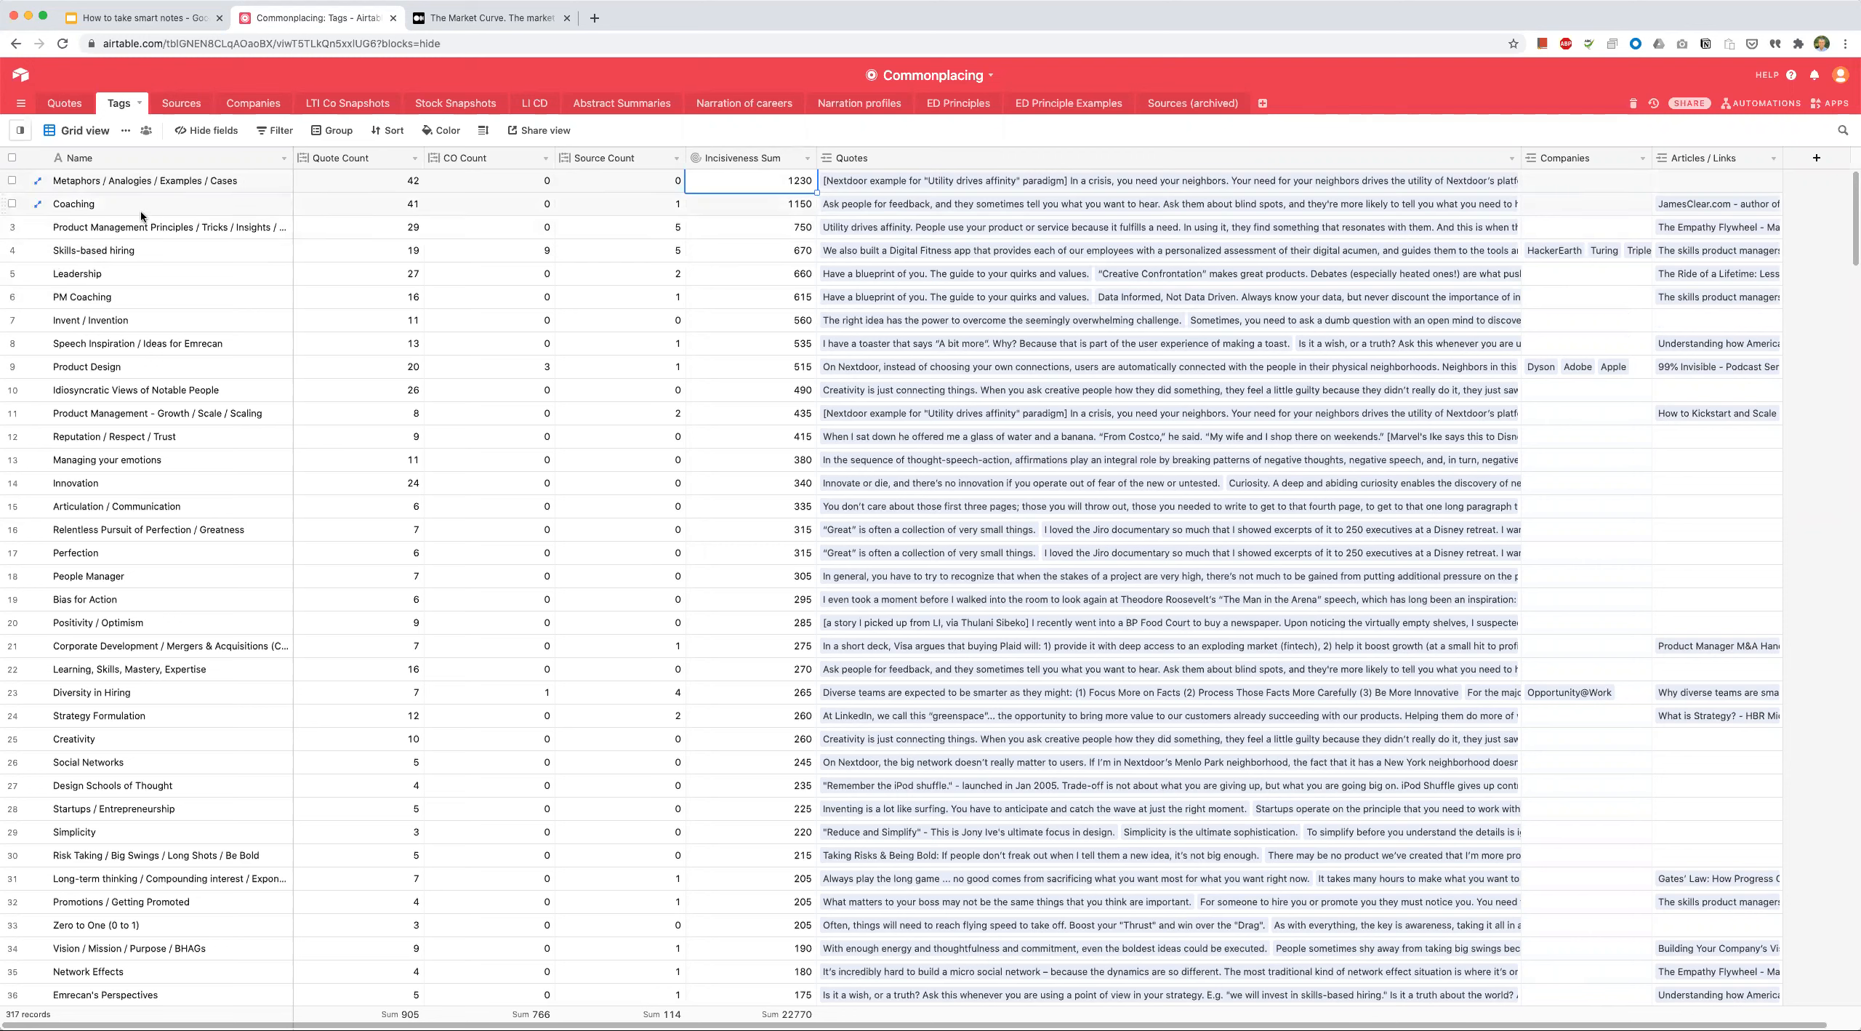
mouse_move(120, 215)
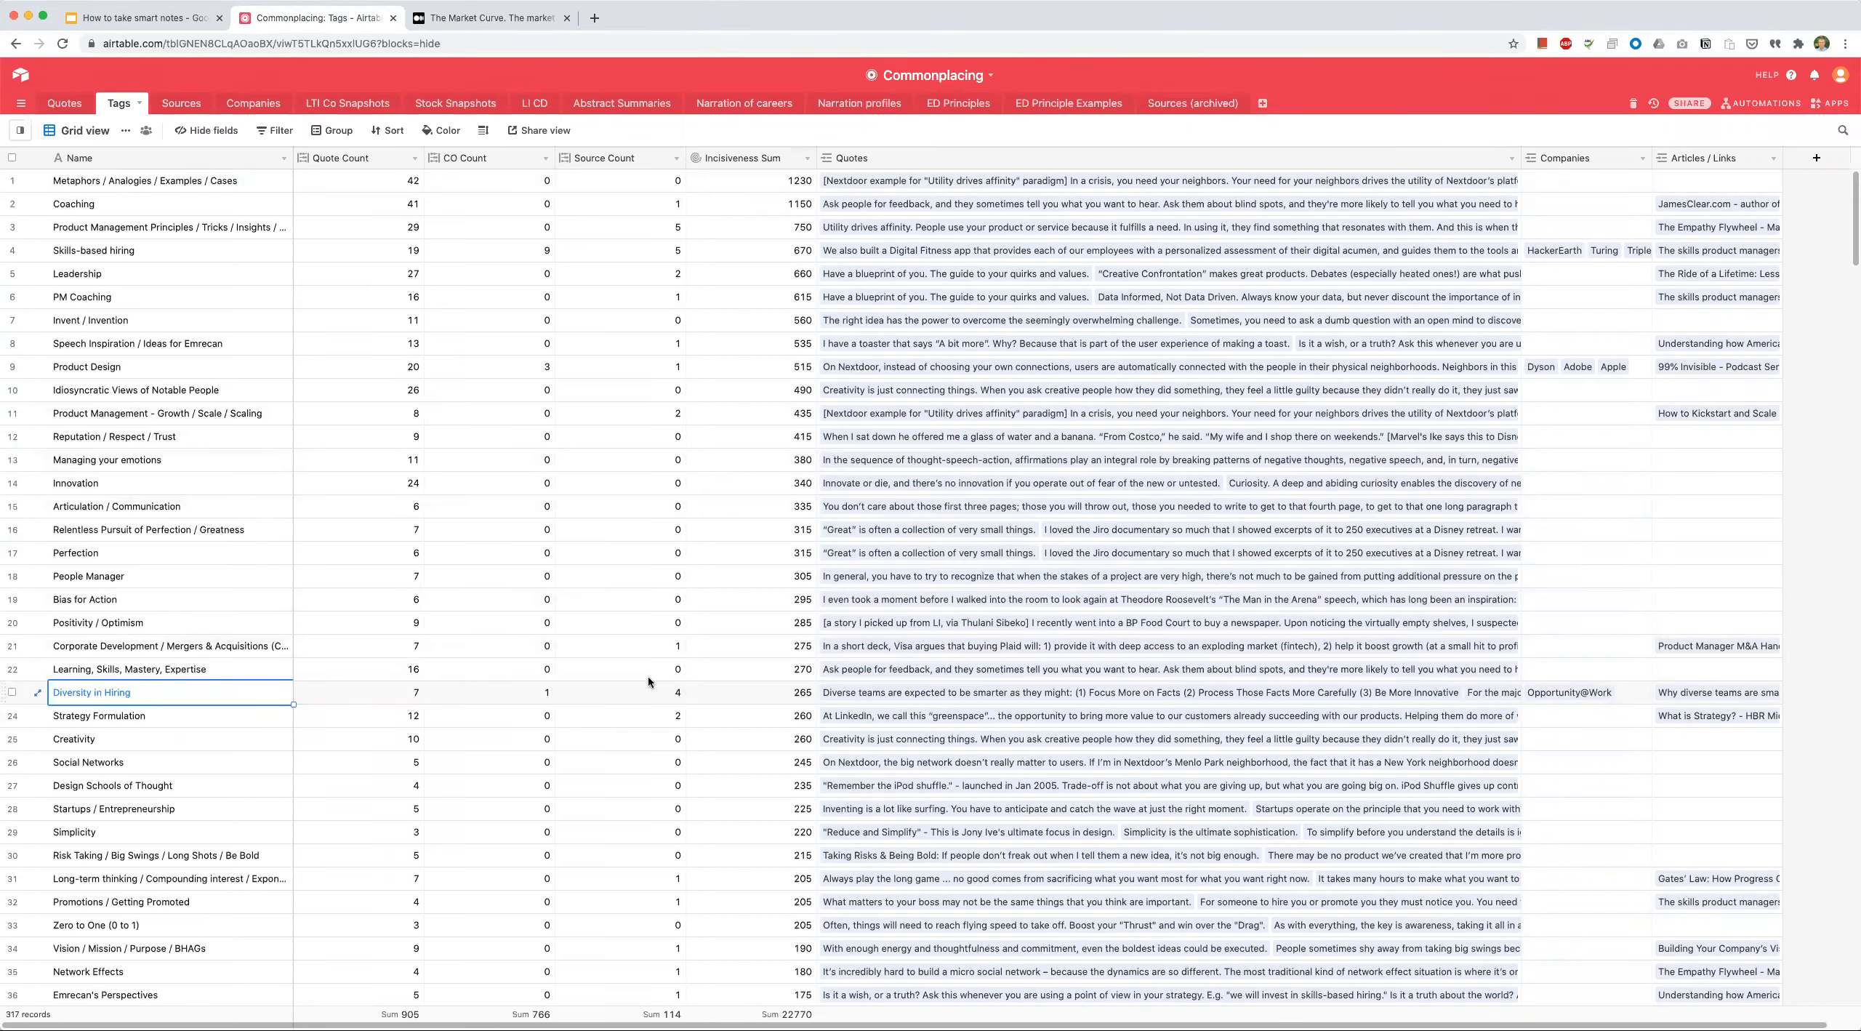
left_click(757, 691)
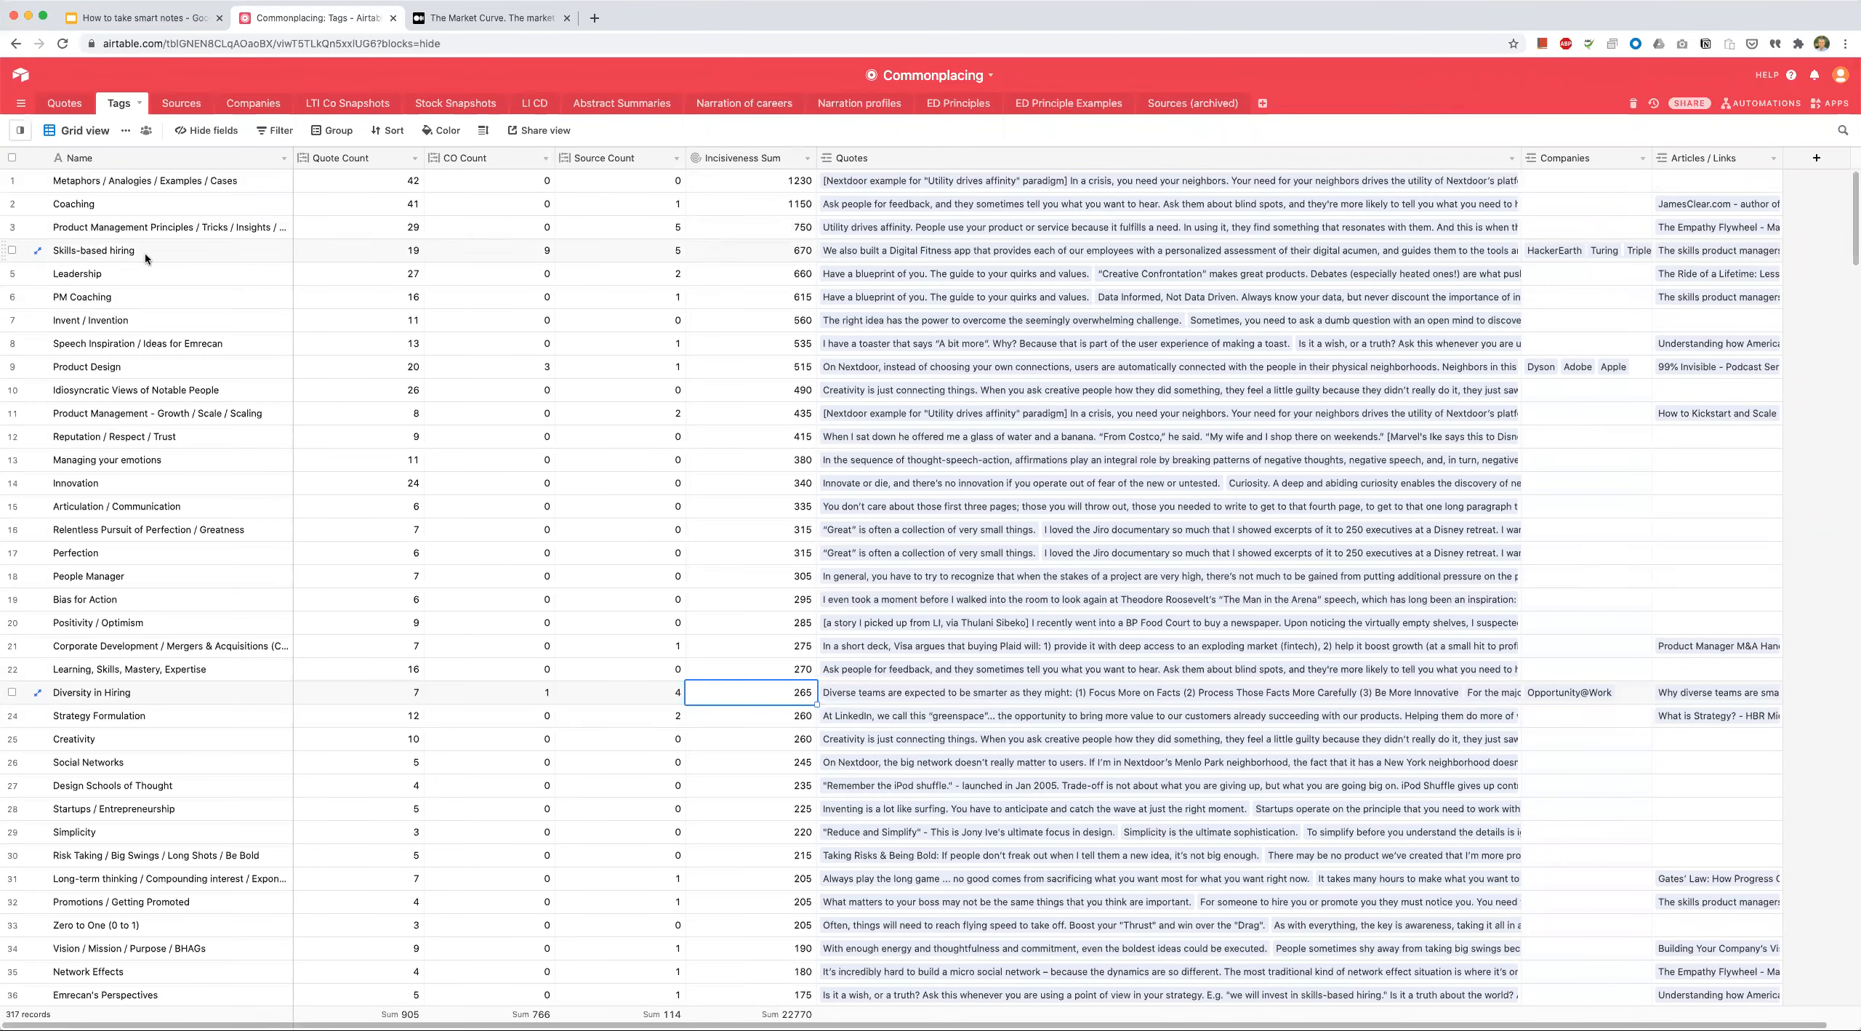
mouse_move(132, 261)
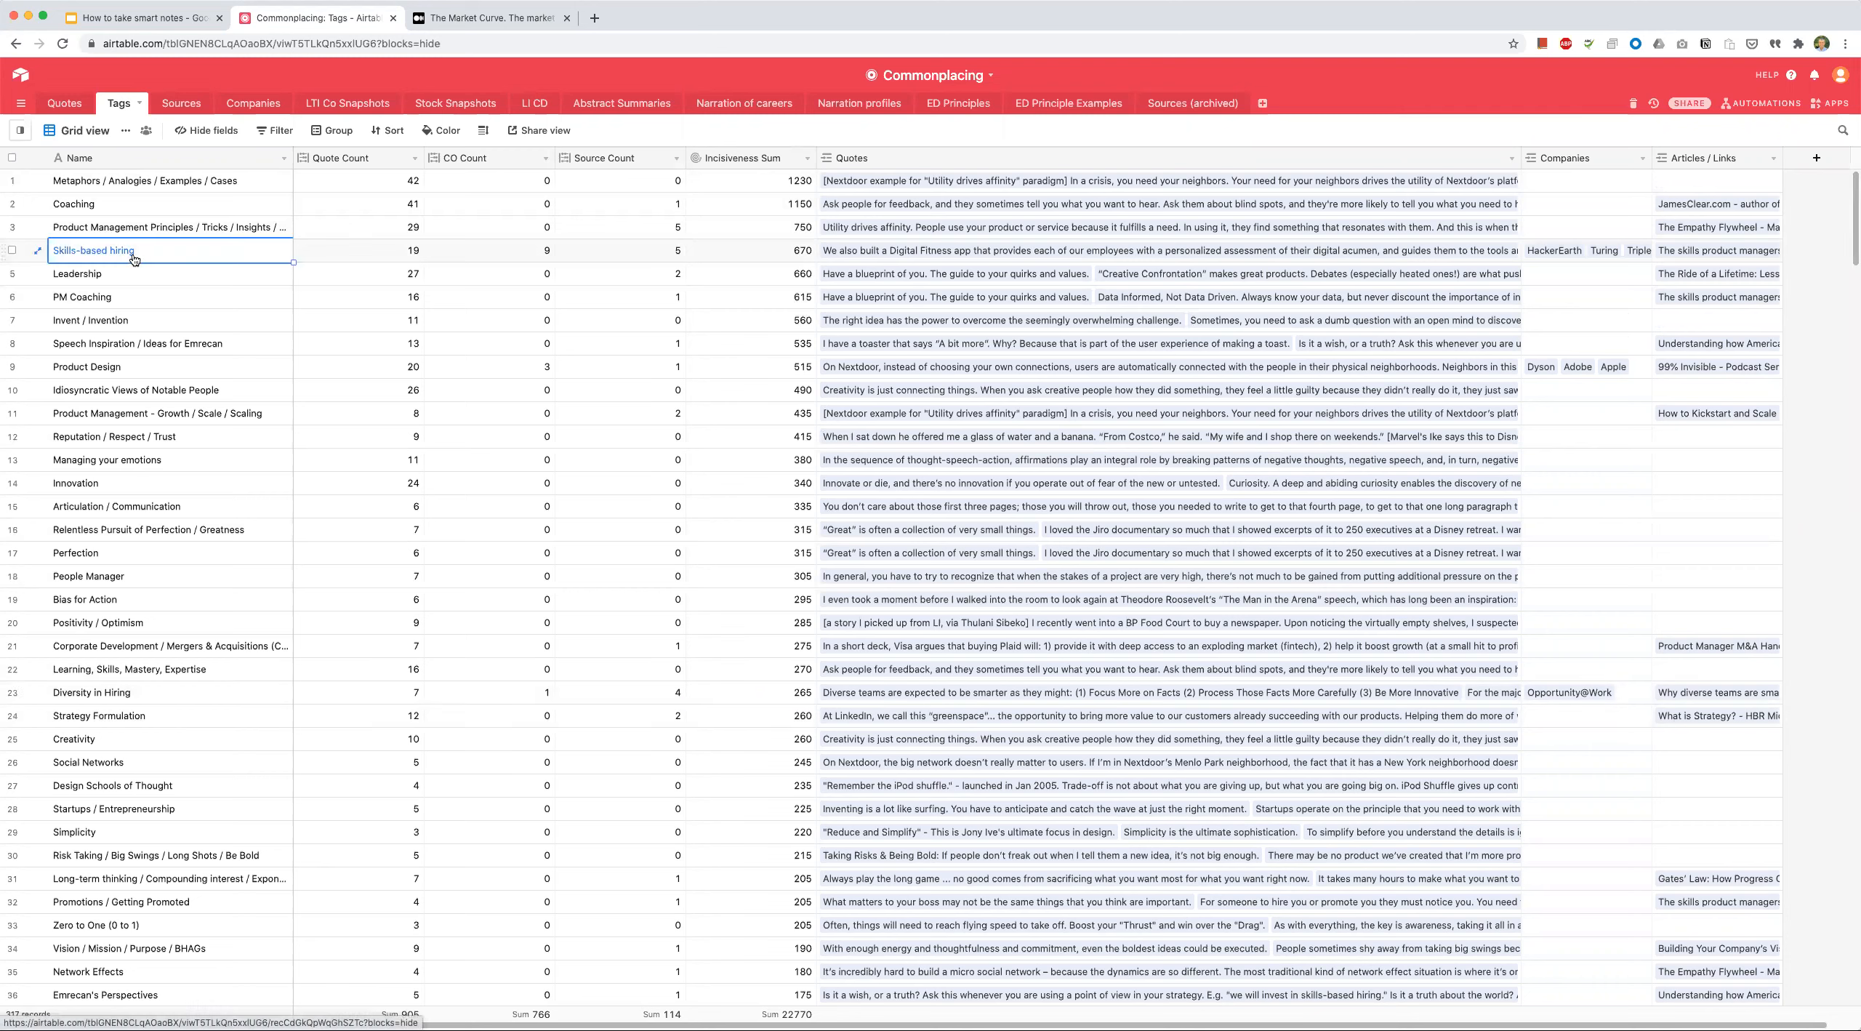
left_click(767, 250)
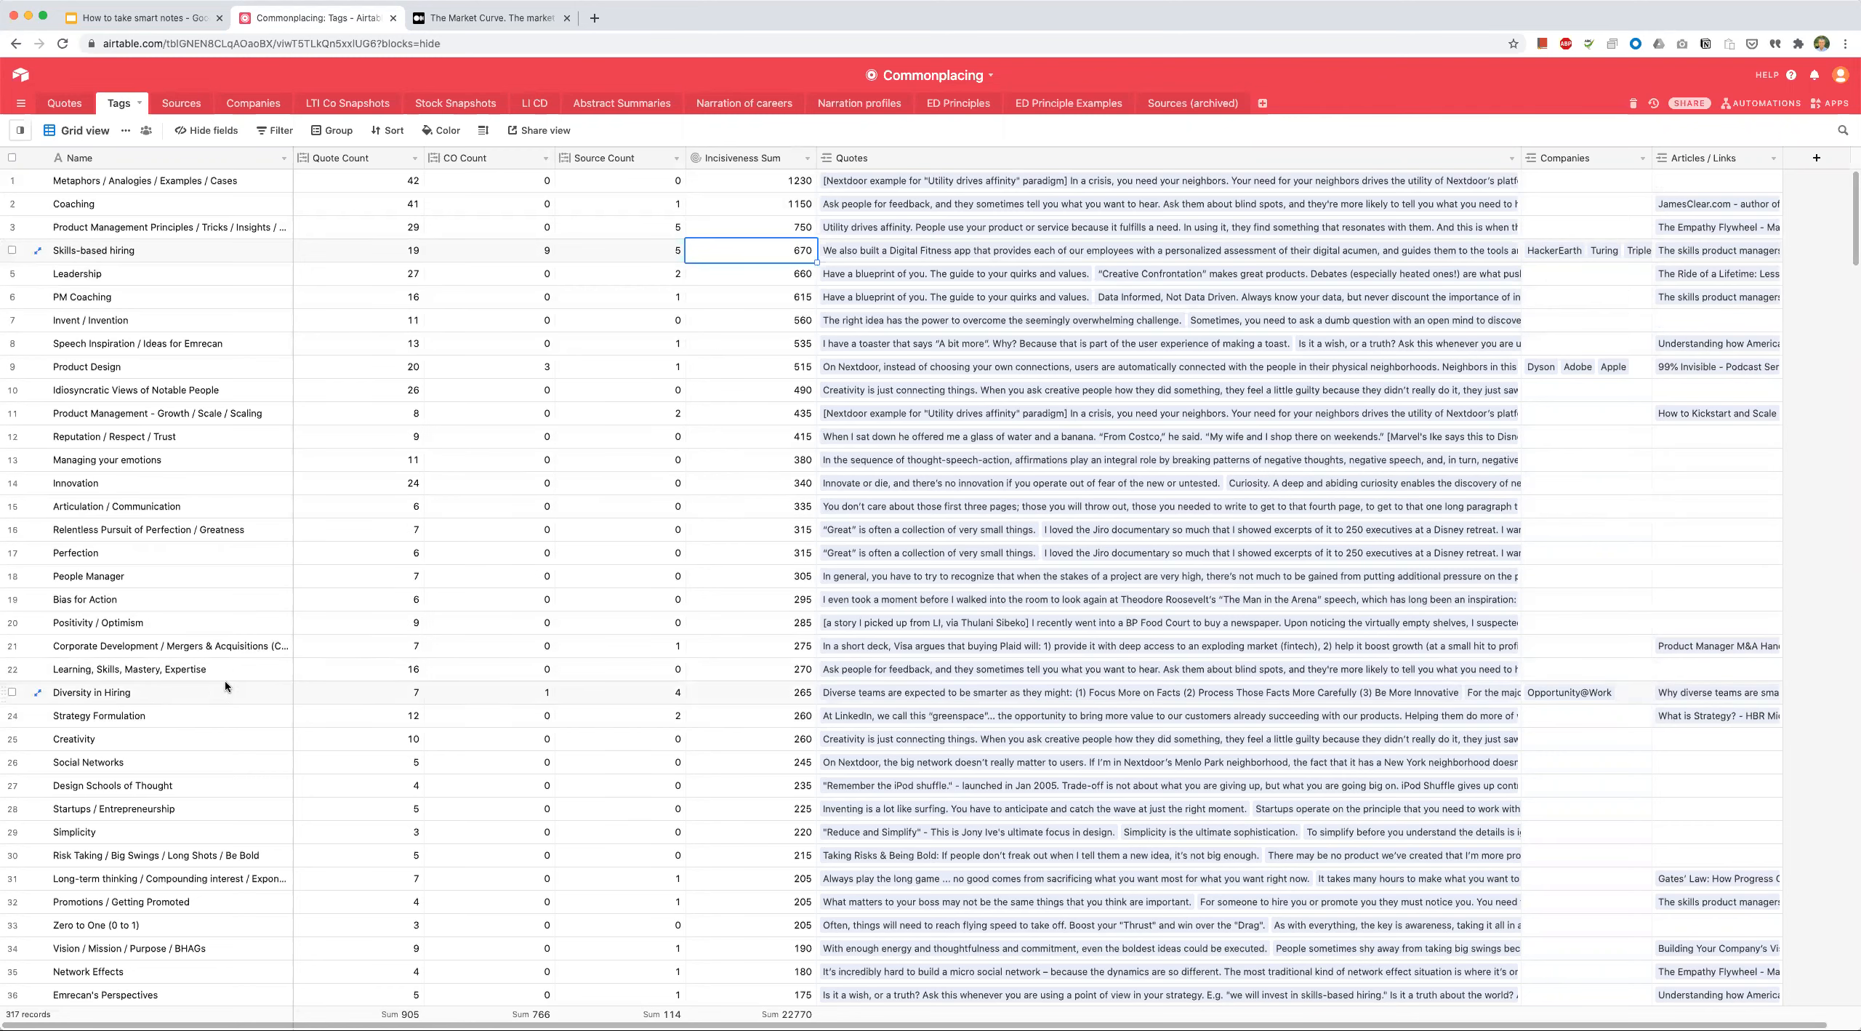
left_click(91, 691)
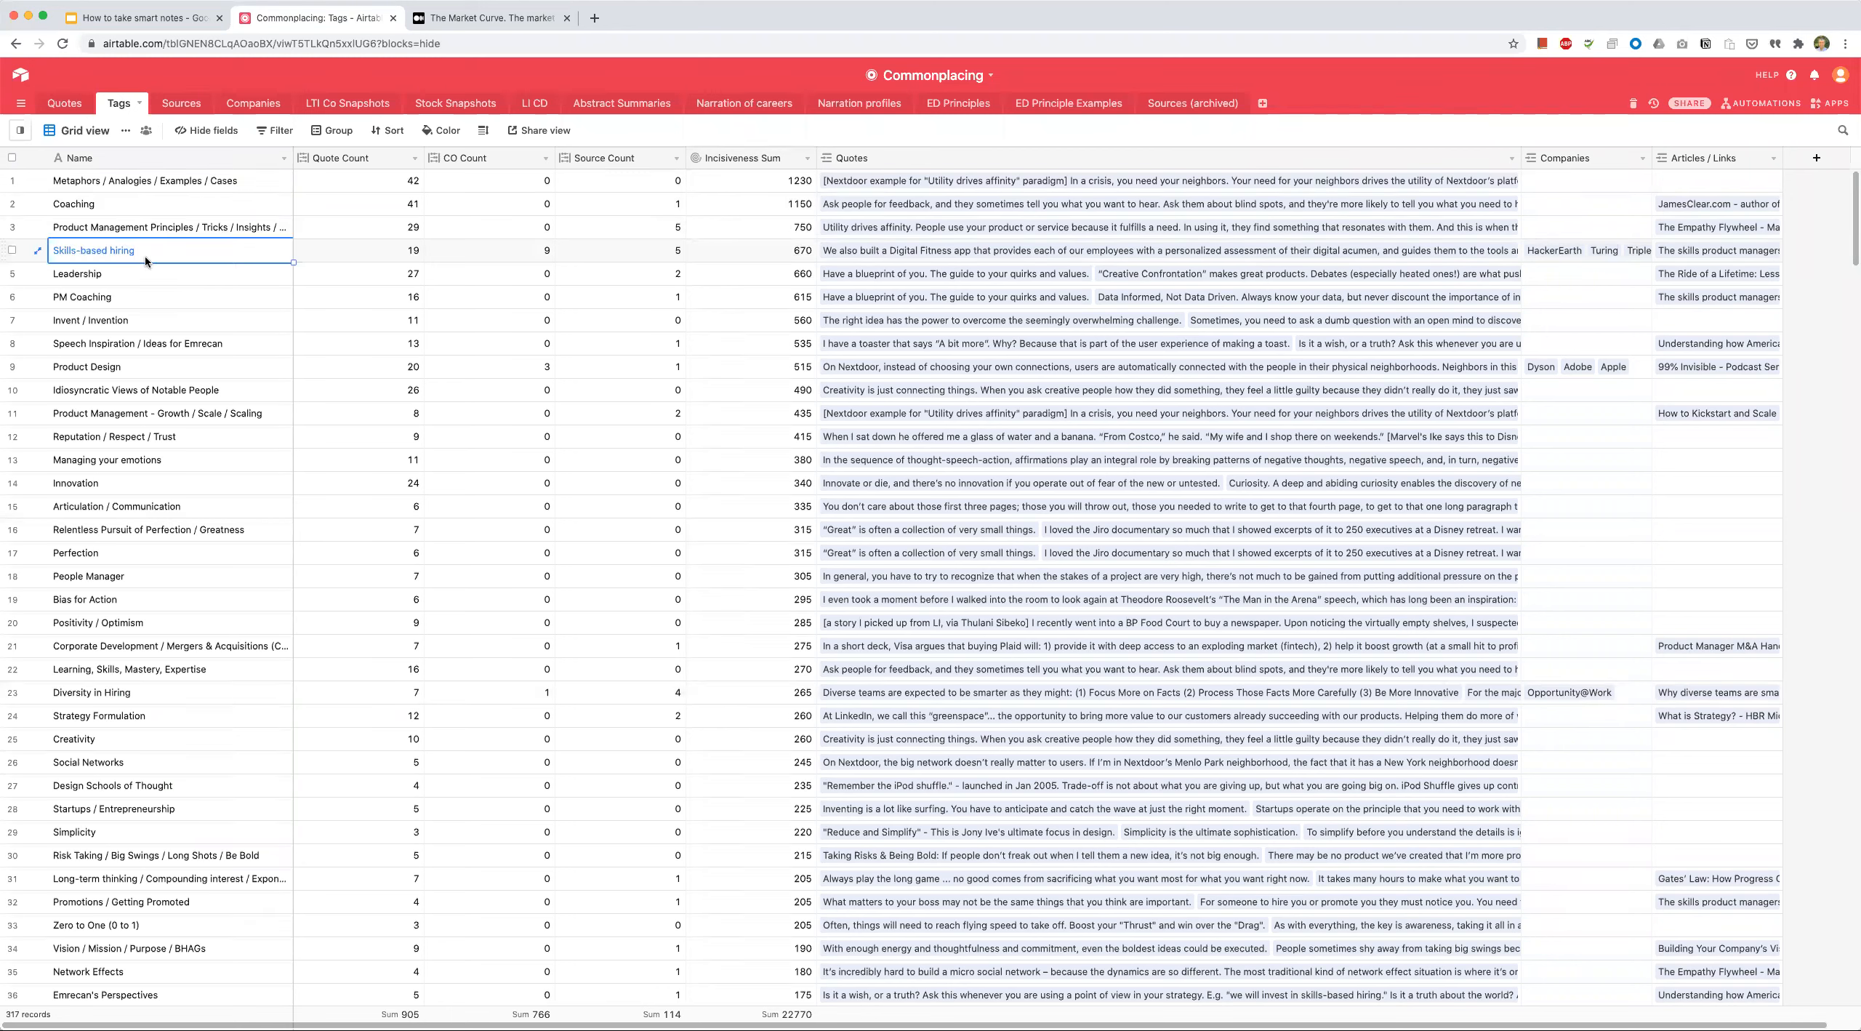
mouse_move(115, 256)
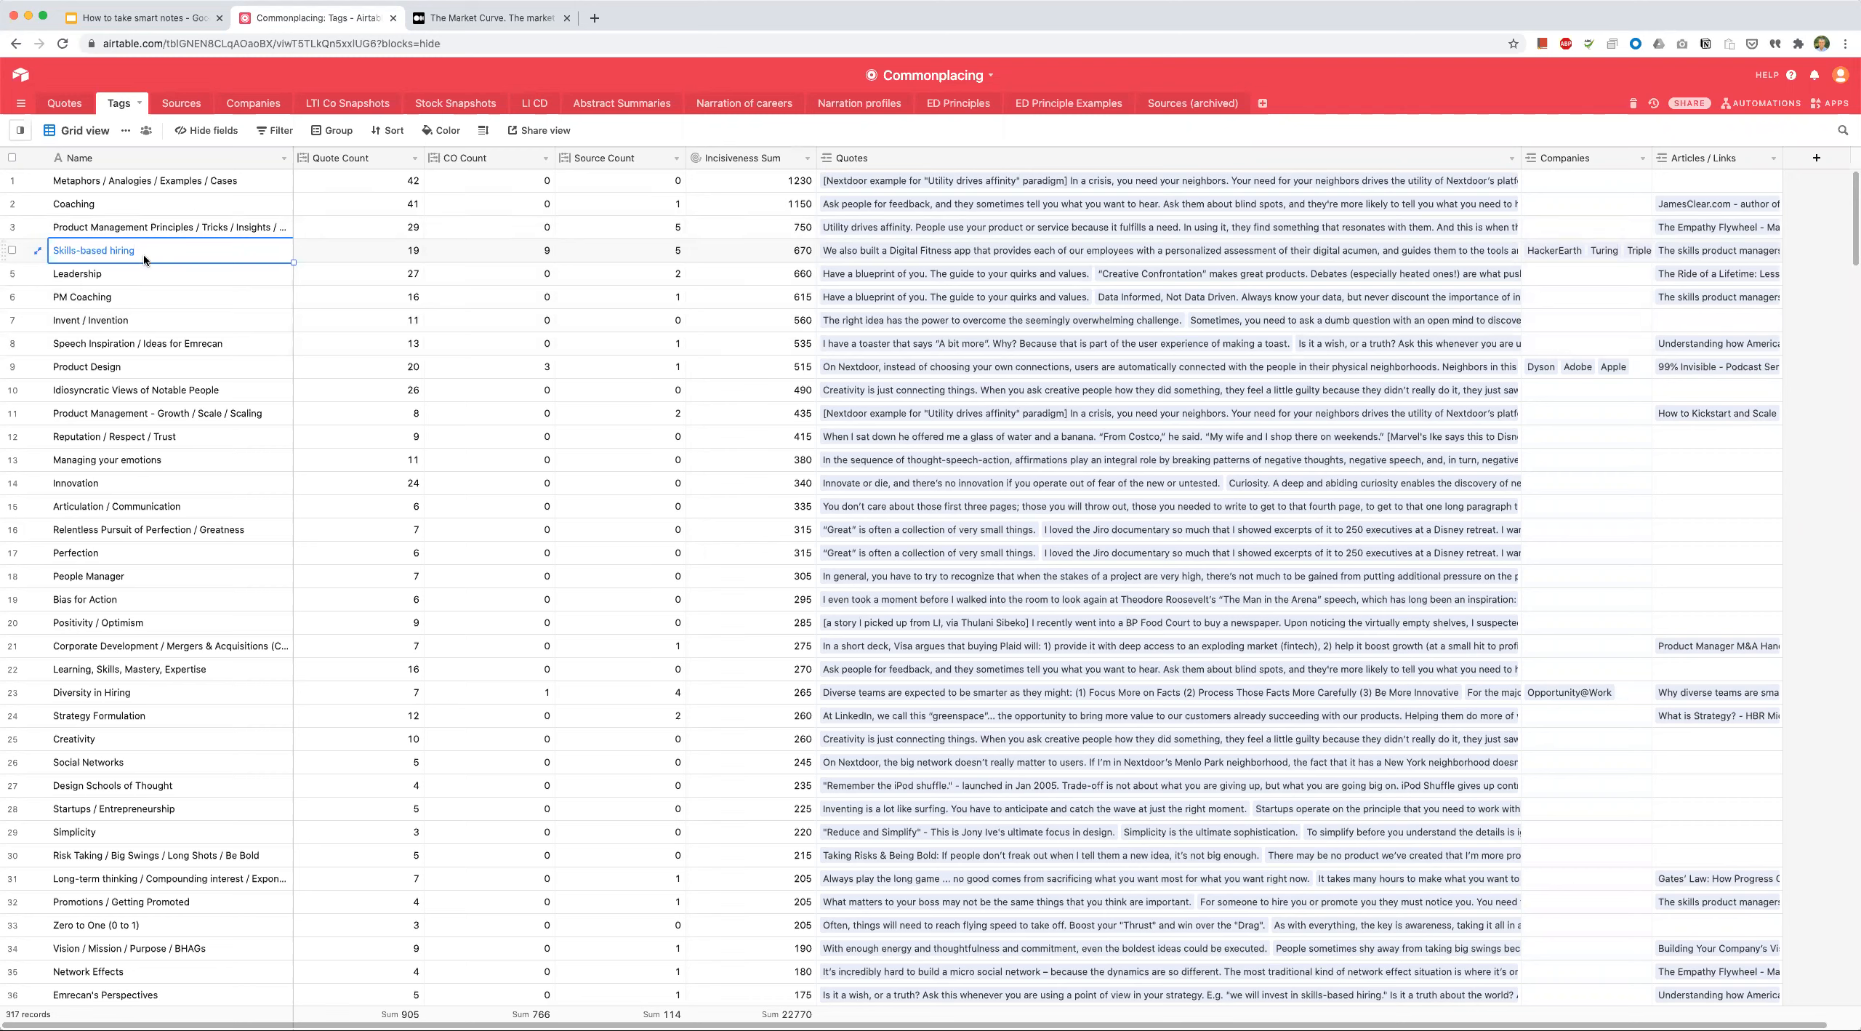
mouse_move(62, 211)
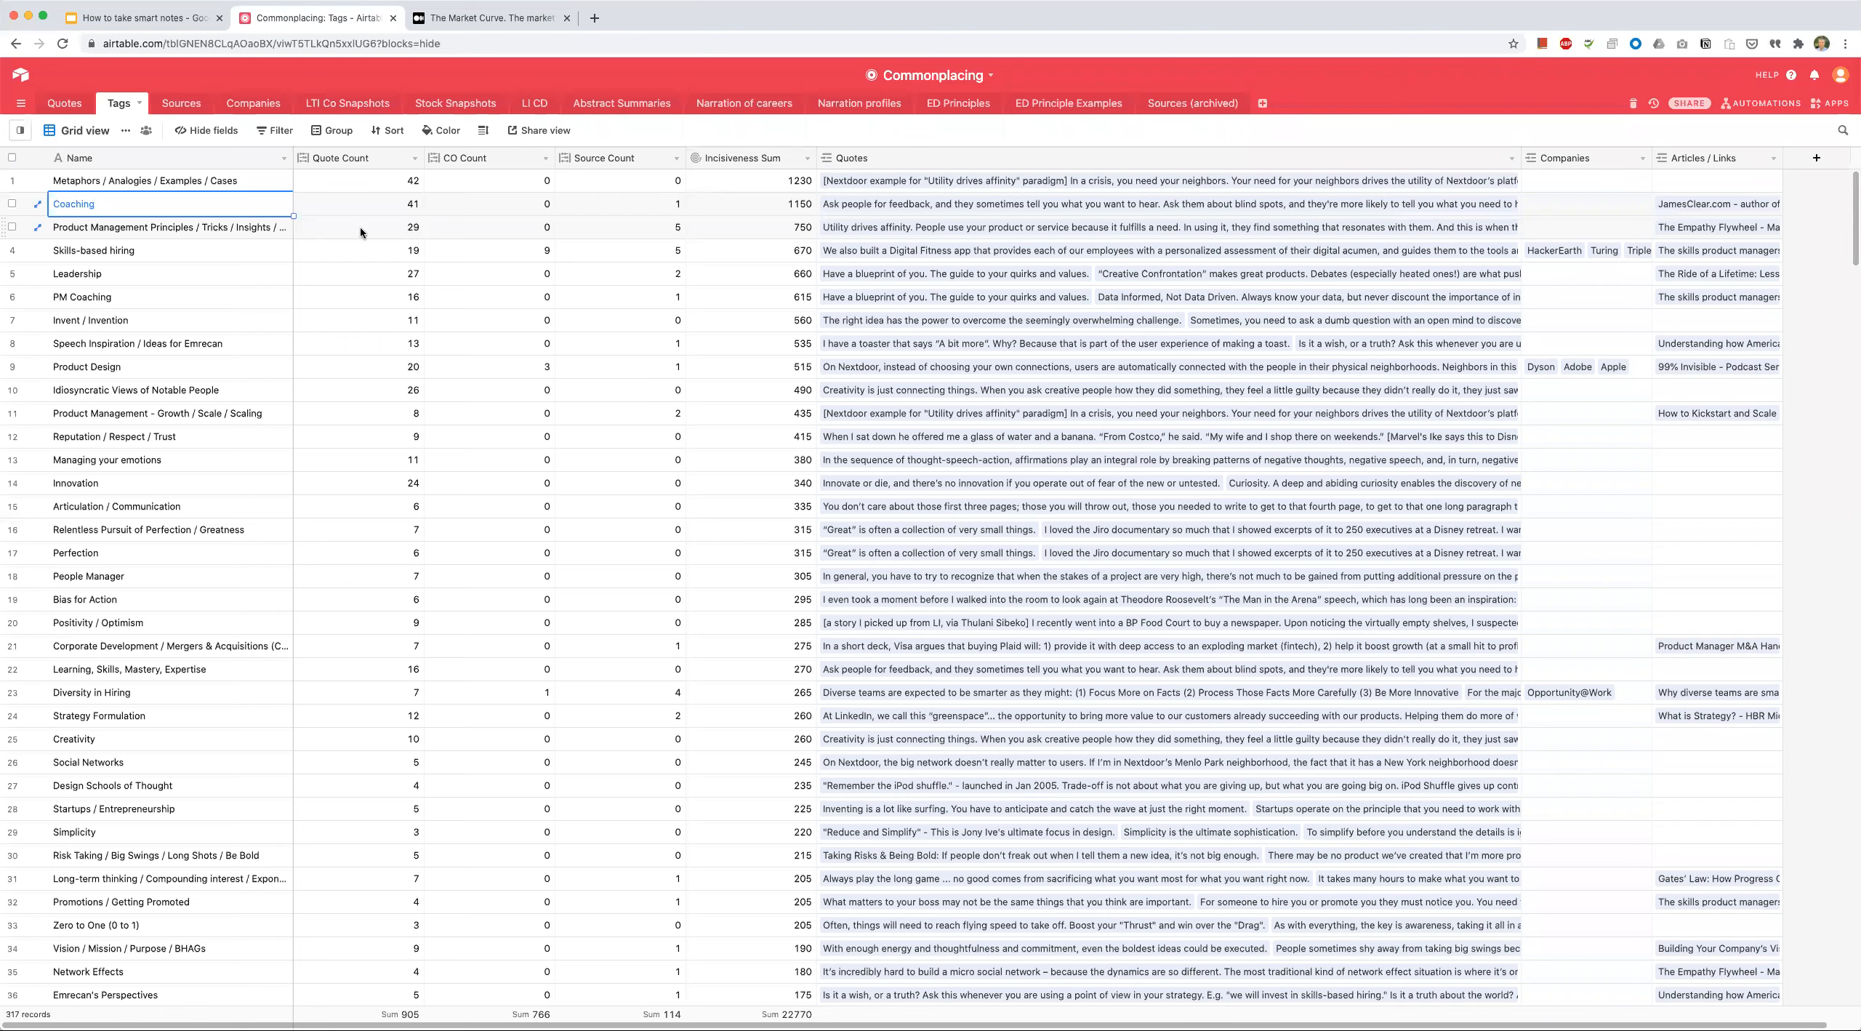
left_click(362, 227)
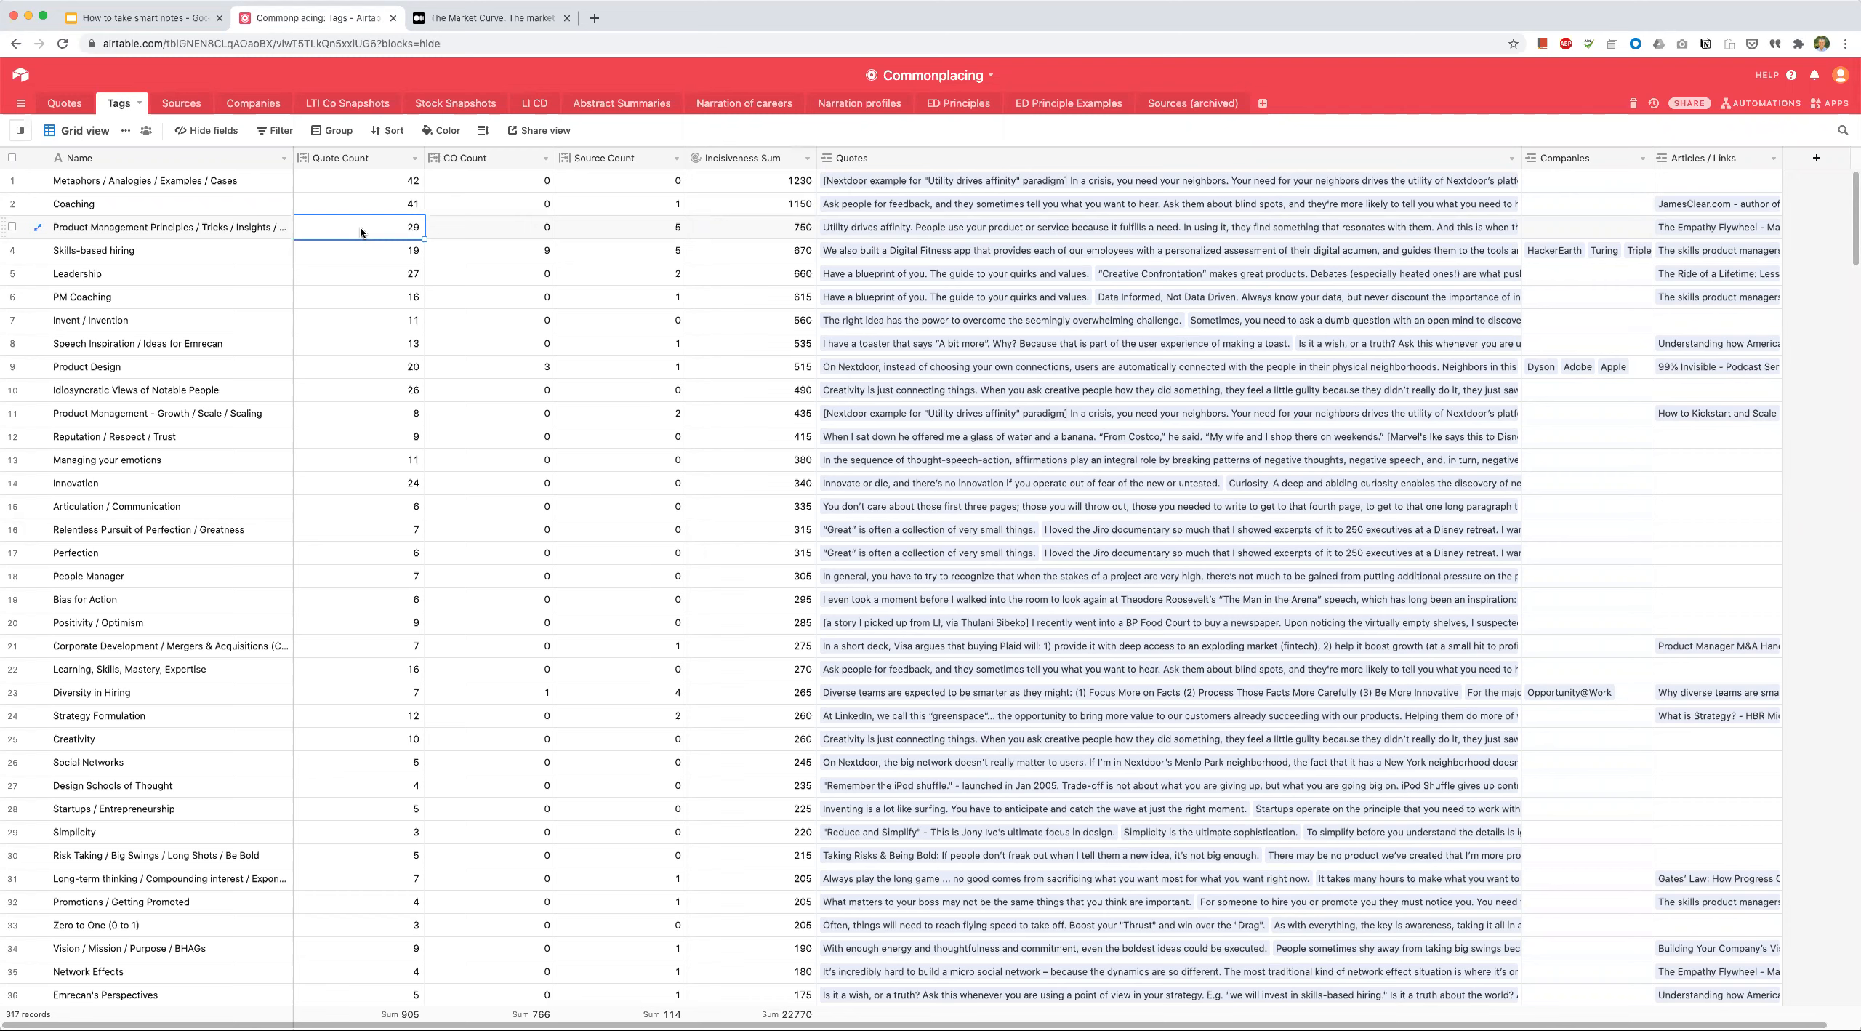
mouse_move(639, 15)
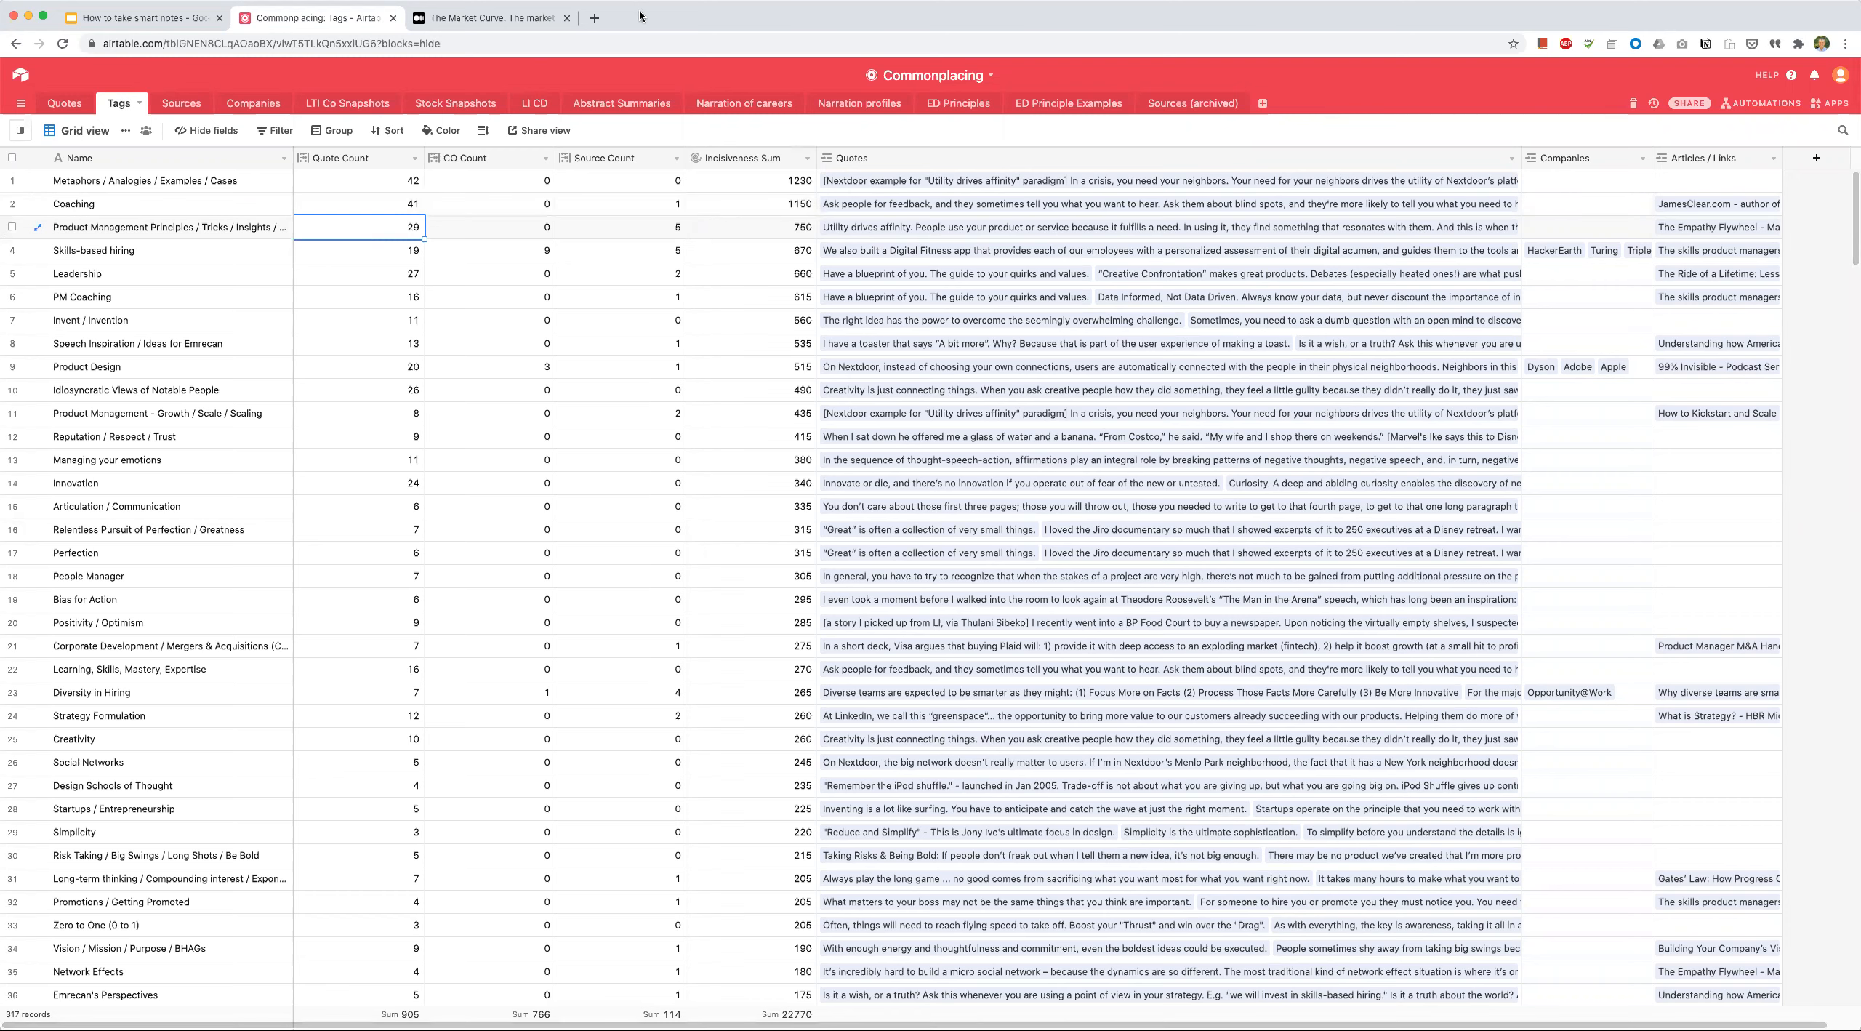